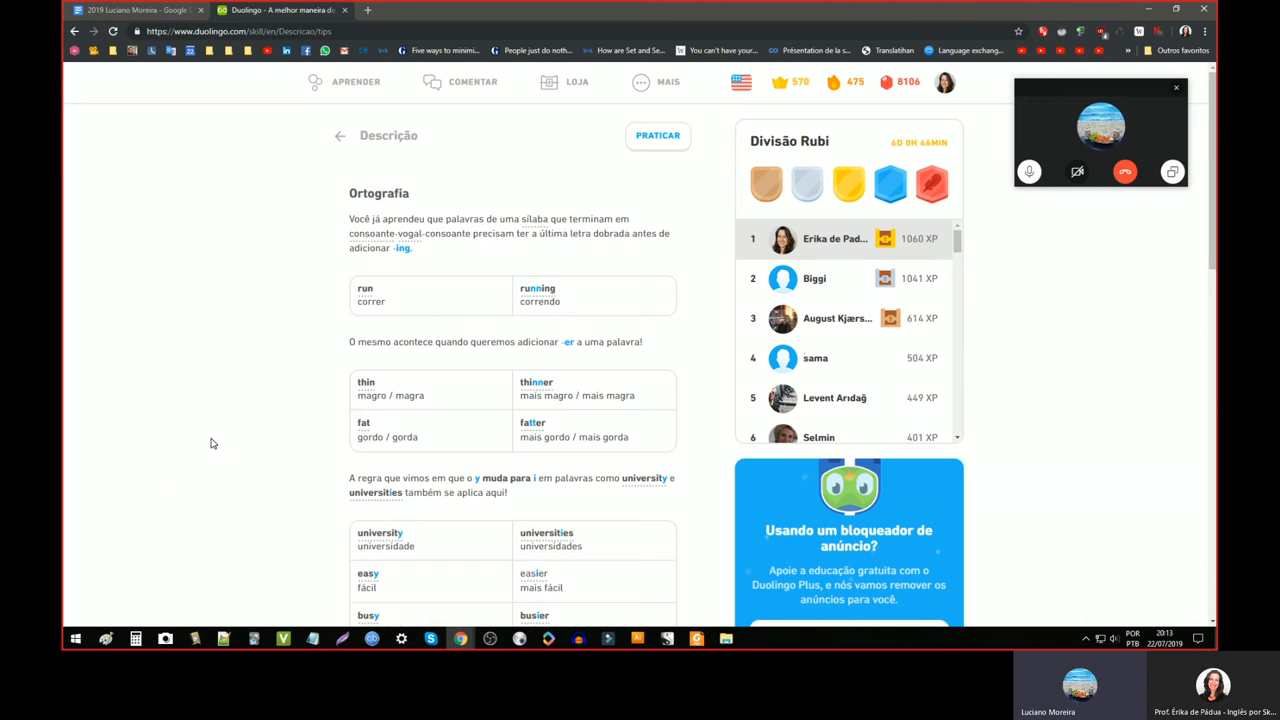
- Scroll through the Duolingo tips page to read the remaining notes
scroll(down, 3)
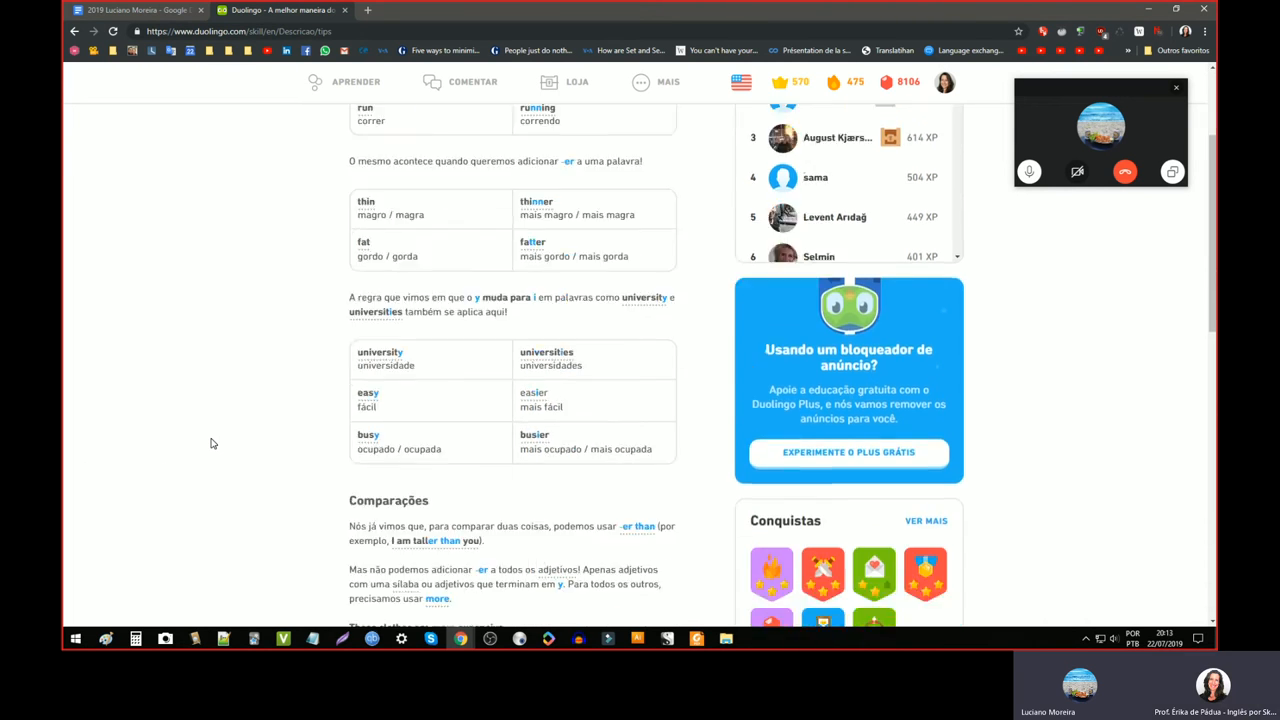
scroll(down, 3)
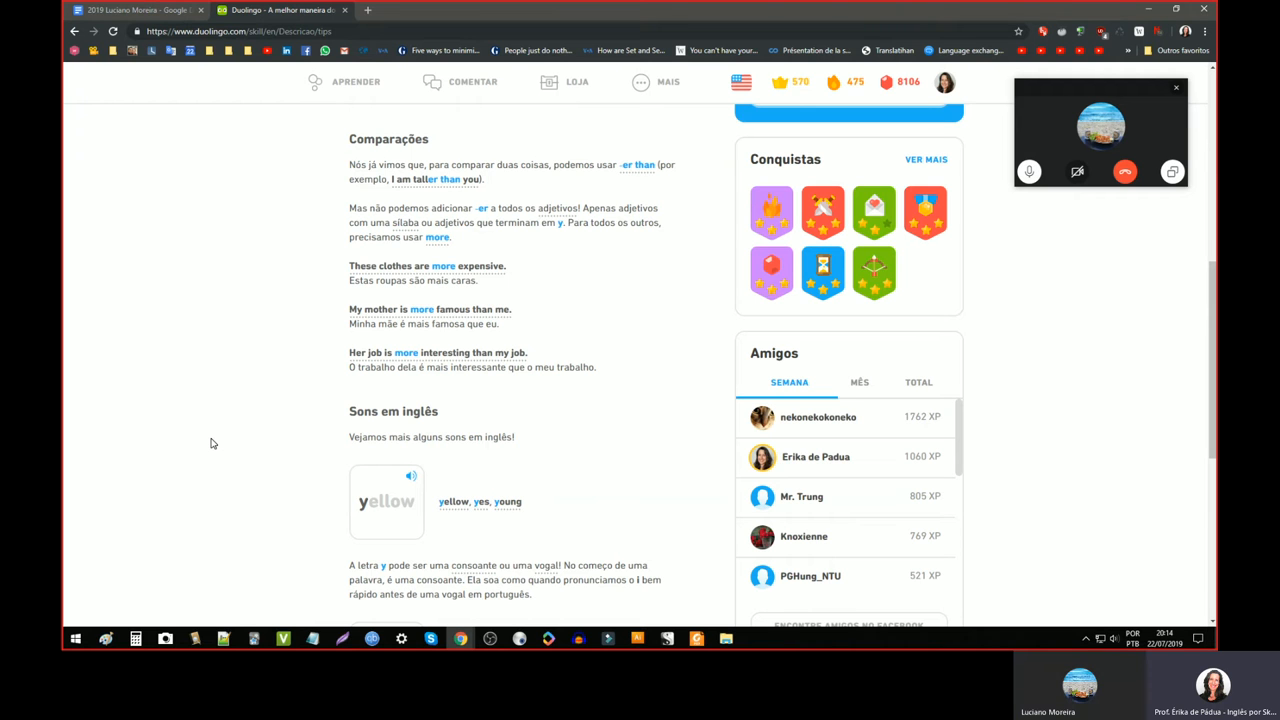
mouse_move(236, 296)
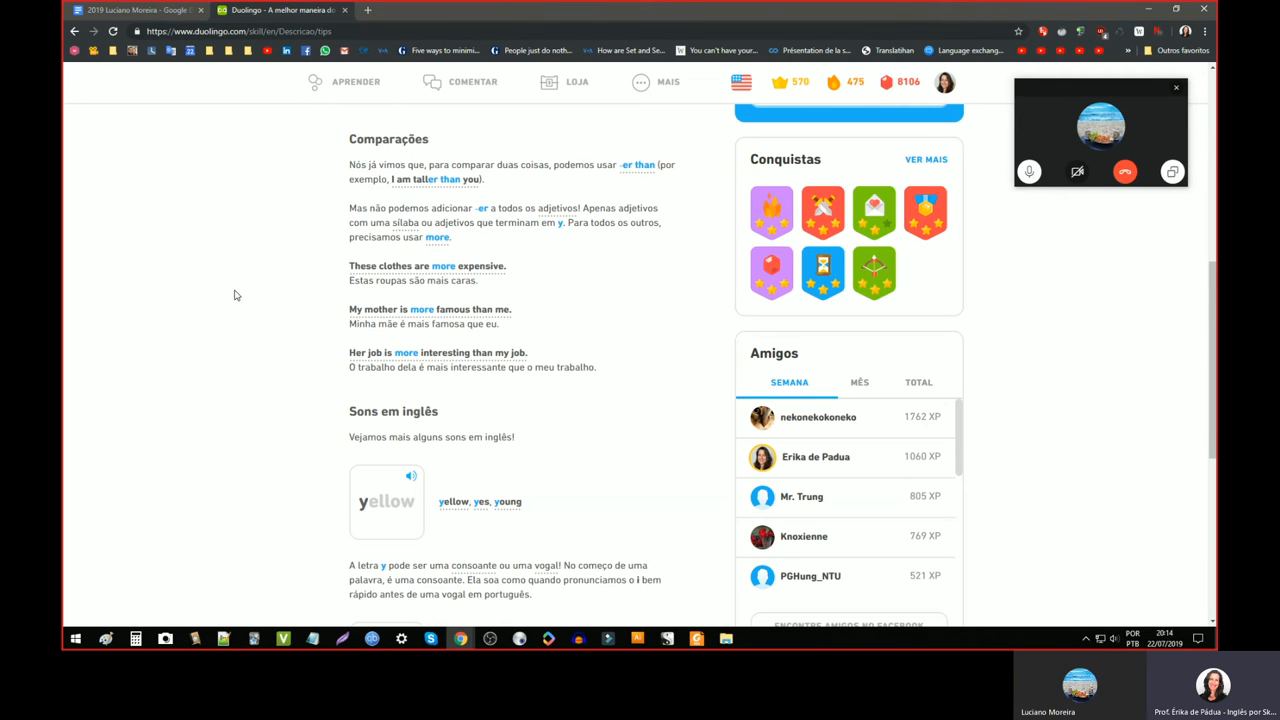
scroll(up, 3)
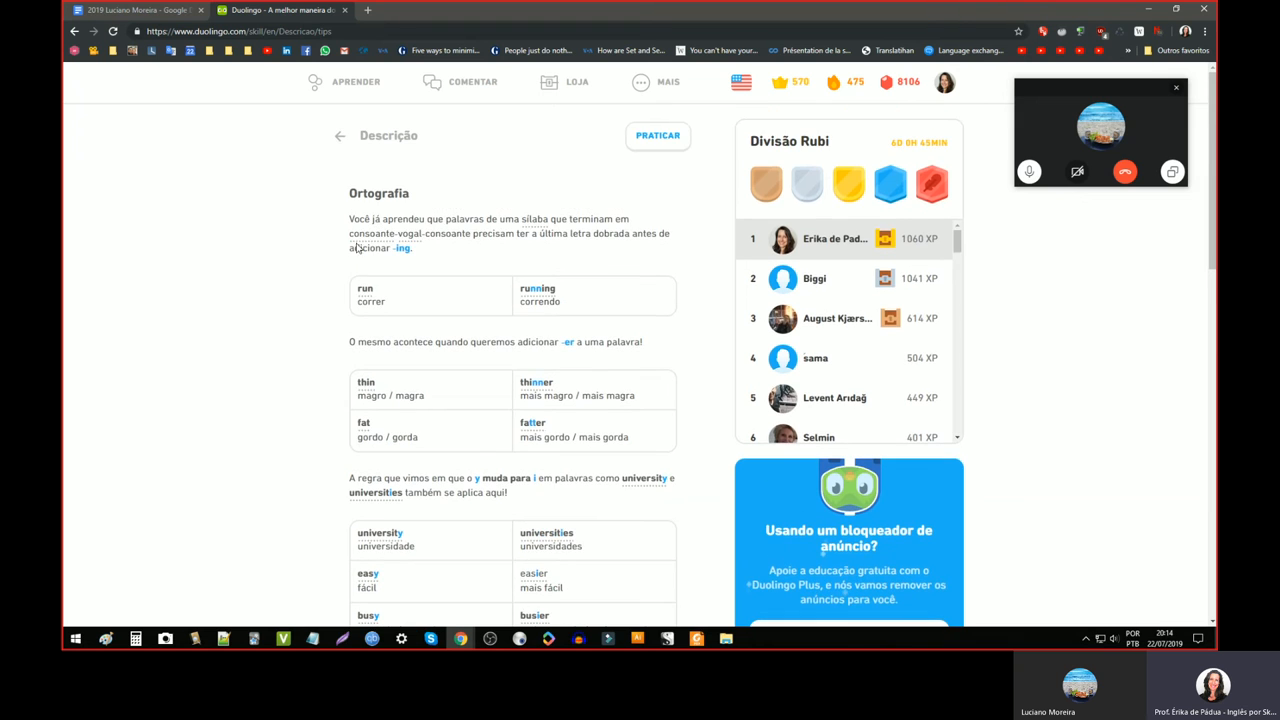
scroll(down, 3)
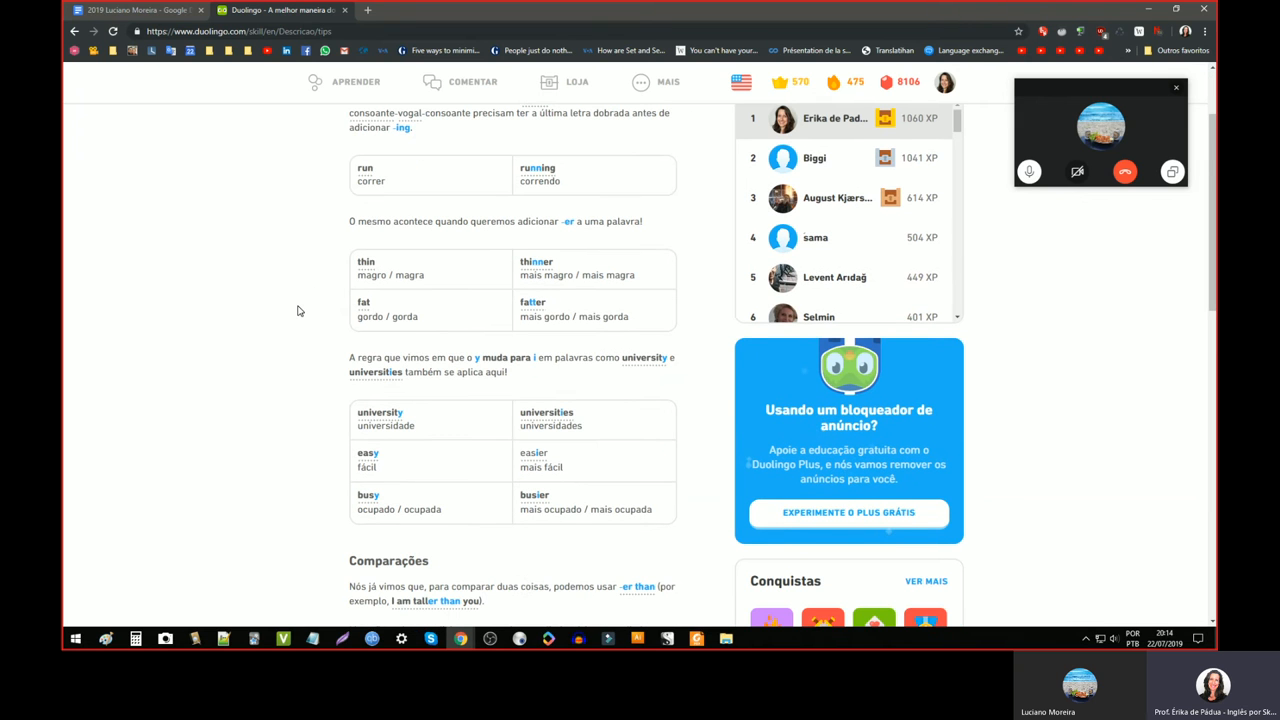
mouse_move(280, 256)
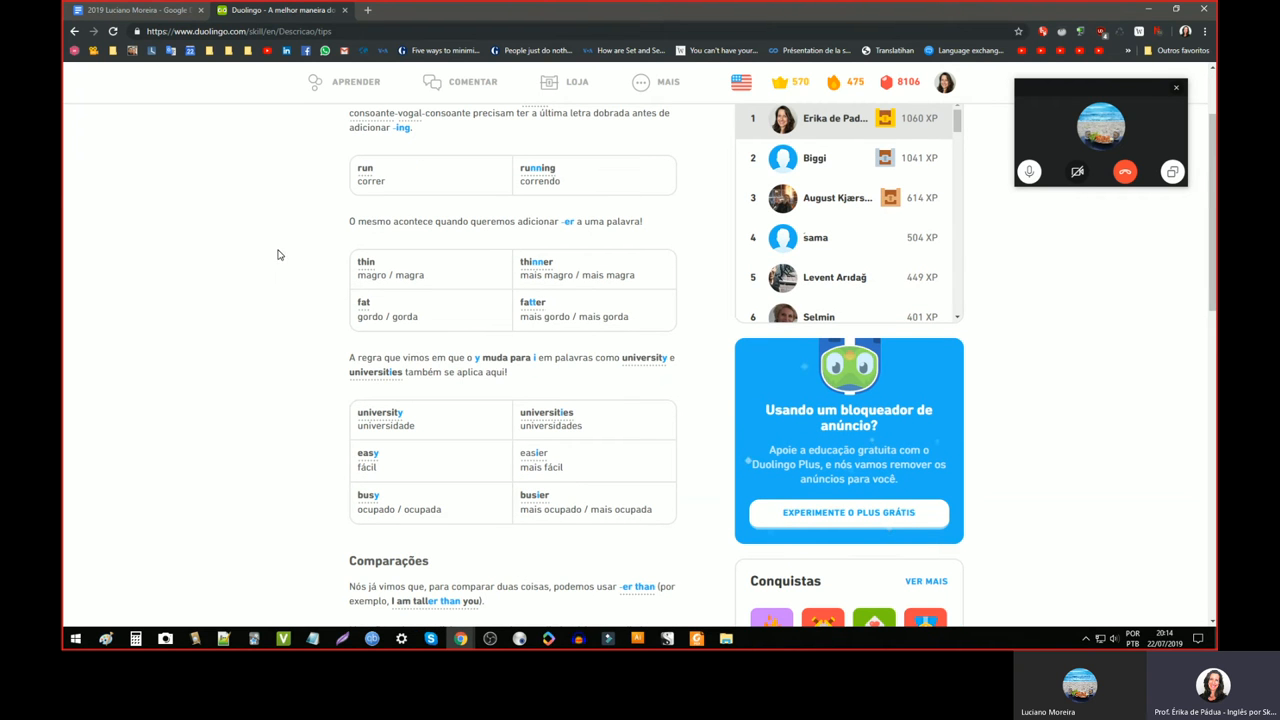
scroll(up, 3)
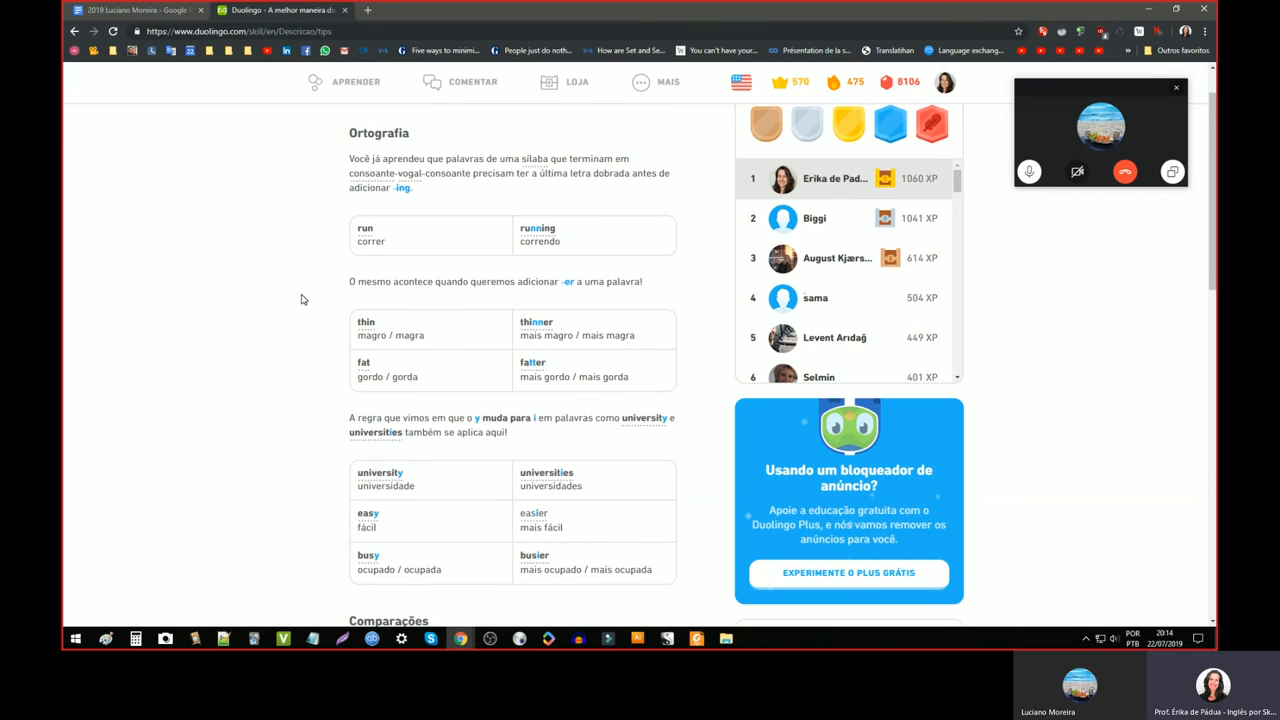
scroll(down, 3)
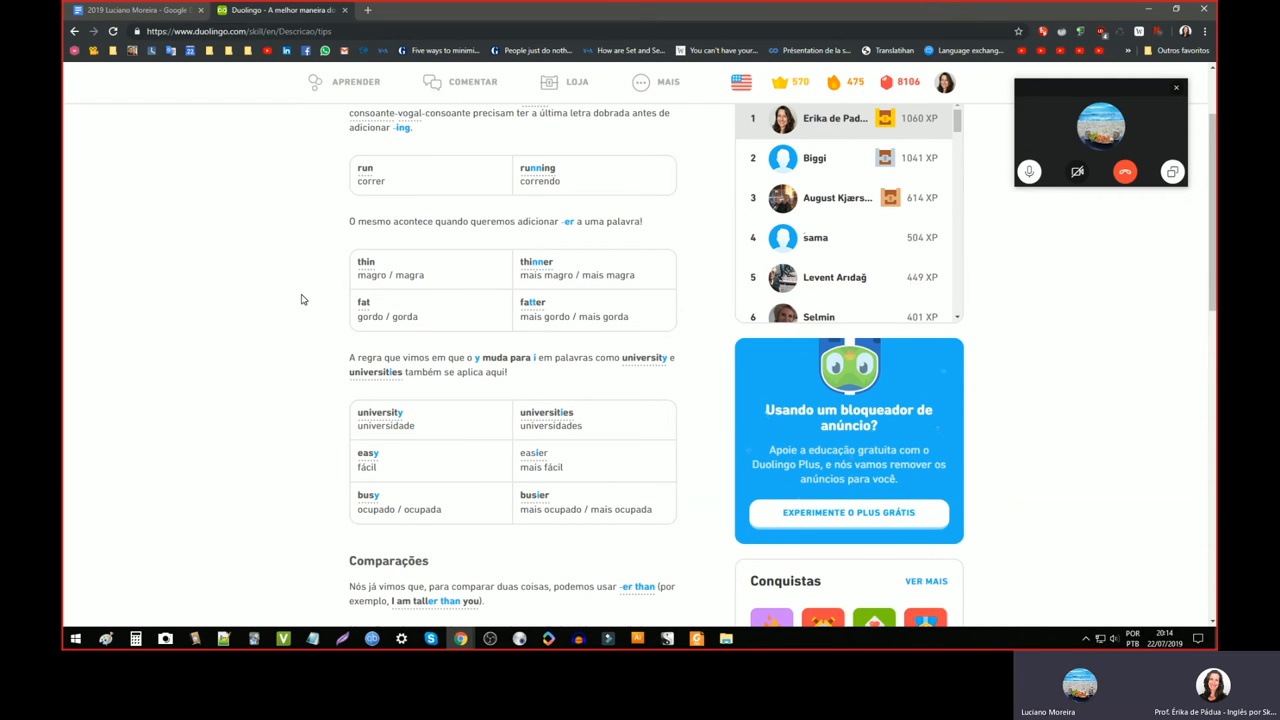
mouse_move(356, 82)
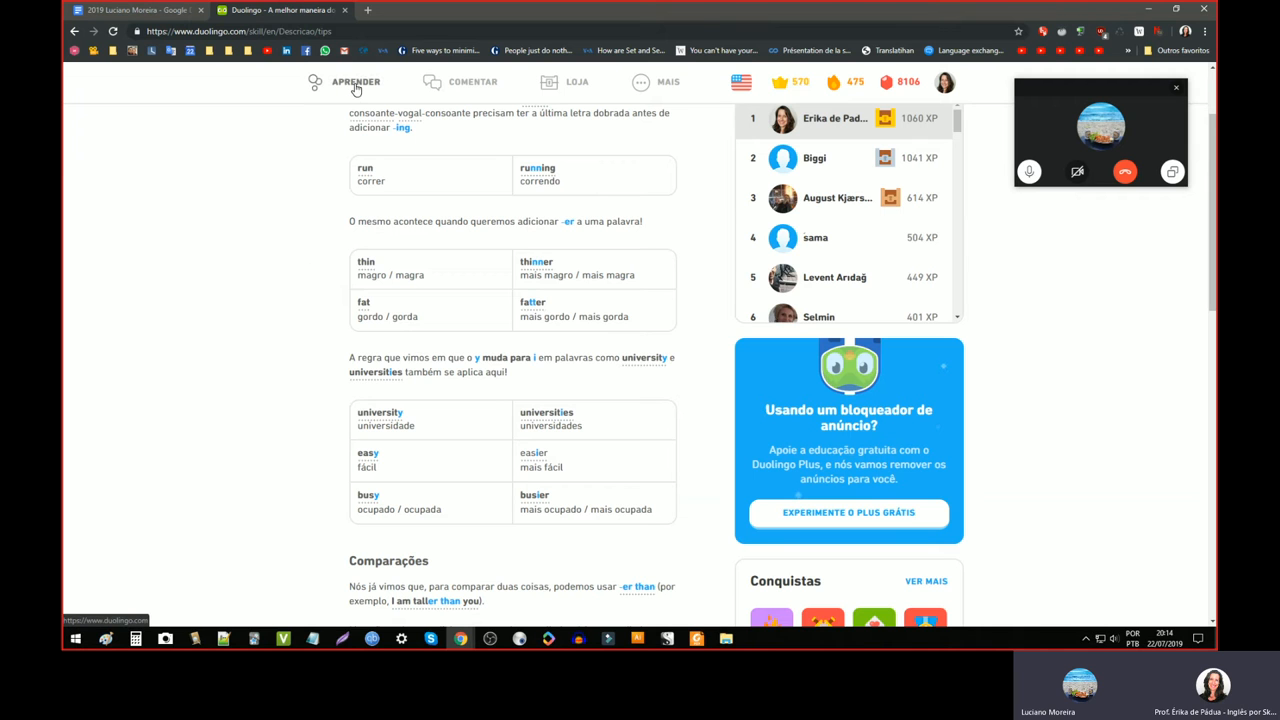
- Return to the course skill tree via Aprender, briefly checking the language course list
click(356, 82)
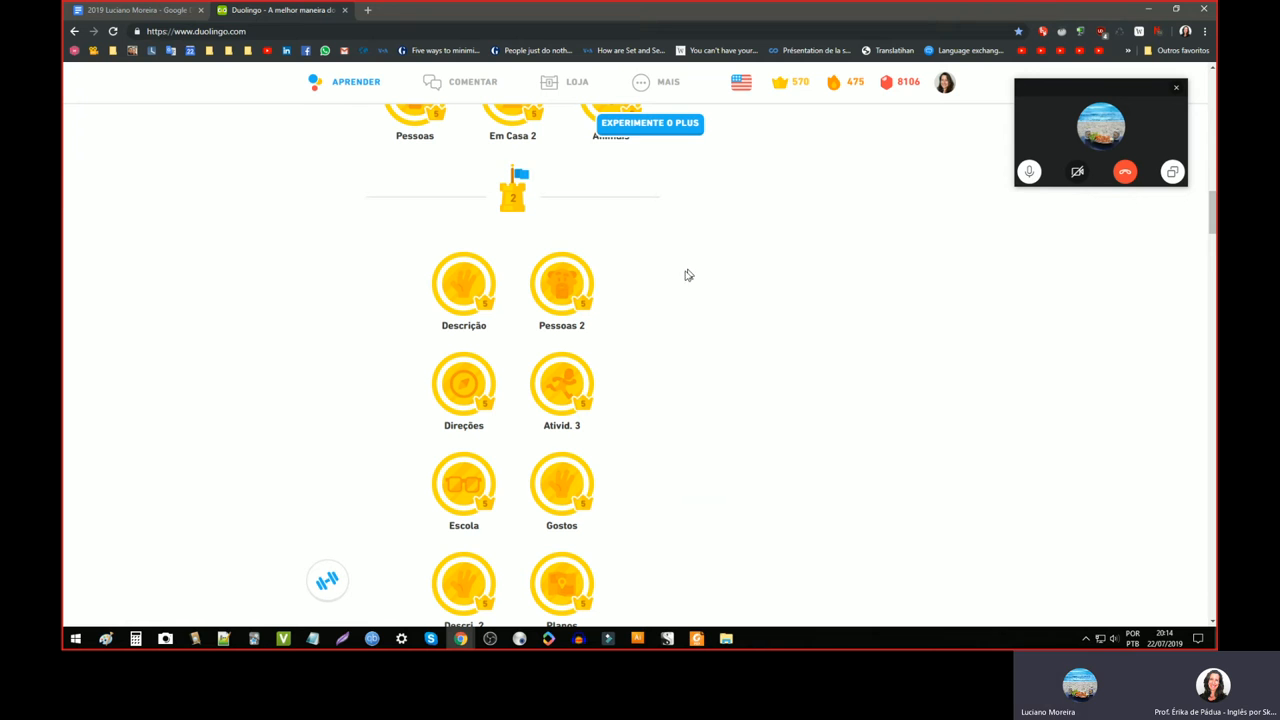
click(740, 82)
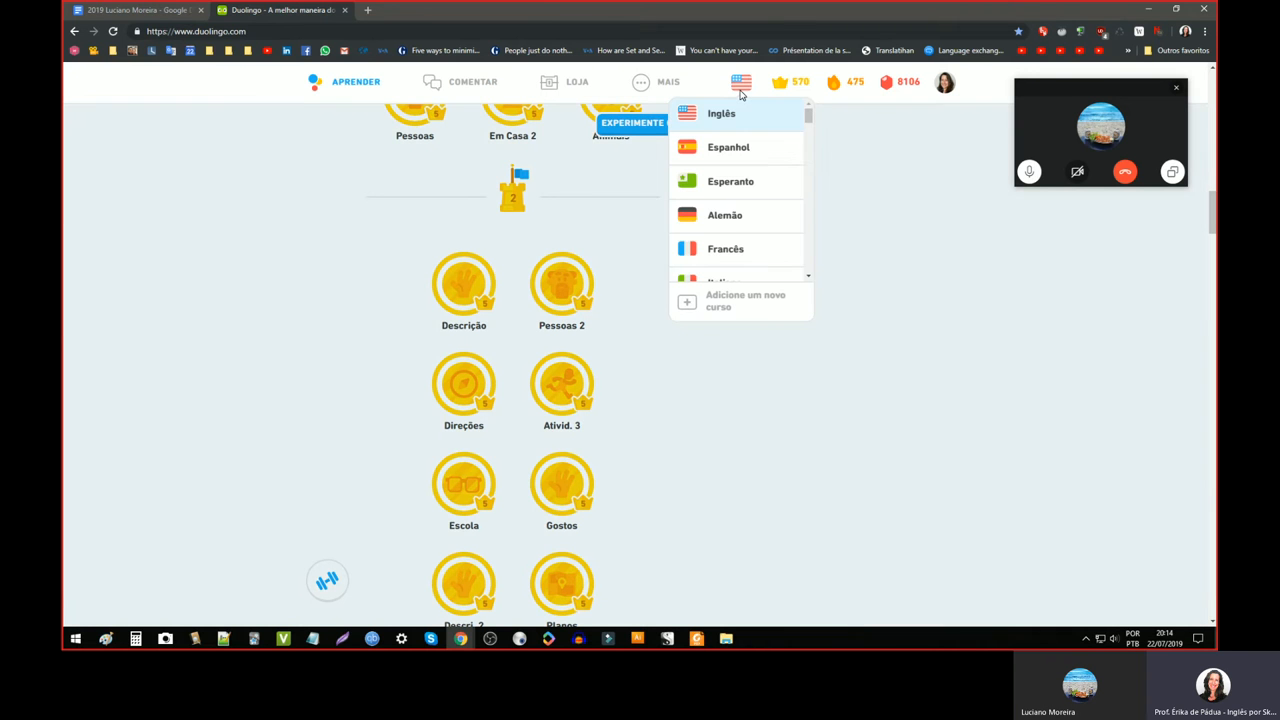
click(128, 346)
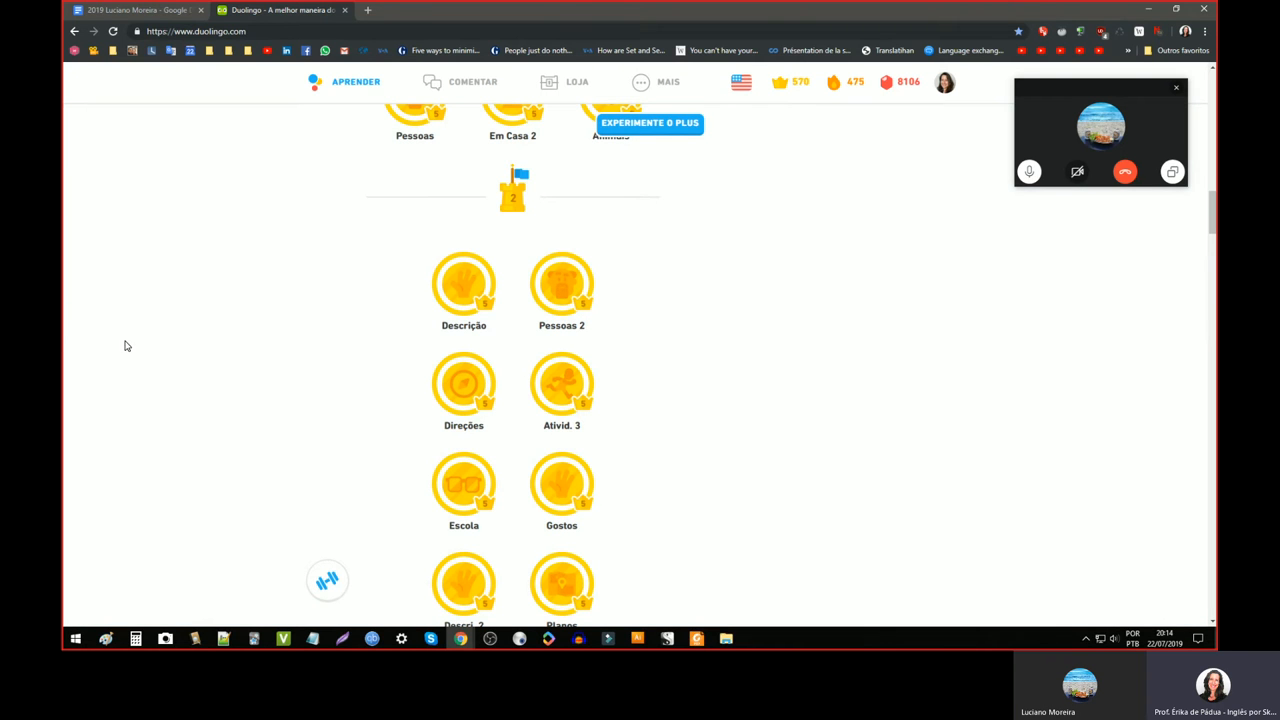
mouse_move(270, 374)
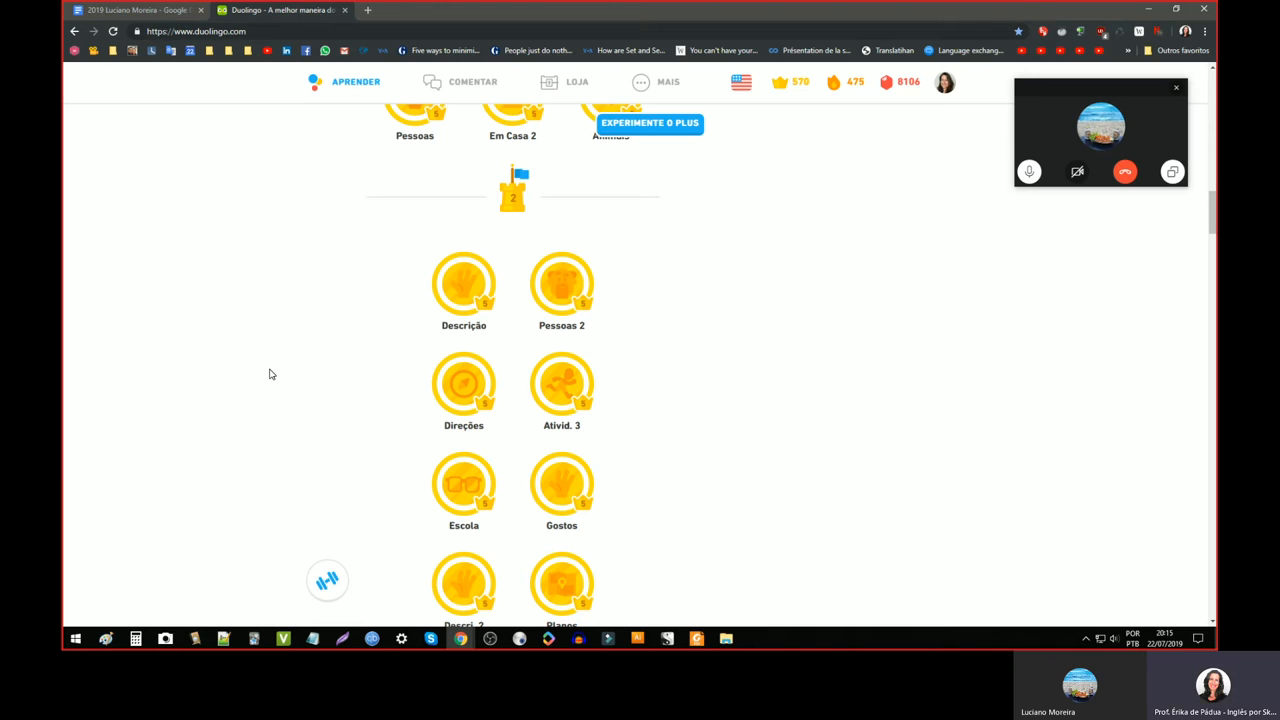
mouse_move(268, 366)
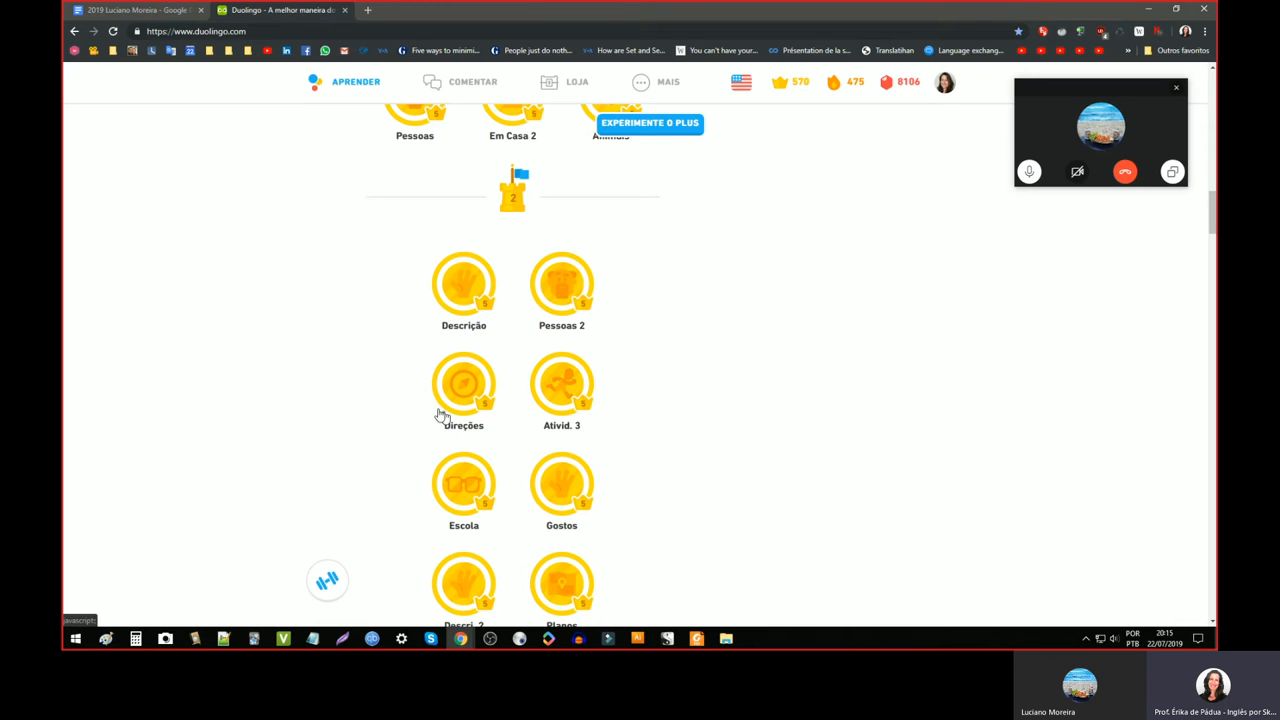
mouse_move(408, 408)
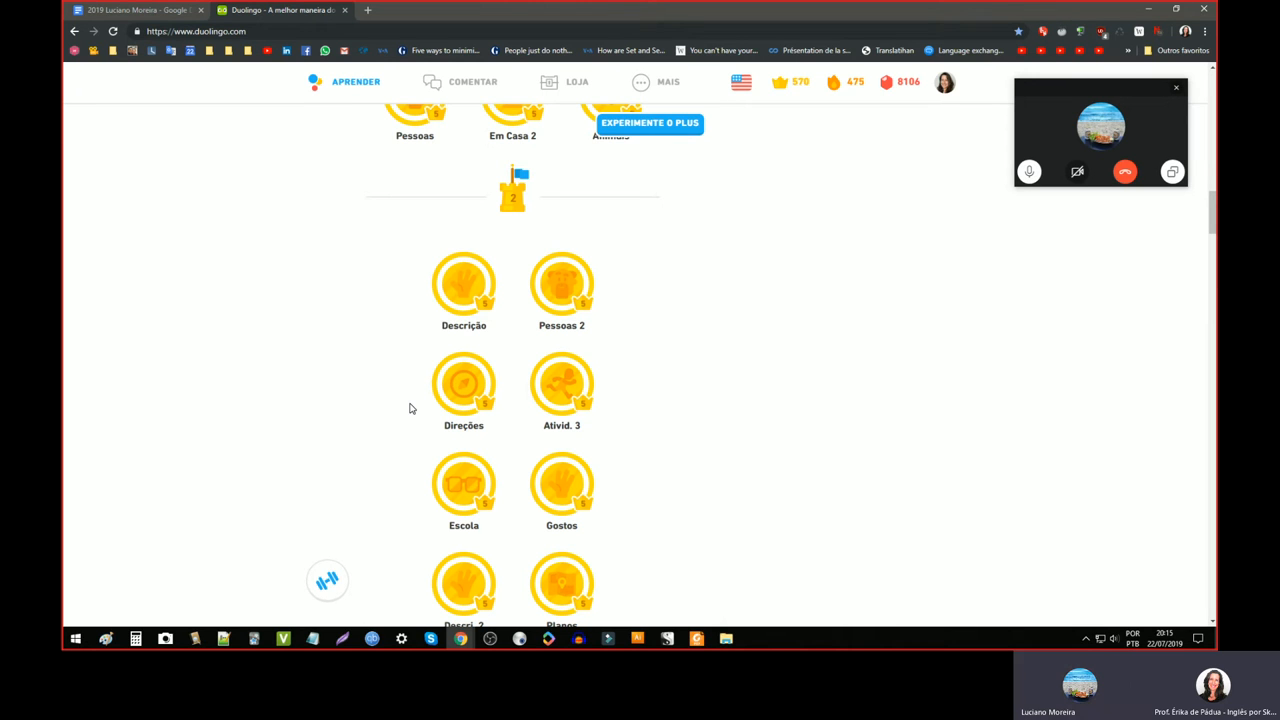
mouse_move(462, 290)
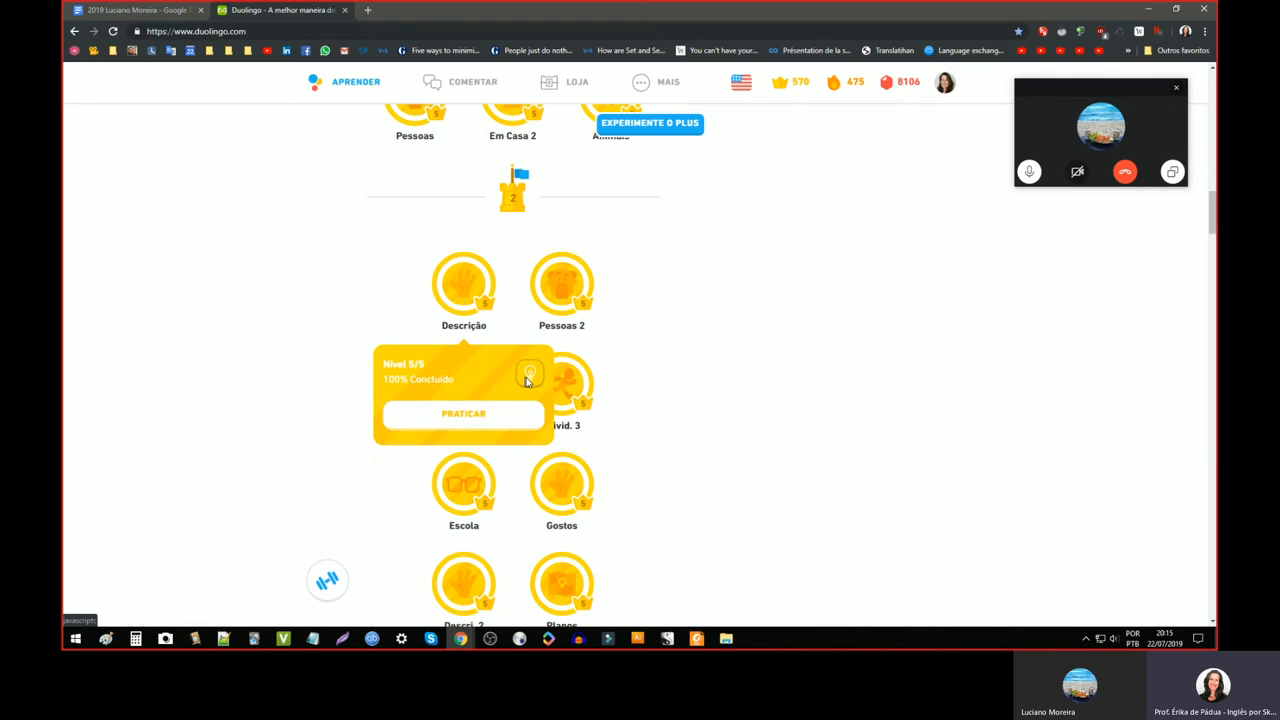
- Open the skill's tips page and read through the Mr., Mrs., Miss and Ms. explanation
click(530, 374)
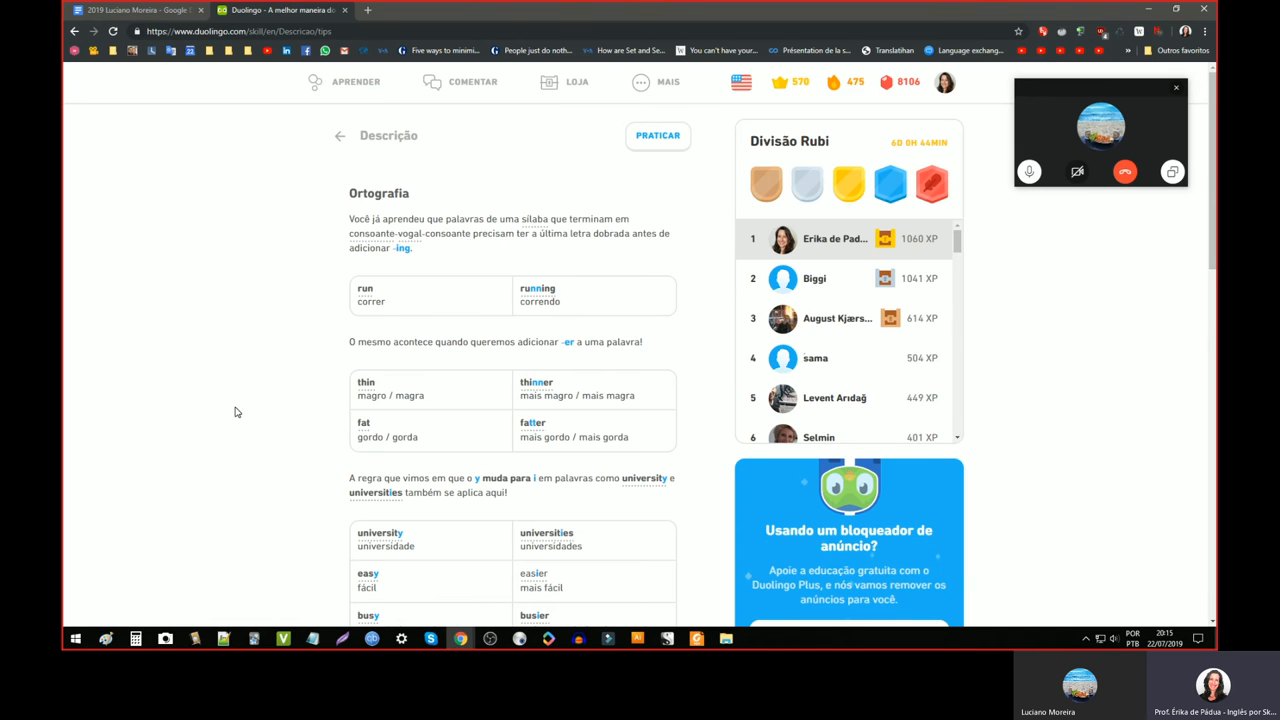
scroll(down, 3)
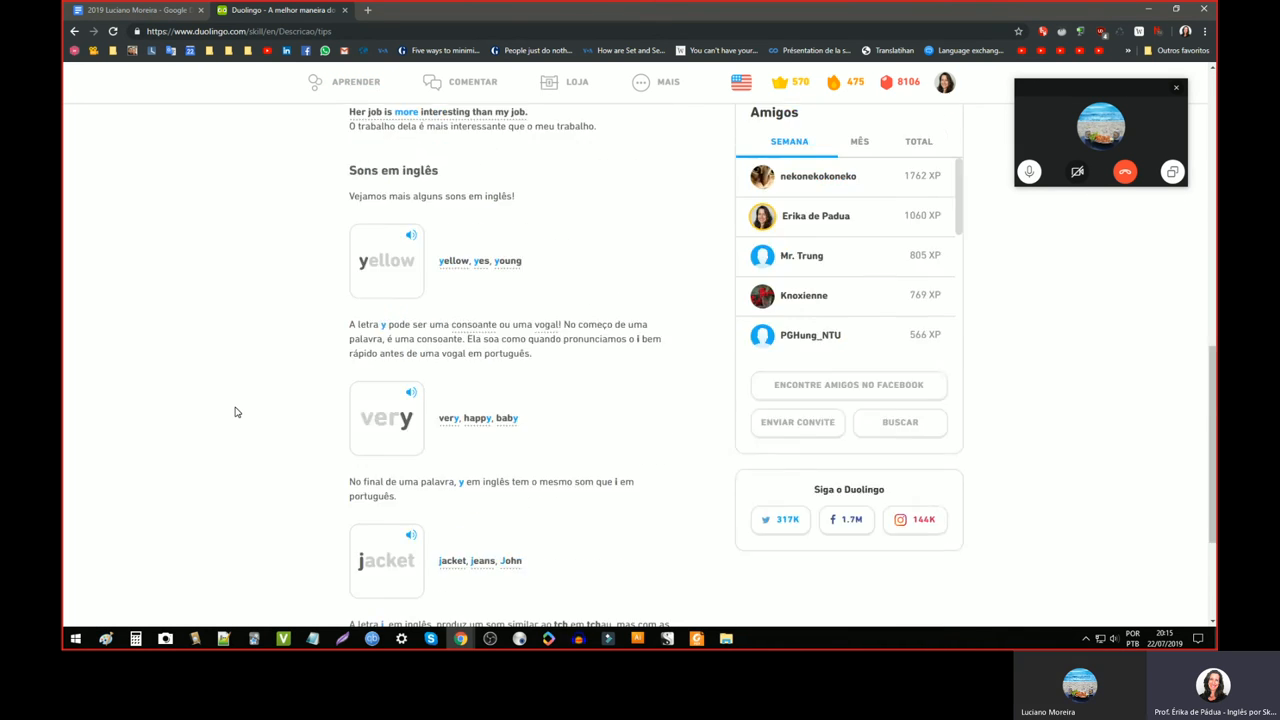
scroll(up, 3)
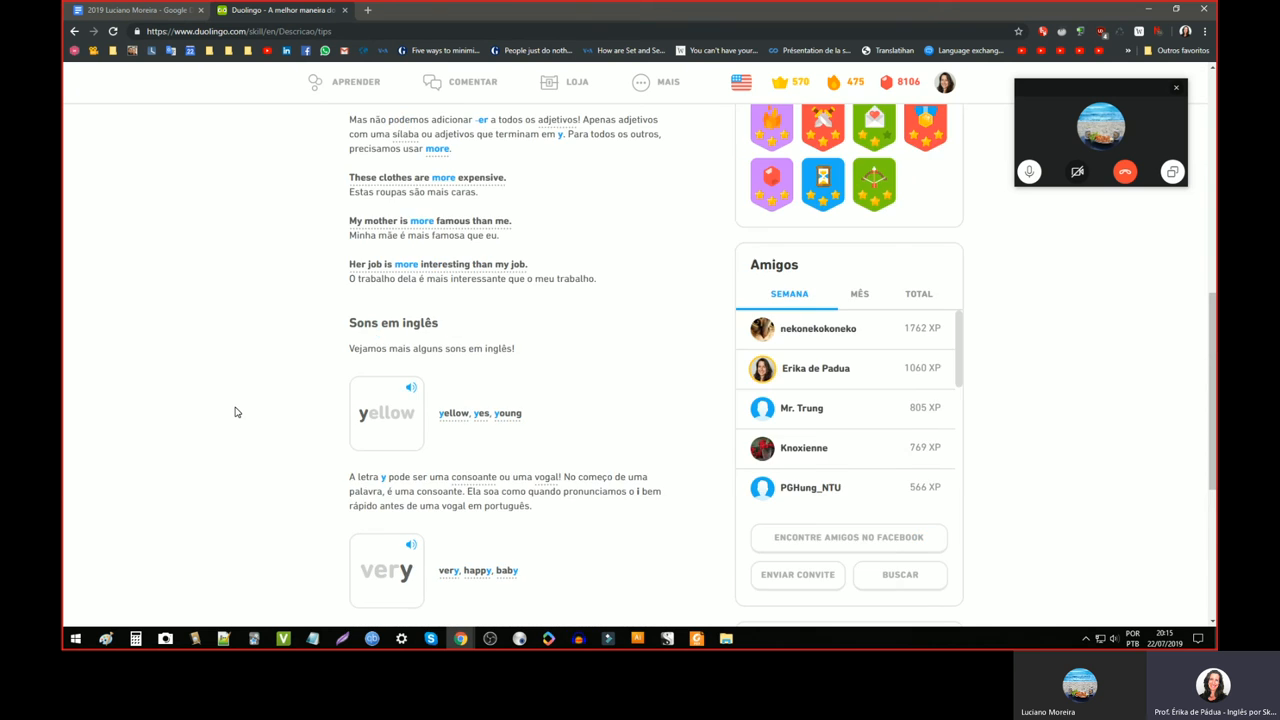
scroll(up, 3)
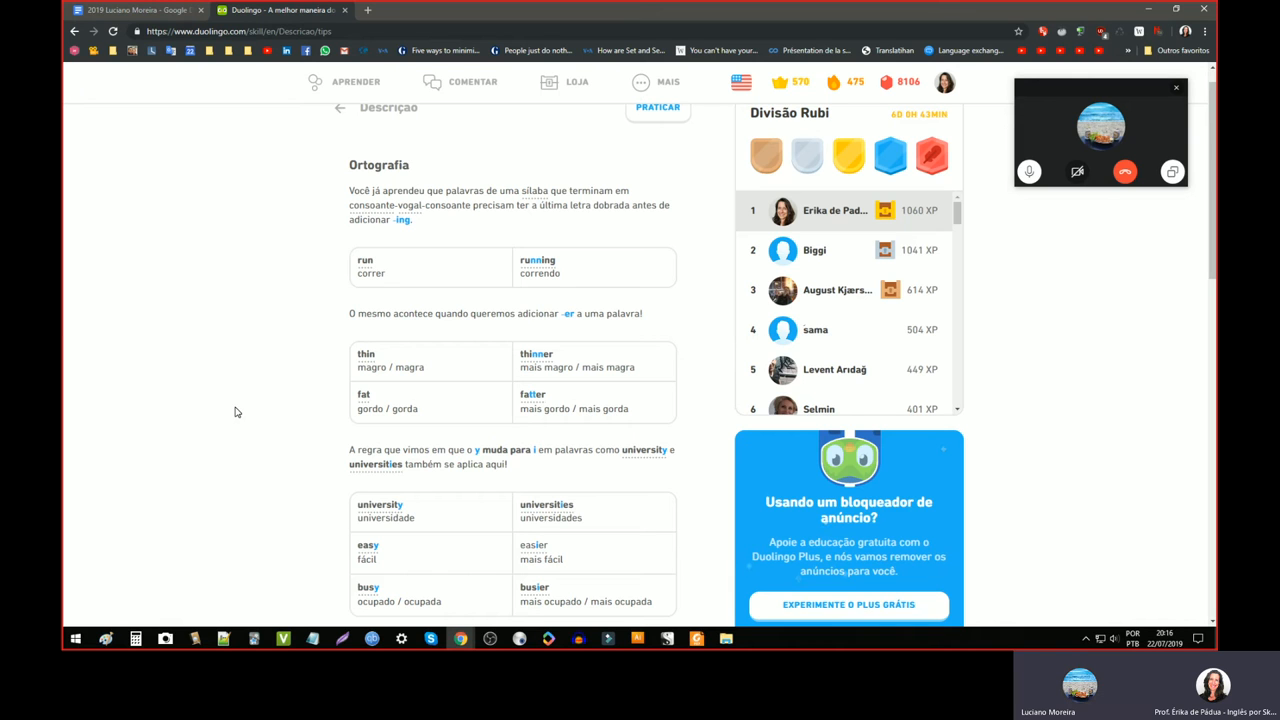
mouse_move(232, 408)
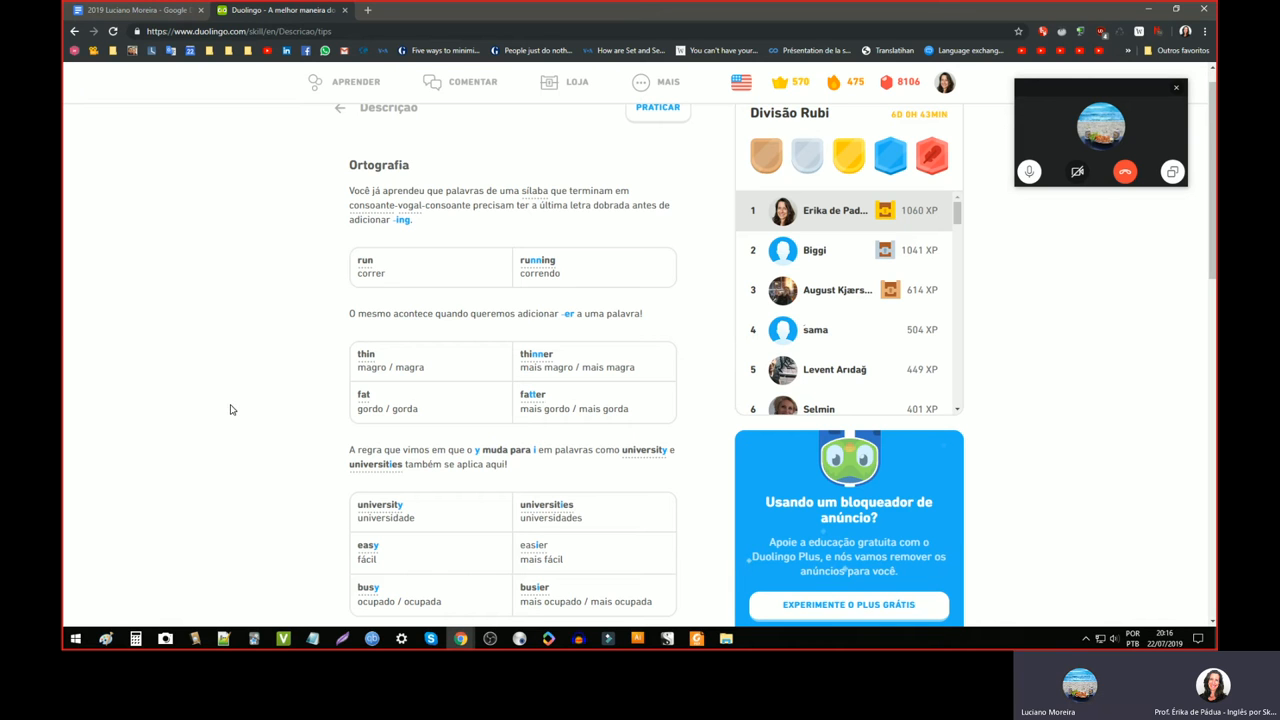
mouse_move(248, 452)
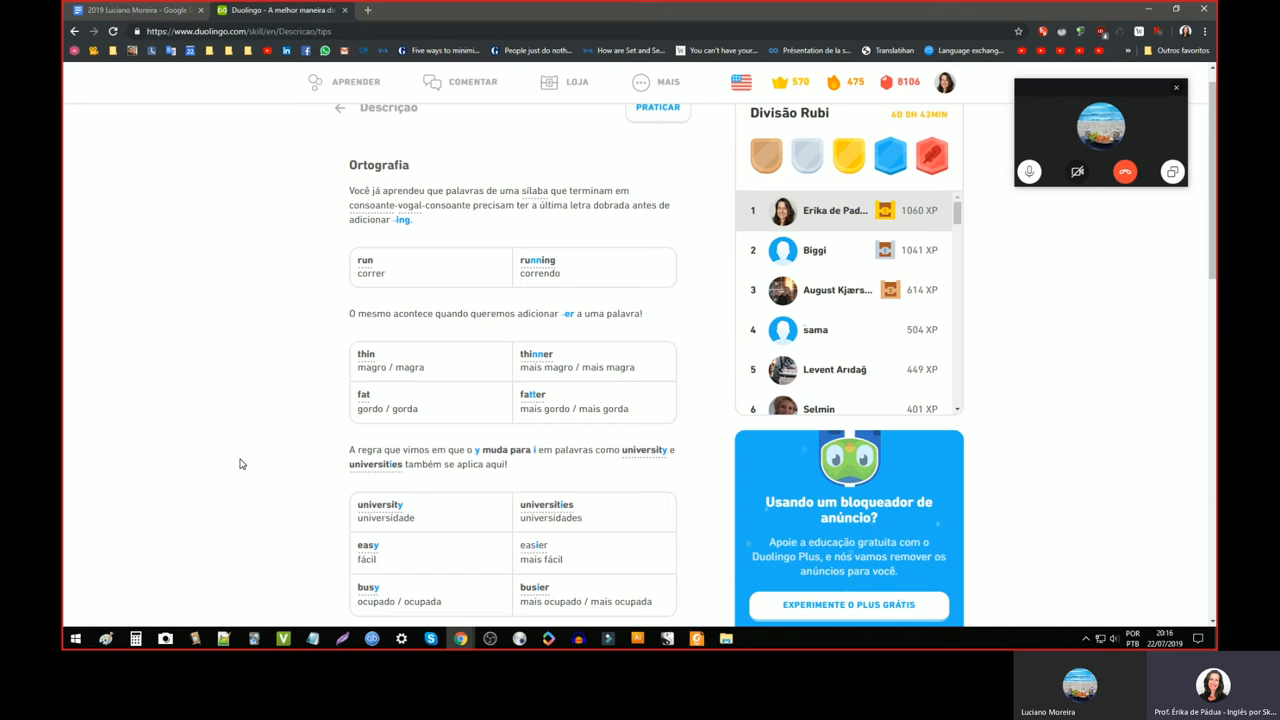
scroll(down, 3)
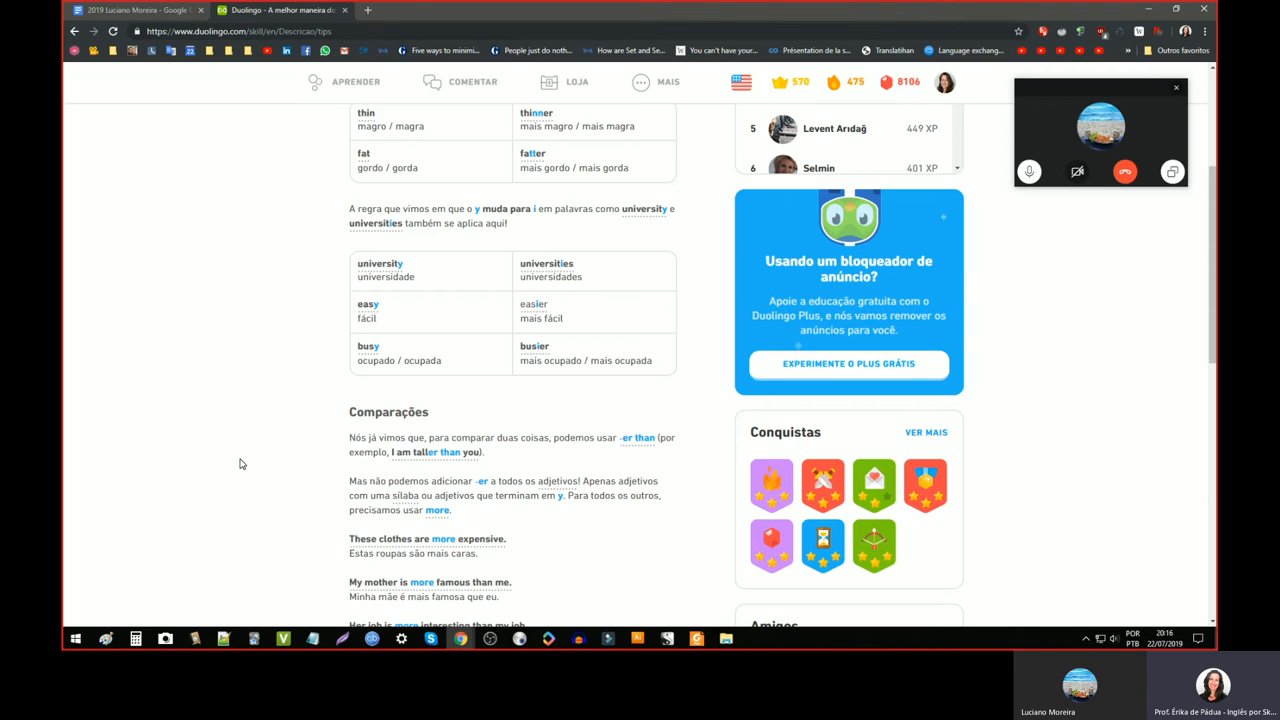
scroll(down, 3)
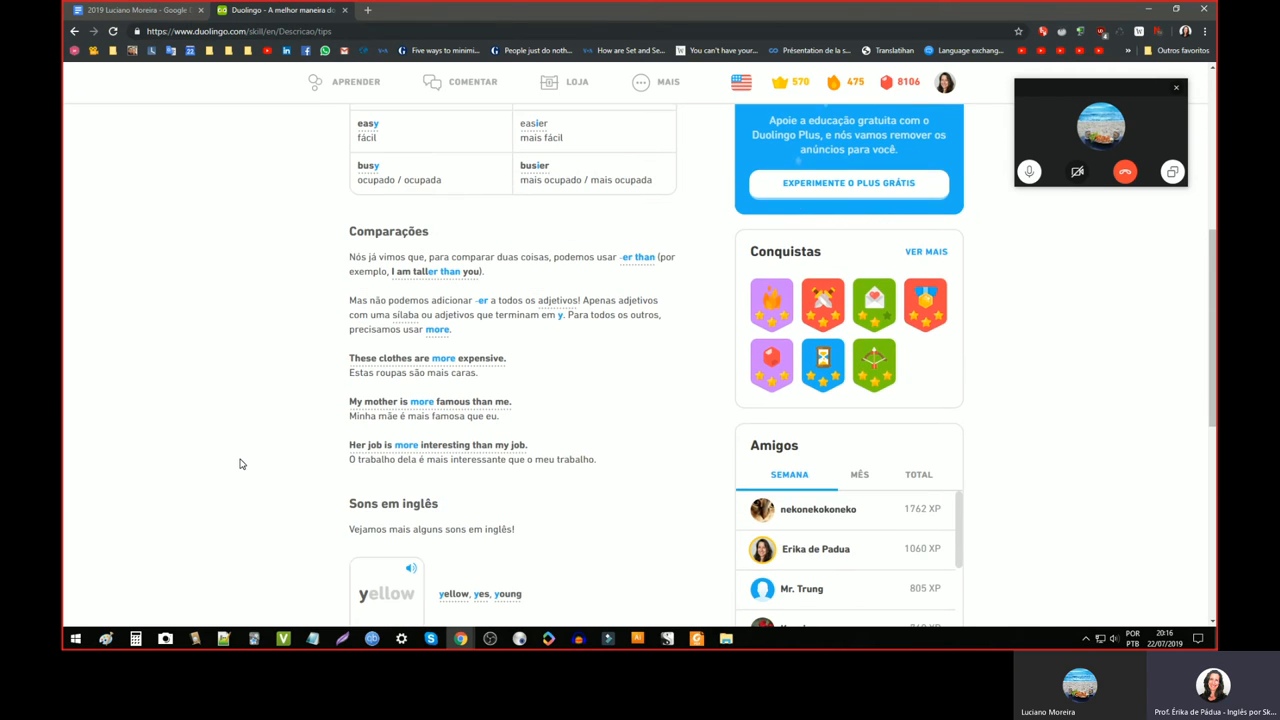
mouse_move(516, 438)
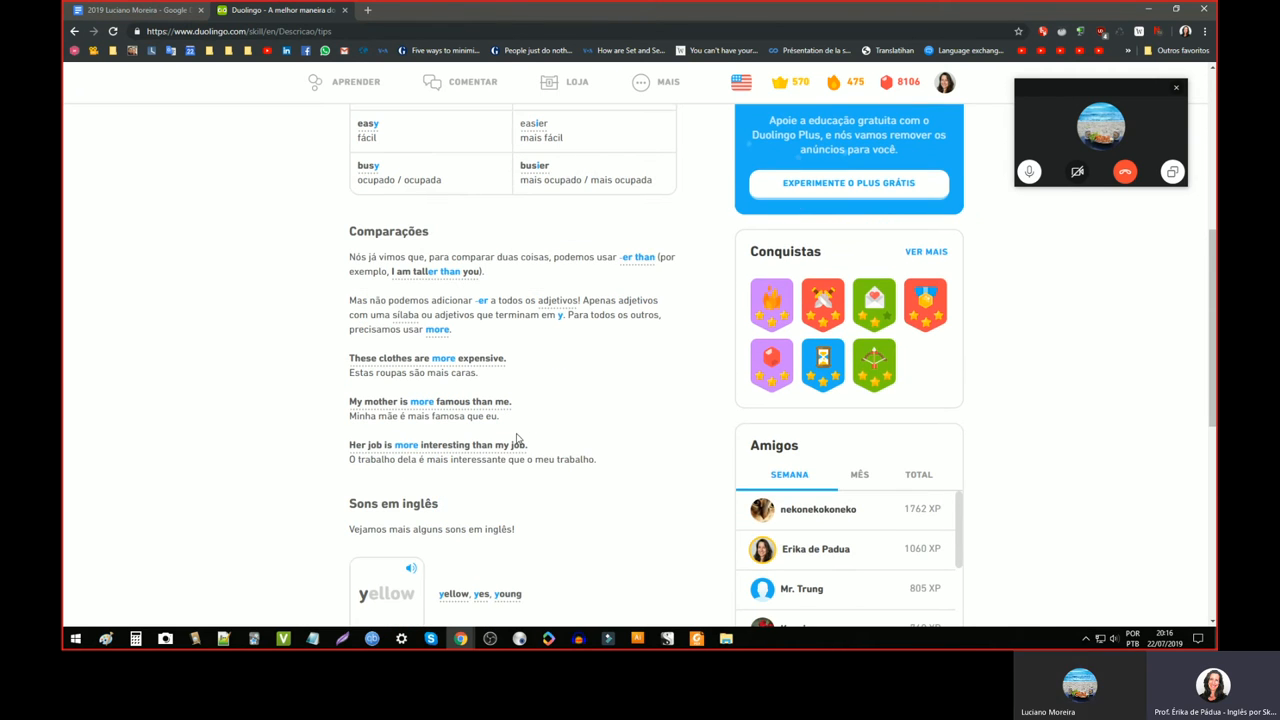
- Select the Comparações section text and read on through the polite requests with please
drag(348, 232, 596, 458)
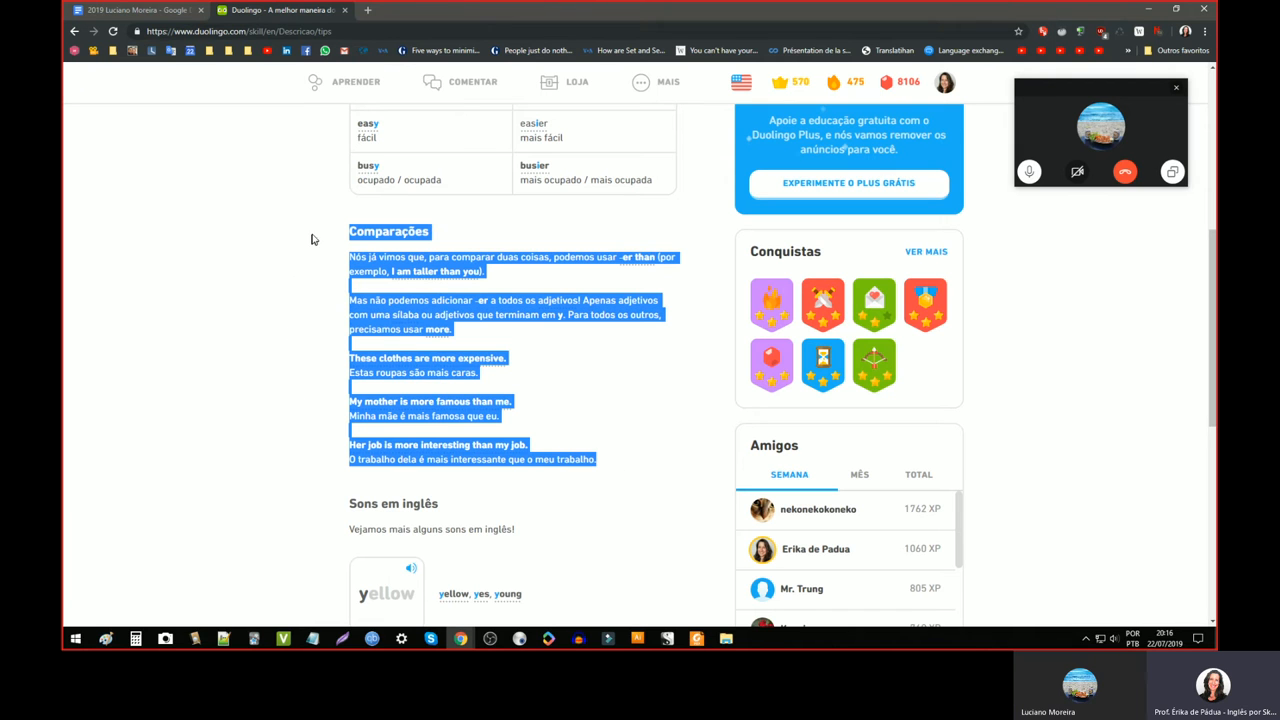
mouse_move(252, 390)
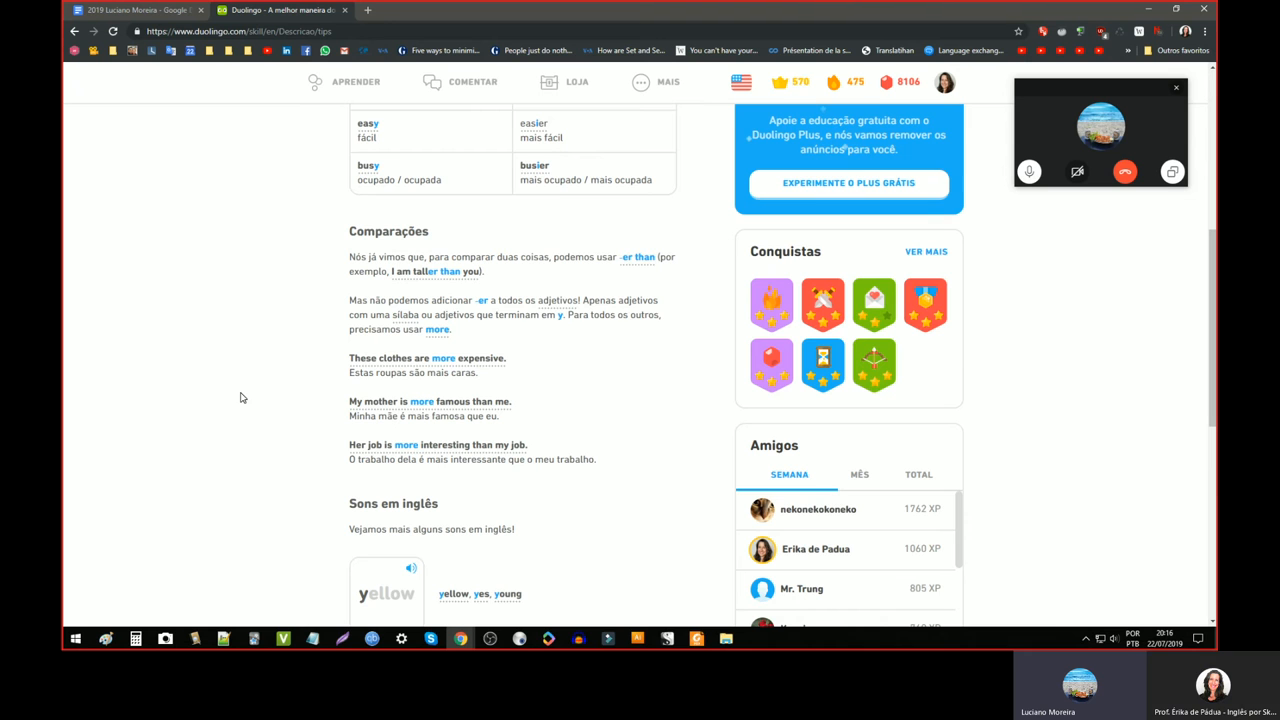
scroll(down, 3)
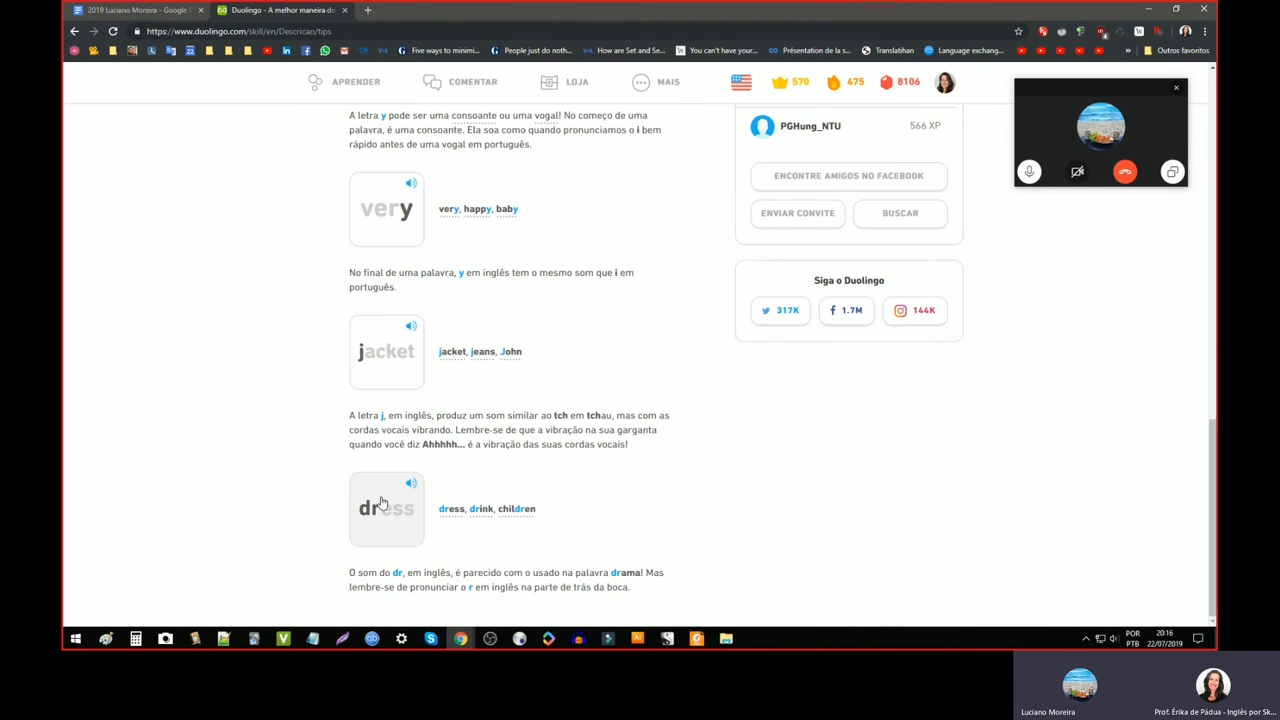
scroll(up, 3)
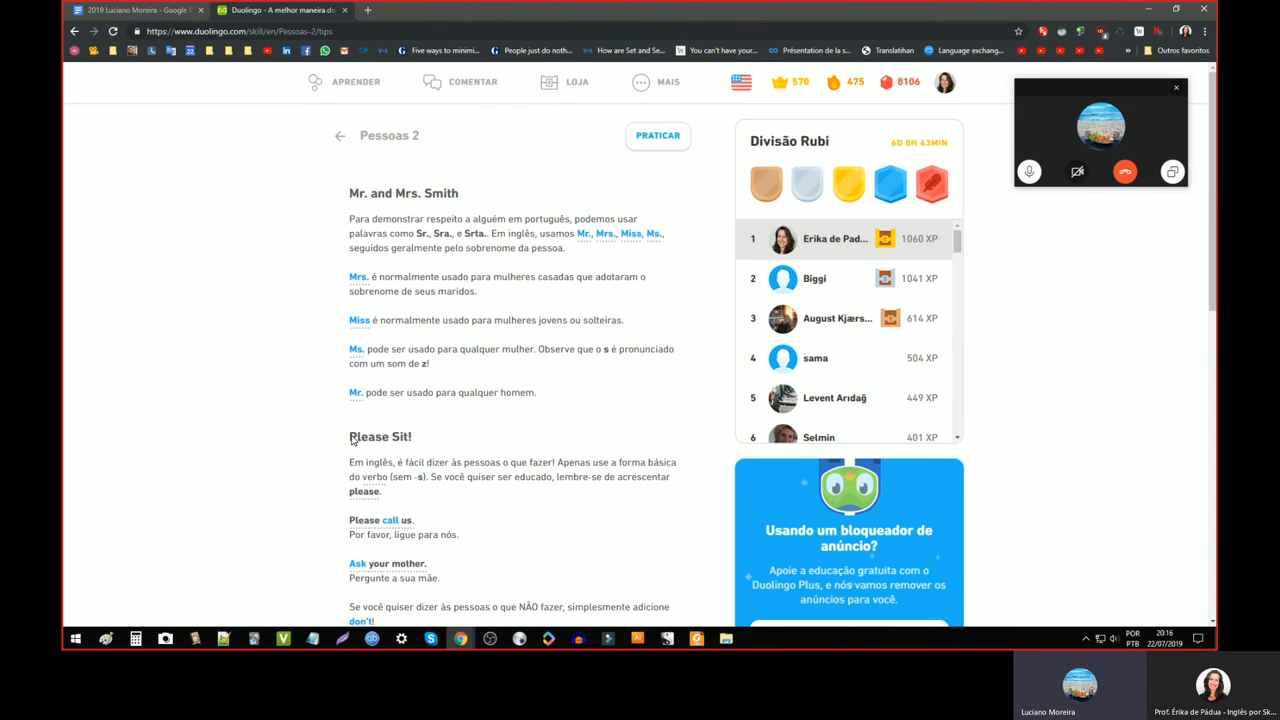
scroll(down, 3)
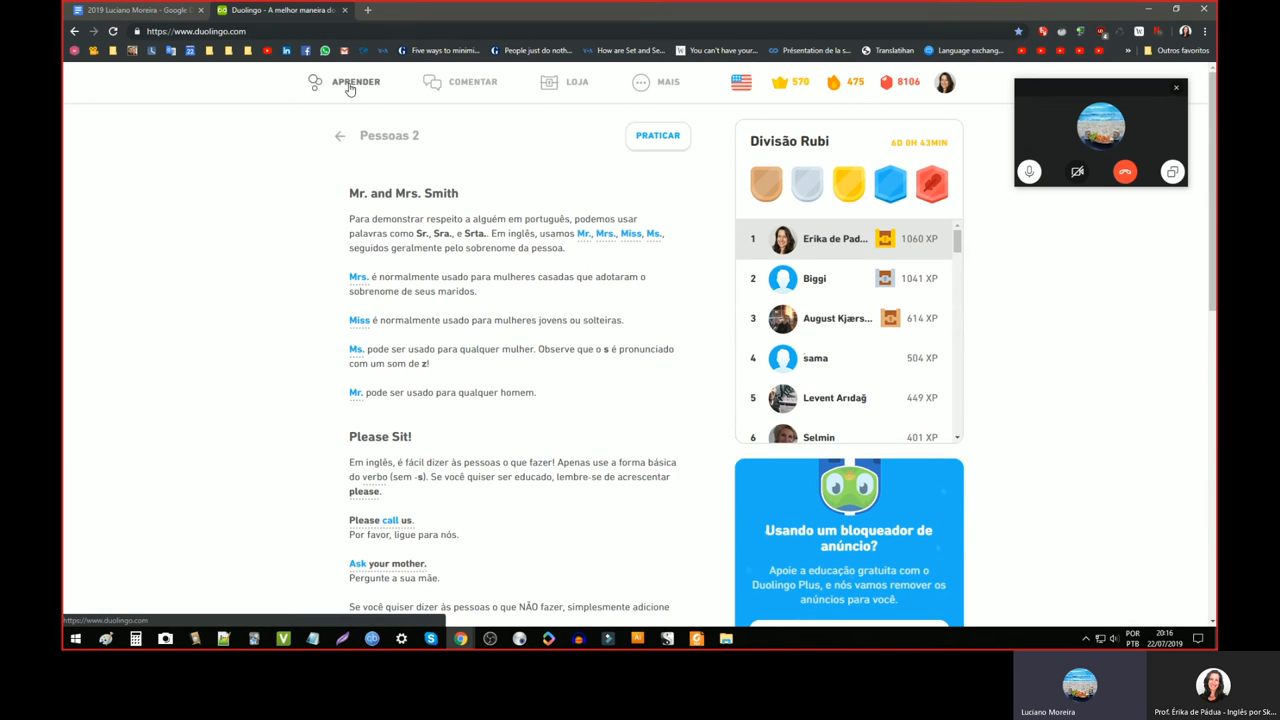
- Return to the skill tree via Aprender and browse completed skills like Clima and Aventuras
click(340, 136)
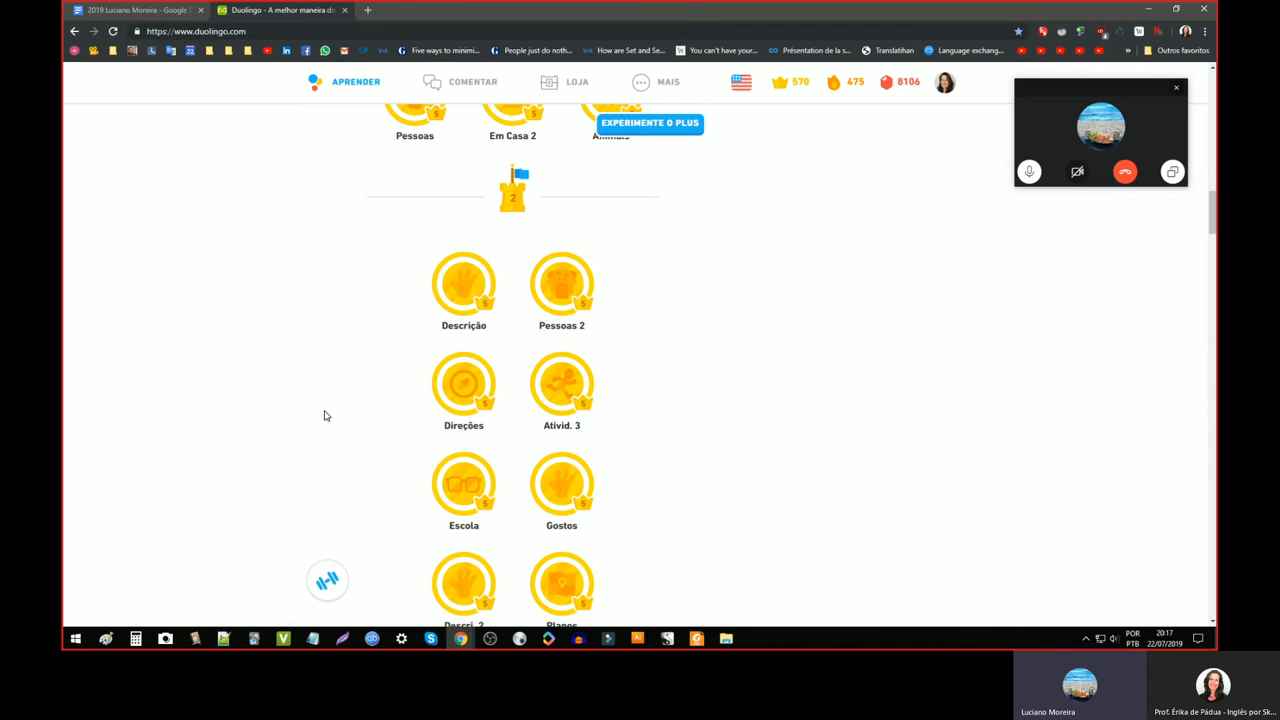
scroll(up, 3)
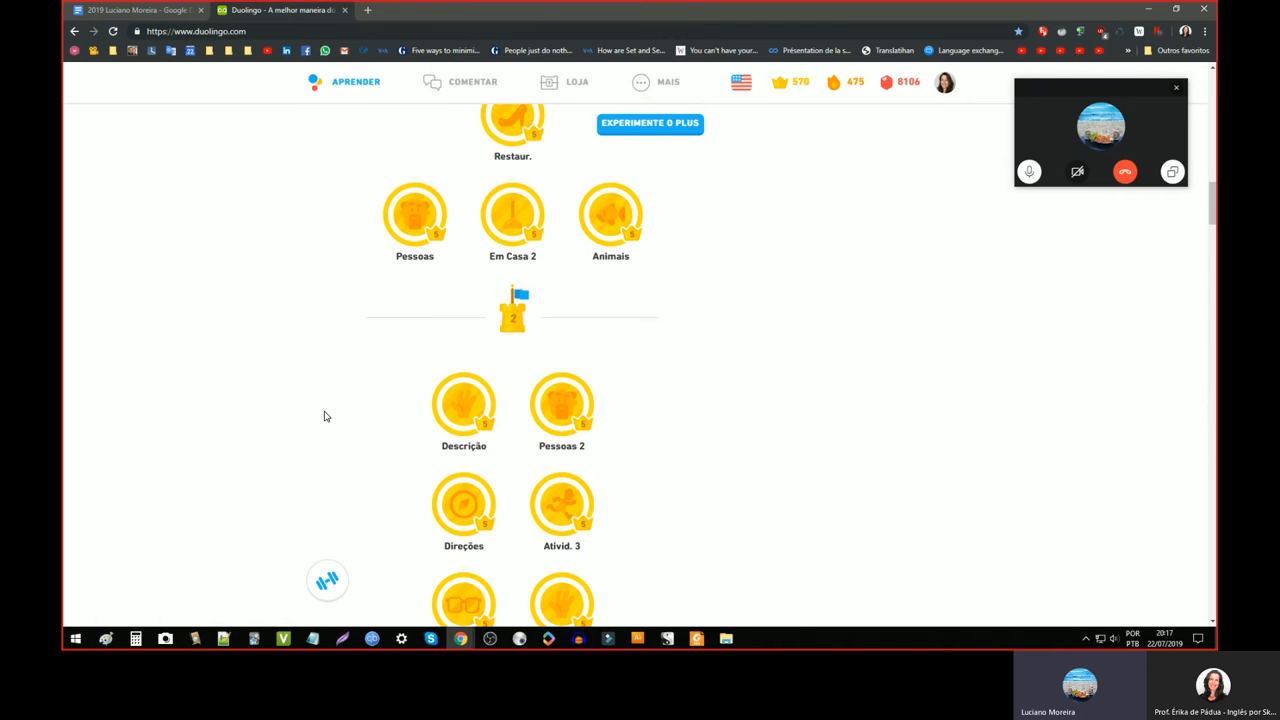
scroll(down, 3)
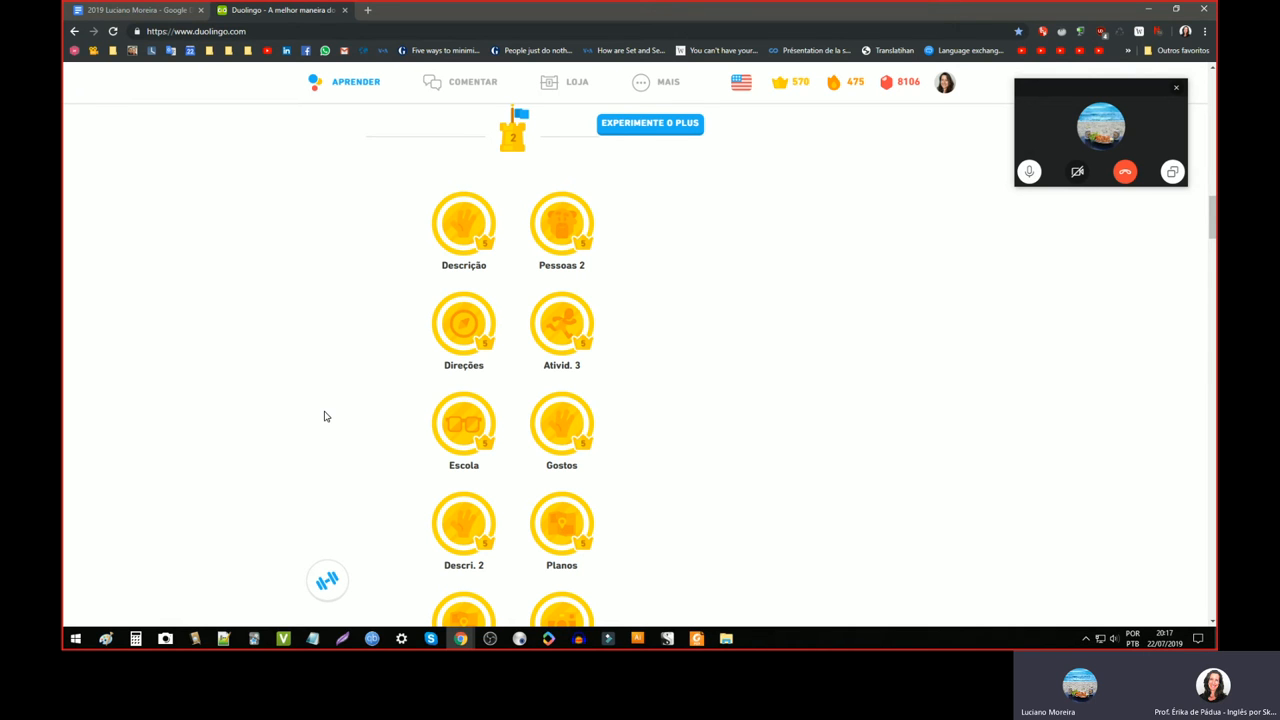
mouse_move(412, 336)
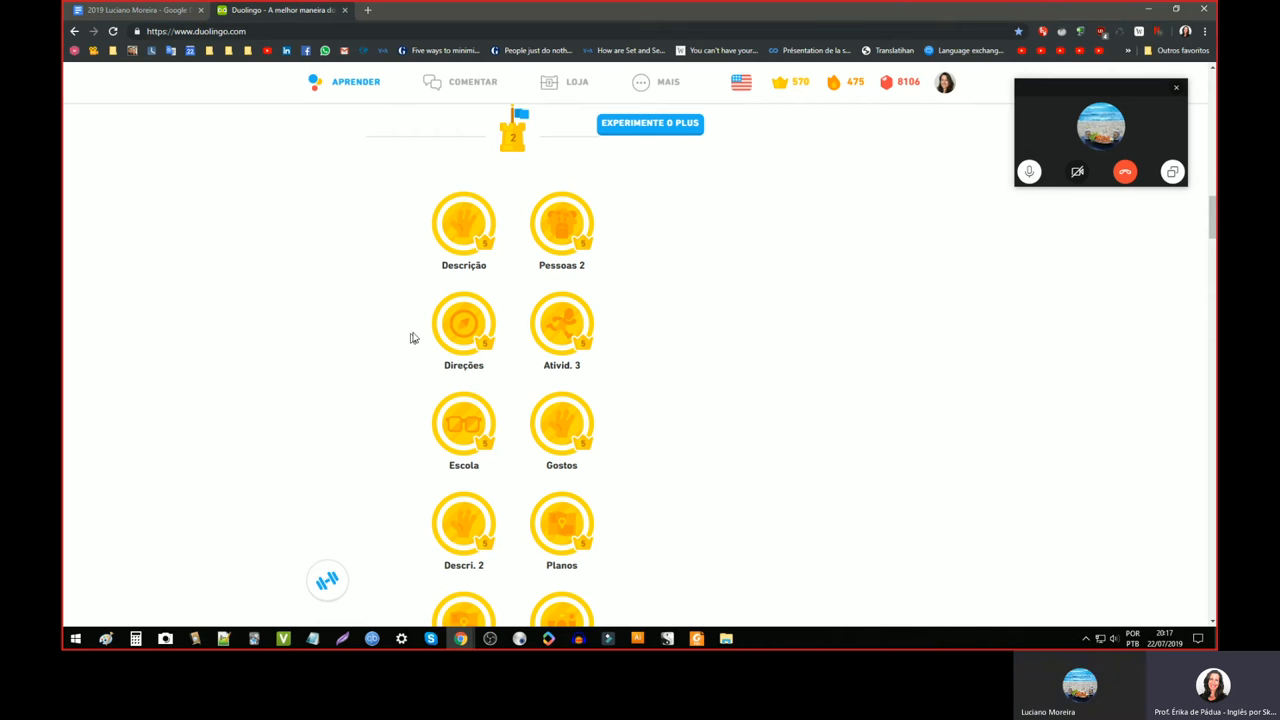
scroll(down, 3)
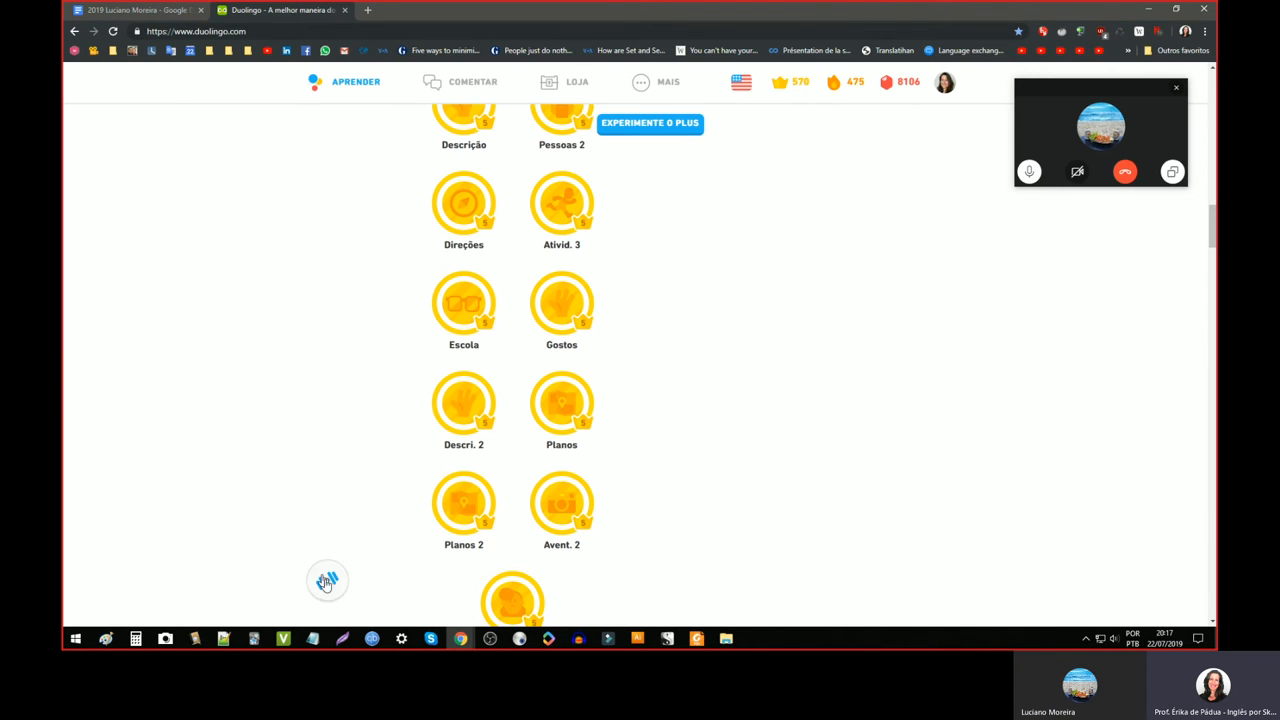
mouse_move(328, 580)
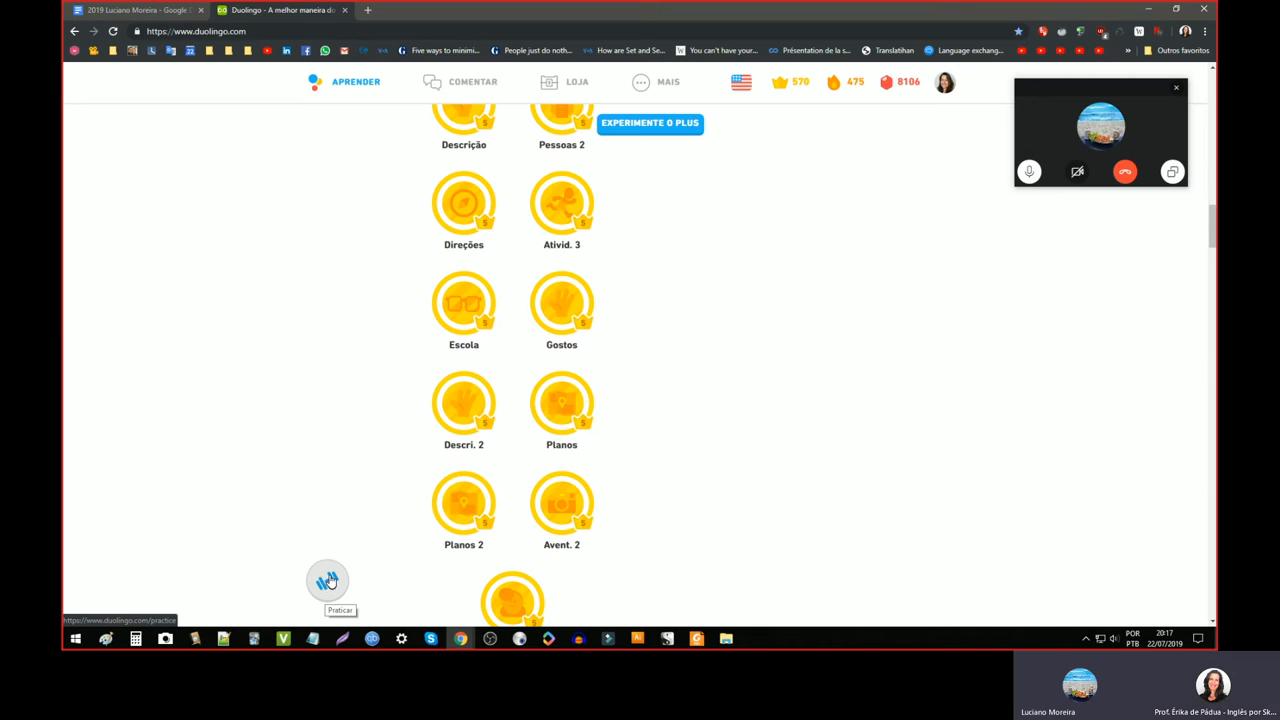
scroll(up, 3)
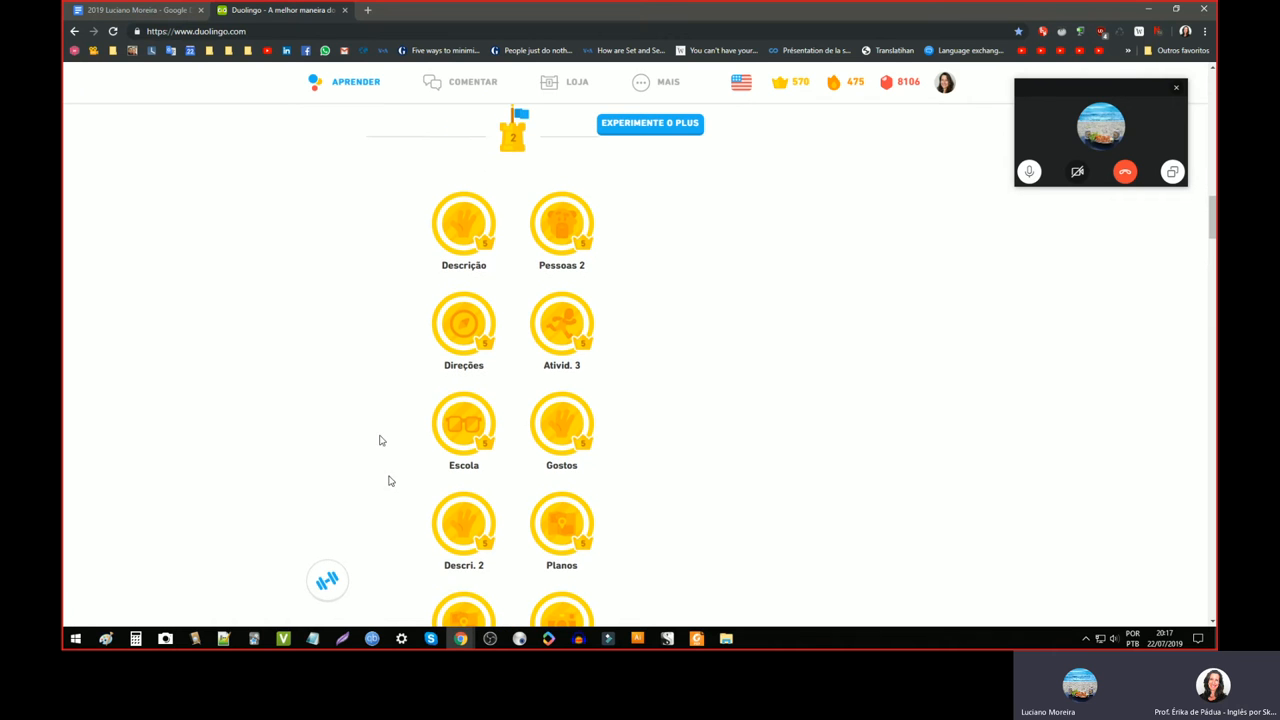
scroll(down, 3)
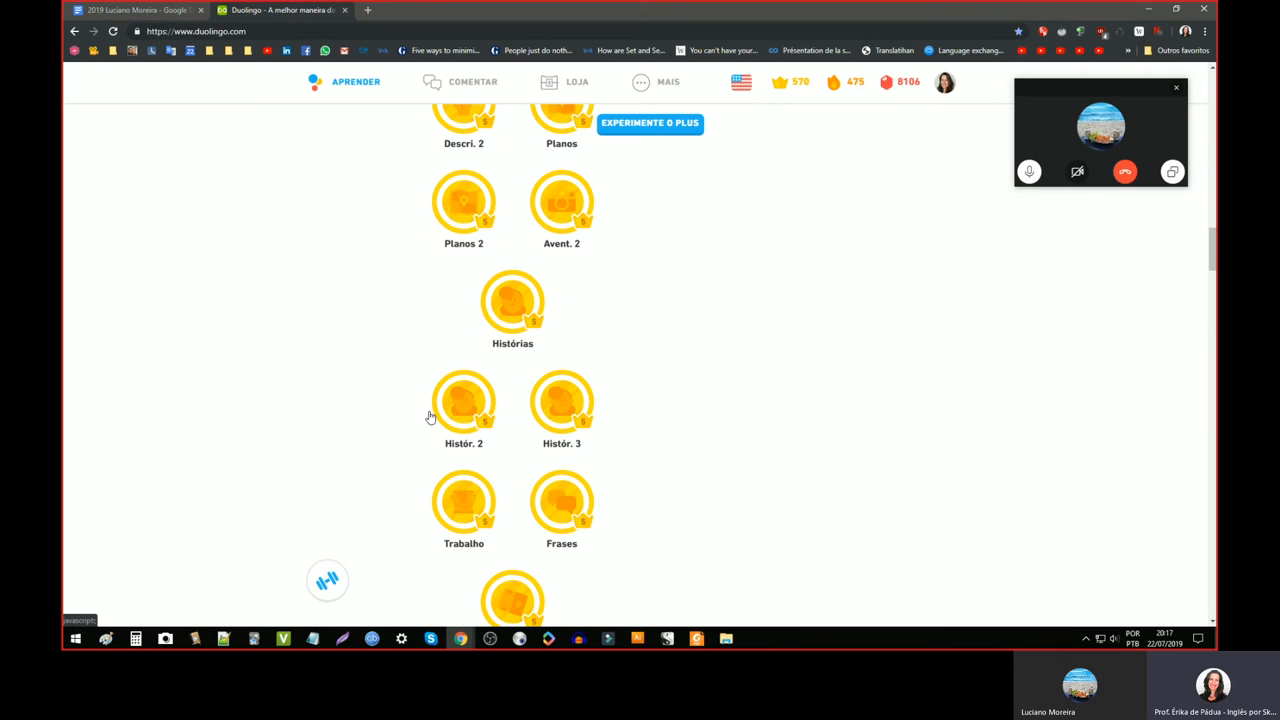
scroll(up, 3)
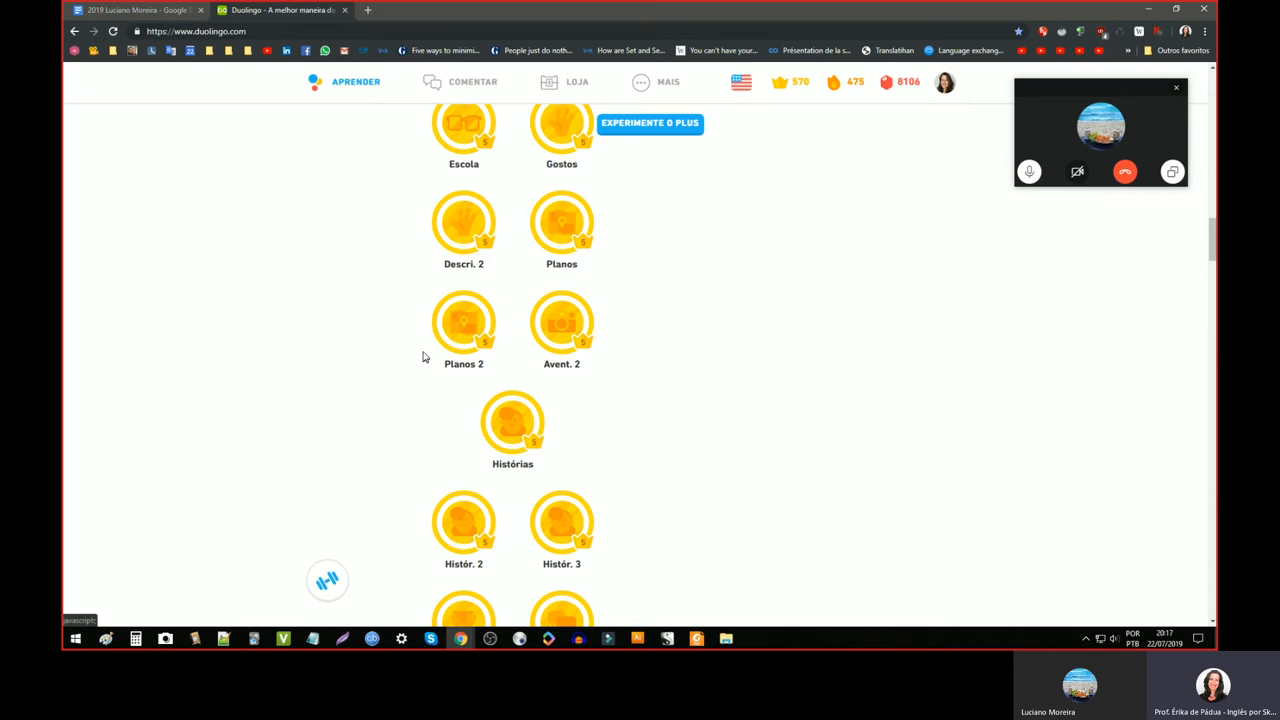
scroll(down, 3)
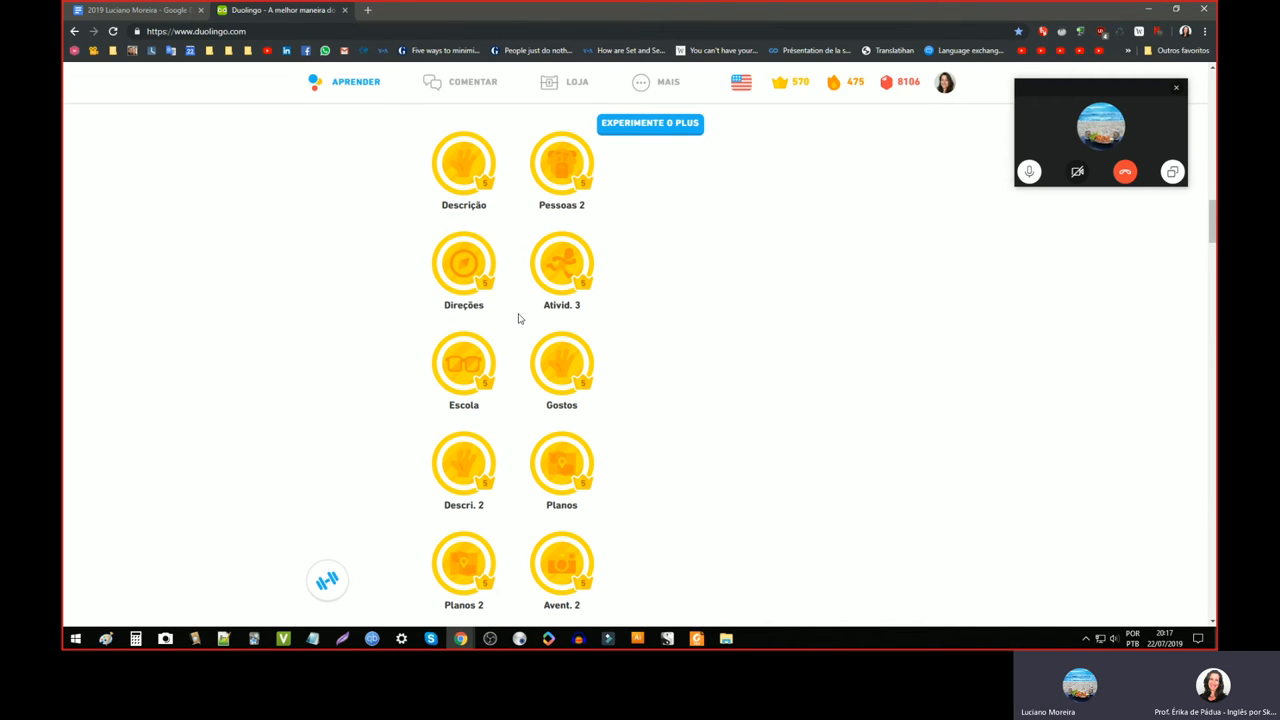
mouse_move(336, 464)
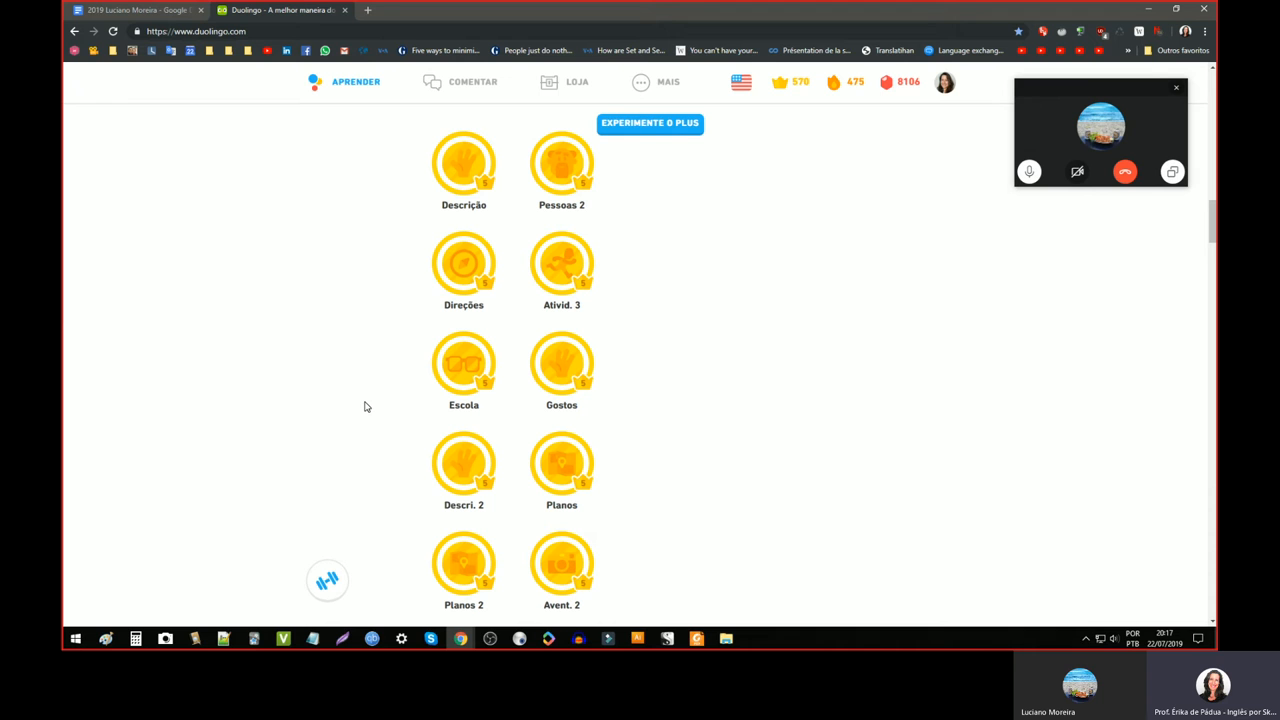
mouse_move(328, 582)
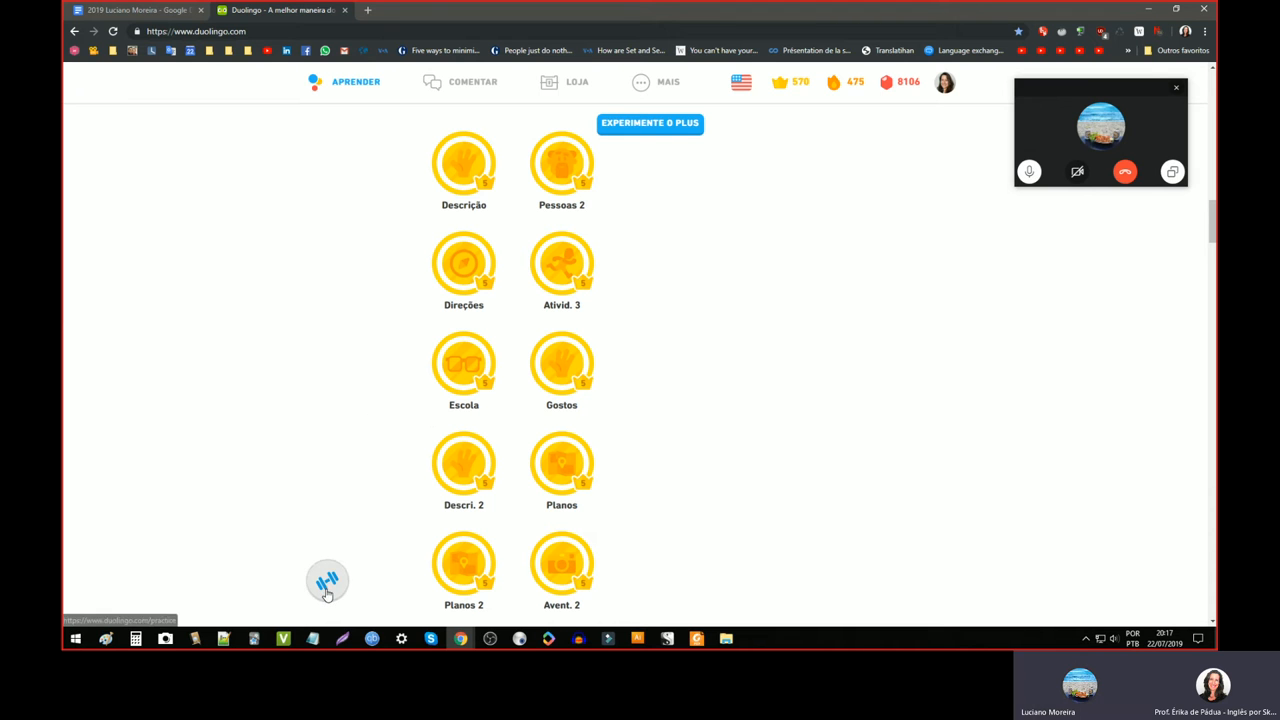
- Scroll further down the tree to skills such as Restaur. and Em Casa 2
scroll(down, 3)
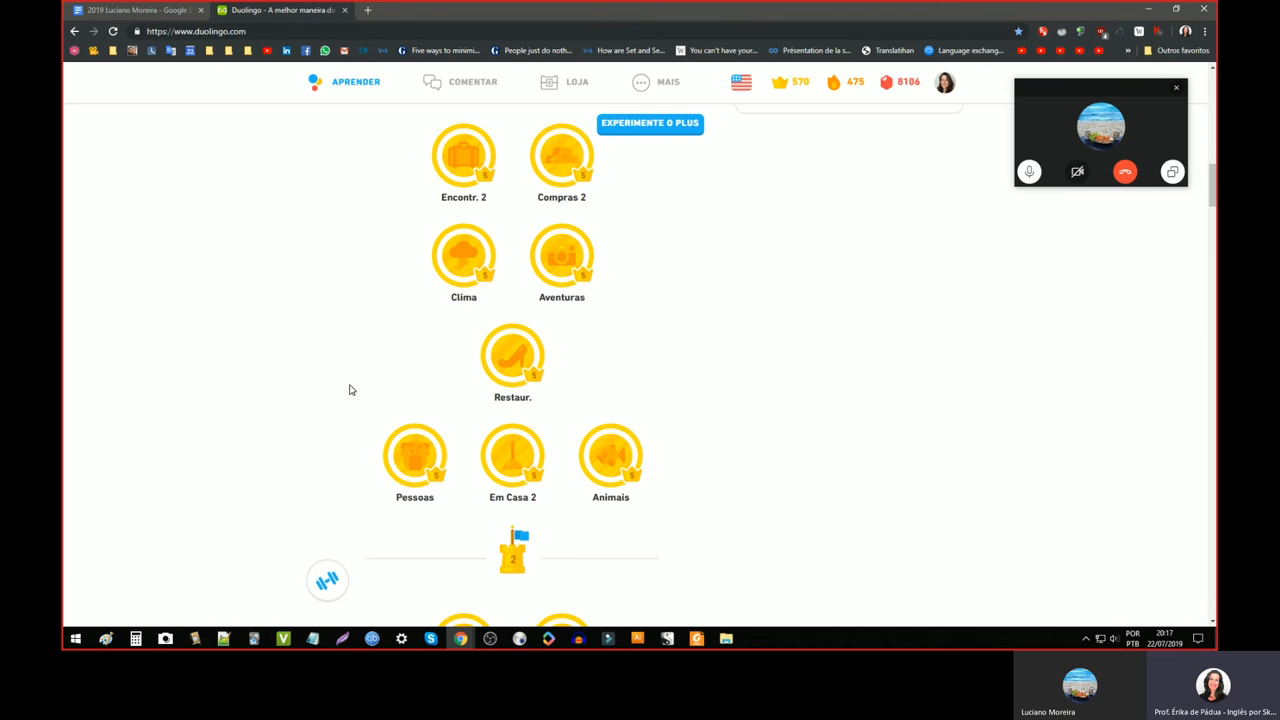
scroll(up, 3)
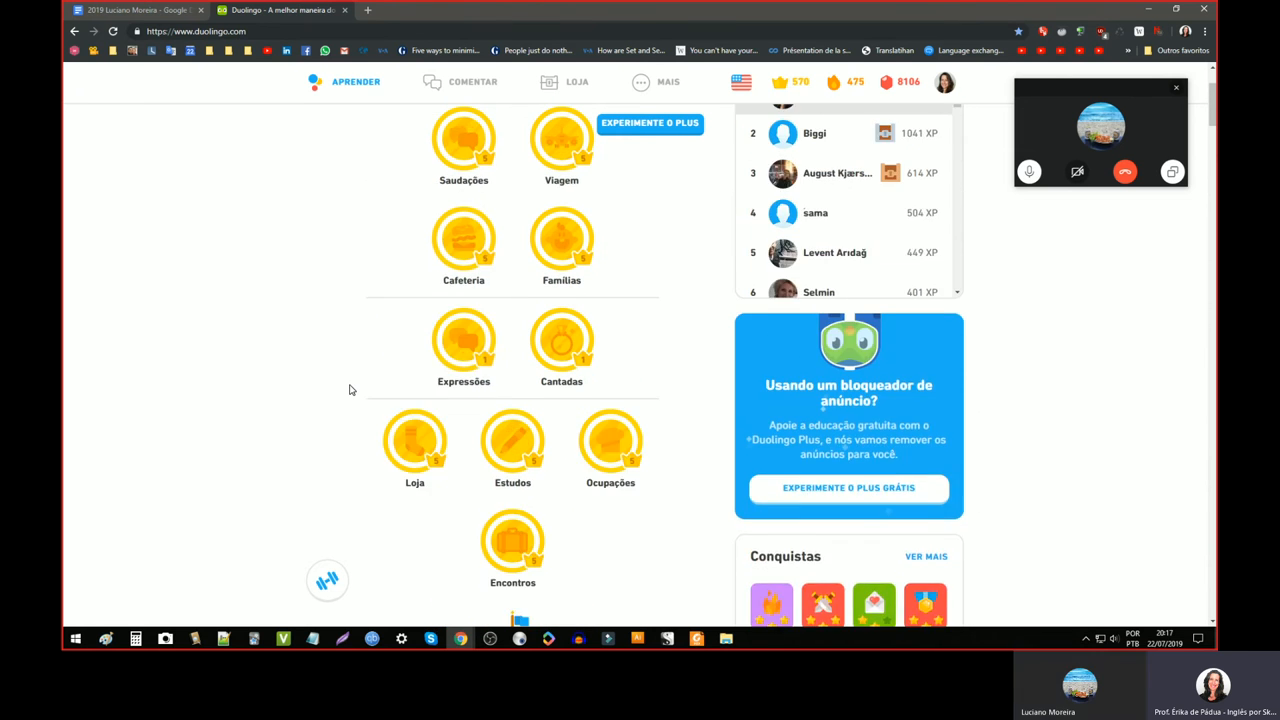
scroll(down, 3)
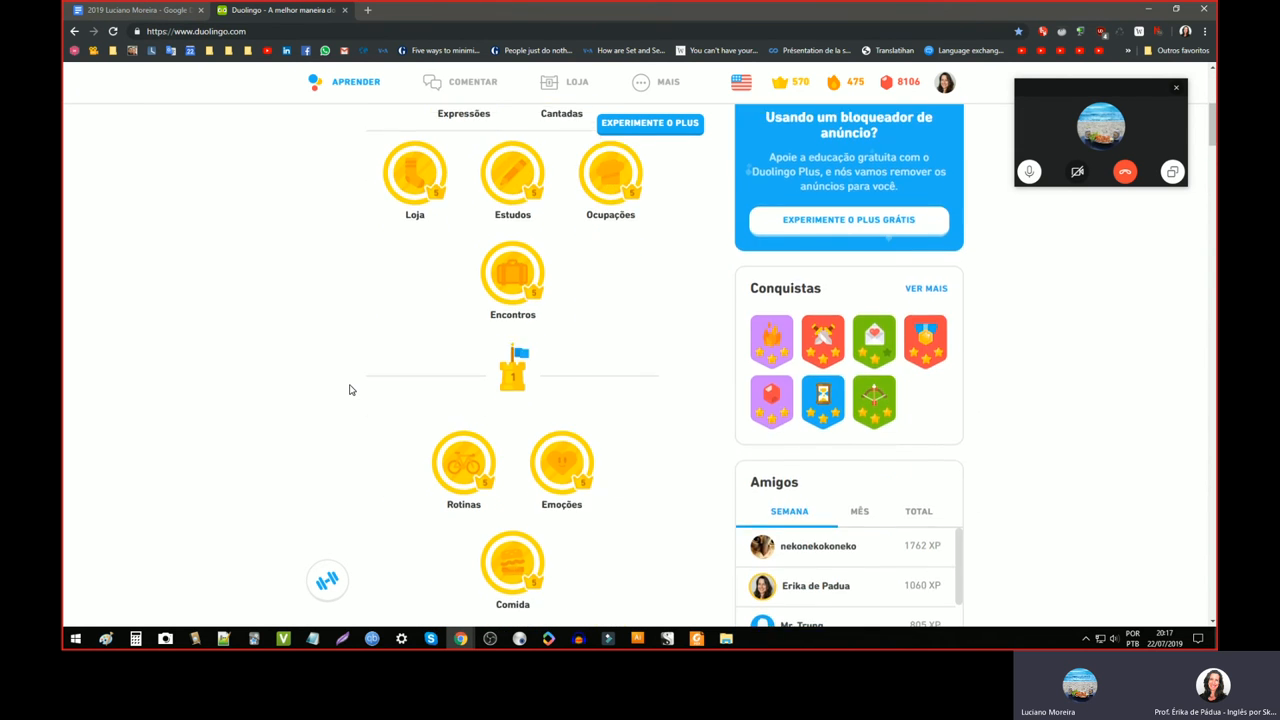
scroll(down, 3)
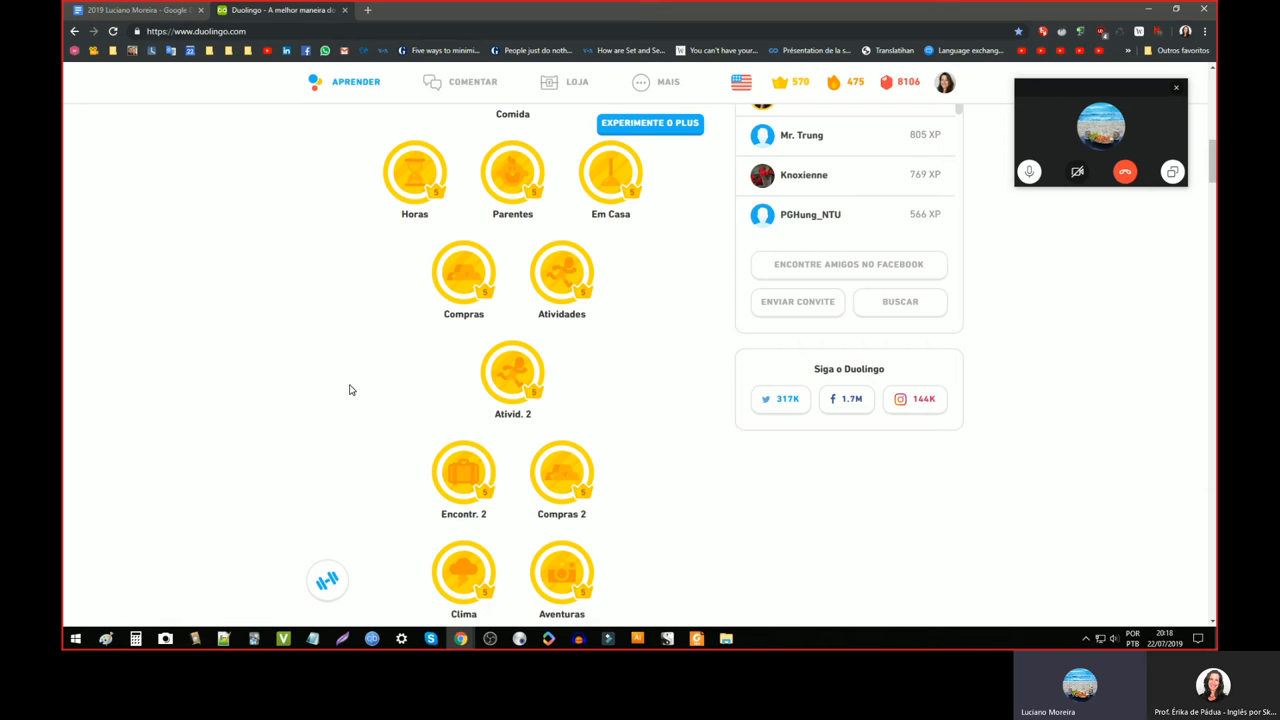
scroll(down, 3)
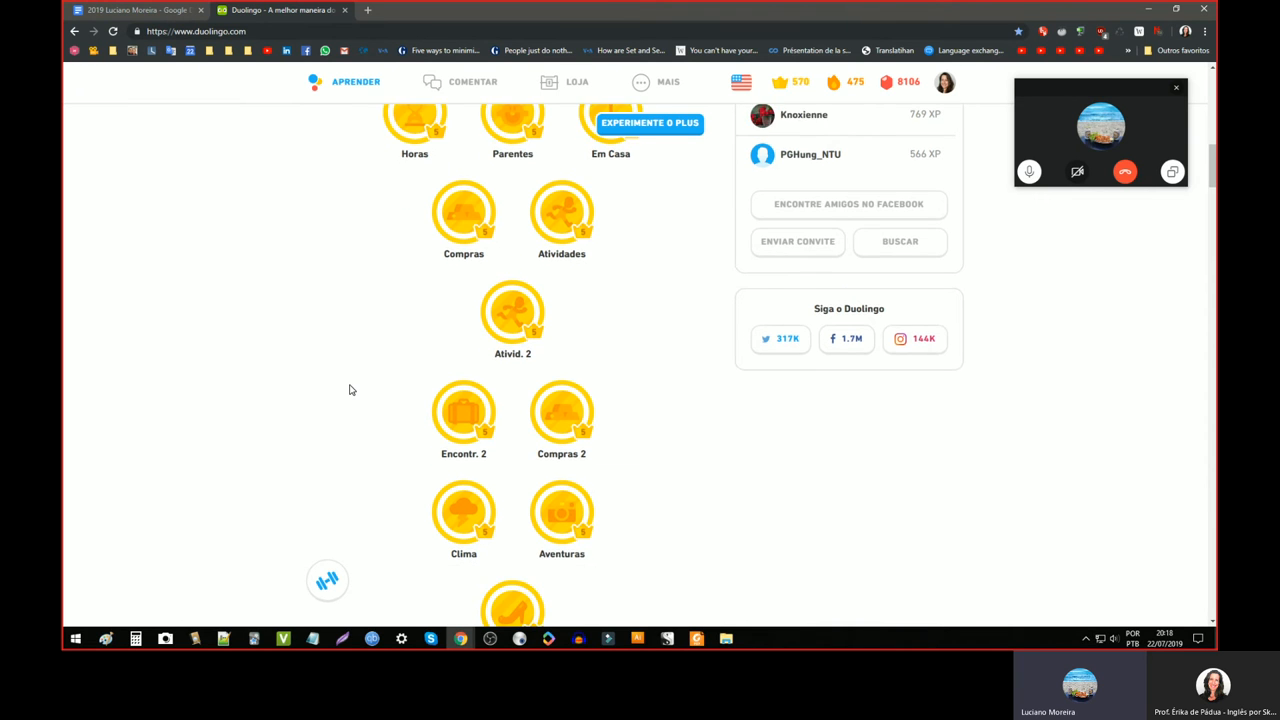
scroll(down, 3)
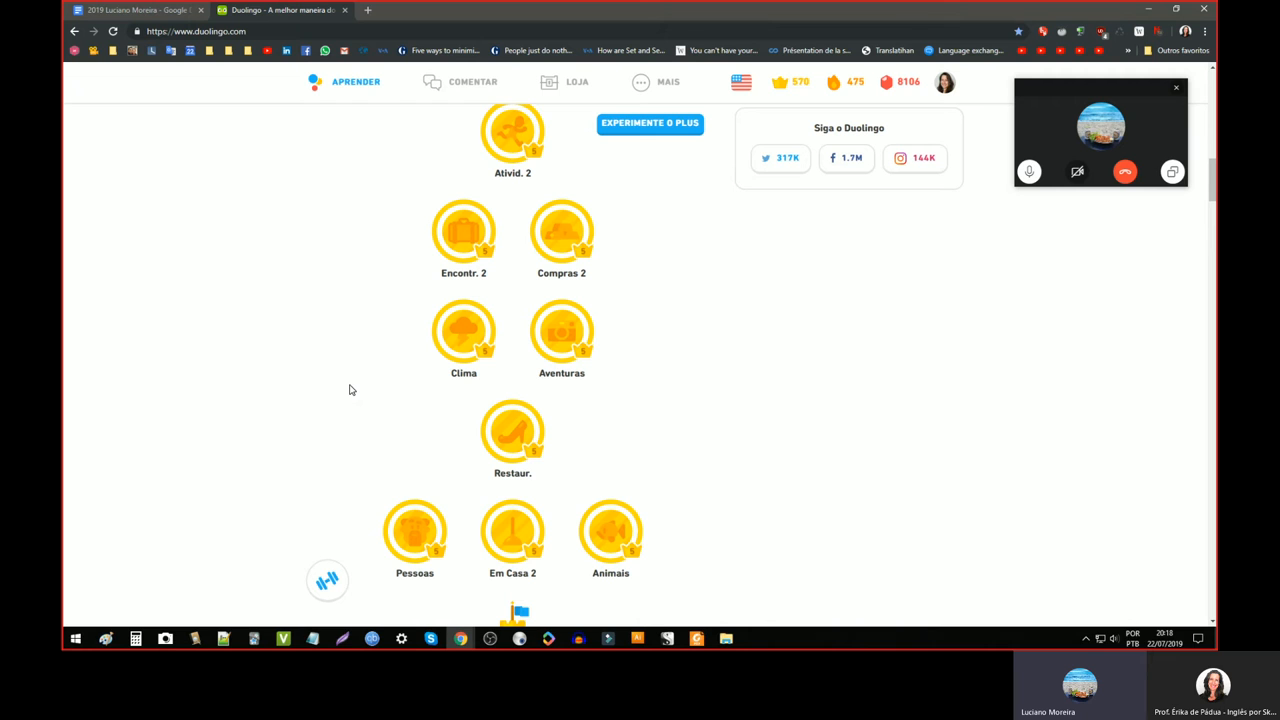
mouse_move(328, 582)
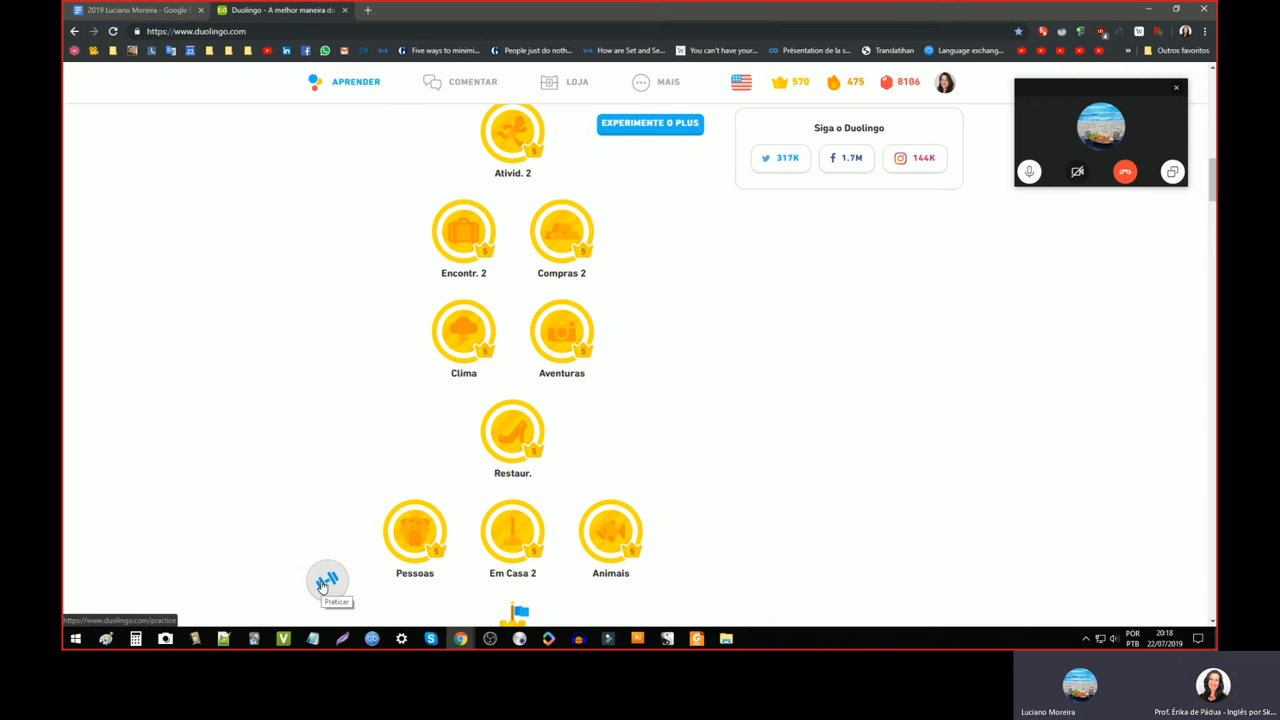
click(464, 332)
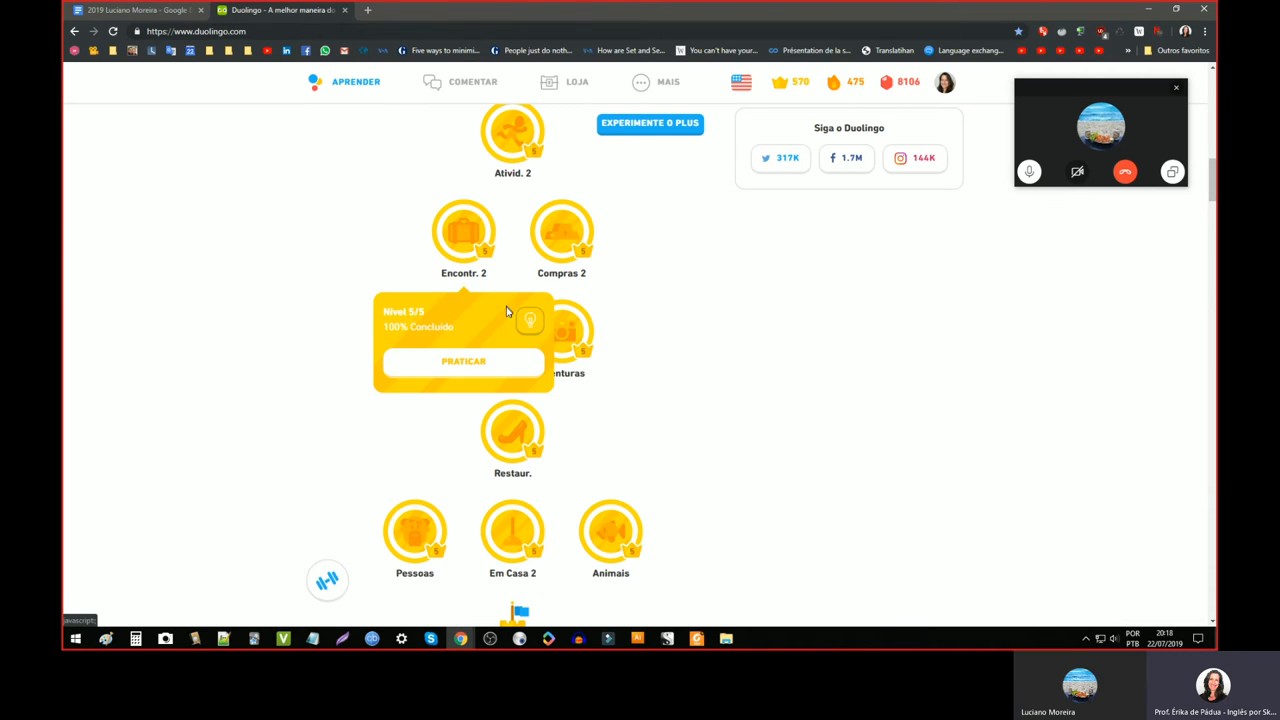
mouse_move(530, 330)
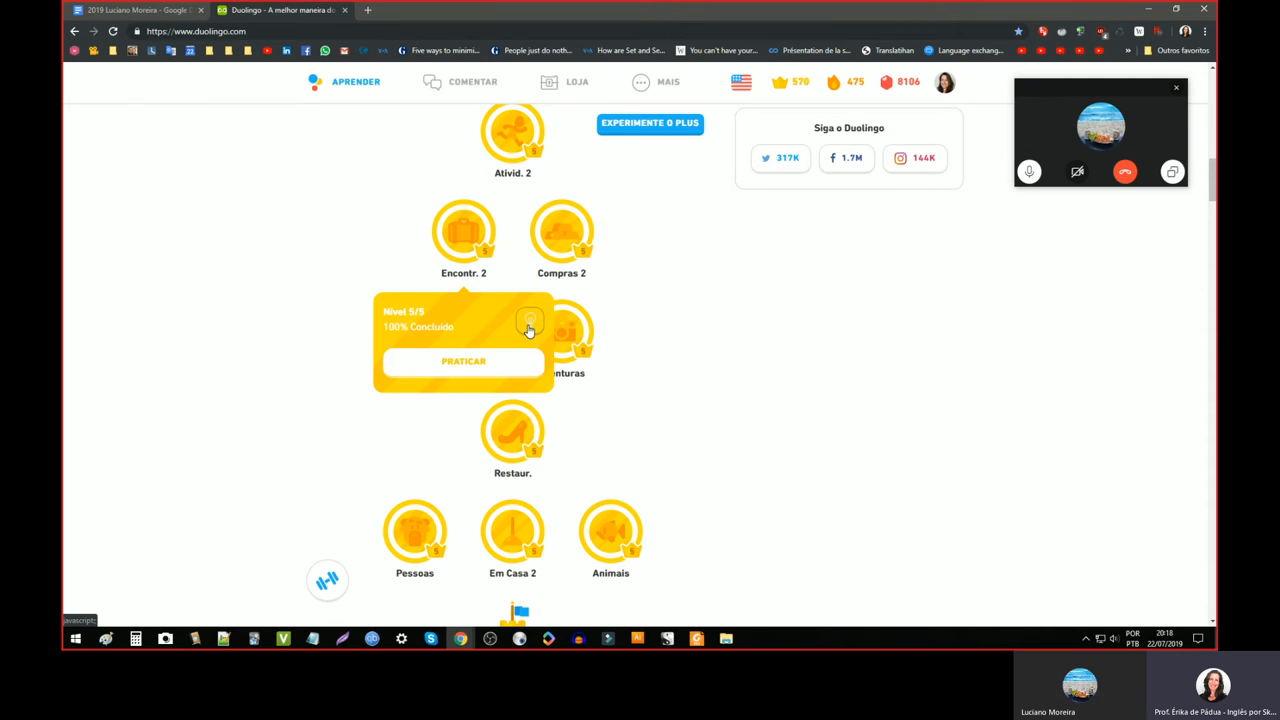
mouse_move(460, 252)
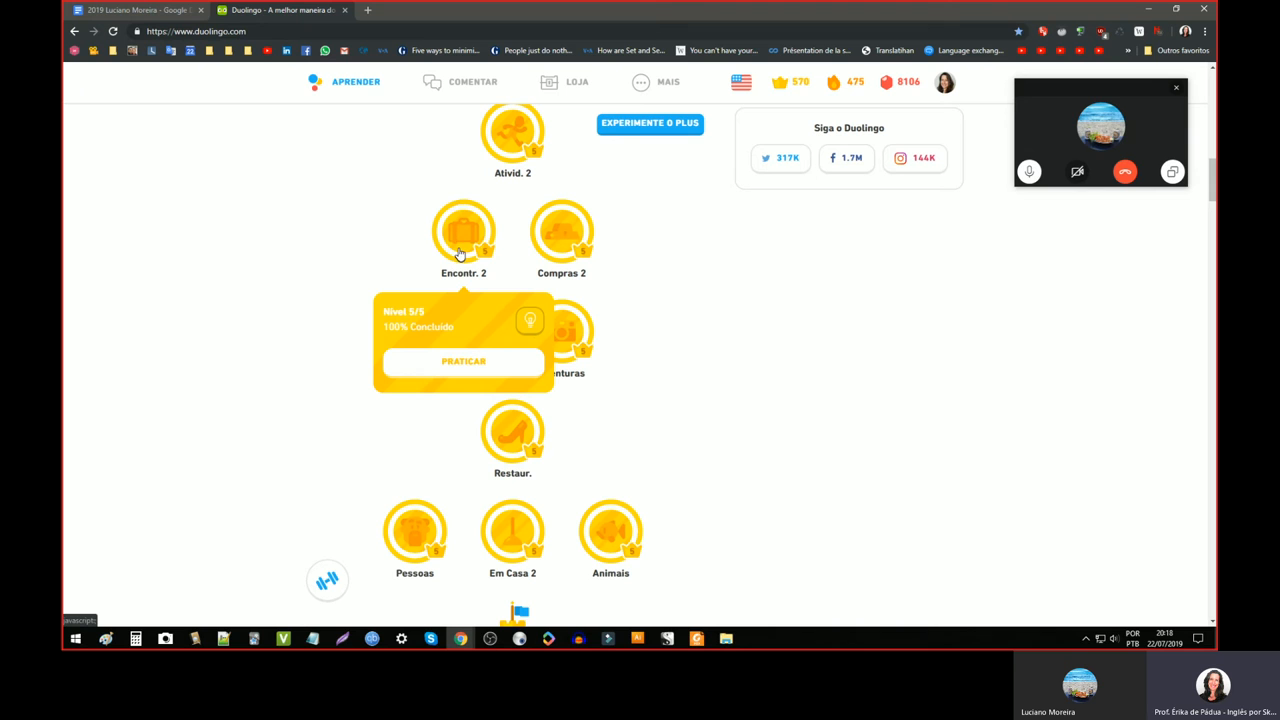
mouse_move(328, 596)
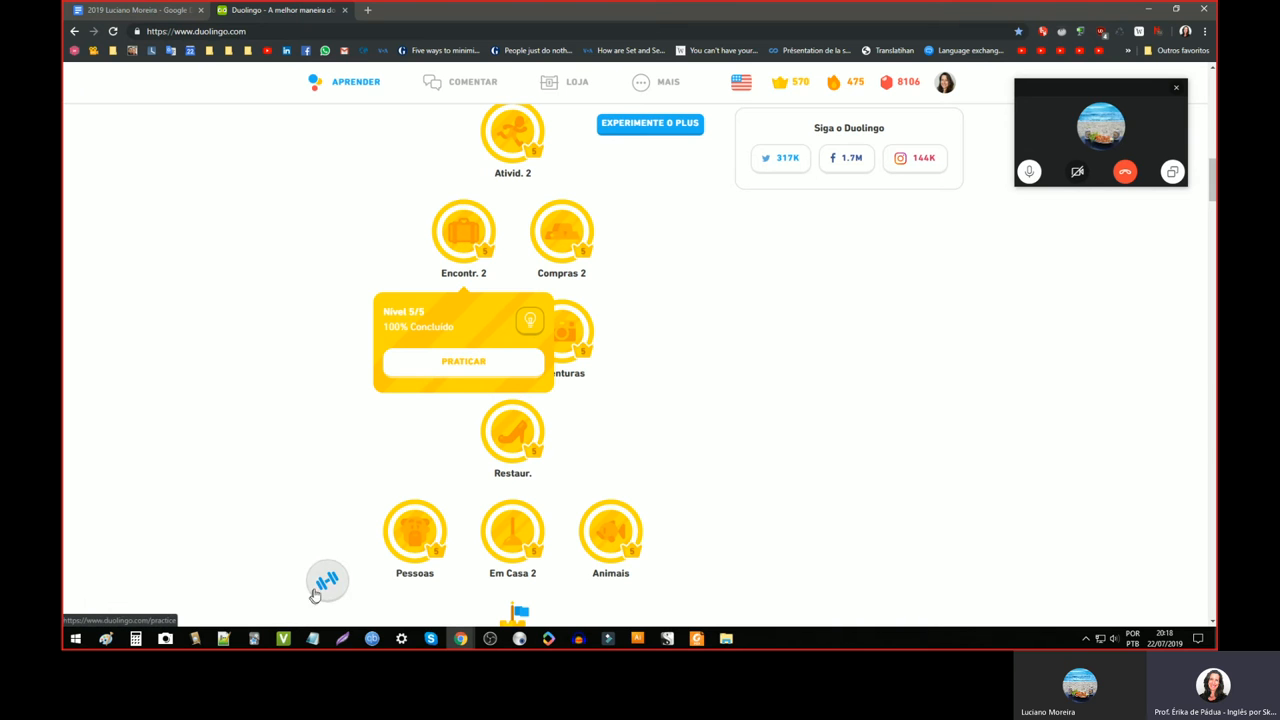
mouse_move(328, 582)
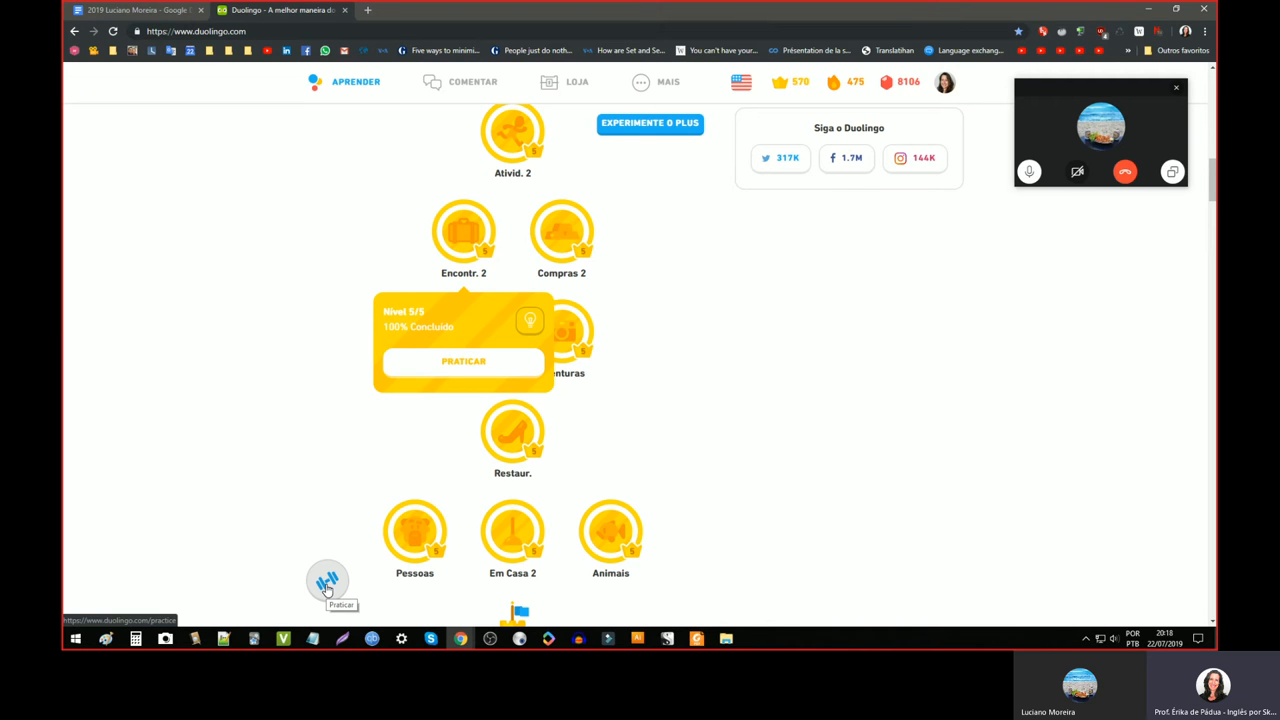
mouse_move(240, 408)
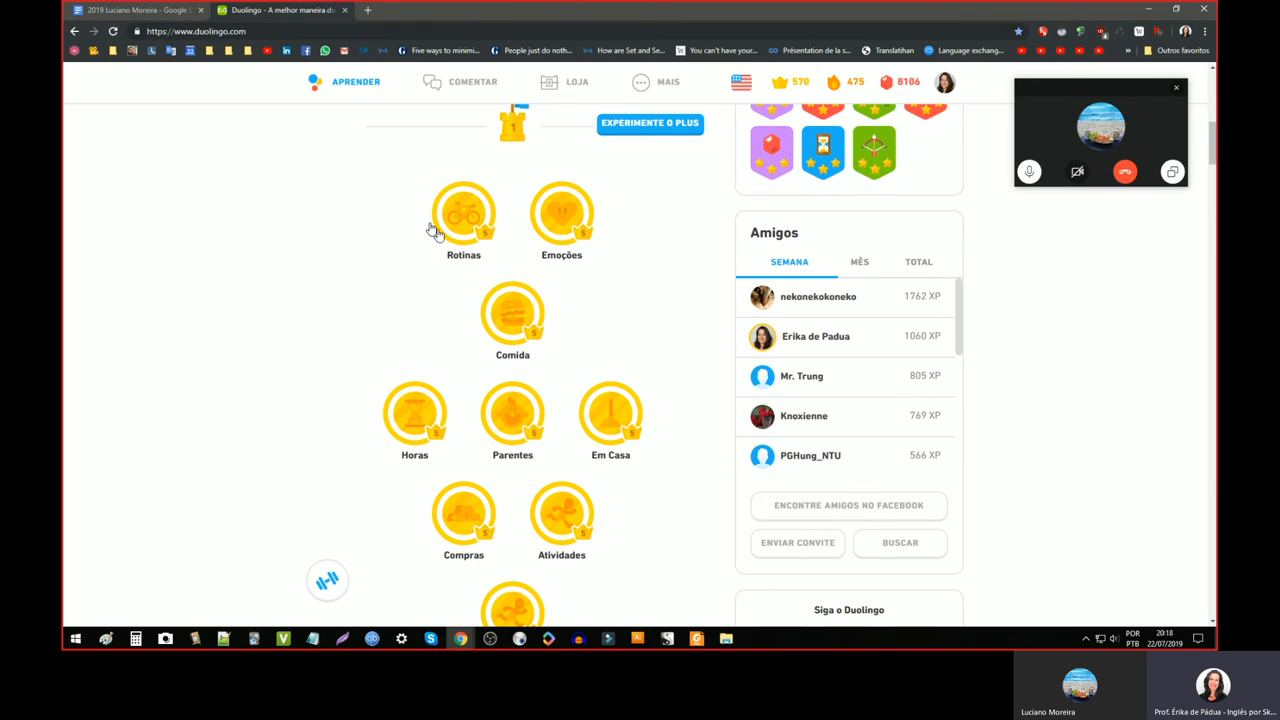
scroll(down, 3)
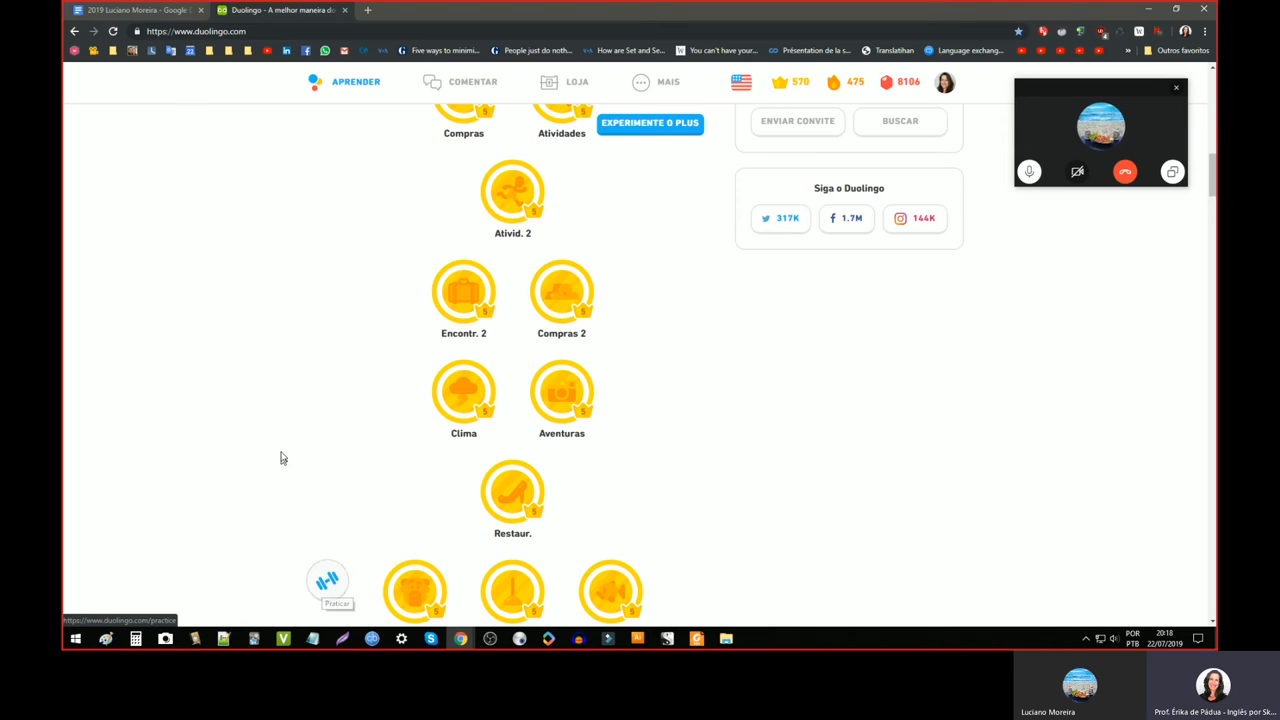
mouse_move(284, 456)
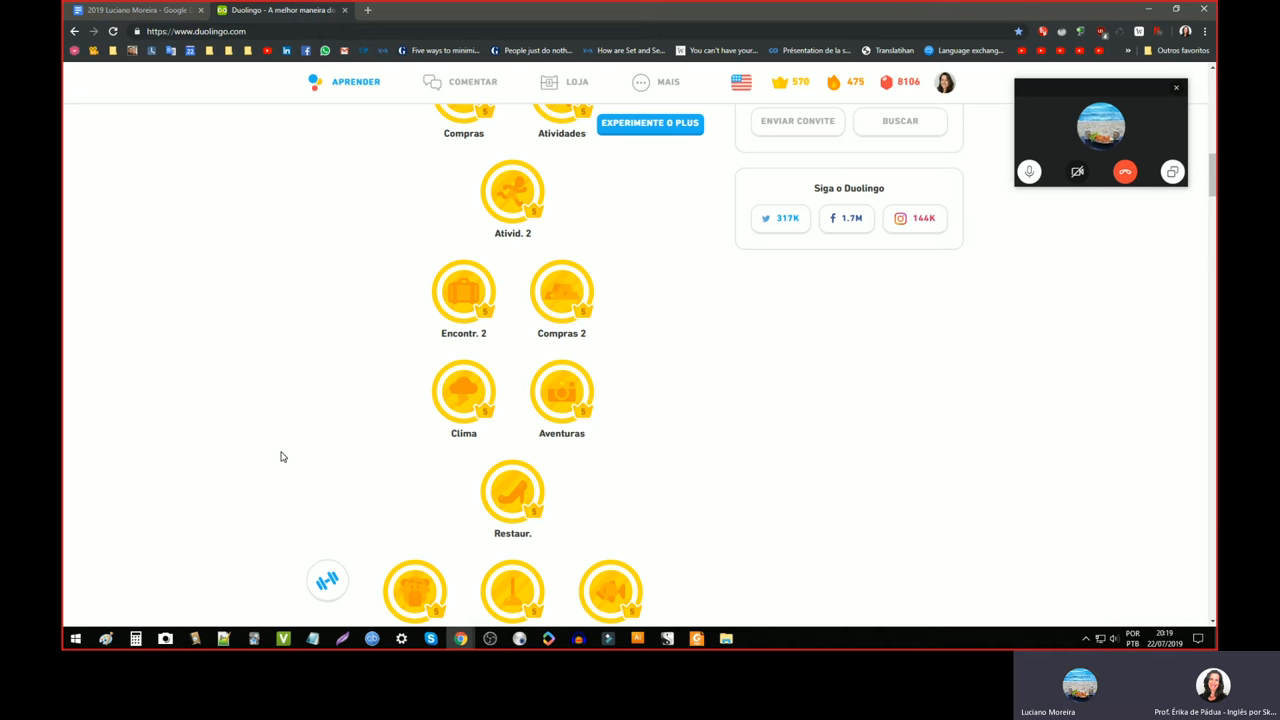
scroll(up, 3)
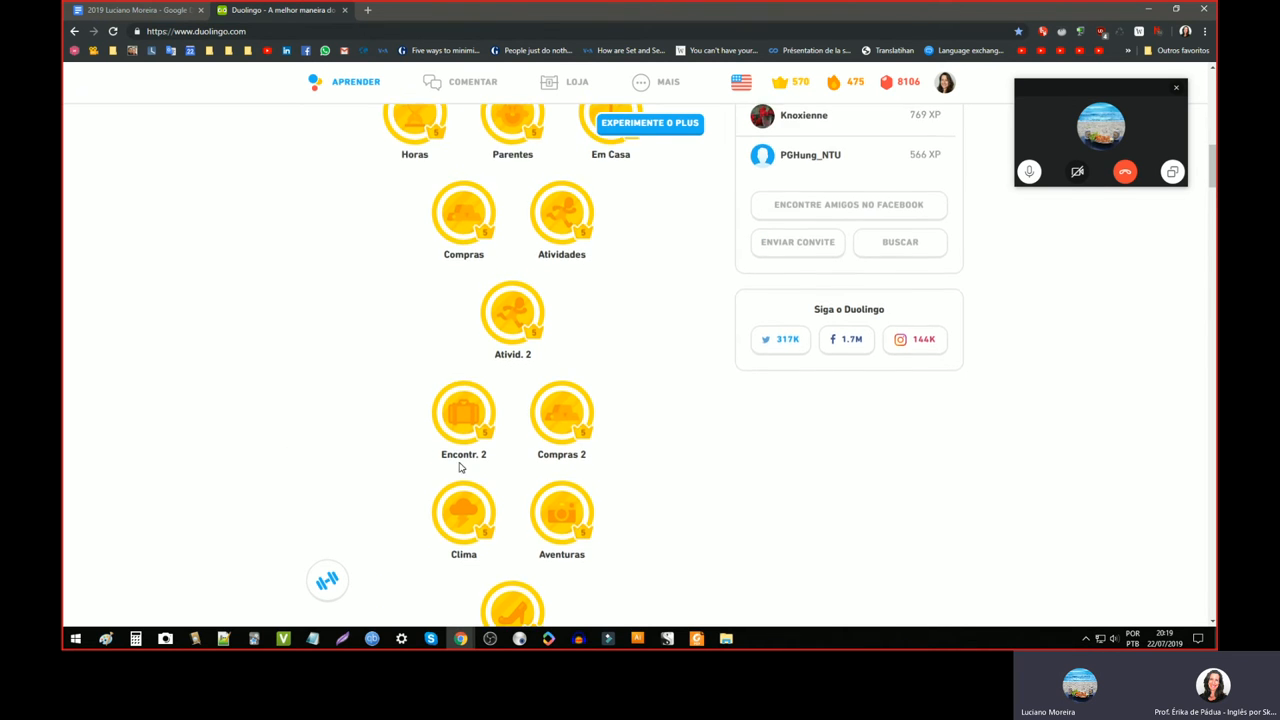
scroll(up, 3)
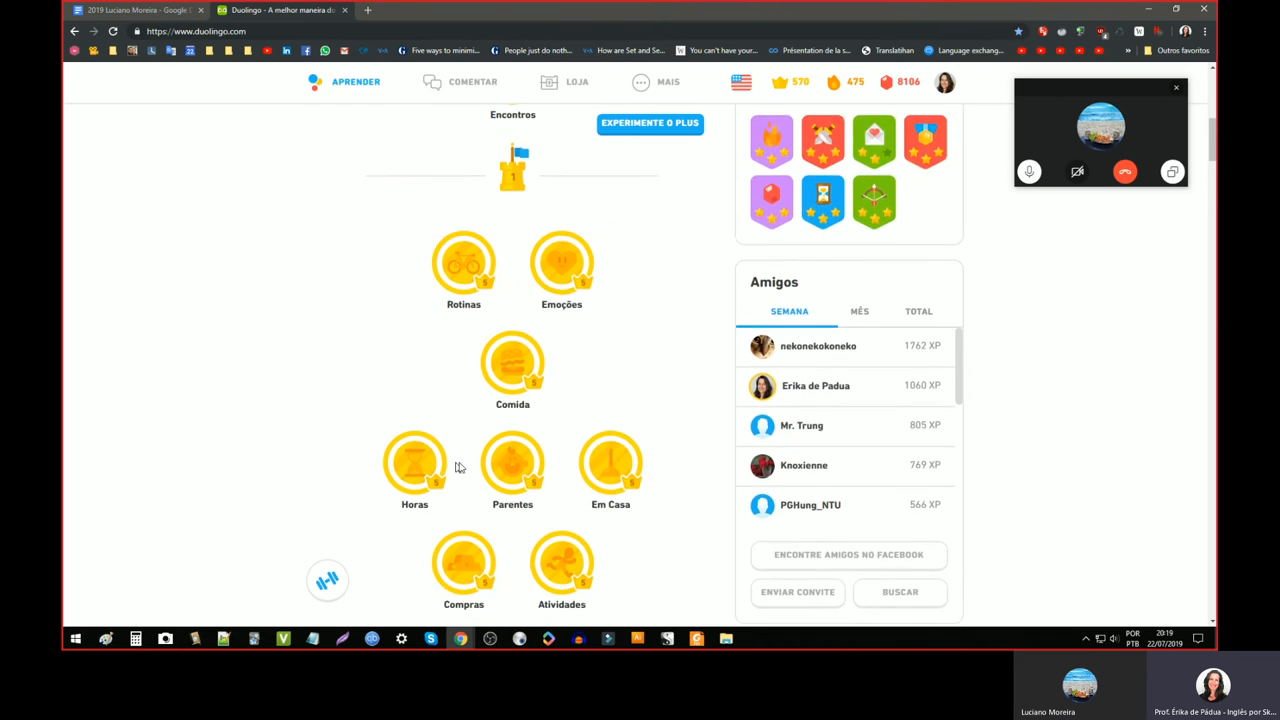
scroll(down, 3)
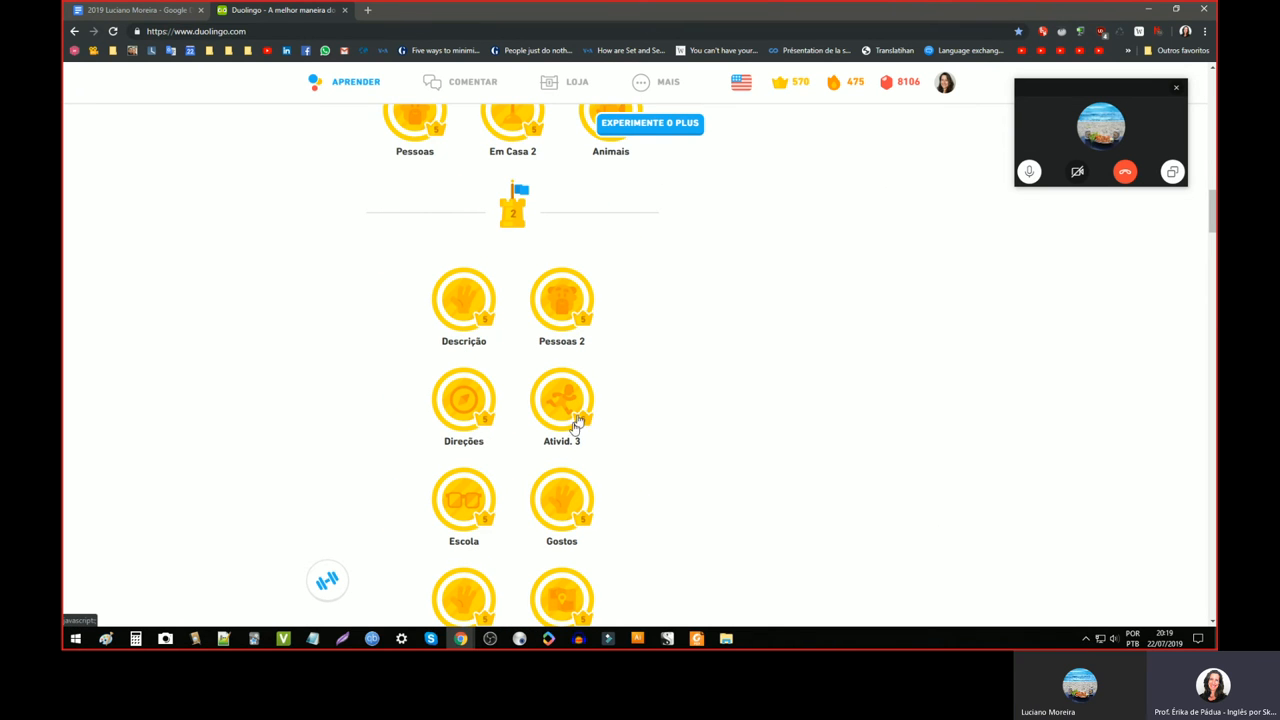
scroll(down, 3)
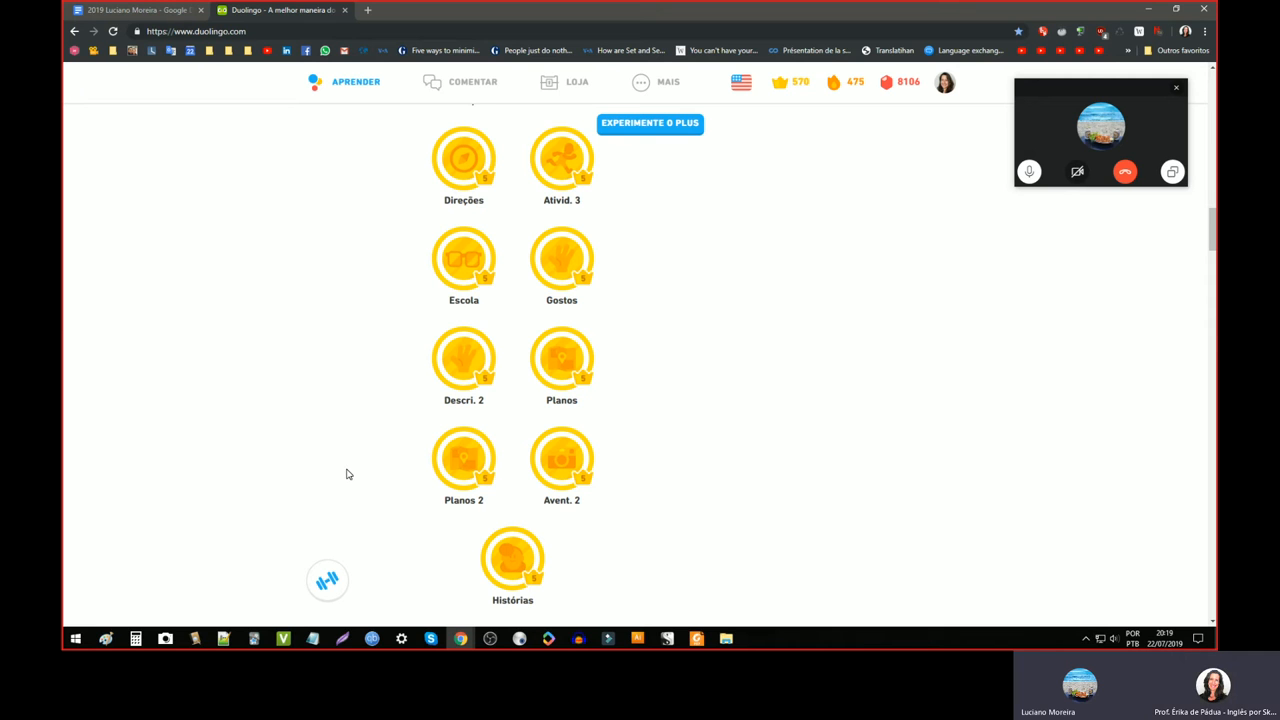
scroll(up, 3)
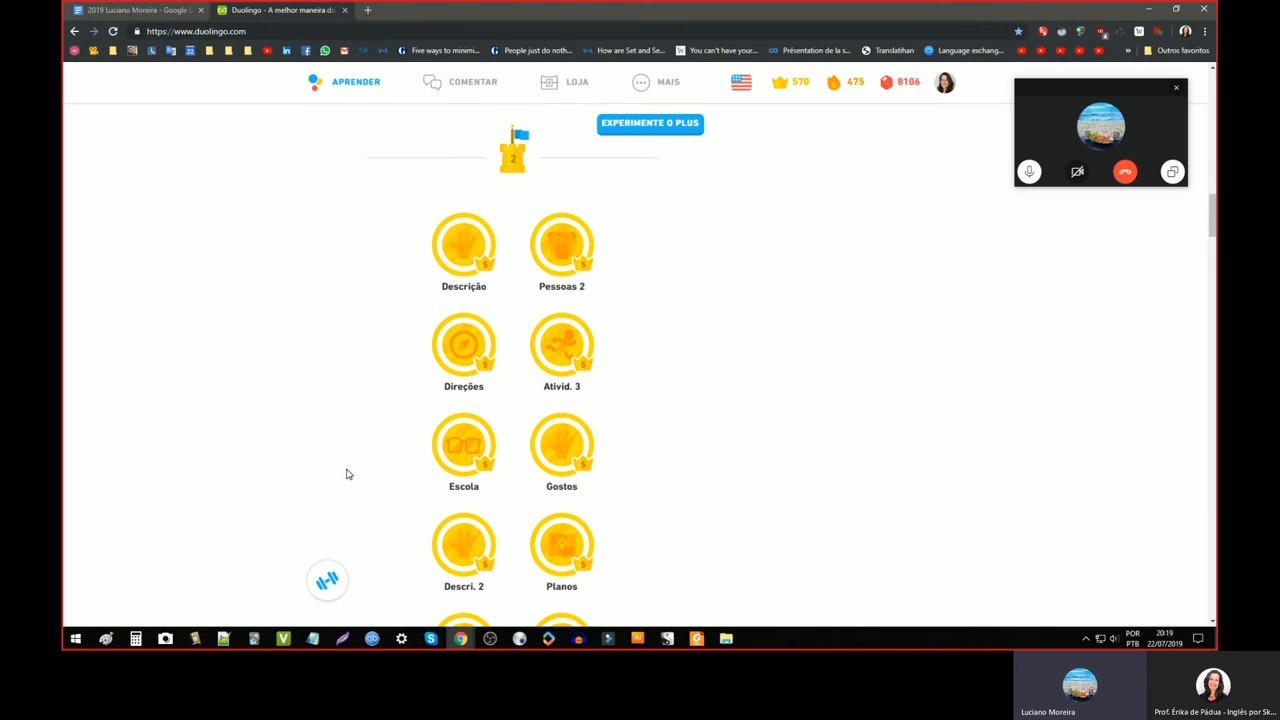
scroll(up, 3)
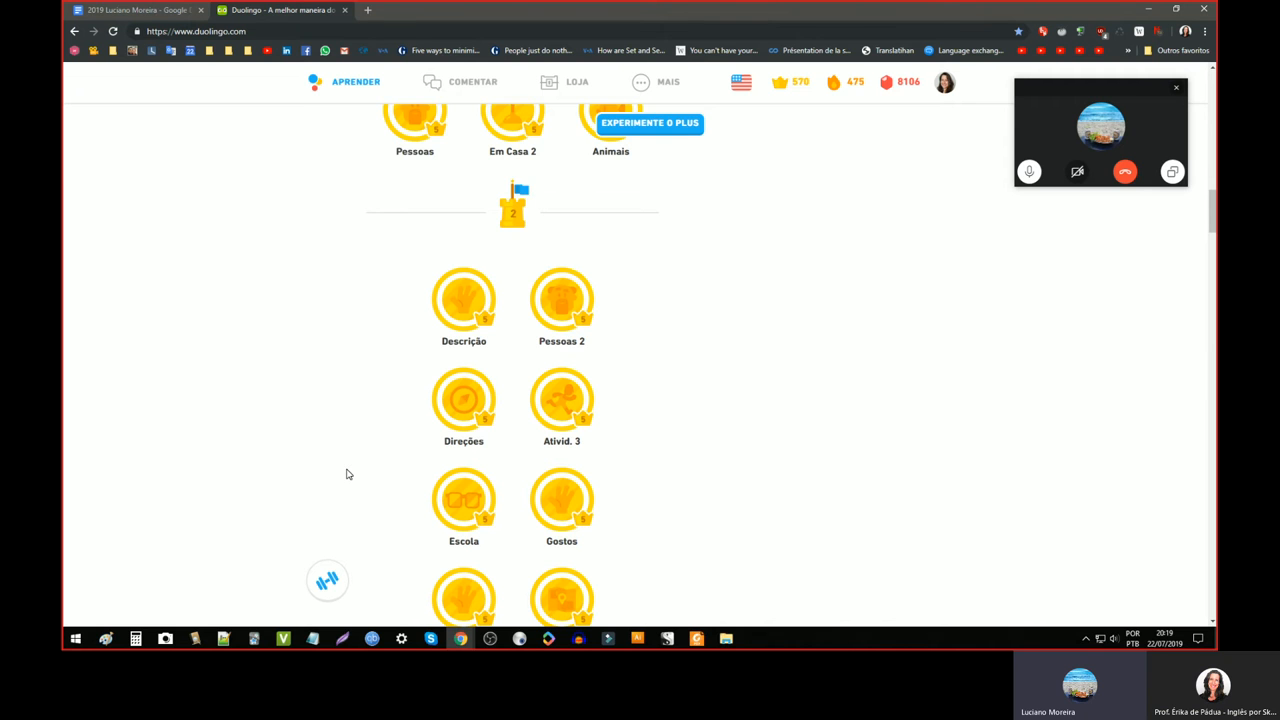
scroll(down, 3)
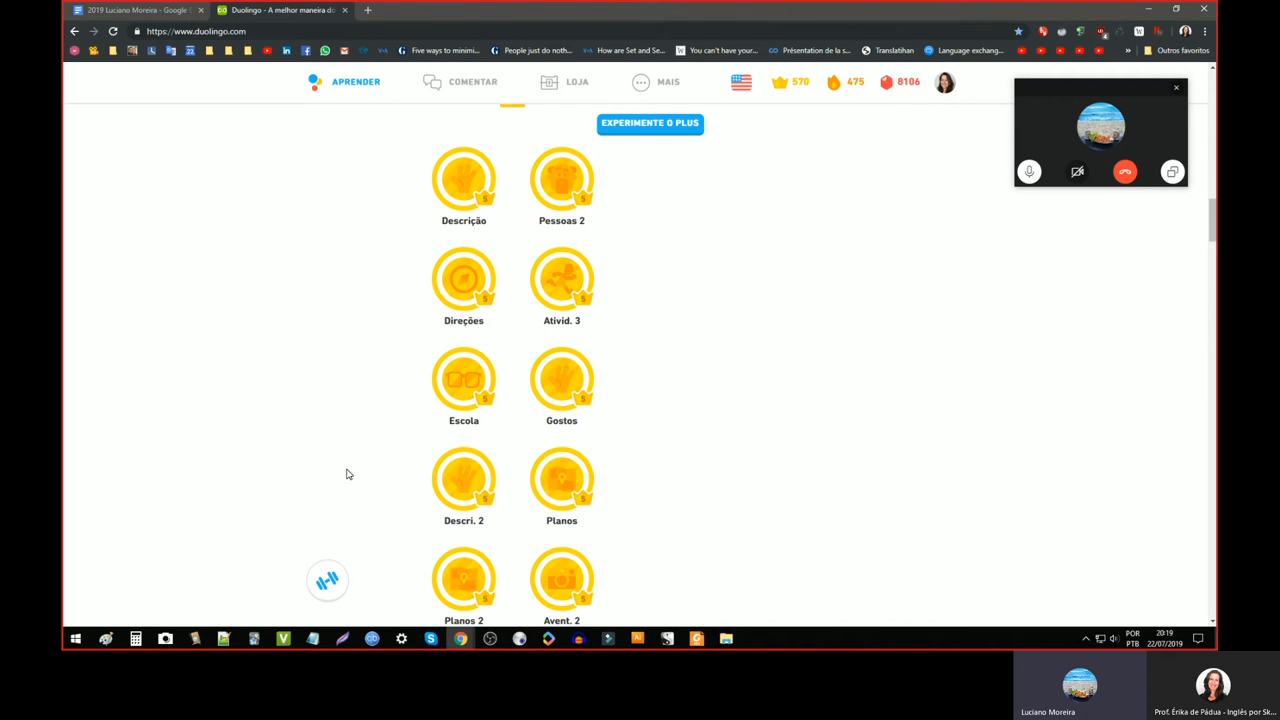
scroll(down, 3)
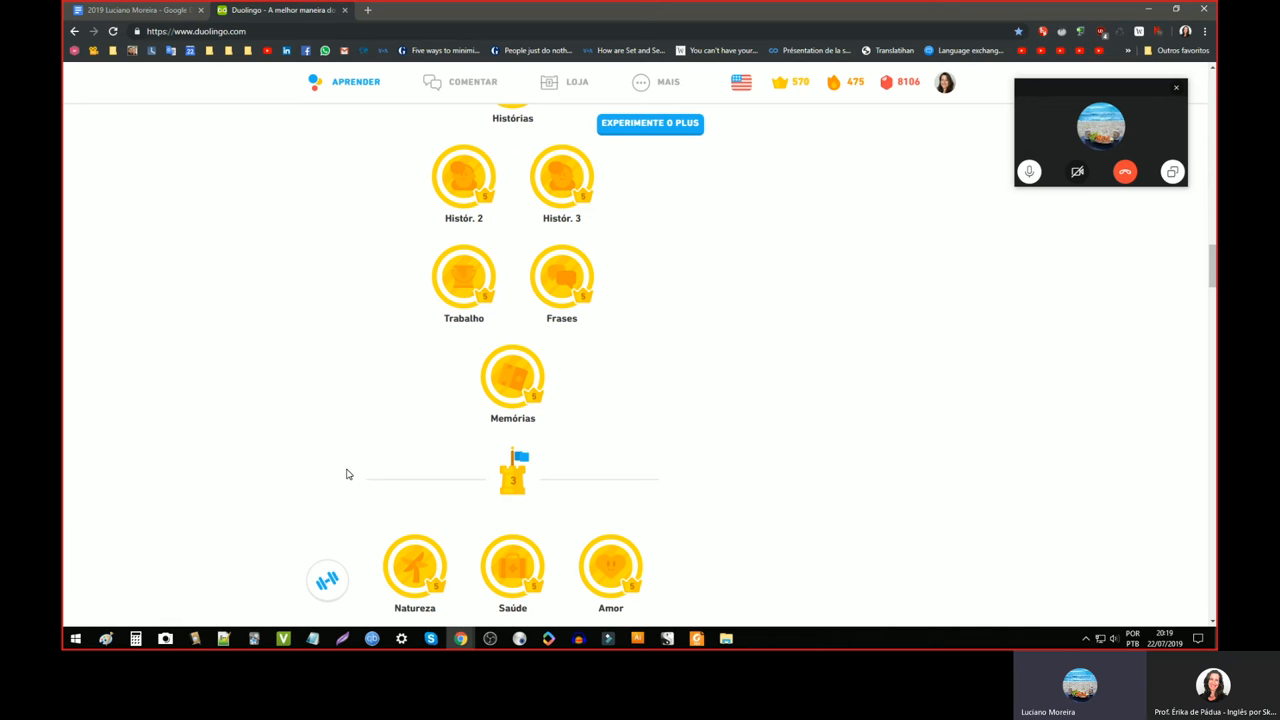
scroll(up, 3)
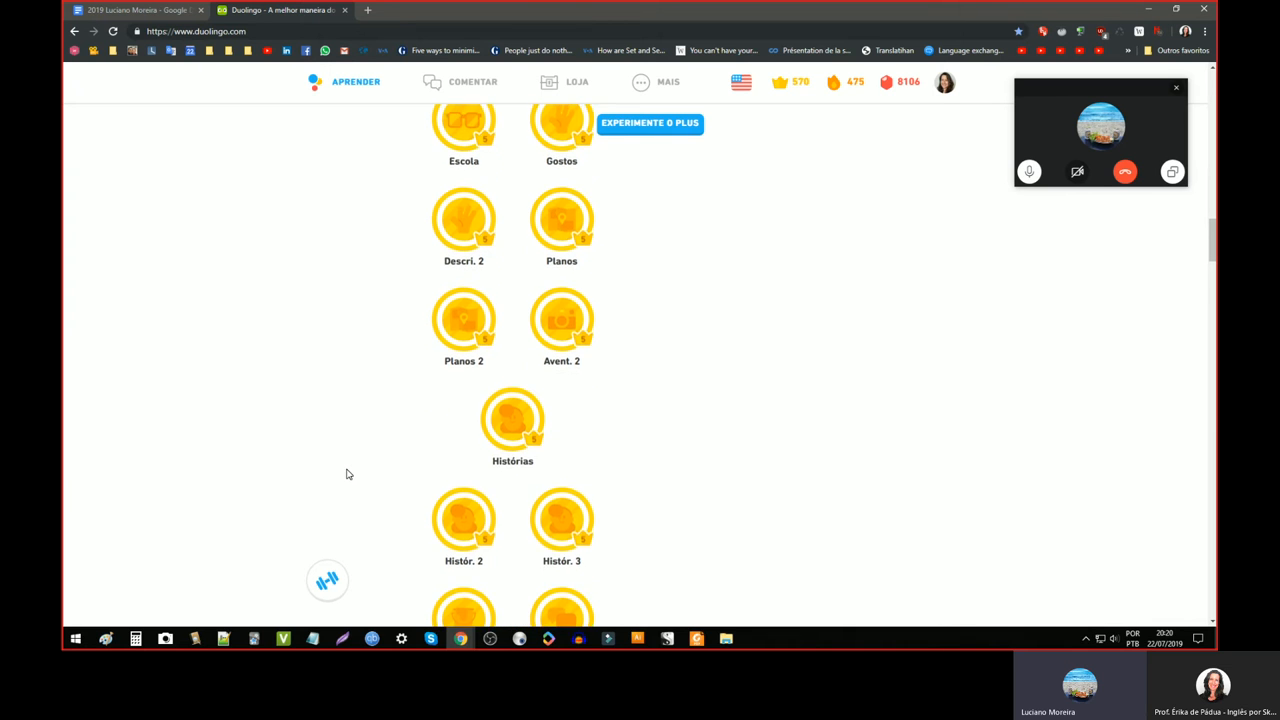
scroll(up, 3)
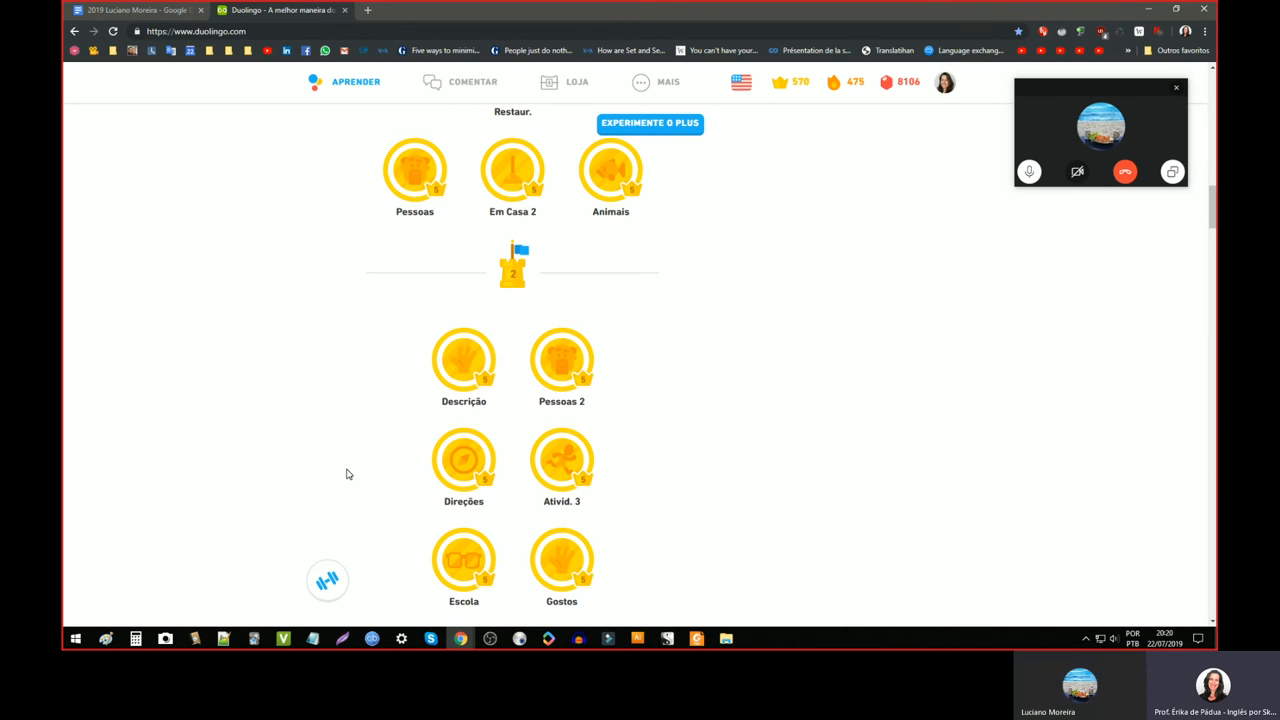
click(844, 82)
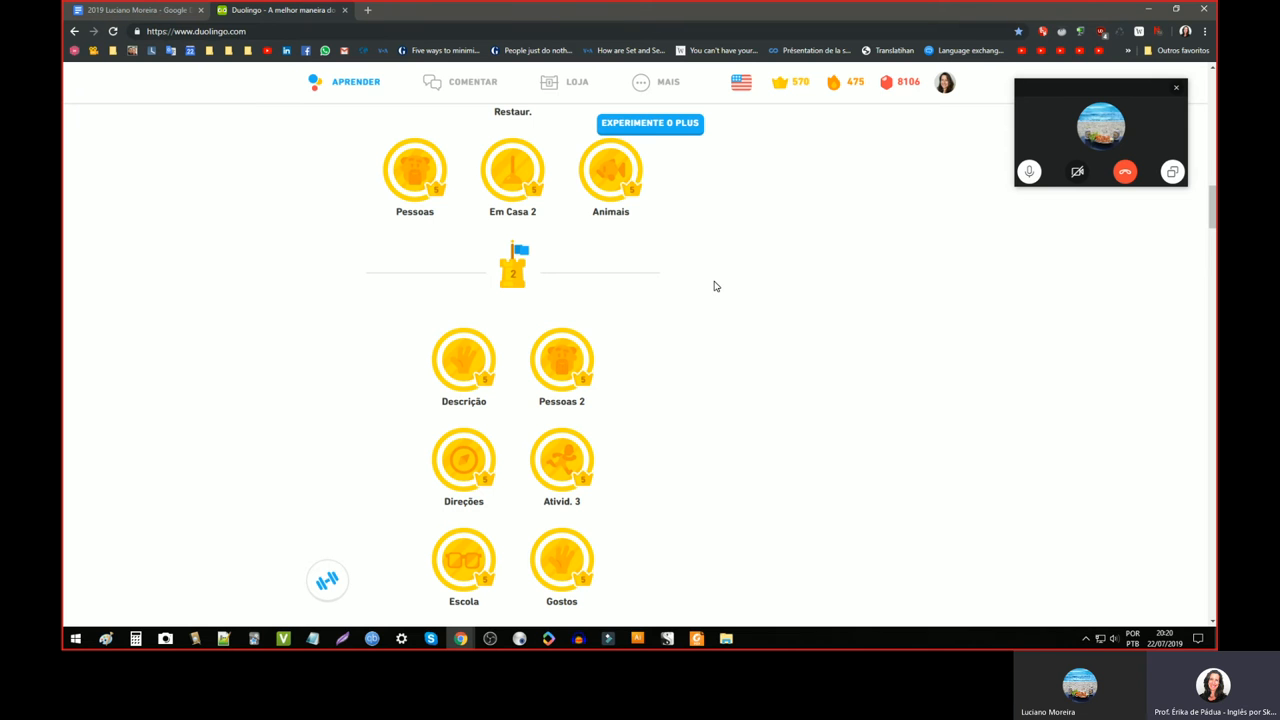
- Visit the Loja, select the Bloqueio de ofensivas heading, then return to the tree top with Introdução
click(576, 80)
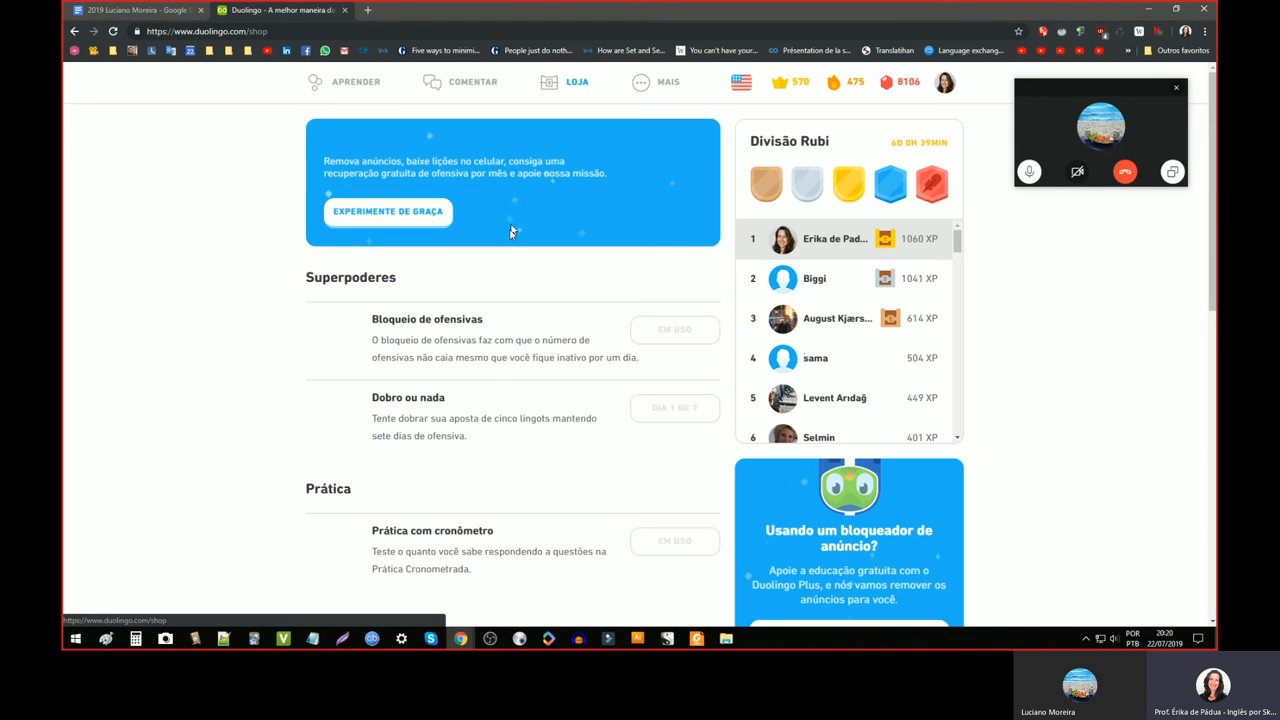
scroll(down, 3)
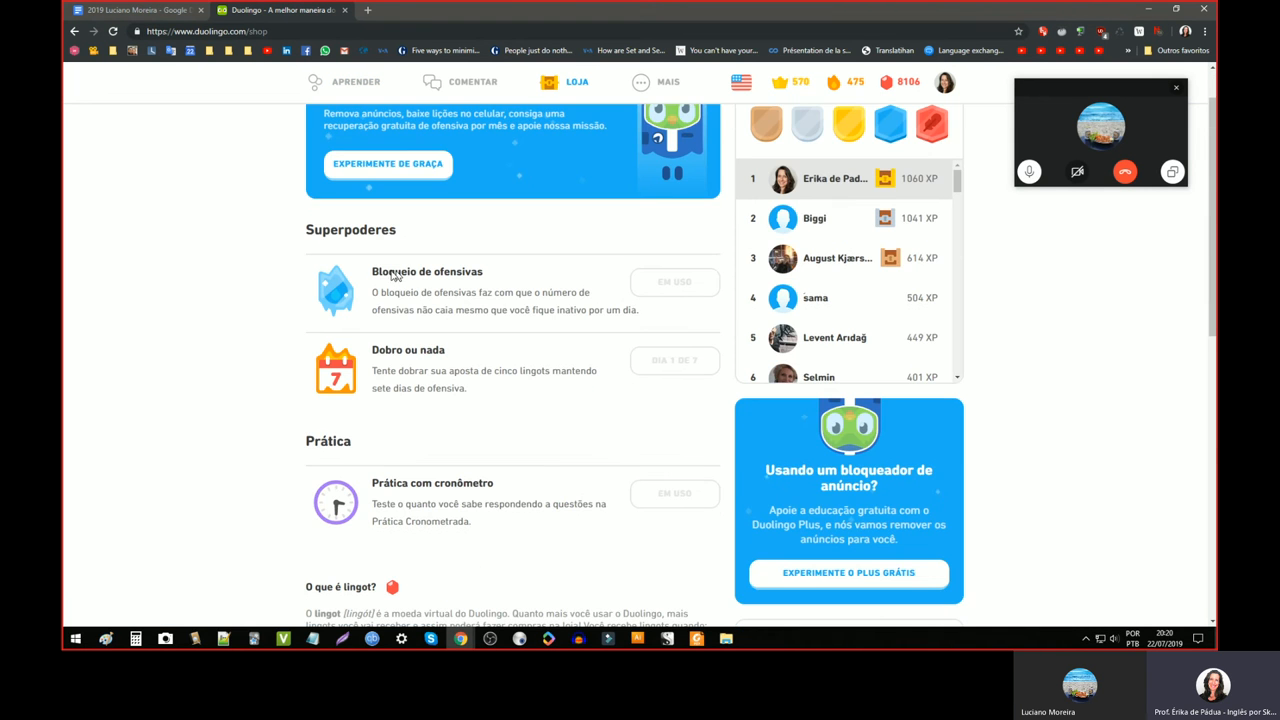
double_click(428, 272)
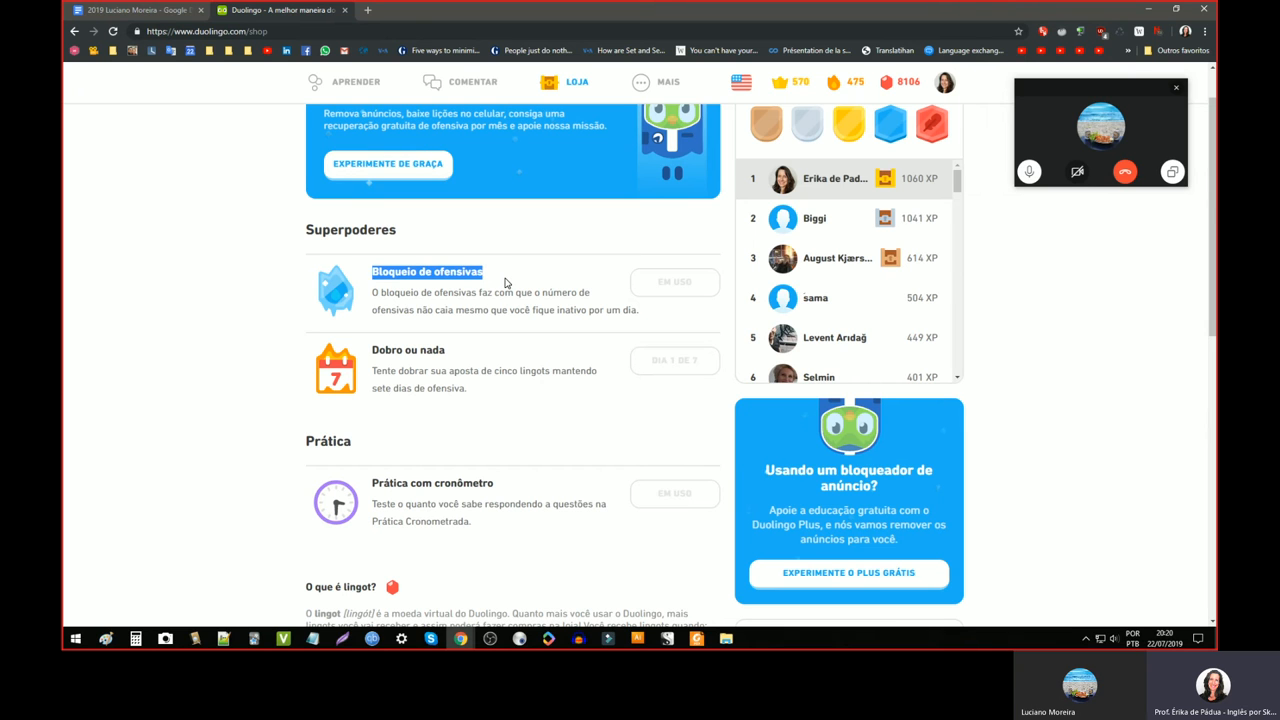
mouse_move(360, 302)
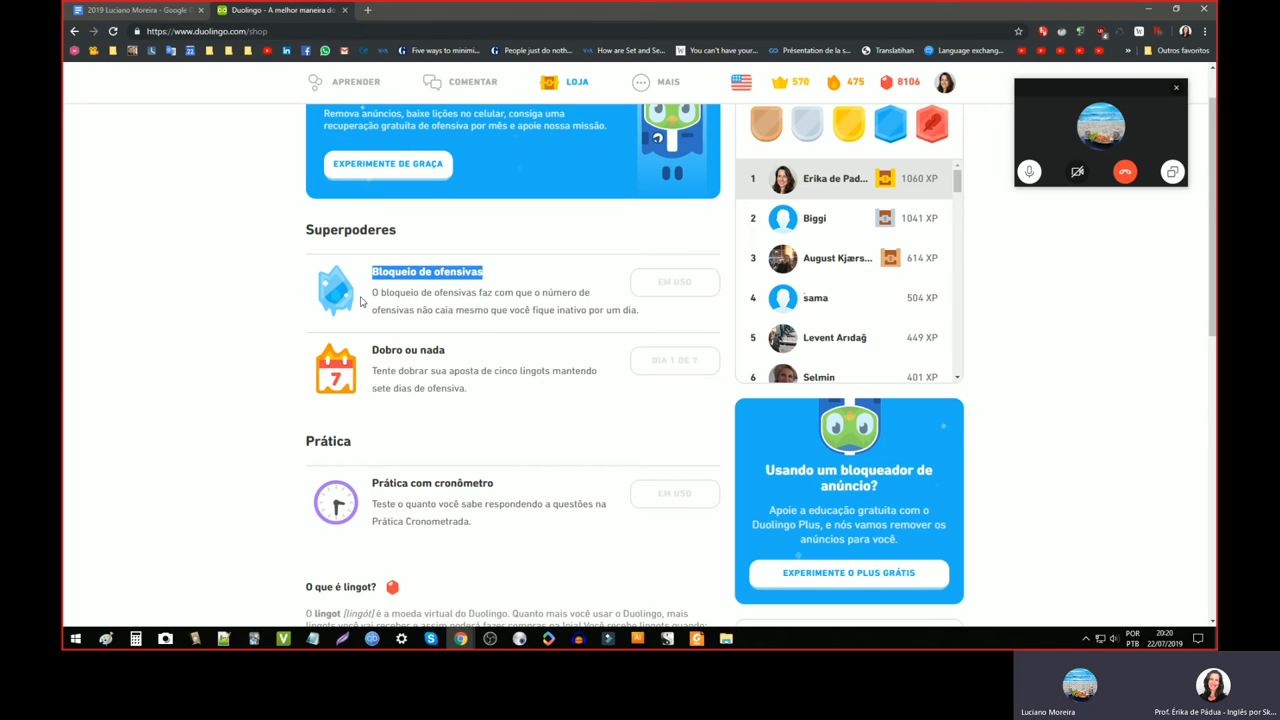
mouse_move(468, 300)
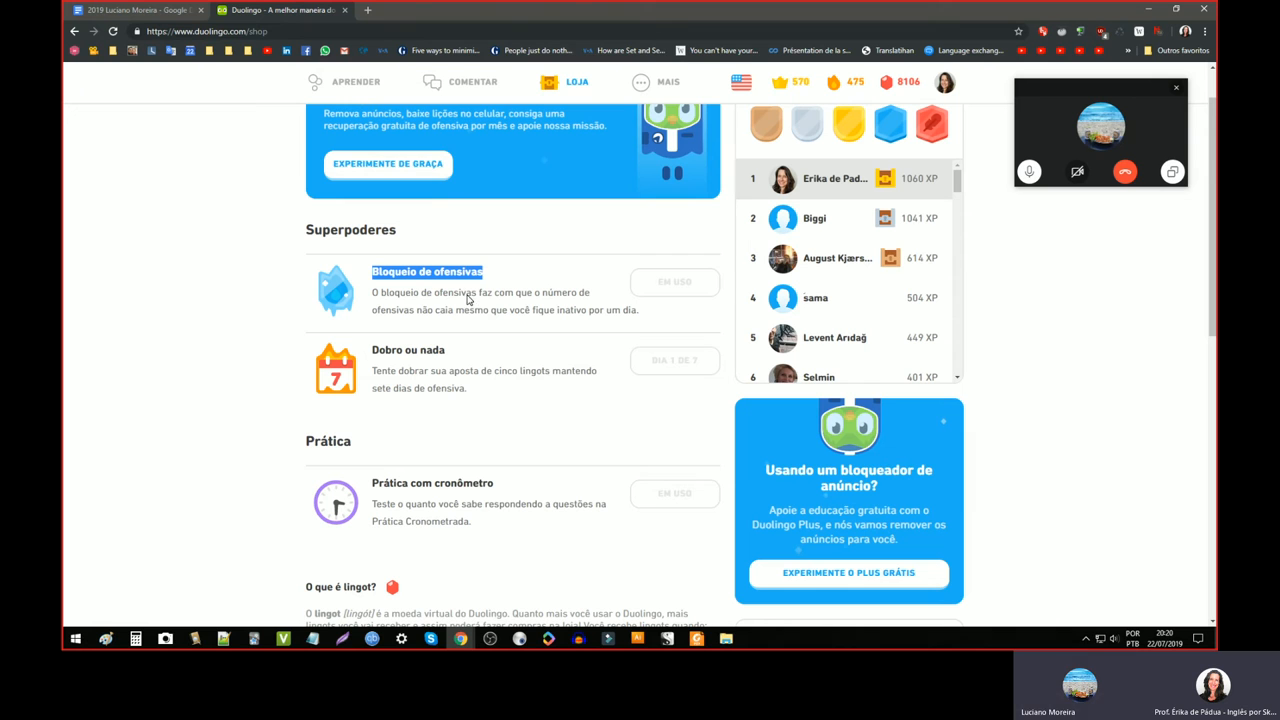
click(356, 80)
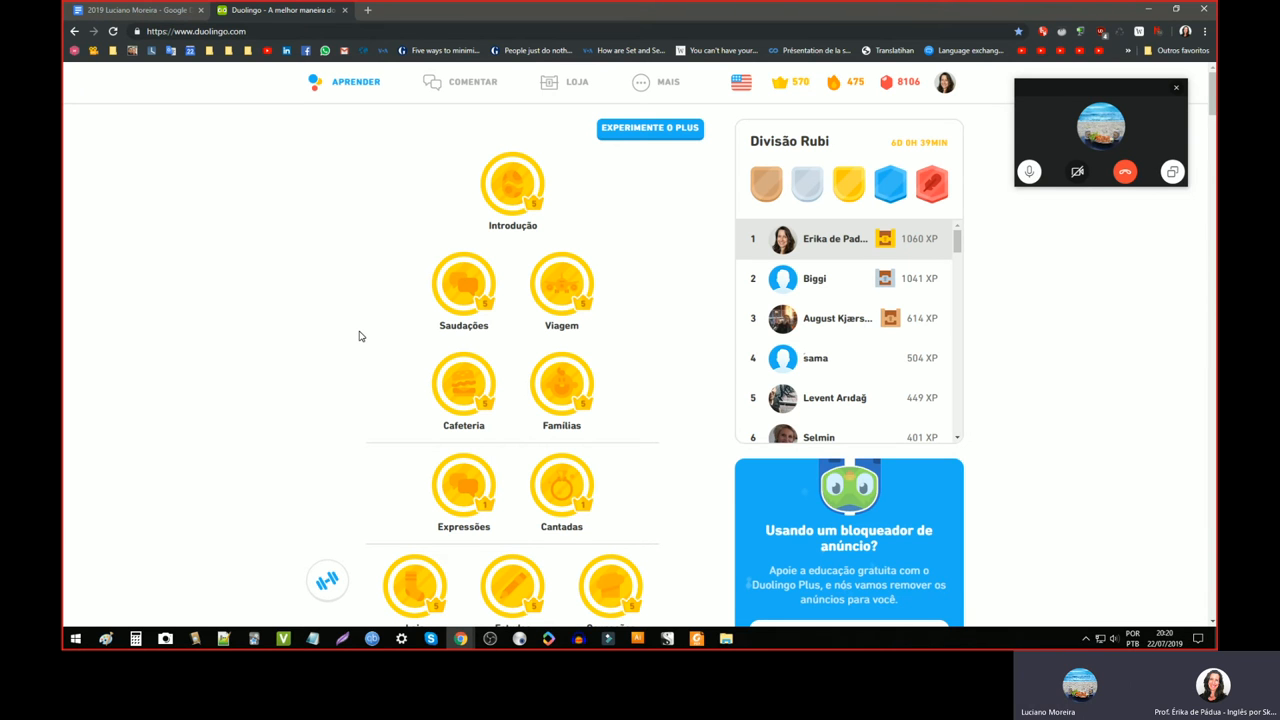
click(834, 82)
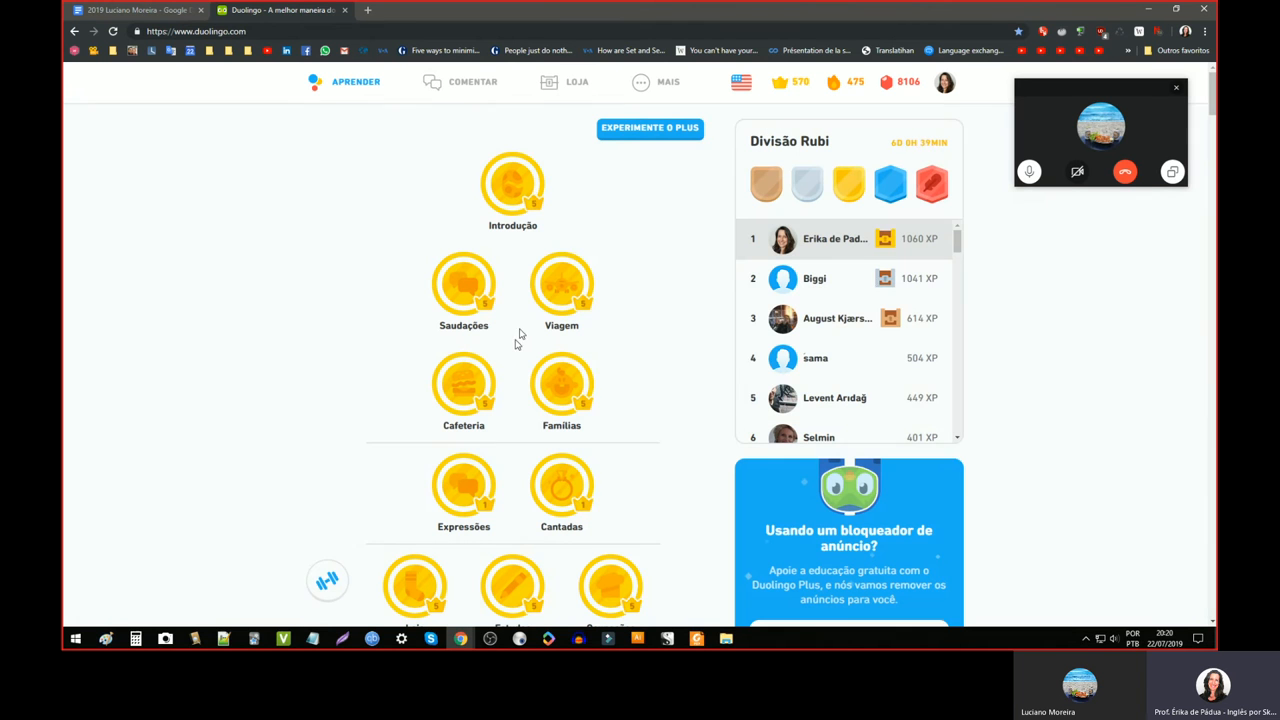
mouse_move(642, 394)
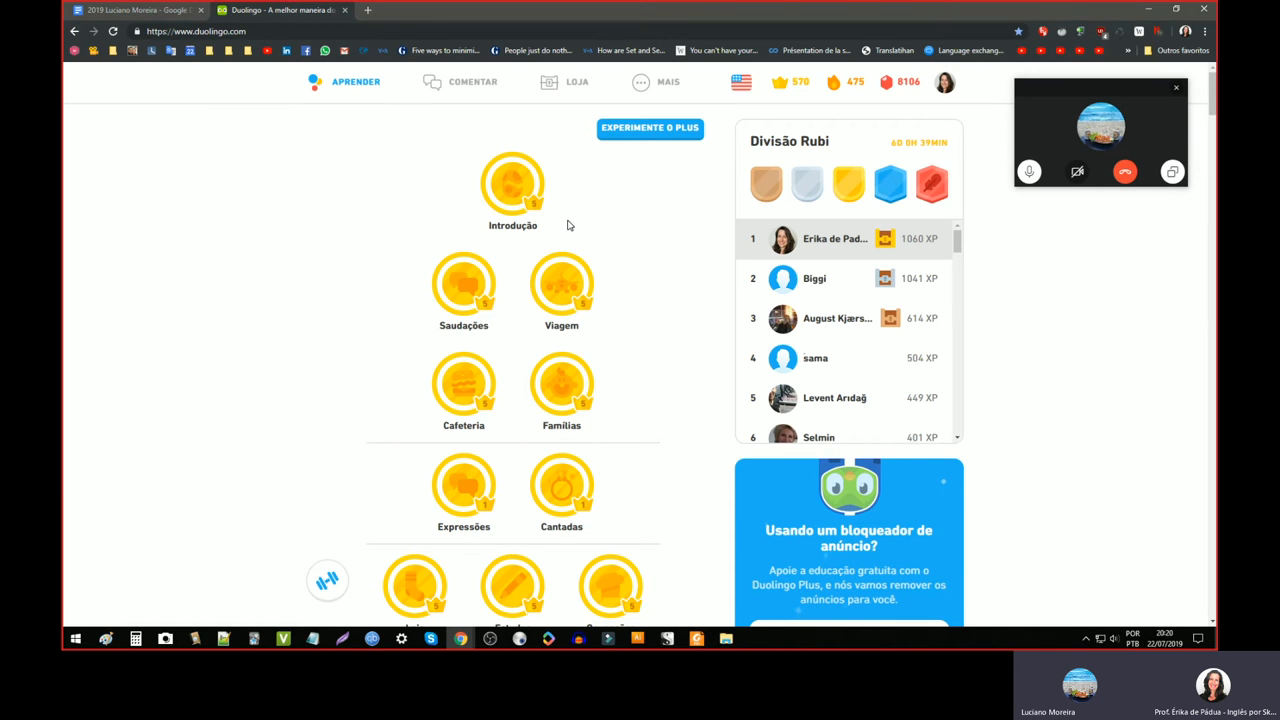
mouse_move(508, 218)
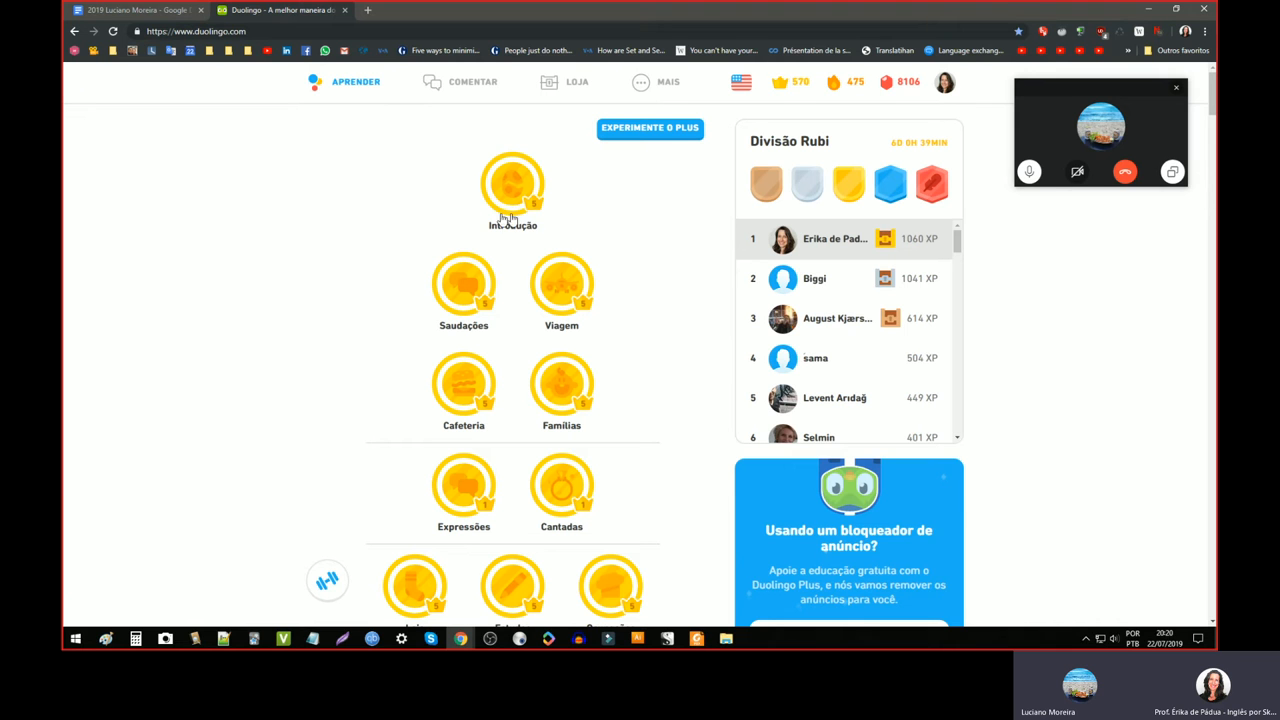
mouse_move(388, 244)
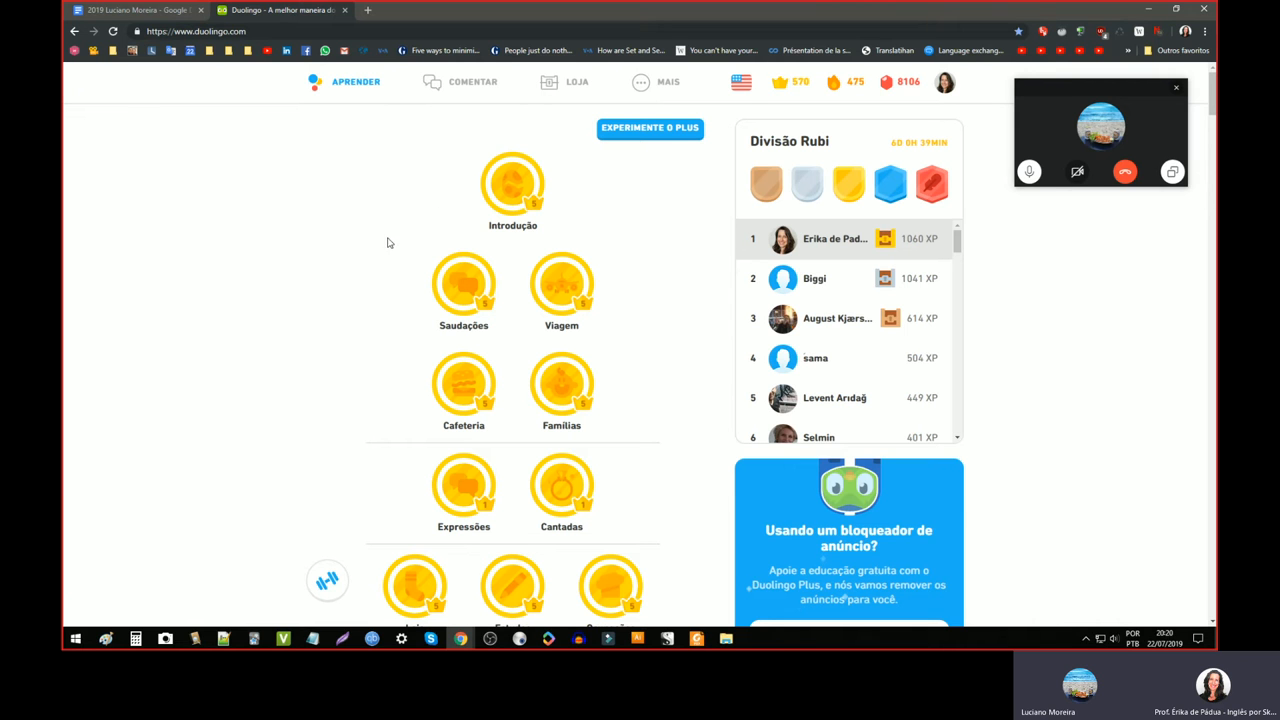
click(834, 82)
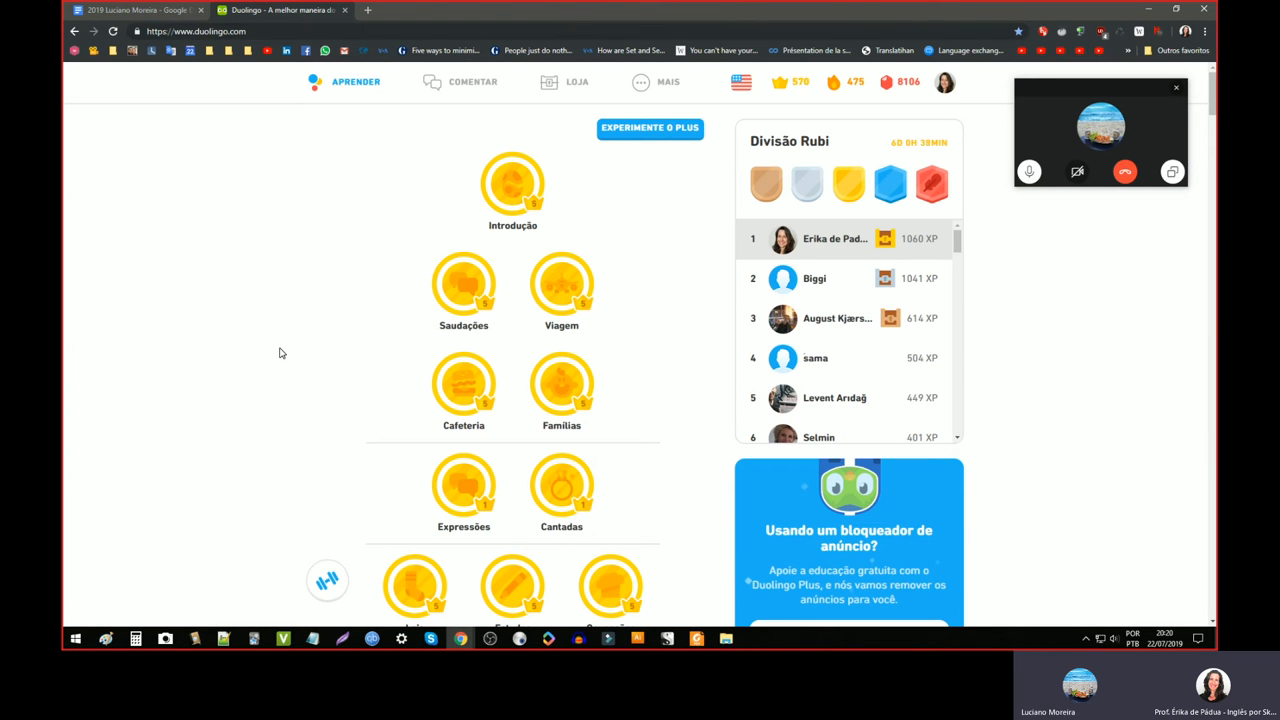
scroll(down, 3)
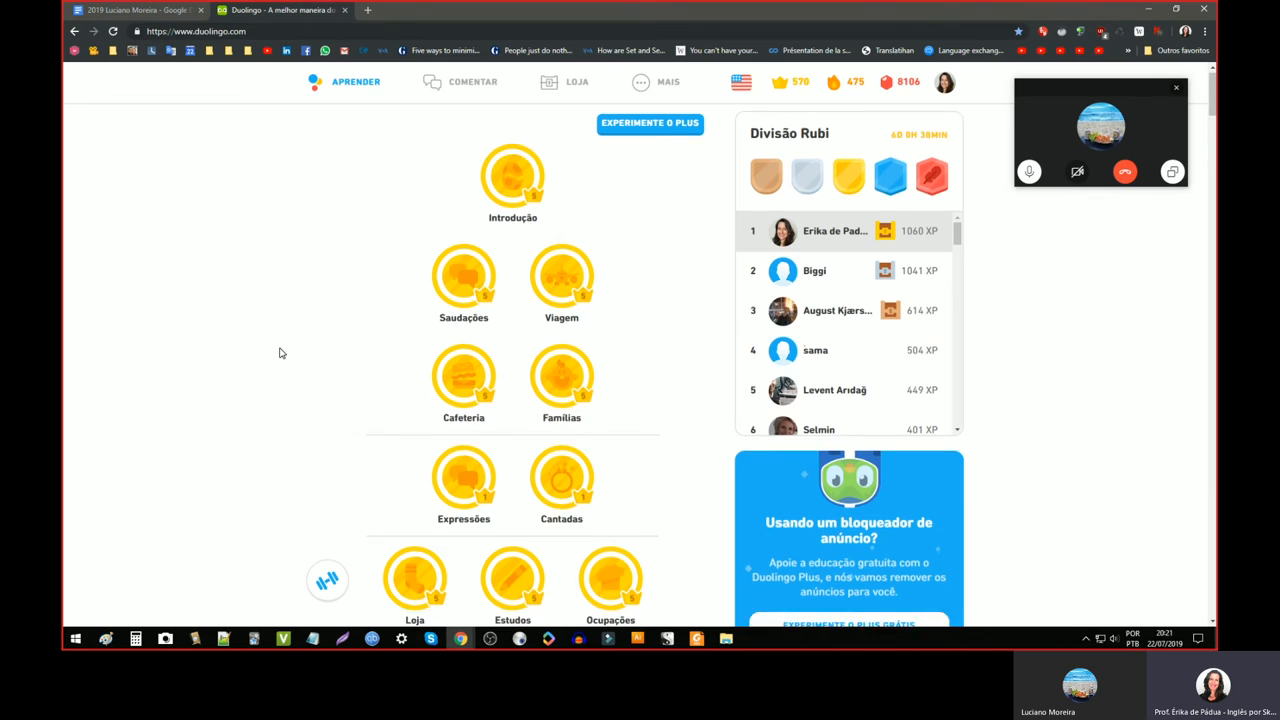
scroll(down, 3)
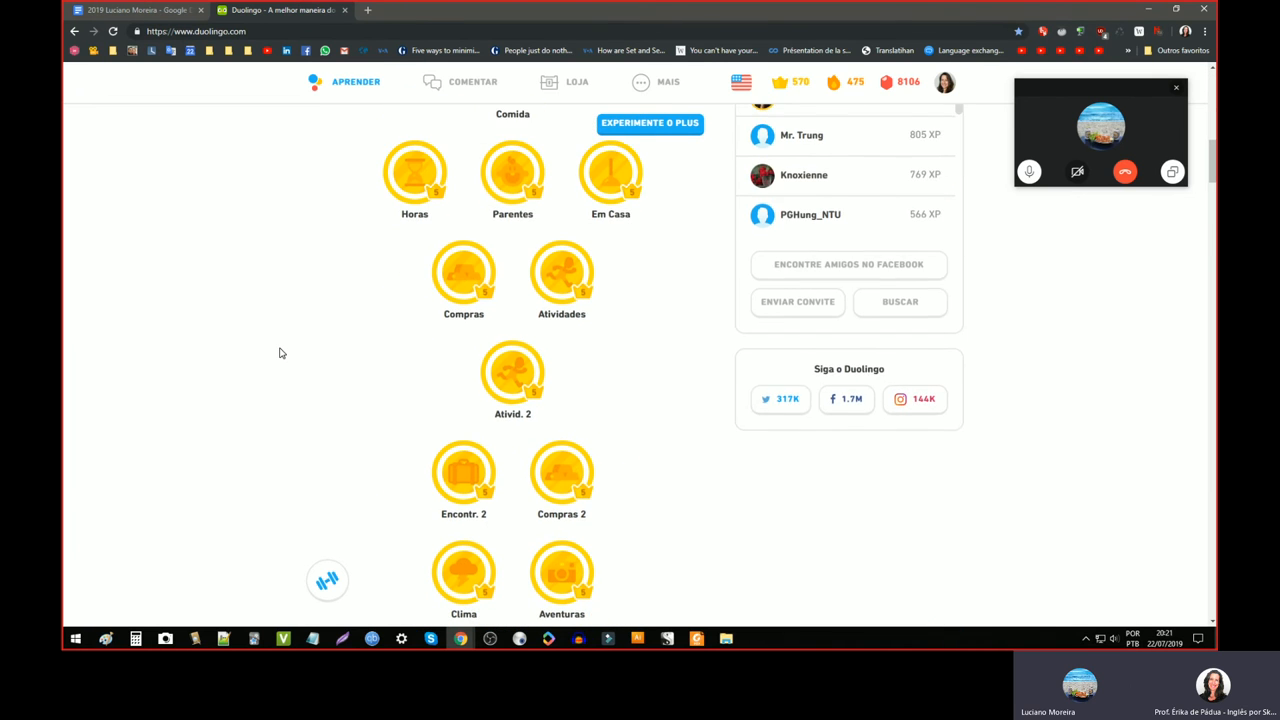
scroll(down, 3)
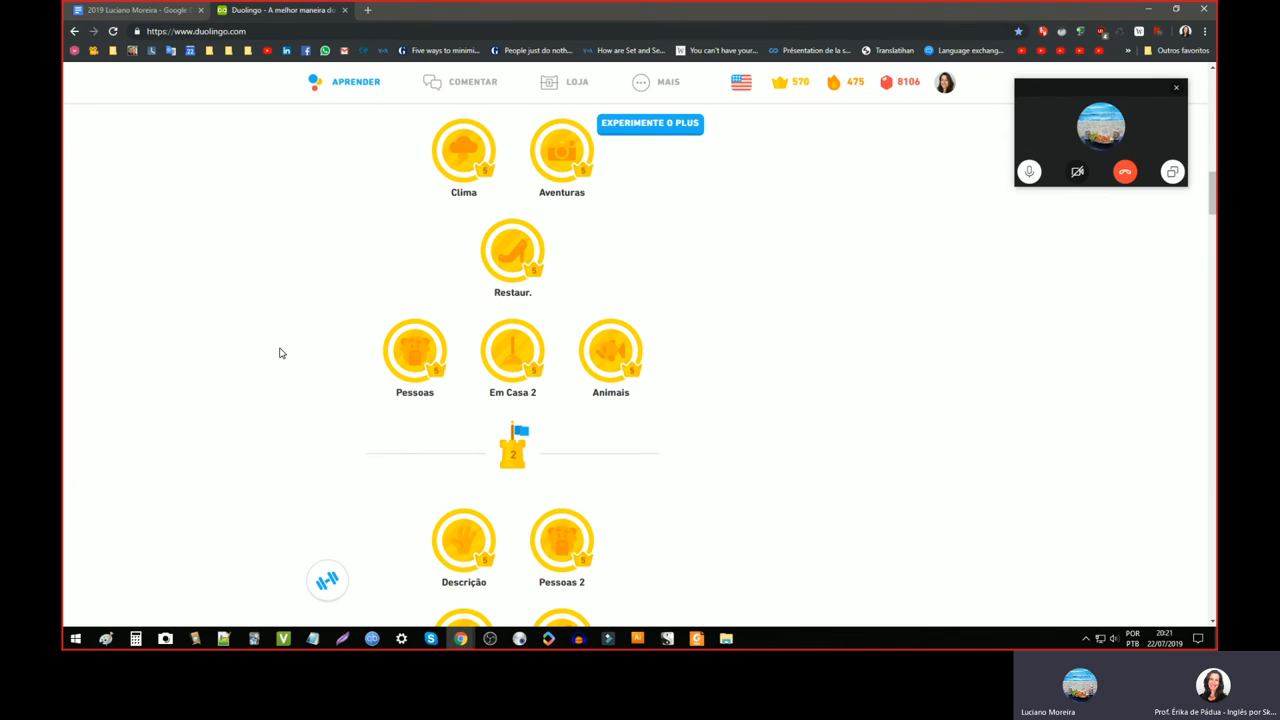
scroll(down, 3)
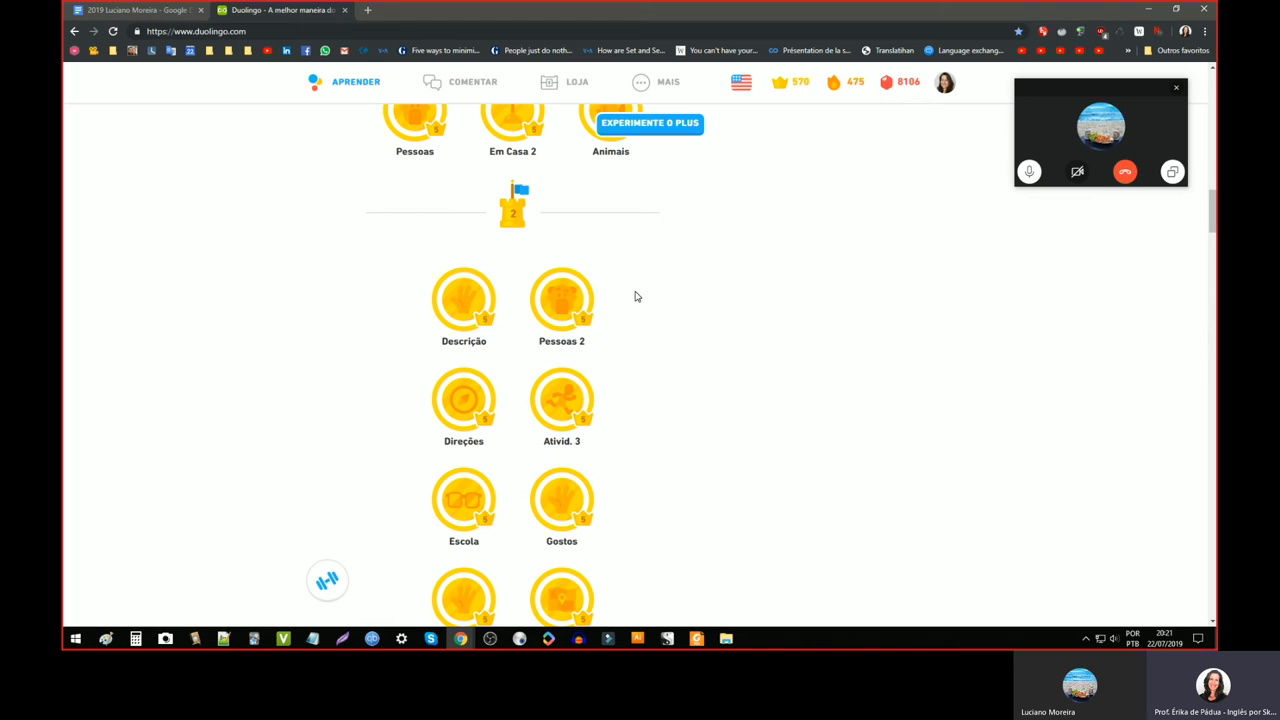
mouse_move(464, 400)
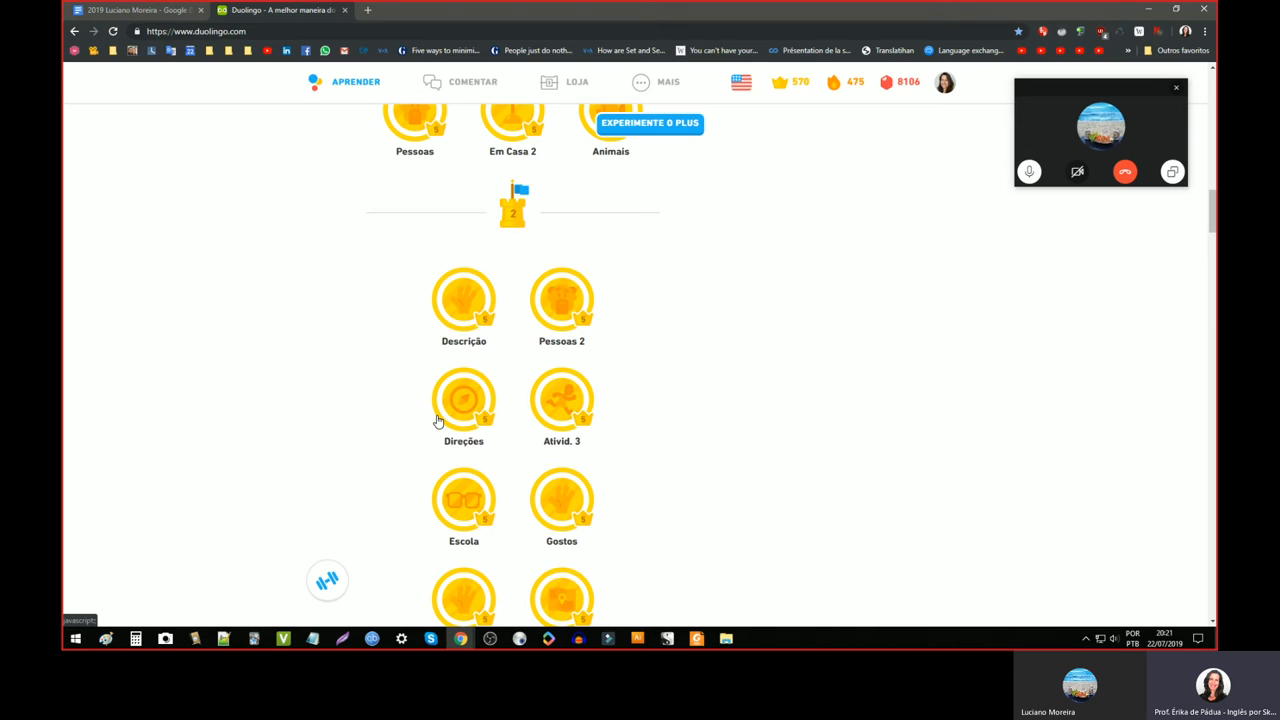
mouse_move(624, 390)
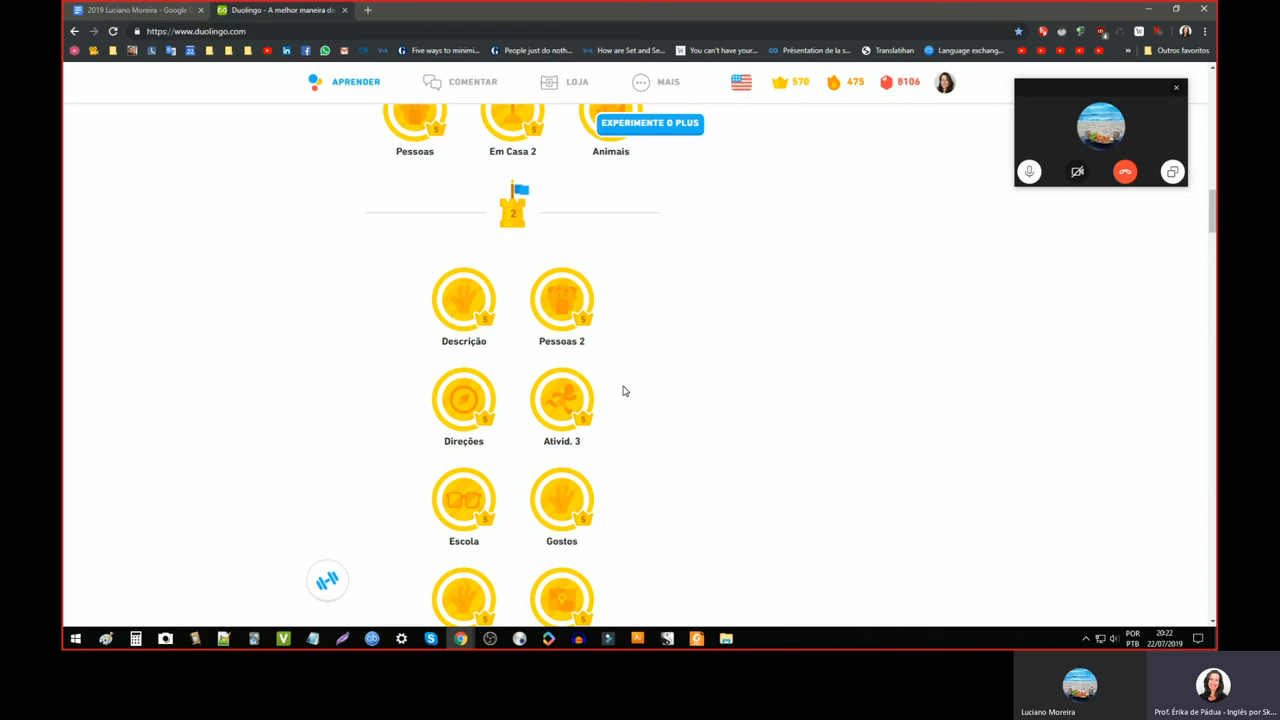
scroll(up, 3)
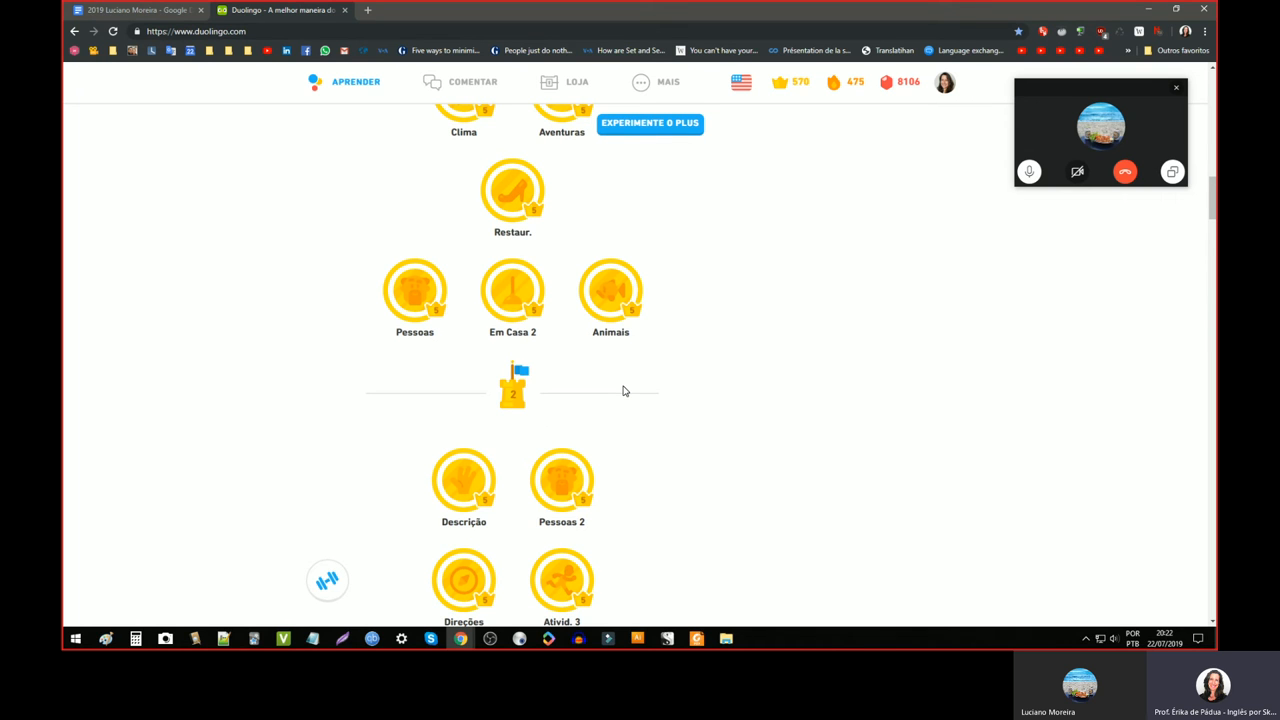
mouse_move(608, 422)
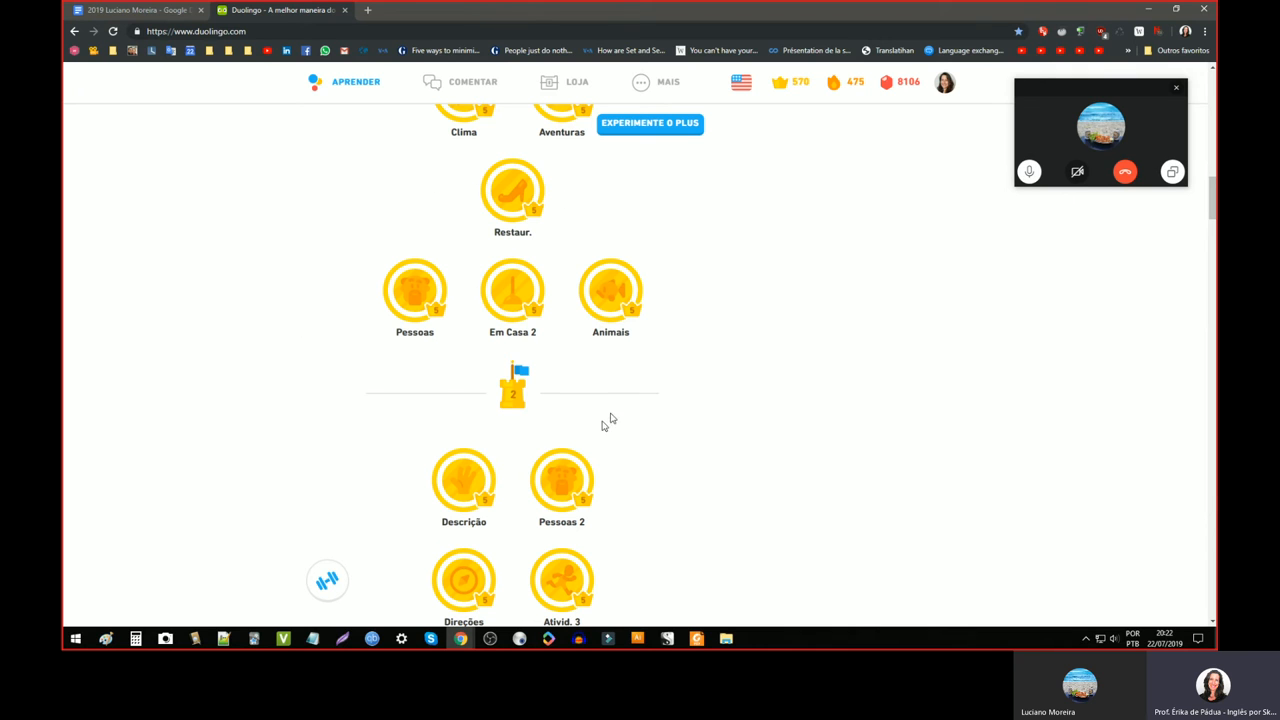
mouse_move(460, 534)
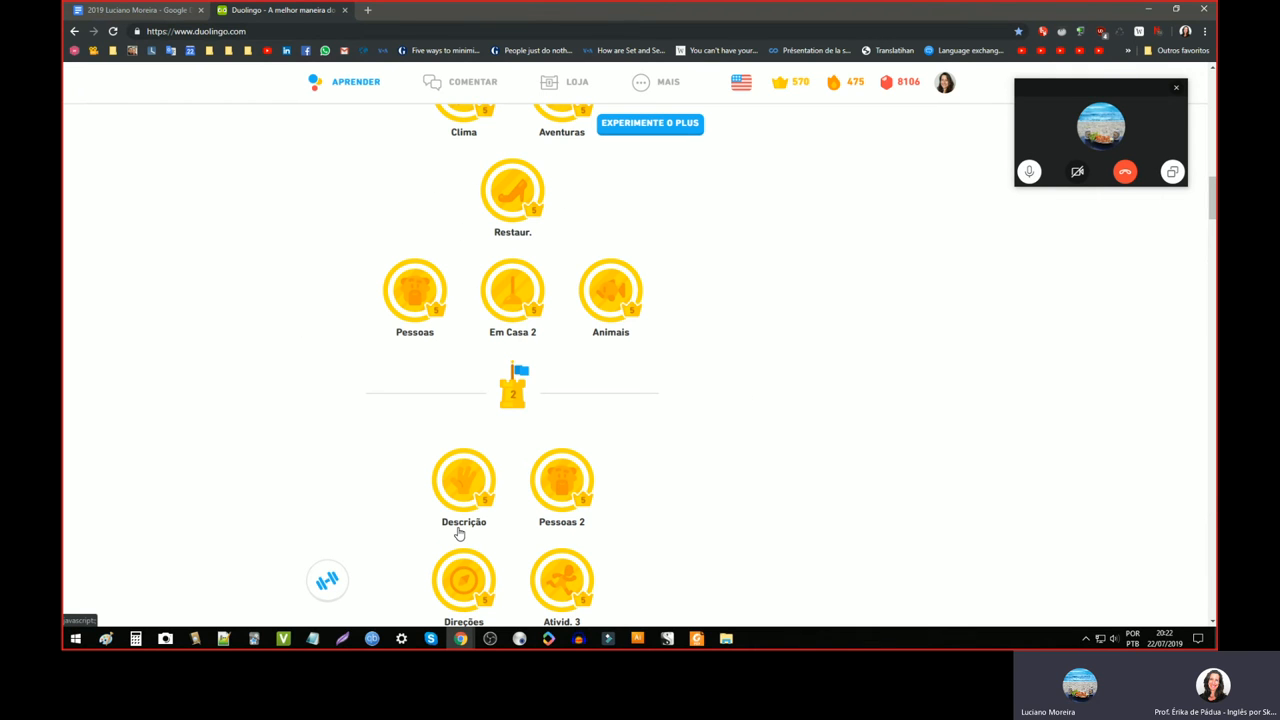
mouse_move(292, 400)
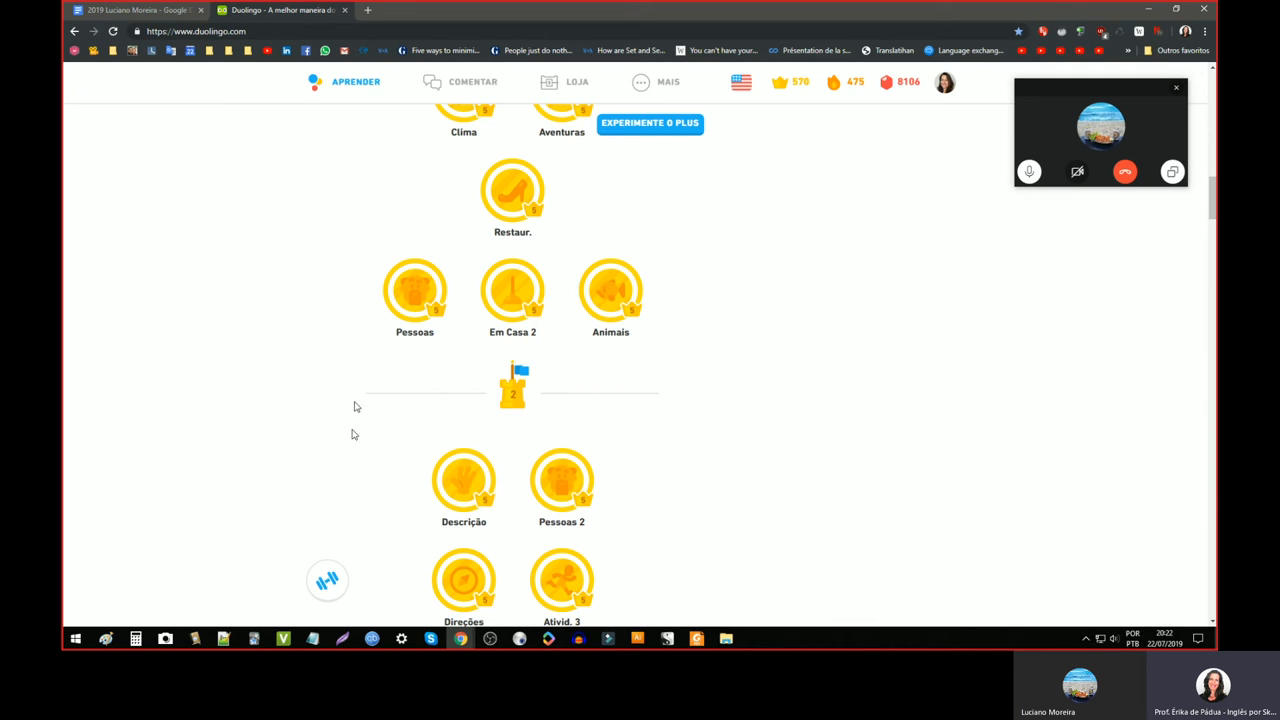
mouse_move(474, 448)
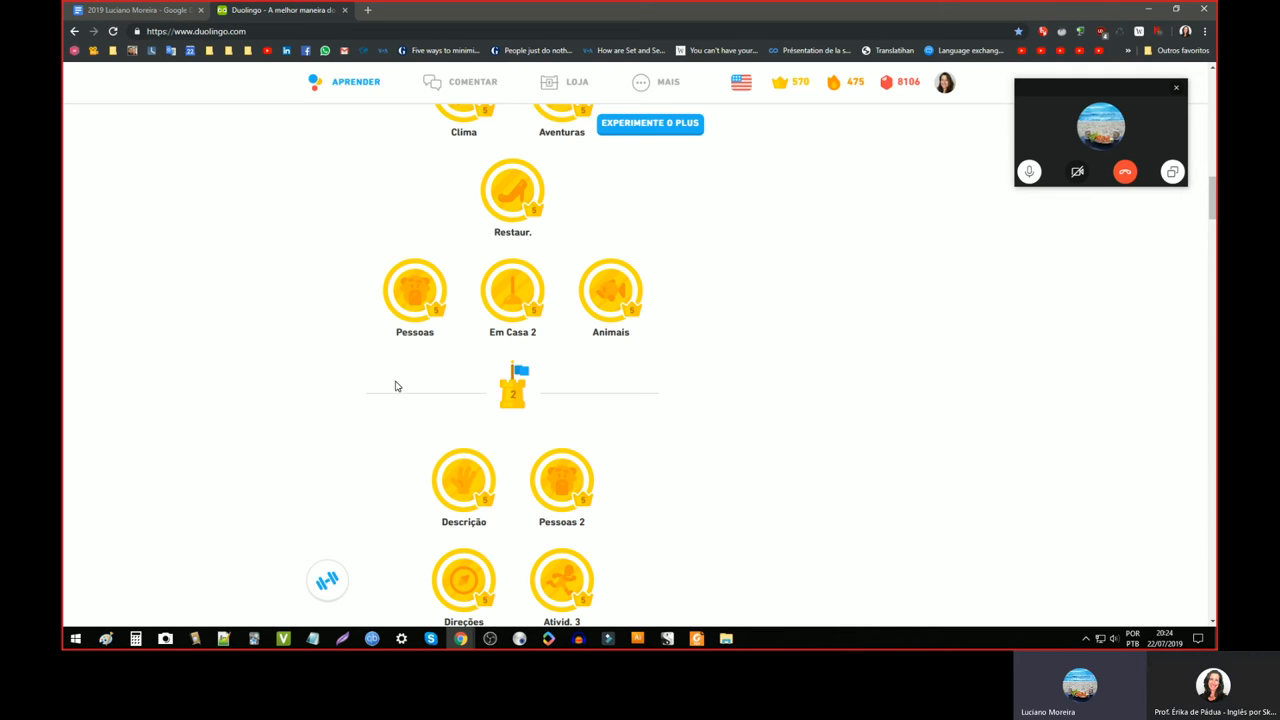
- Switch back to the lesson plan and scroll up to the PODCASTS / HOW TO LISTEN TO PODCASTS section
click(136, 10)
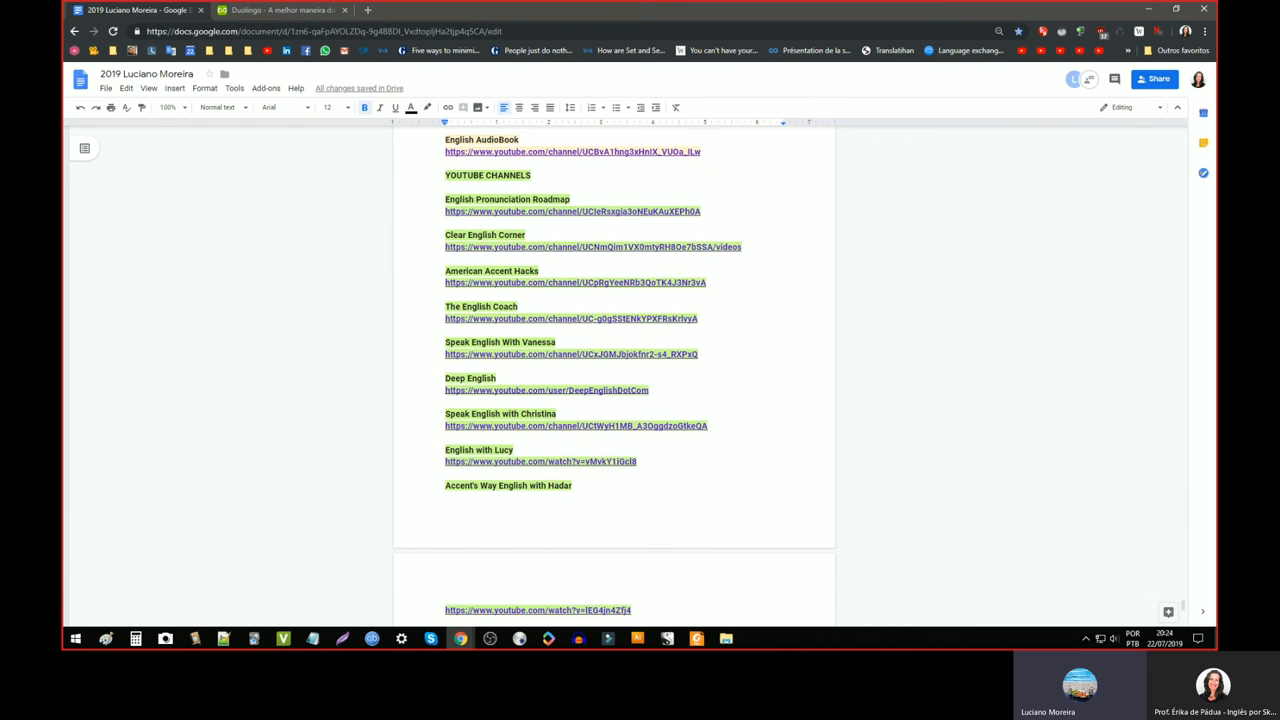
scroll(up, 3)
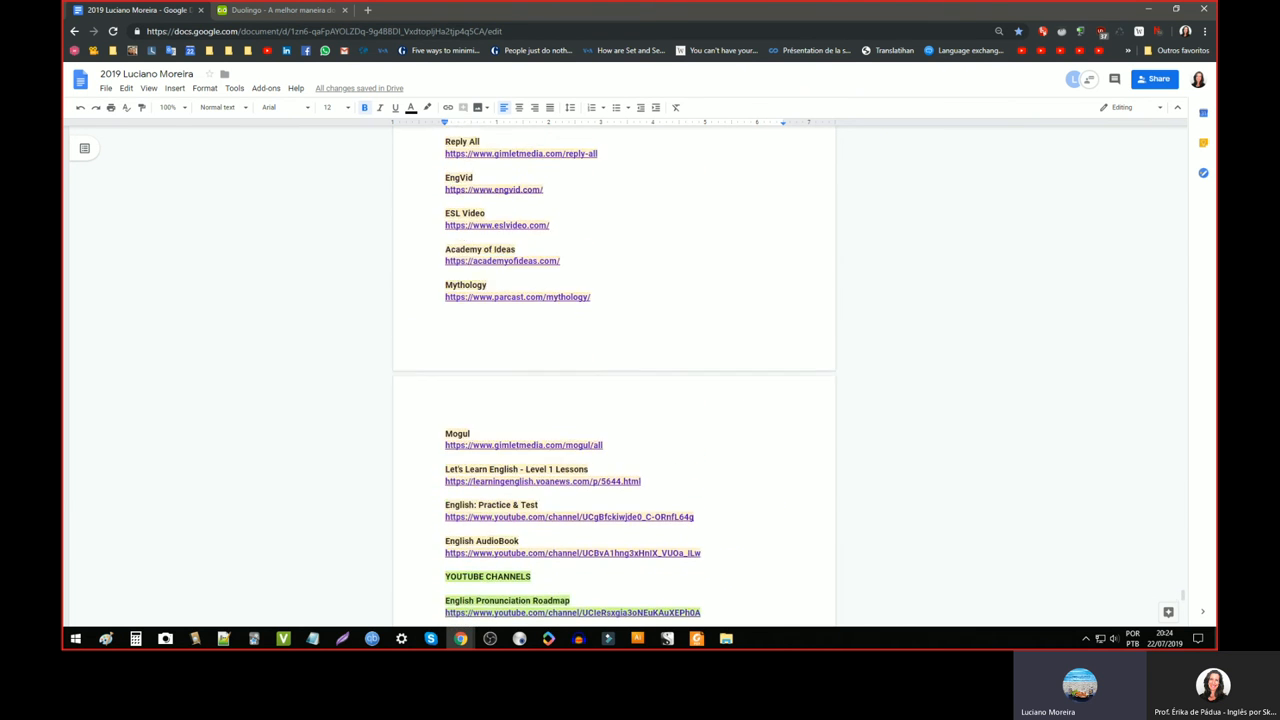
scroll(up, 3)
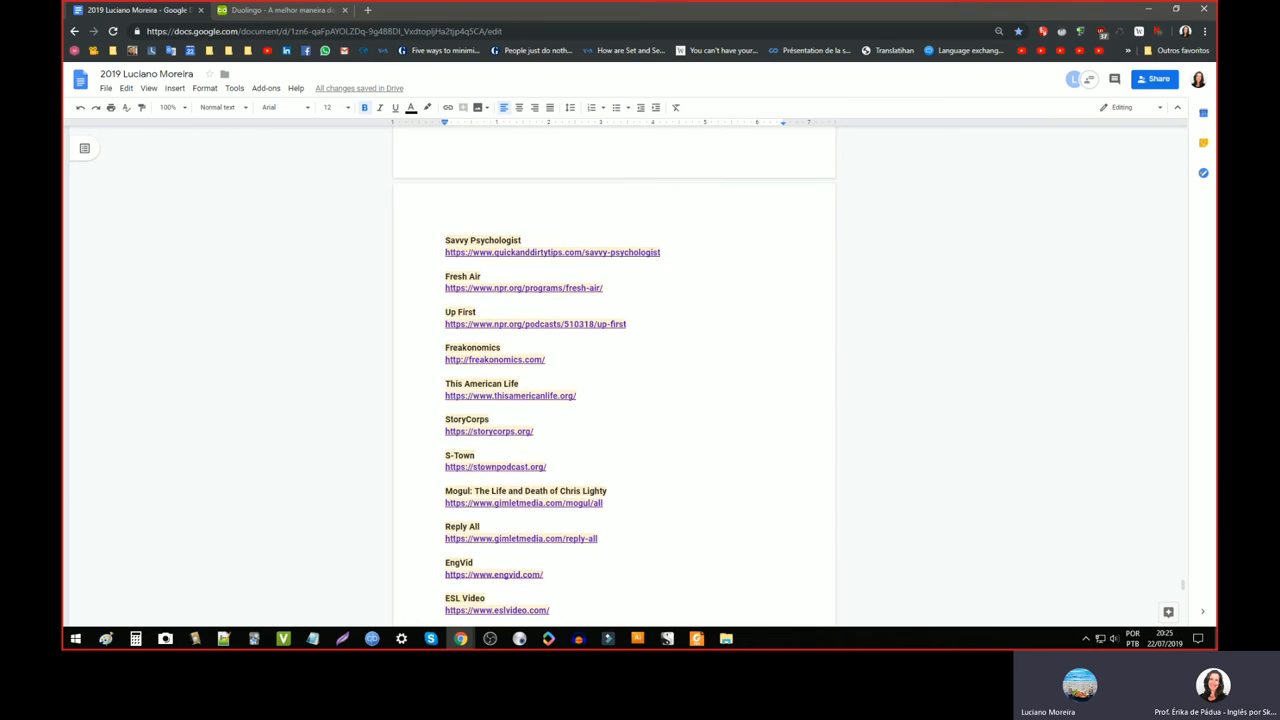
scroll(up, 3)
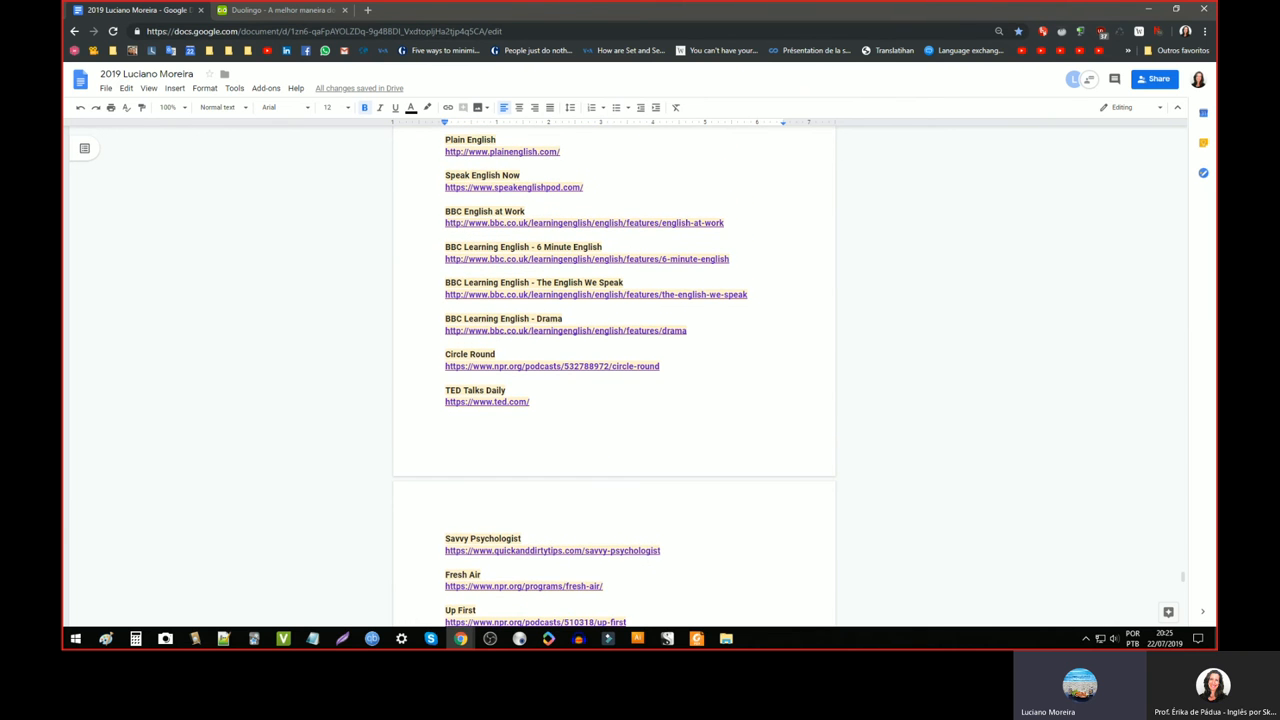
scroll(up, 3)
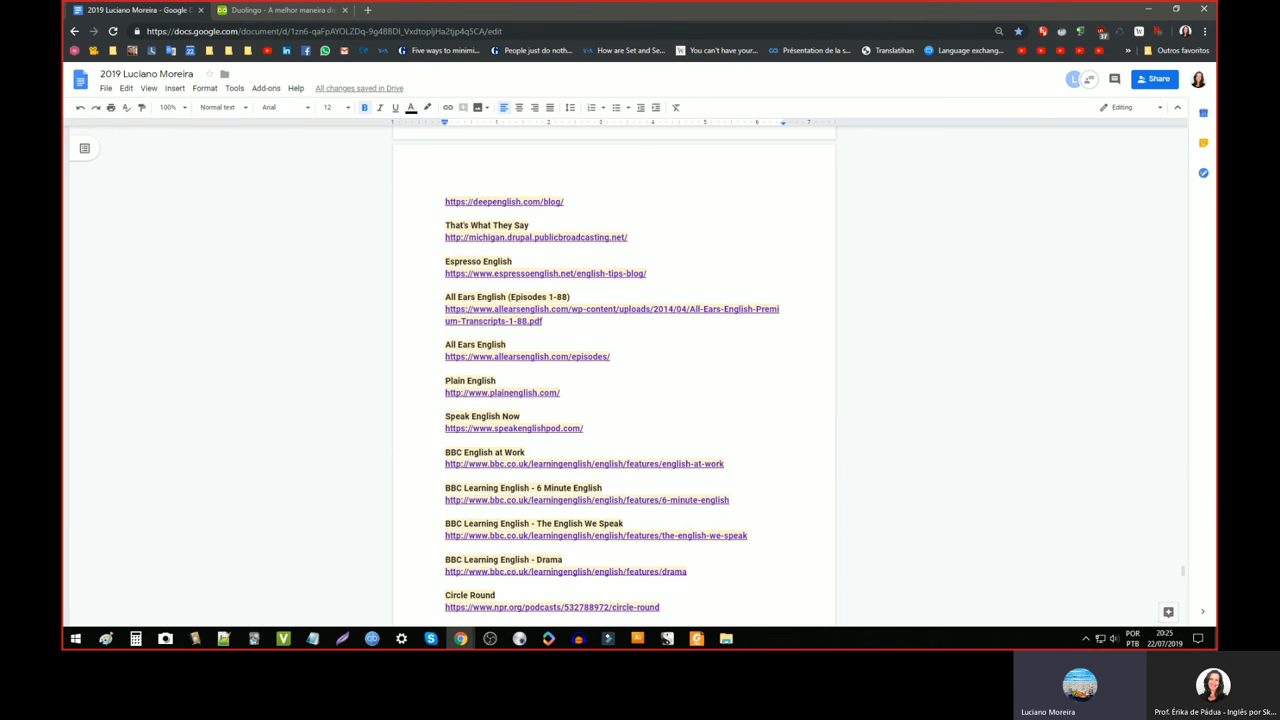
scroll(up, 3)
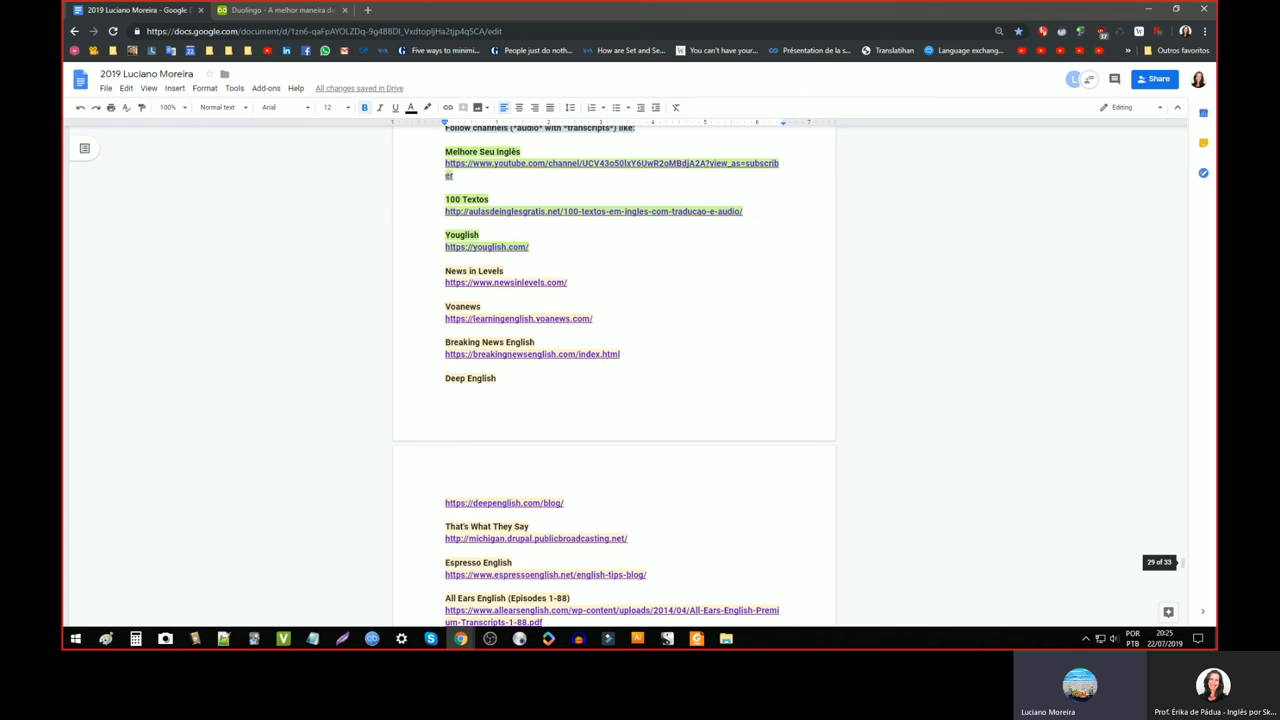
scroll(up, 3)
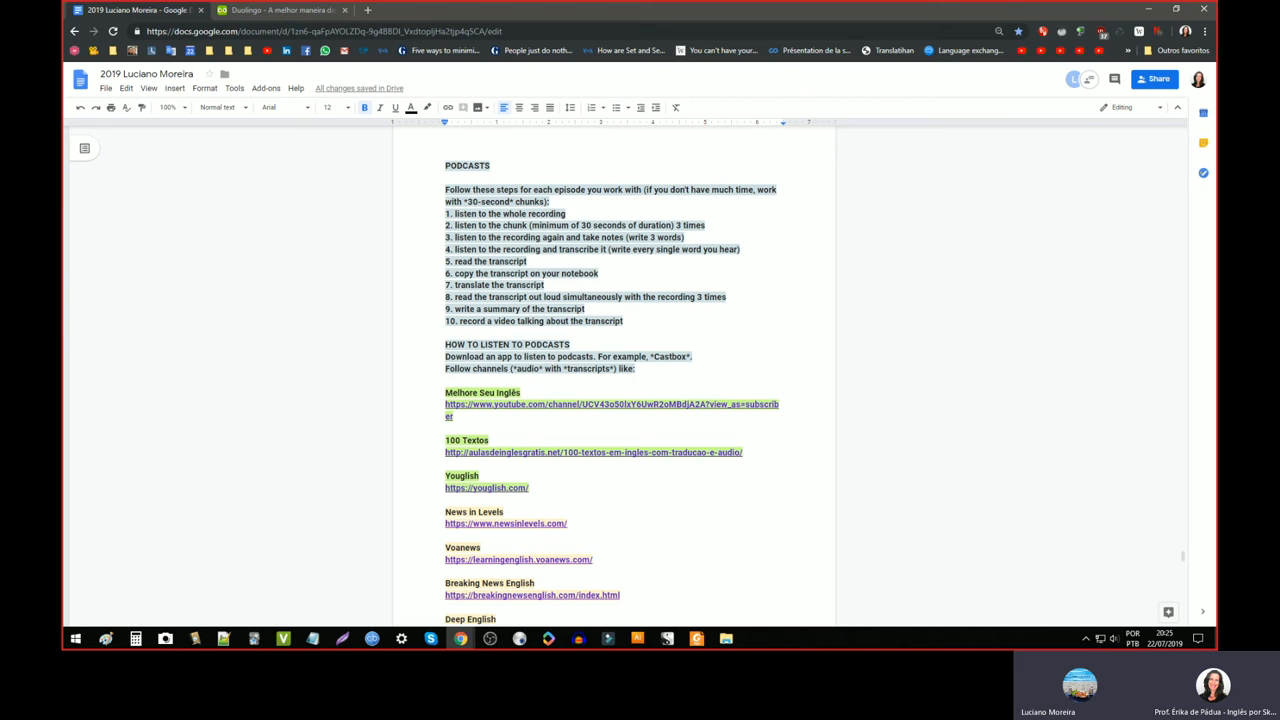
- Review the podcast listening steps and channel links like Youglish, News in Levels and Voanews
scroll(down, 3)
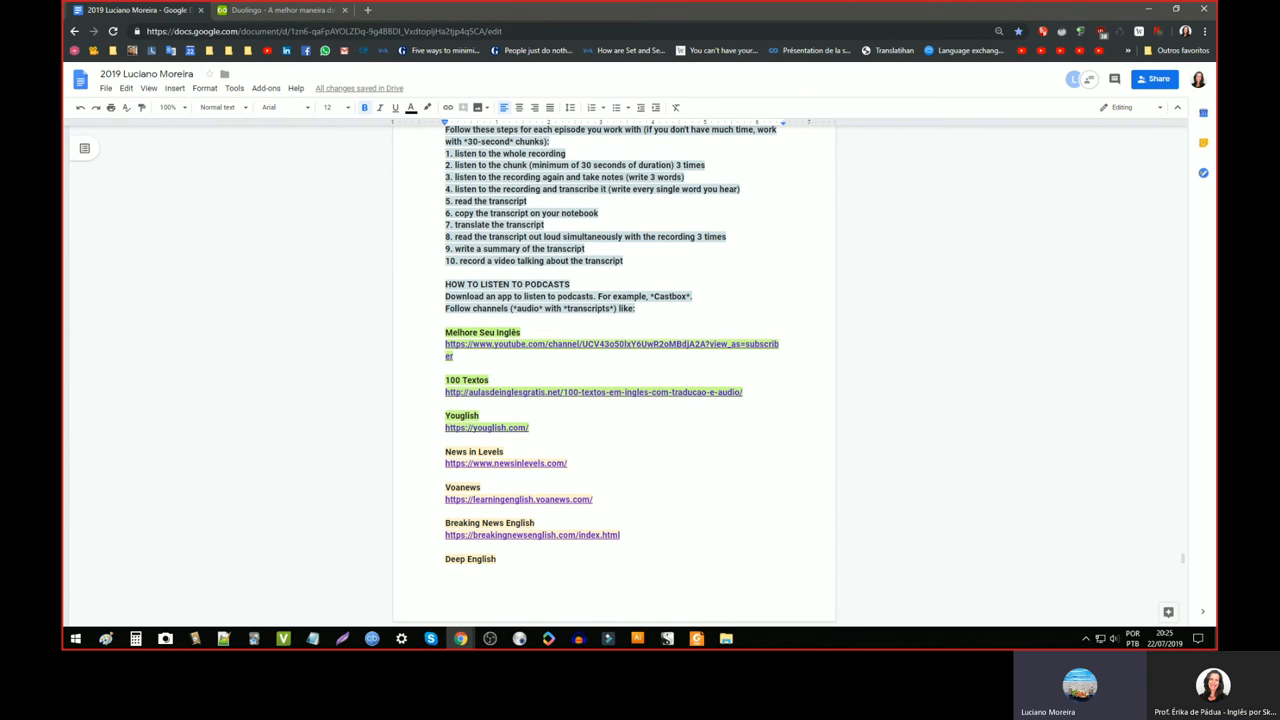
scroll(down, 3)
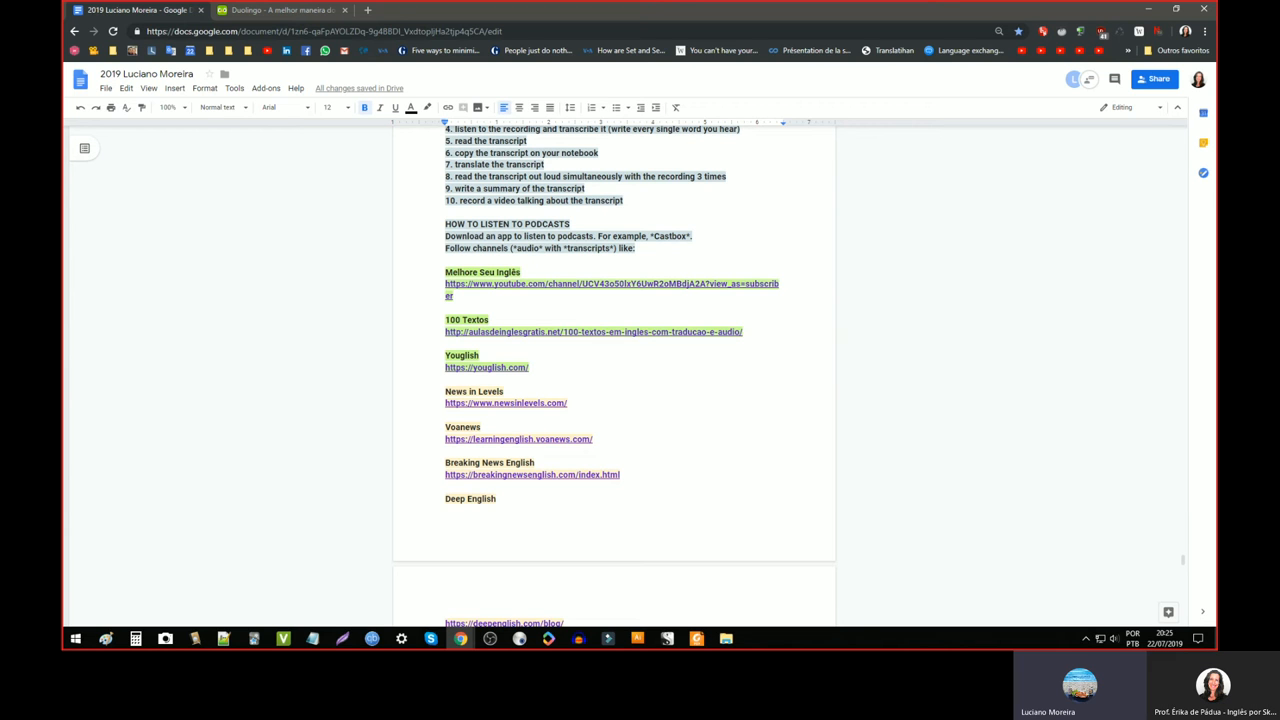
scroll(down, 3)
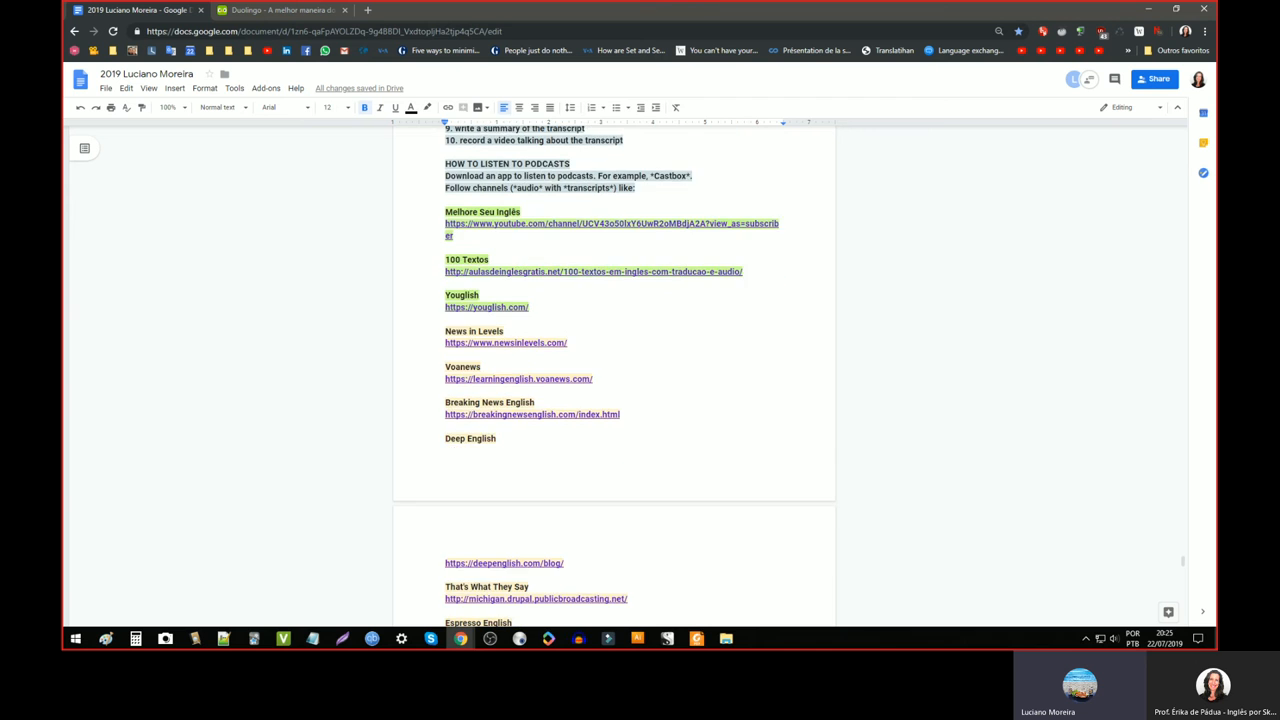
scroll(down, 3)
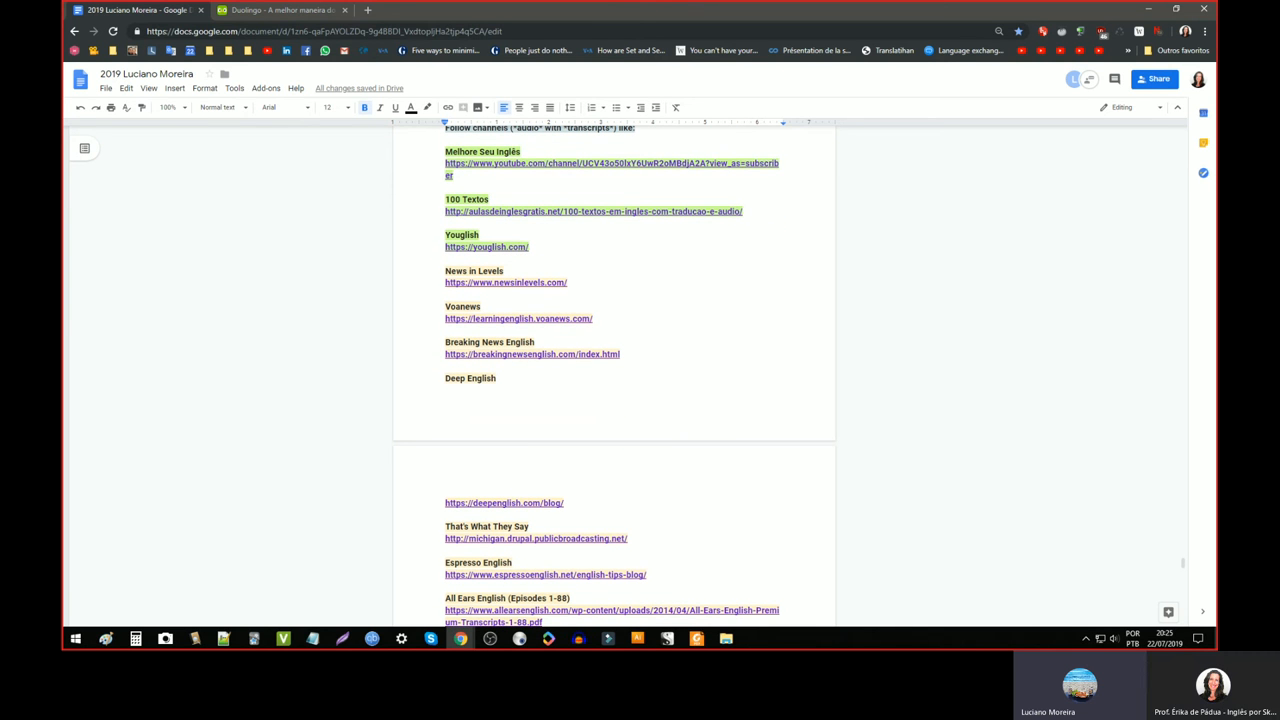
mouse_move(424, 270)
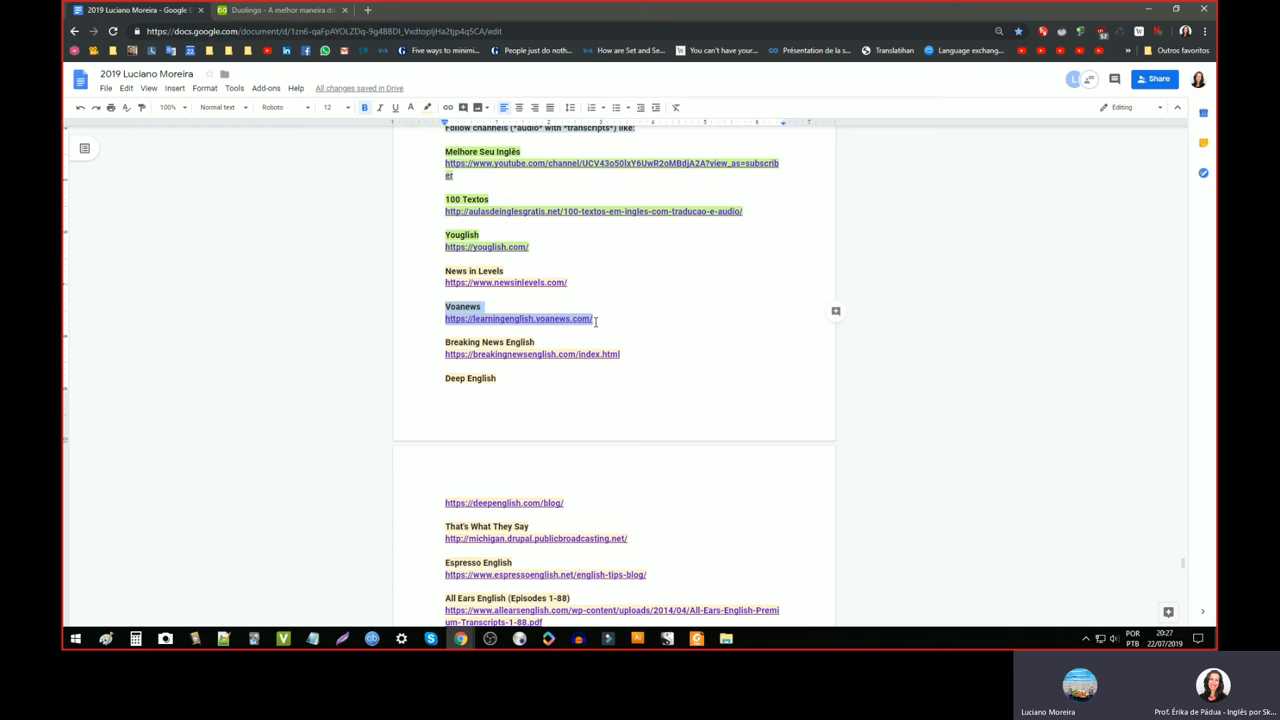
click(520, 318)
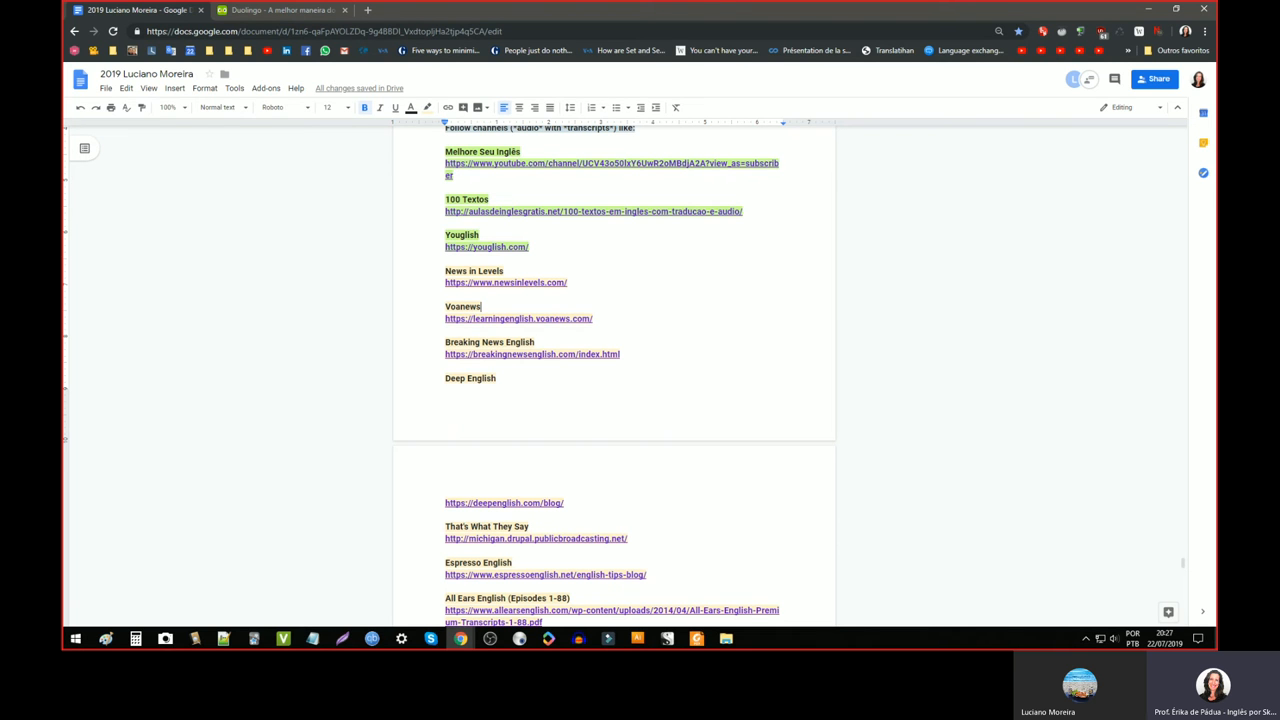
scroll(down, 3)
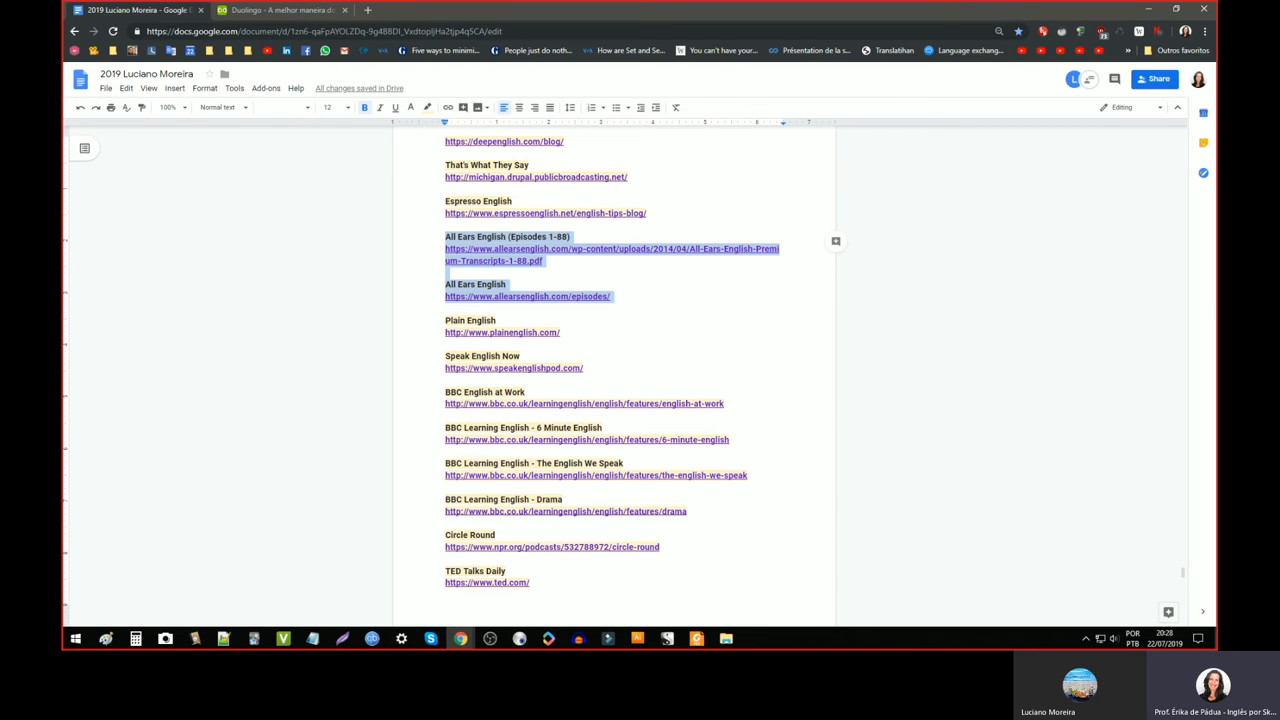
click(528, 296)
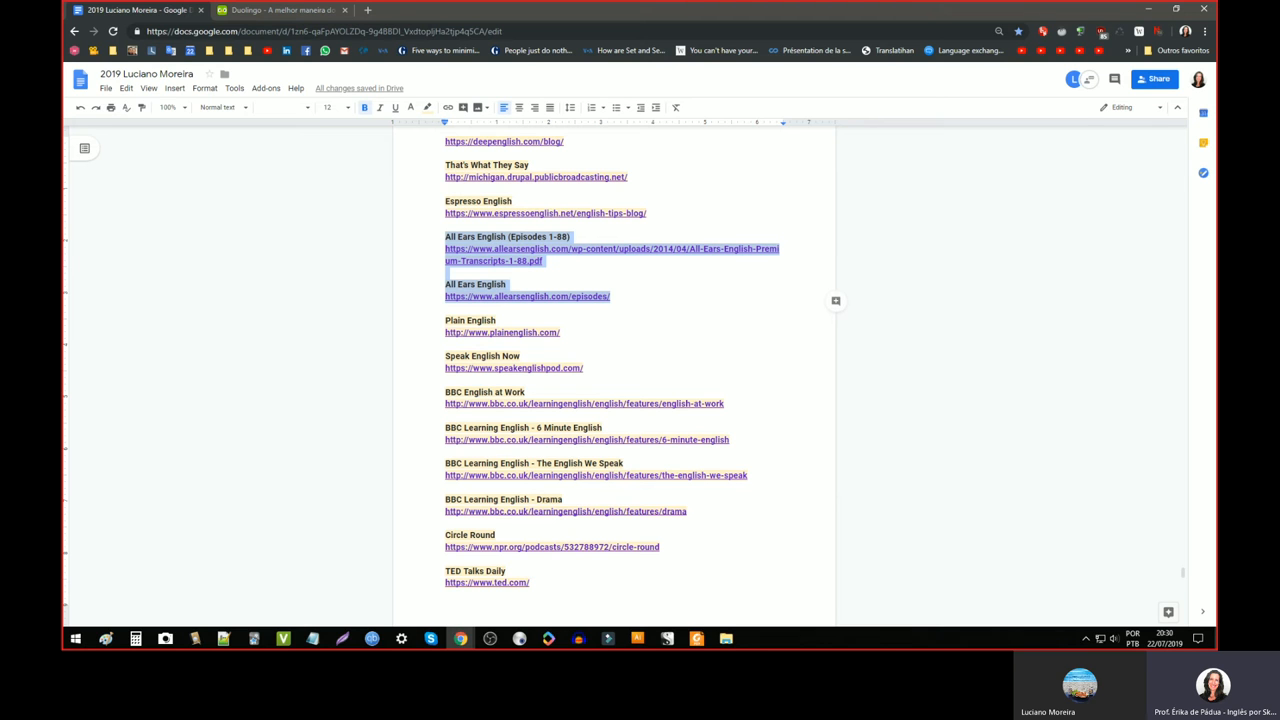
click(506, 284)
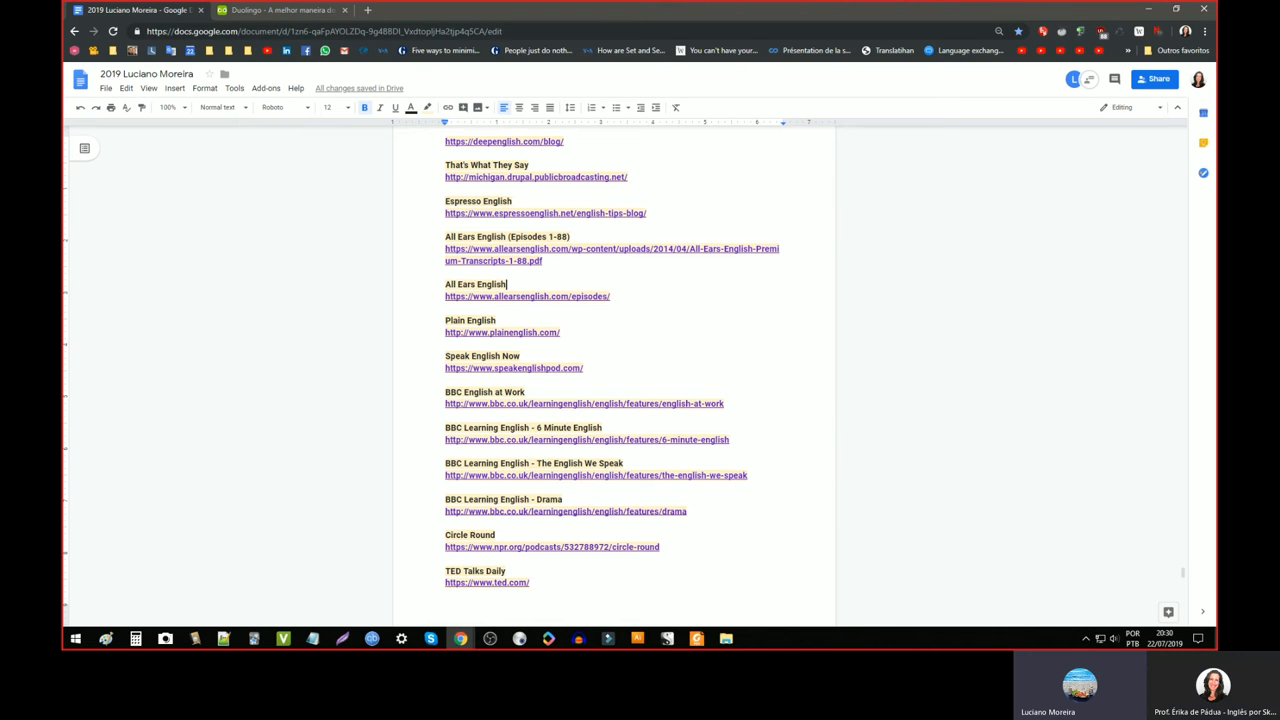
scroll(down, 3)
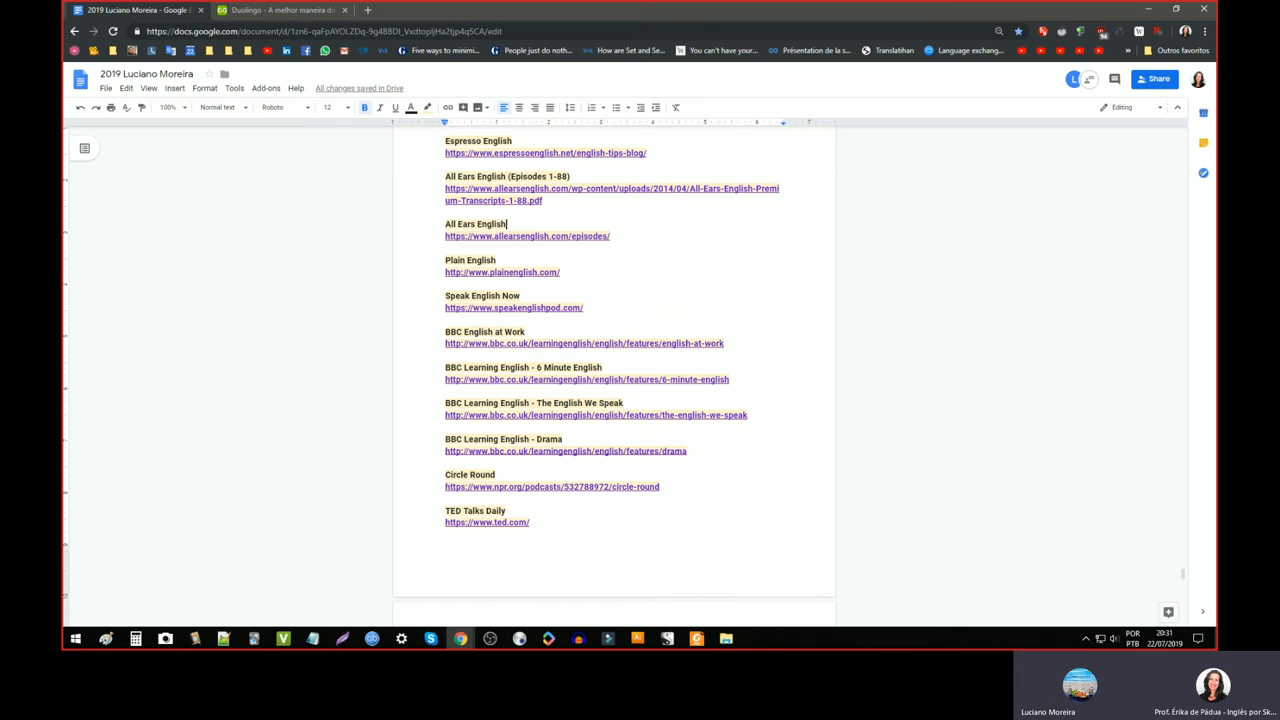
mouse_move(590, 328)
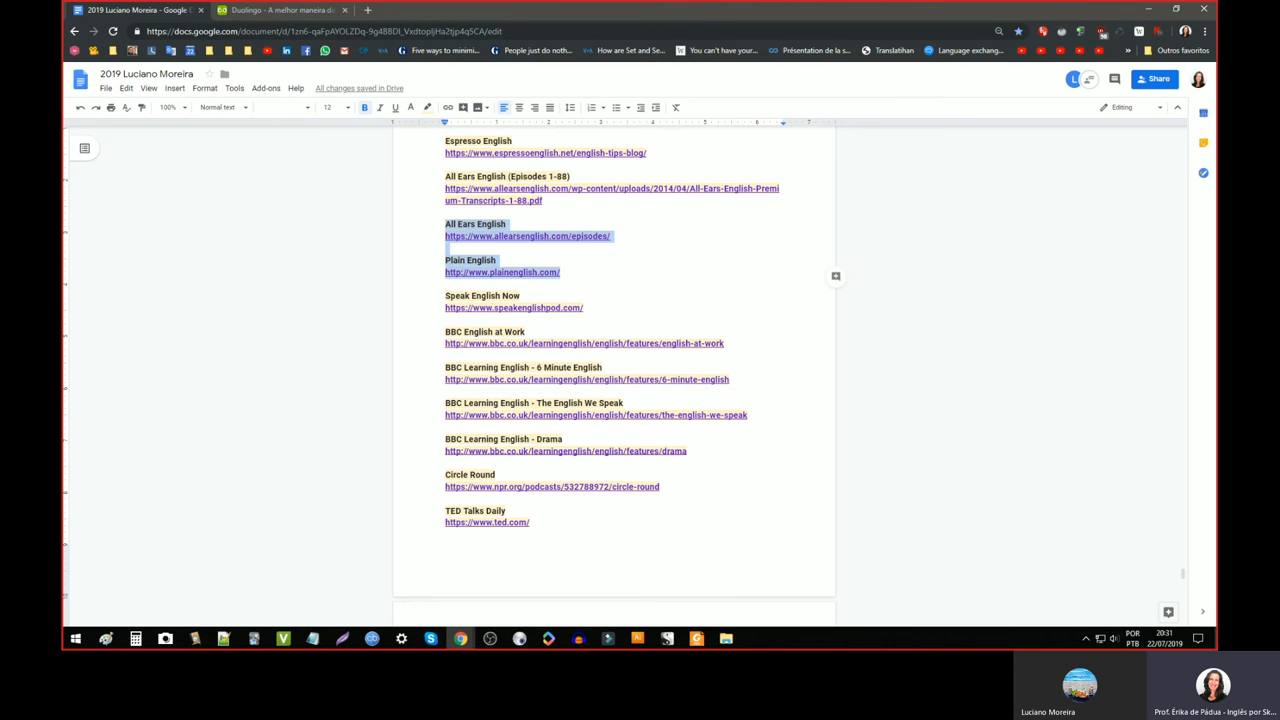
- Bring the CAMBLY one-hour study plan with its green-highlighted grammar, pronunciation and story steps into view
scroll(up, 3)
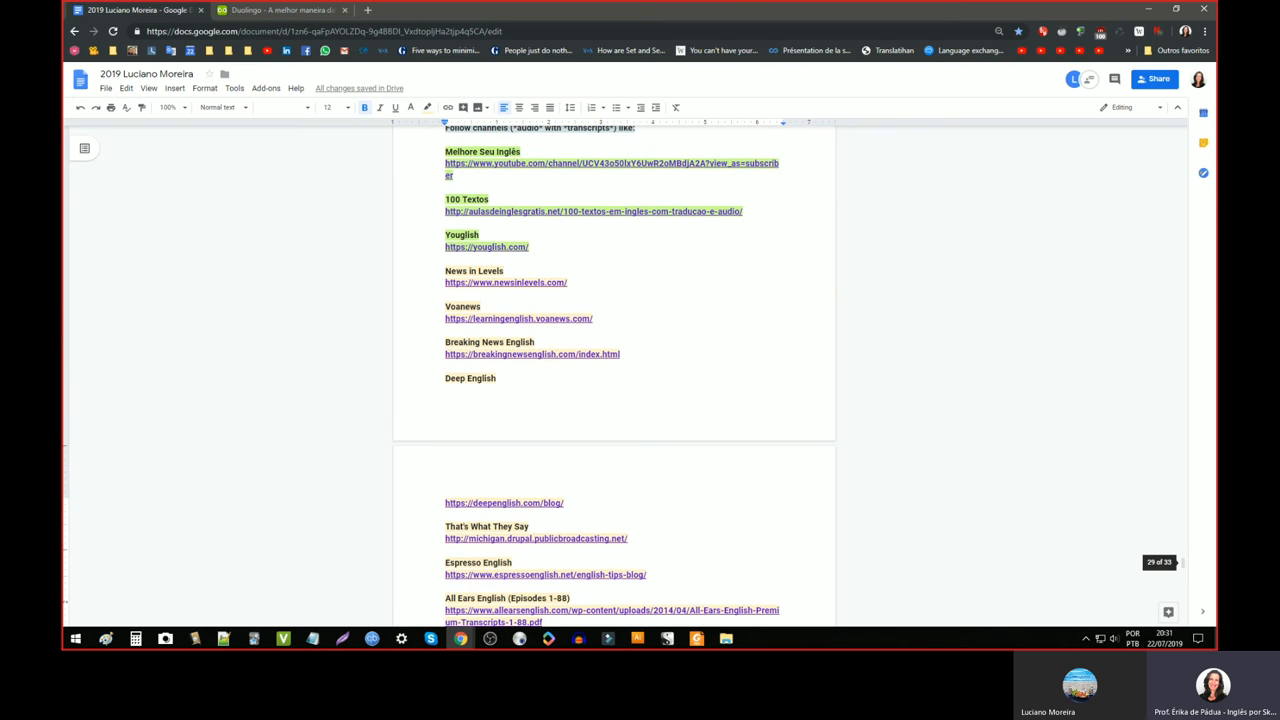
scroll(down, 3)
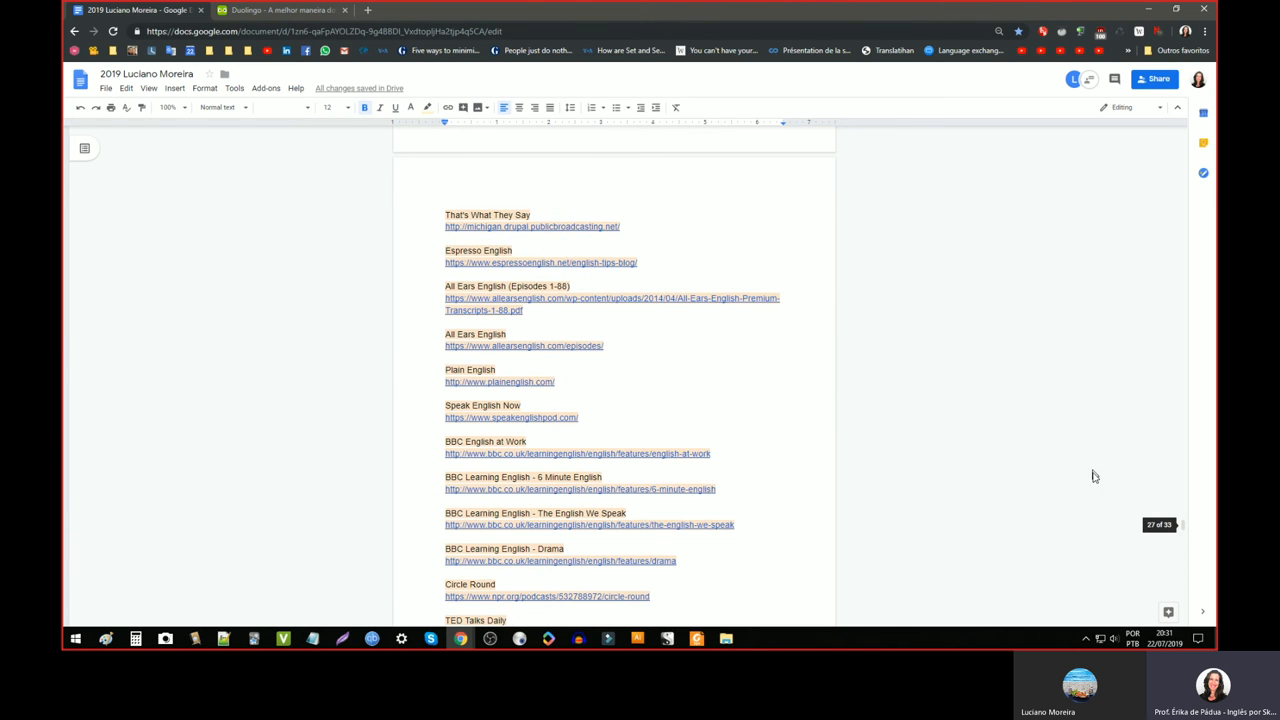
scroll(up, 3)
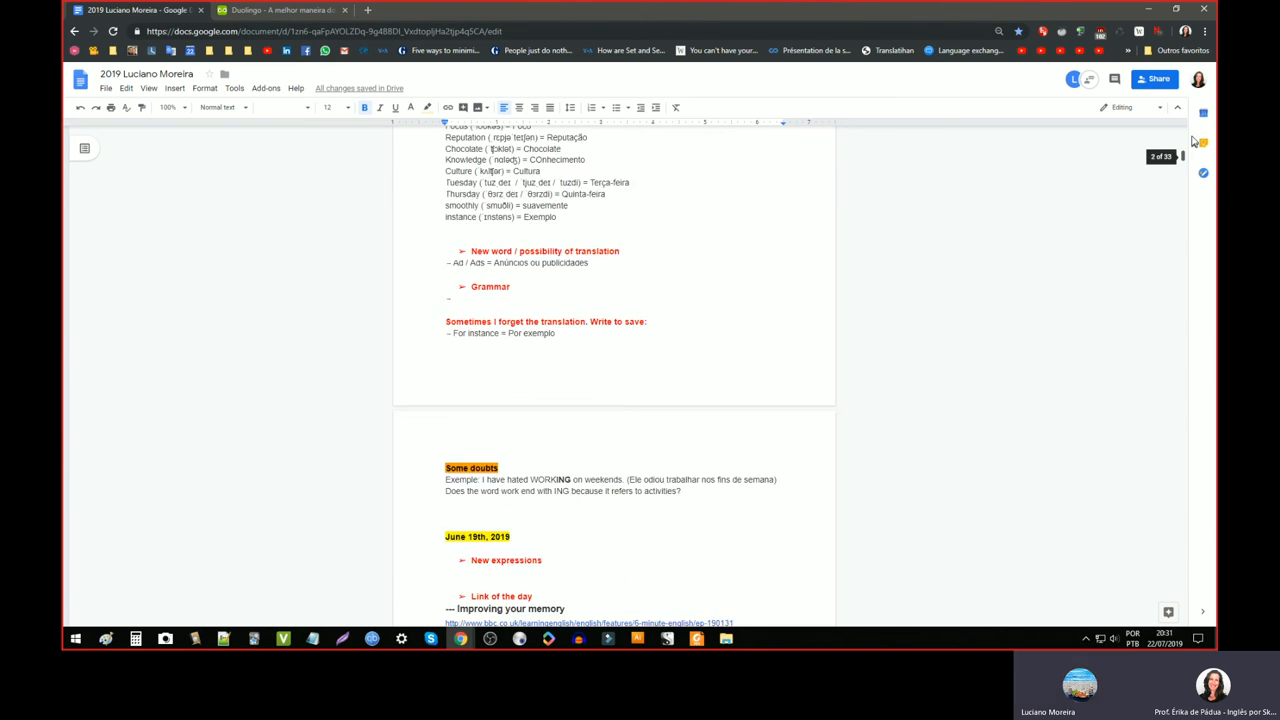
scroll(down, 3)
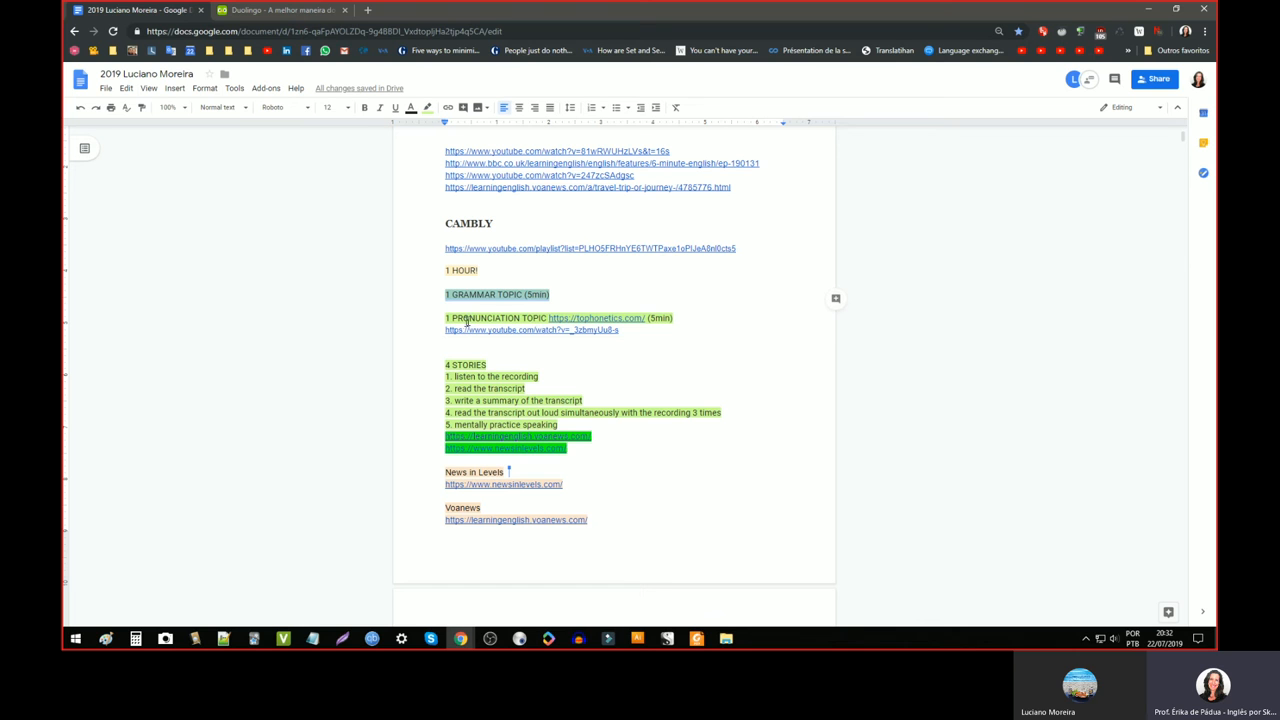
click(468, 320)
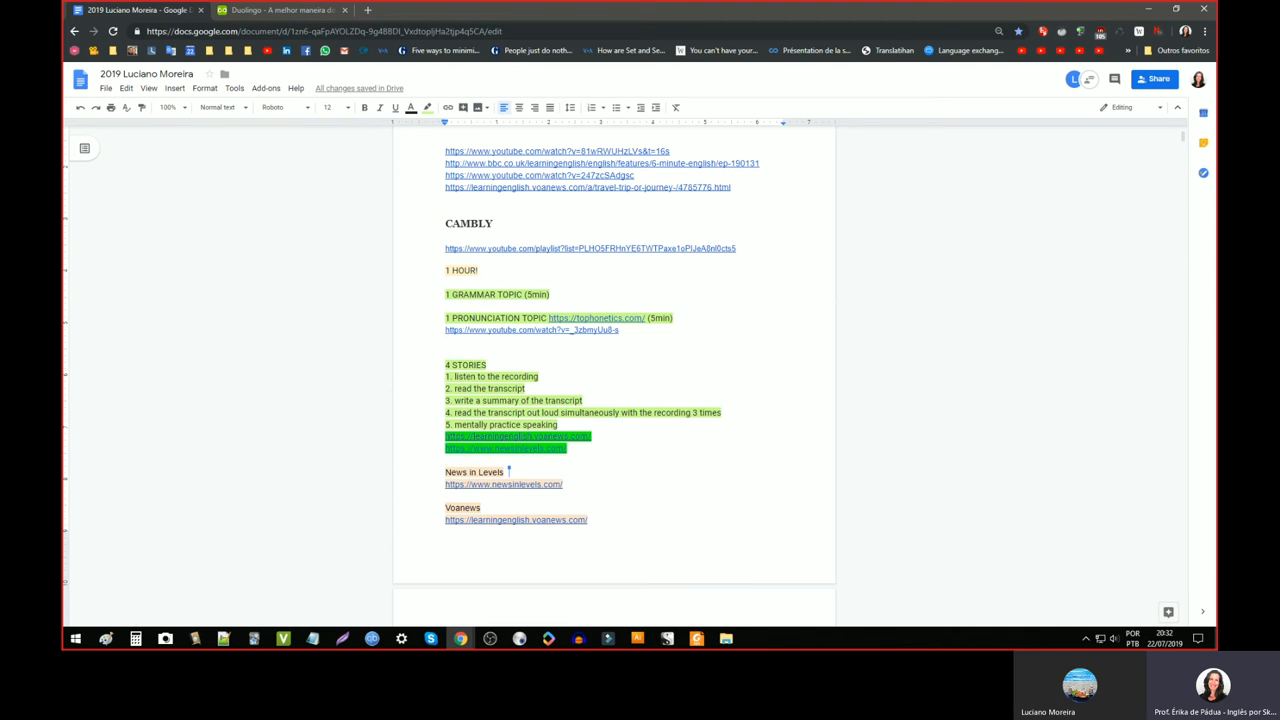
scroll(down, 3)
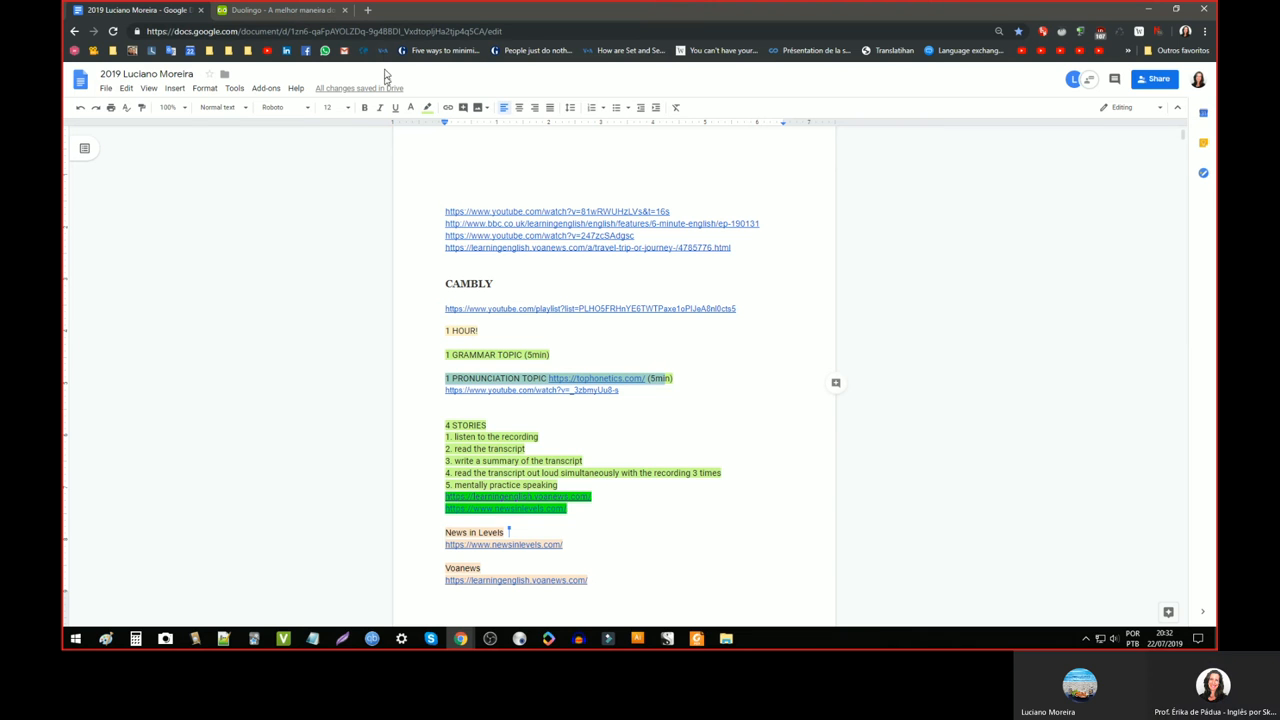
mouse_move(368, 10)
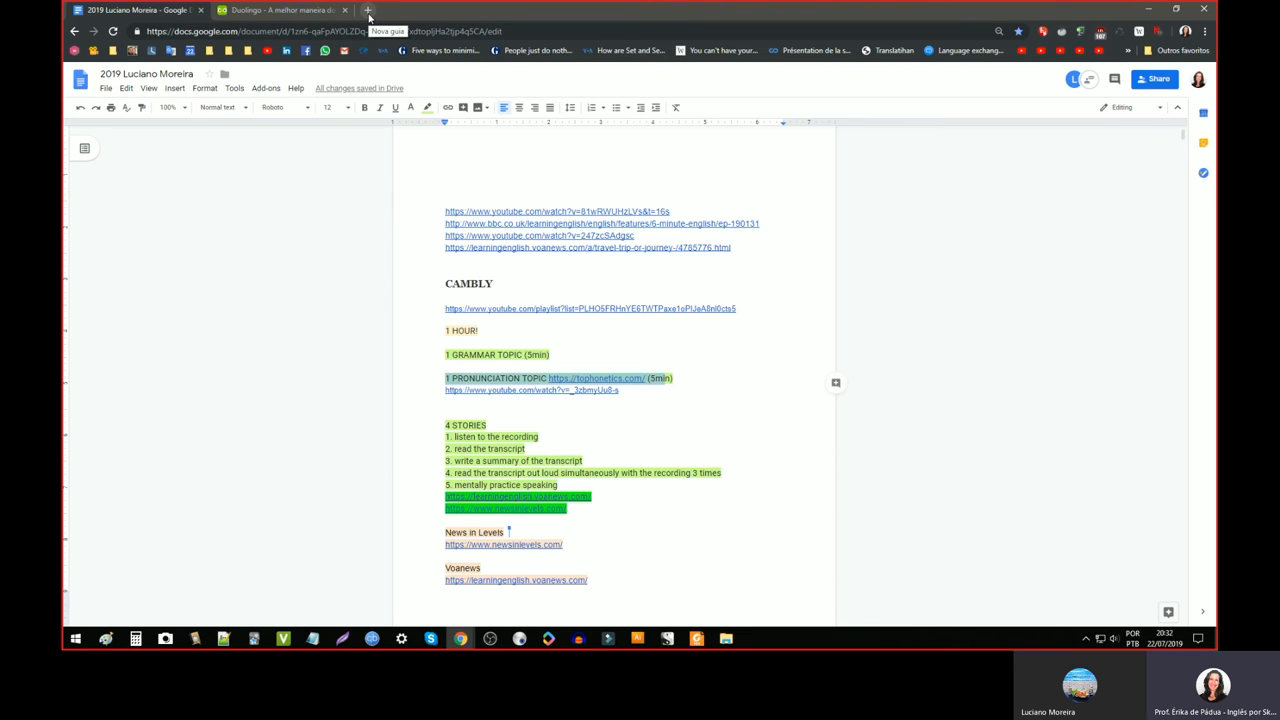
- In a new tab, search 'bbc learning english' and load the pronunciation page on Diphthongs - 1
click(368, 10)
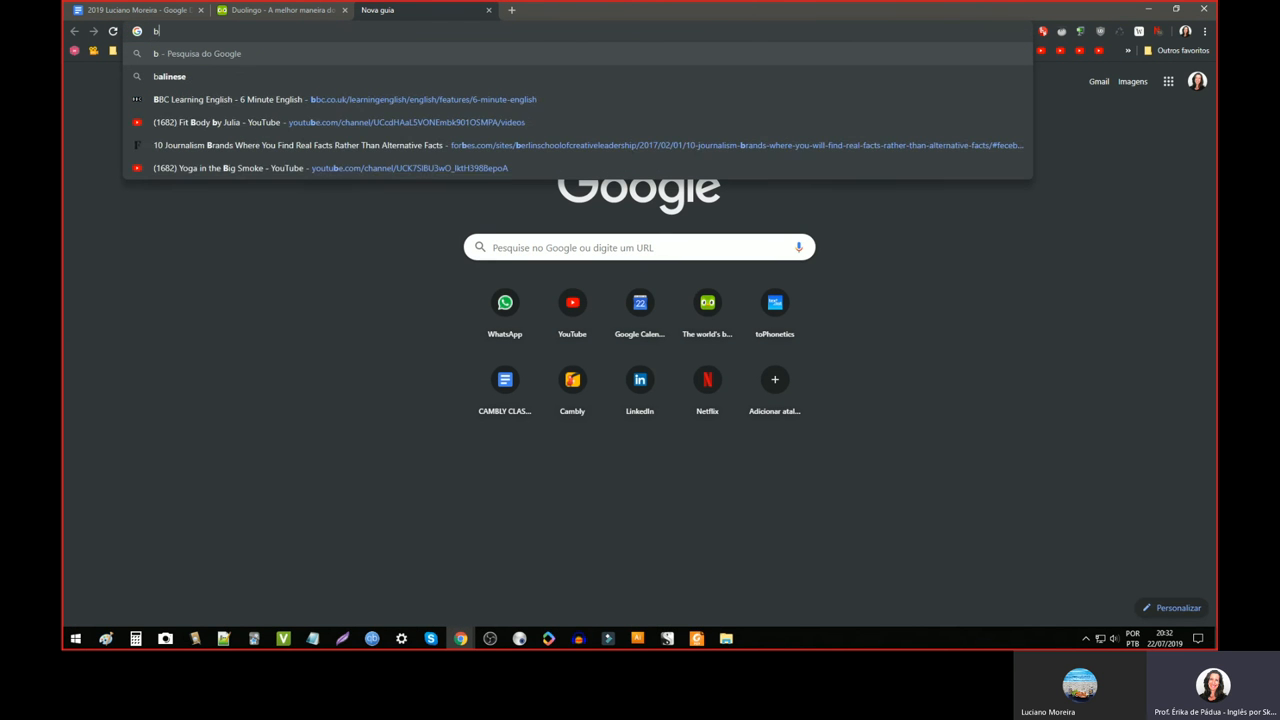
text(bc learning english)
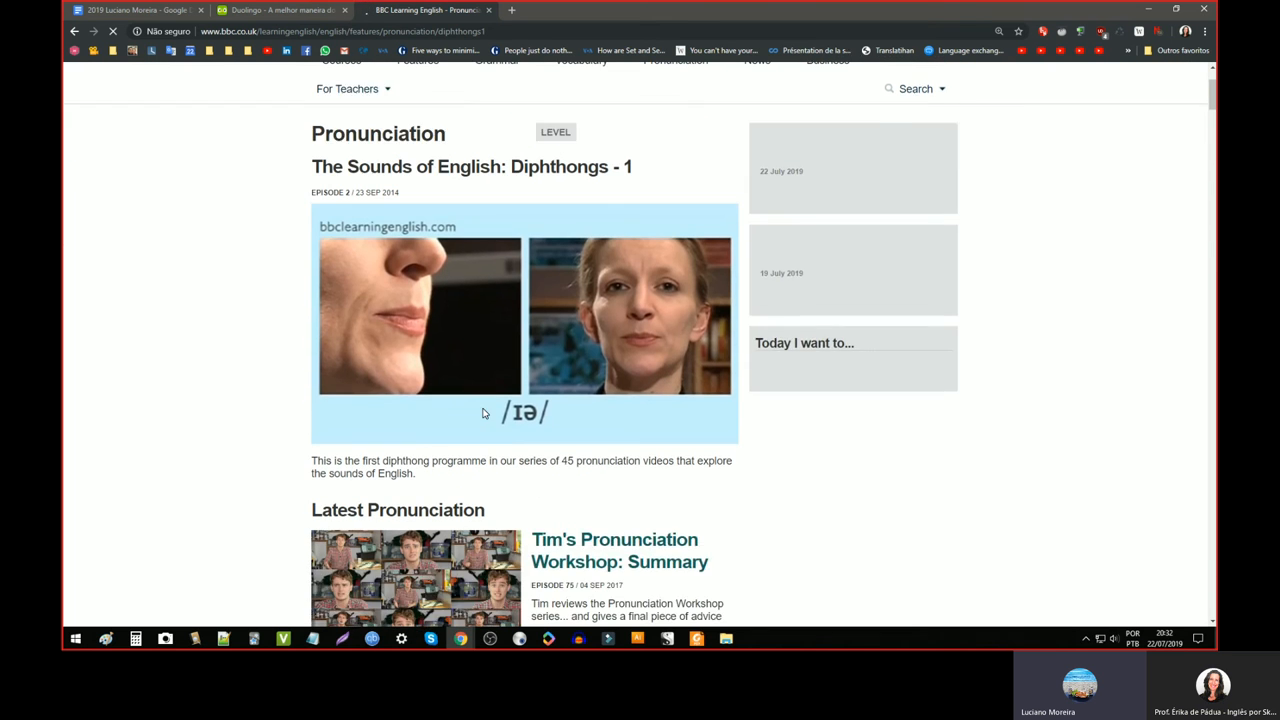
scroll(down, 3)
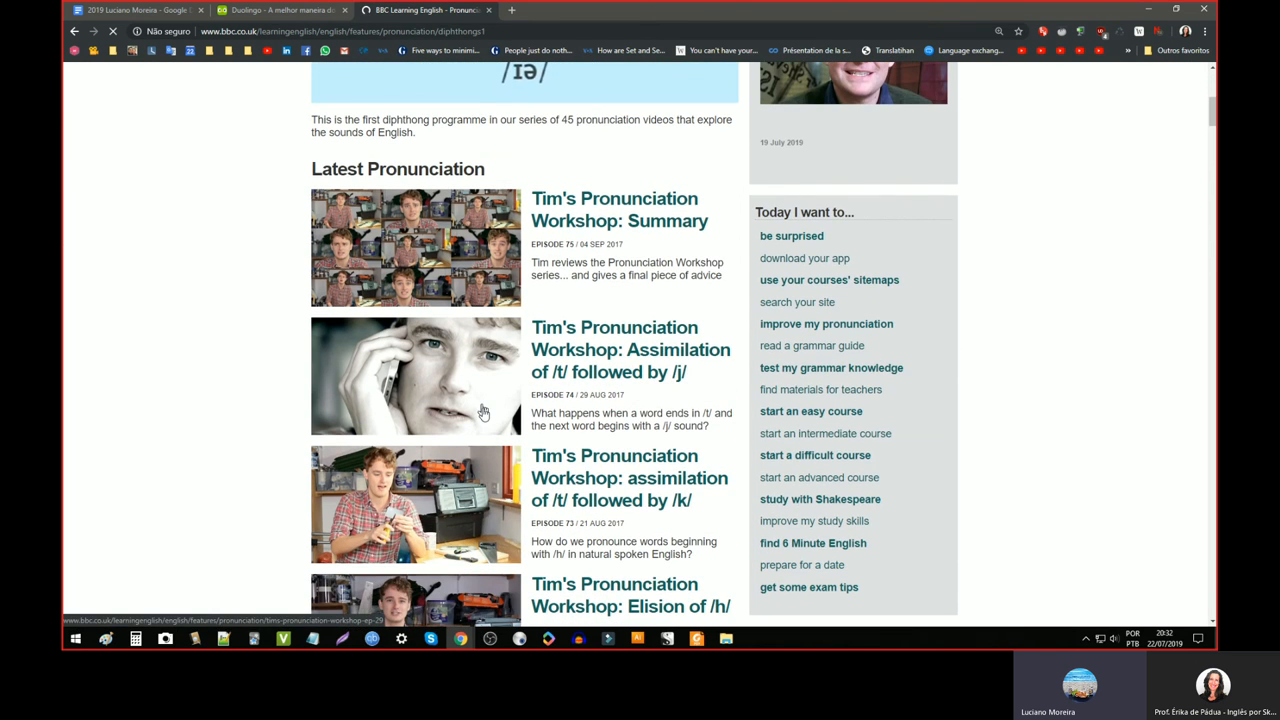
scroll(down, 3)
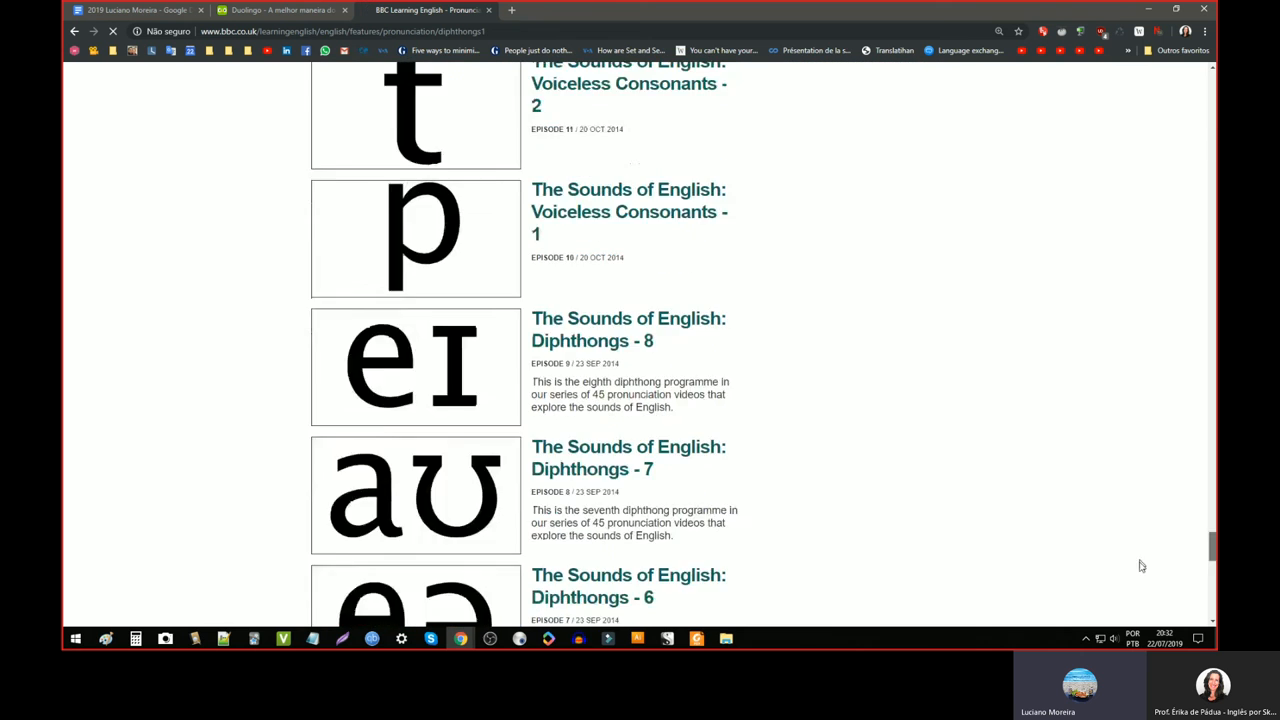
scroll(down, 3)
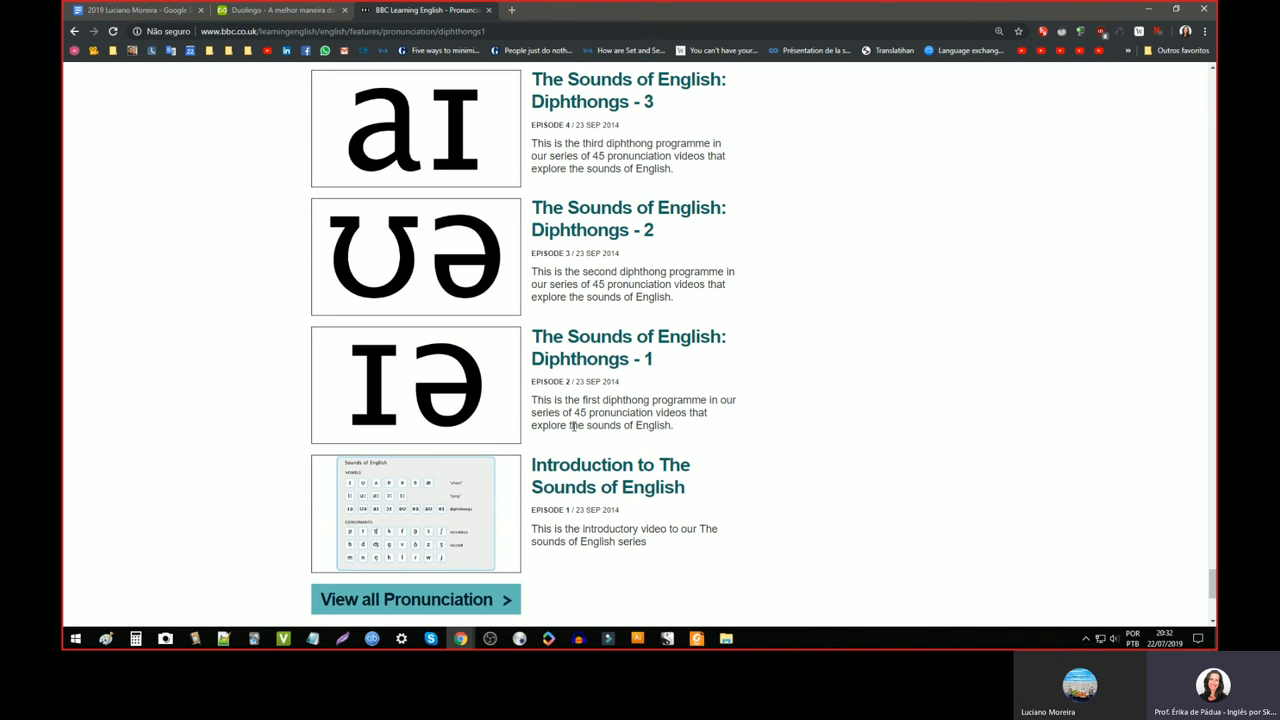
mouse_move(596, 452)
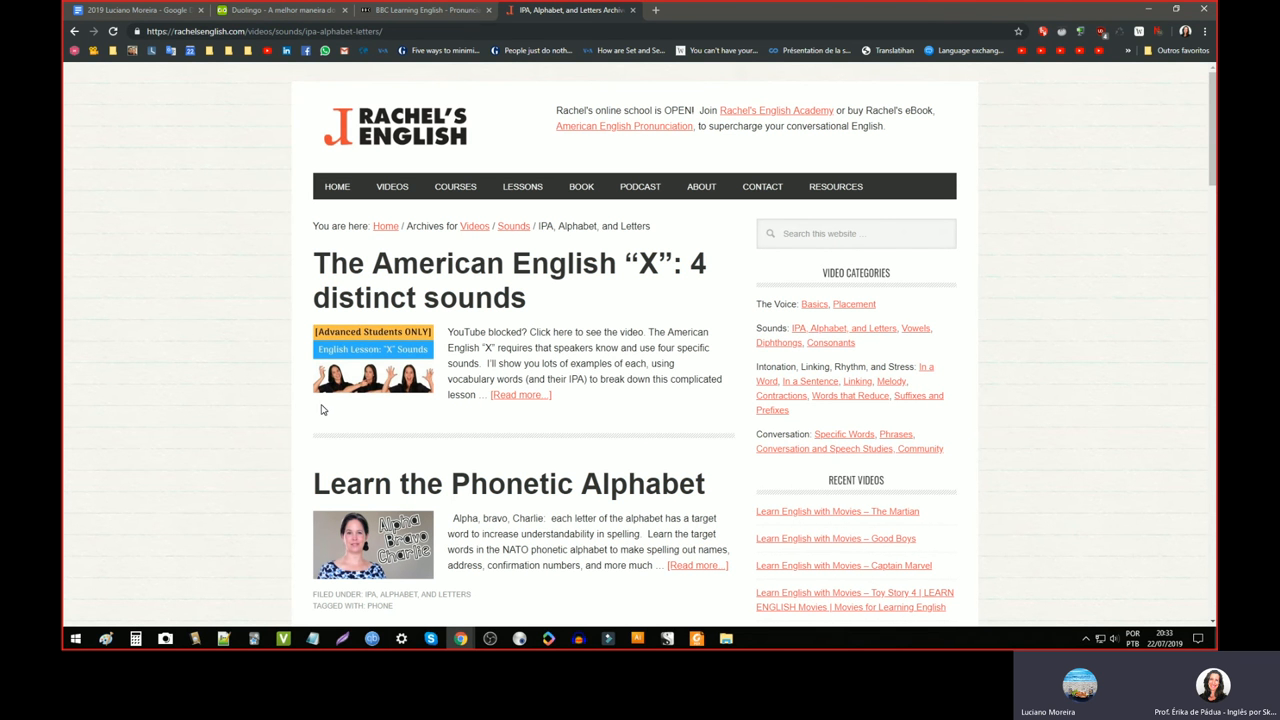
- From Rachel's English Podcast list, open episode 025: New Year's Resolutions with its player and show notes
click(640, 186)
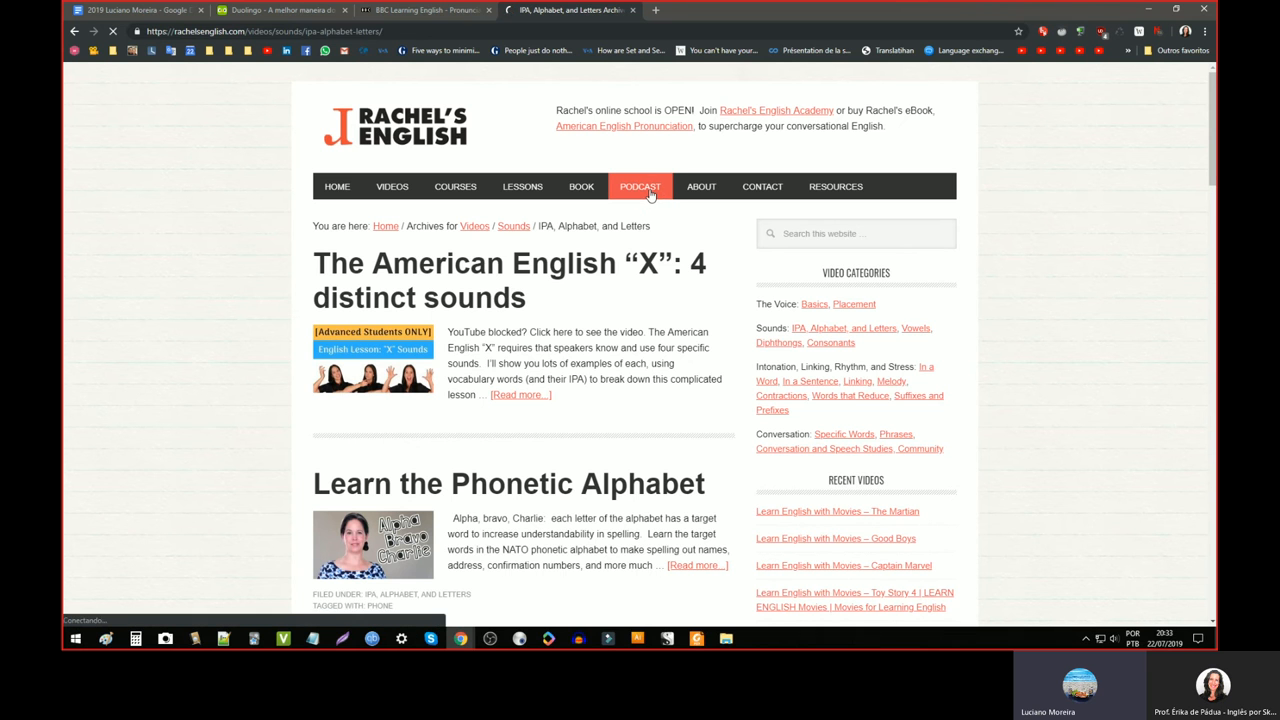
click(640, 186)
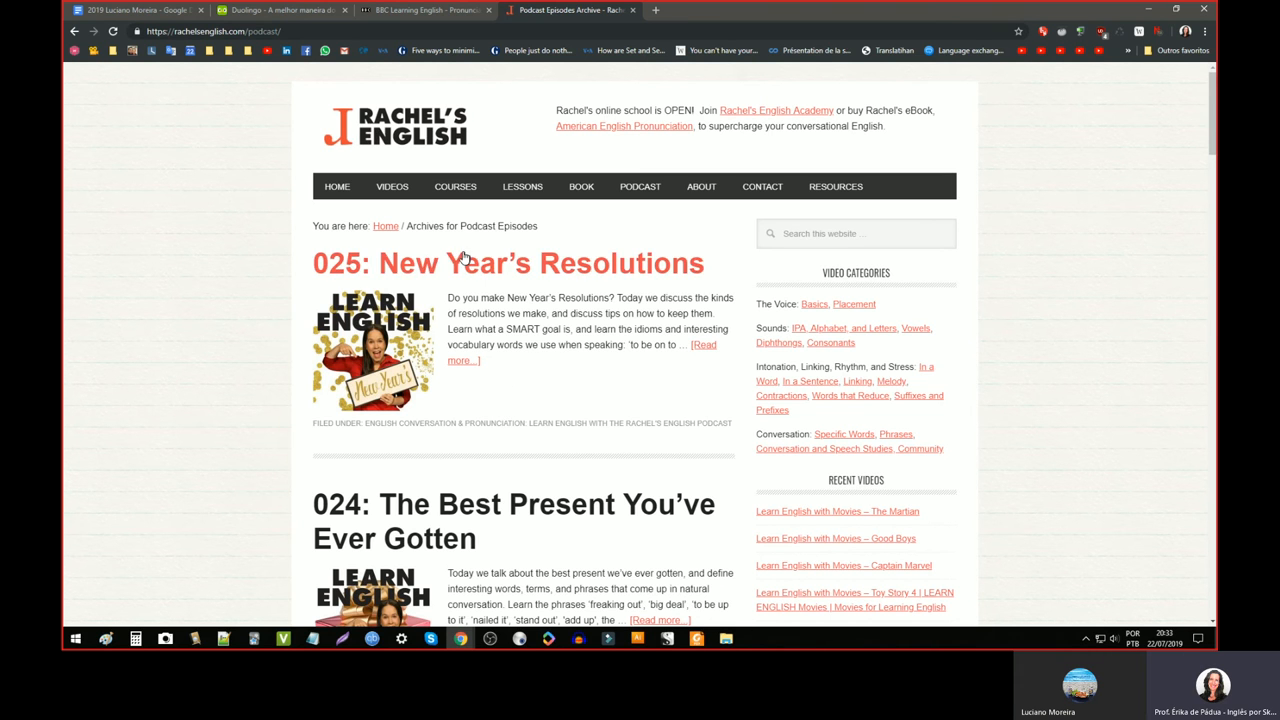
mouse_move(408, 272)
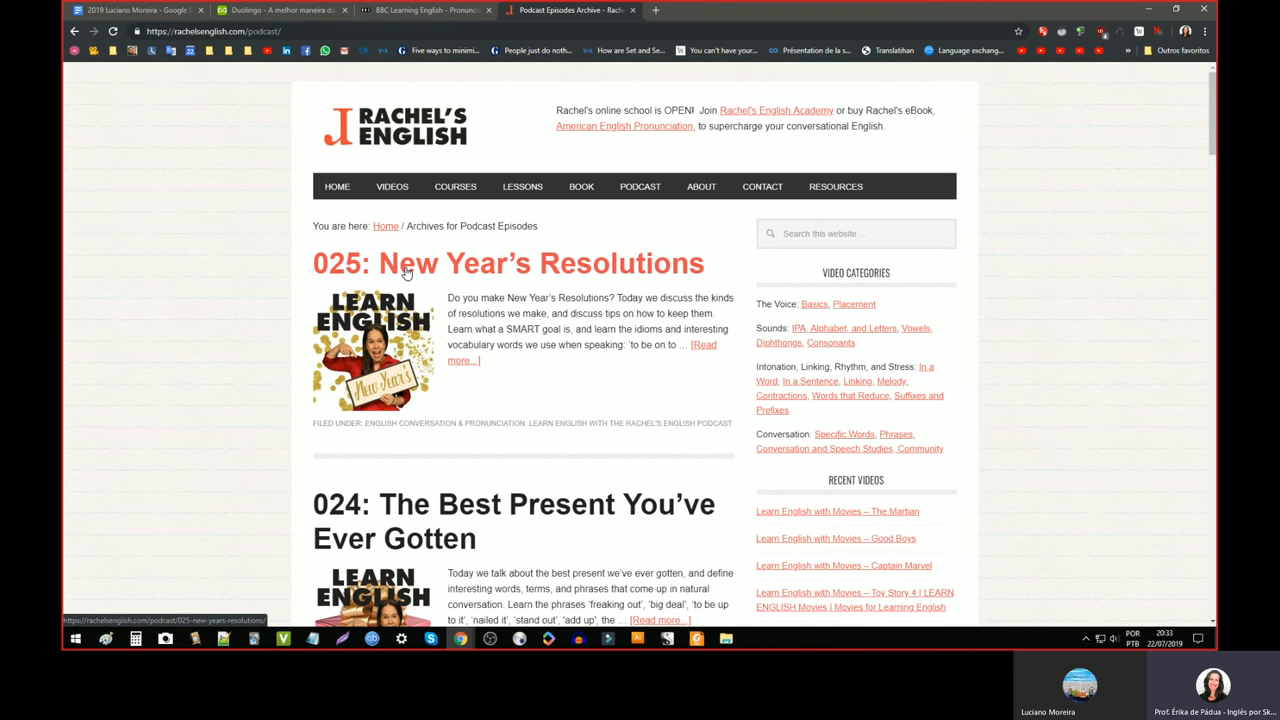
click(508, 264)
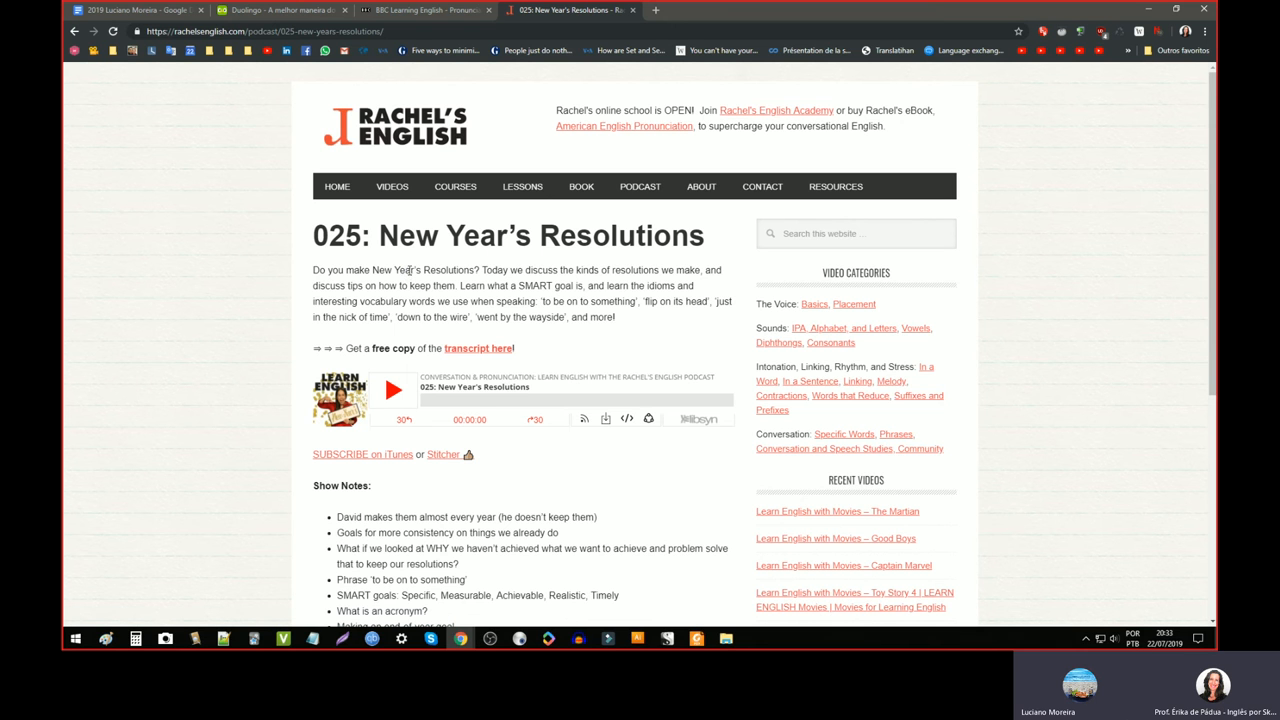
scroll(down, 3)
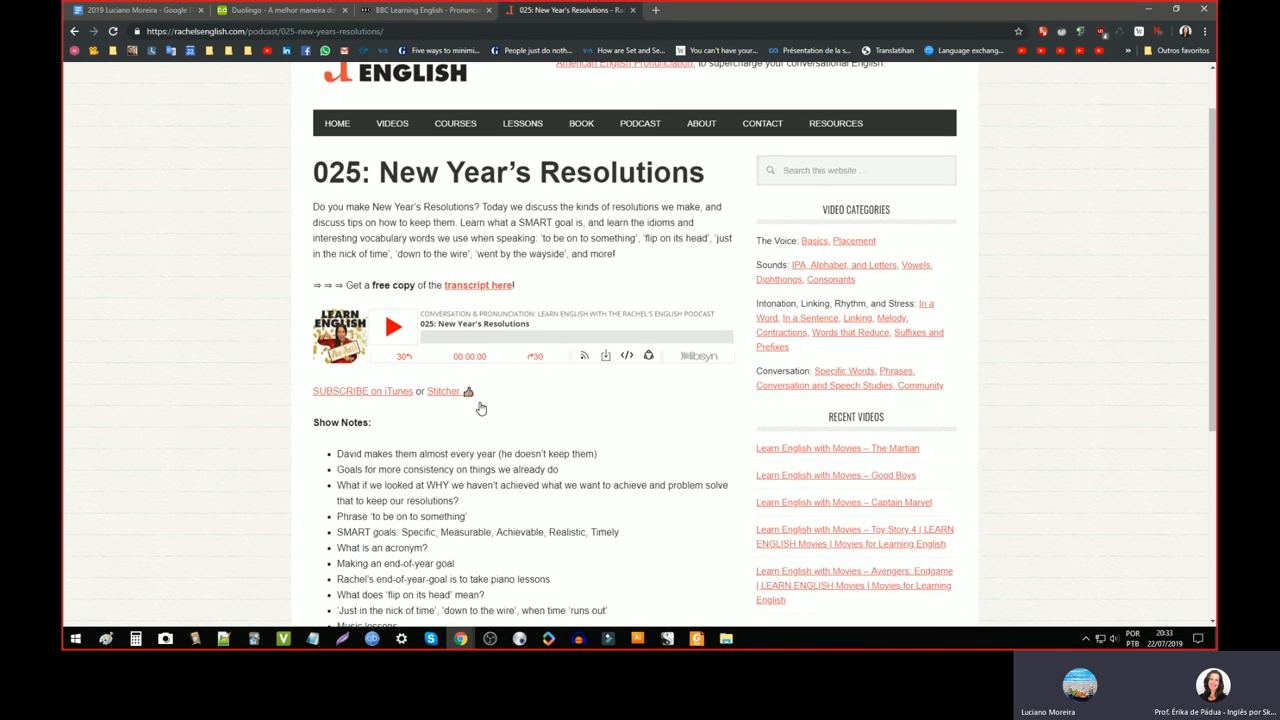
scroll(up, 3)
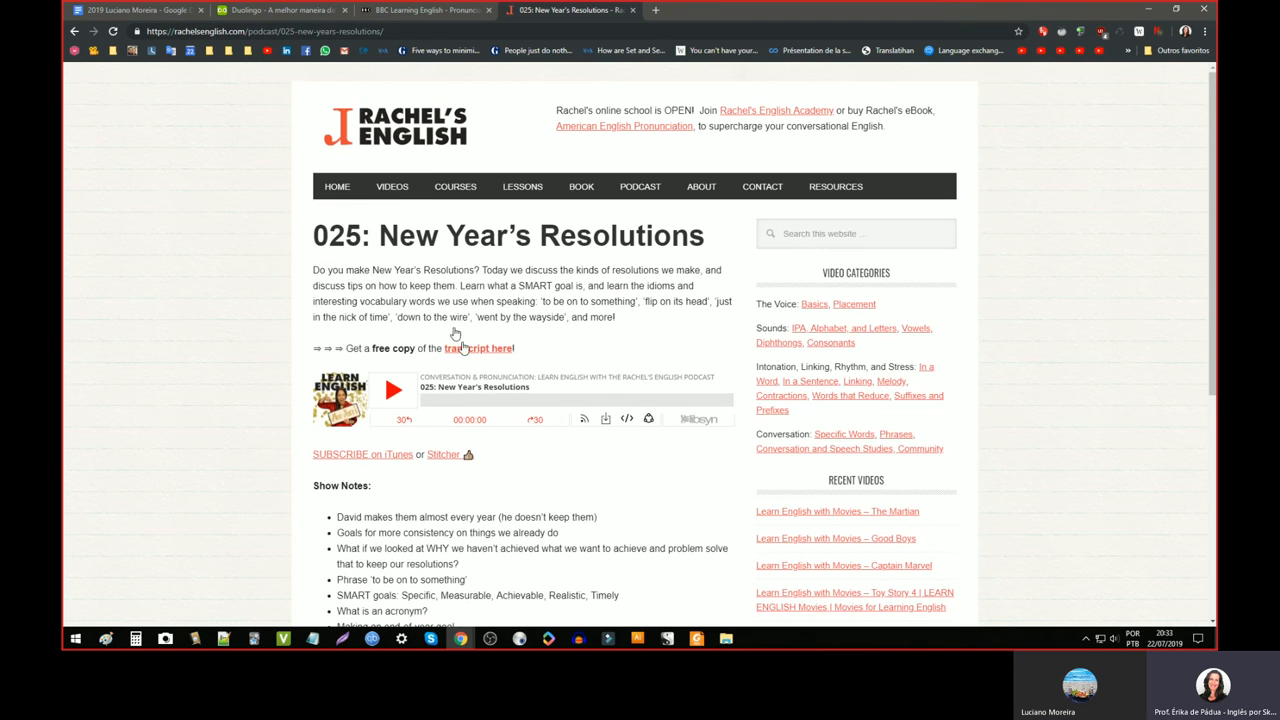
- Back on the BBC tab, bring Tim's Pronunciation Workshop episodes like Contracted 'have' into view
click(424, 10)
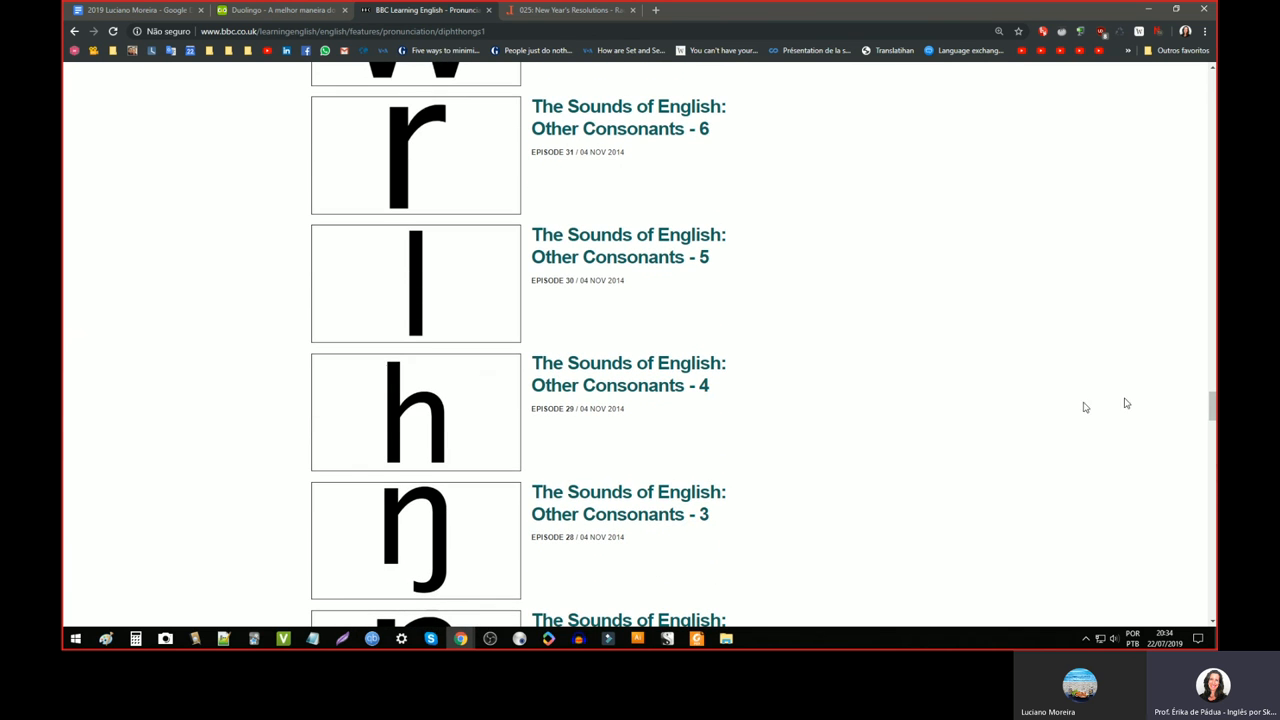
scroll(up, 3)
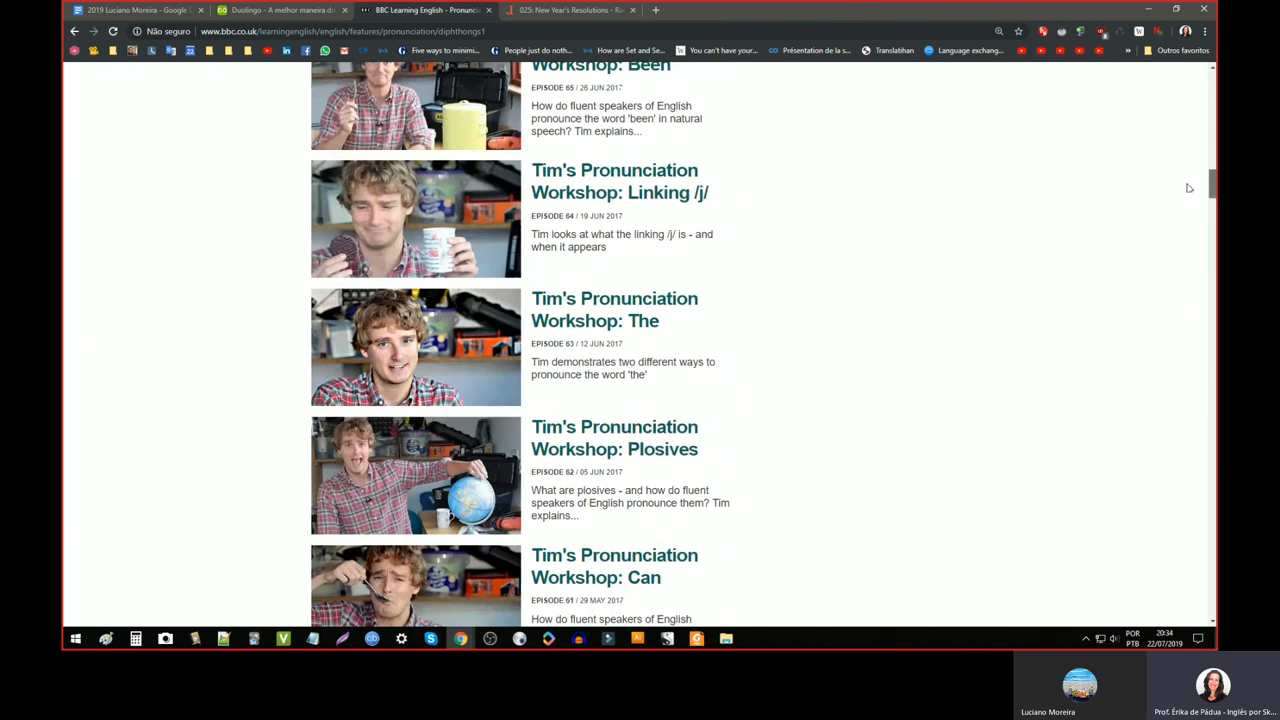
scroll(down, 3)
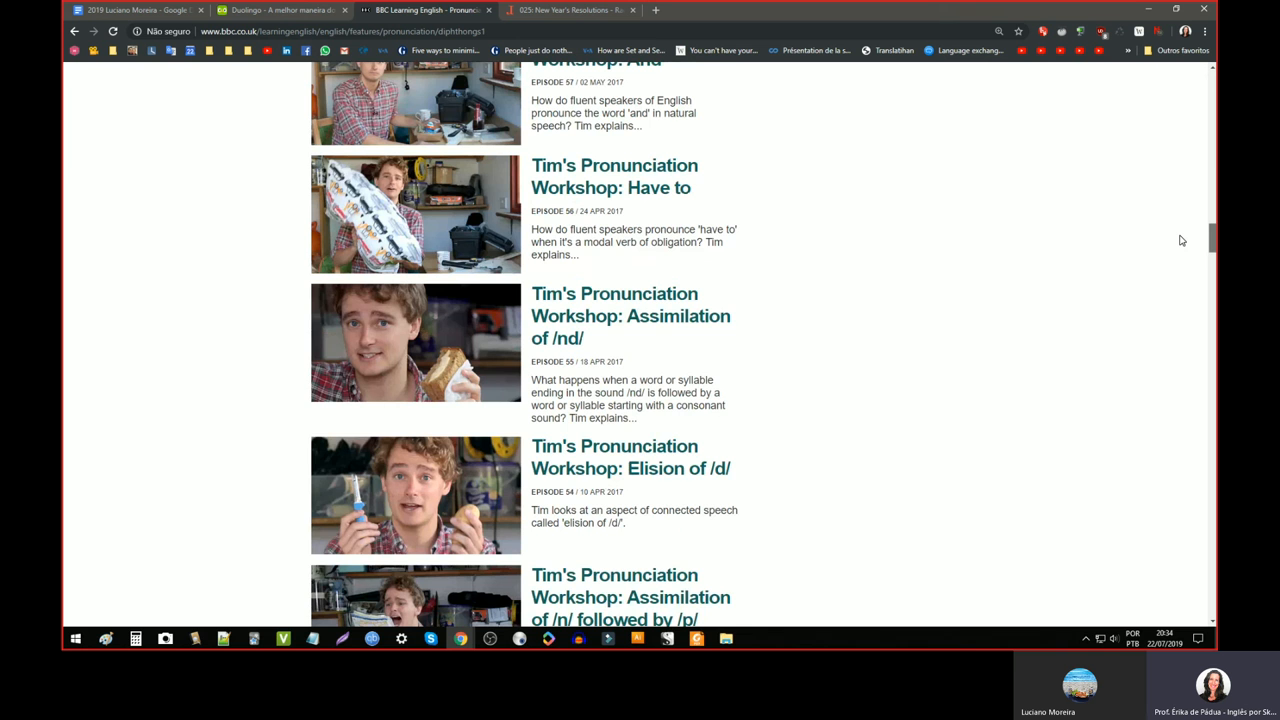
scroll(up, 3)
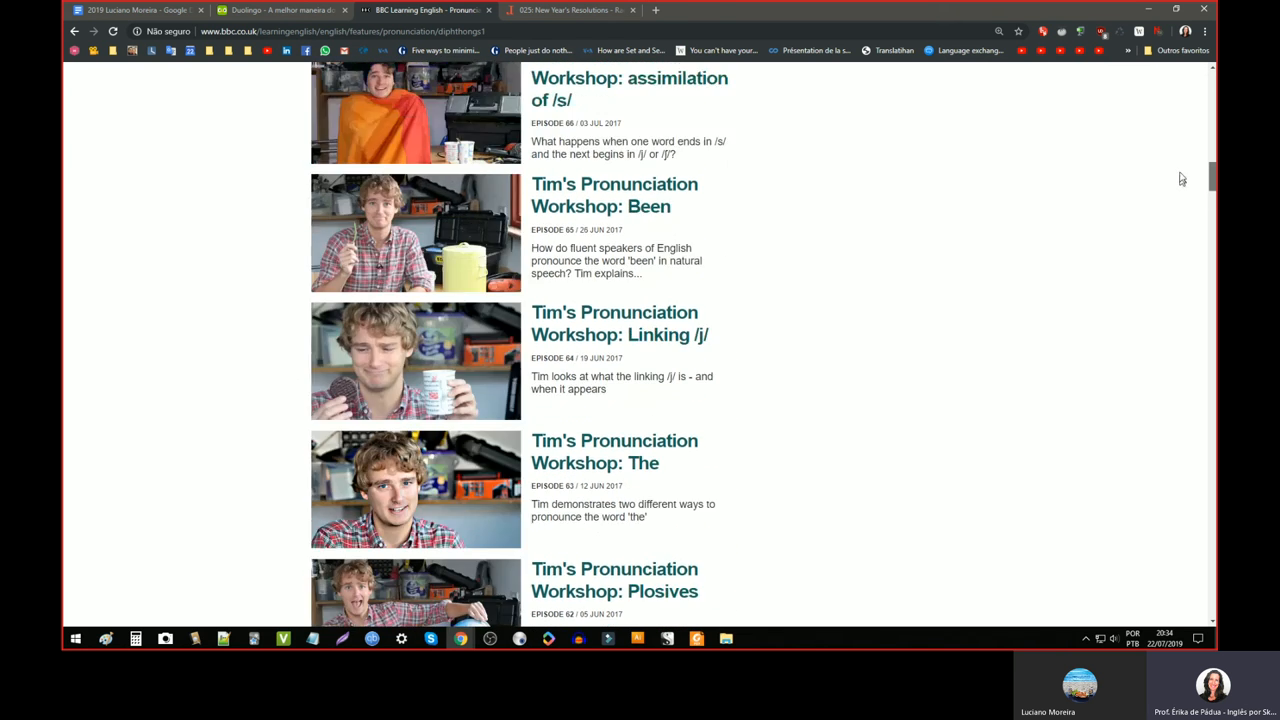
scroll(up, 3)
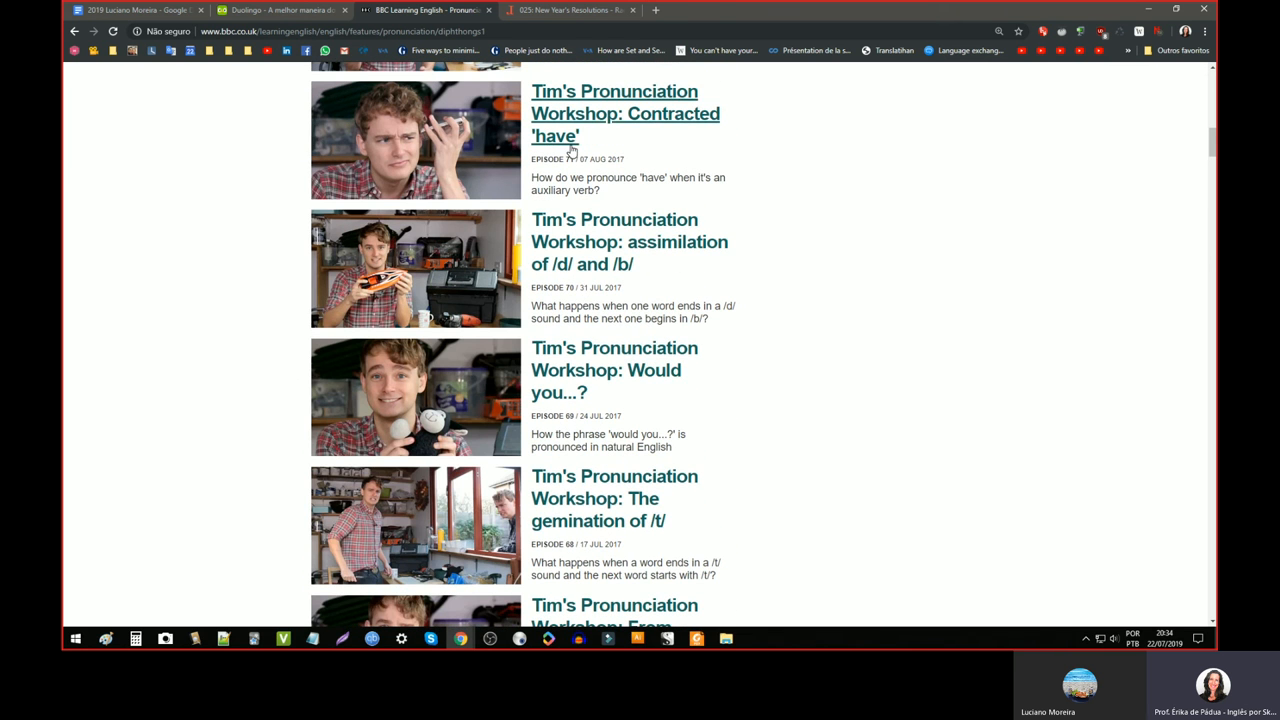
mouse_move(532, 60)
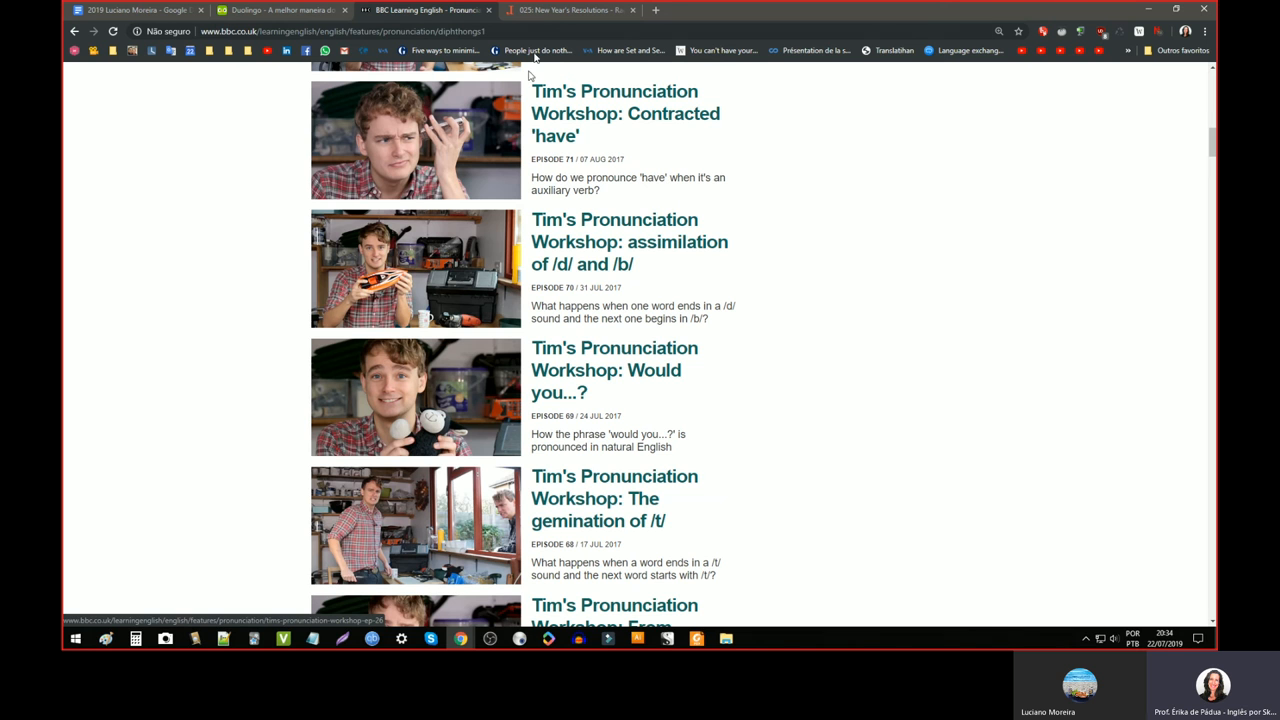
click(570, 10)
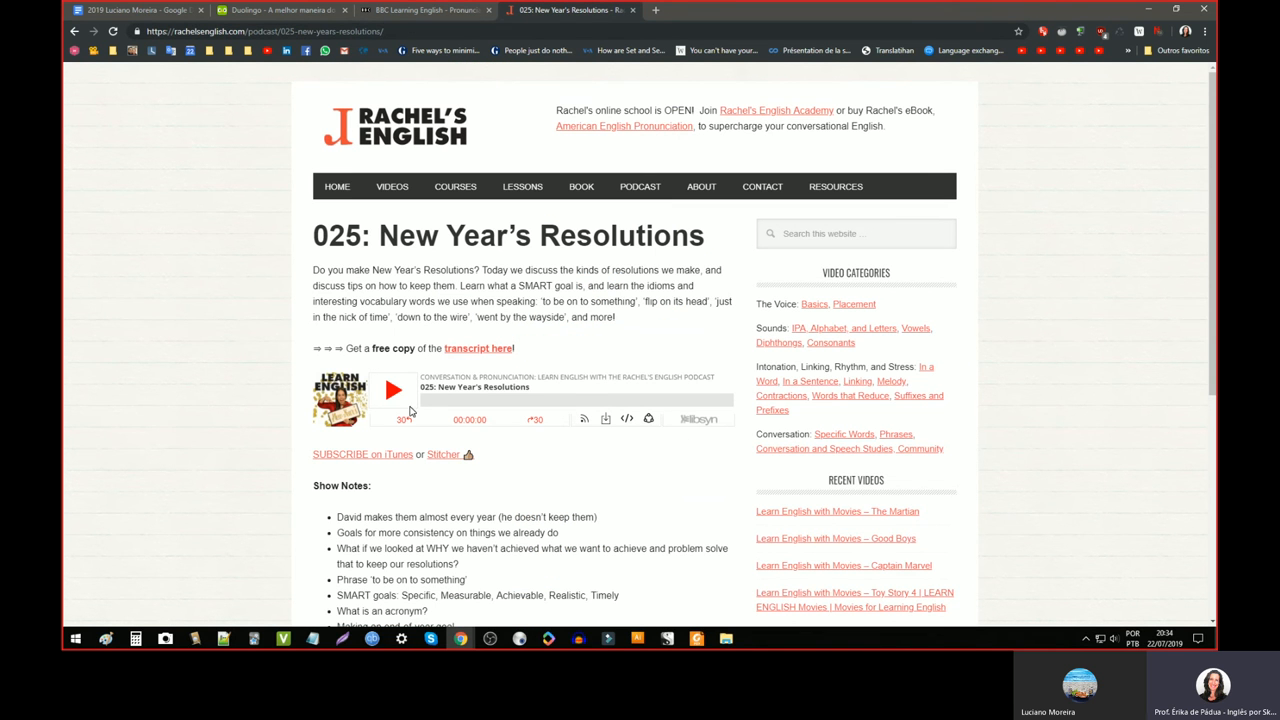
mouse_move(636, 512)
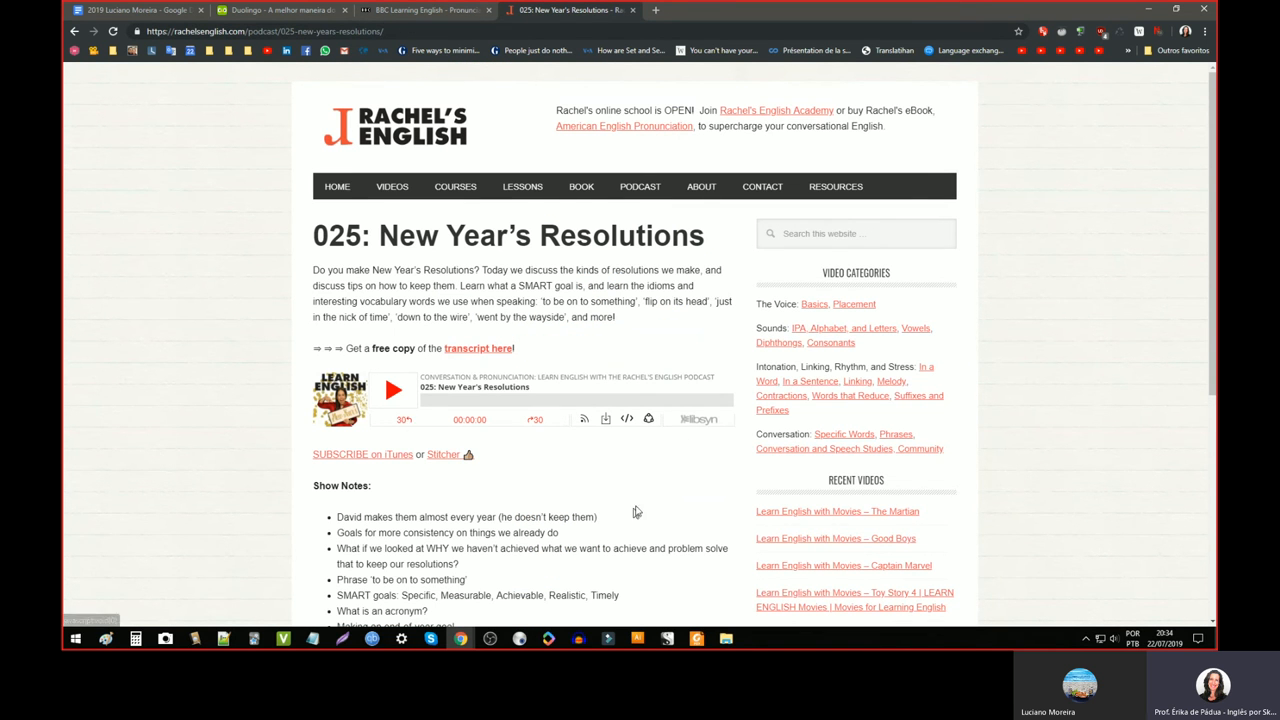
mouse_move(638, 504)
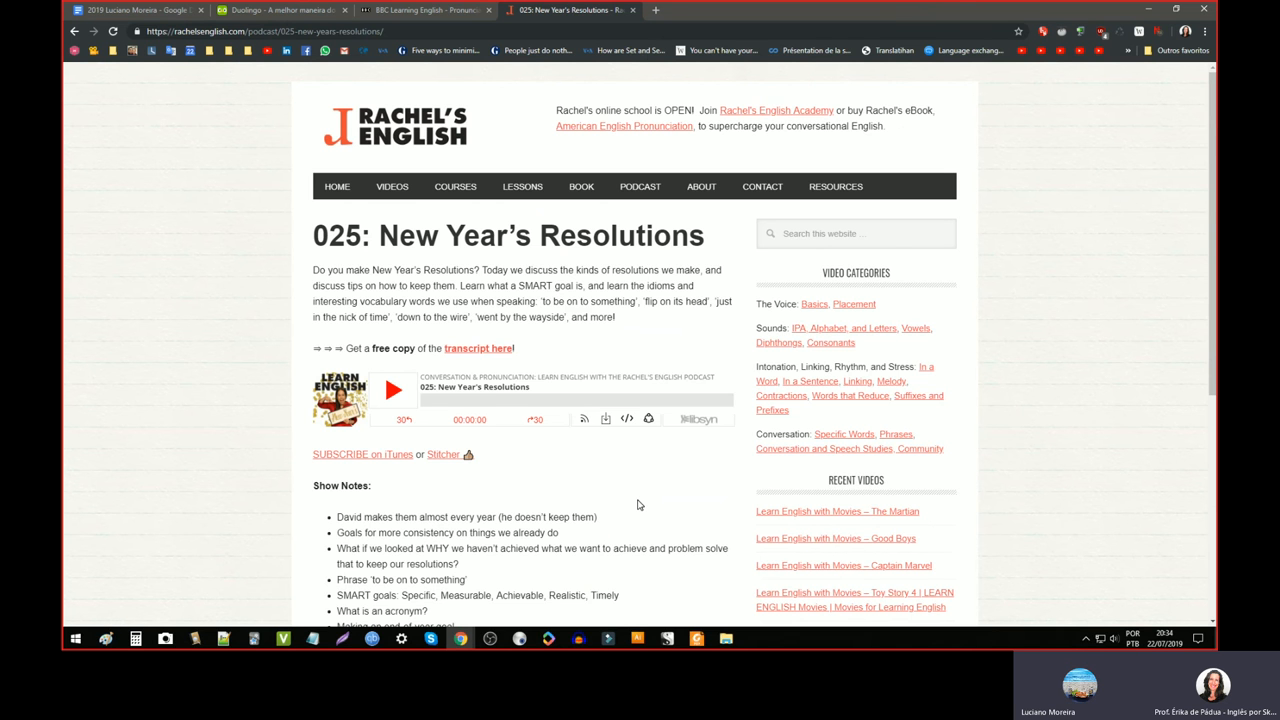
scroll(down, 3)
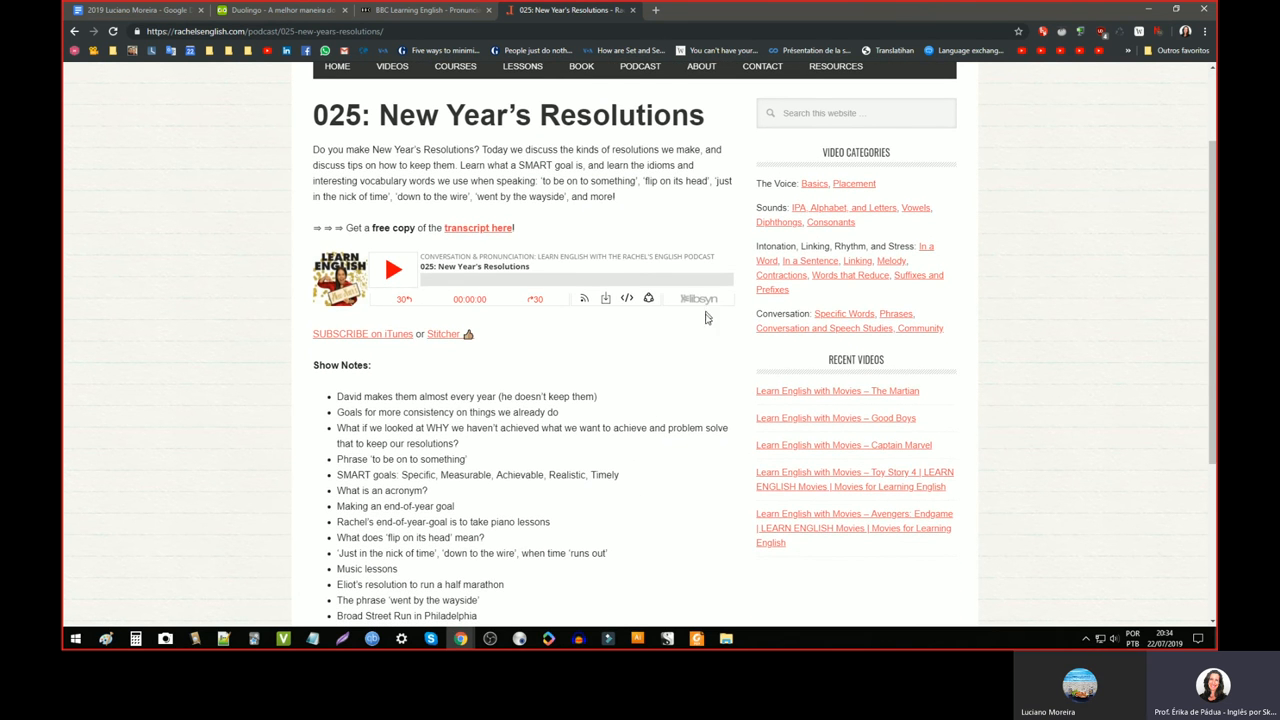
scroll(up, 3)
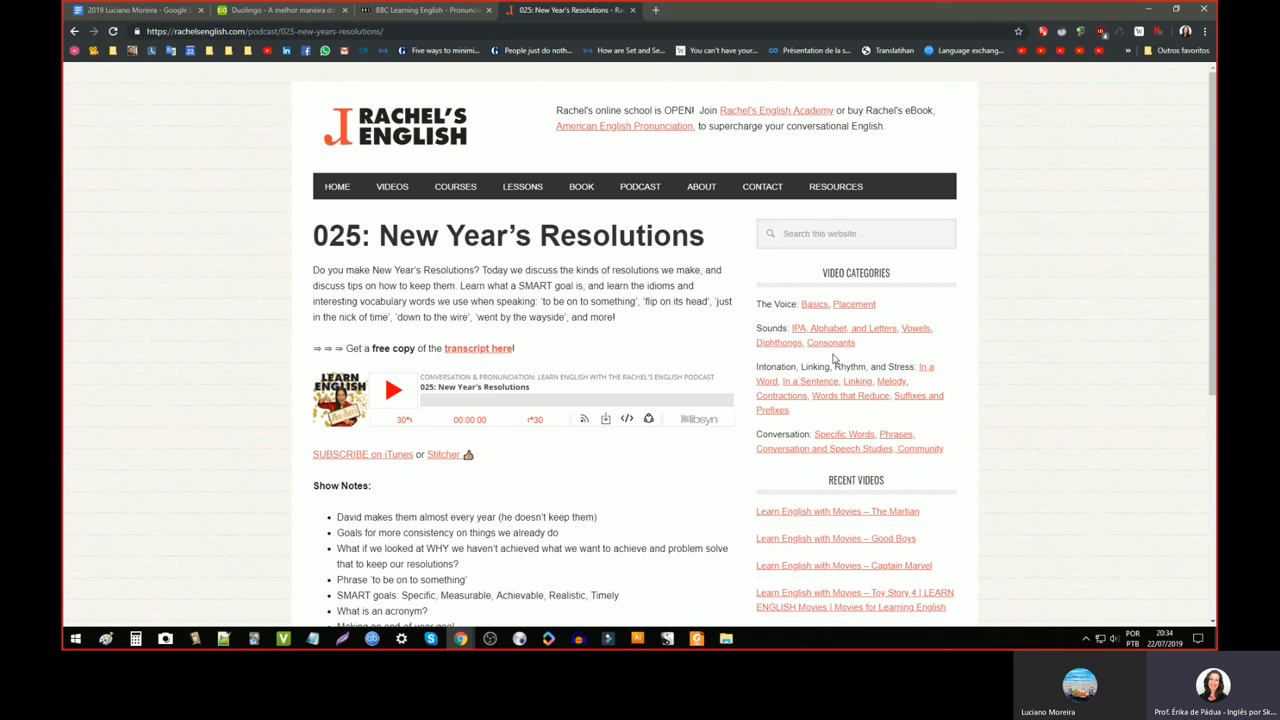
mouse_move(572, 468)
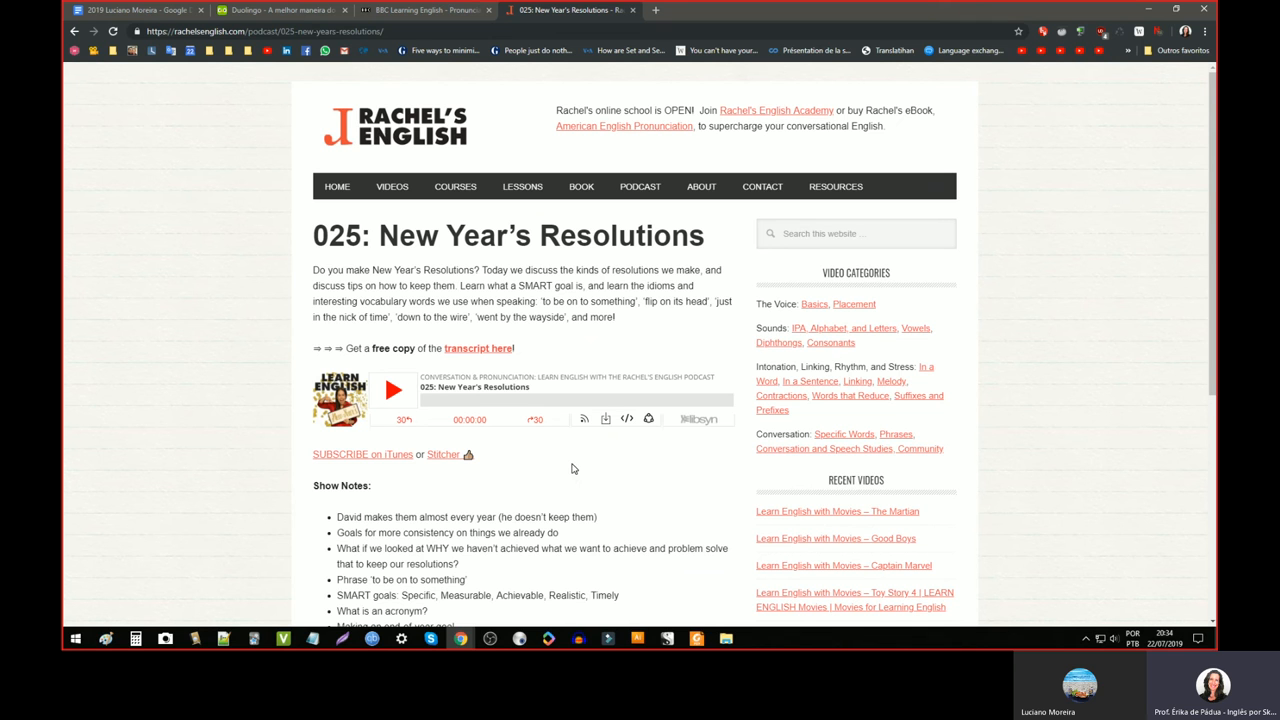
mouse_move(640, 186)
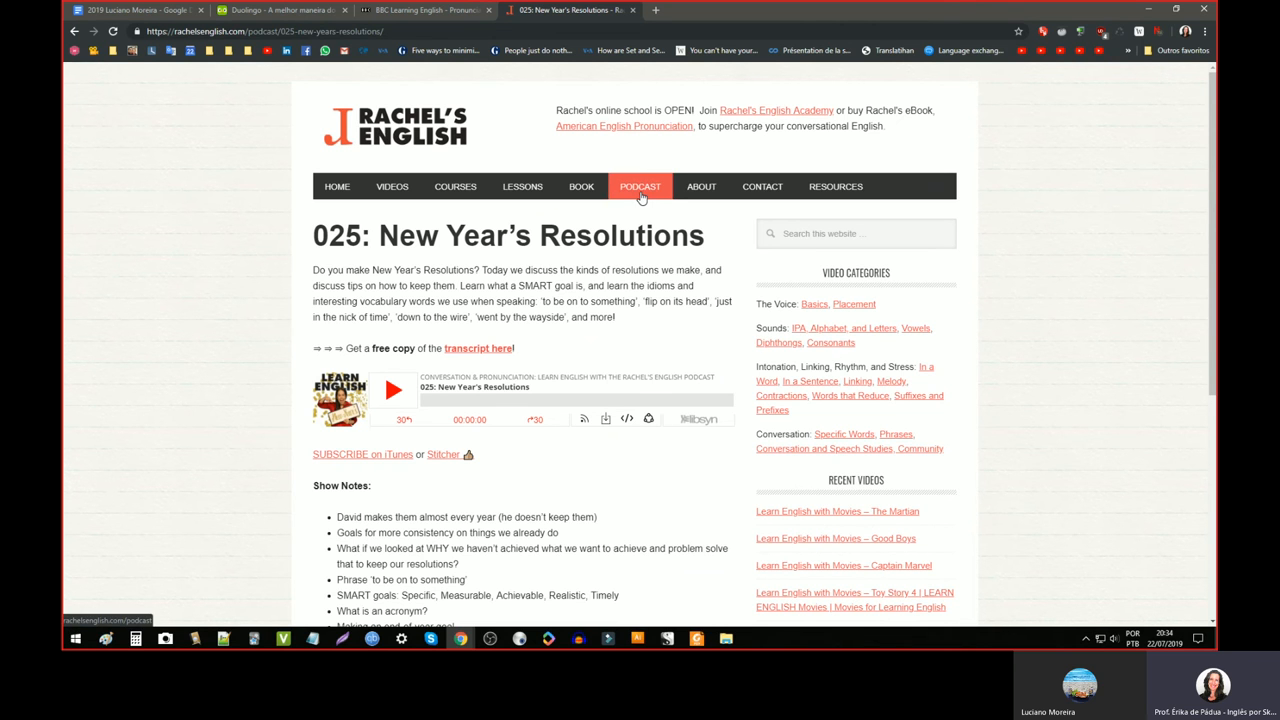
scroll(down, 3)
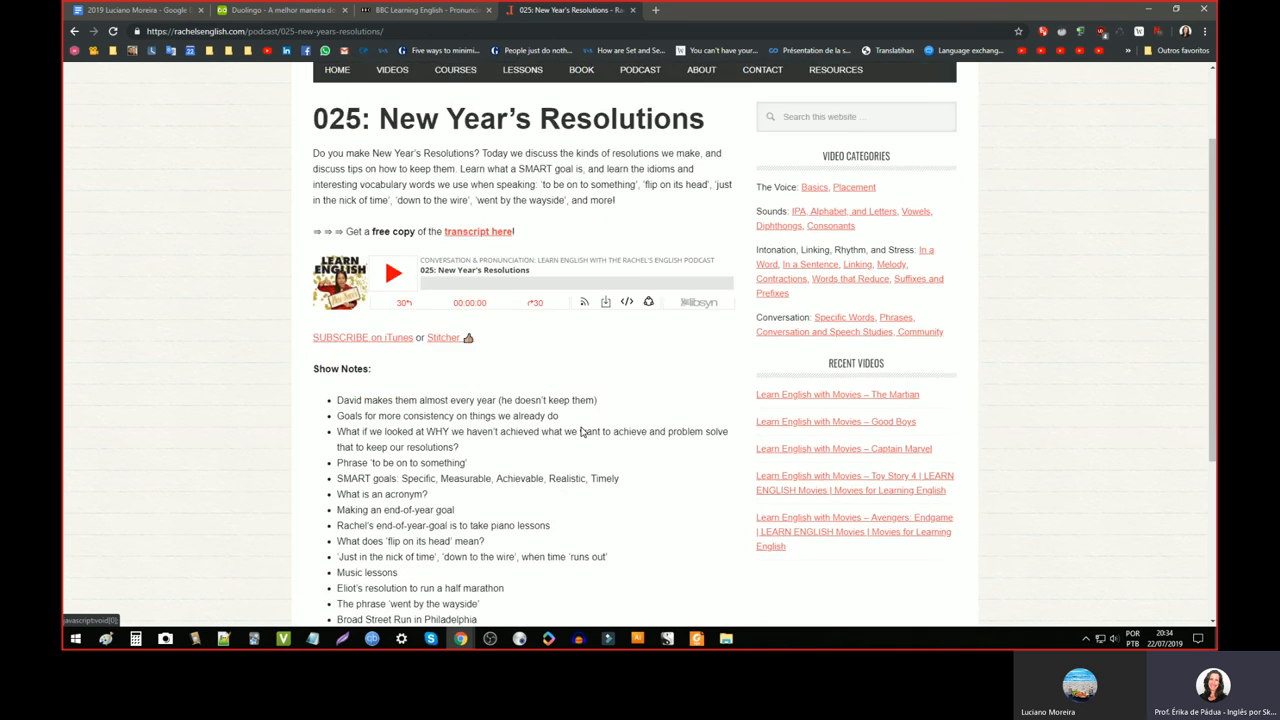
scroll(down, 3)
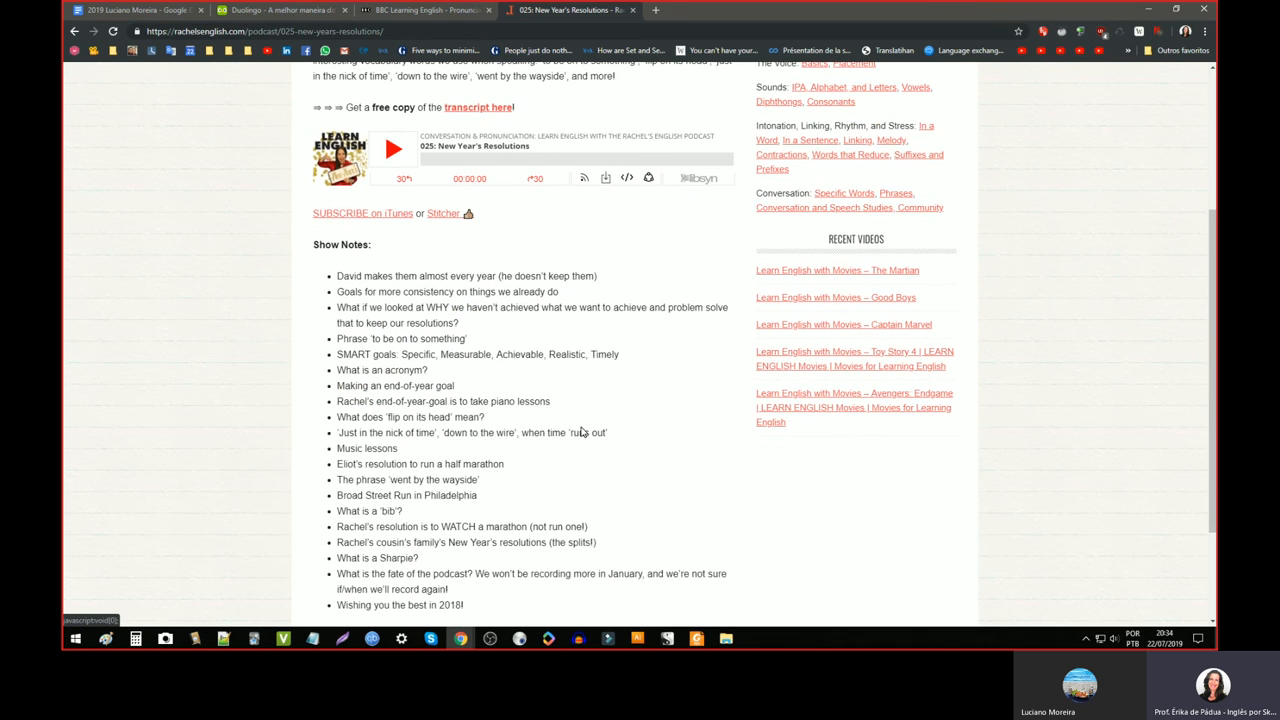
scroll(down, 3)
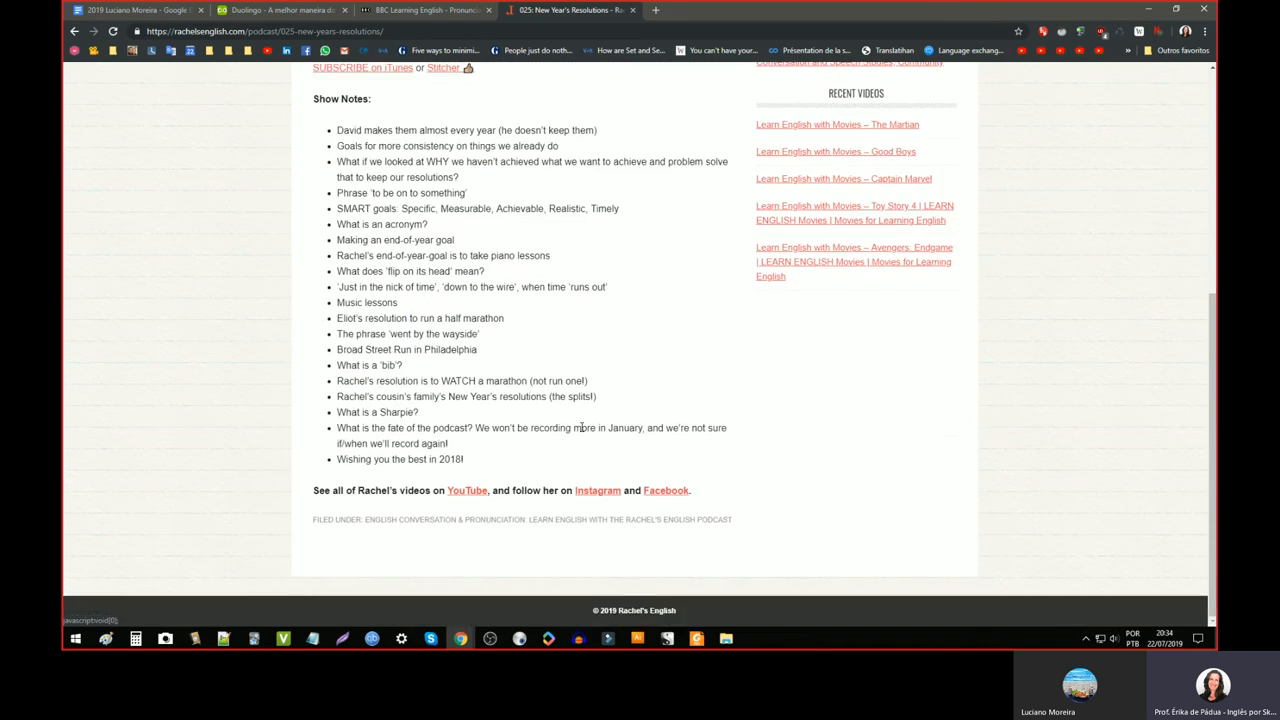
scroll(up, 3)
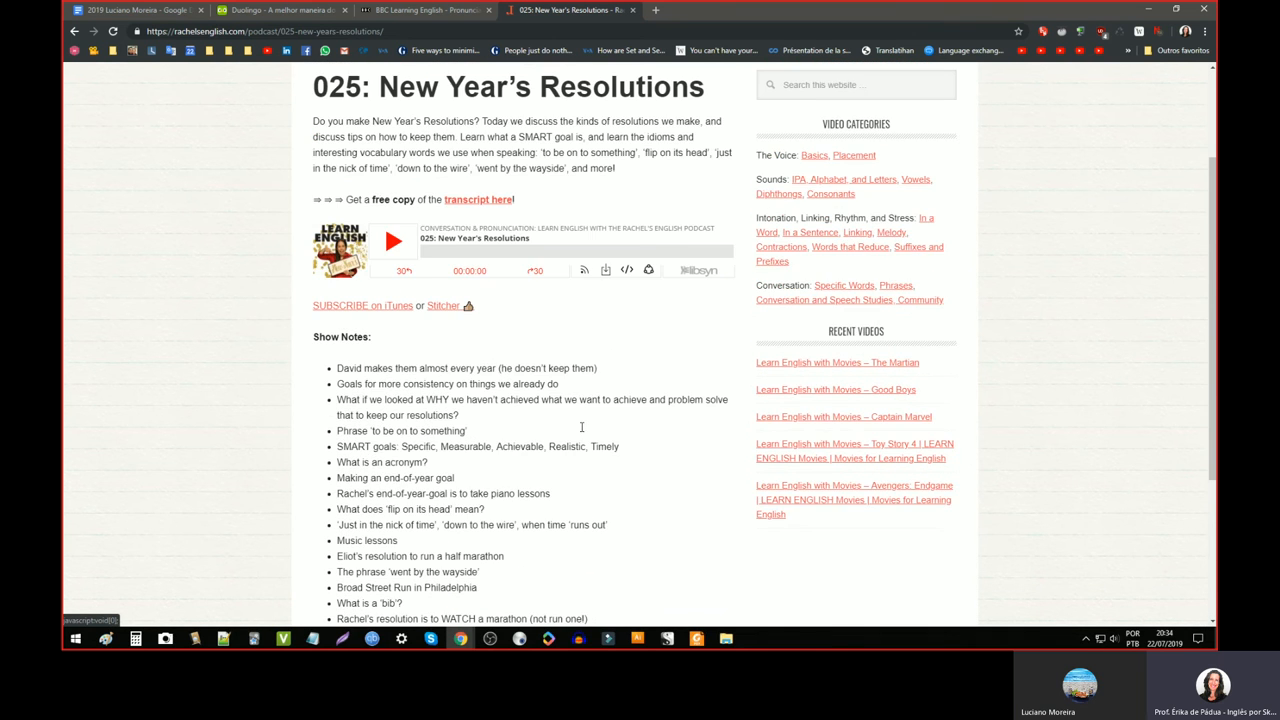
scroll(up, 3)
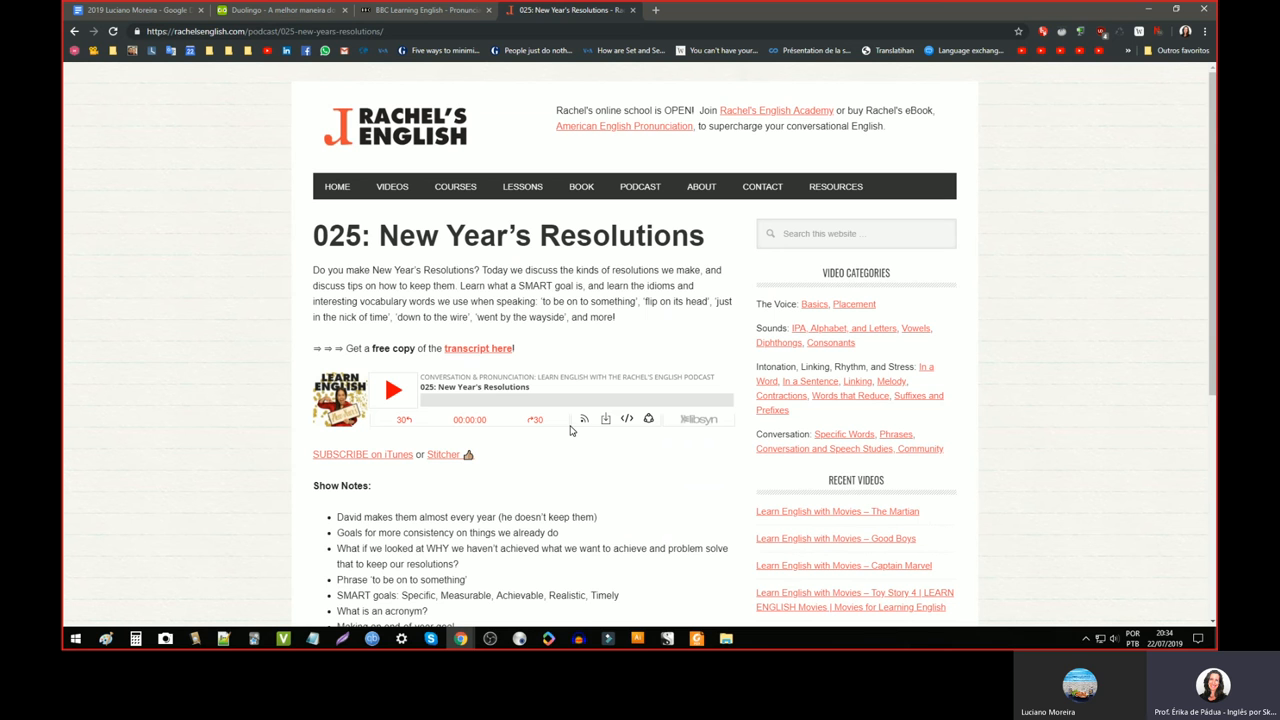
mouse_move(336, 186)
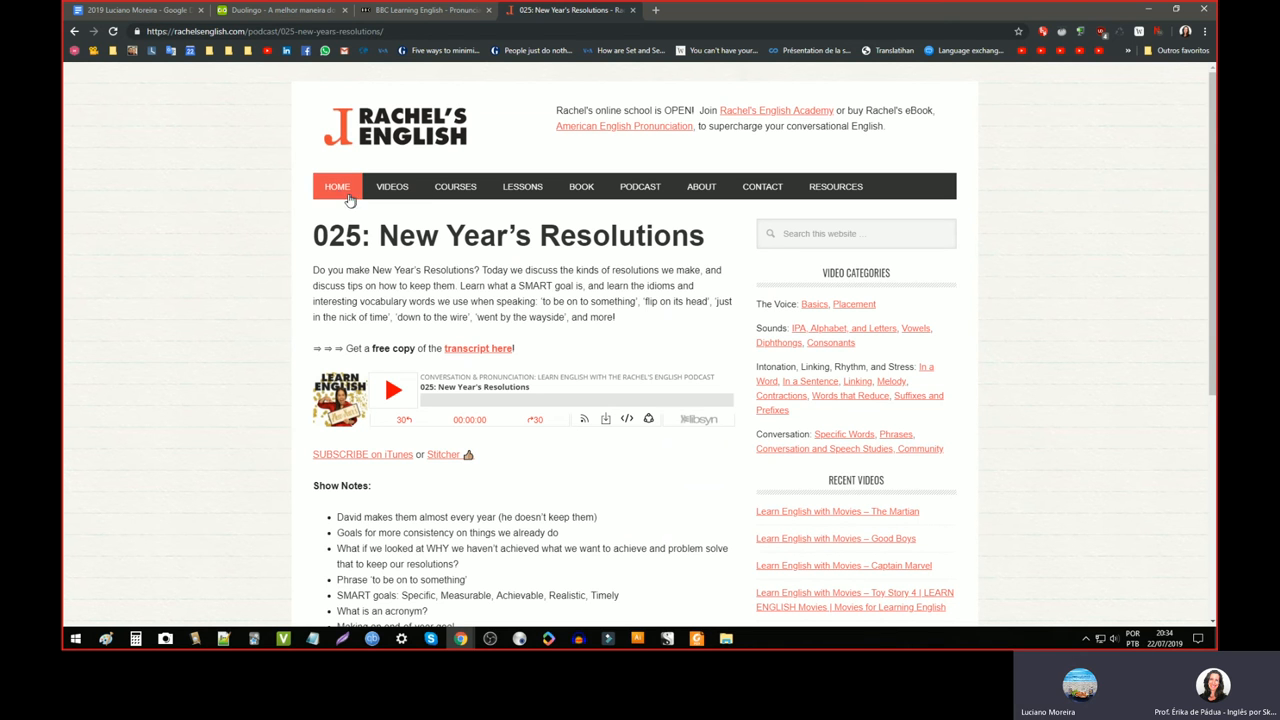
- Search 'podcast english pronunciation' and open the American English Pronunciation Podcast result
click(336, 186)
text(podcast pr)
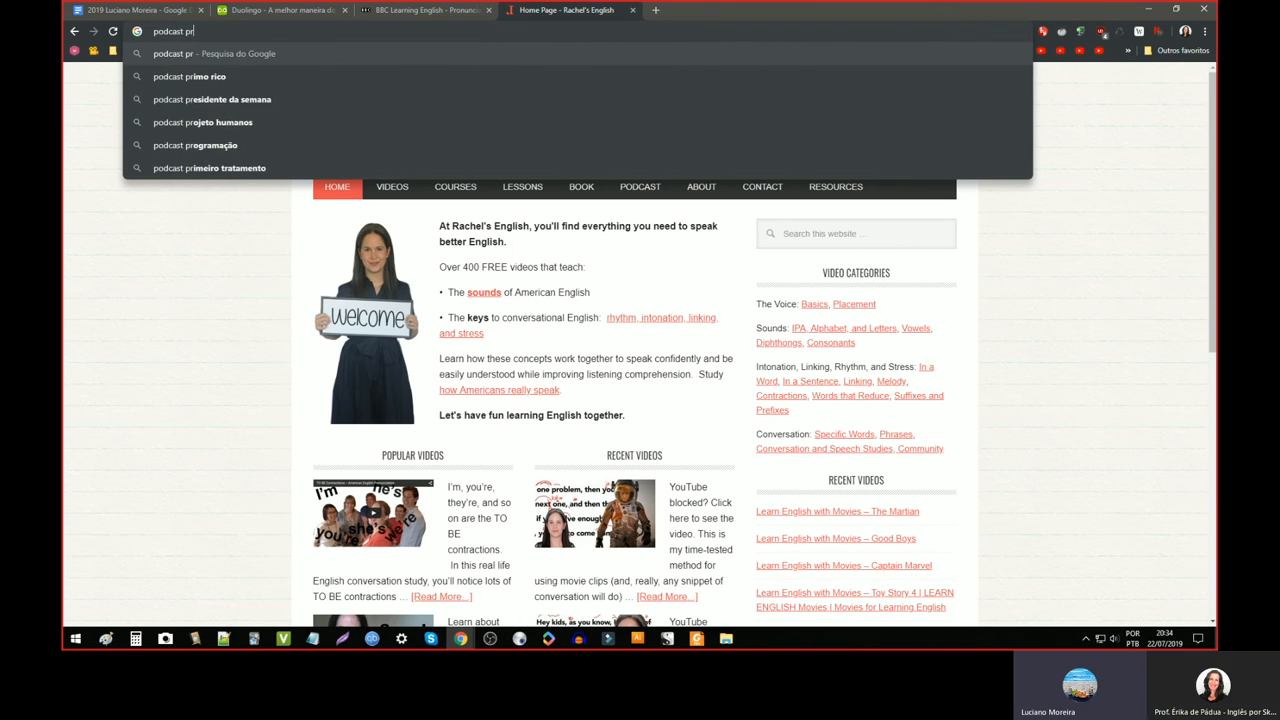
text(en)
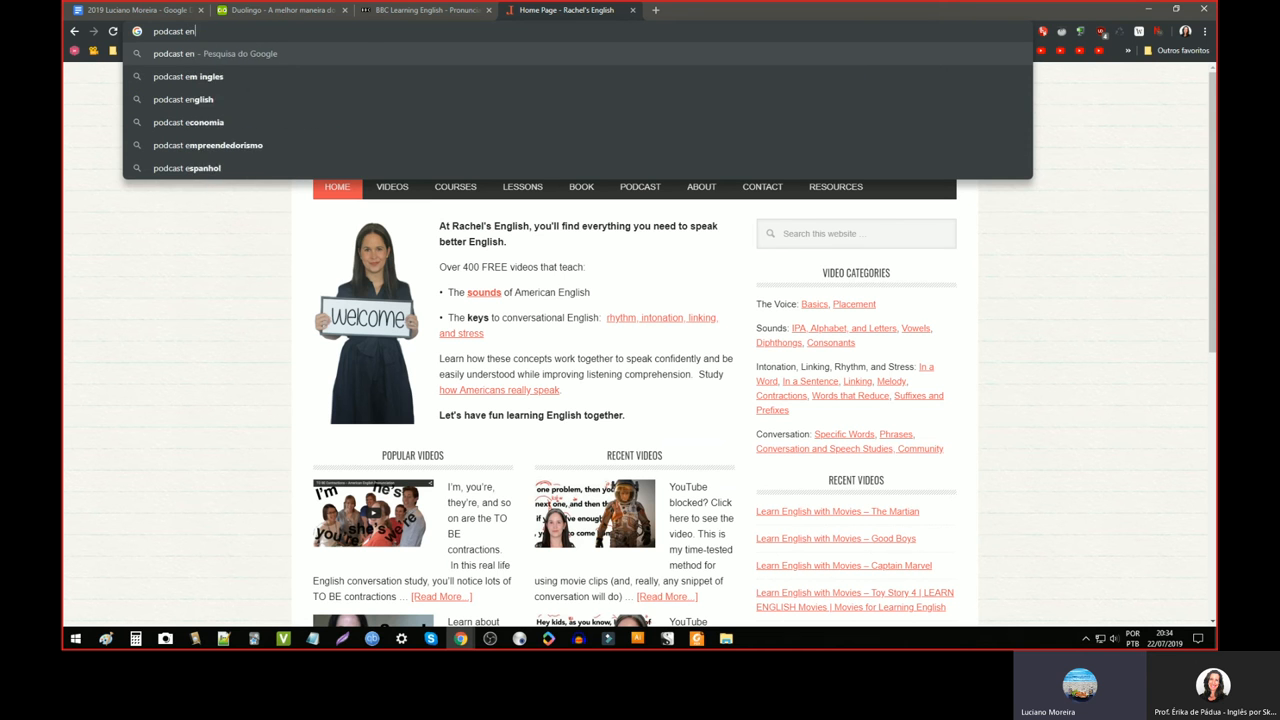
text(glish pronunciation)
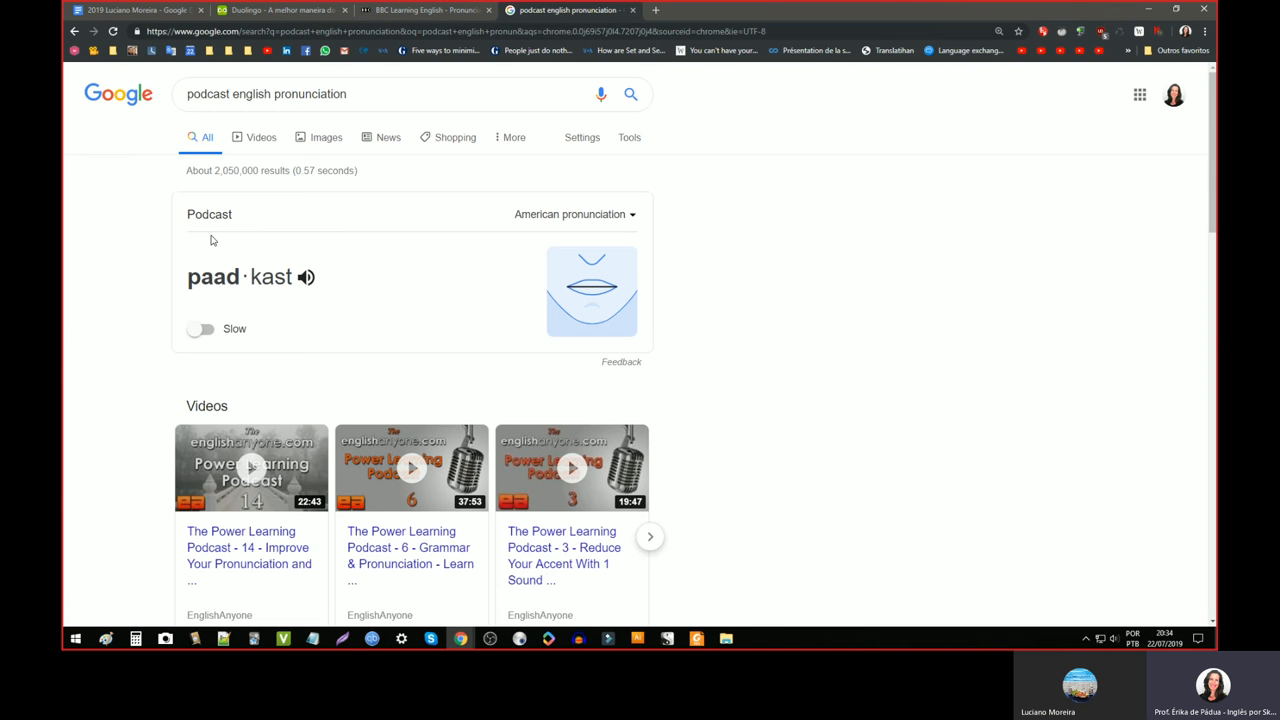
scroll(down, 3)
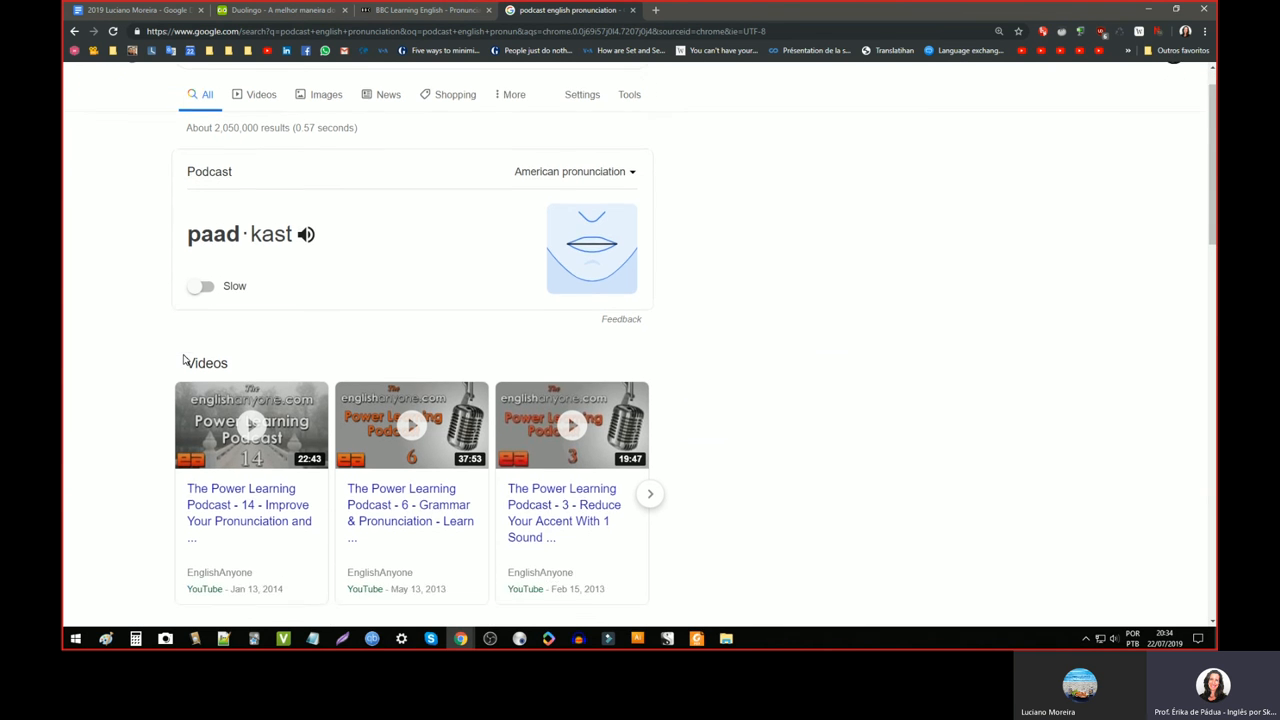
scroll(down, 3)
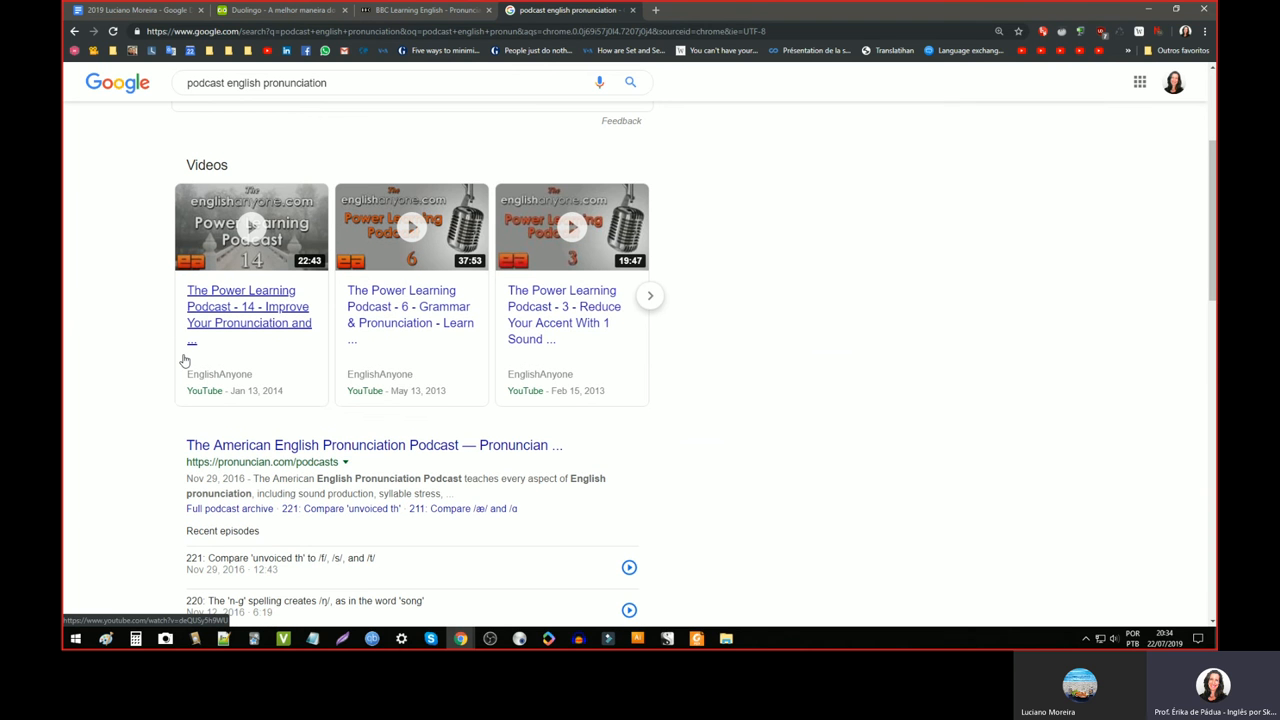
scroll(down, 3)
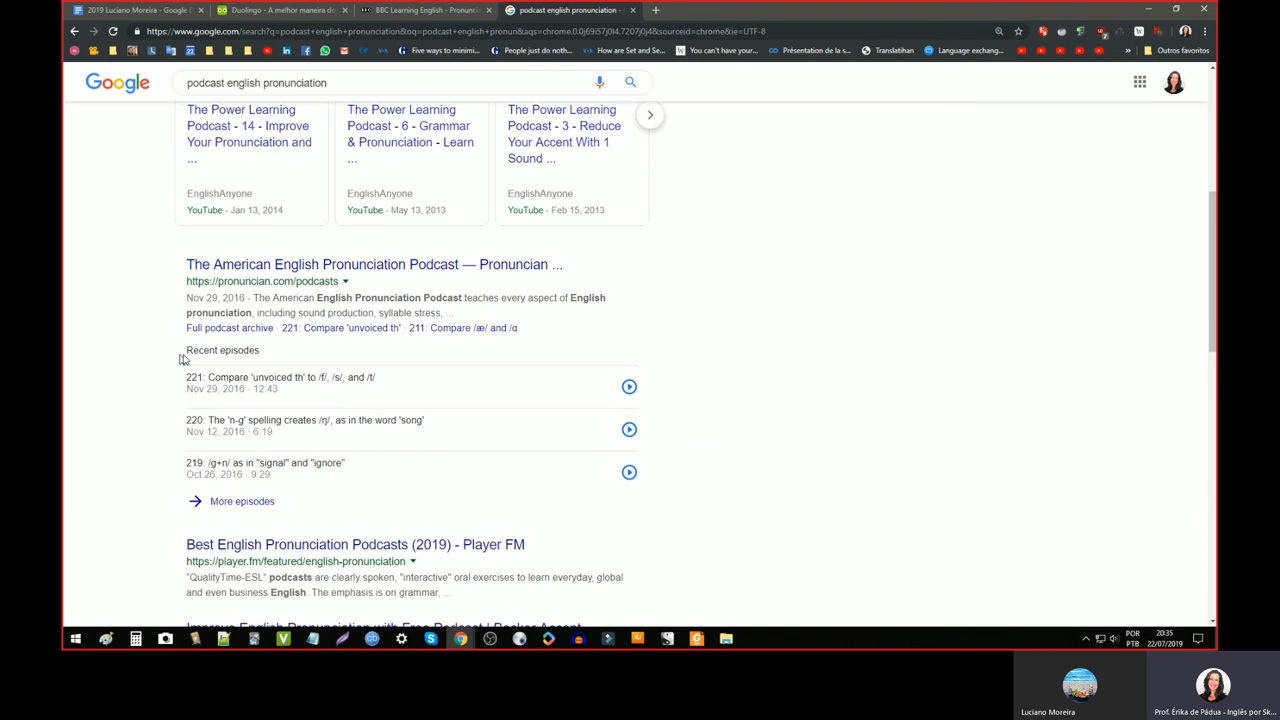
scroll(down, 3)
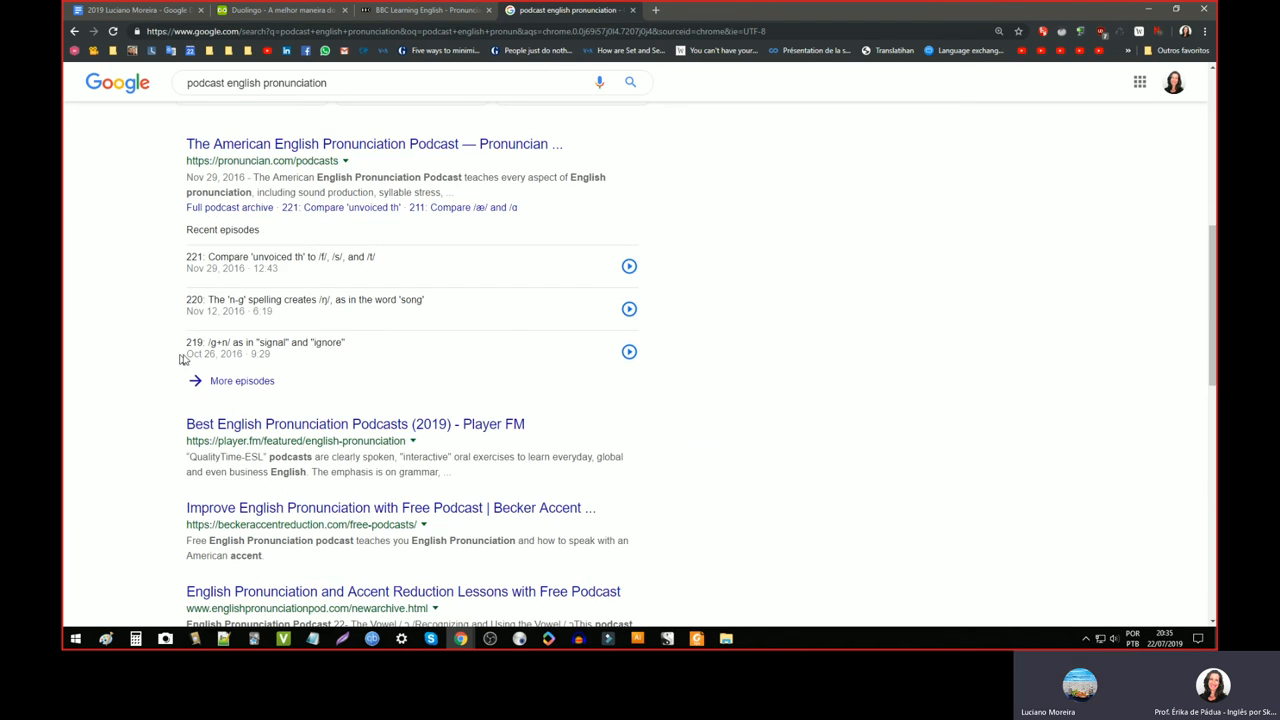
mouse_move(144, 376)
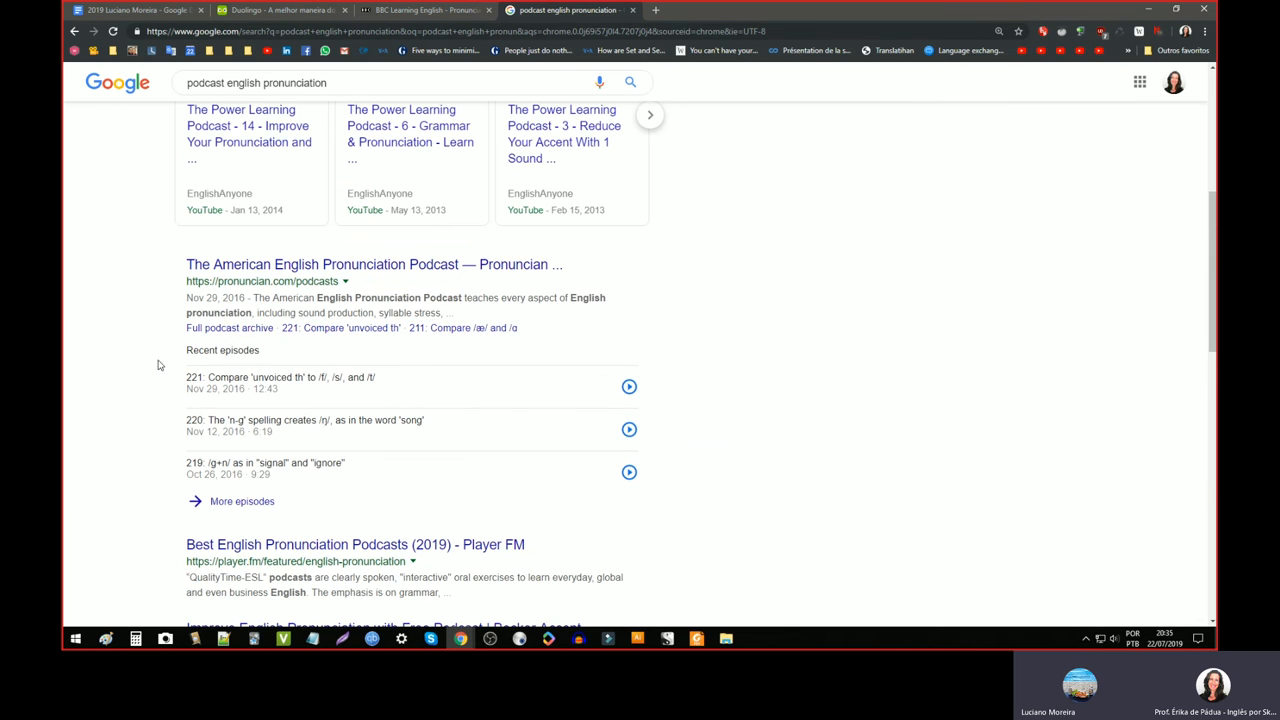
mouse_move(256, 264)
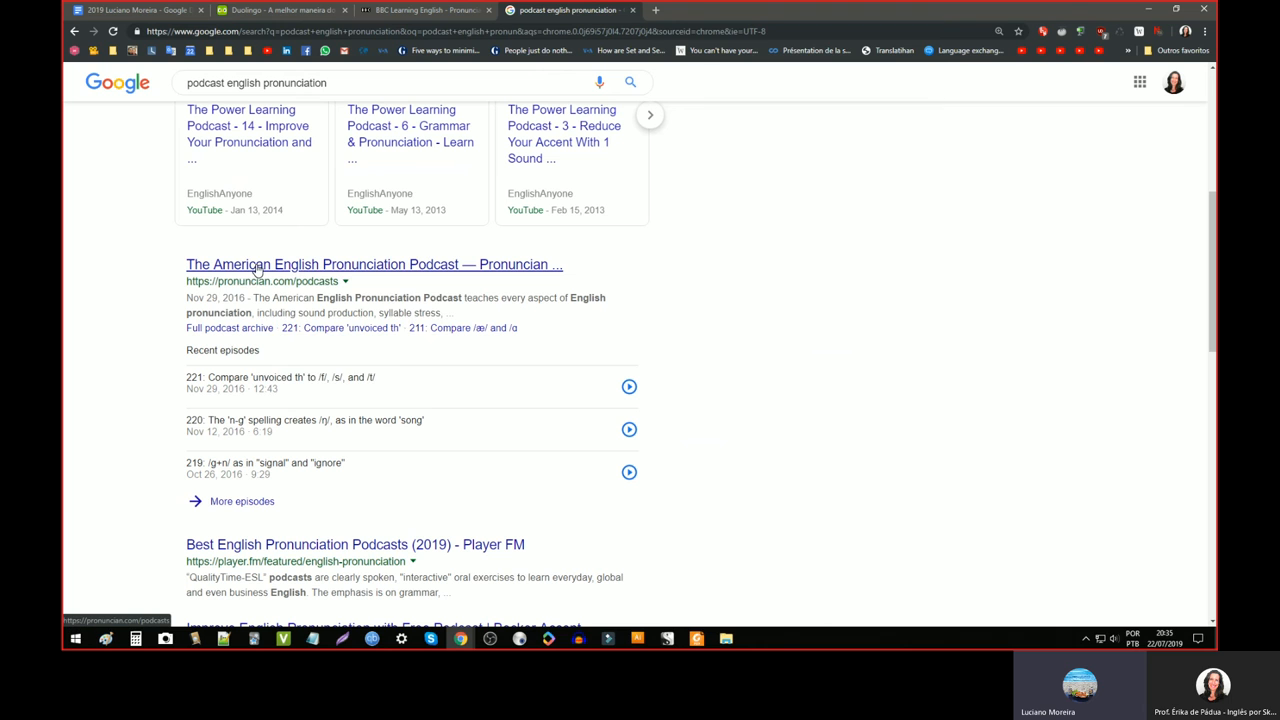
click(374, 264)
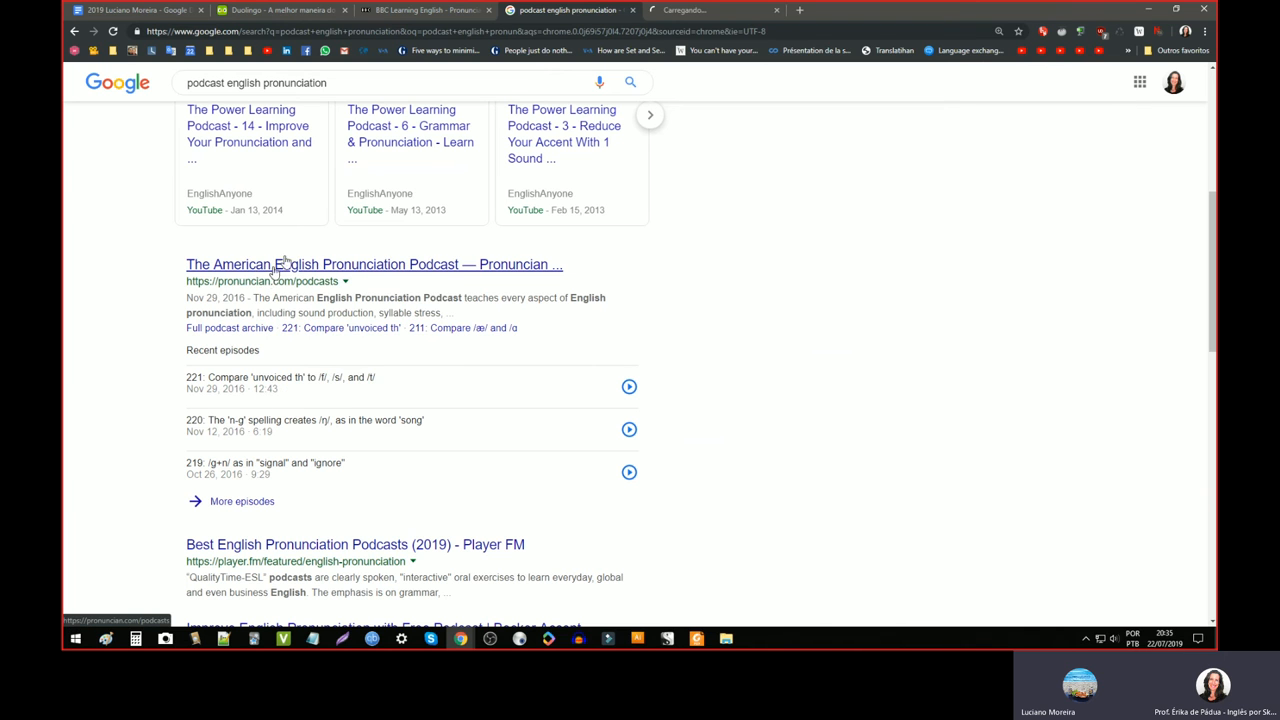
- Bring up the pronuncian.com podcast page and skim its episode archive
click(374, 264)
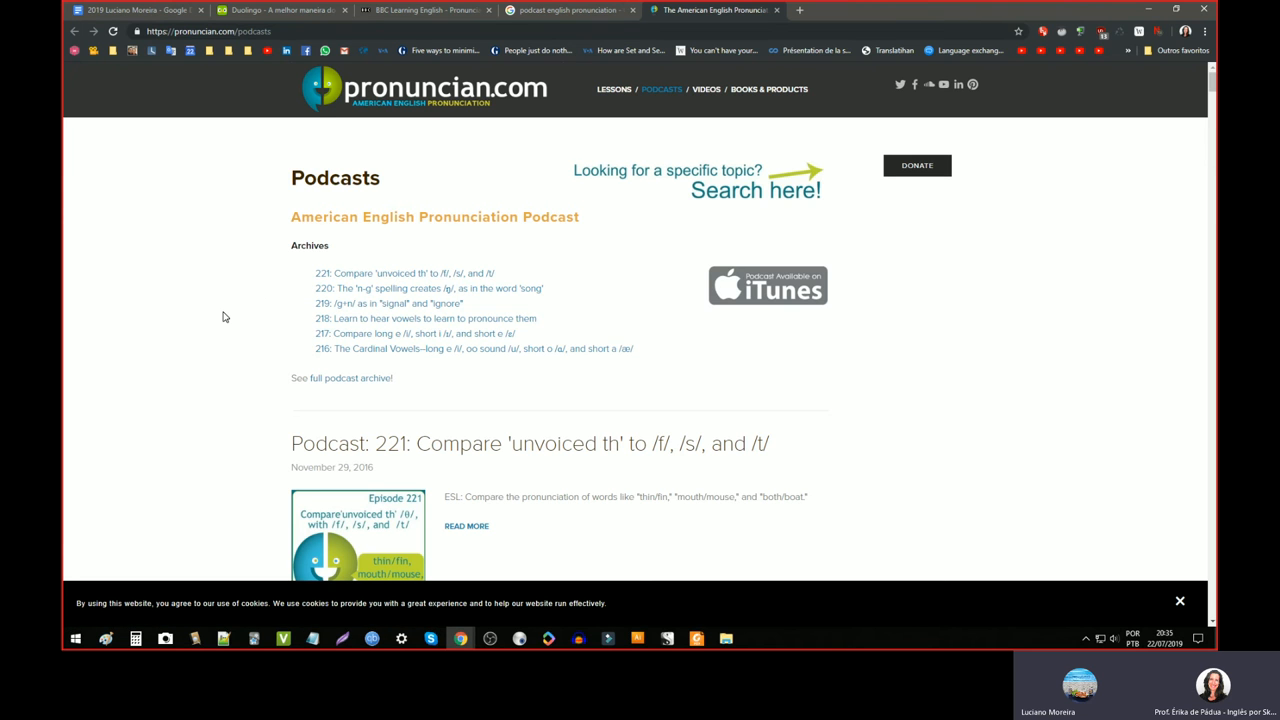
scroll(down, 3)
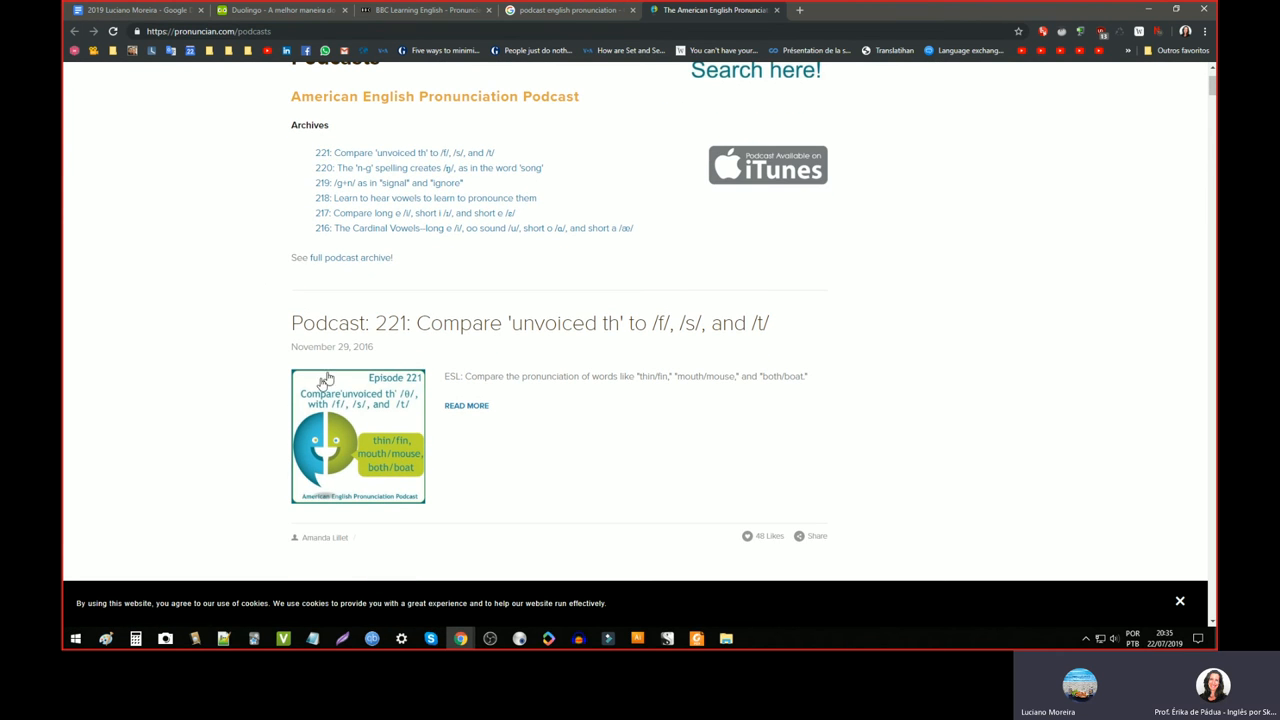
scroll(up, 3)
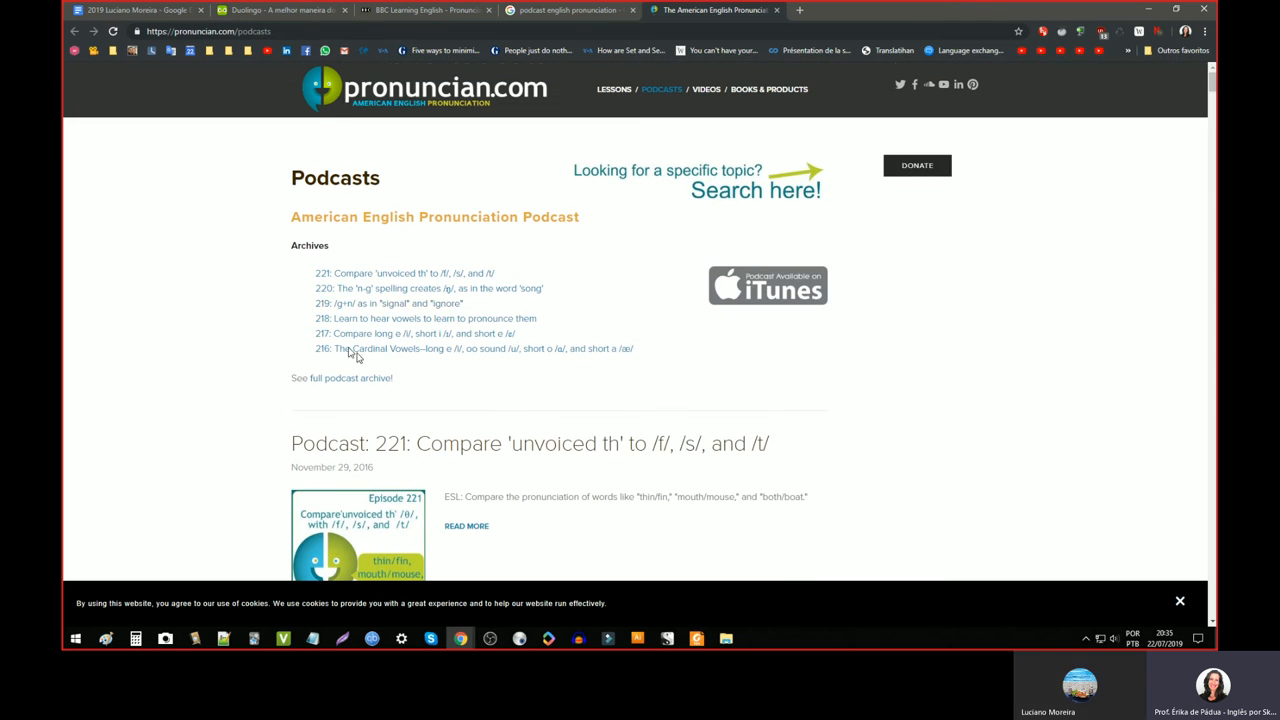
mouse_move(398, 332)
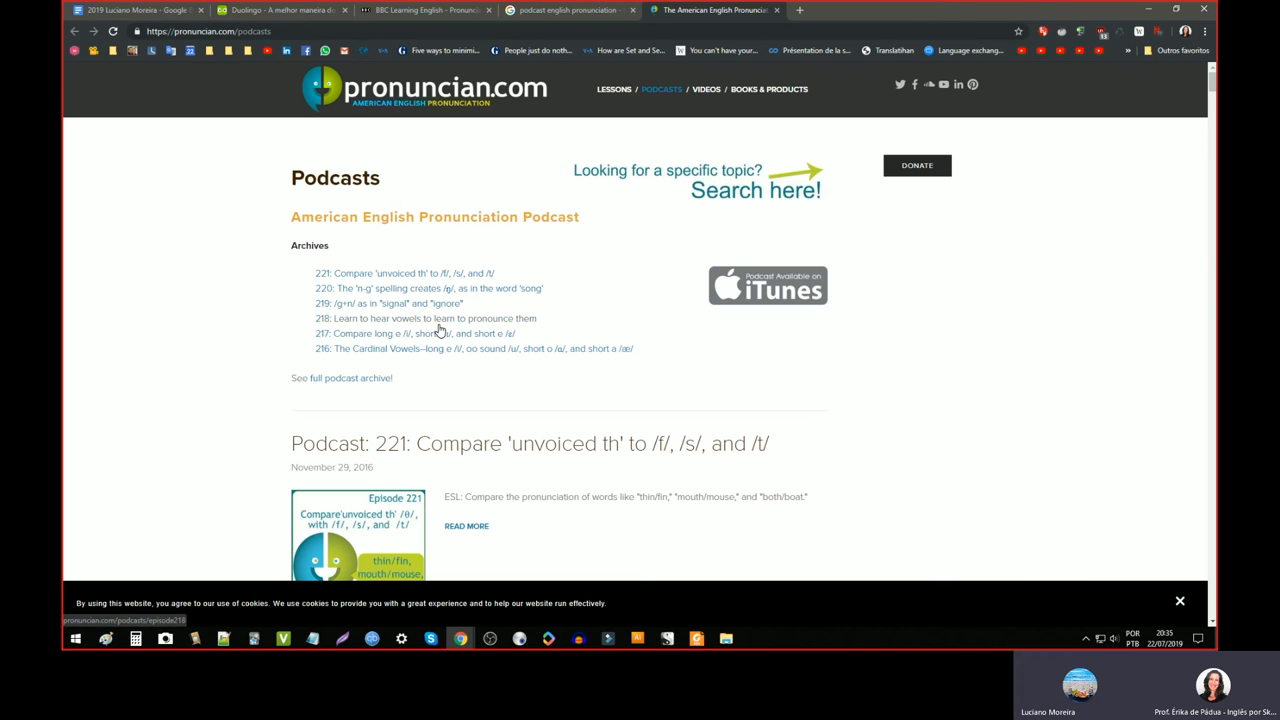
mouse_move(412, 320)
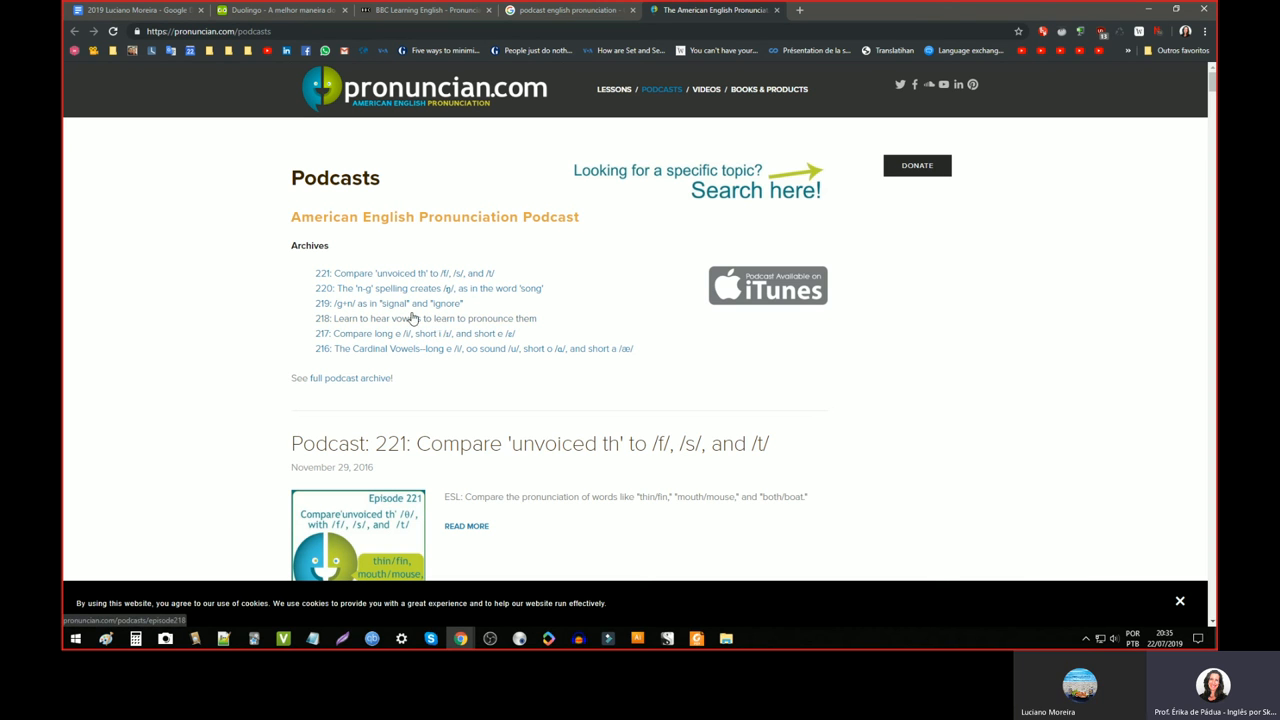
- Return to the BBC Tim's Pronunciation Workshop tab and browse its episode list
click(564, 10)
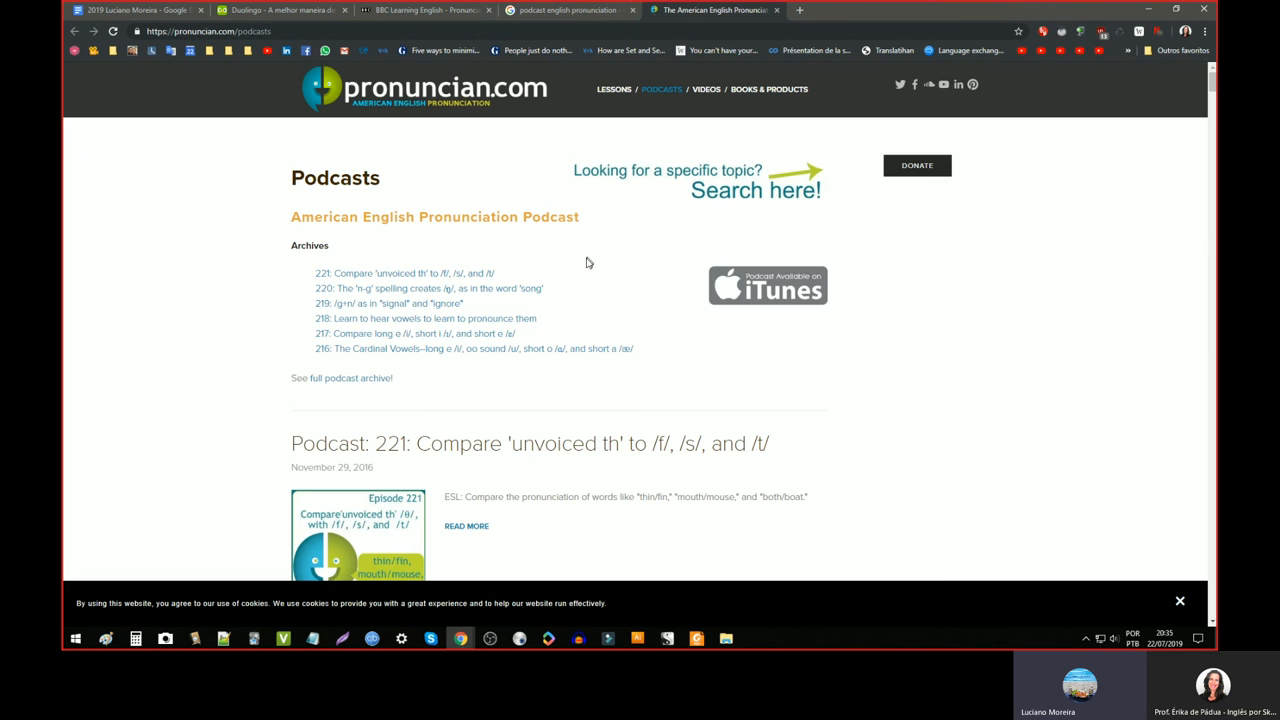
scroll(down, 3)
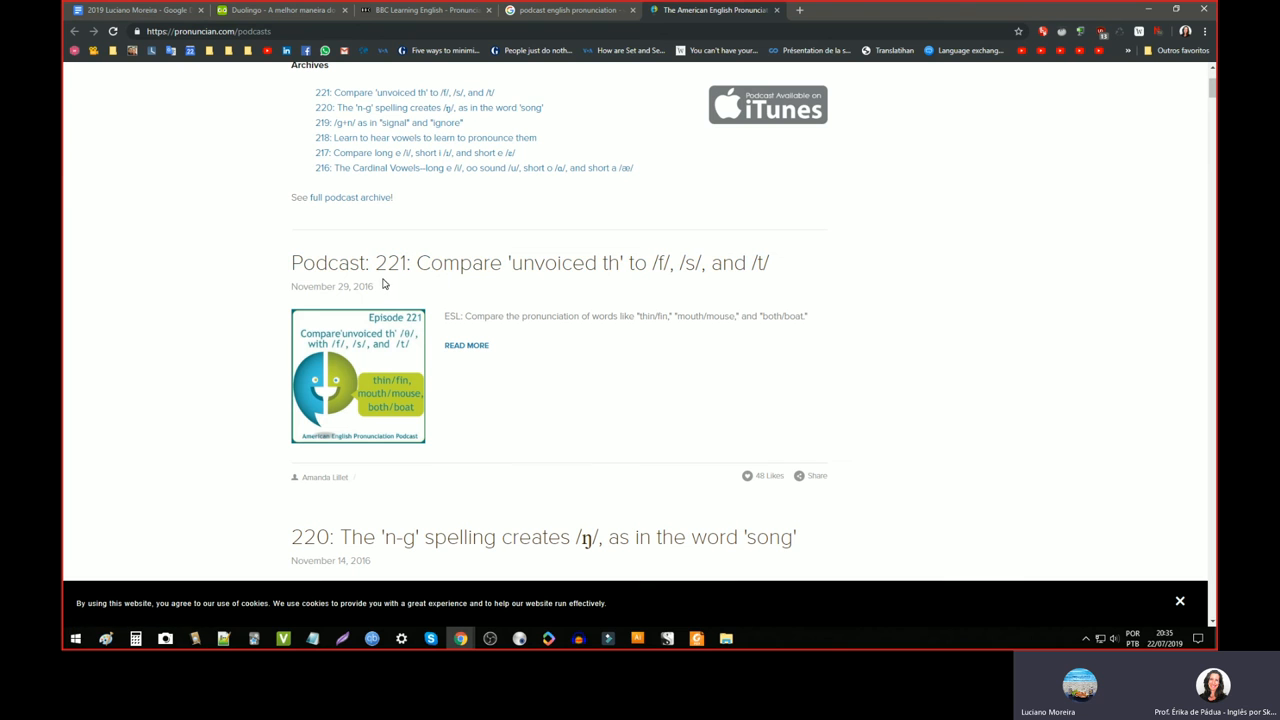
mouse_move(516, 362)
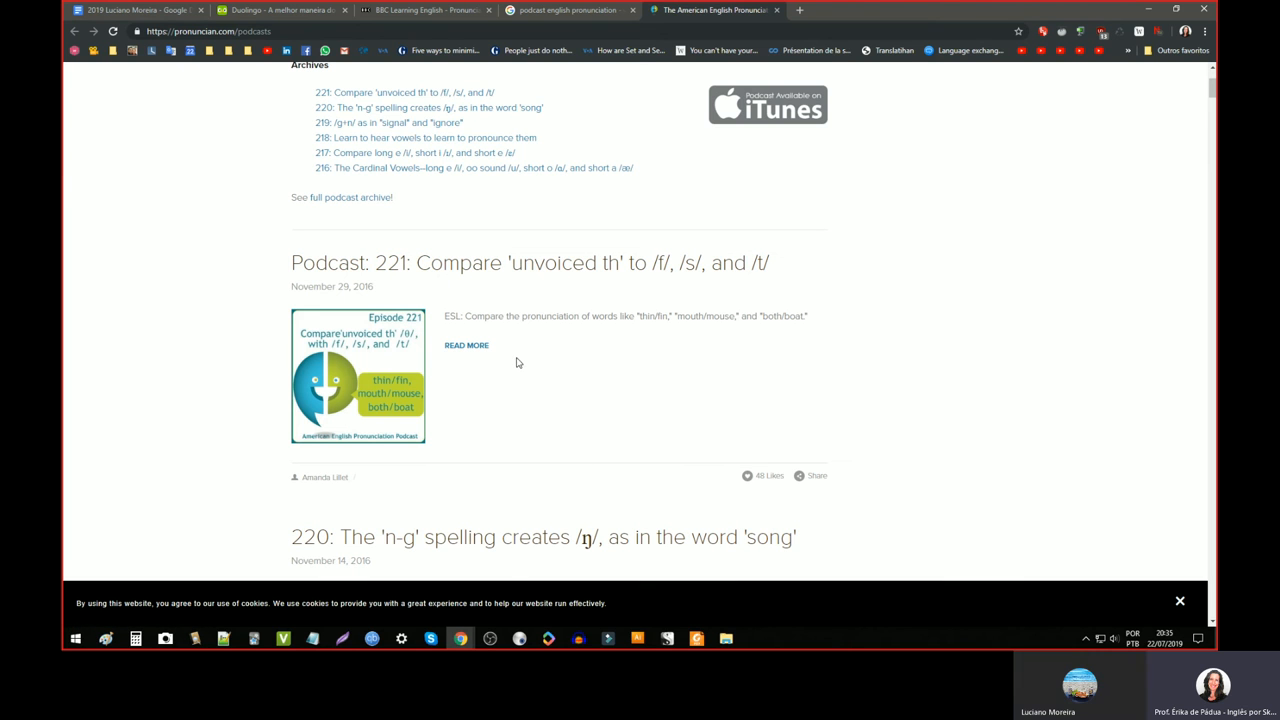
scroll(down, 3)
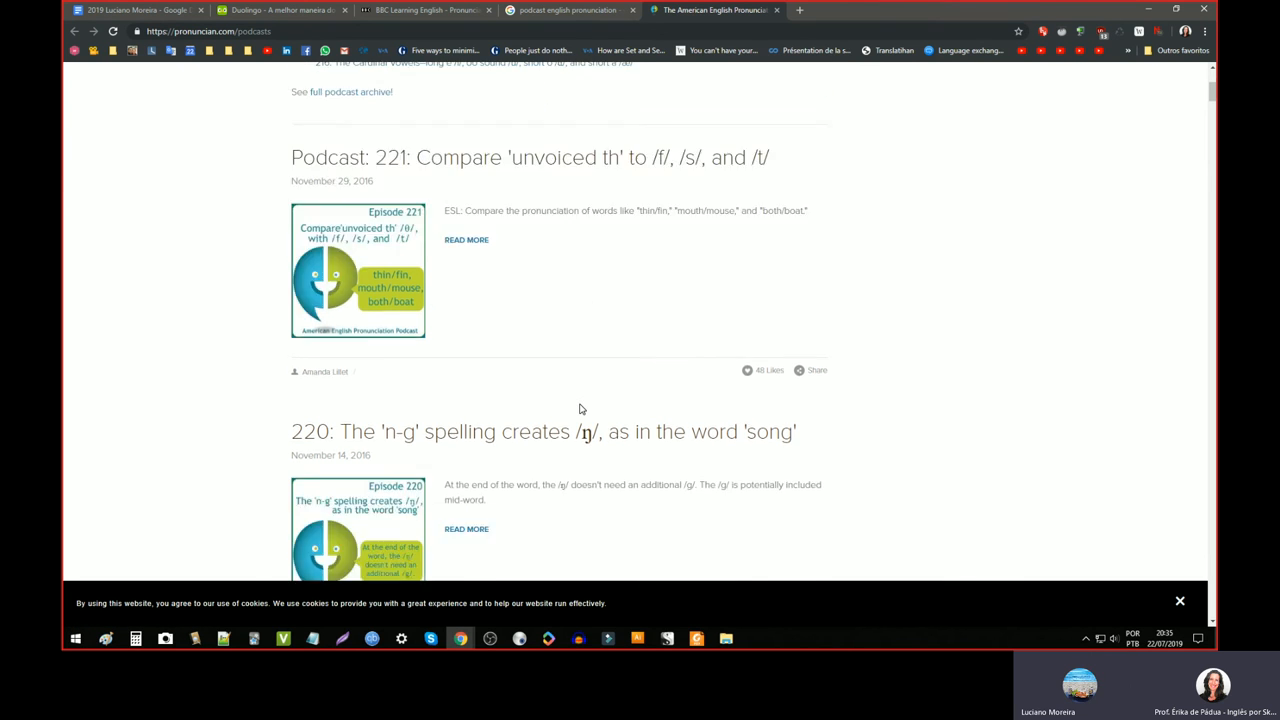
scroll(down, 3)
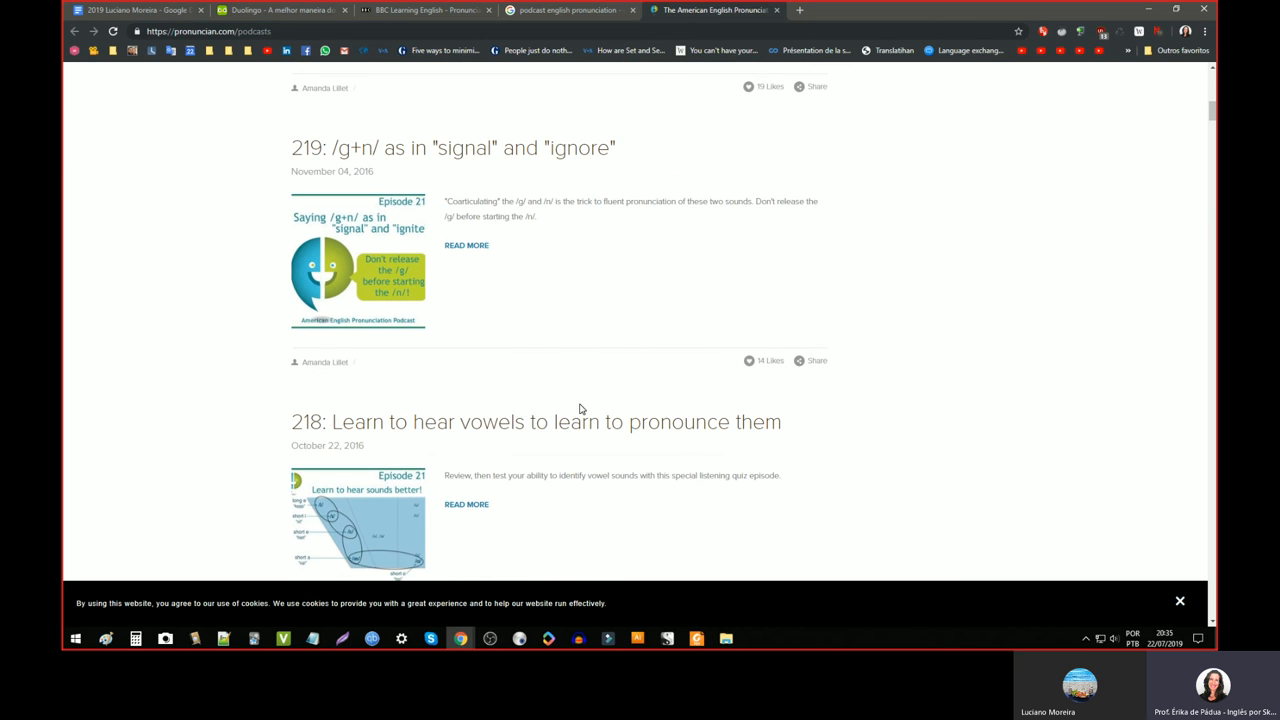
scroll(down, 3)
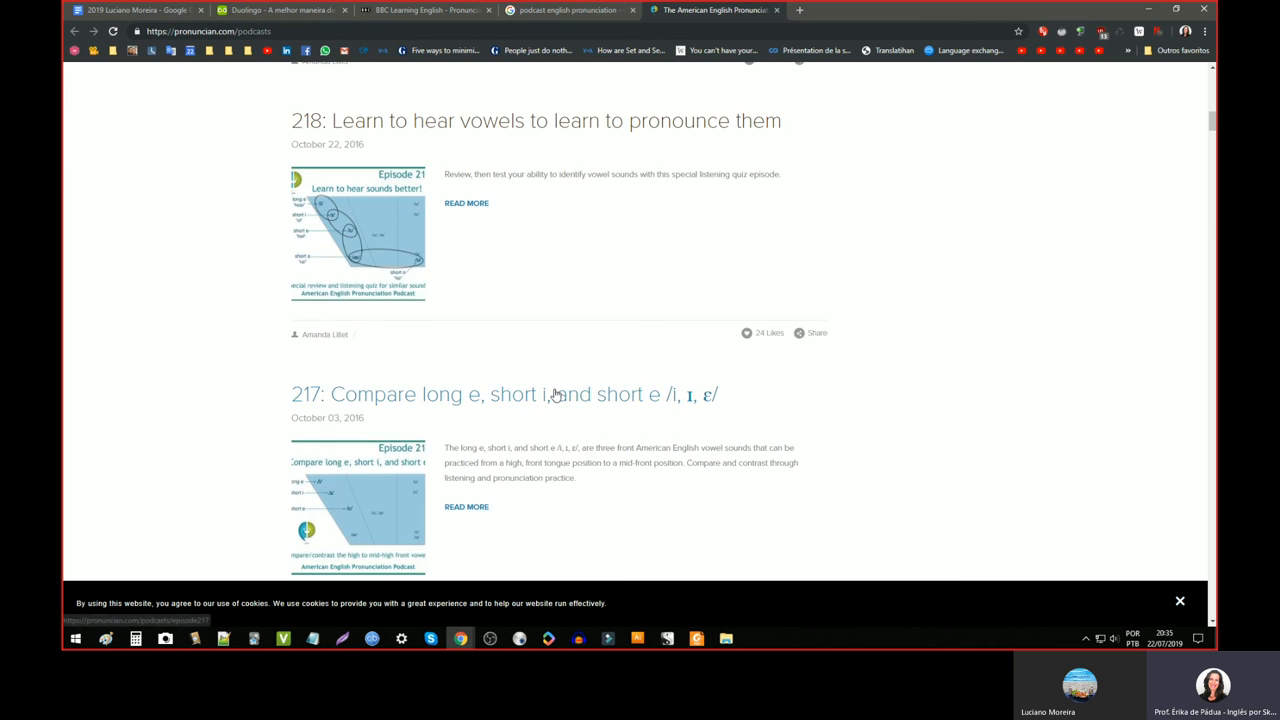
scroll(up, 3)
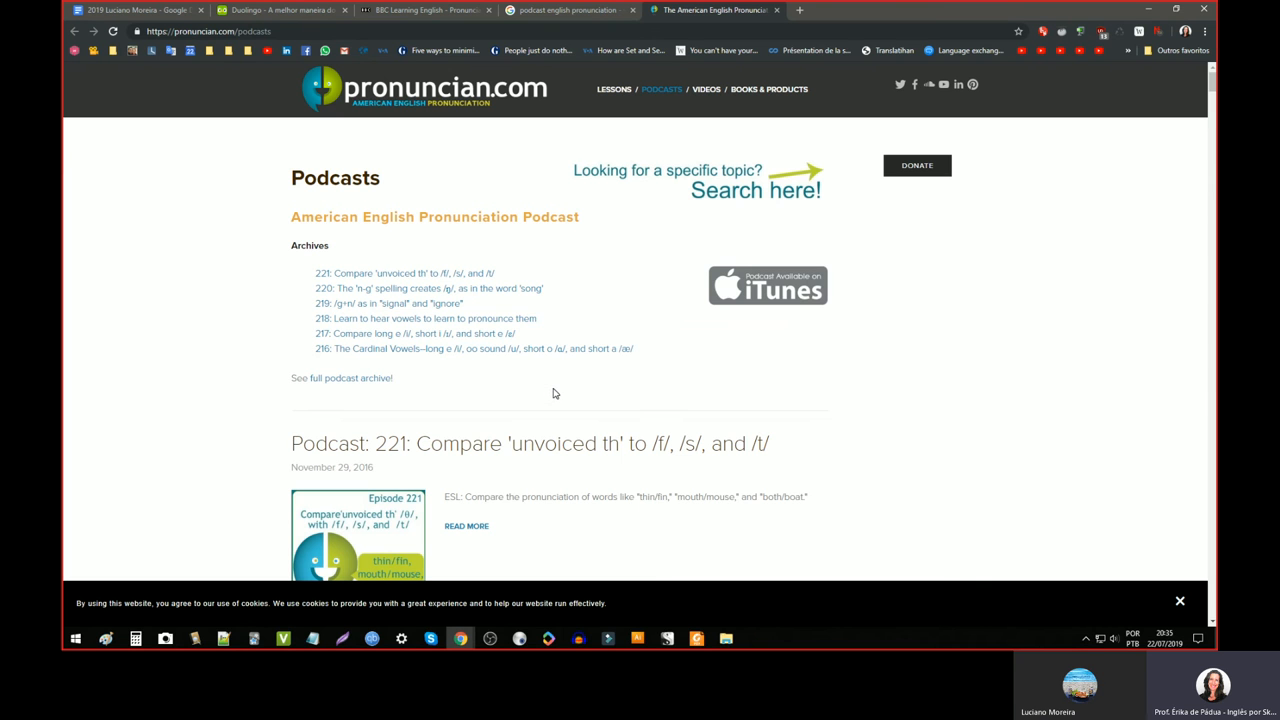
scroll(down, 3)
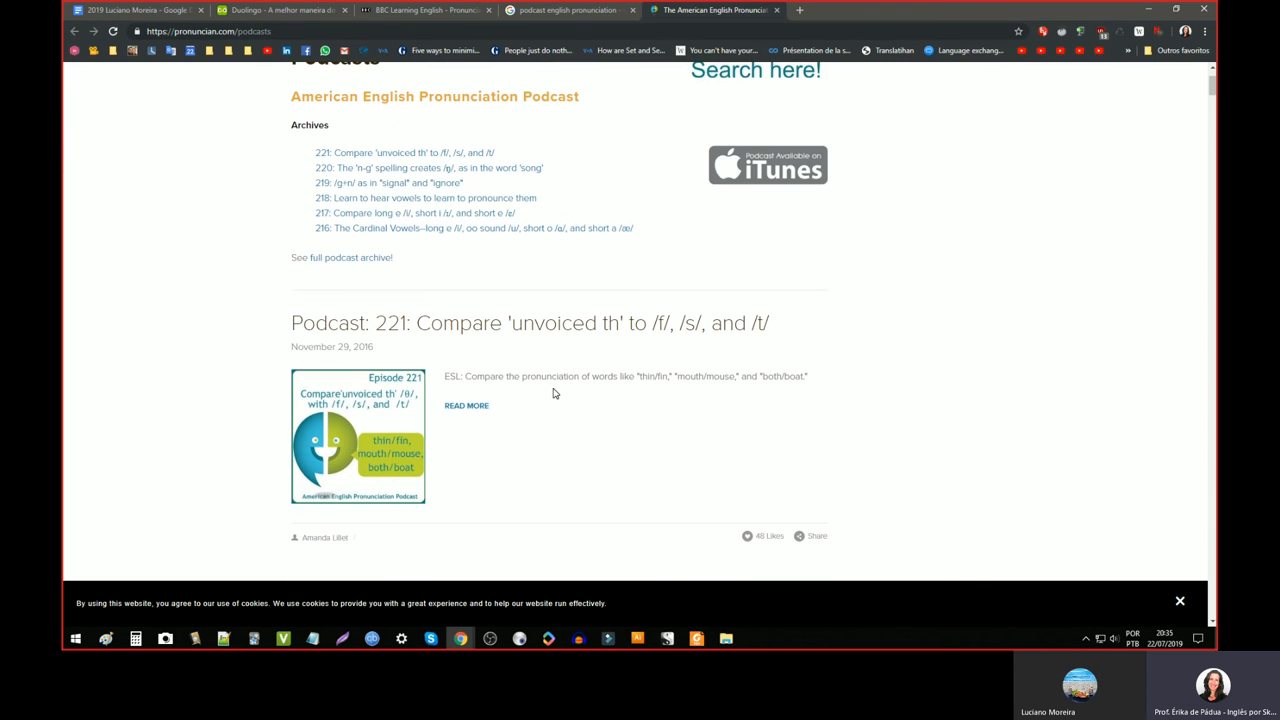
scroll(up, 3)
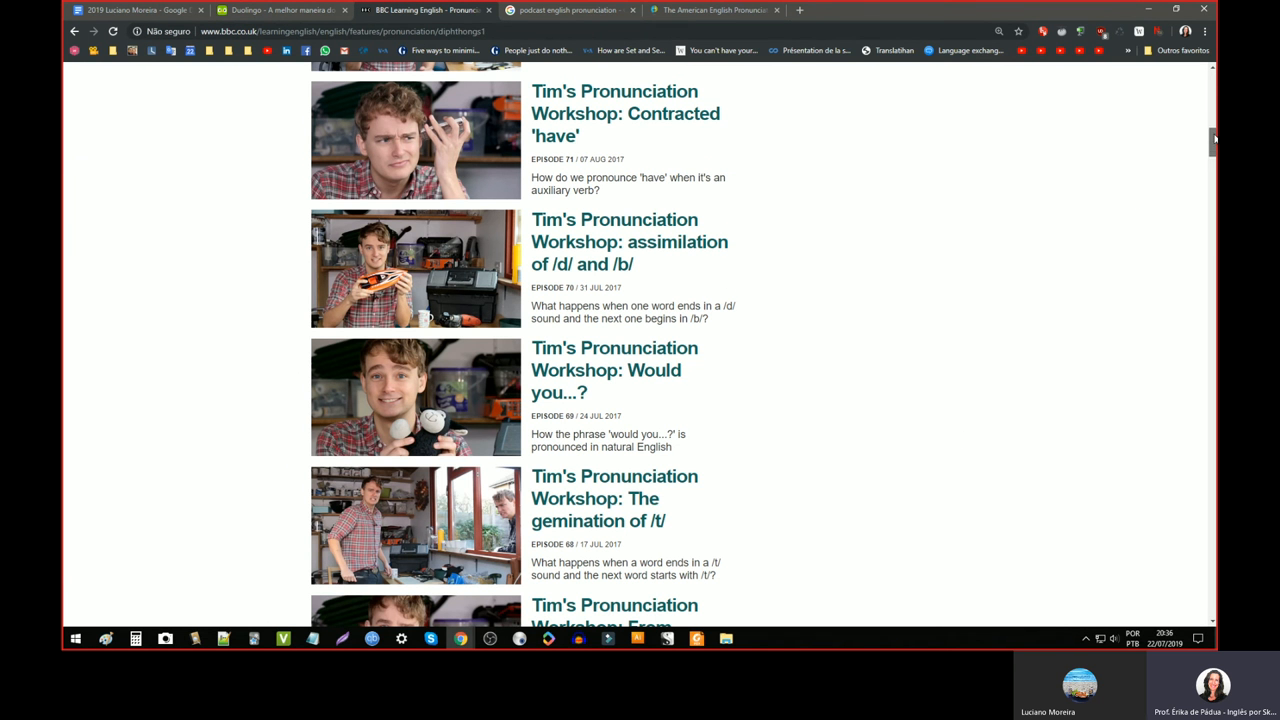
- Browse the Sounds of English list through Diphthongs and Voiceless Consonants, then show the Cambly study plan again
scroll(down, 3)
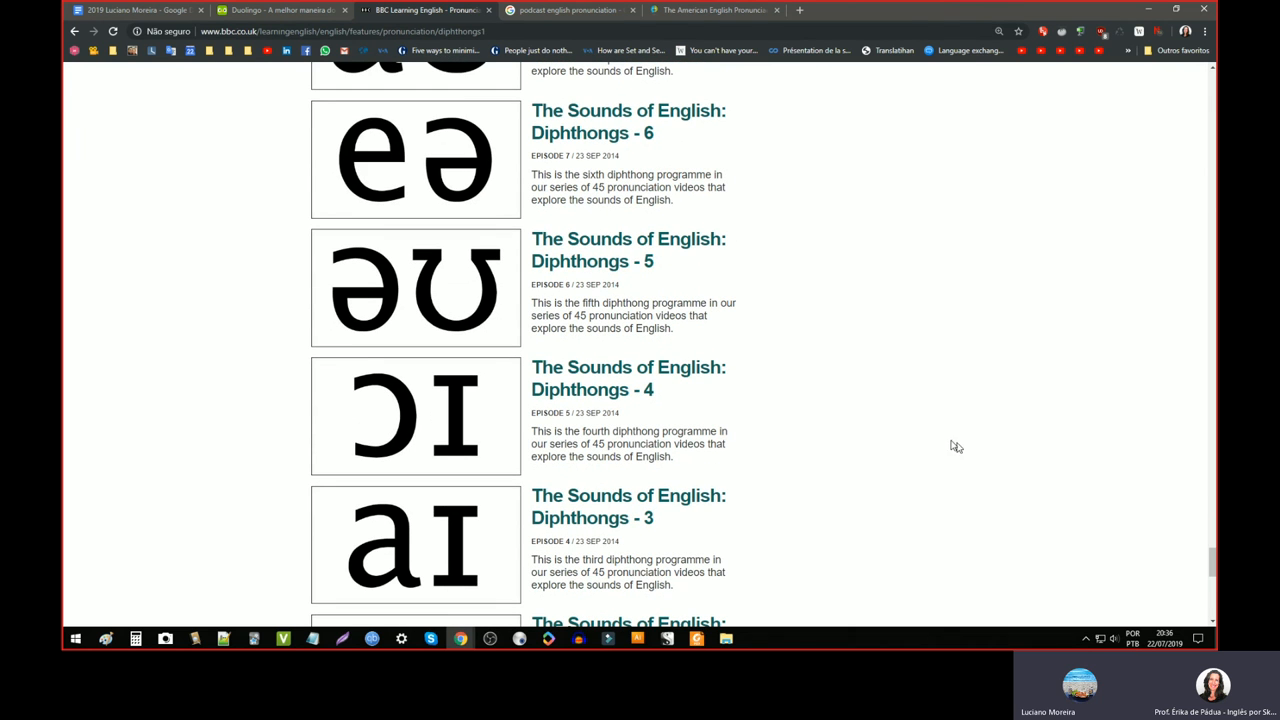
mouse_move(872, 446)
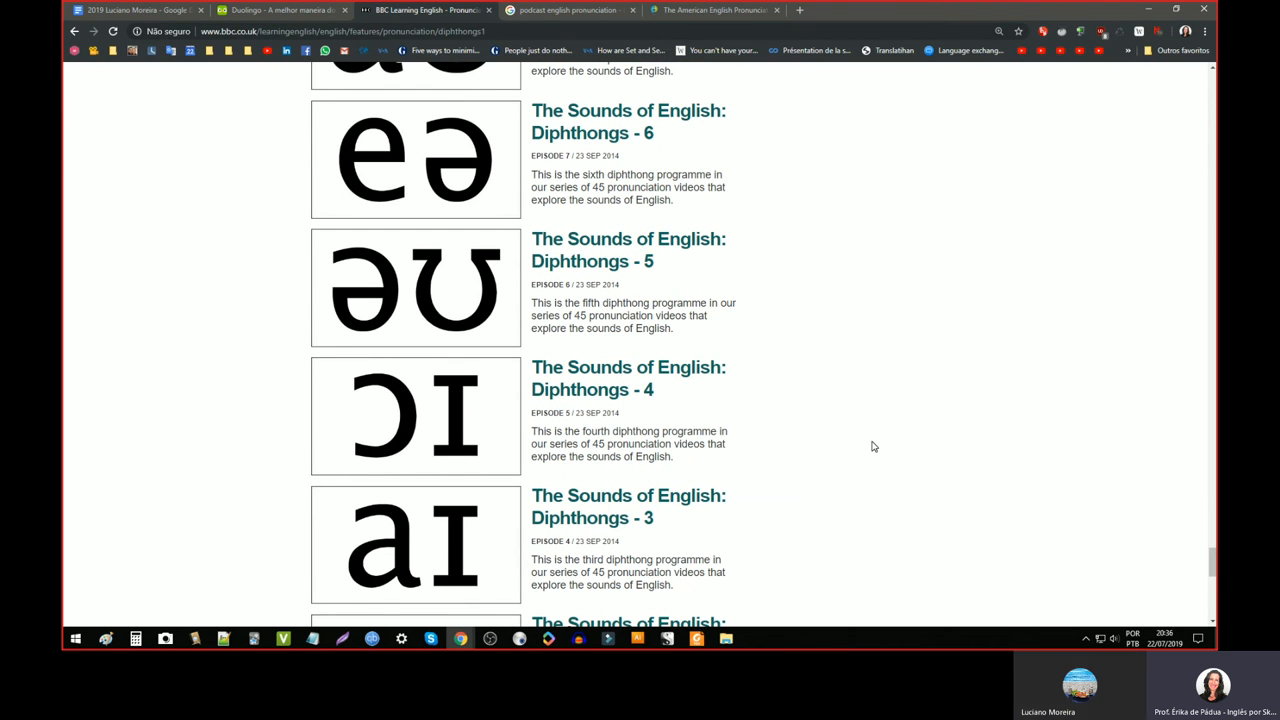
mouse_move(836, 388)
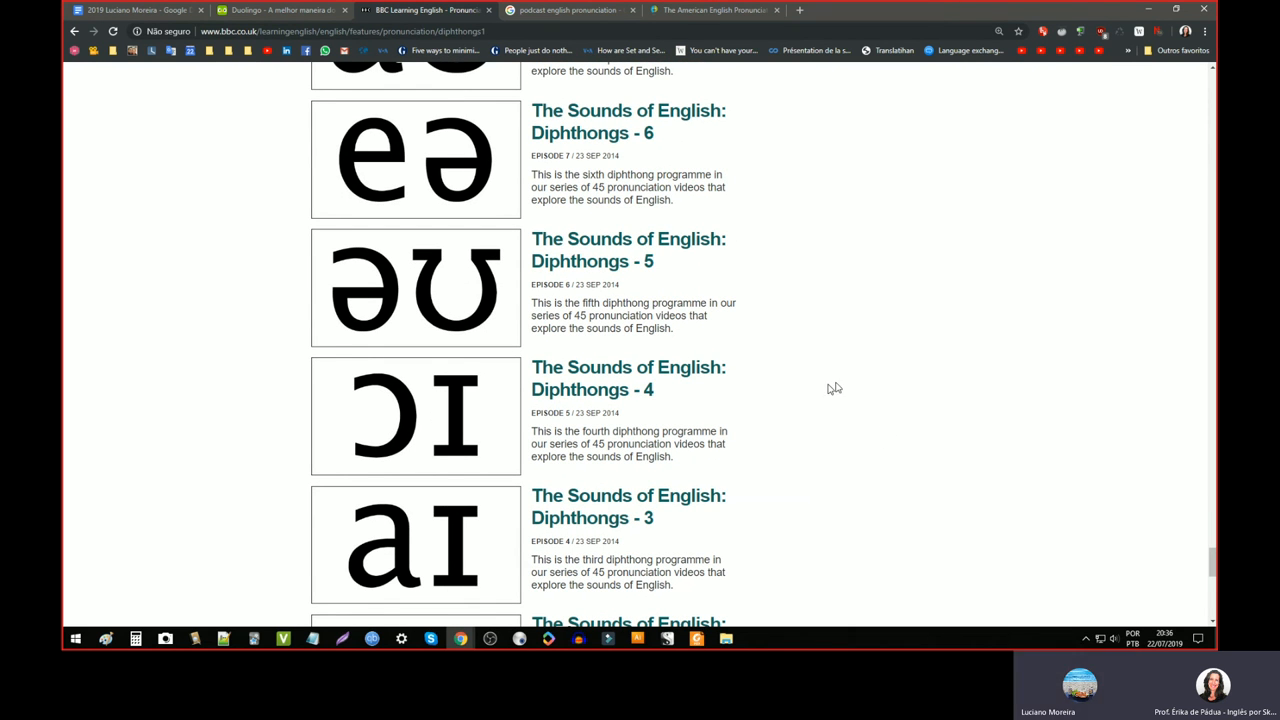
mouse_move(856, 388)
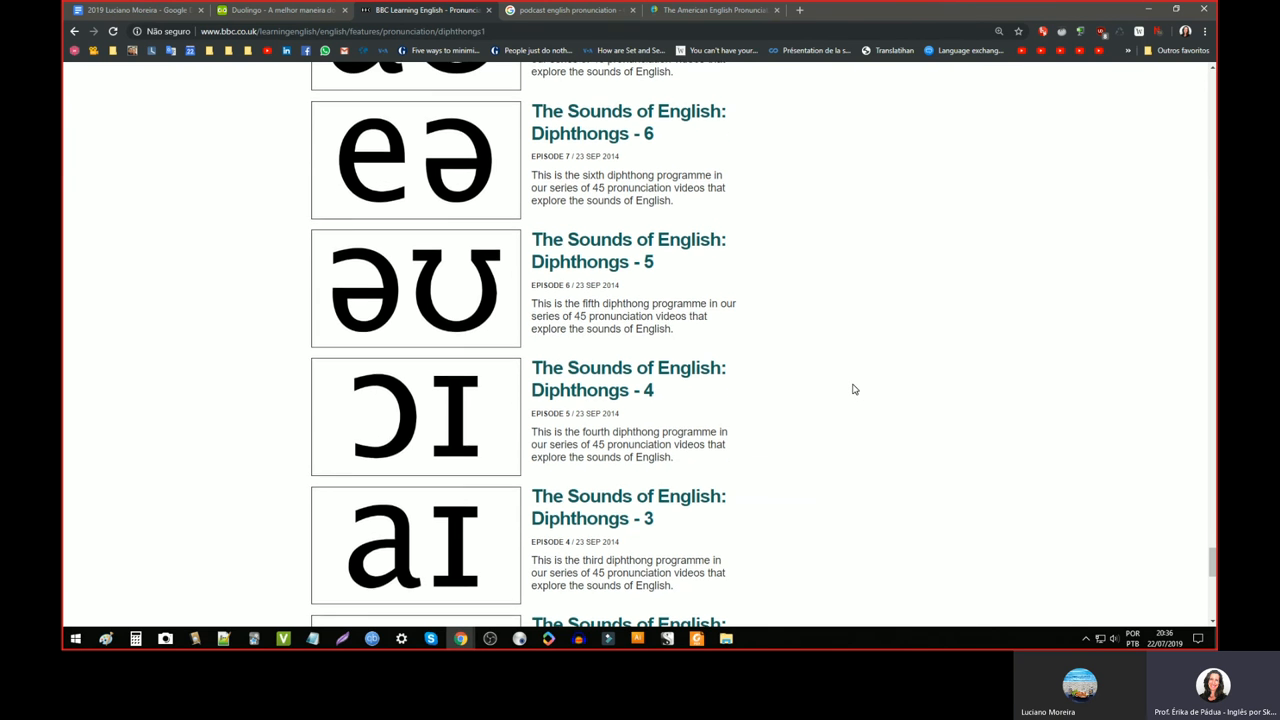
scroll(up, 3)
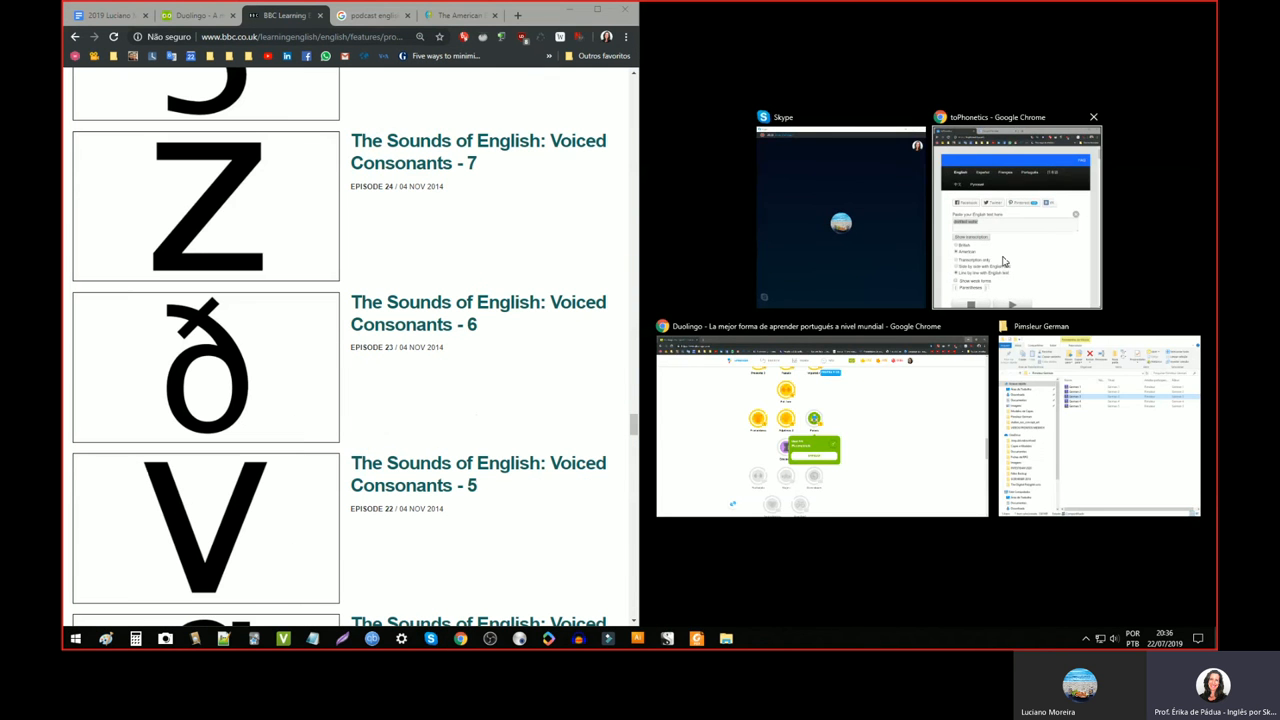
click(1016, 216)
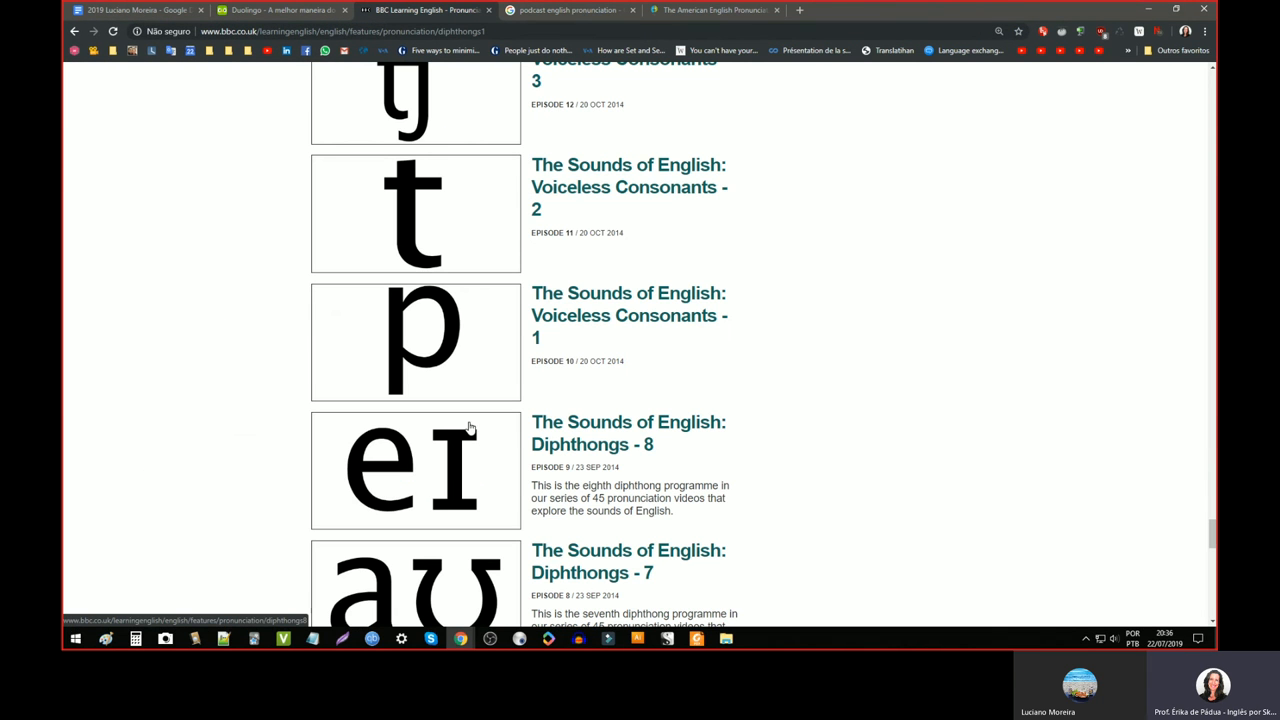
mouse_move(496, 428)
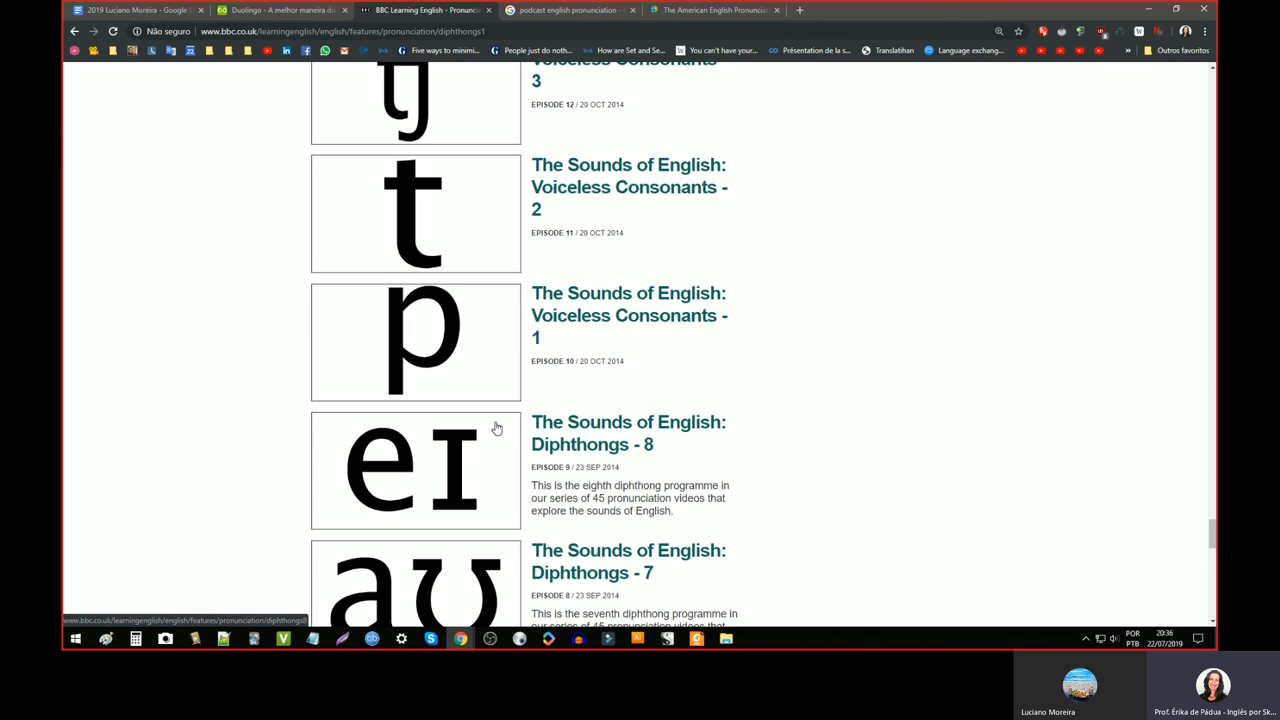
mouse_move(496, 424)
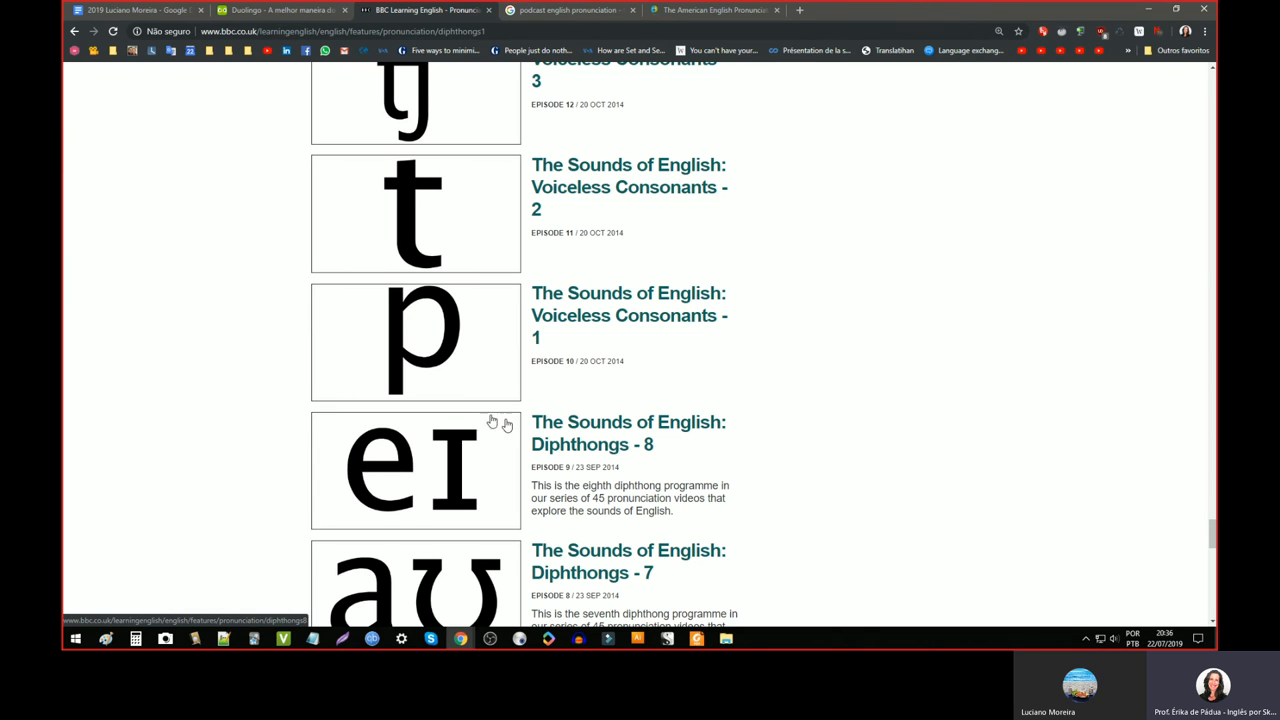
scroll(up, 3)
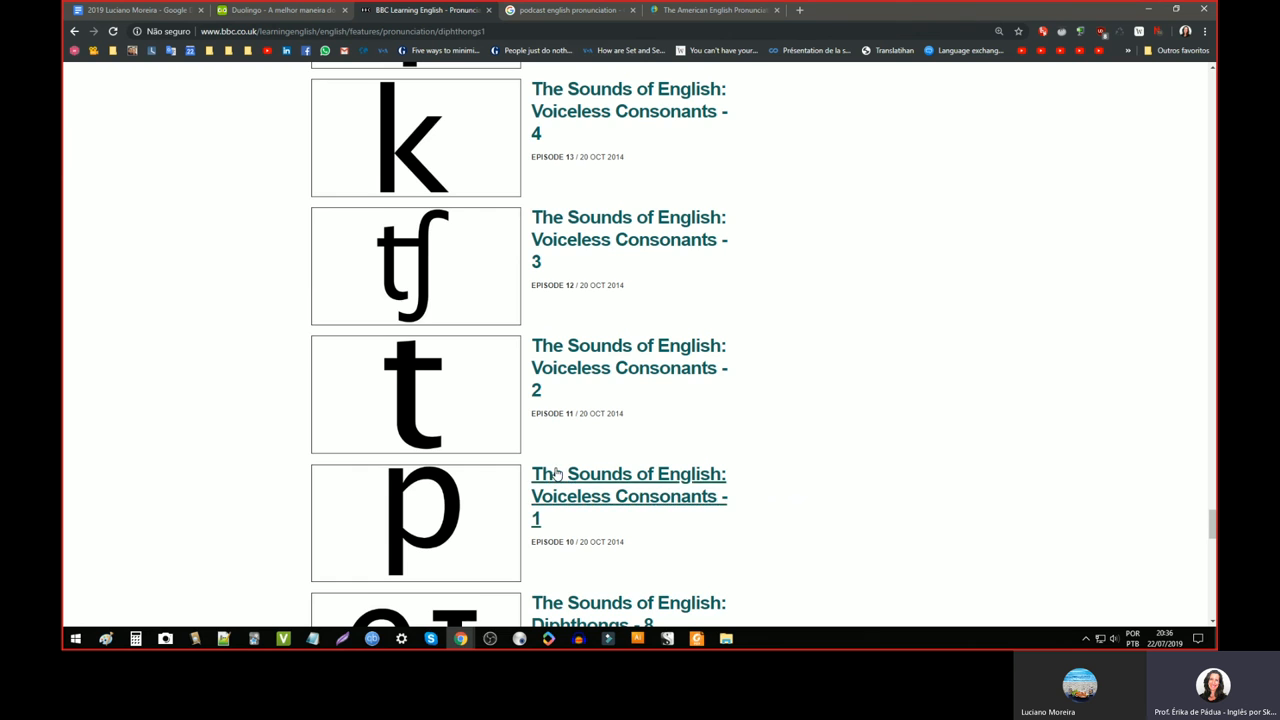
scroll(down, 3)
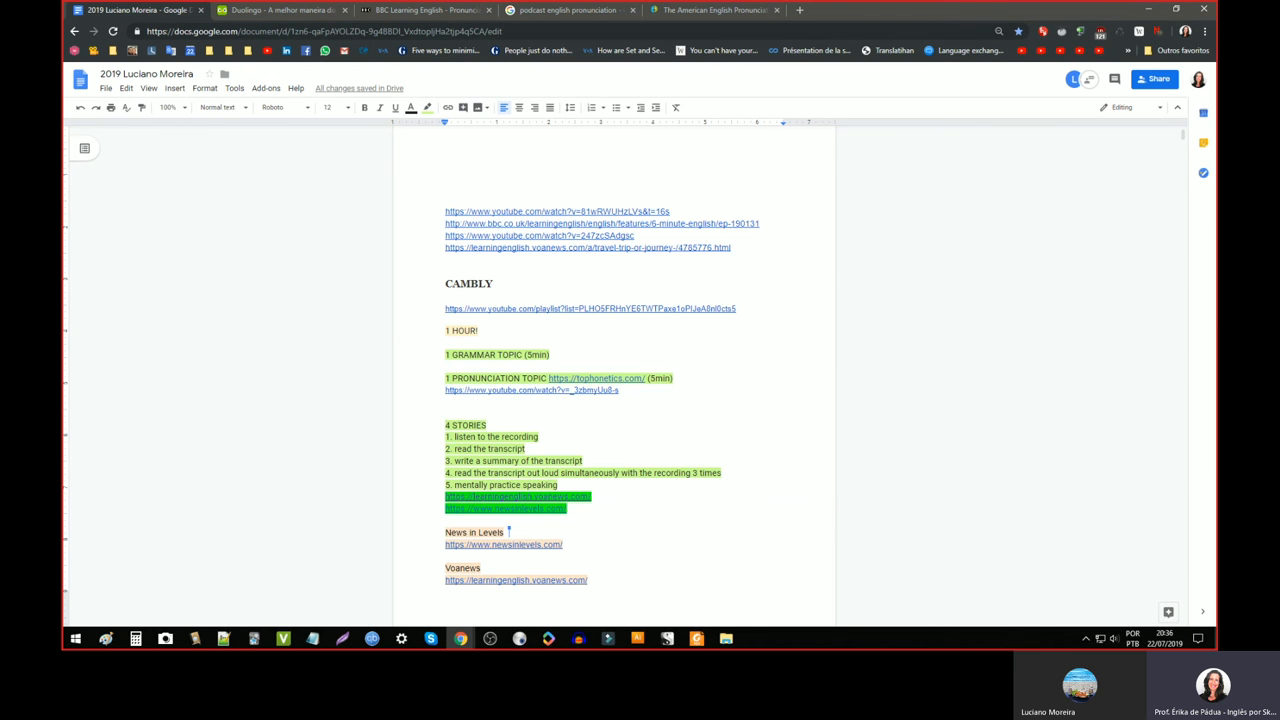
- Rewrite the stories line with shadowing, rehearse and 6. record, removing the leading 4
scroll(down, 3)
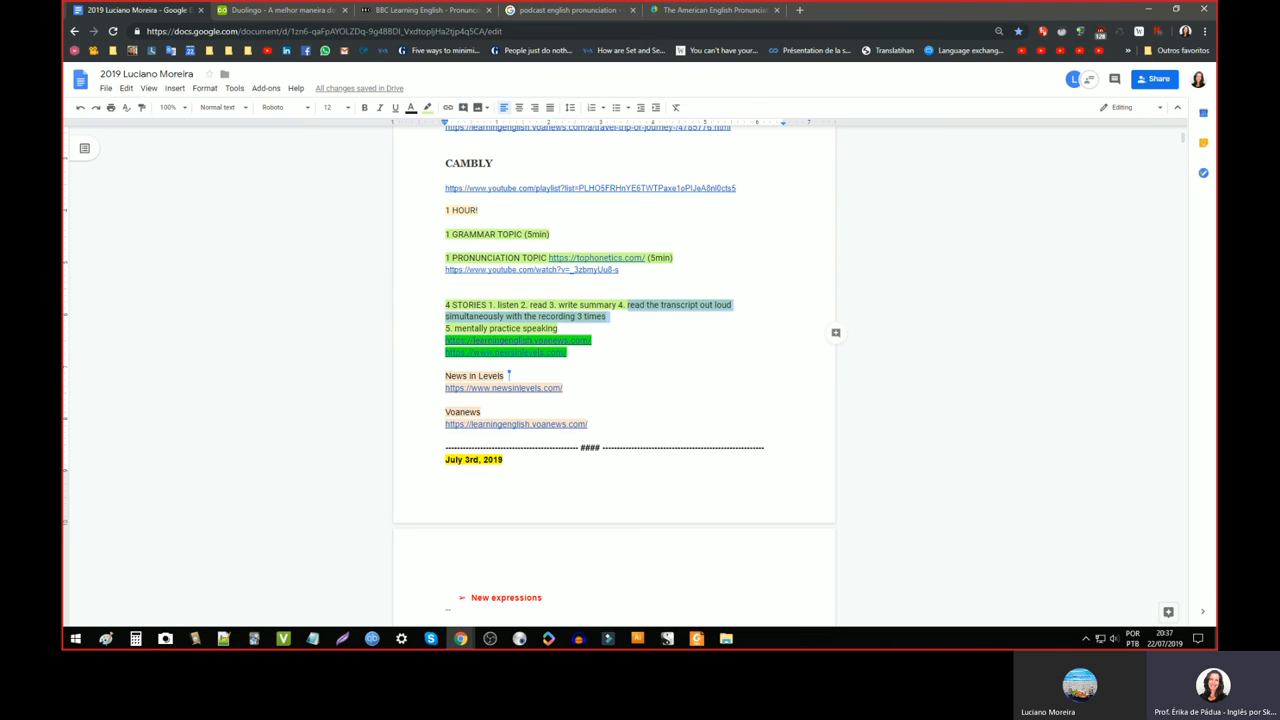
text(shadowi)
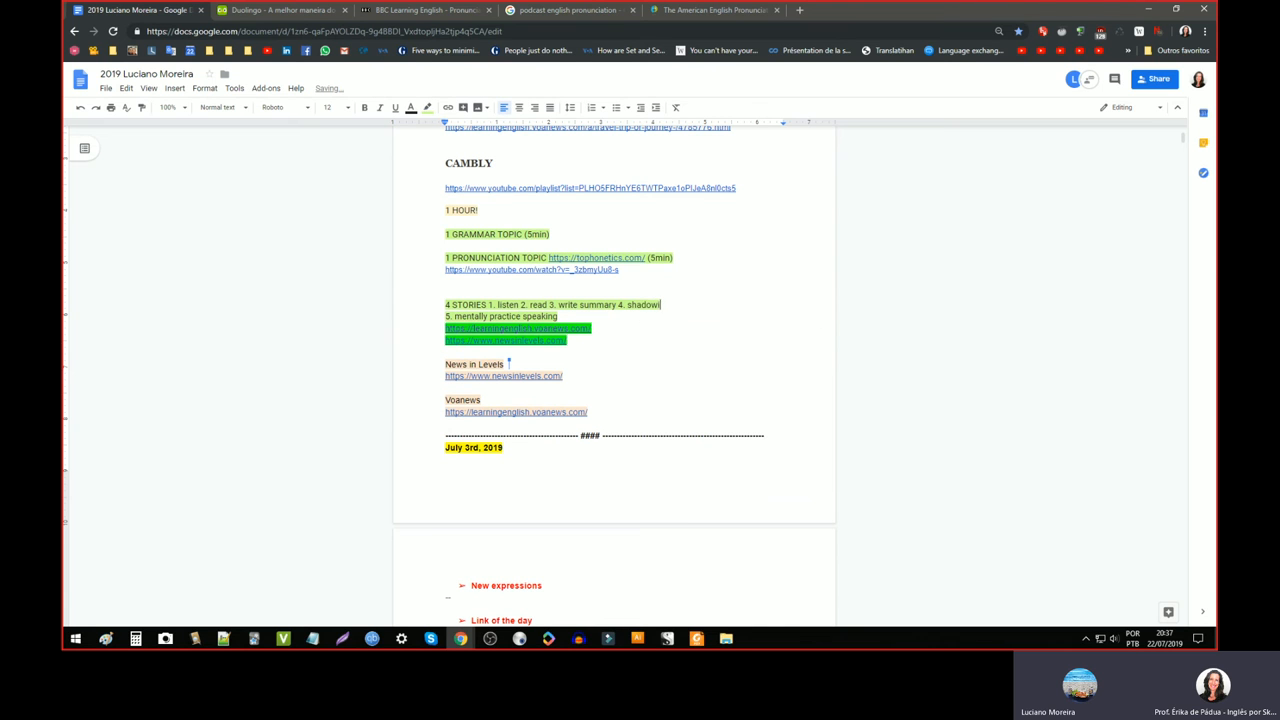
text(ng 5. mentally practice)
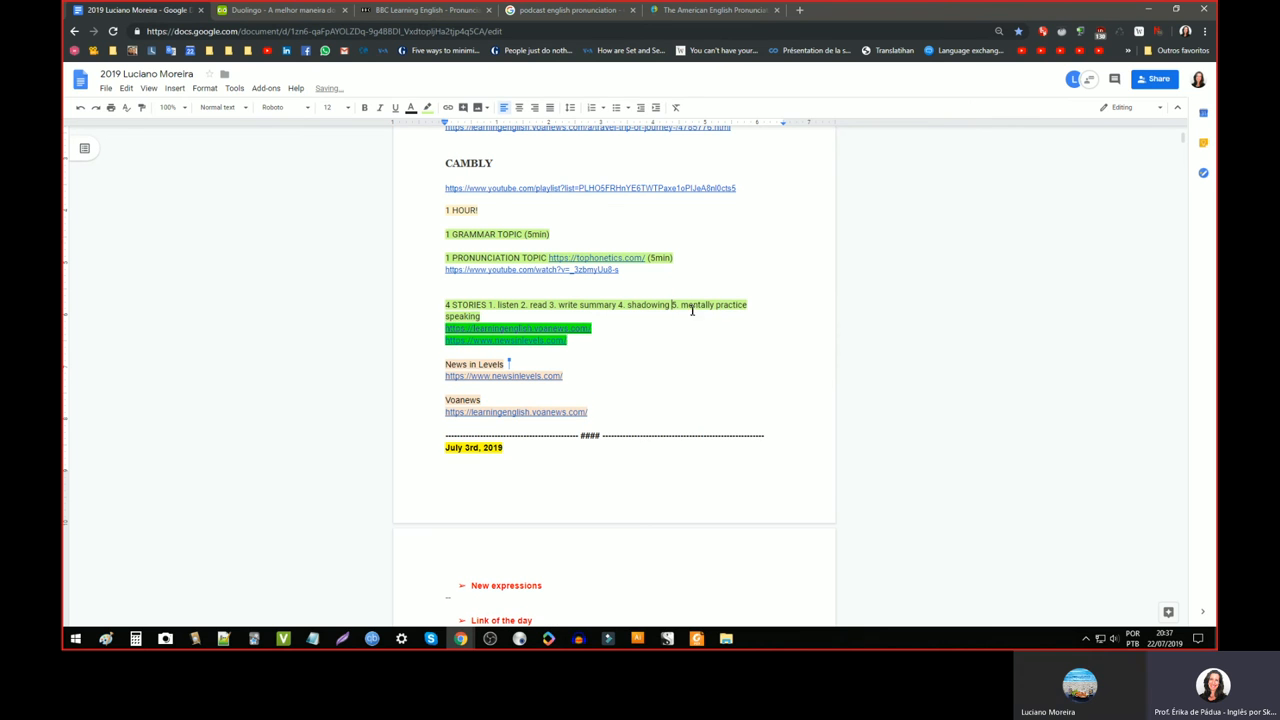
double_click(696, 304)
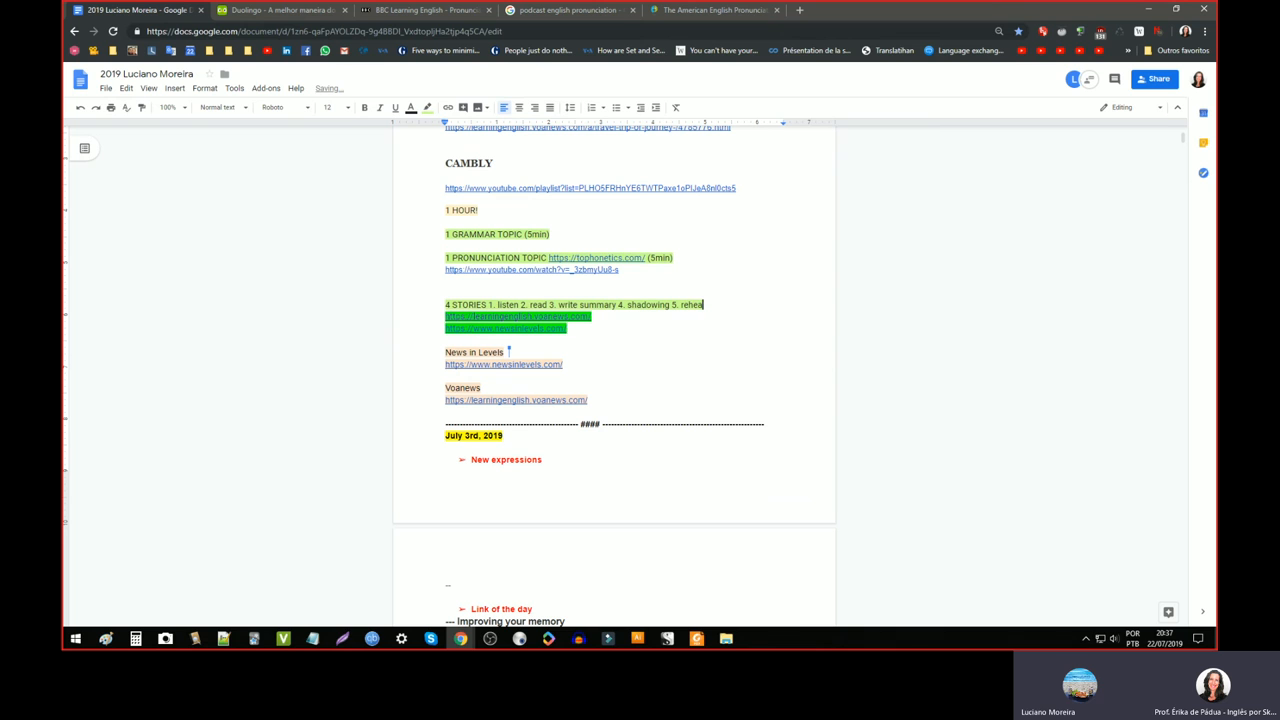
text(rse)
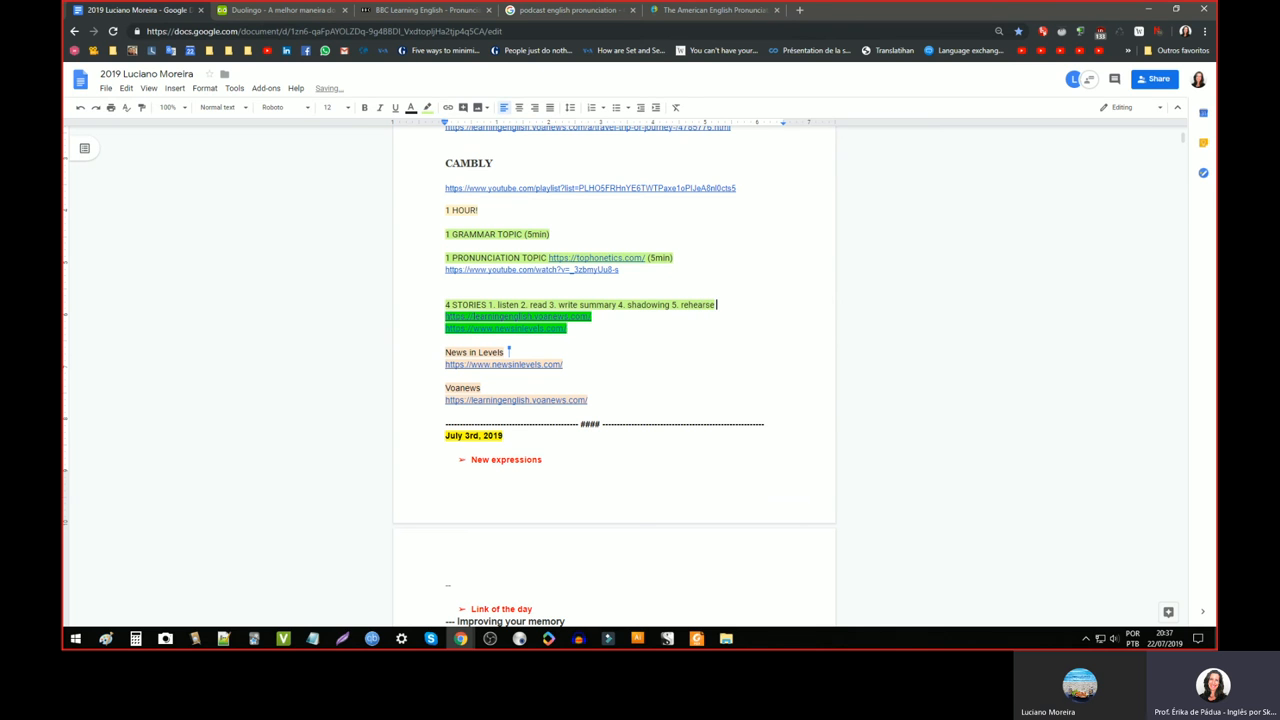
text(6. recorde)
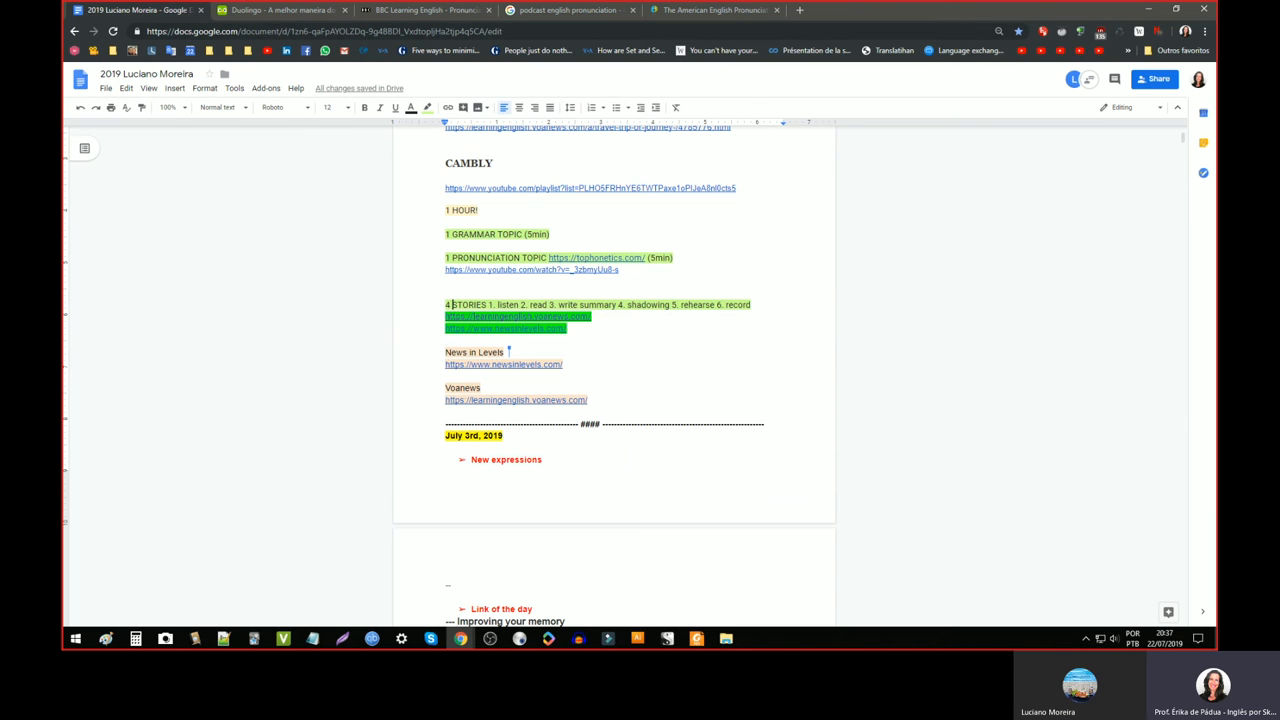
key(Backspace)
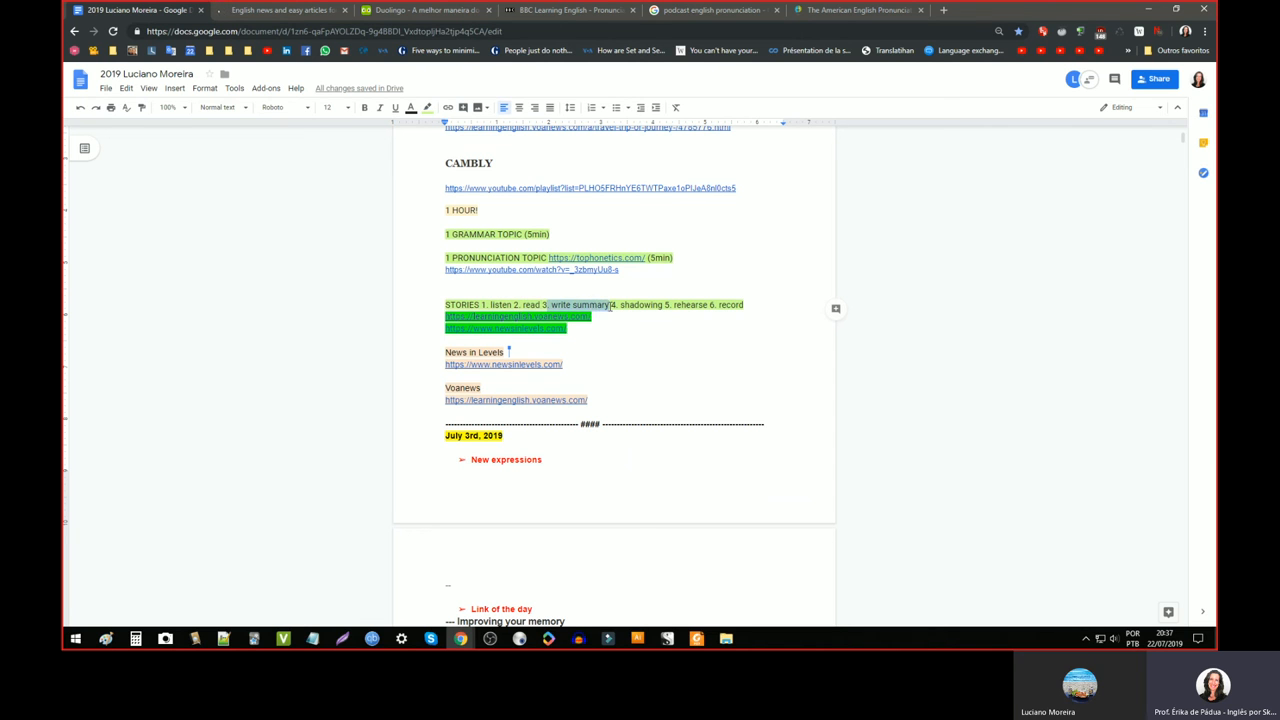
double_click(640, 304)
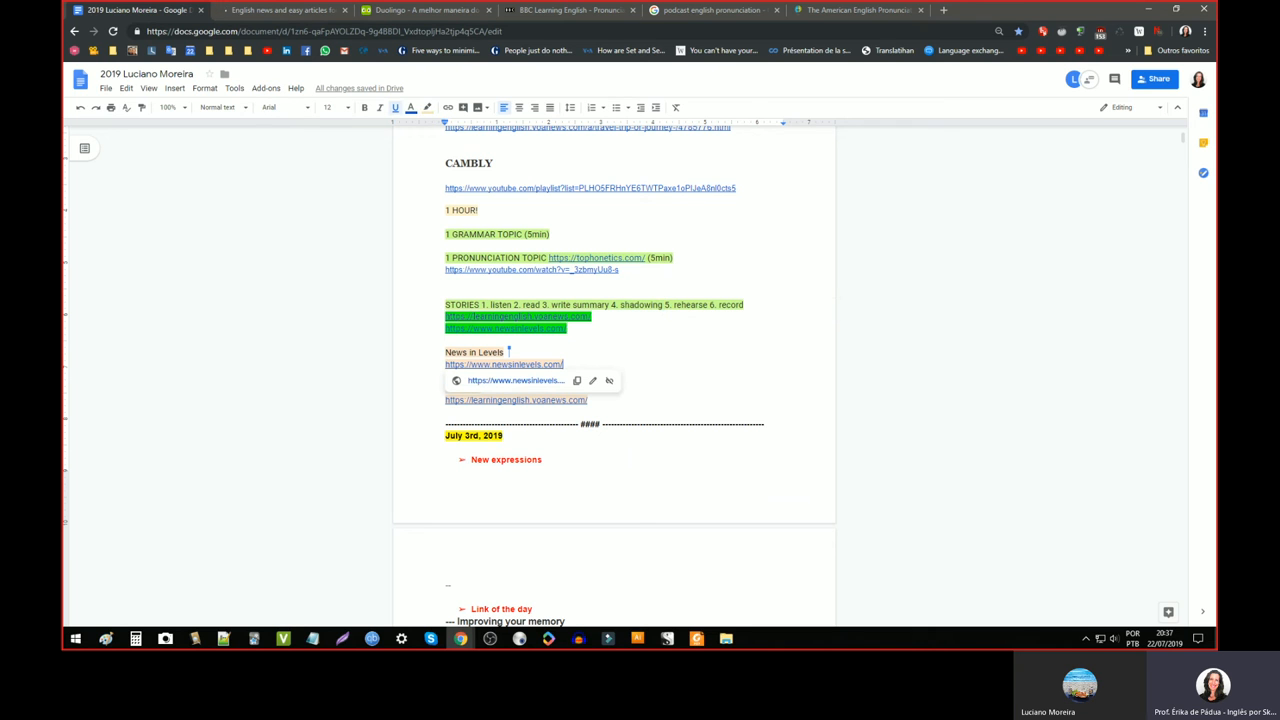
mouse_move(698, 388)
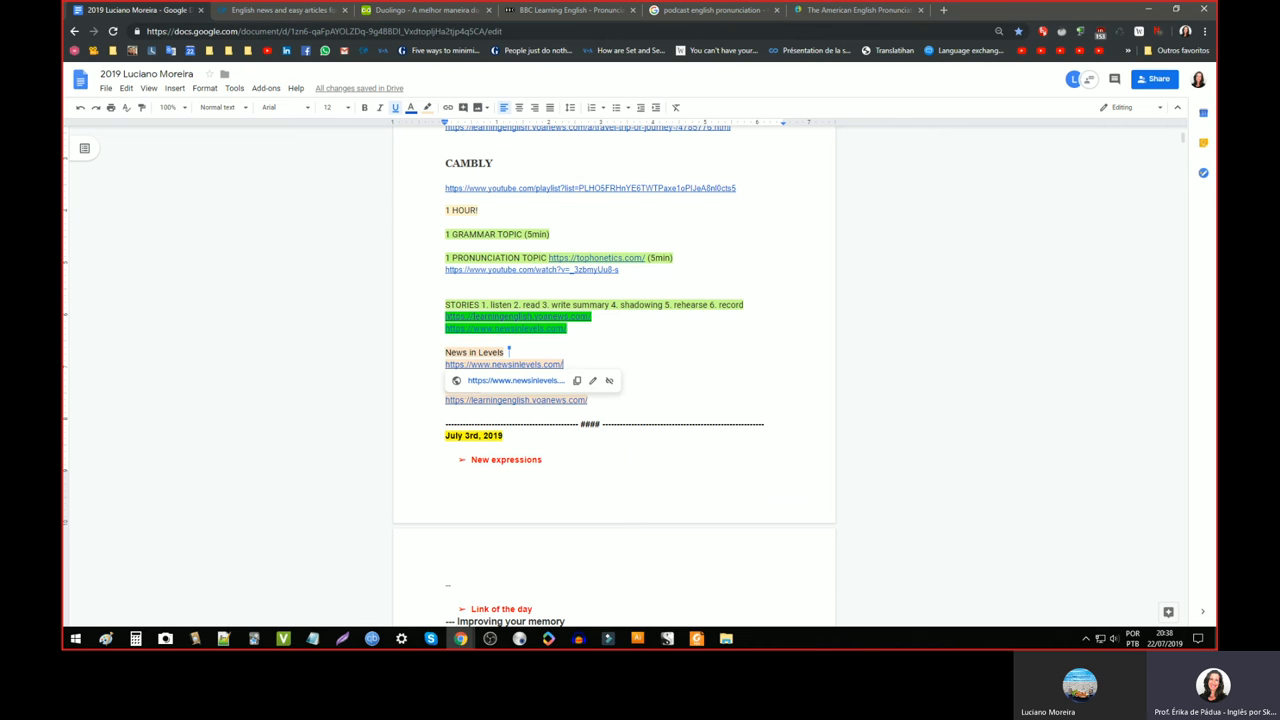
mouse_move(700, 392)
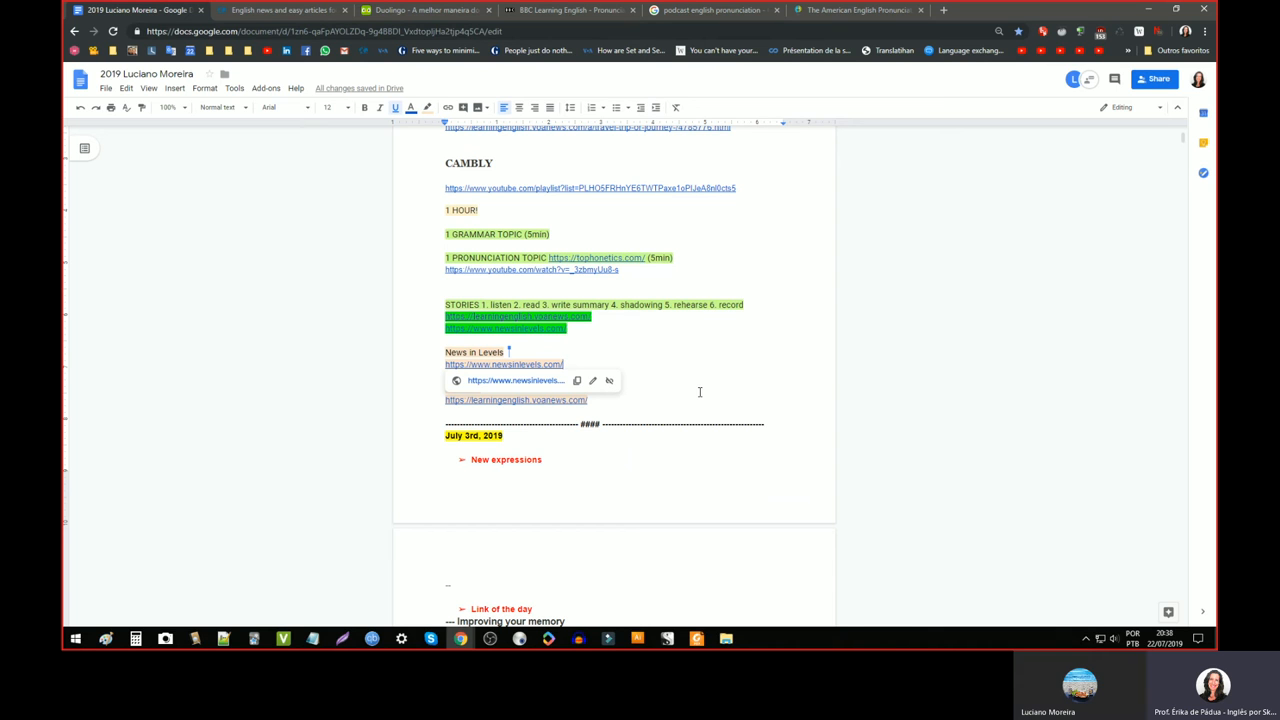
mouse_move(700, 392)
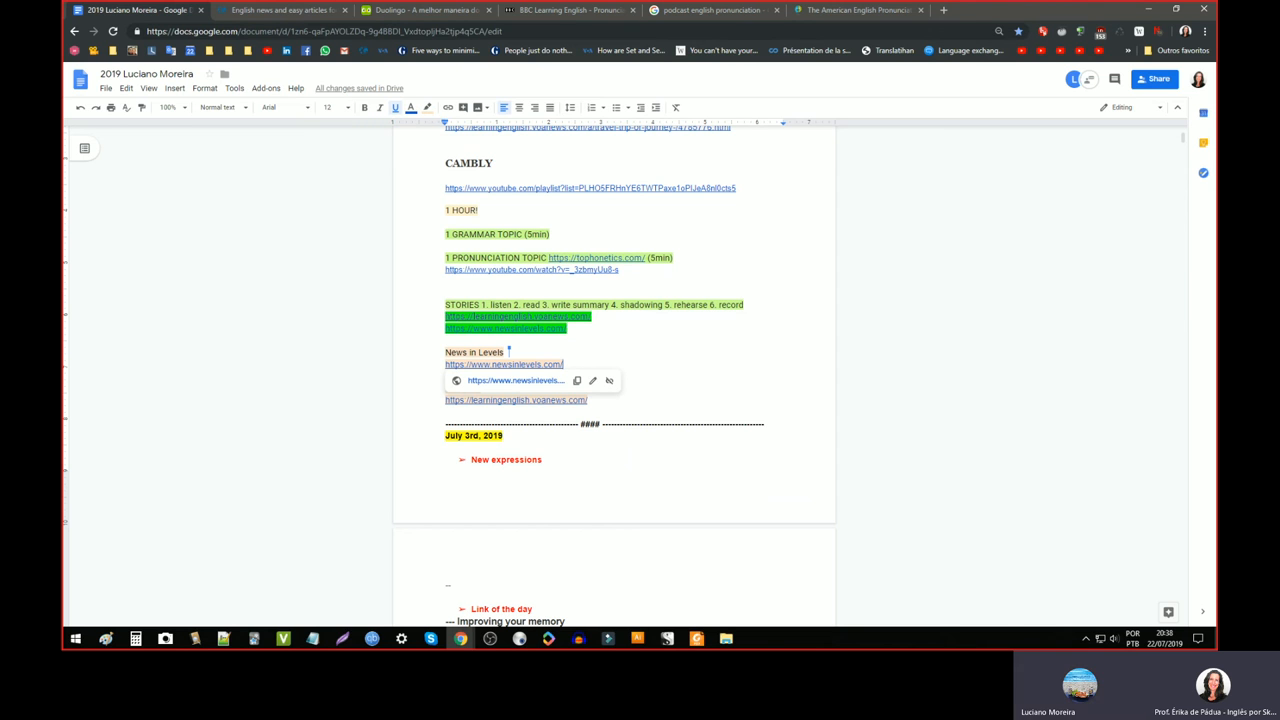
mouse_move(656, 344)
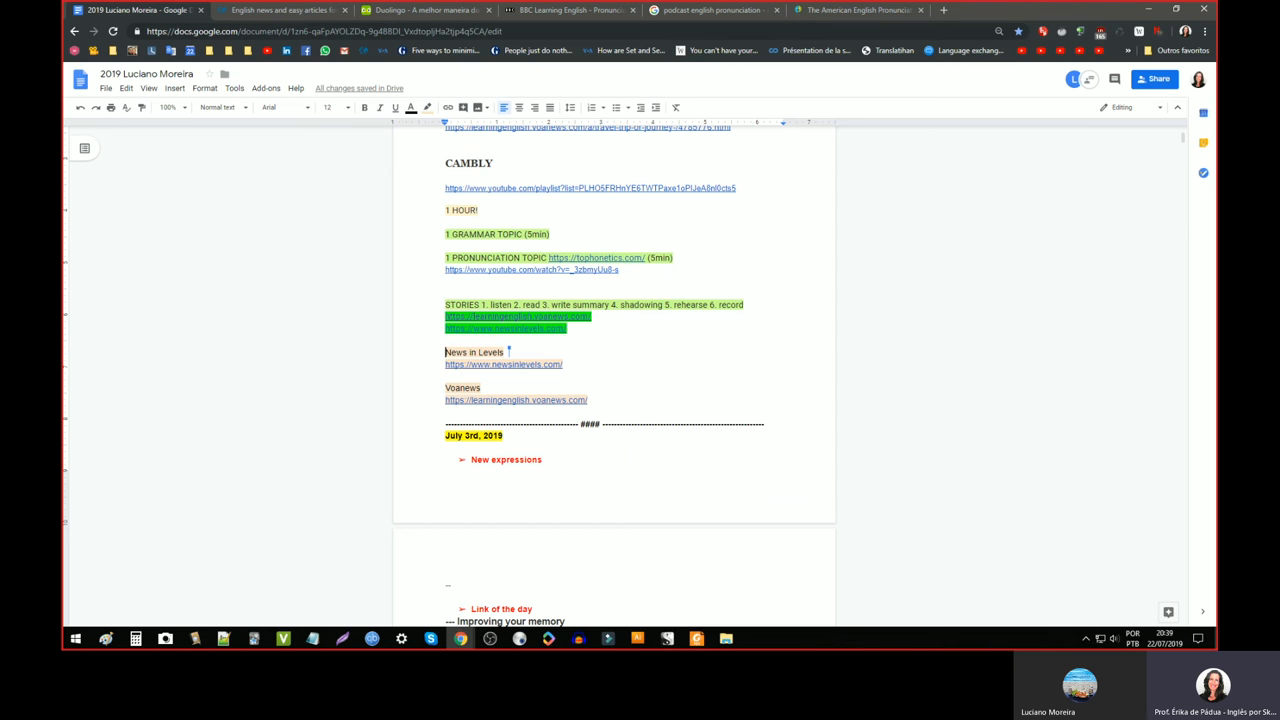
mouse_move(444, 352)
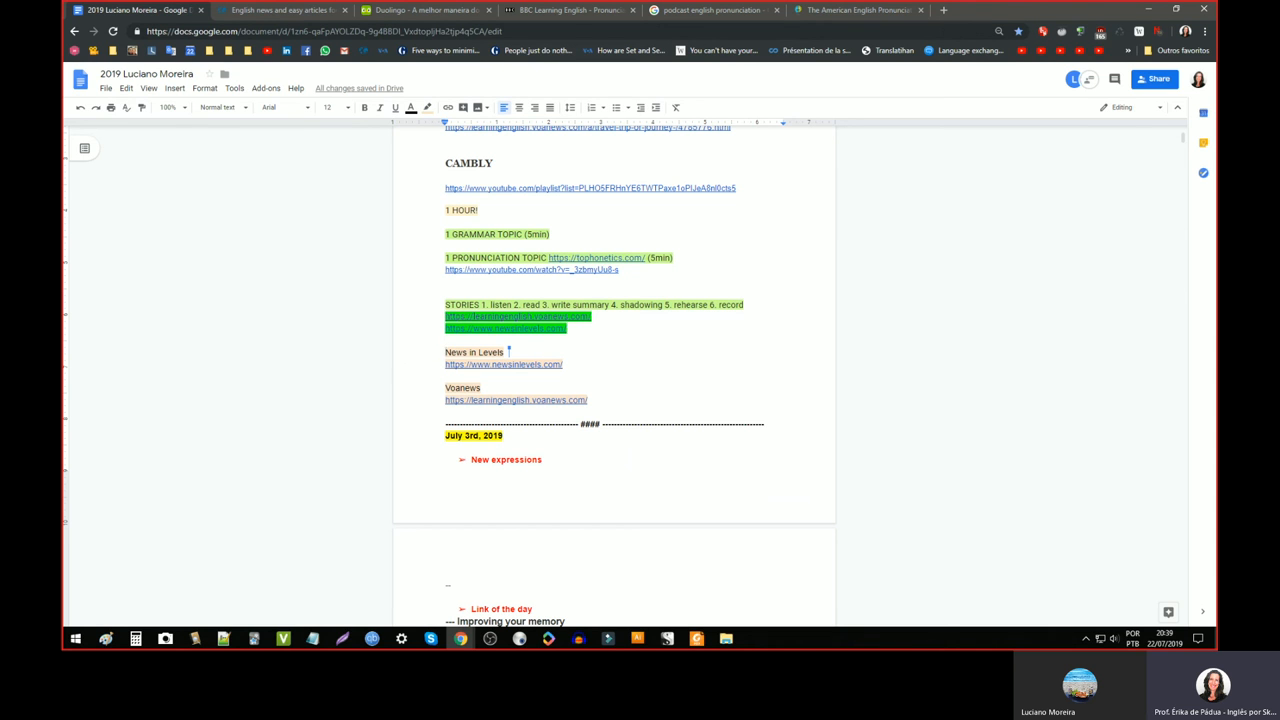
mouse_move(428, 356)
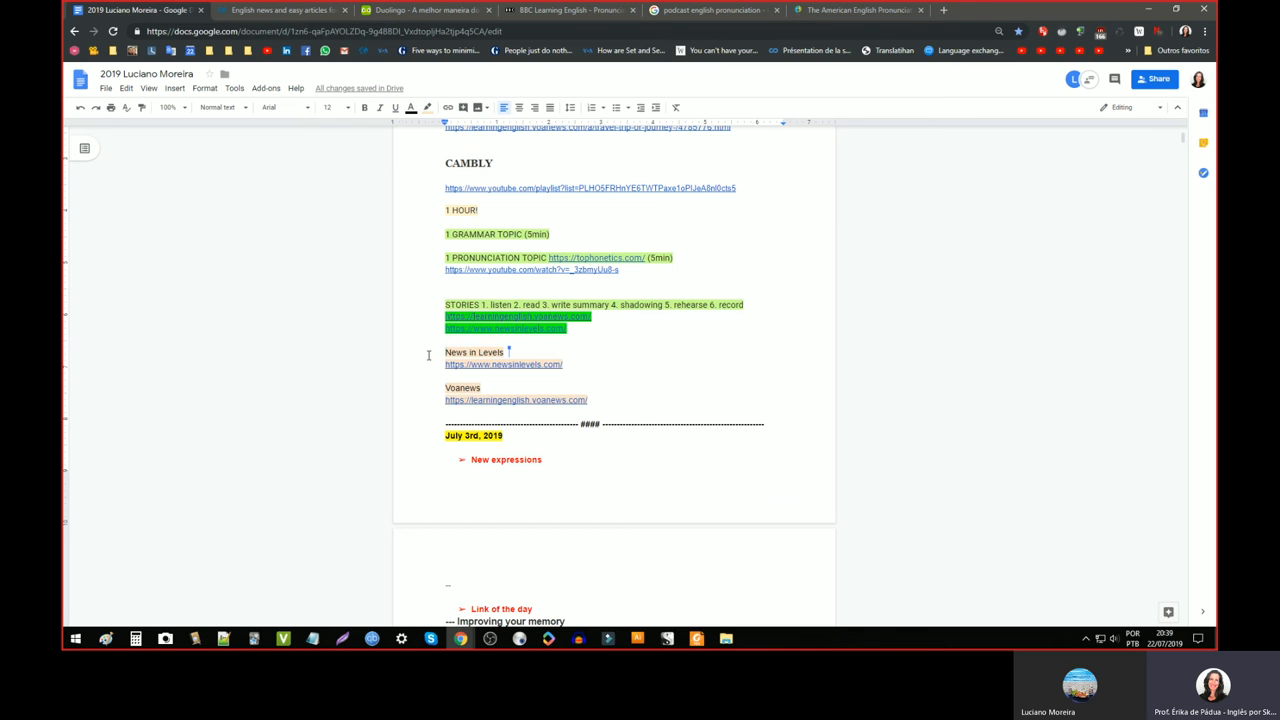
mouse_move(402, 184)
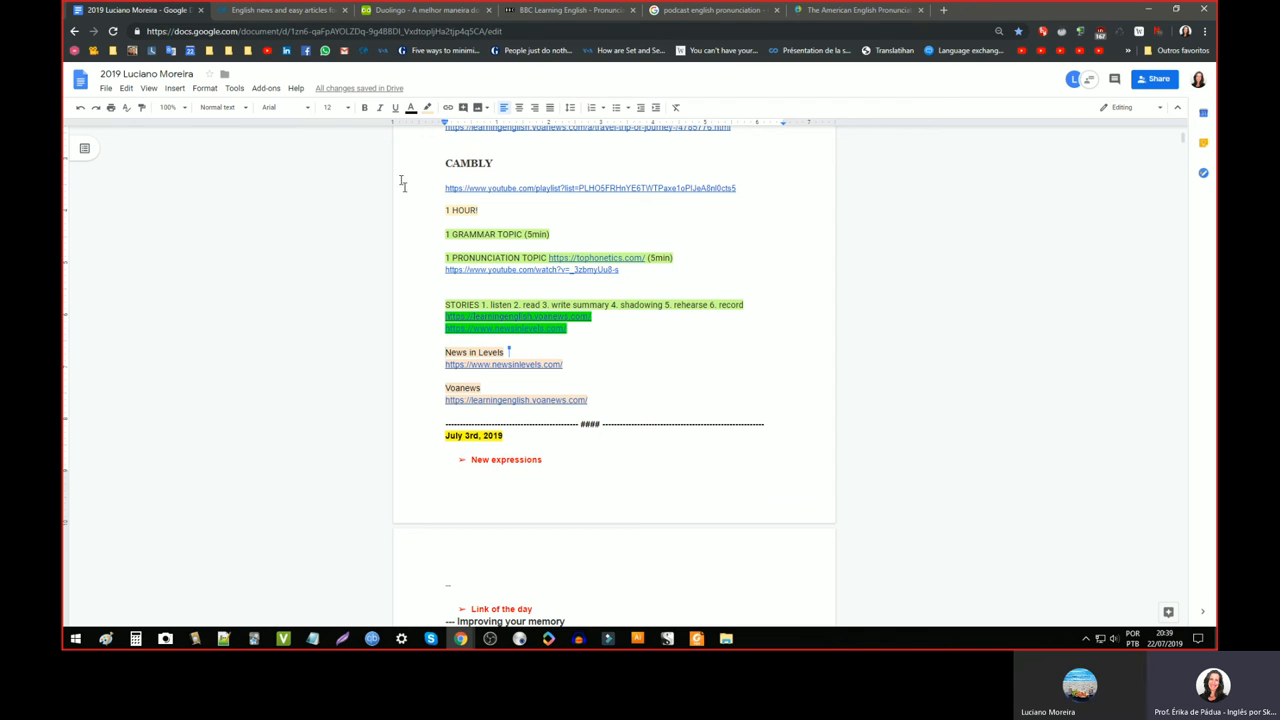
mouse_move(634, 306)
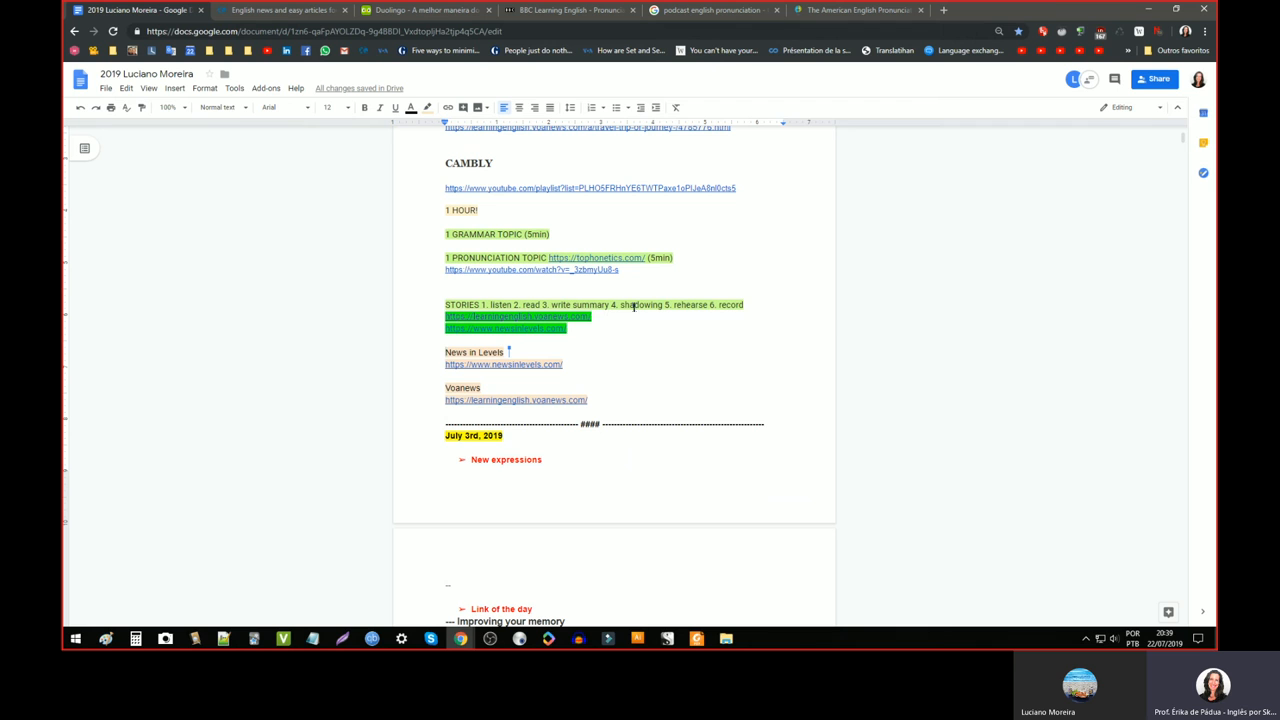
double_click(640, 304)
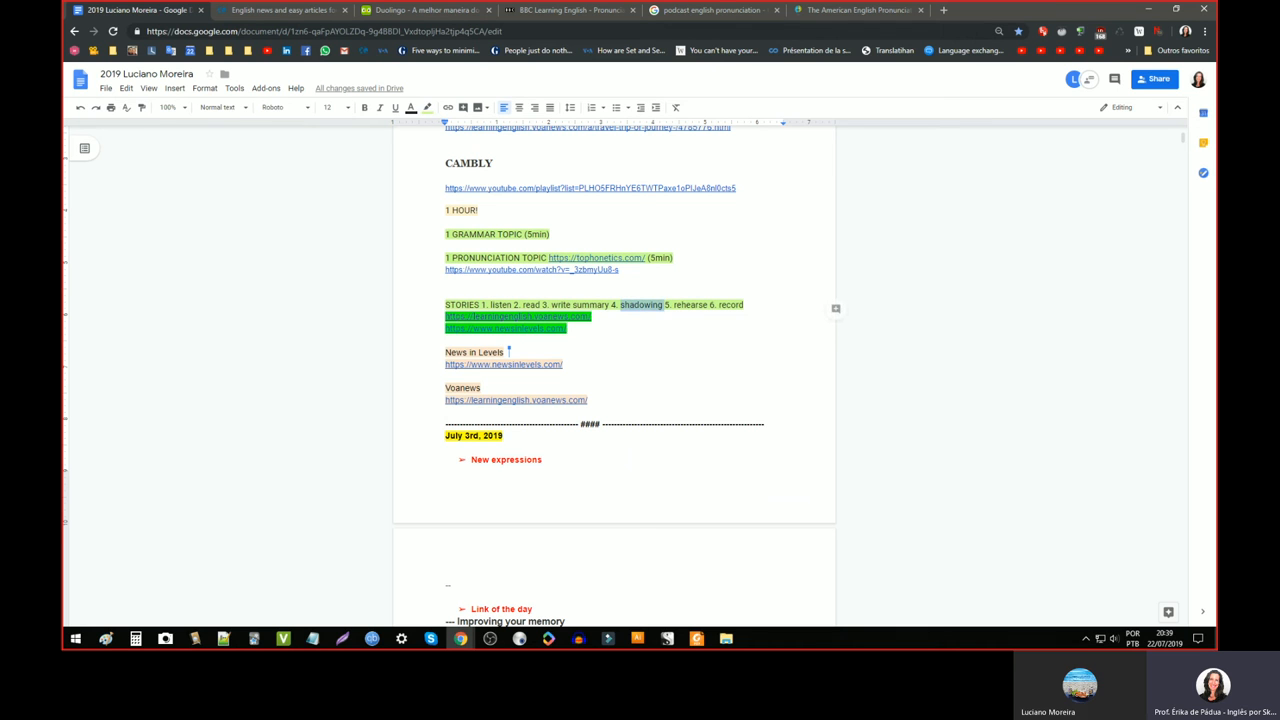
double_click(692, 304)
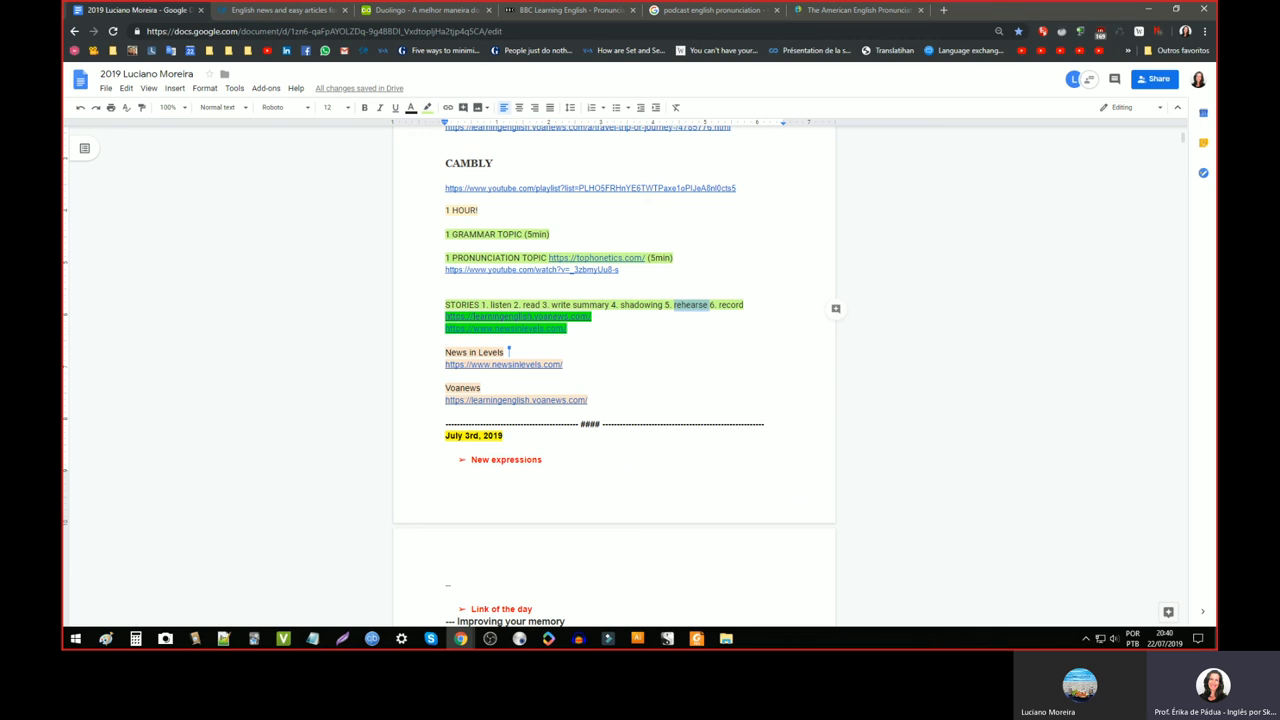
mouse_move(708, 324)
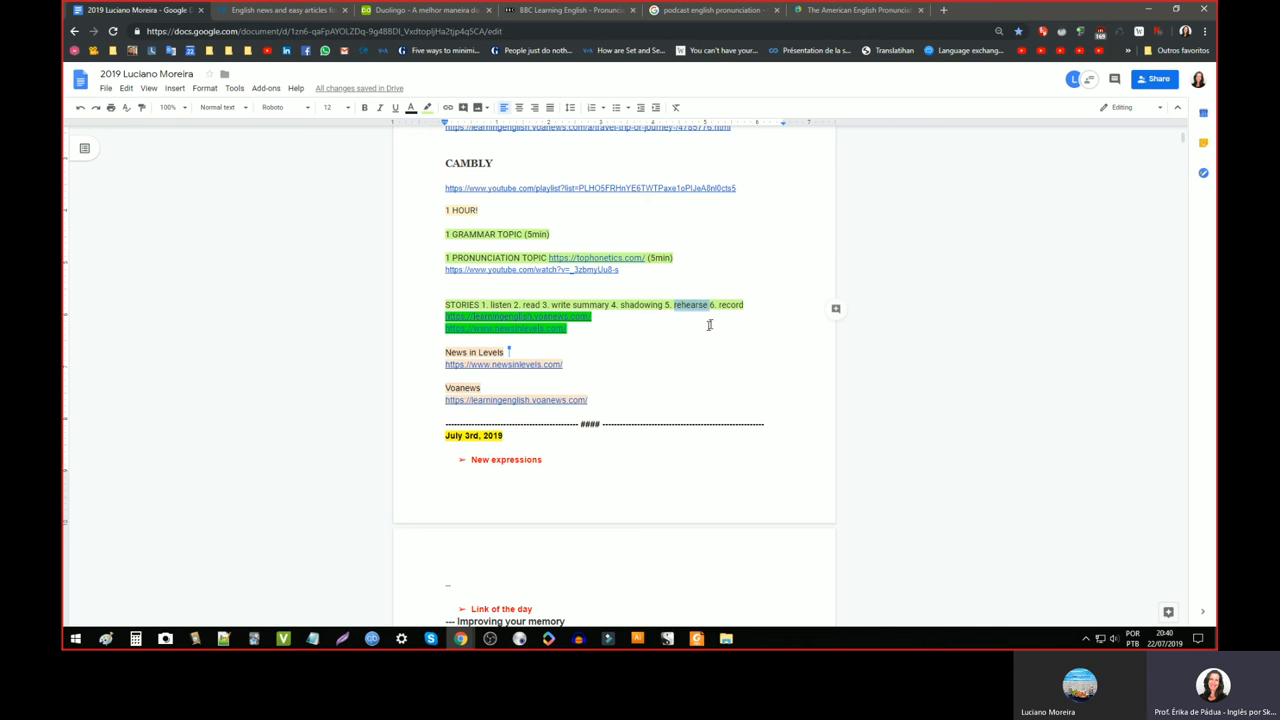
double_click(732, 304)
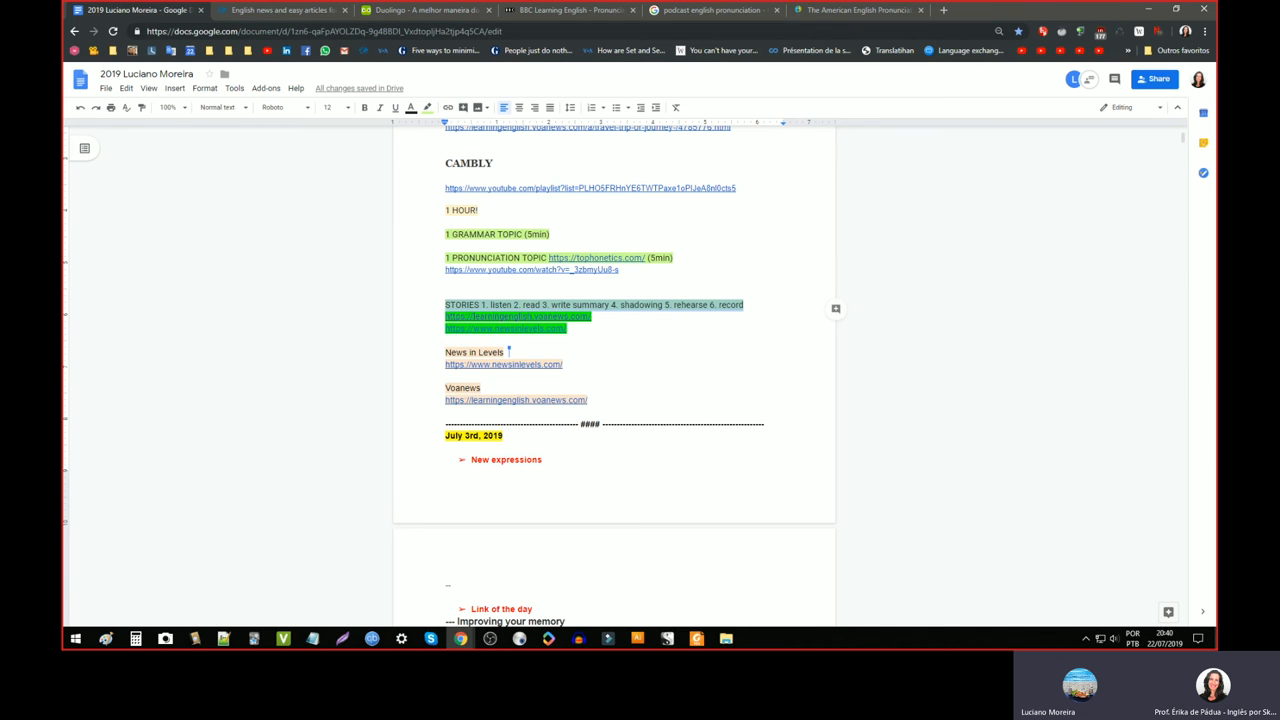
- Start a fresh Chrome tab on the Google start page beside the lesson plan
scroll(up, 3)
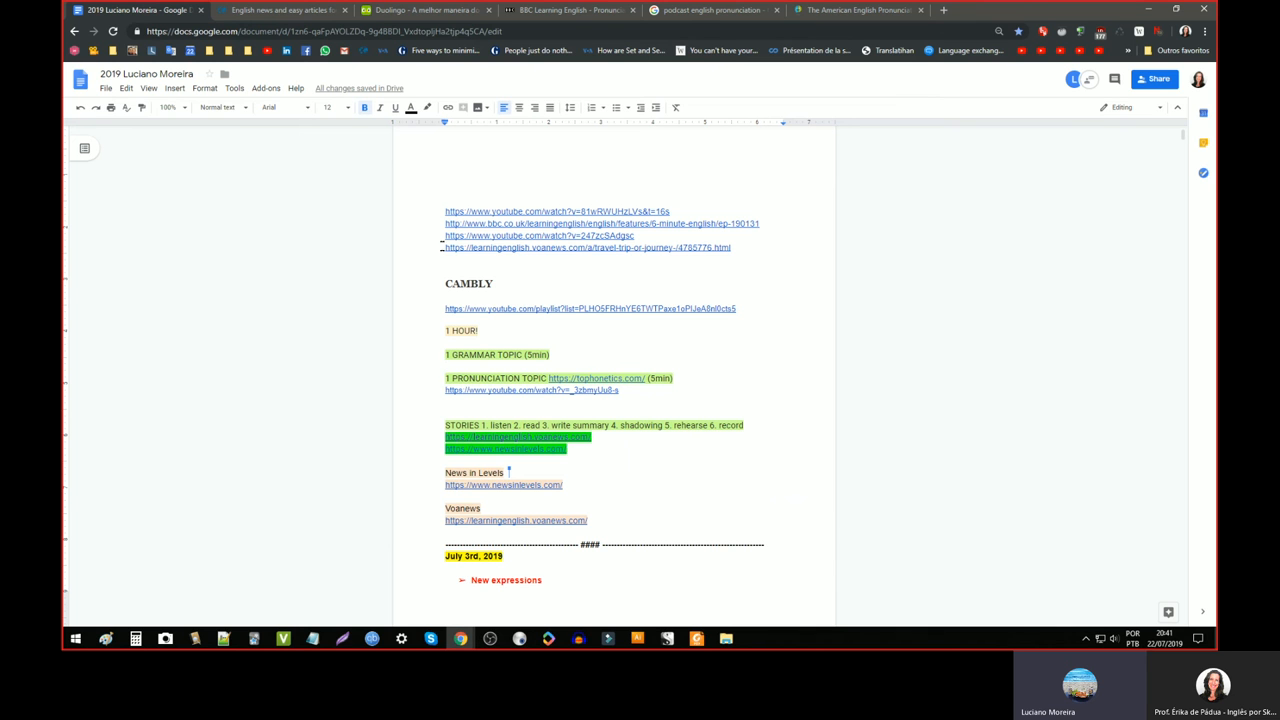
scroll(down, 3)
text(July 2, 2019)
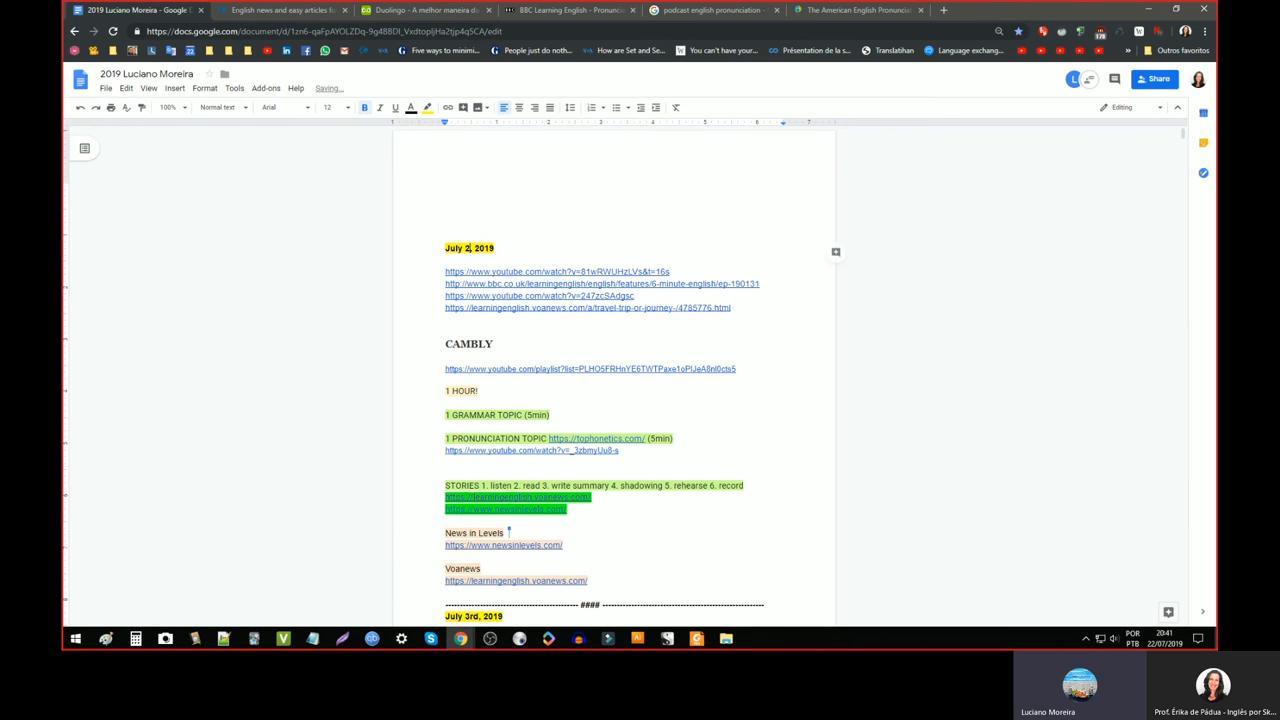
text(2n)
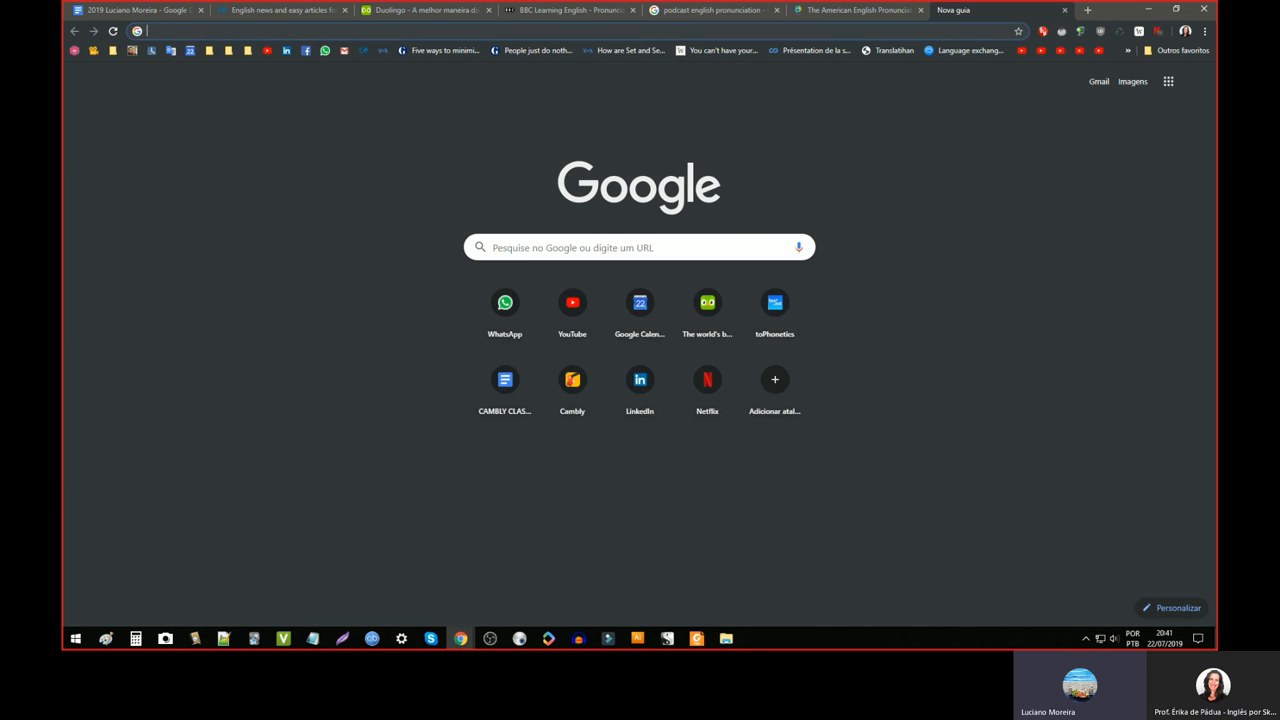
- Reach BBC 6 Minute English via 'bbc', view the episode Is shame always bad?, then return to the Cambly plan
text(bbc)
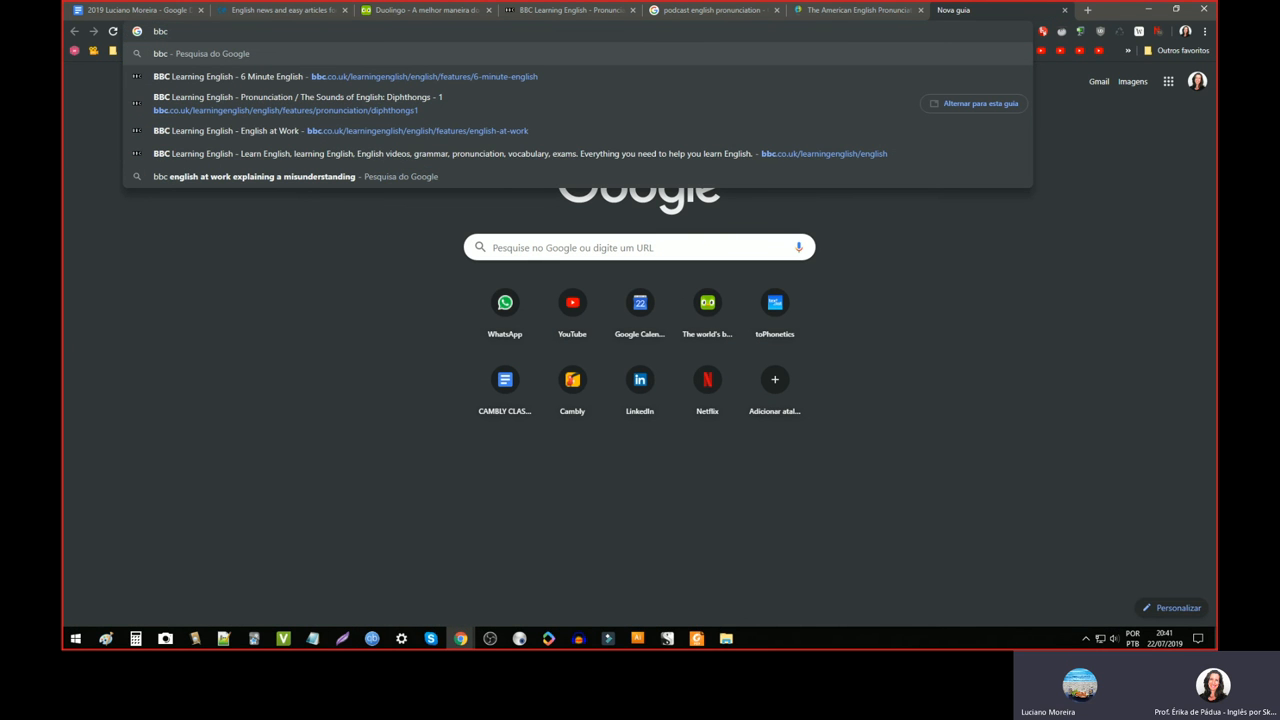
mouse_move(536, 82)
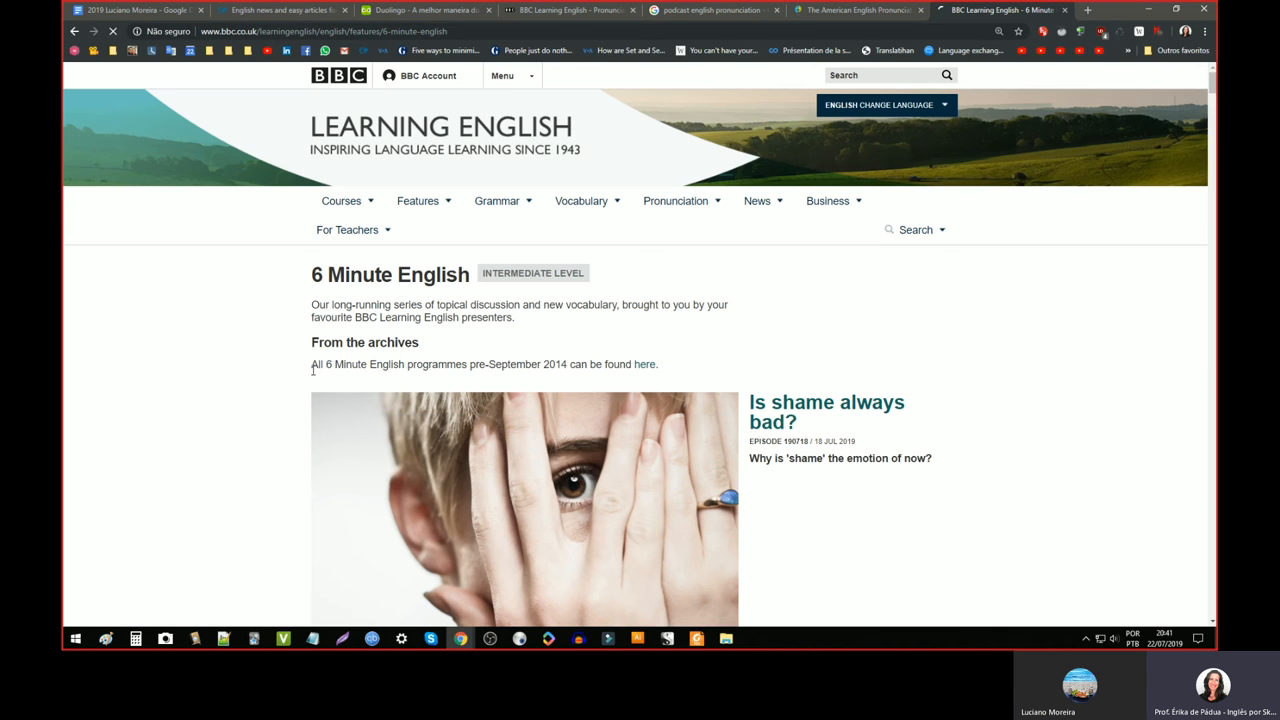
scroll(down, 3)
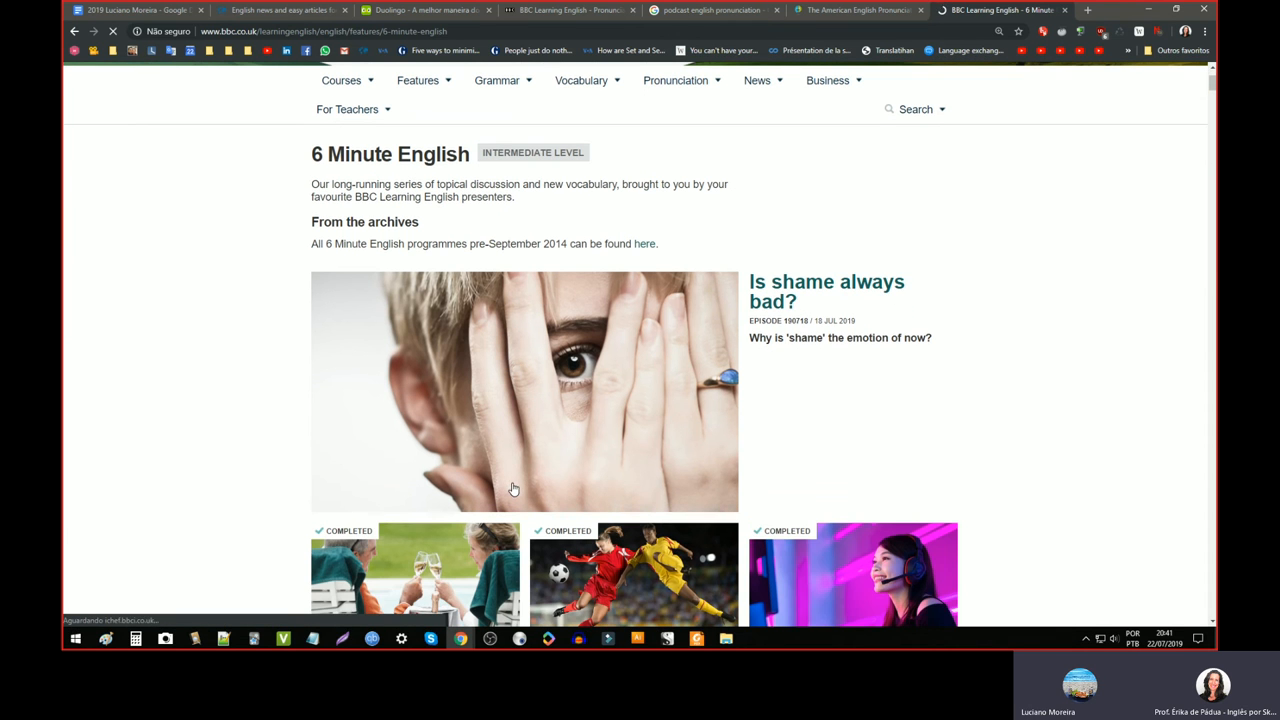
click(524, 390)
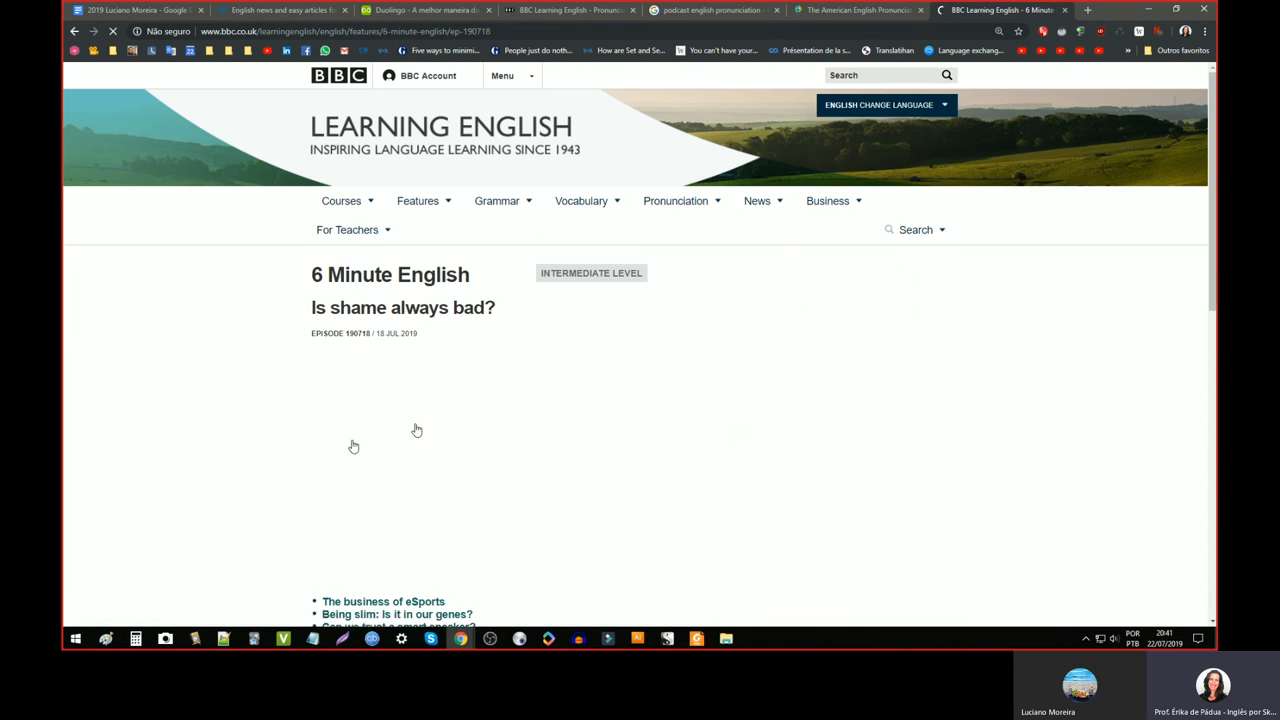
scroll(down, 3)
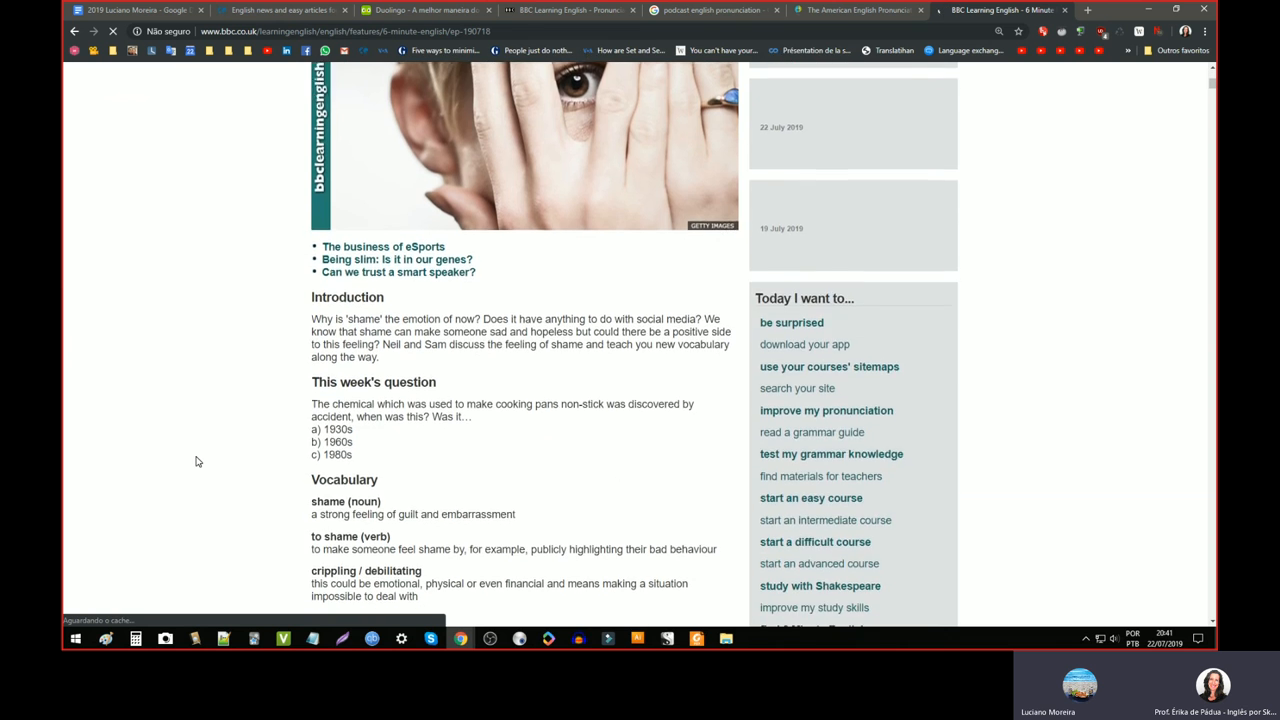
scroll(up, 3)
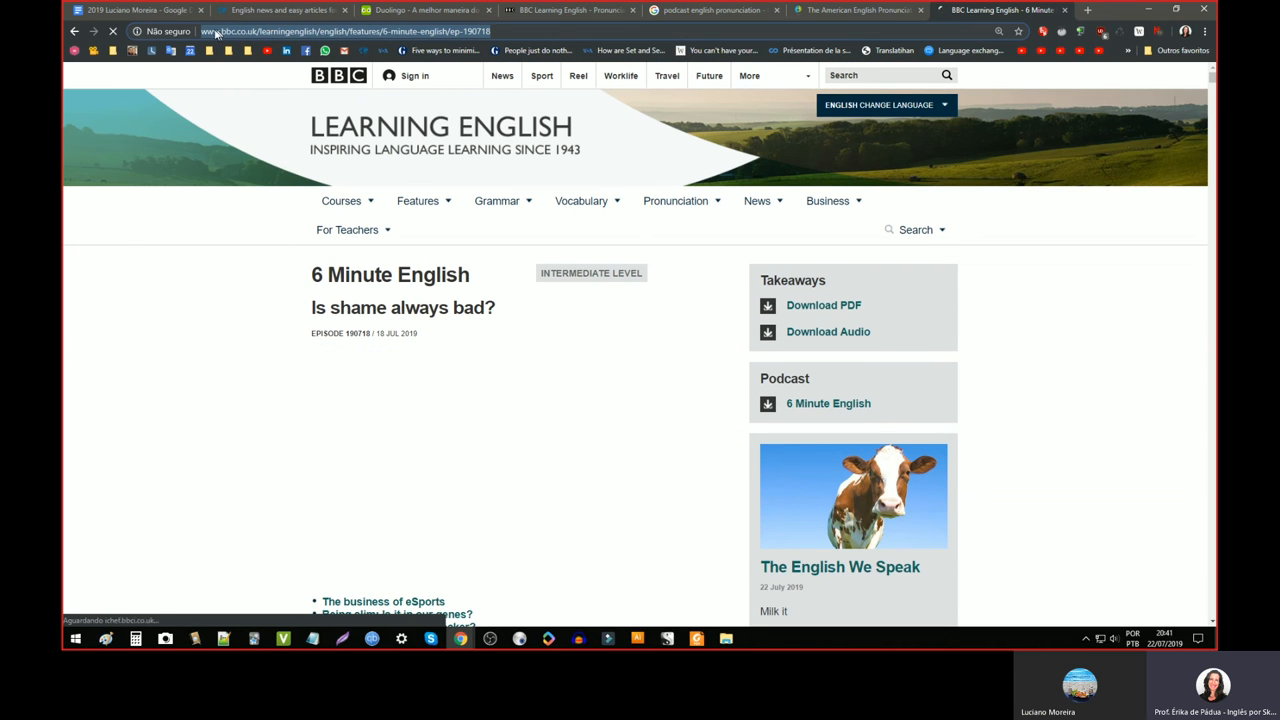
click(136, 10)
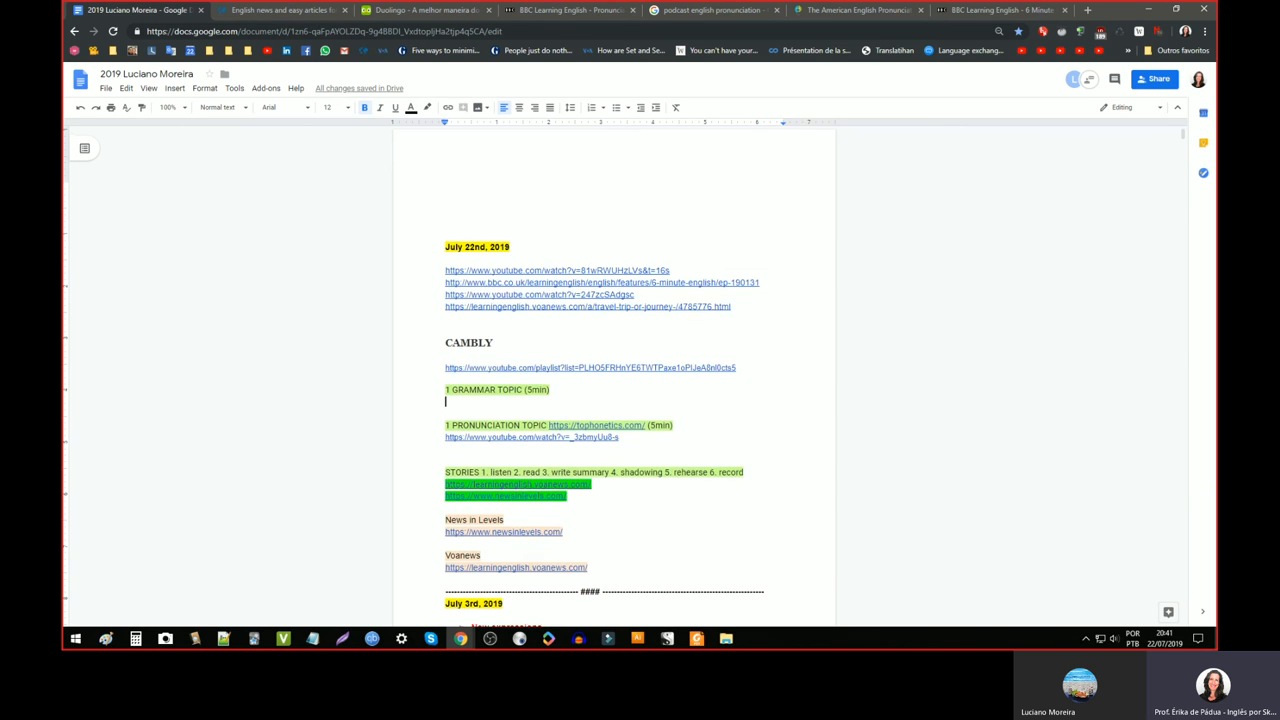
- Show the BBC episode Is shame always bad? again with its audio player
scroll(down, 3)
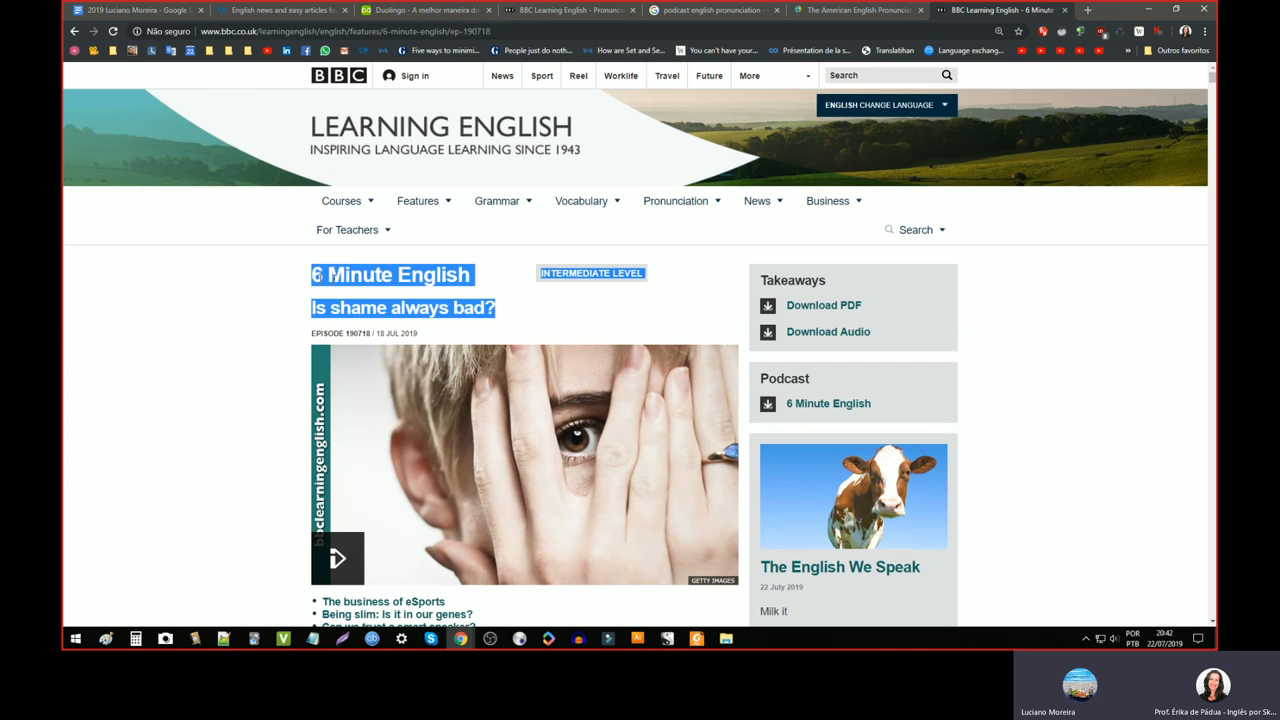
click(136, 10)
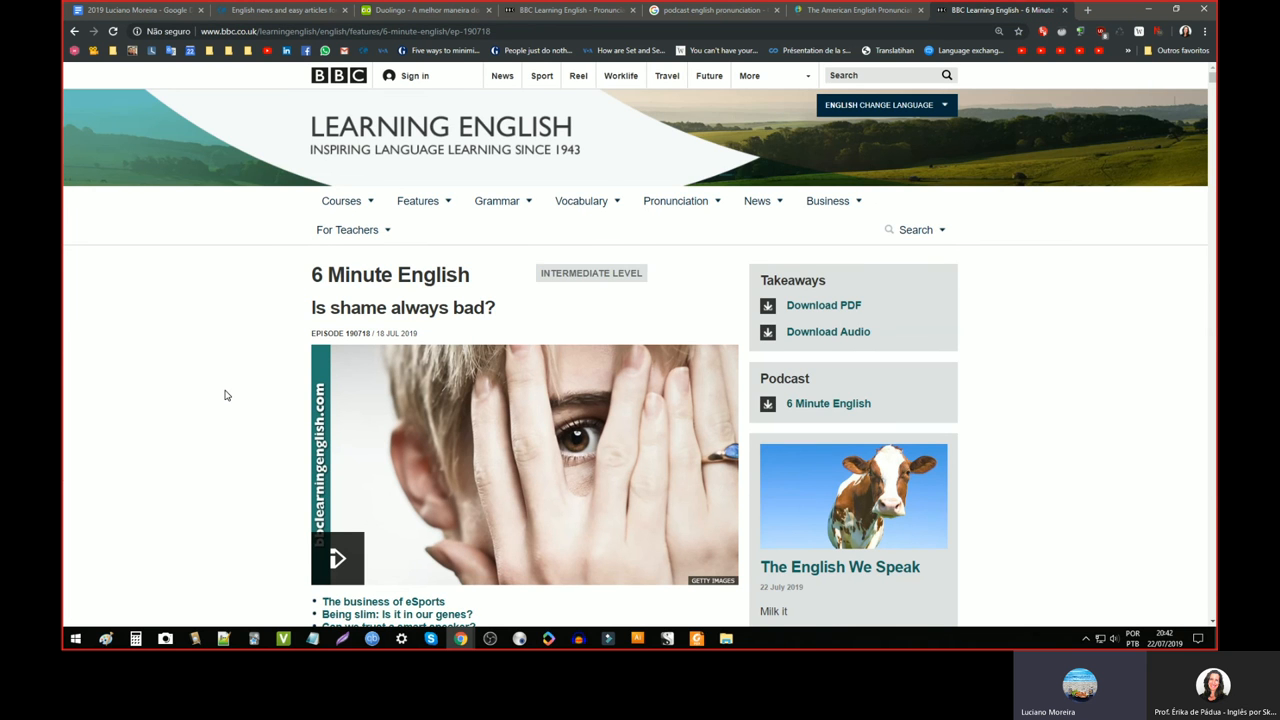
- Read down the episode page to the introduction, weekly question and vocabulary list (shame, crippling, Teflon)
scroll(down, 3)
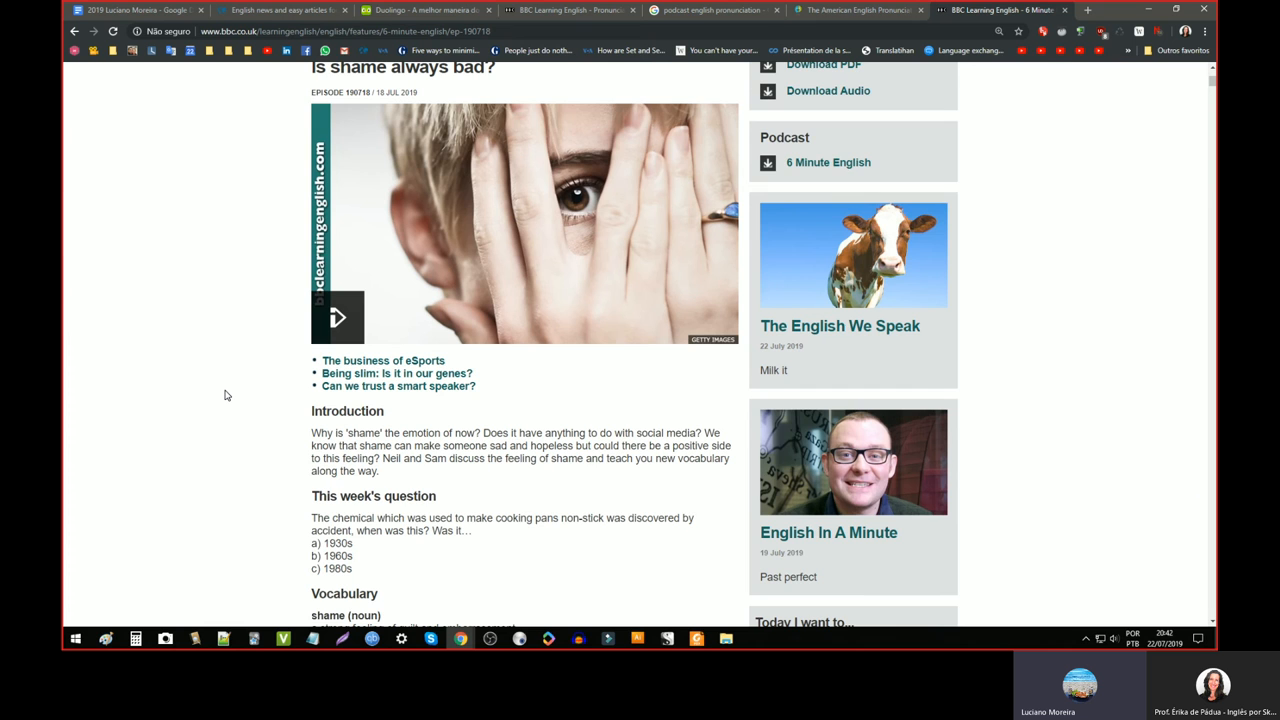
scroll(down, 3)
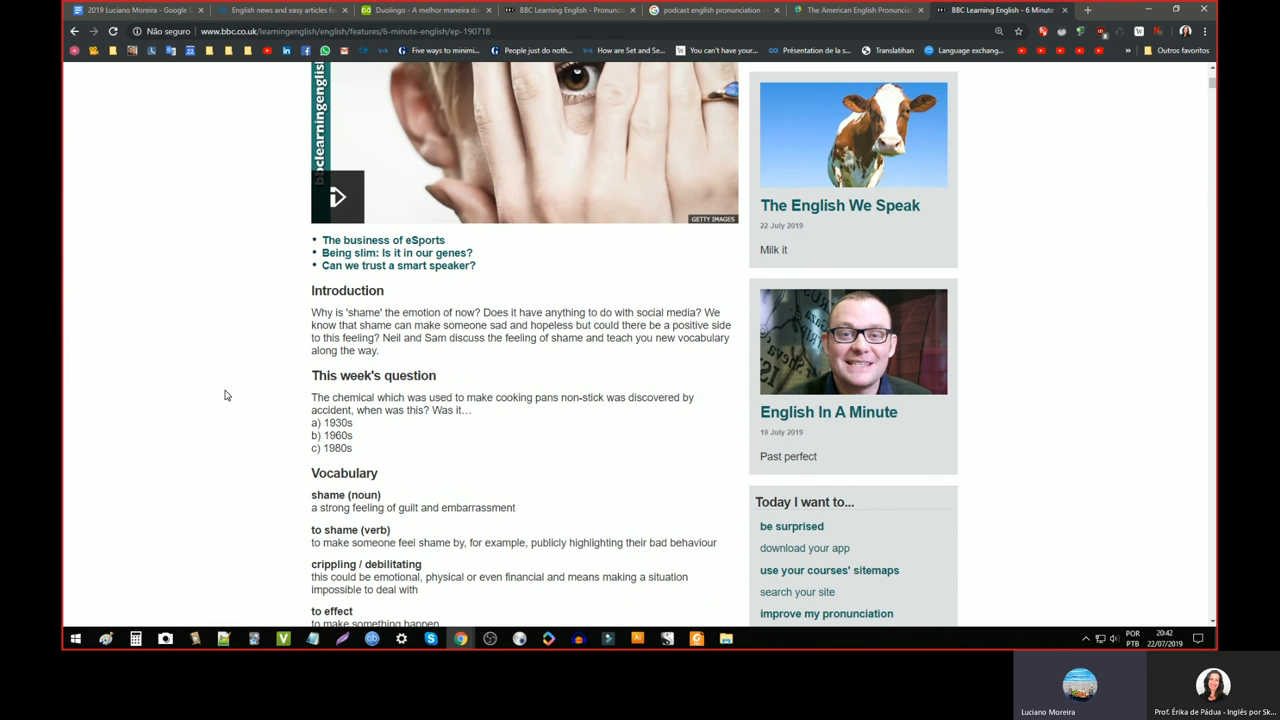
scroll(down, 3)
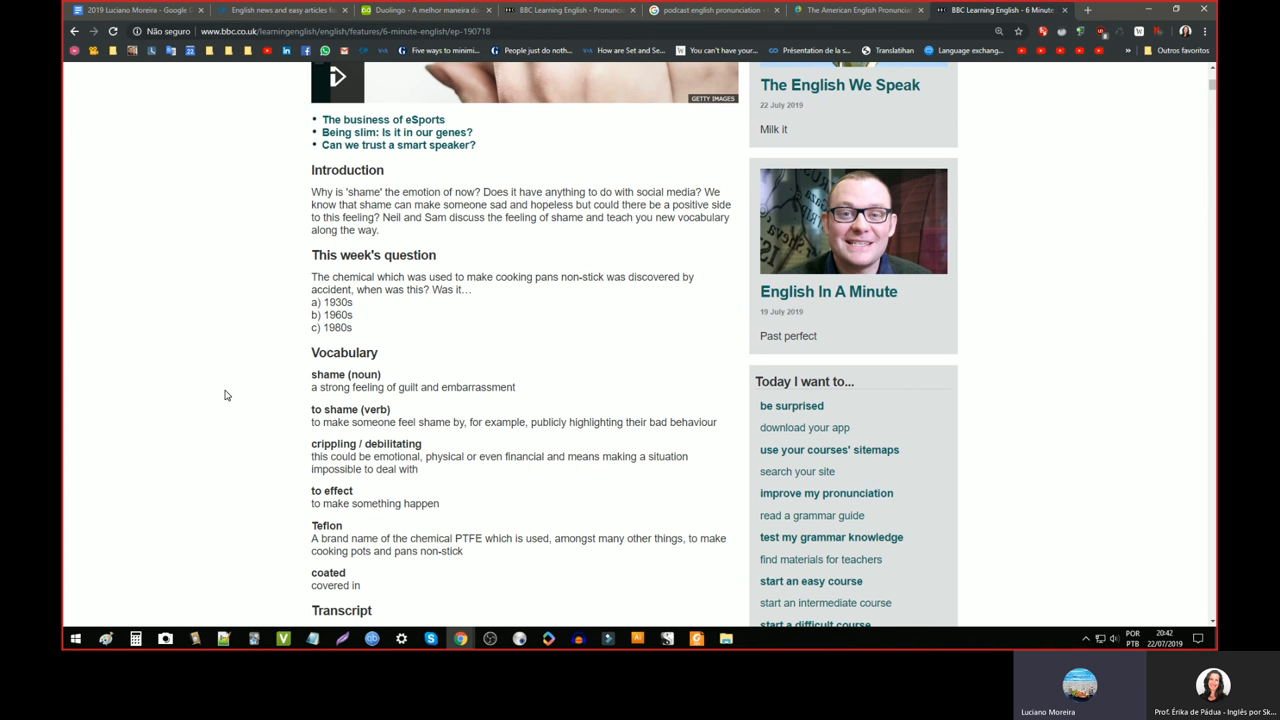
mouse_move(212, 422)
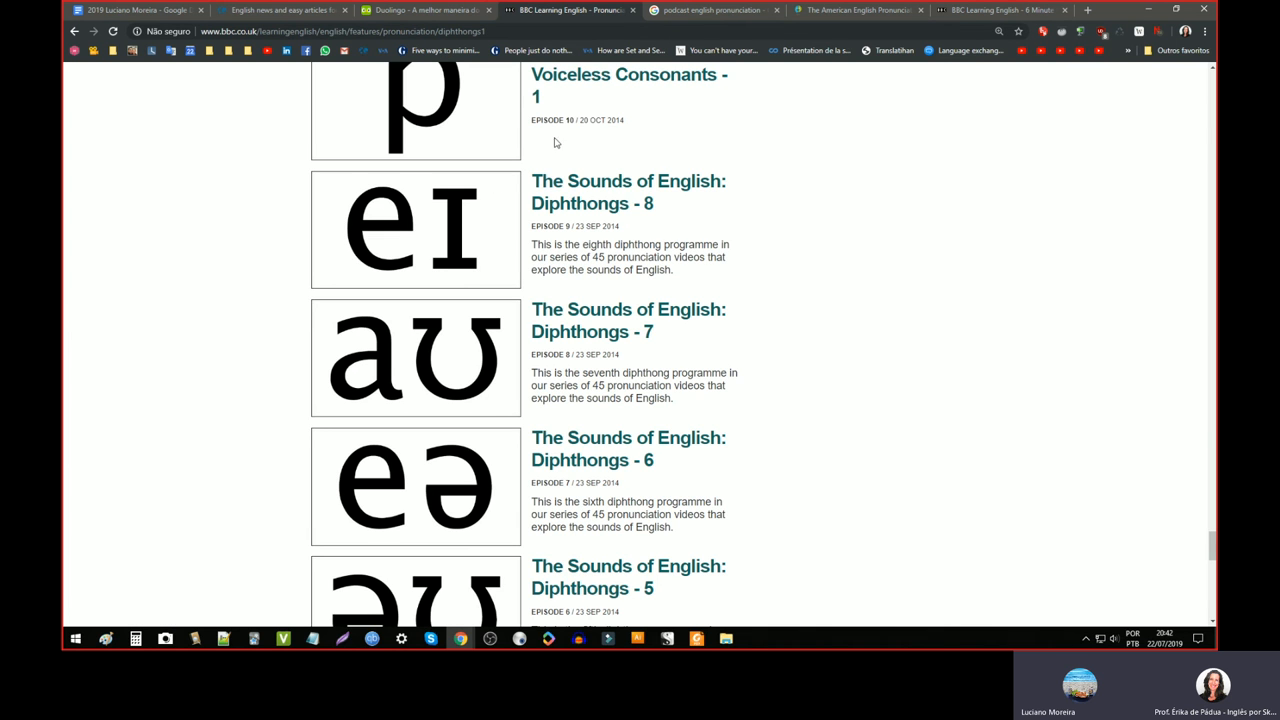
- Go back to the top of the page and take its web address for the lesson plan
scroll(up, 3)
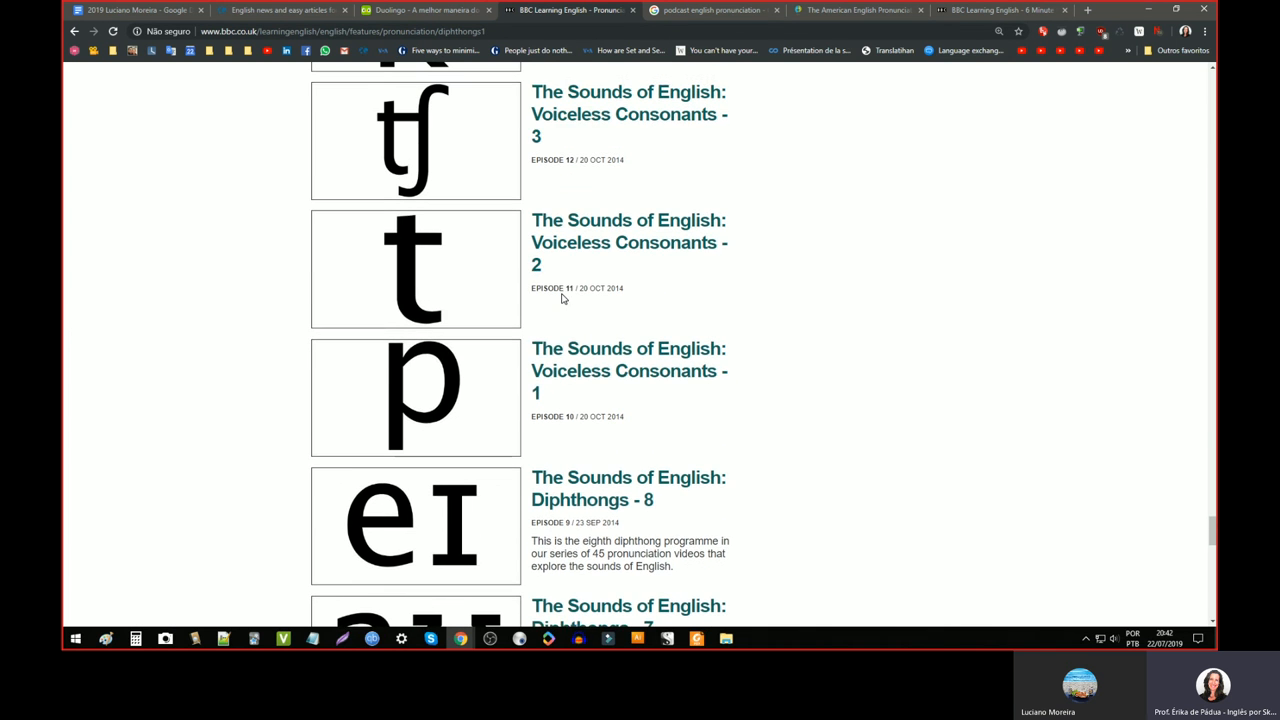
scroll(up, 3)
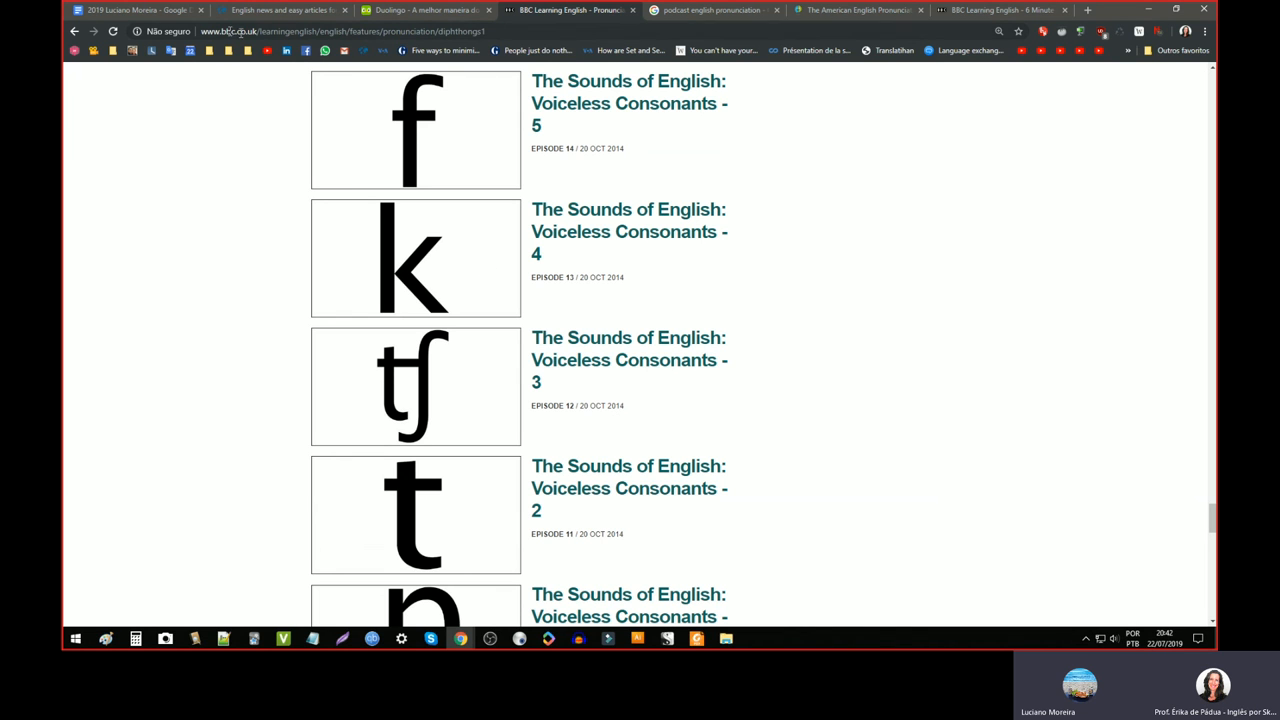
click(136, 10)
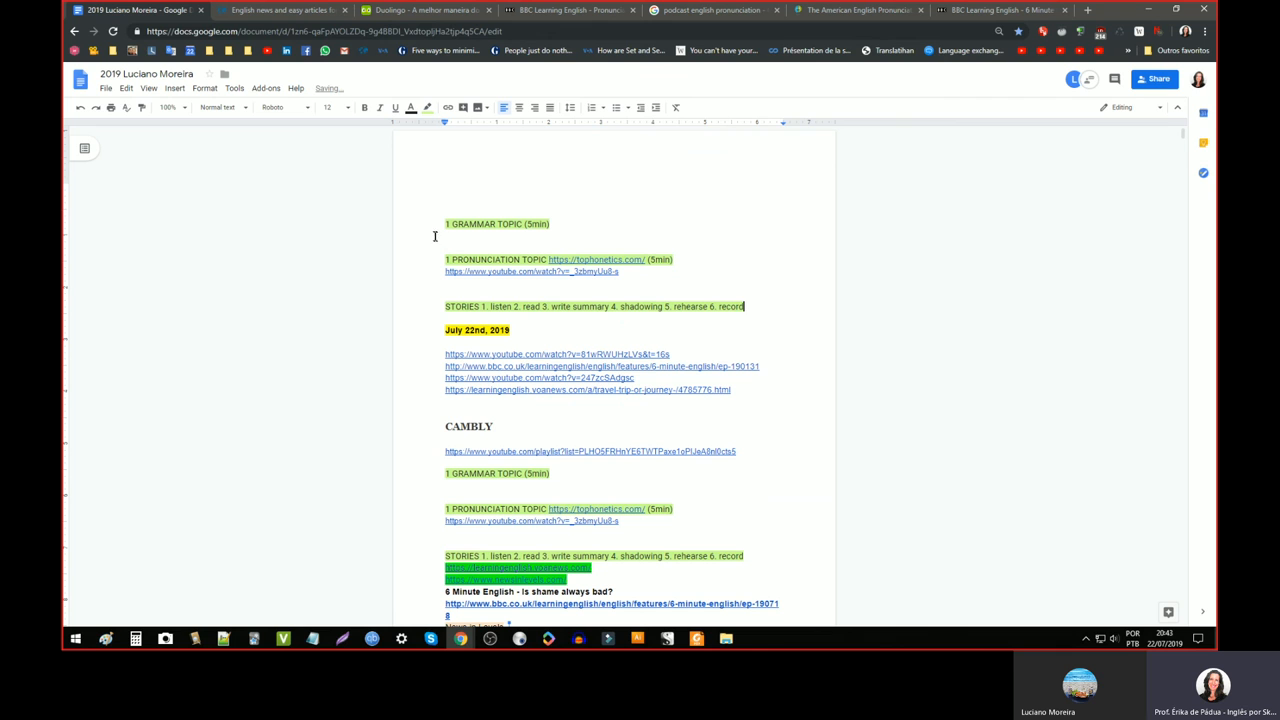
- Add 'DUOLINGO:' under the first grammar topic and 'DUOLINGO: DESCRIÇÕES' under the Cambly one
text(DU)
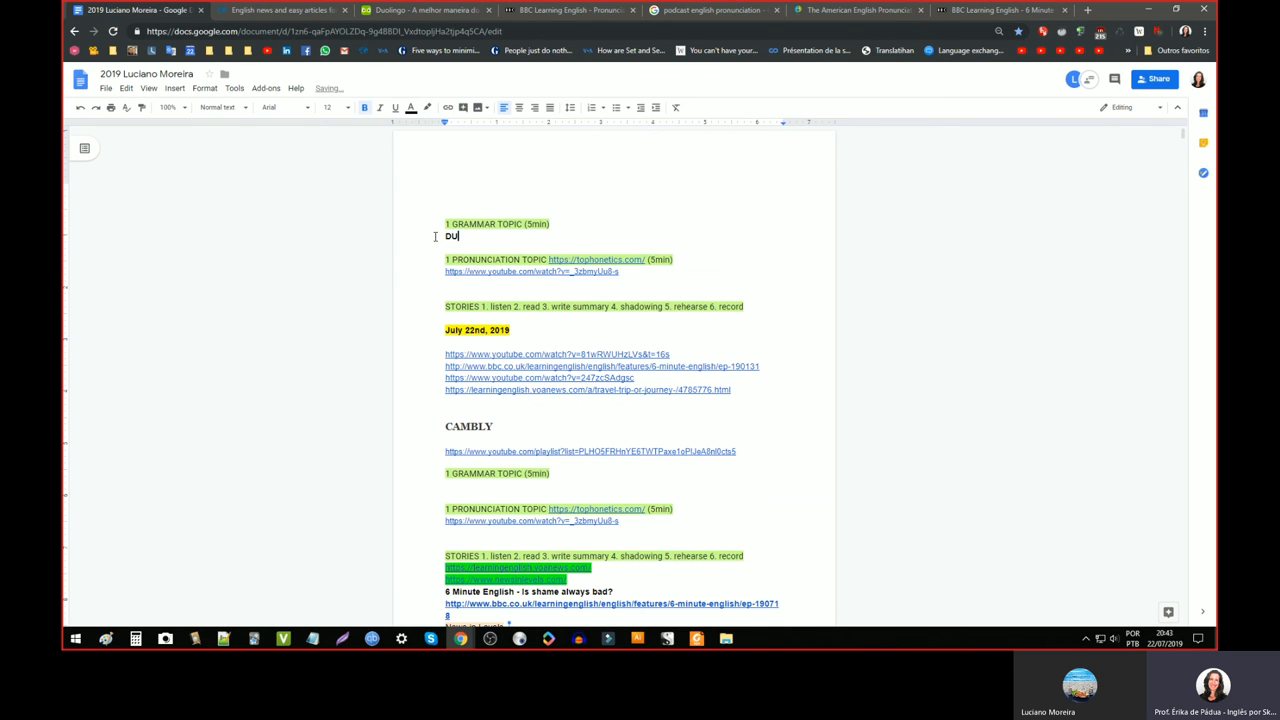
text(OLINGO:)
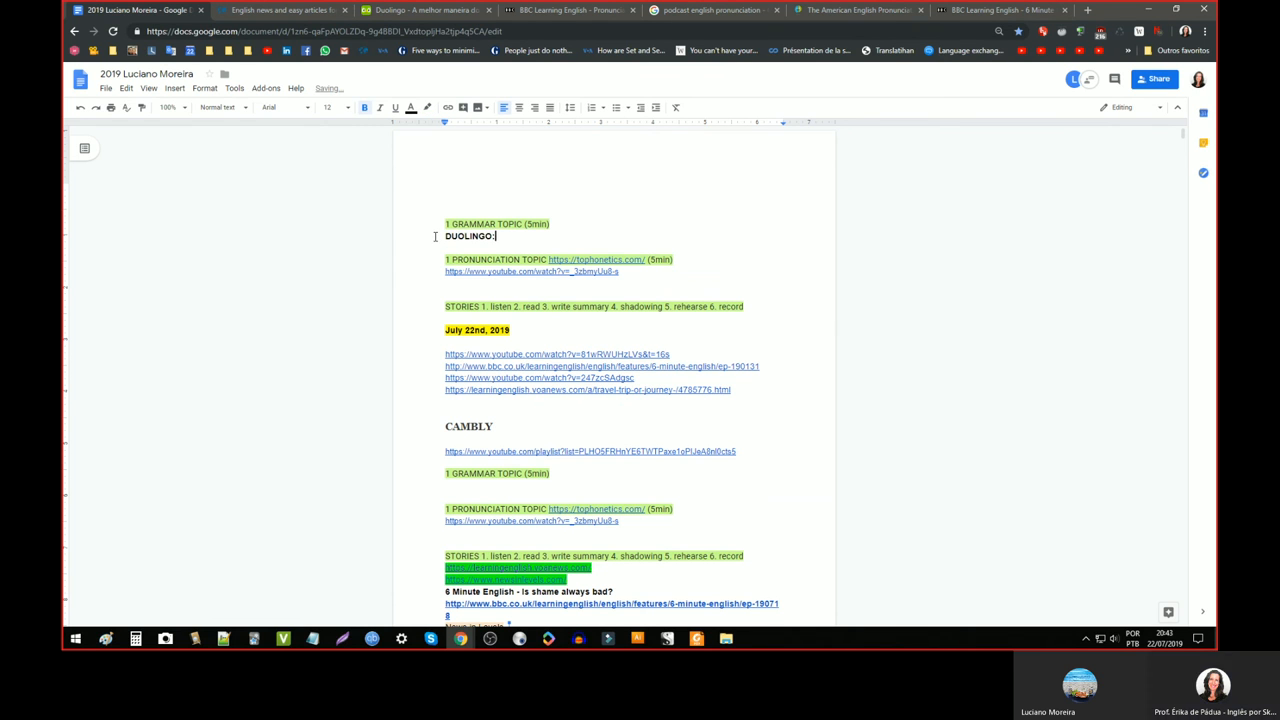
click(446, 488)
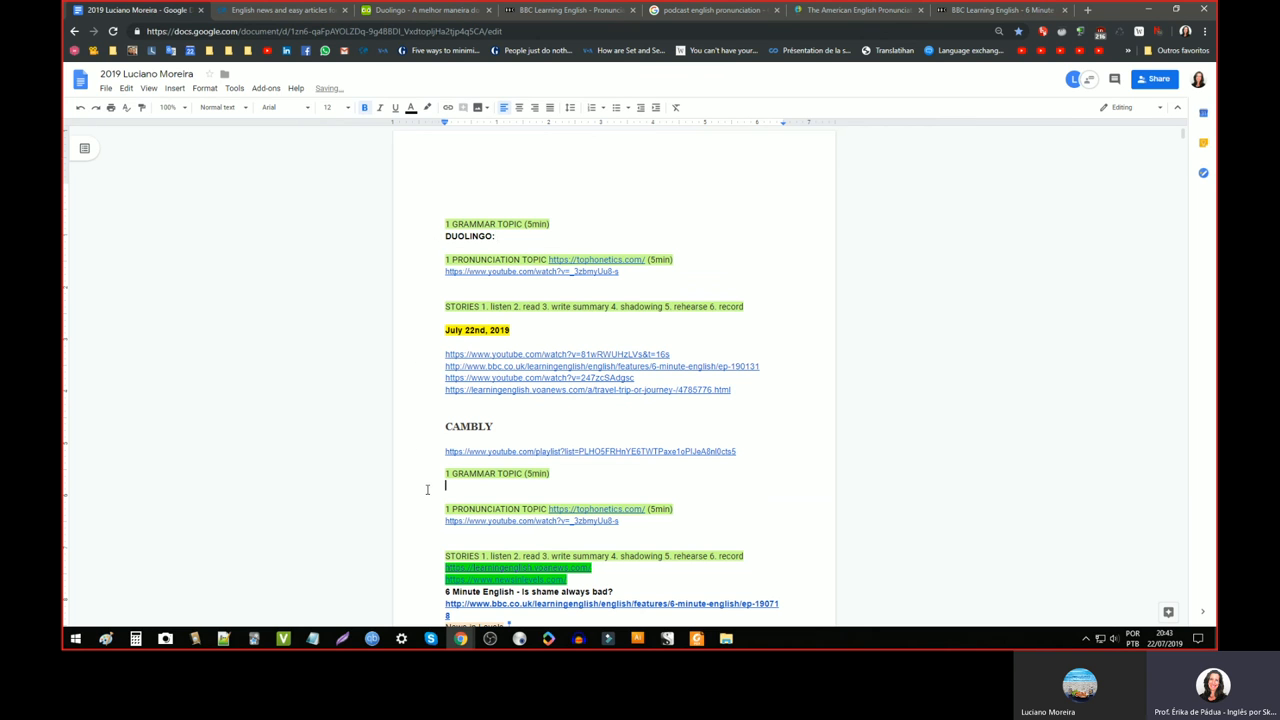
text(DUOL)
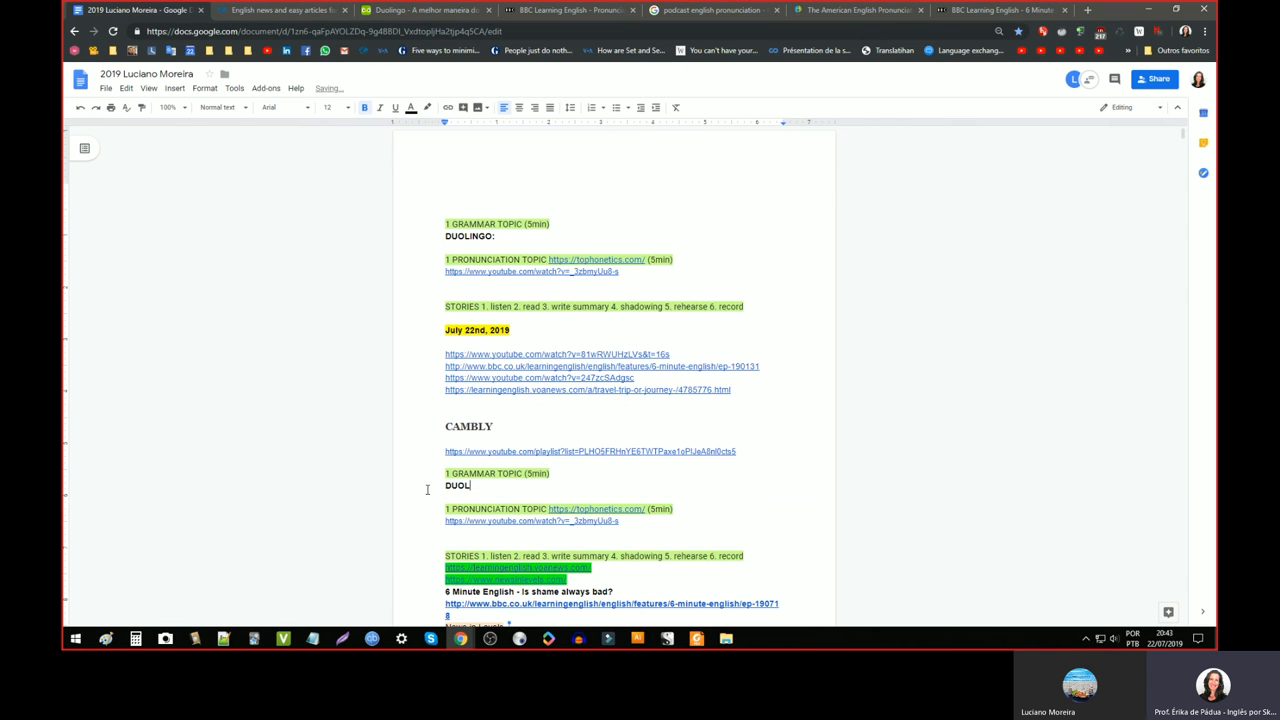
text(INGO: D)
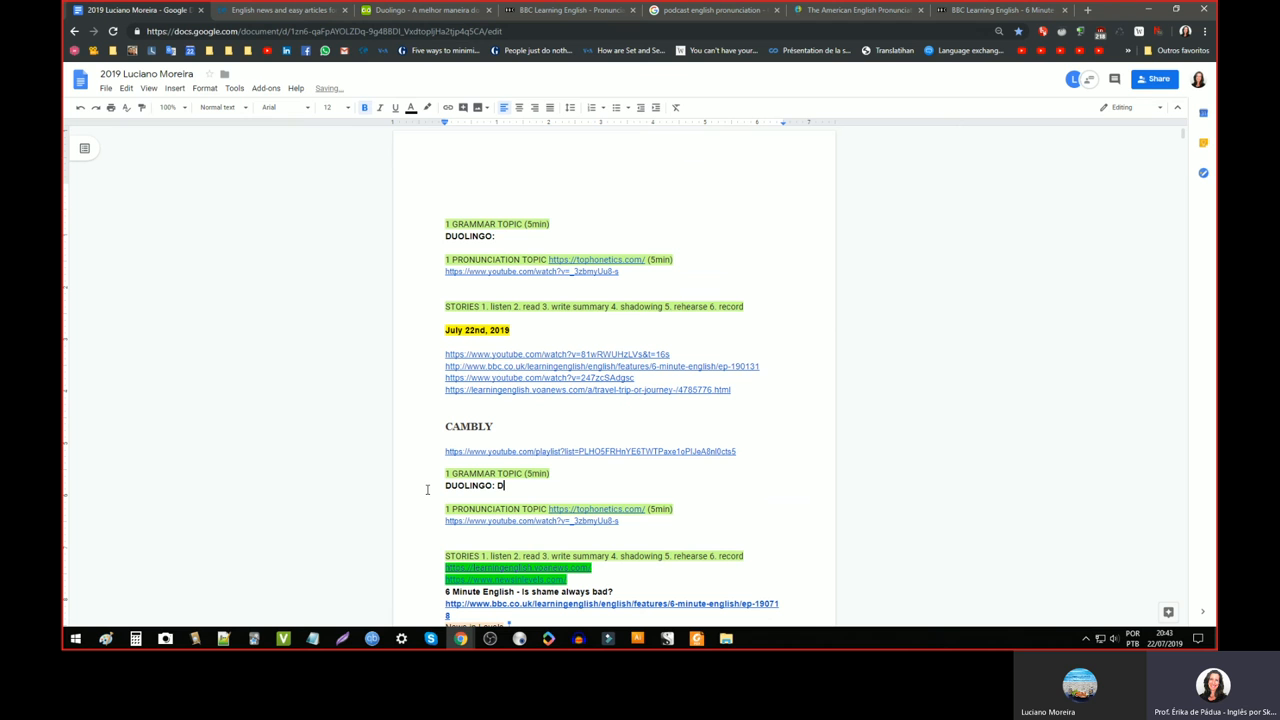
text(ESCRIÇÕES)
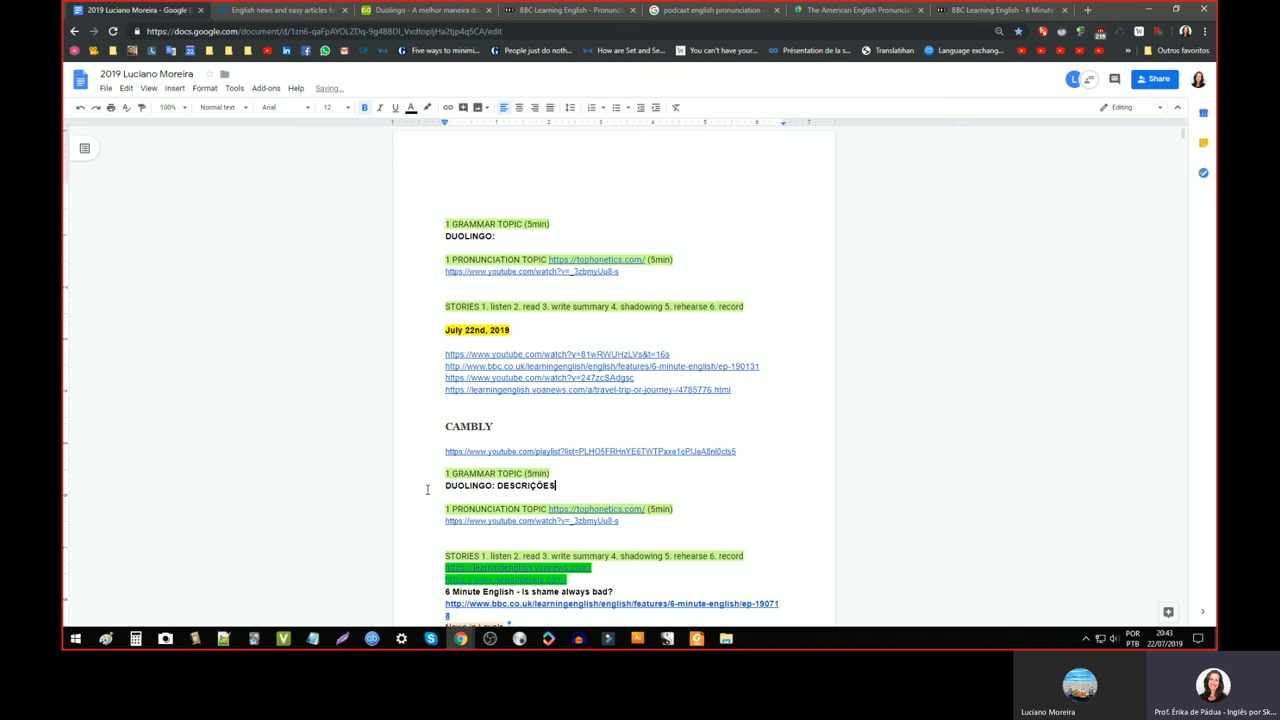
- Clear the toPhonetics link from the first pronunciation topic
scroll(down, 3)
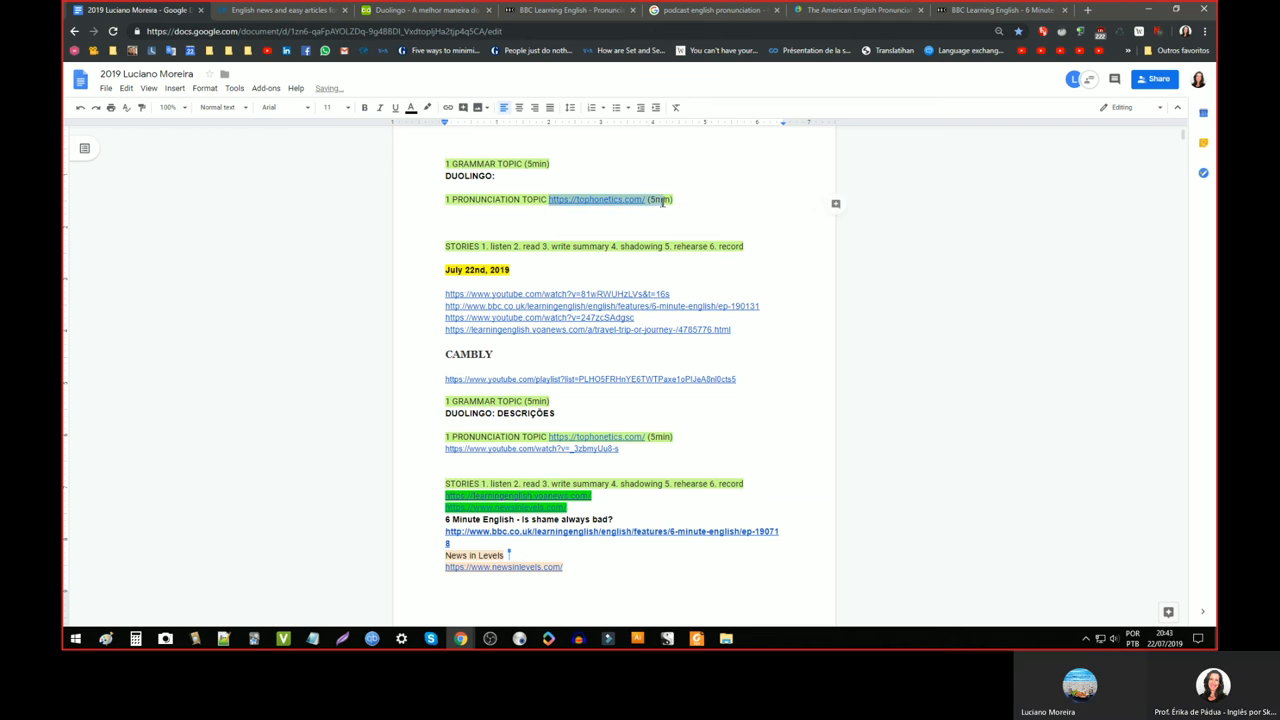
key(Delete)
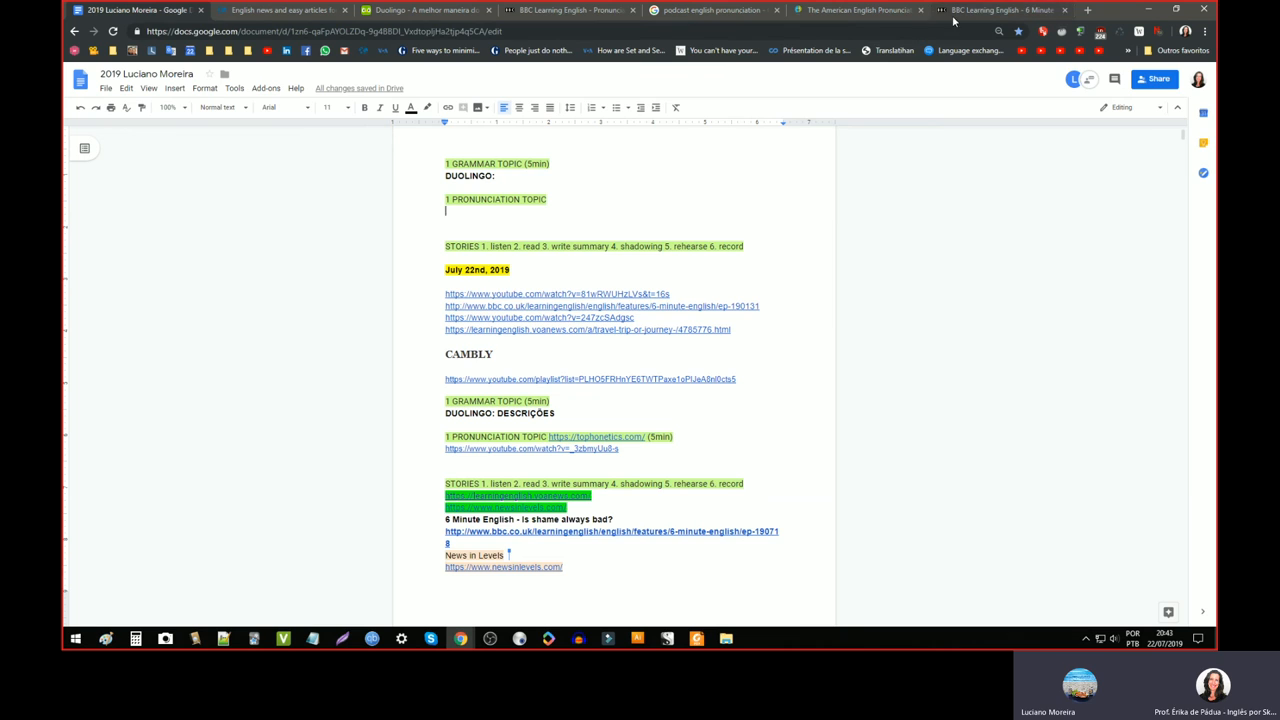
- Return to the Sounds of English list and locate the Voiced Consonants episodes
click(570, 10)
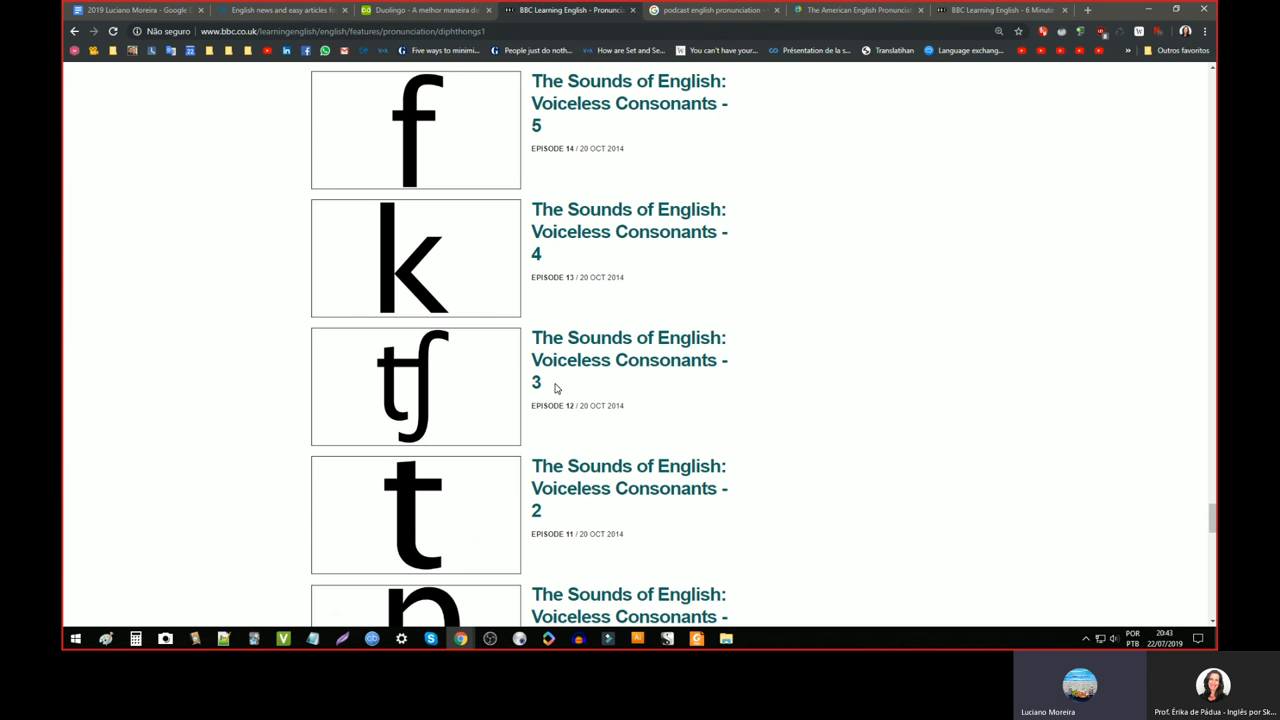
mouse_move(580, 418)
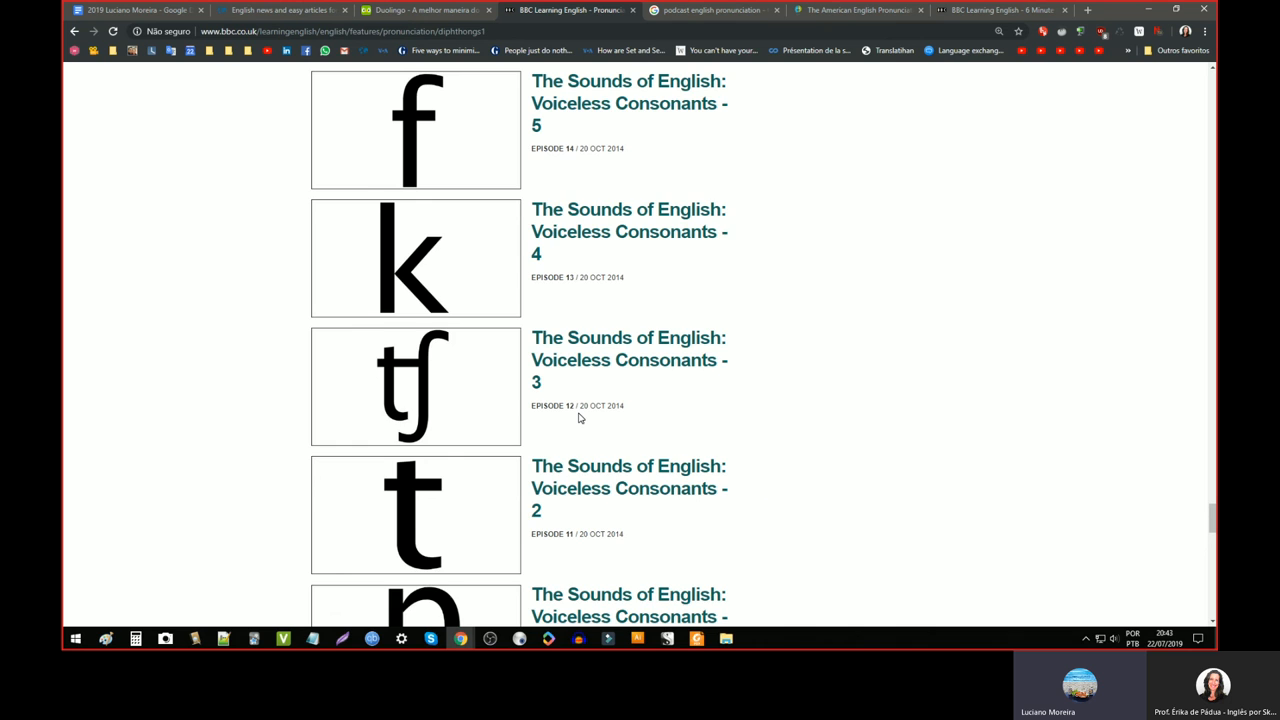
scroll(up, 3)
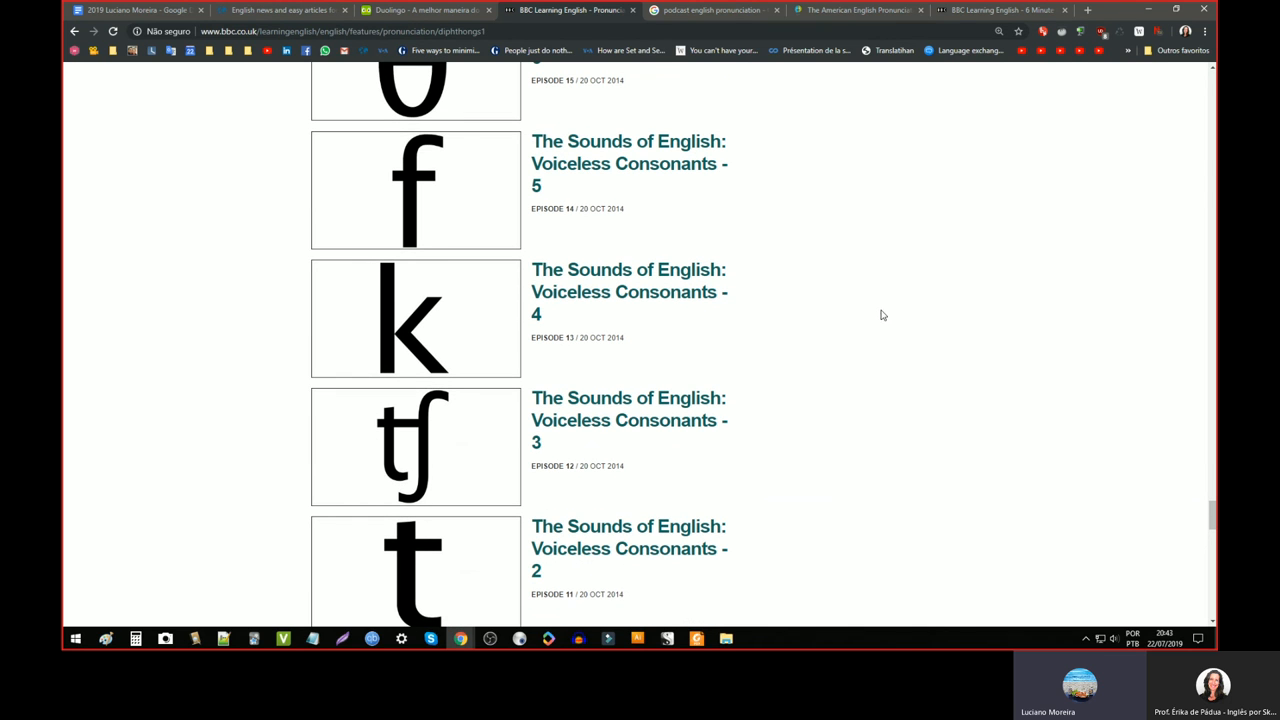
mouse_move(1072, 510)
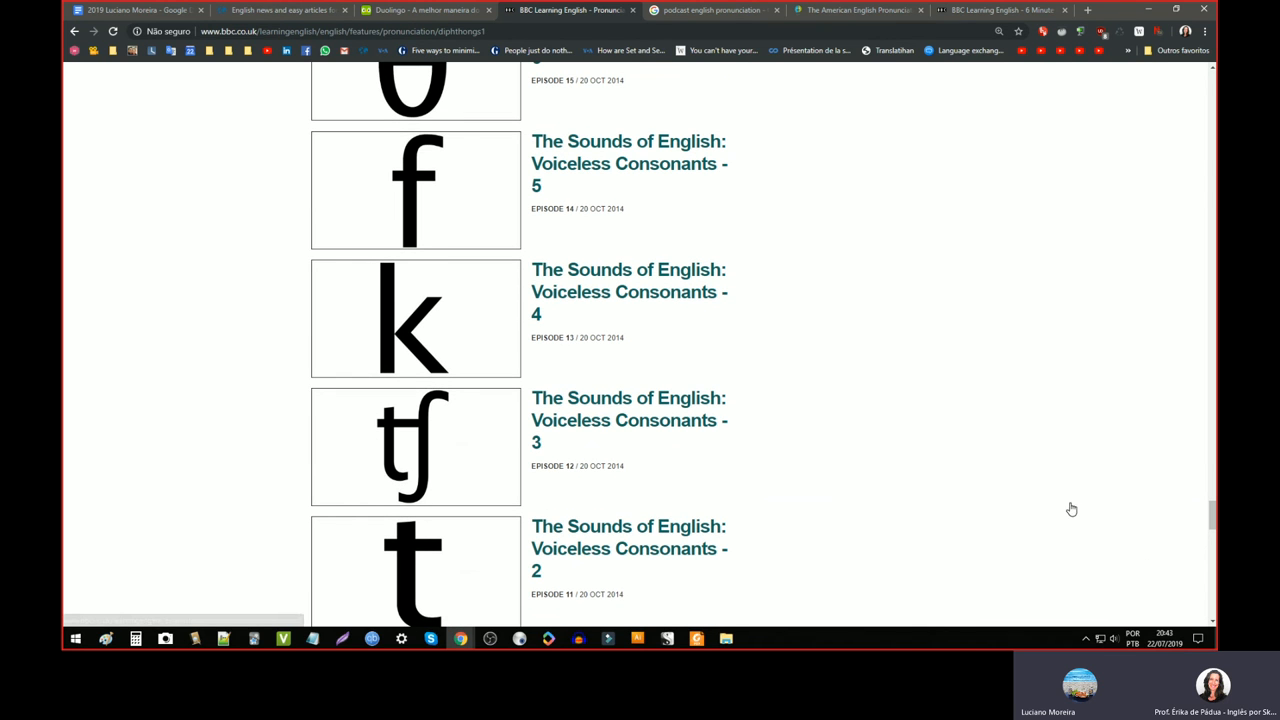
scroll(up, 3)
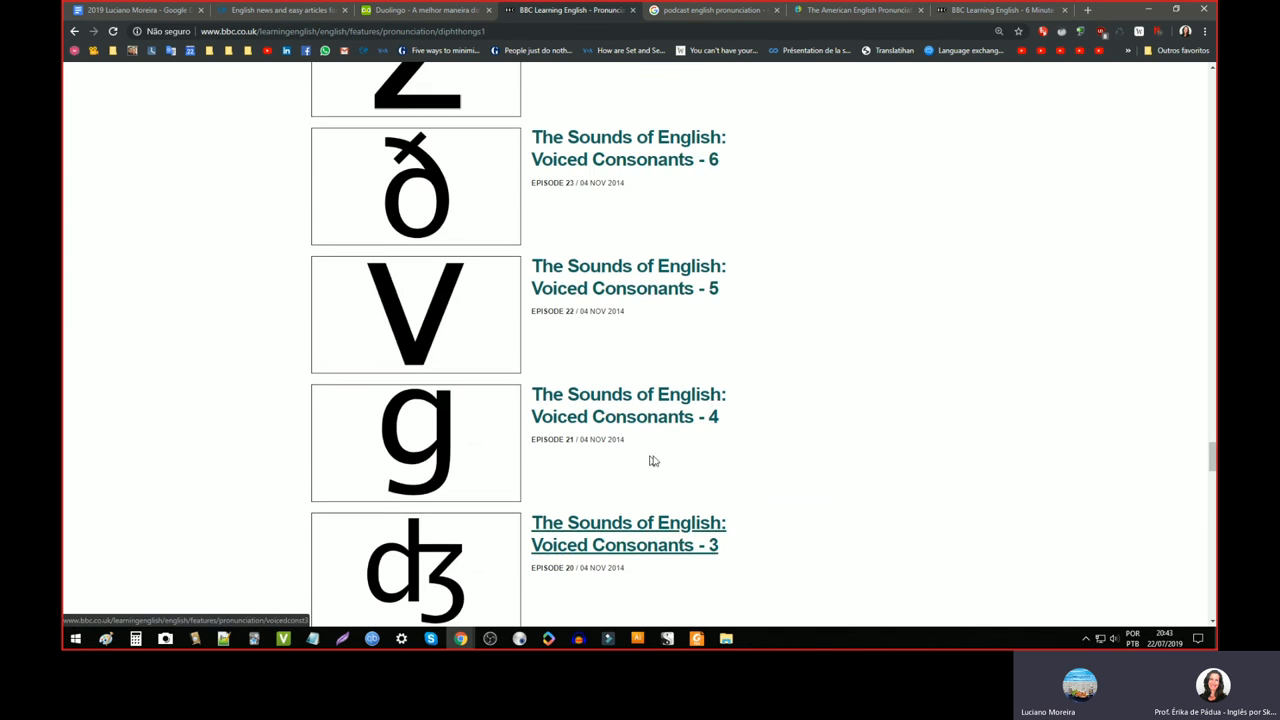
scroll(down, 3)
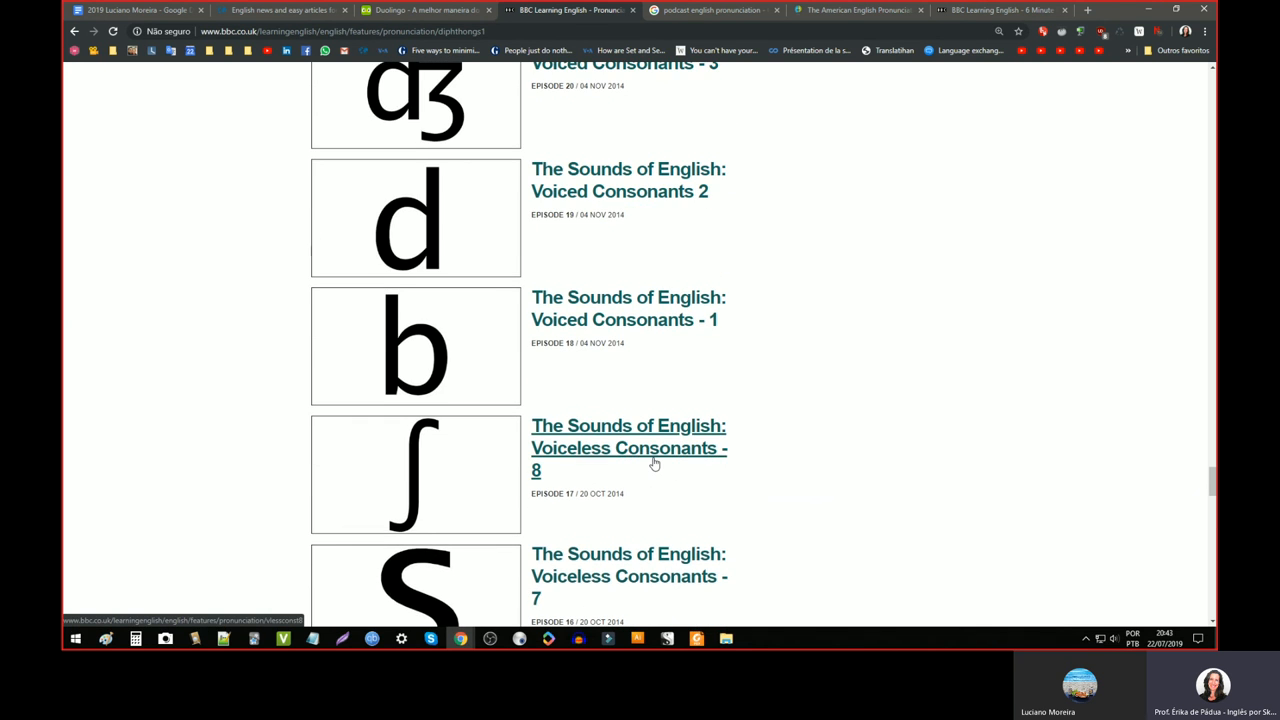
scroll(up, 3)
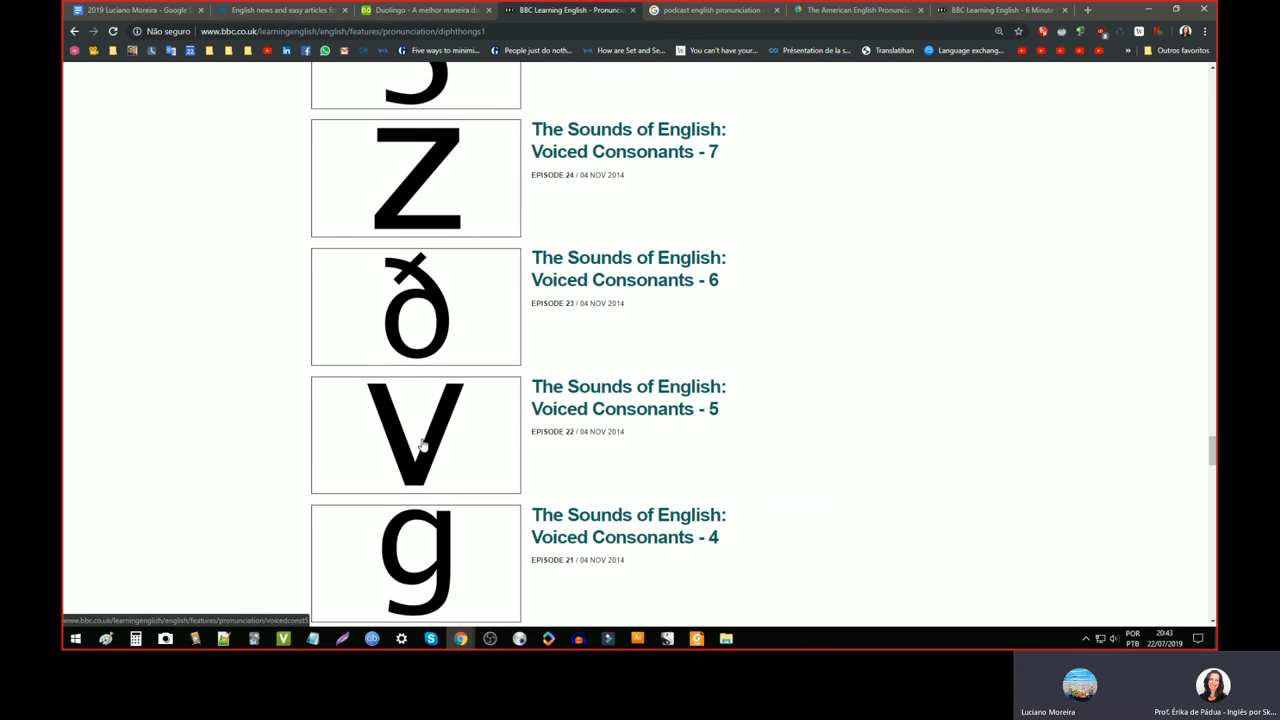
scroll(up, 3)
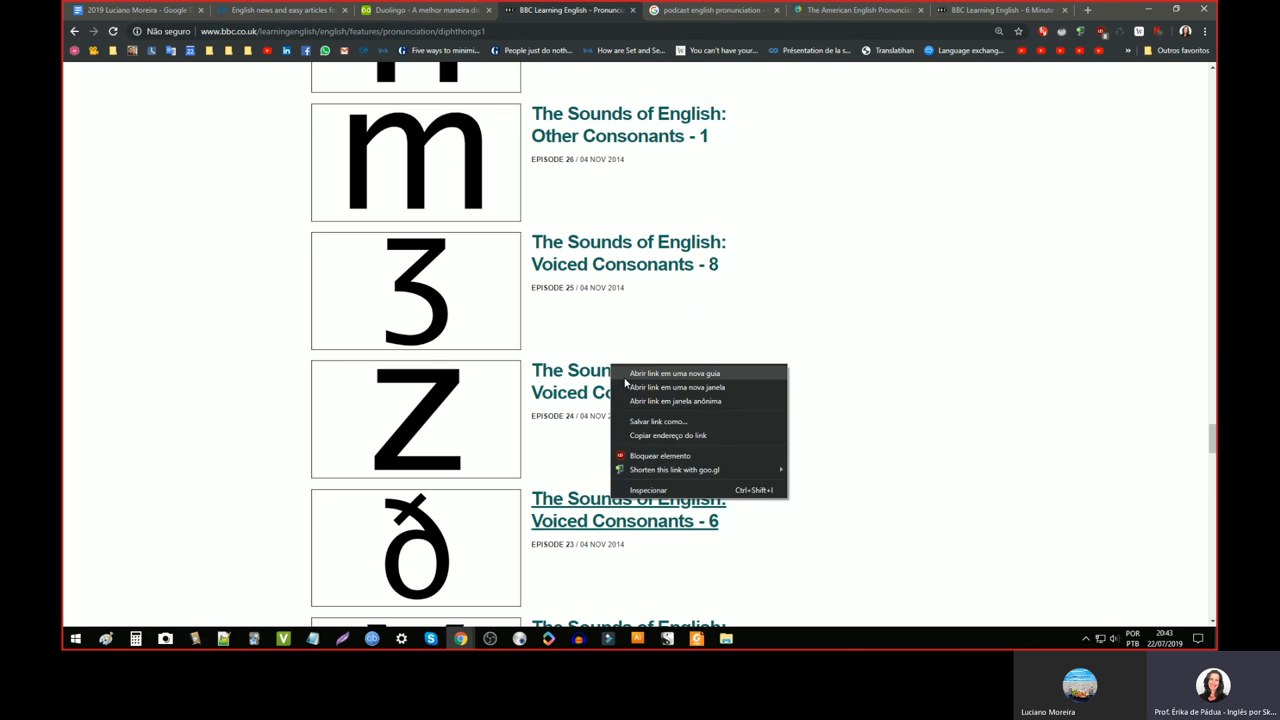
- Open the voiced consonants episode in a new tab and land on the Voiced Consonants - 6 page
click(676, 372)
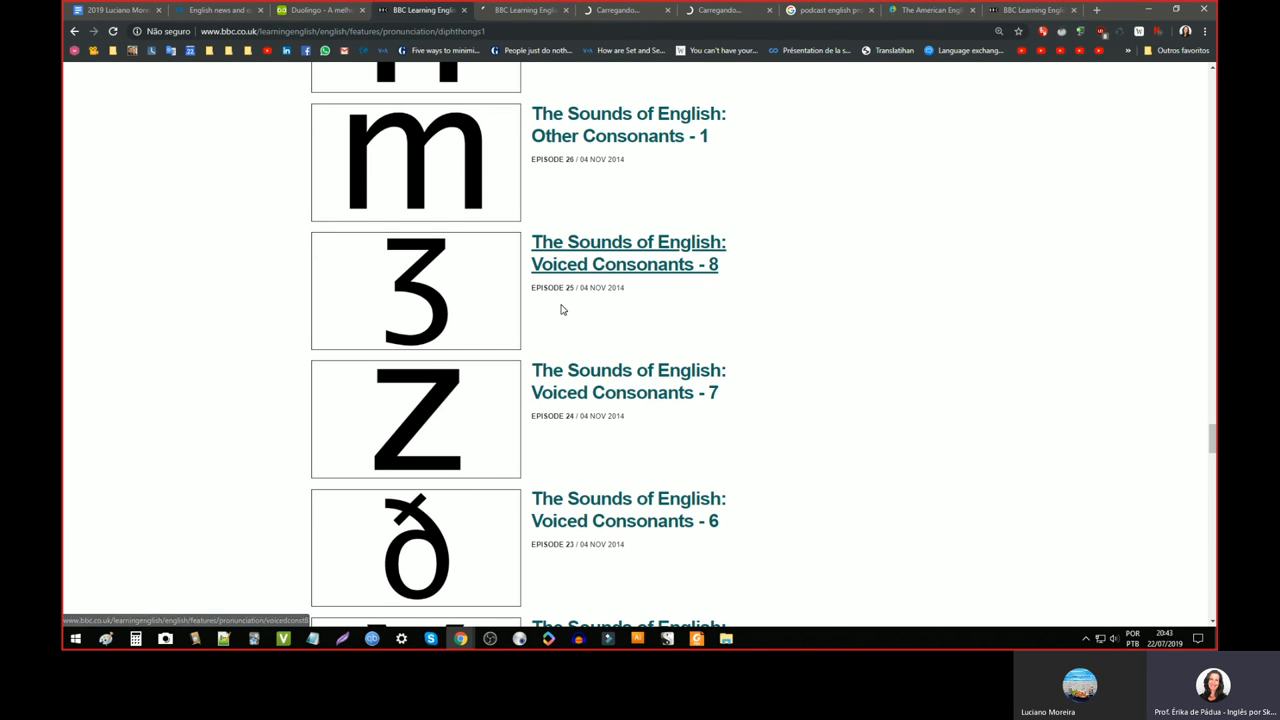
scroll(down, 3)
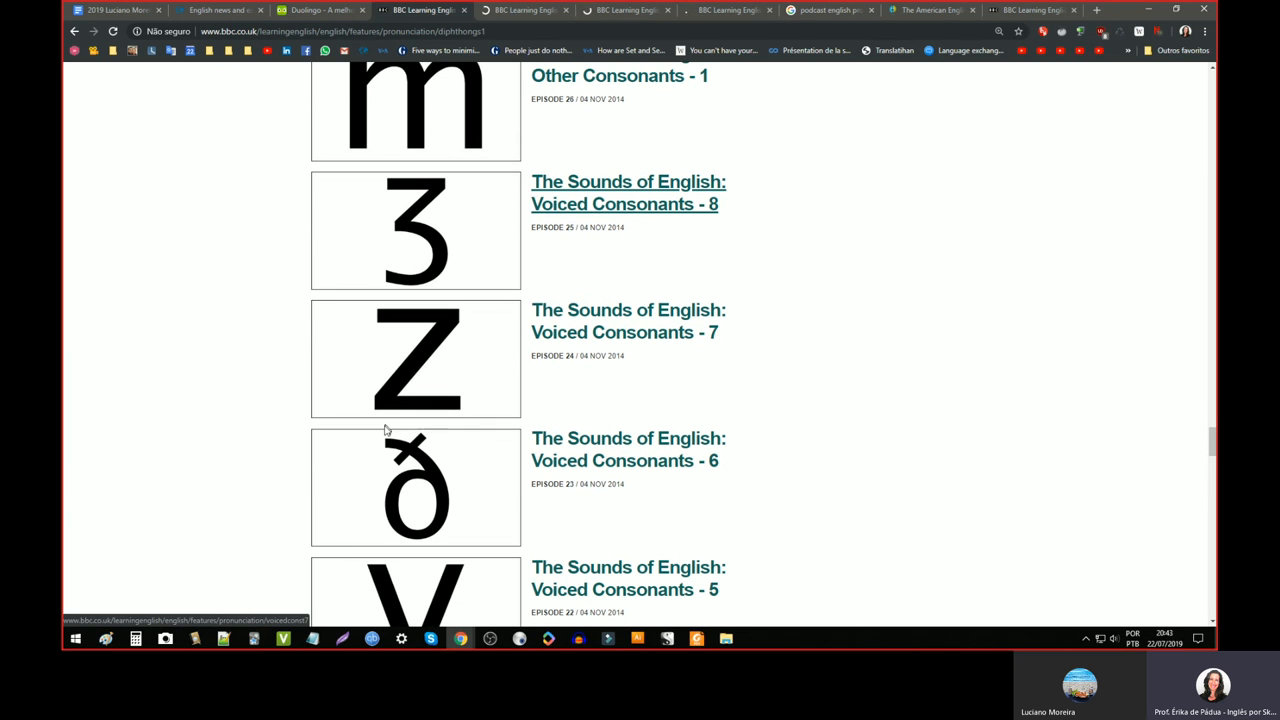
mouse_move(428, 492)
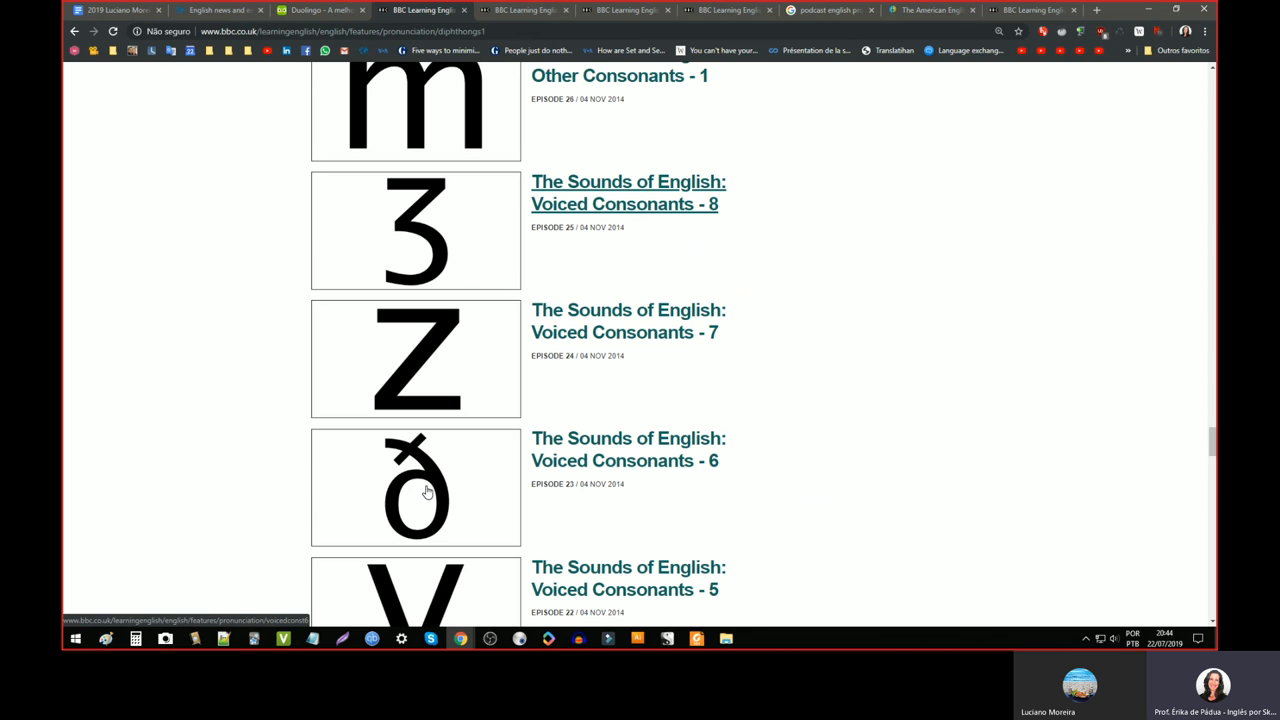
mouse_move(408, 360)
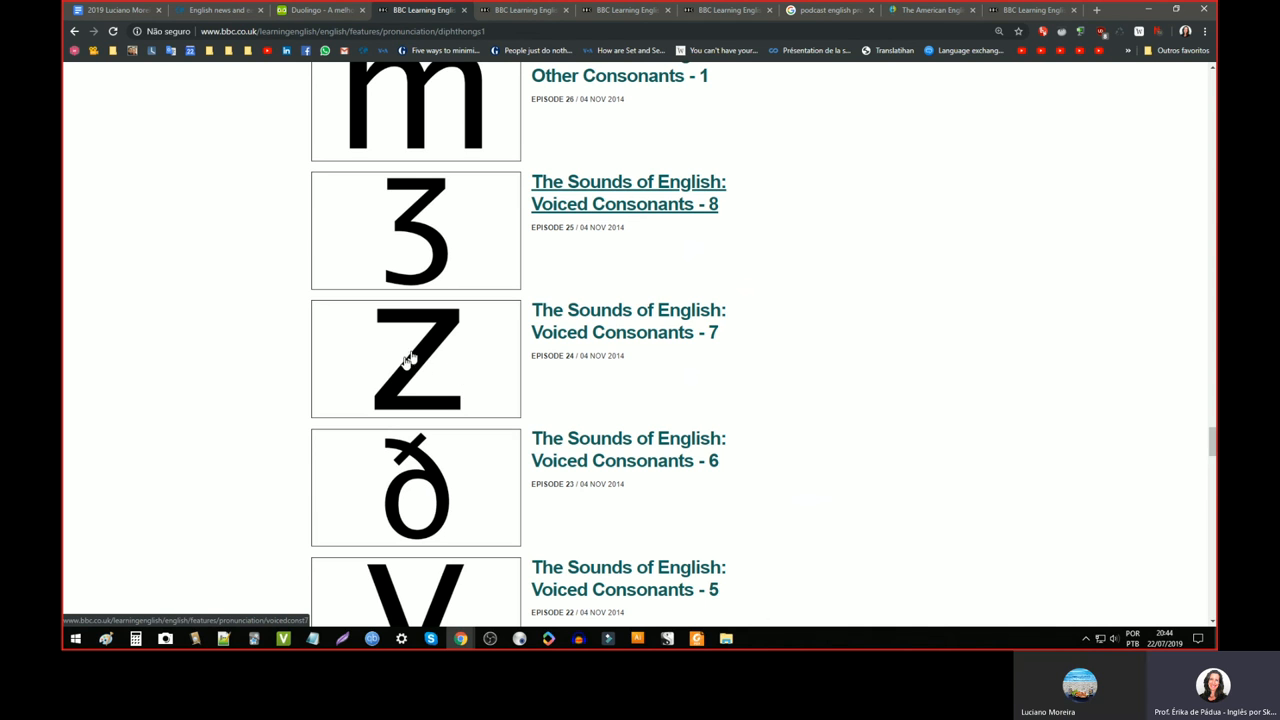
mouse_move(388, 292)
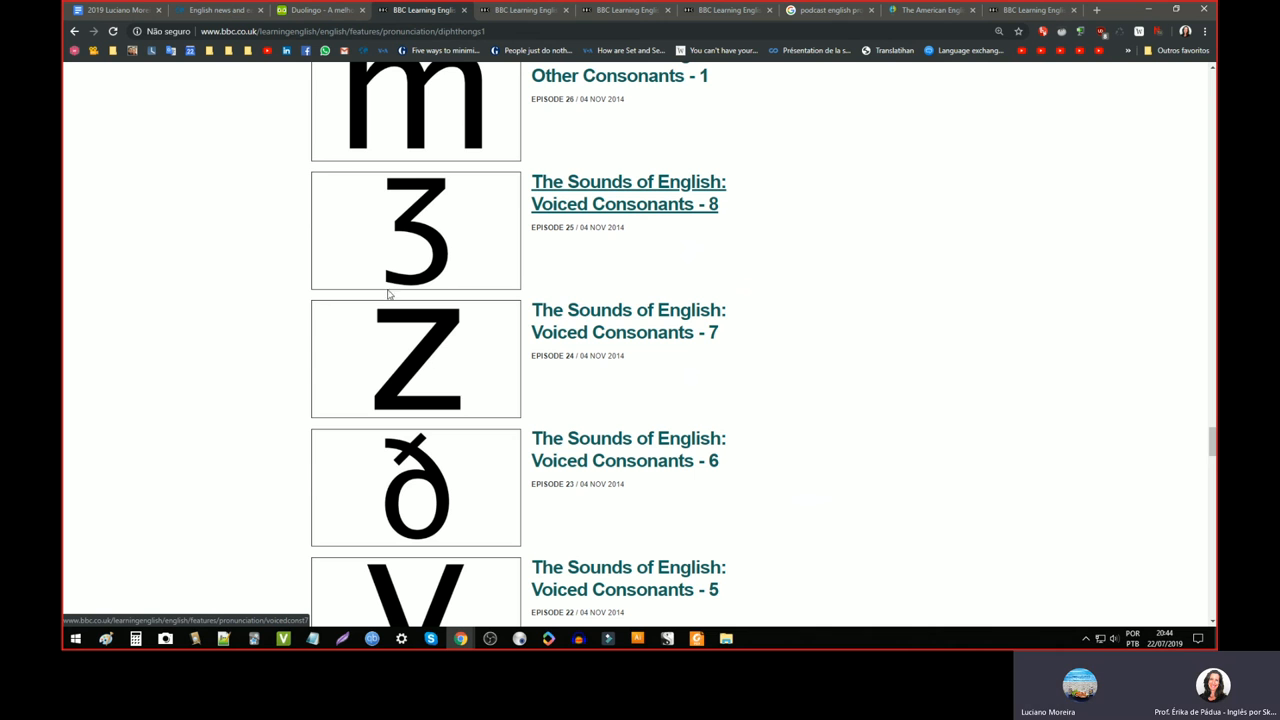
mouse_move(430, 254)
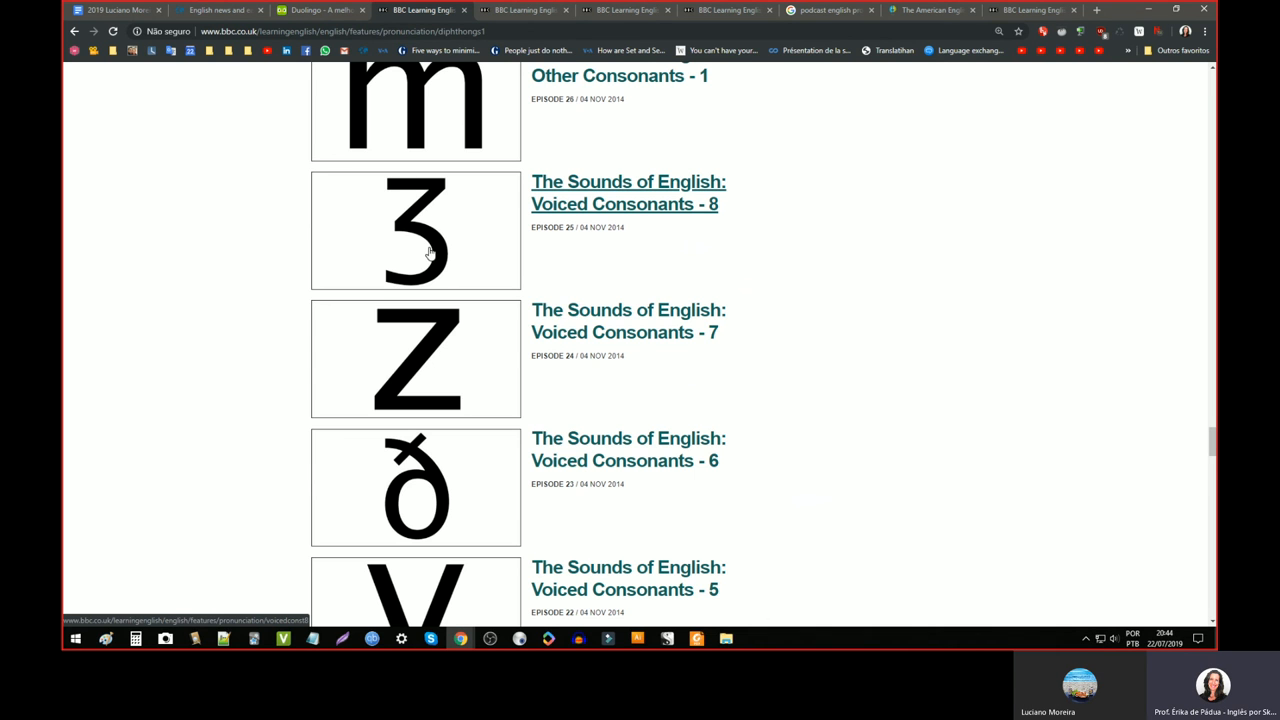
click(628, 448)
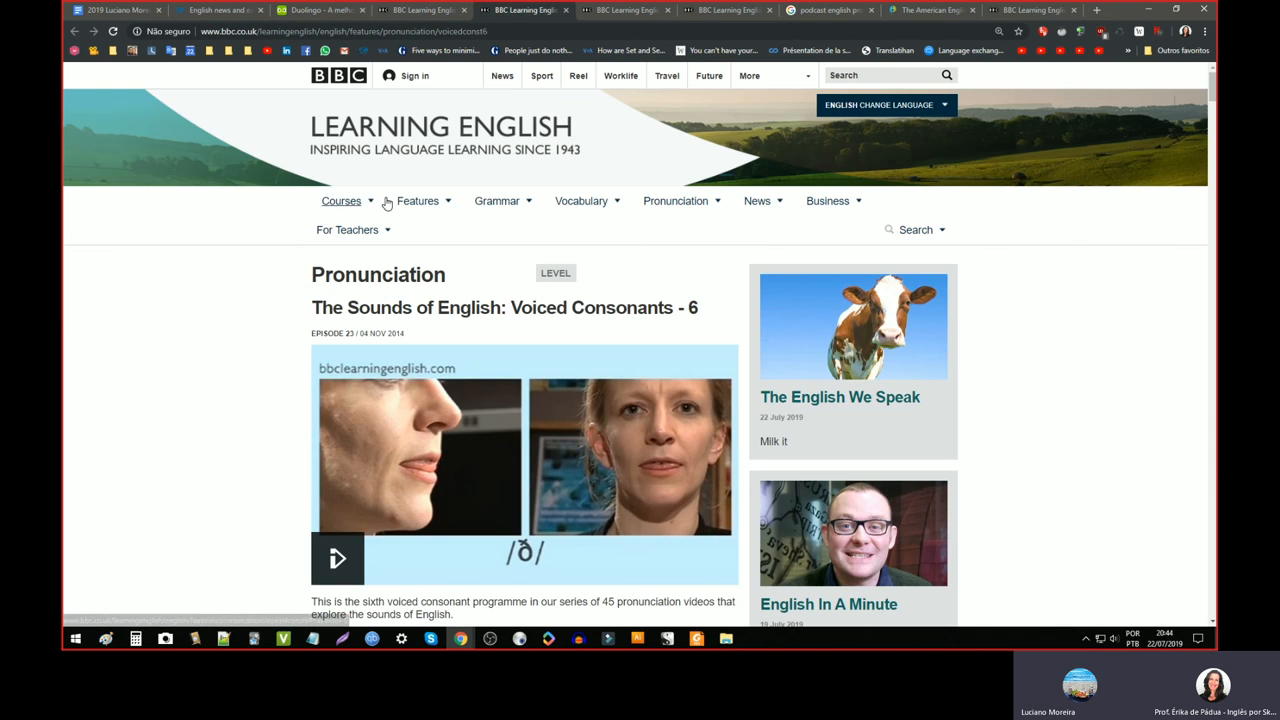
- Paste the voicedconst6 episode URL under the pronunciation topic with a 'words' note below it
click(340, 32)
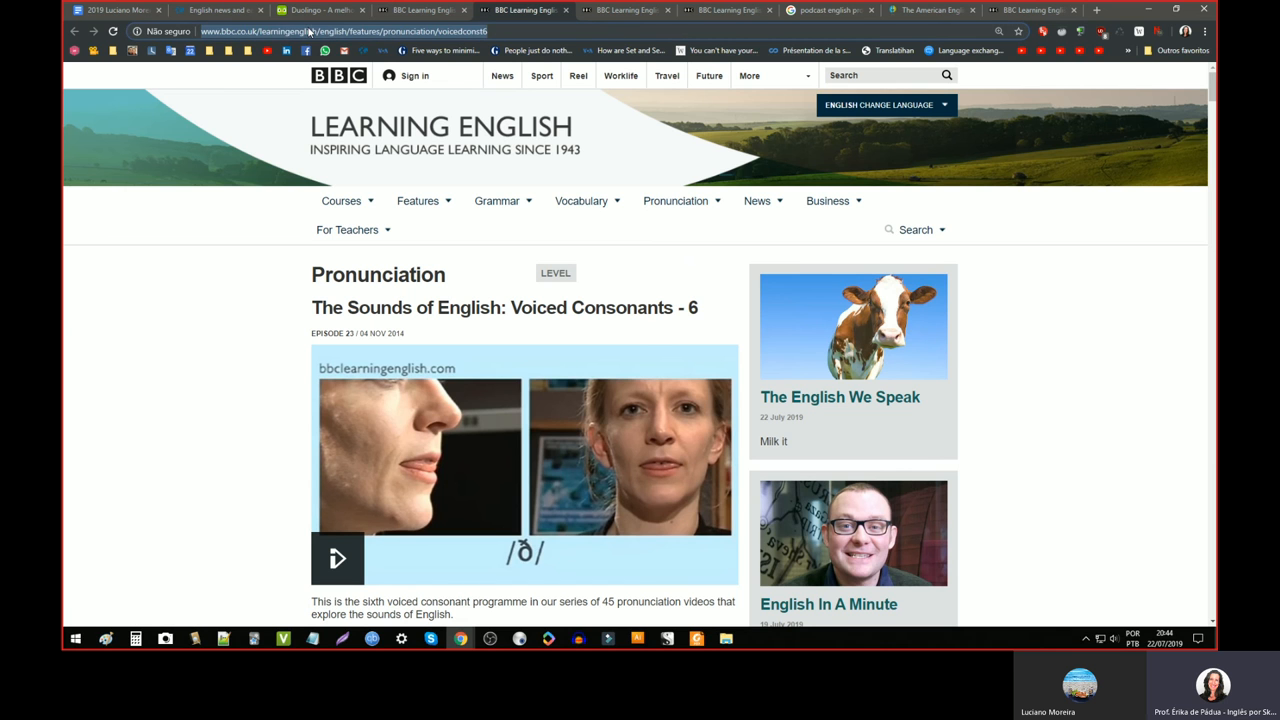
click(112, 10)
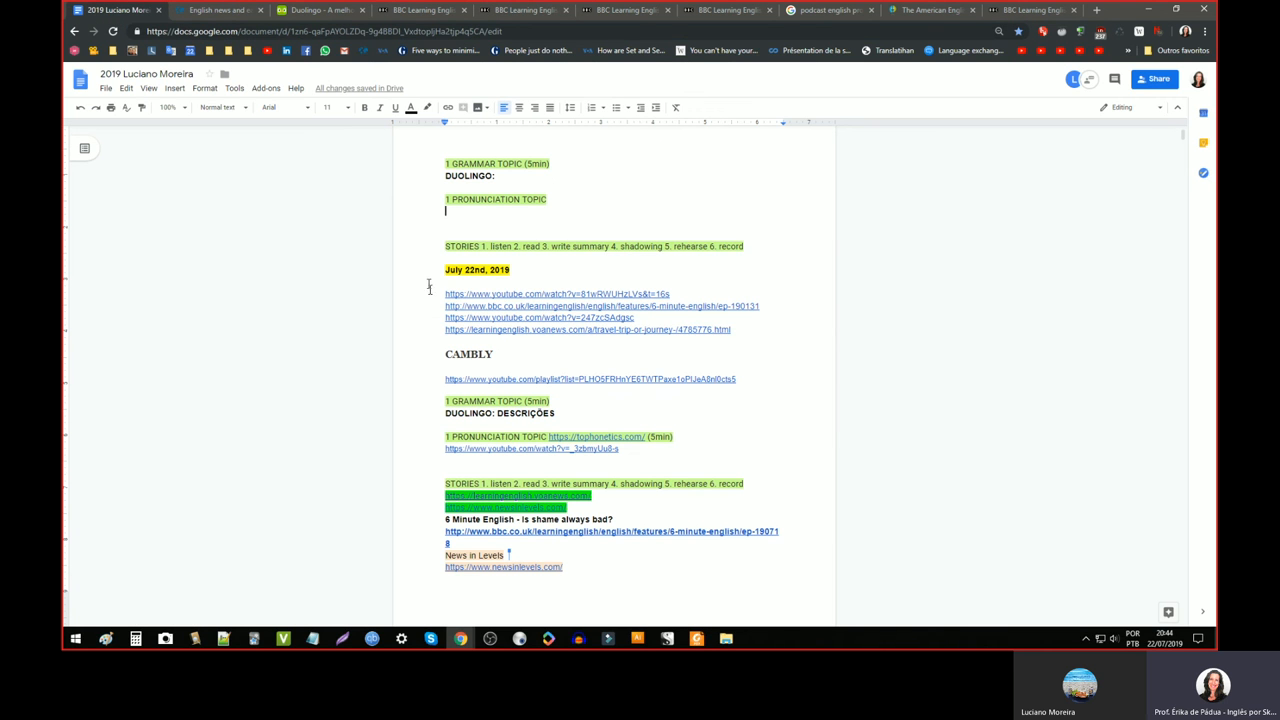
text(http://www.bbc.co.uk/learningenglish/english/features/pronunciation/voicedconst6)
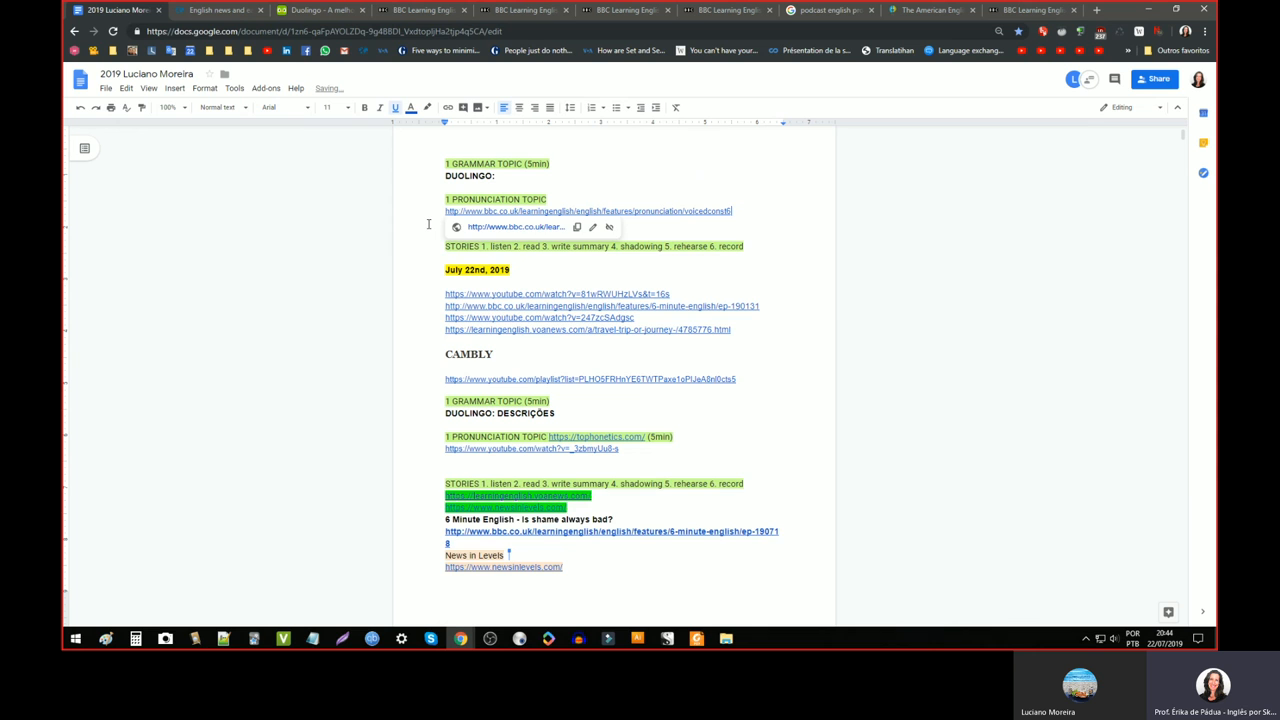
text(words)
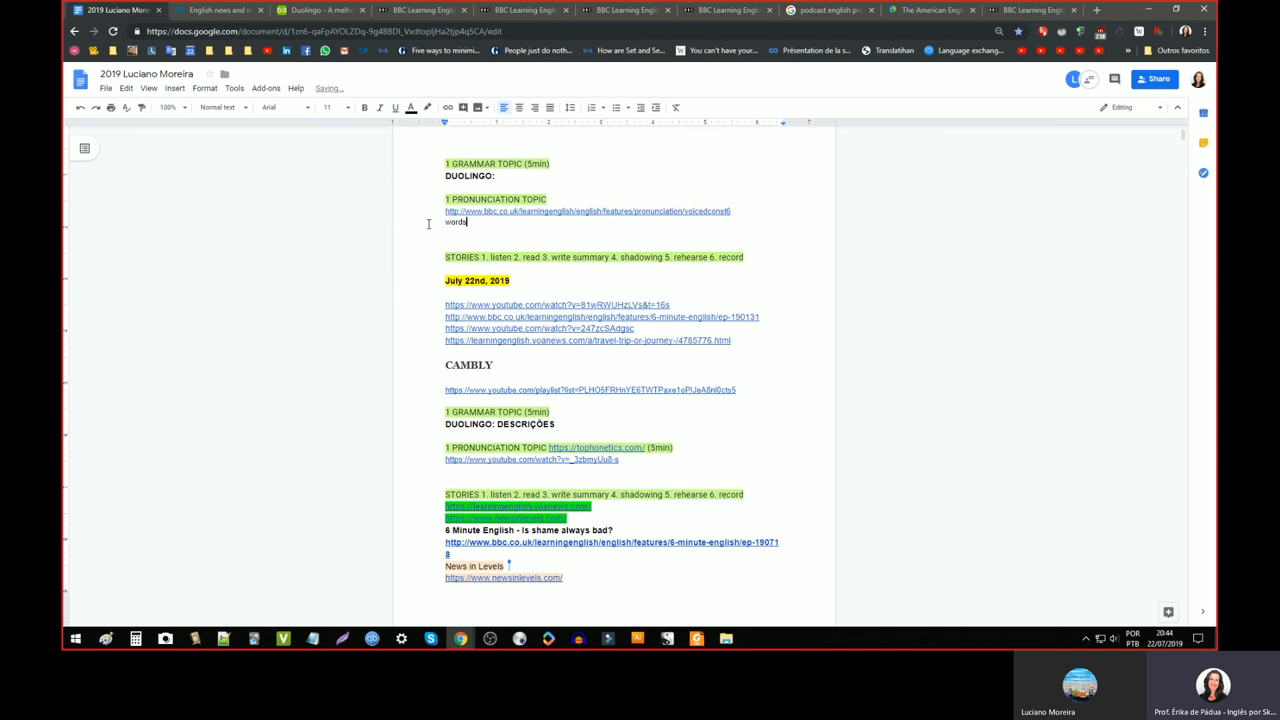
key(Return)
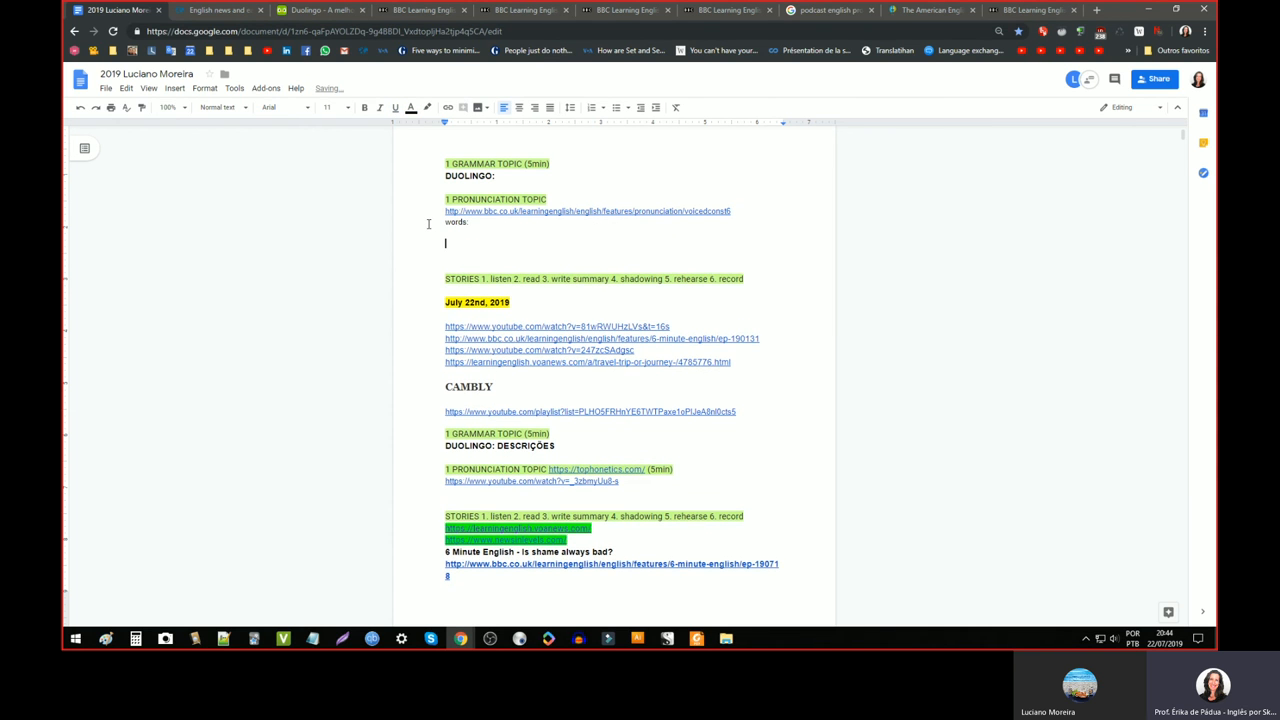
- Add the Voiced Consonants 7 and 8 episode URLs (voicedconst8) to the lesson plan
click(420, 10)
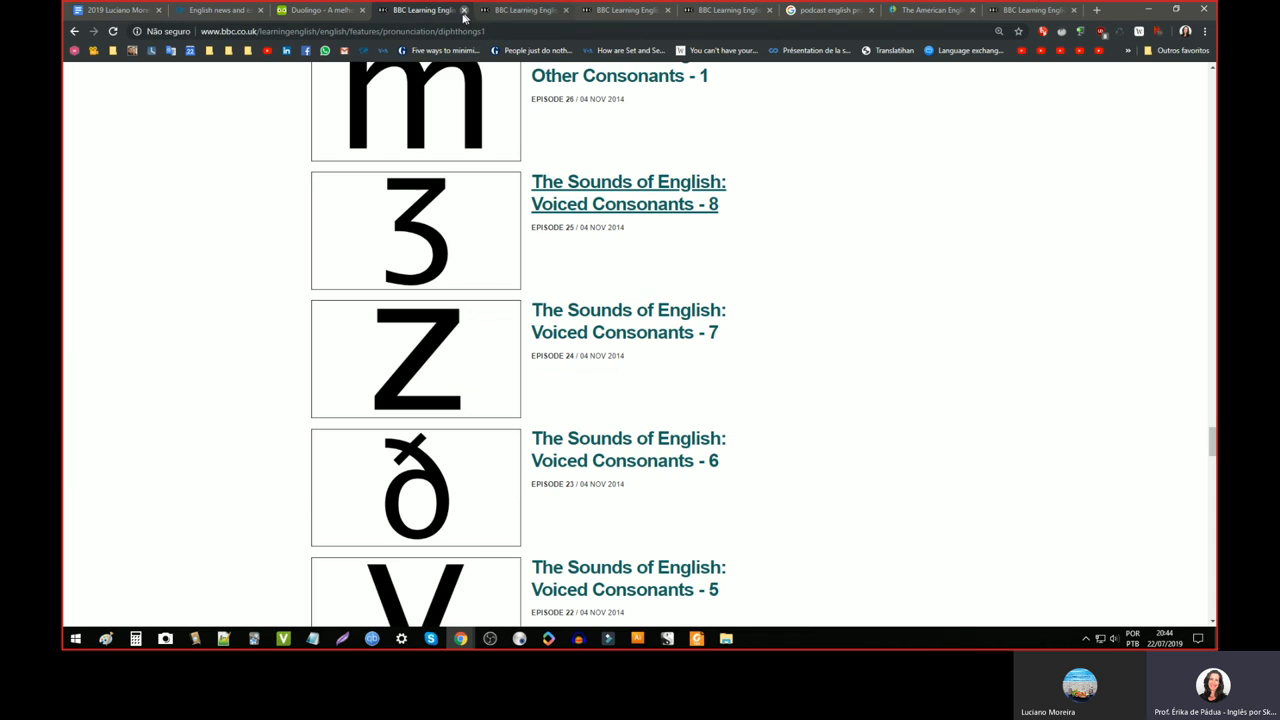
click(628, 448)
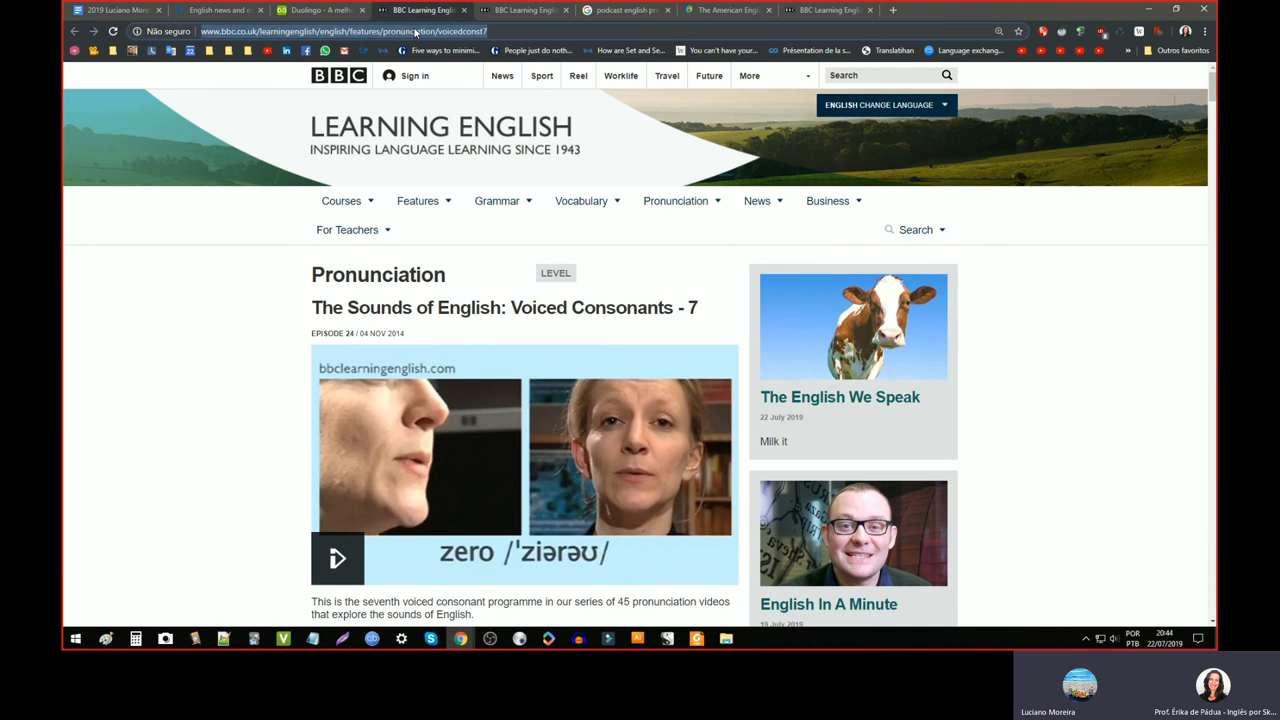
click(112, 10)
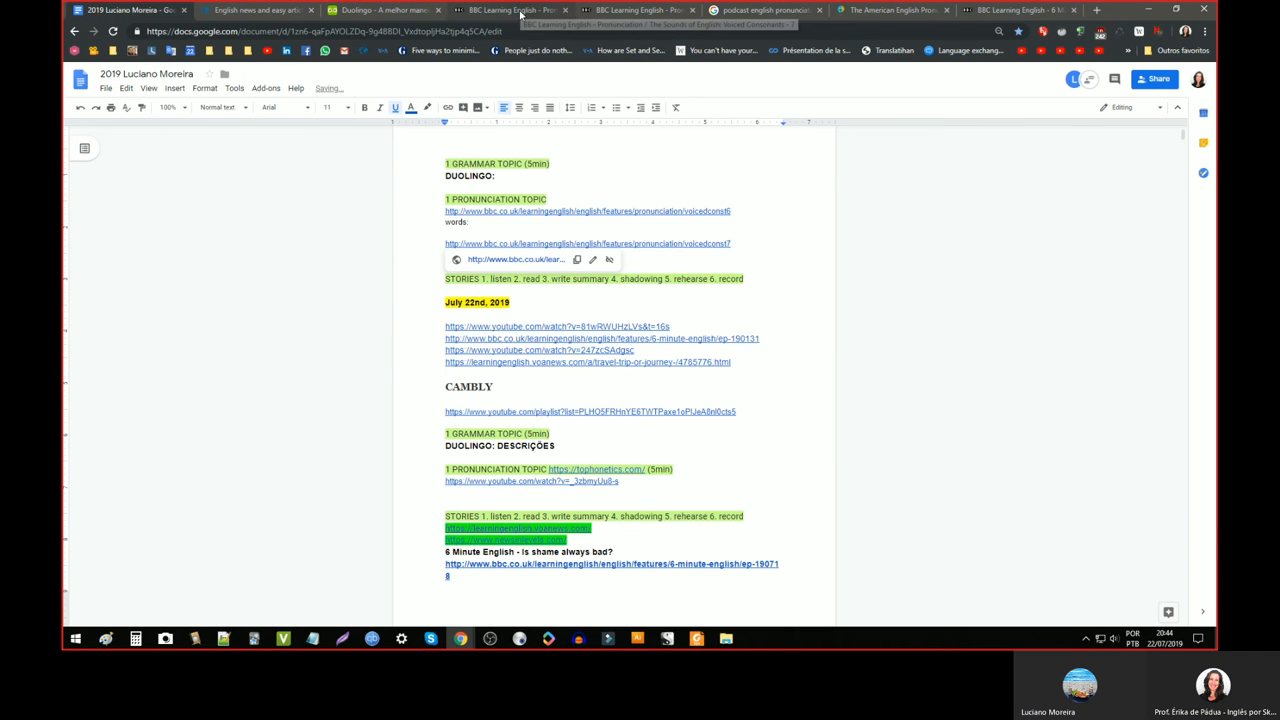
click(510, 10)
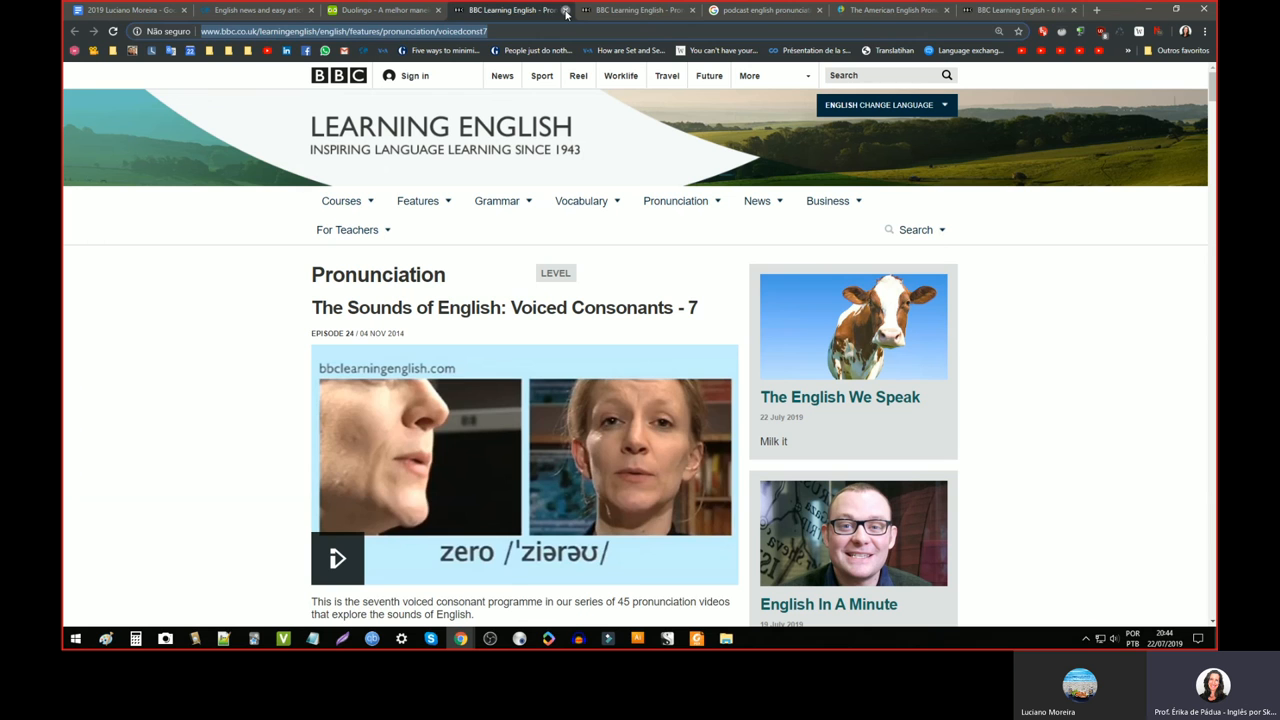
click(566, 10)
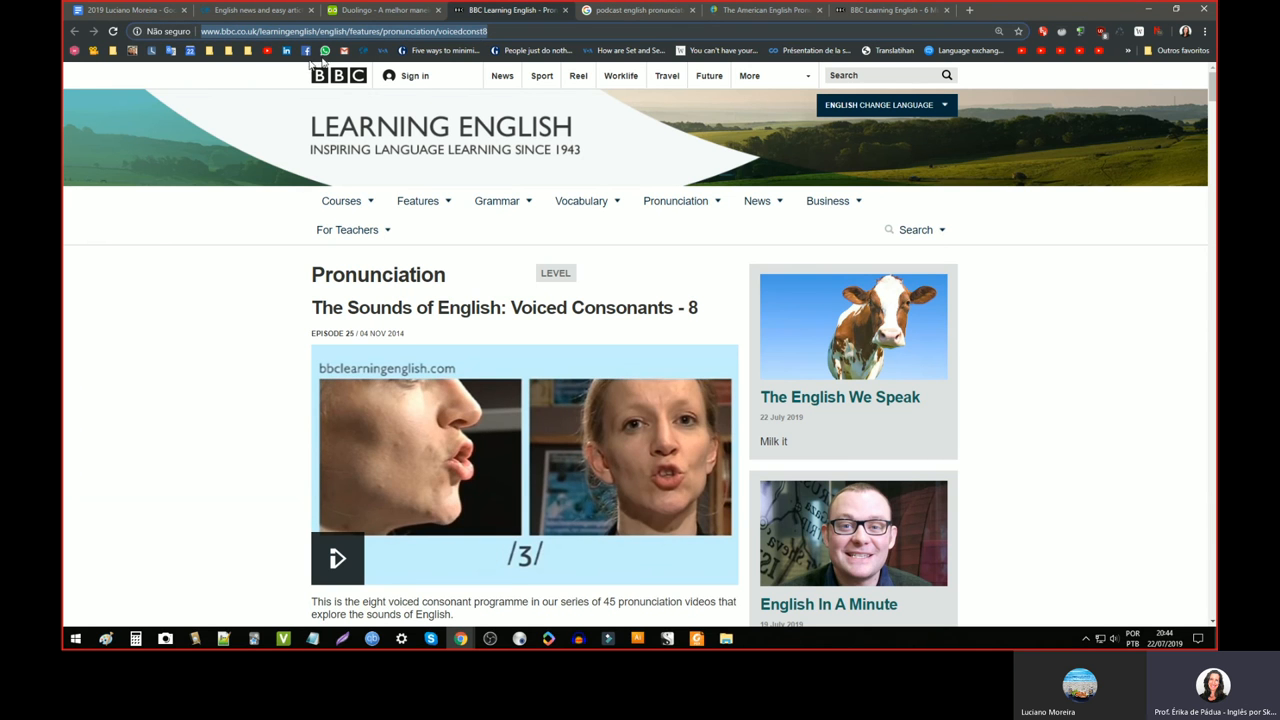
click(130, 10)
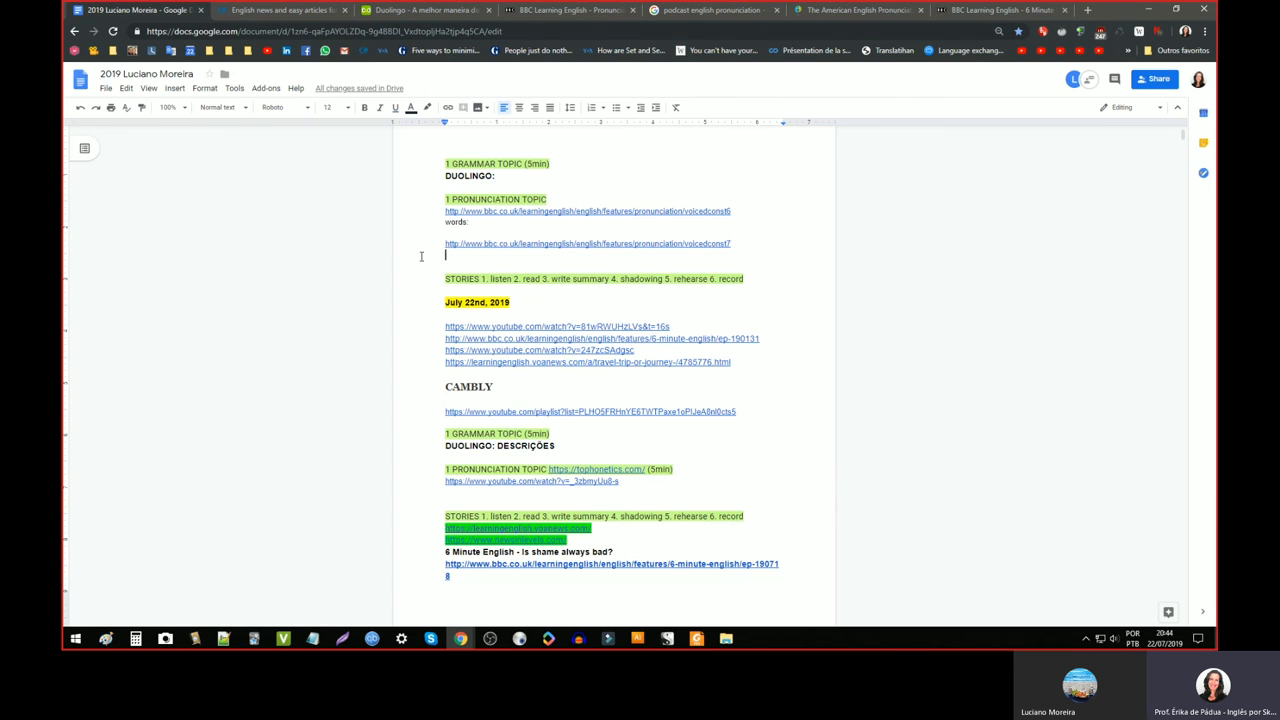
text(http://www.bbc.co.uk/learningenglish/english/features/pronunciation/voicedconst8)
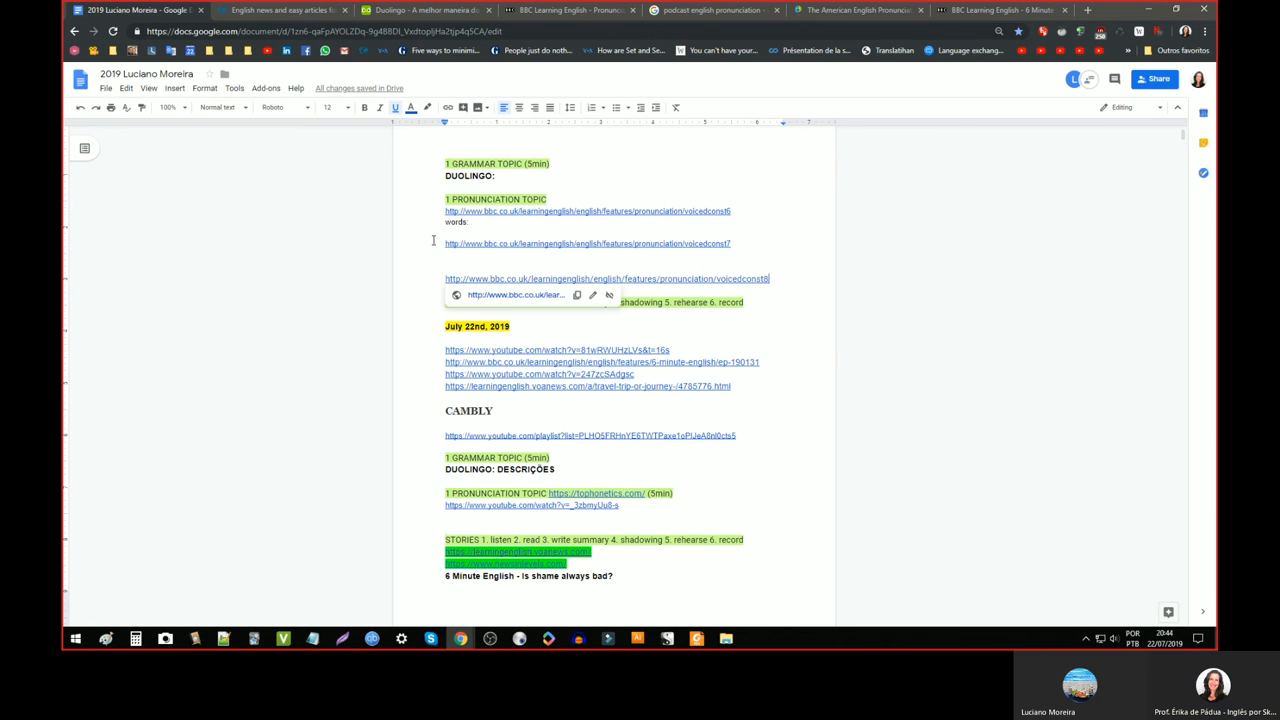
- Write 'WORDS' in capitals under the first pronunciation link
click(564, 10)
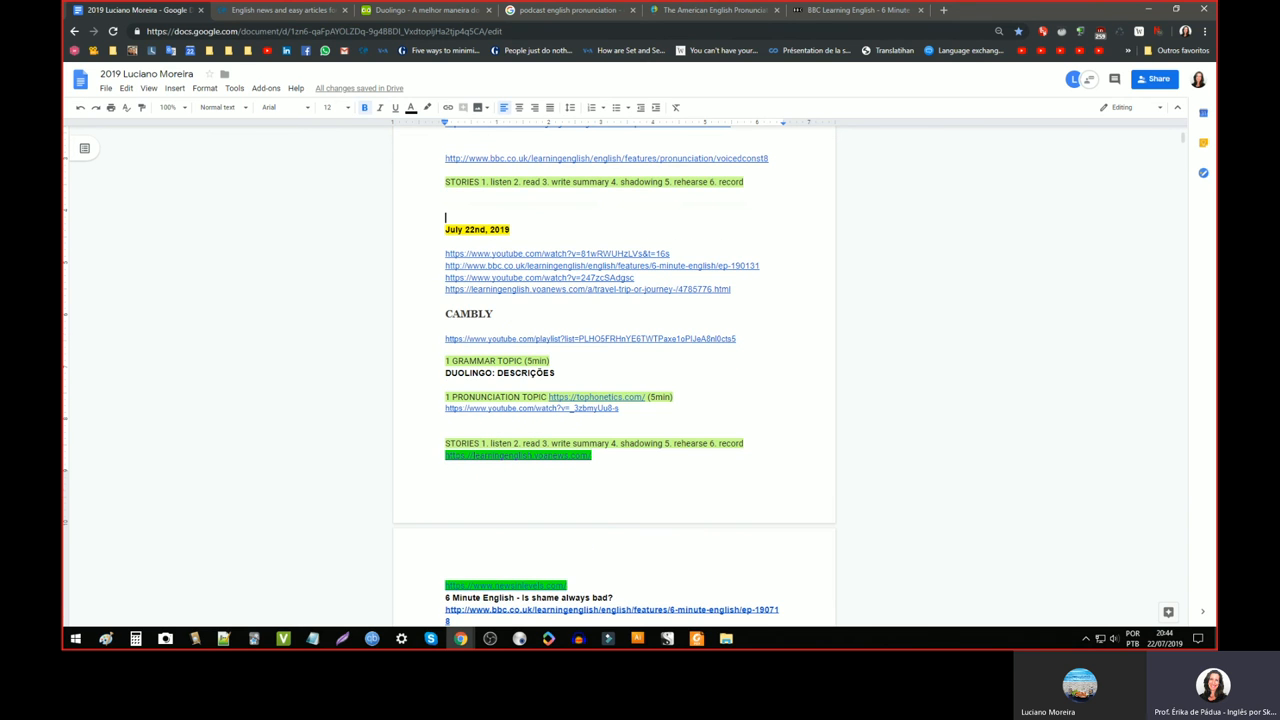
scroll(up, 3)
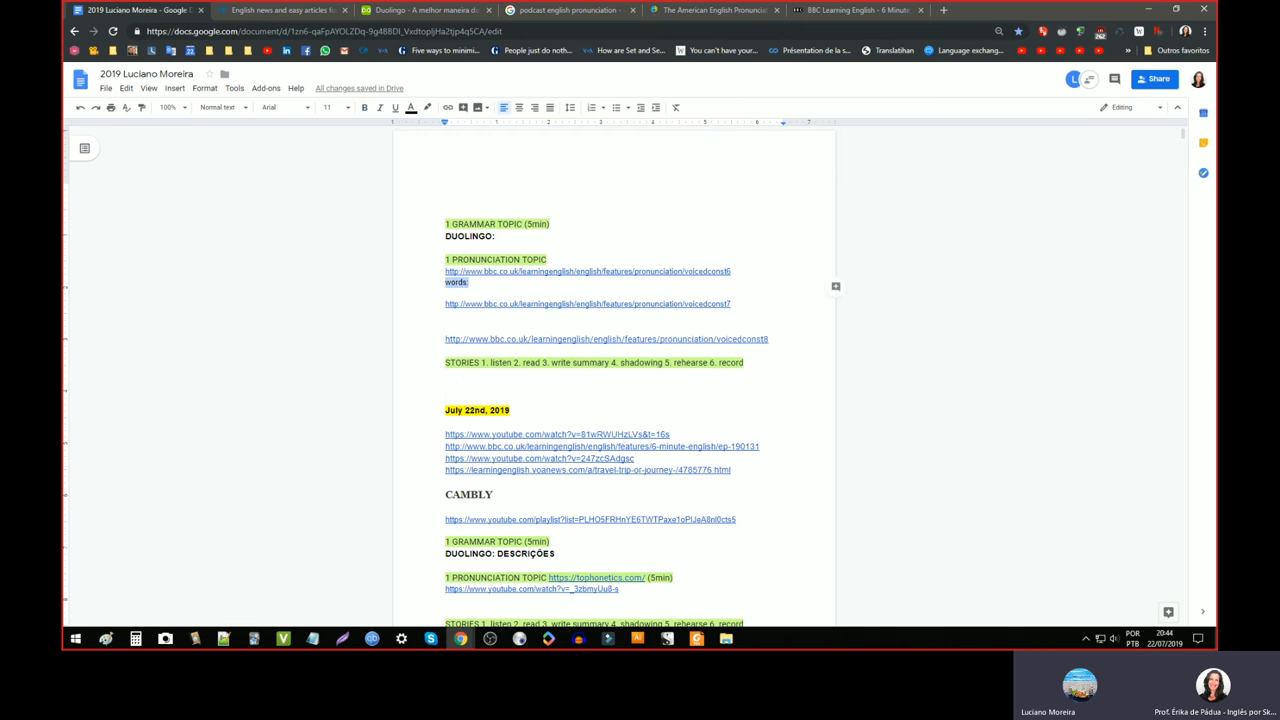
text(WOR)
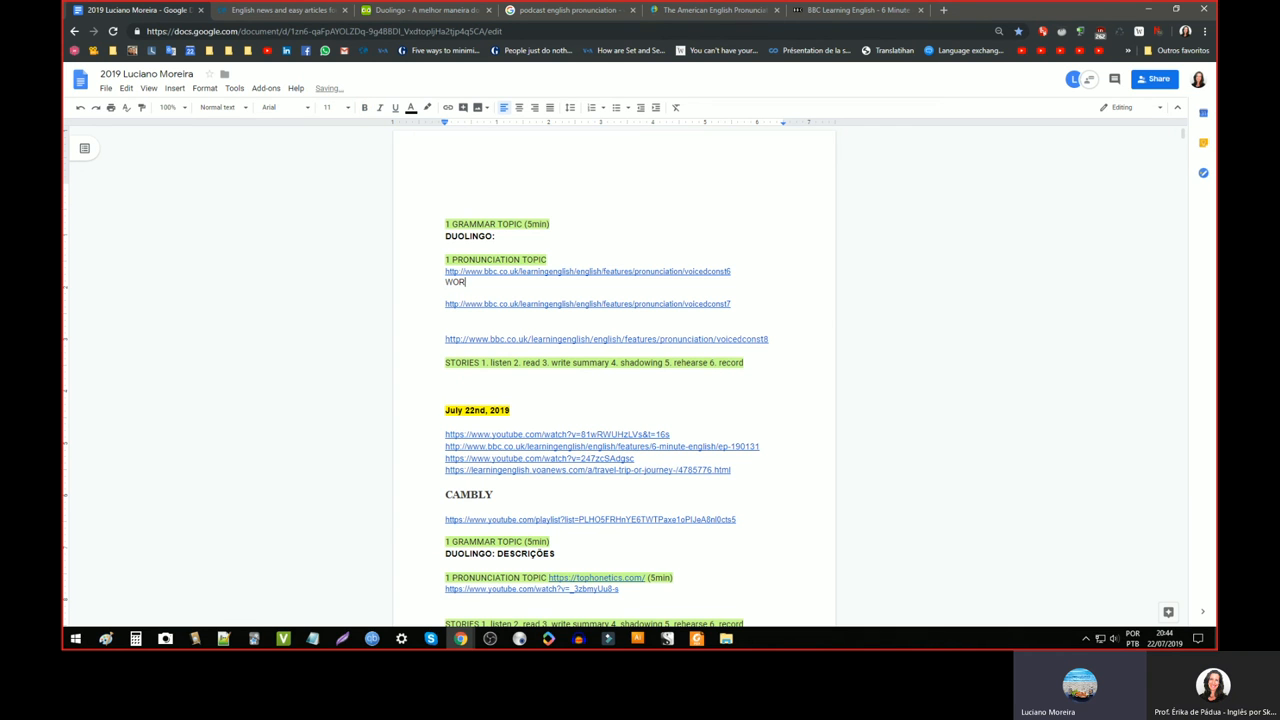
text(DS:)
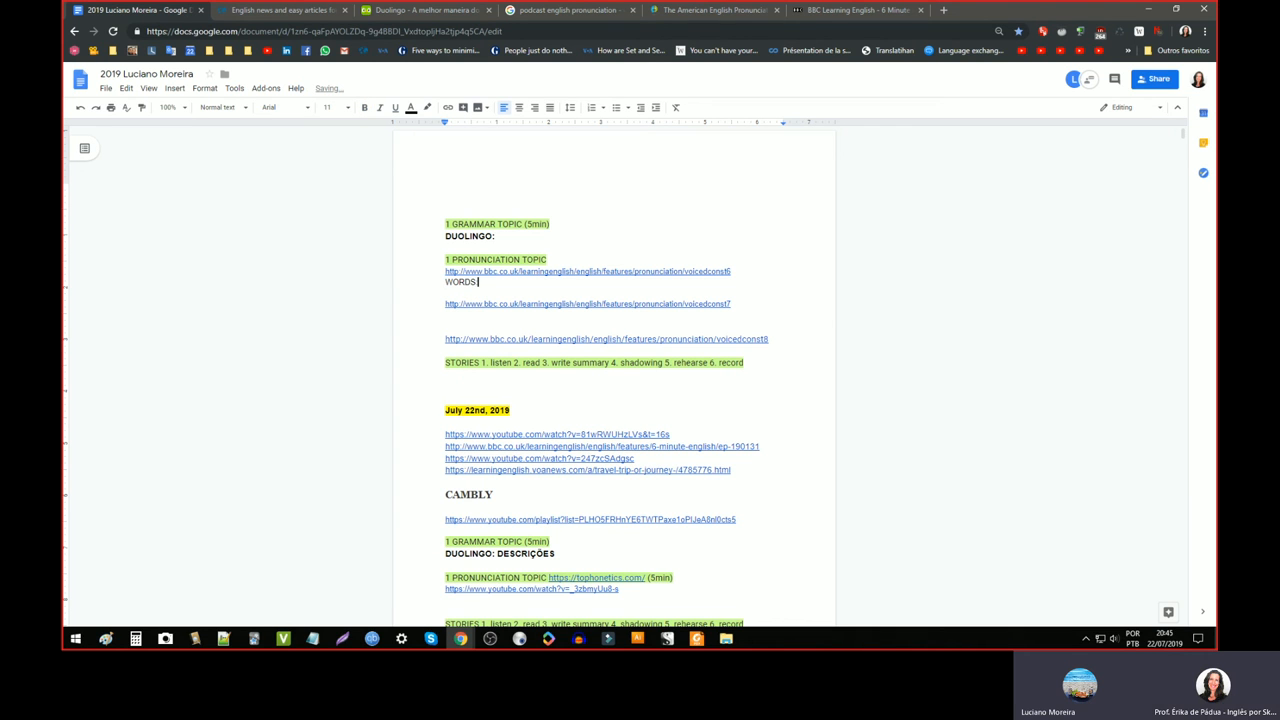
- Scroll through the document, then switch back to the 'Is shame always bad?' episode page
scroll(down, 3)
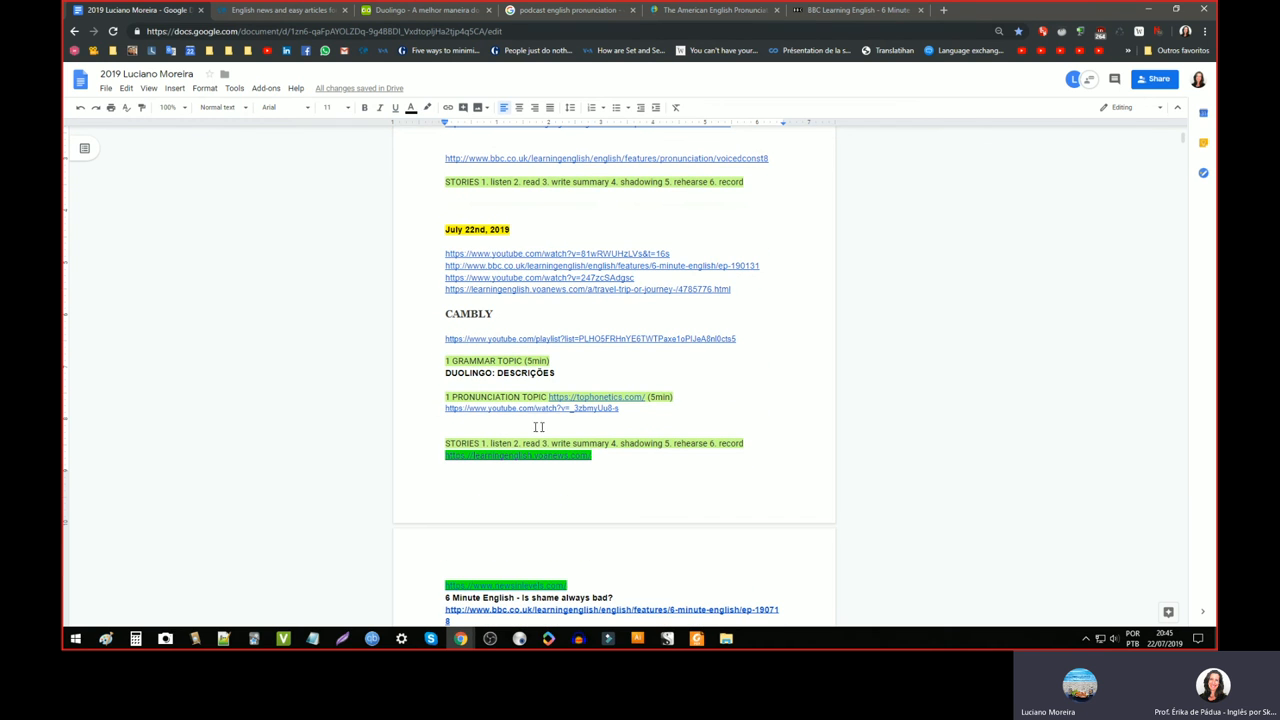
scroll(down, 3)
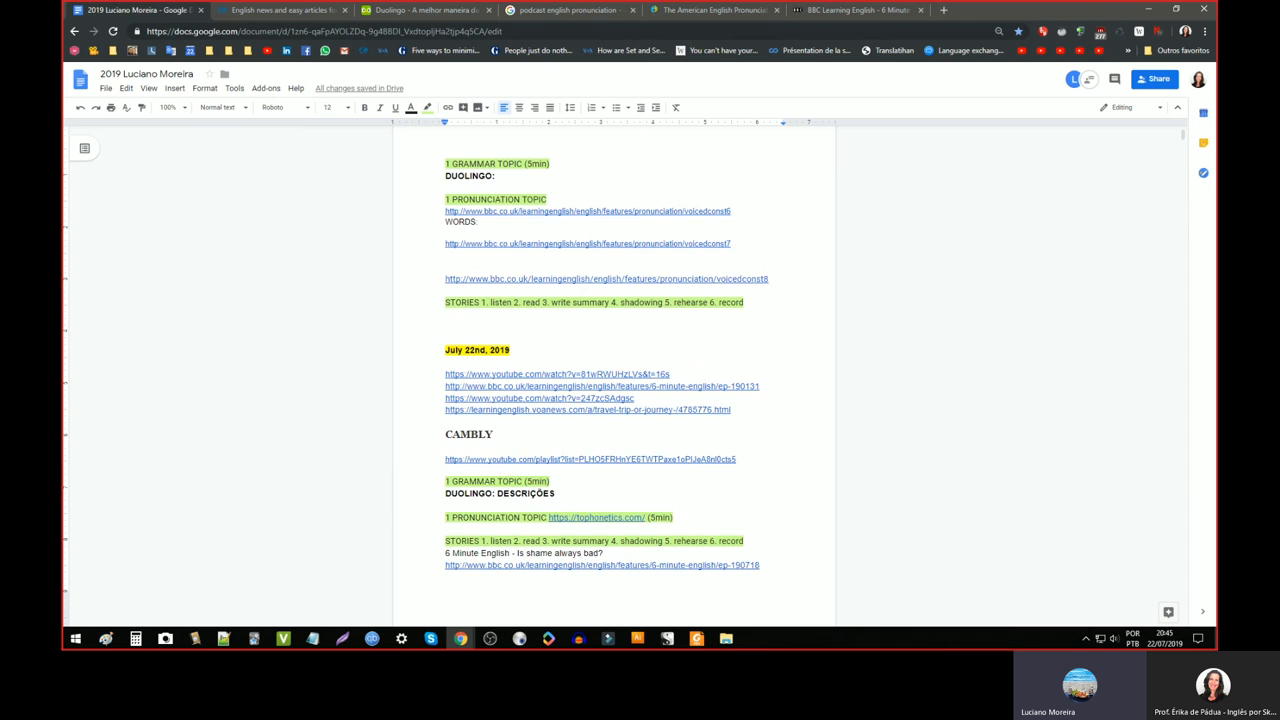
scroll(up, 3)
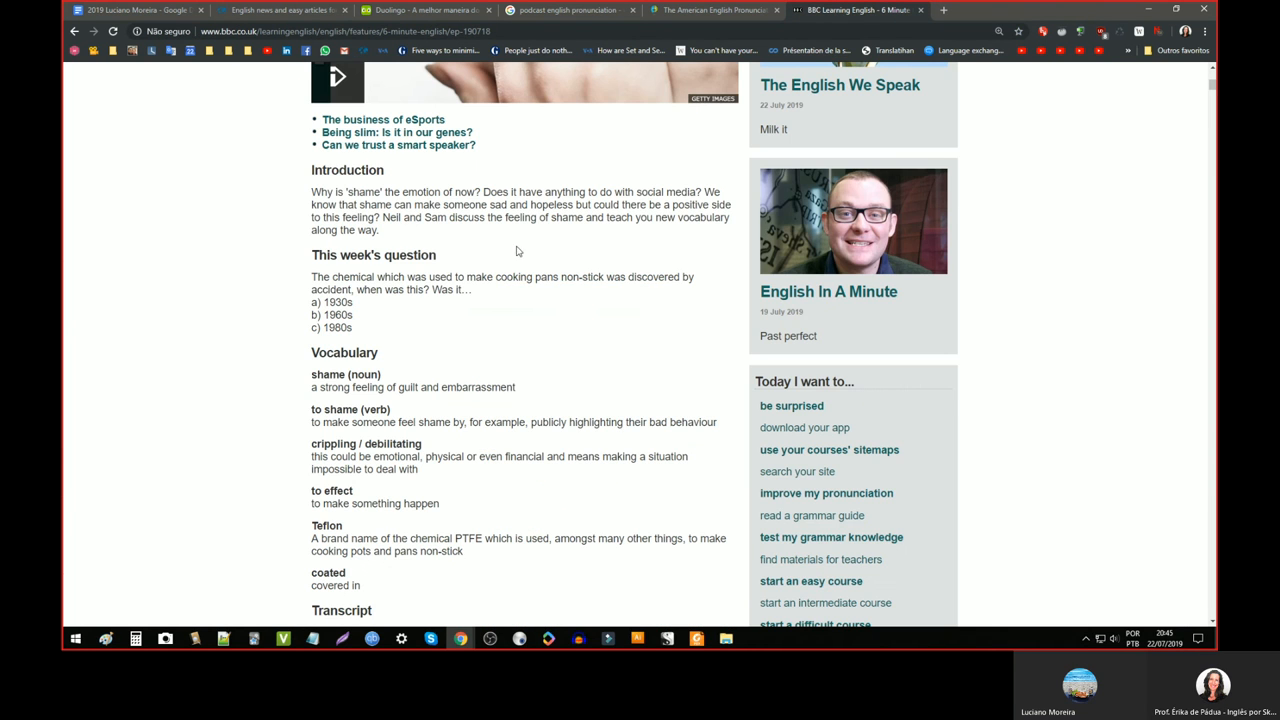
scroll(up, 3)
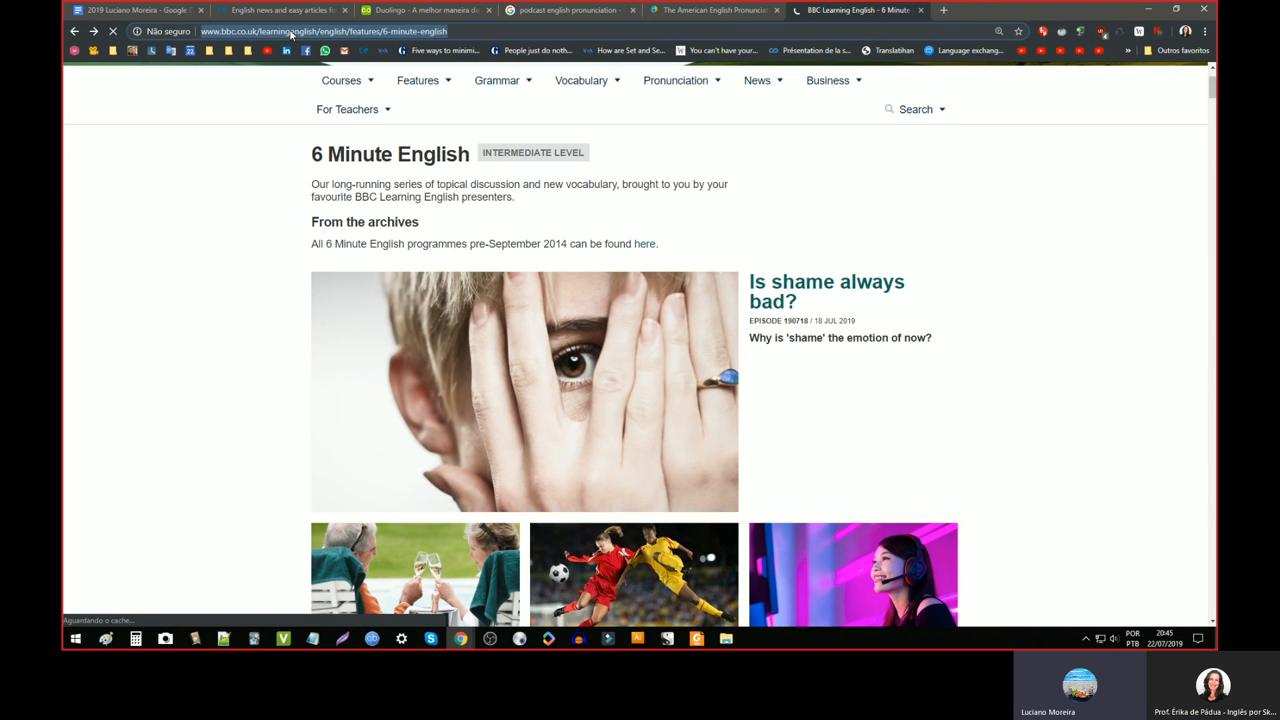
click(136, 10)
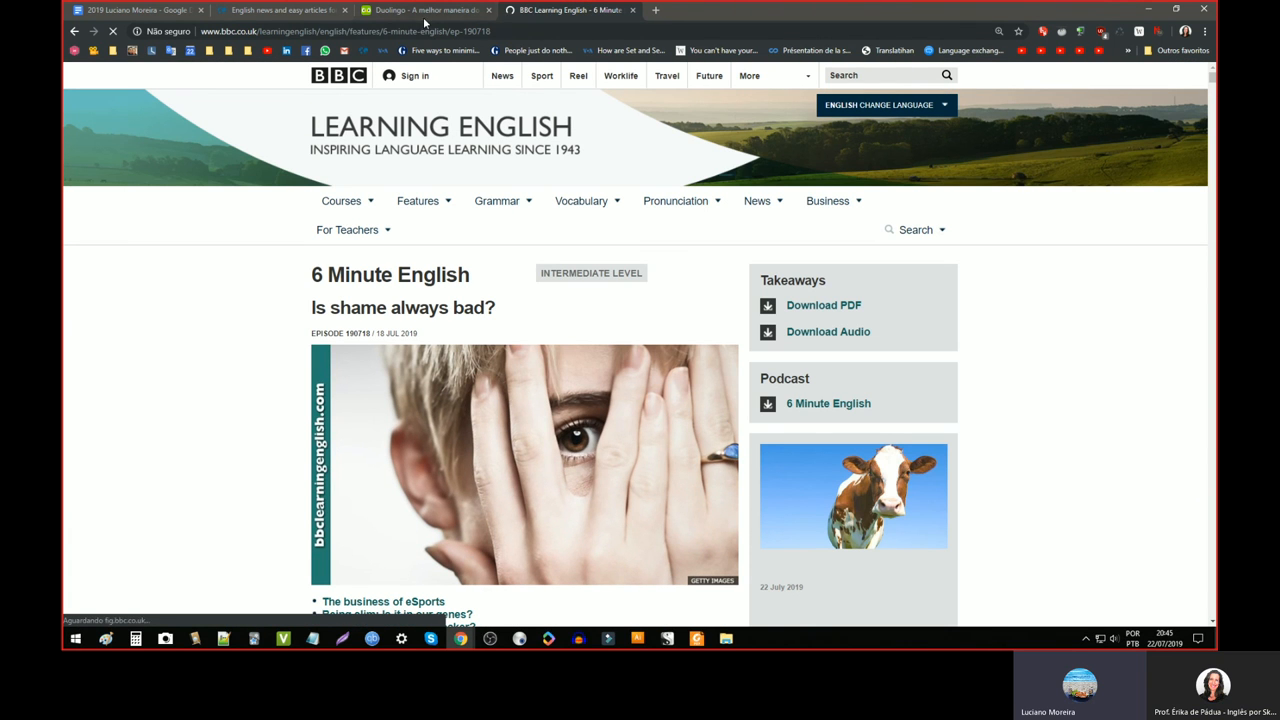
click(488, 10)
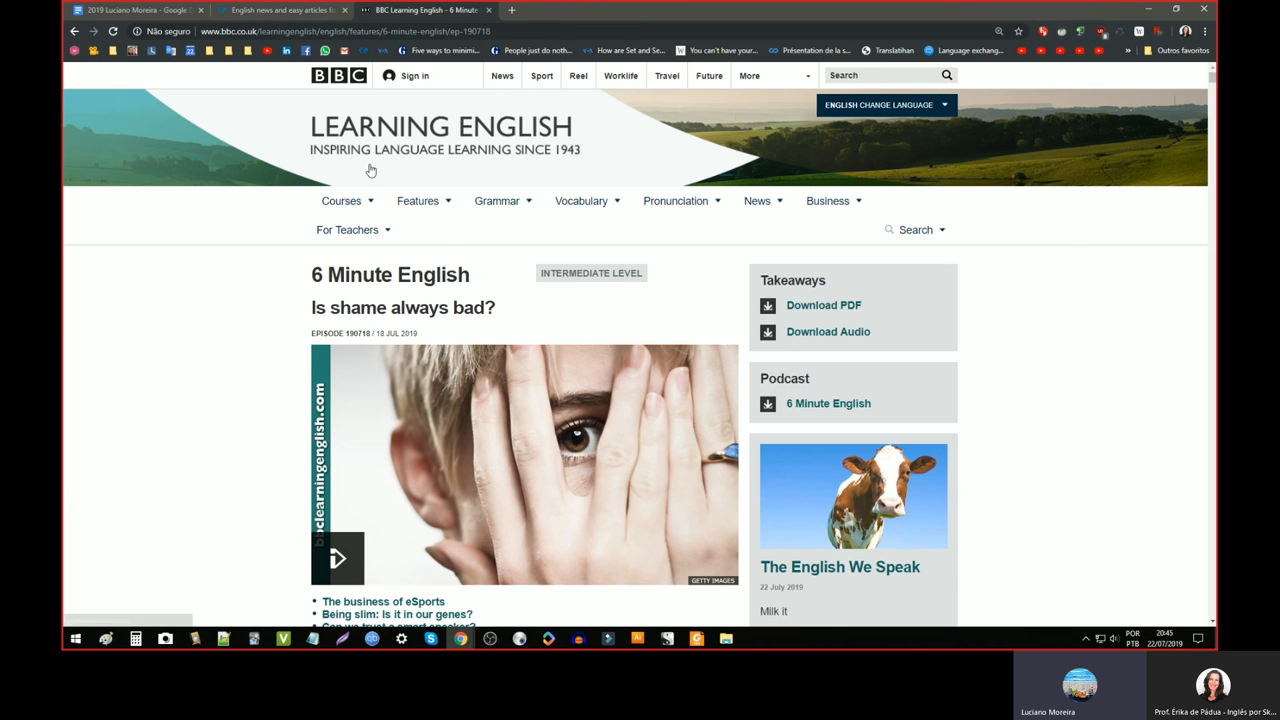
scroll(down, 3)
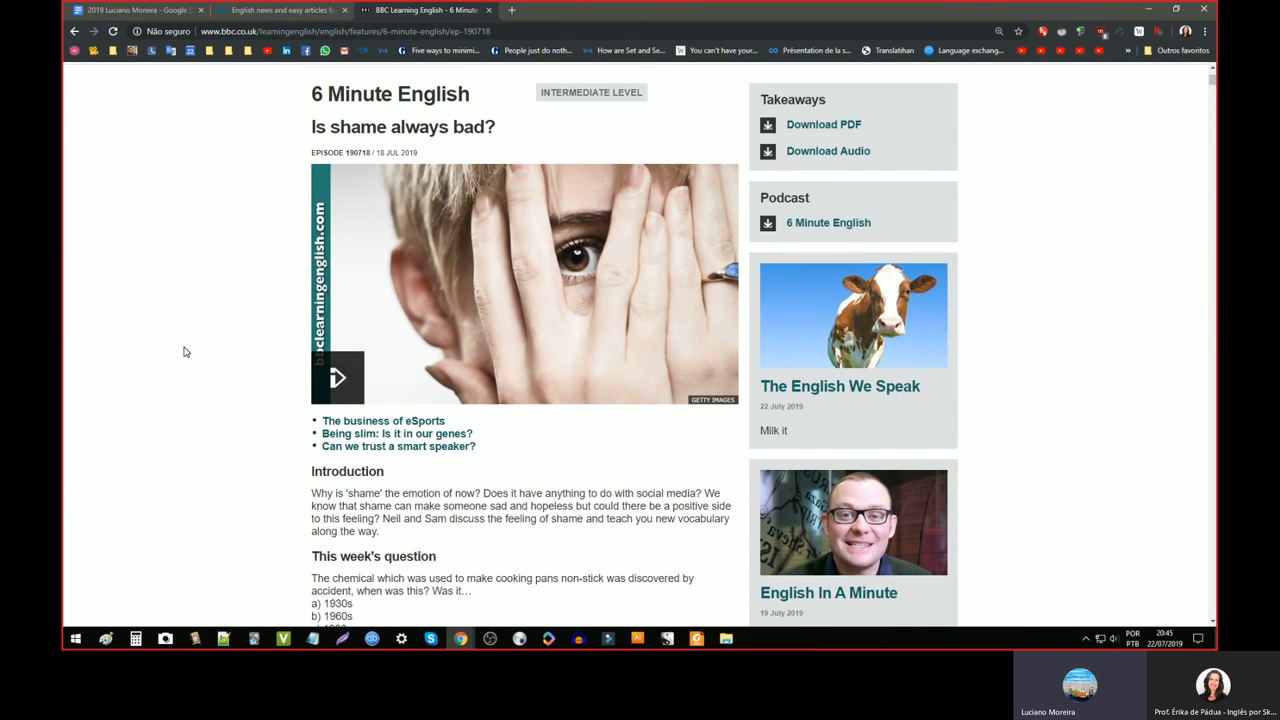
mouse_move(104, 24)
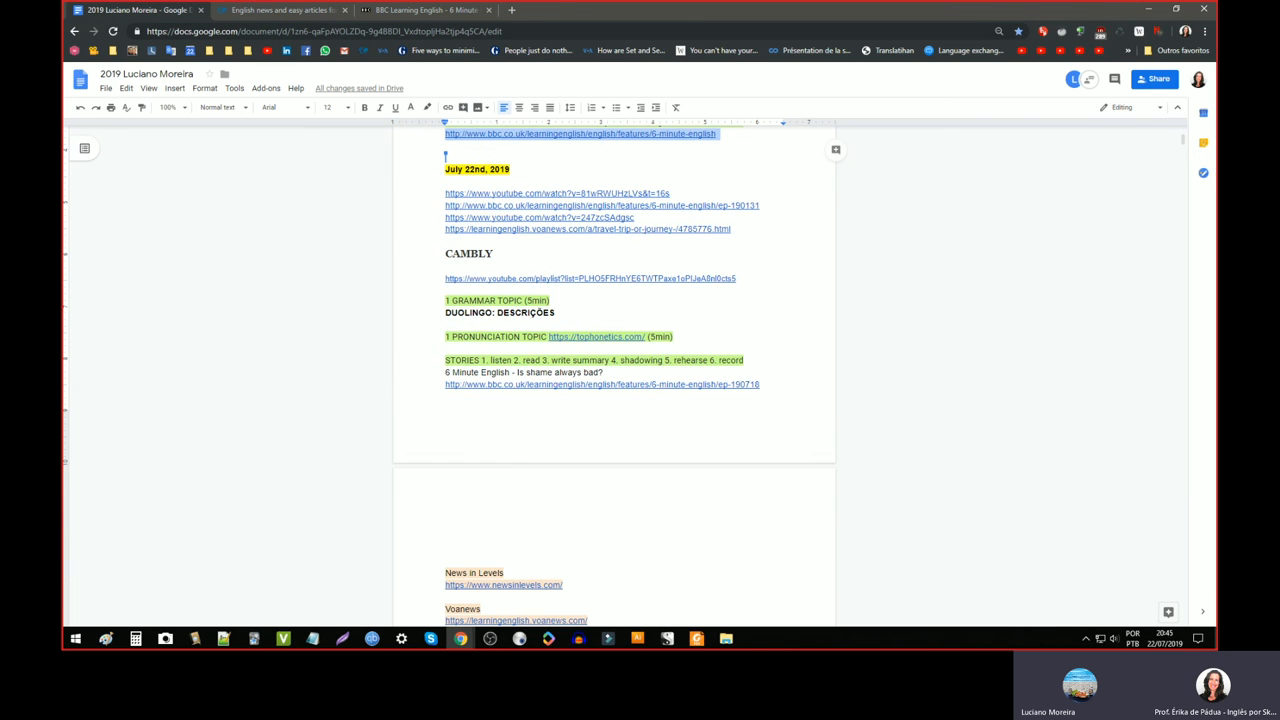
scroll(down, 3)
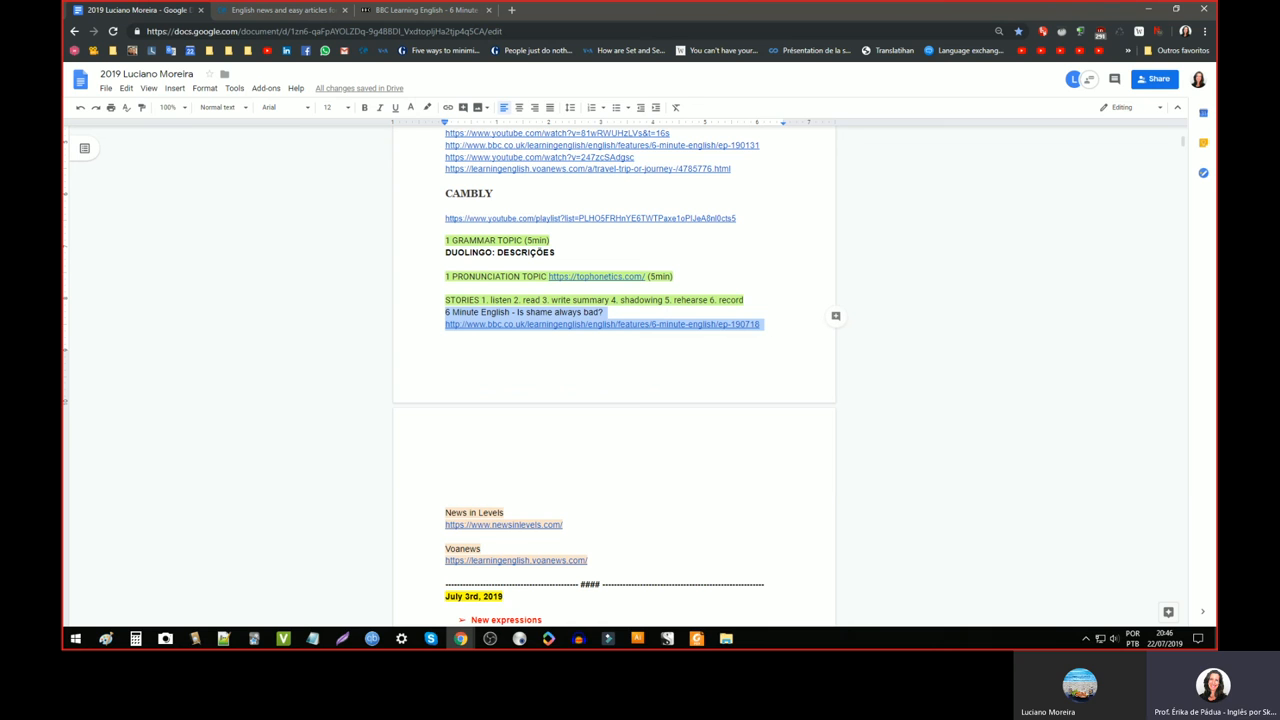
scroll(up, 3)
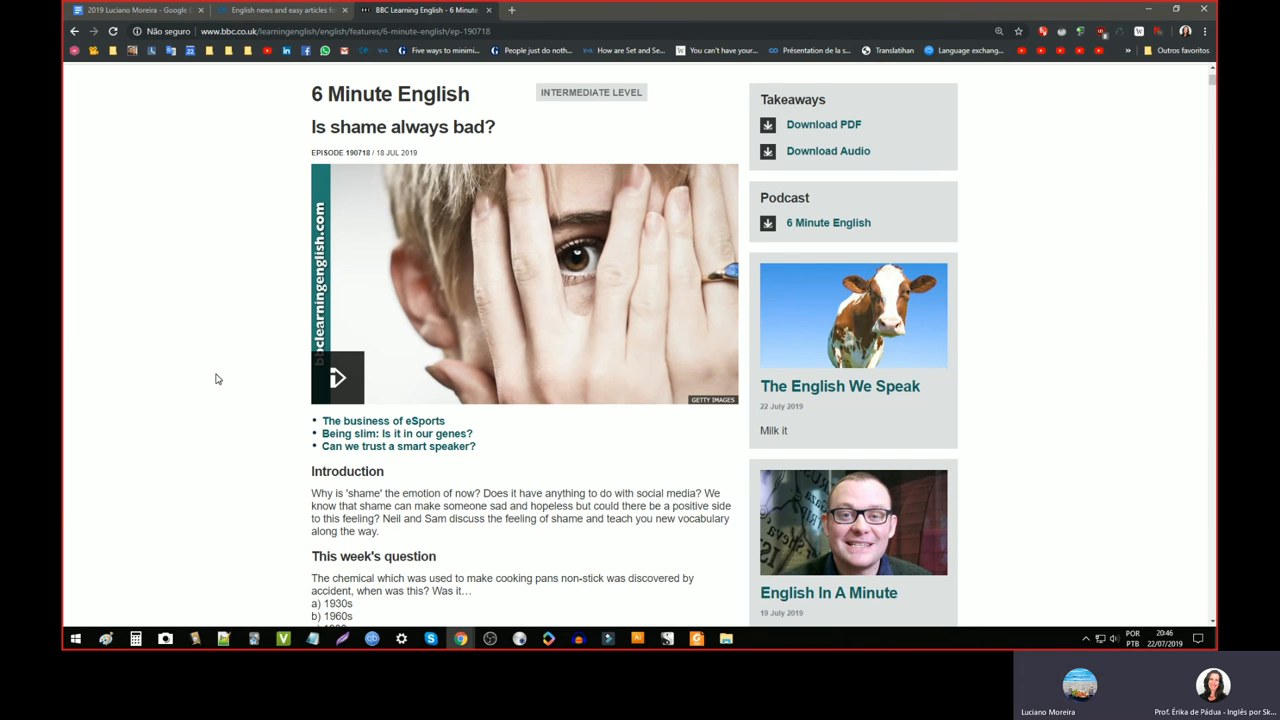
mouse_move(238, 260)
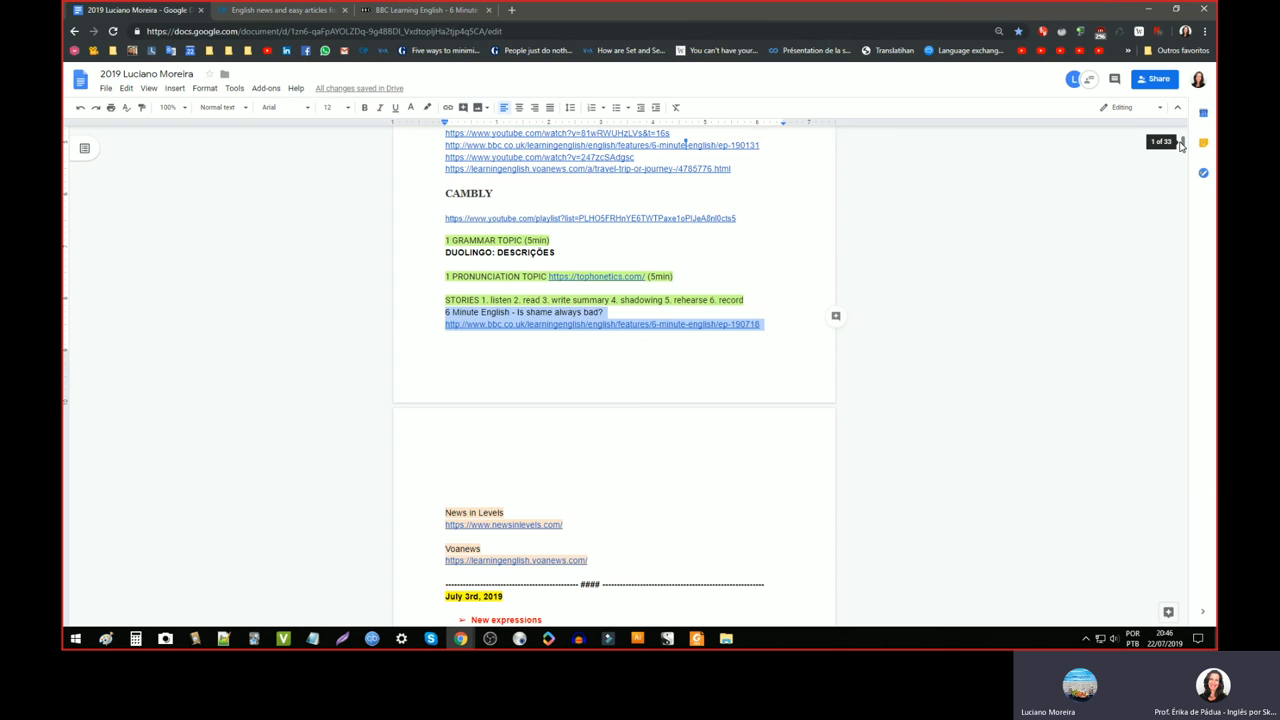
scroll(up, 3)
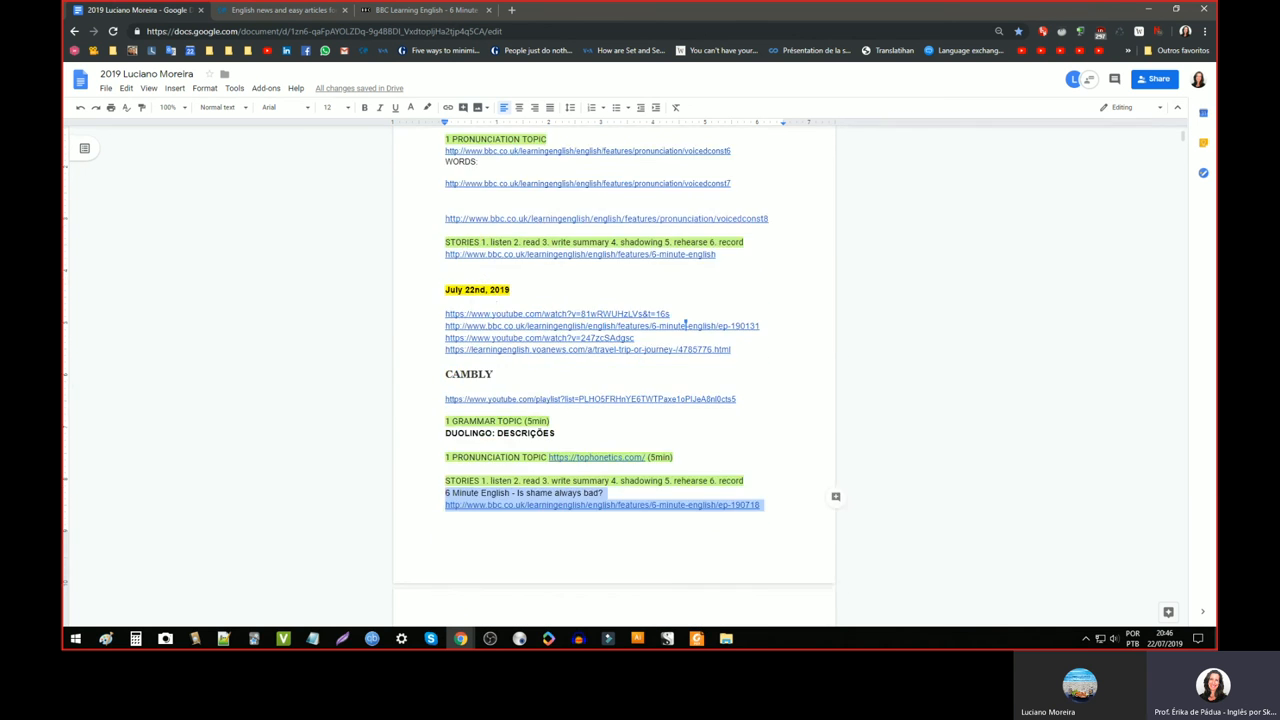
scroll(down, 3)
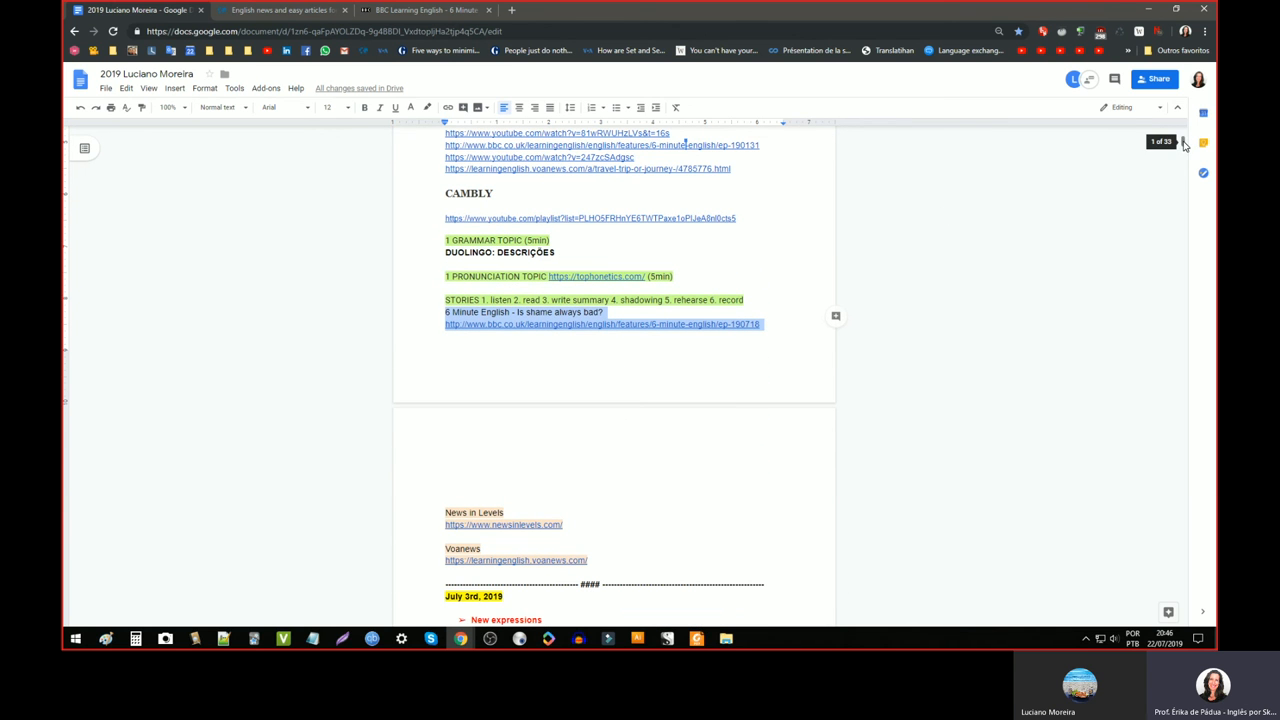
scroll(up, 3)
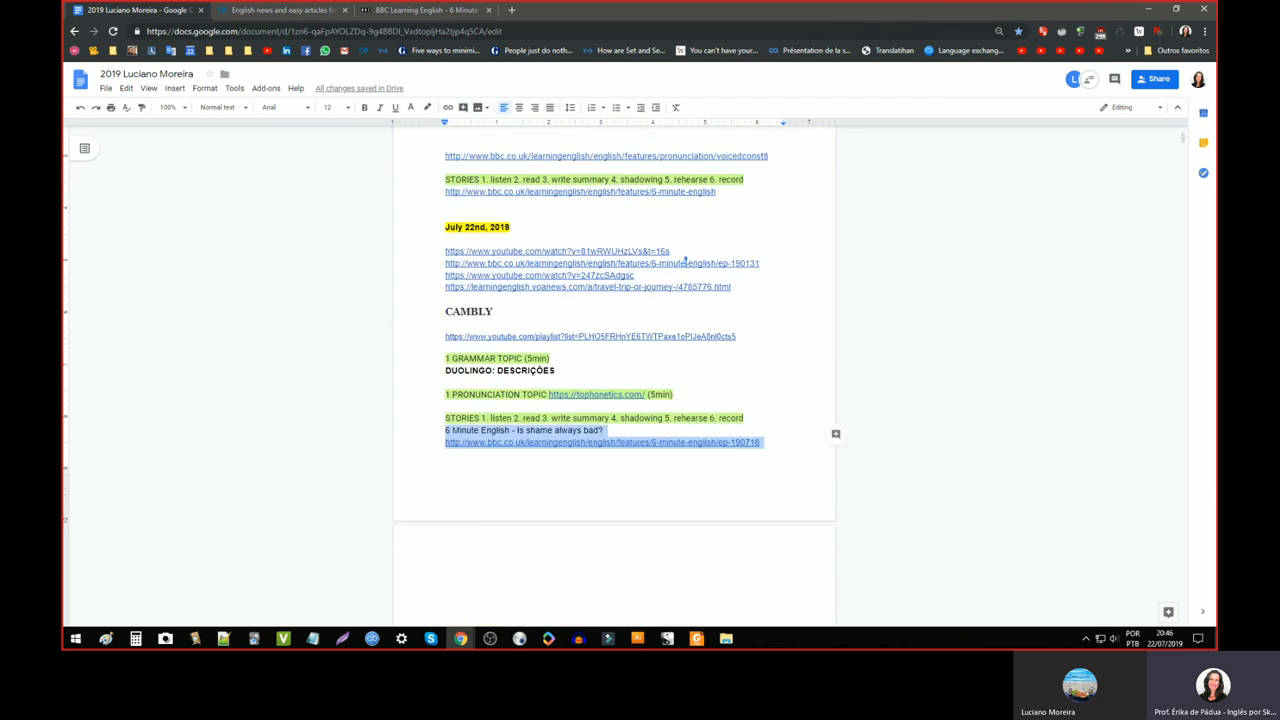
scroll(down, 3)
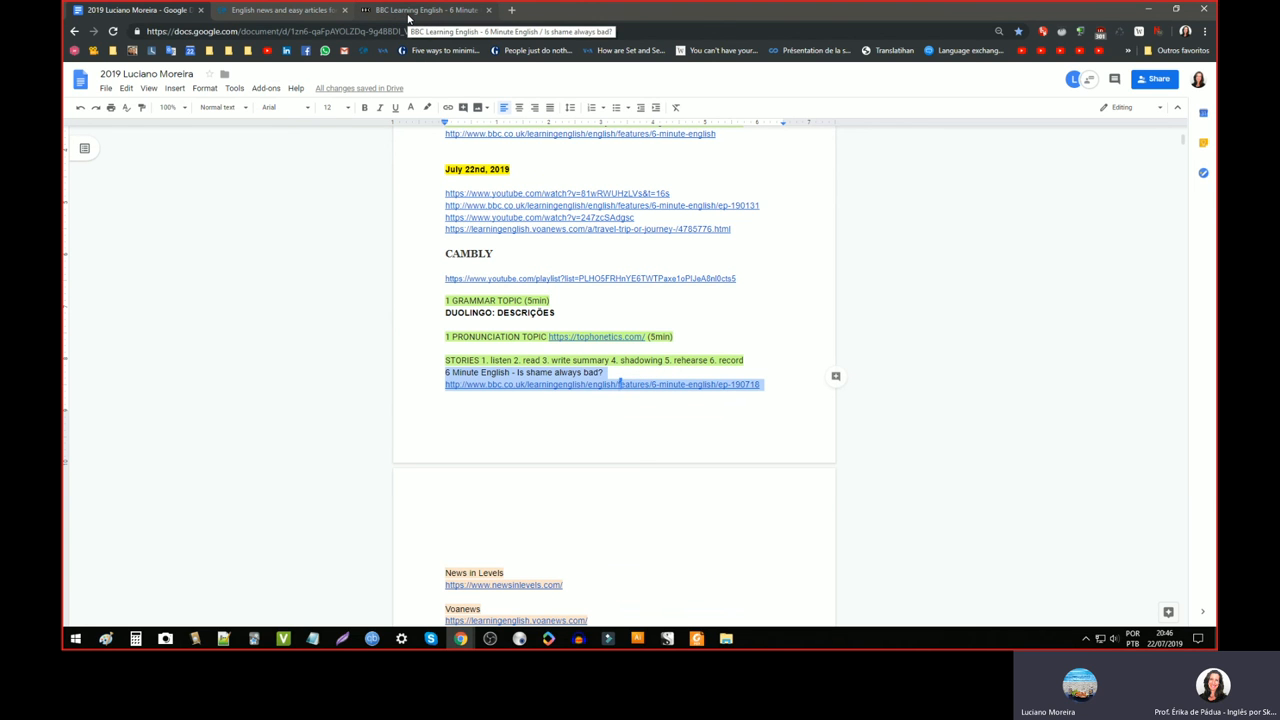
- Scroll to the shame episode's introduction and highlight the phrase about a positive side to shame
click(424, 10)
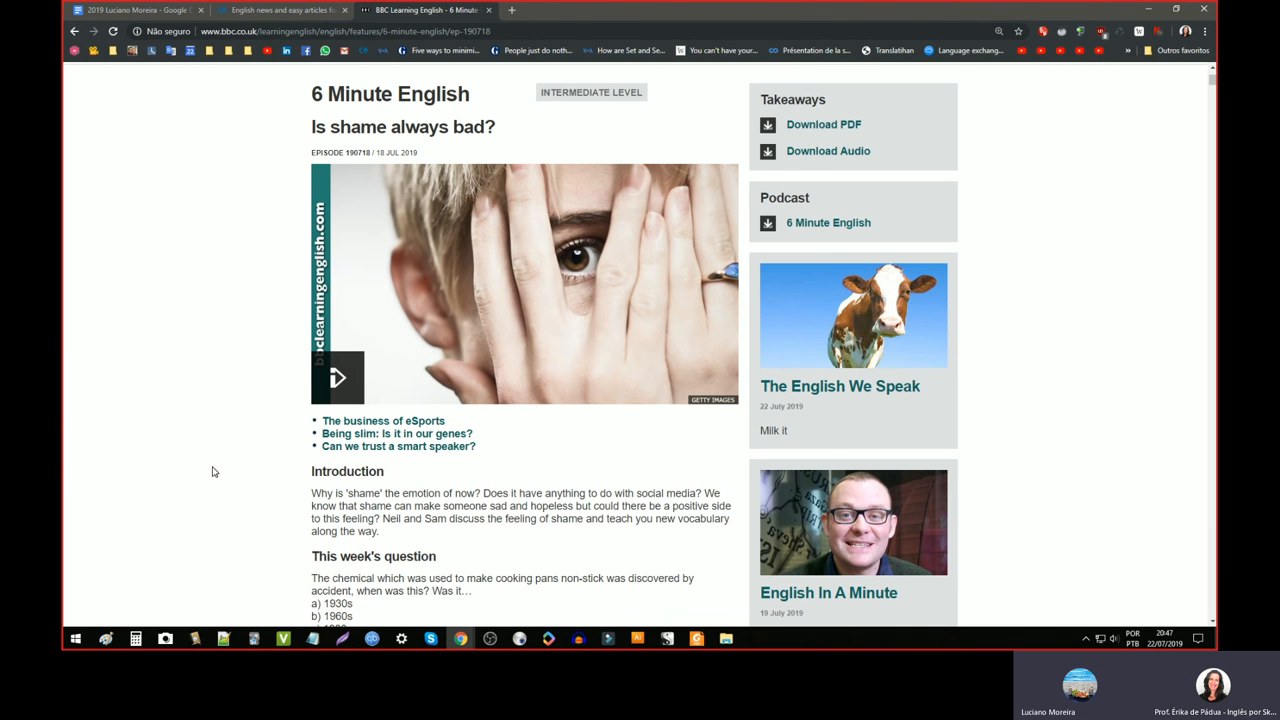
scroll(down, 3)
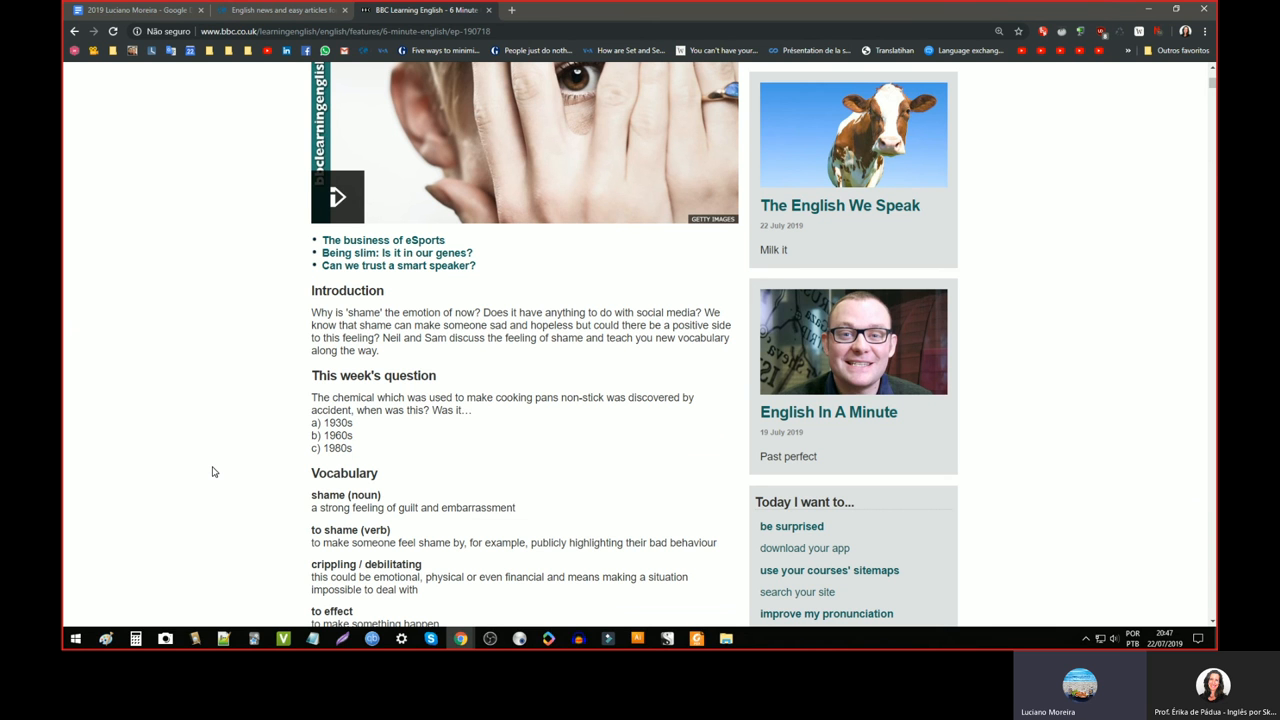
scroll(down, 3)
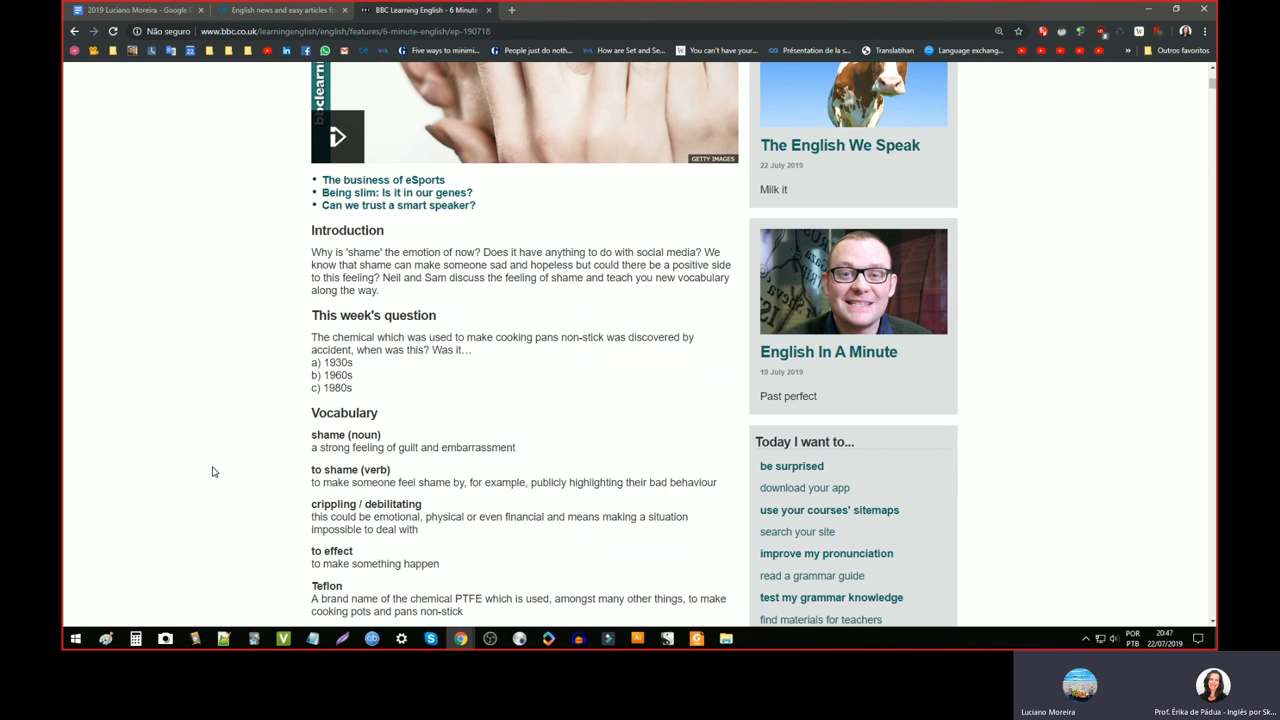
mouse_move(508, 256)
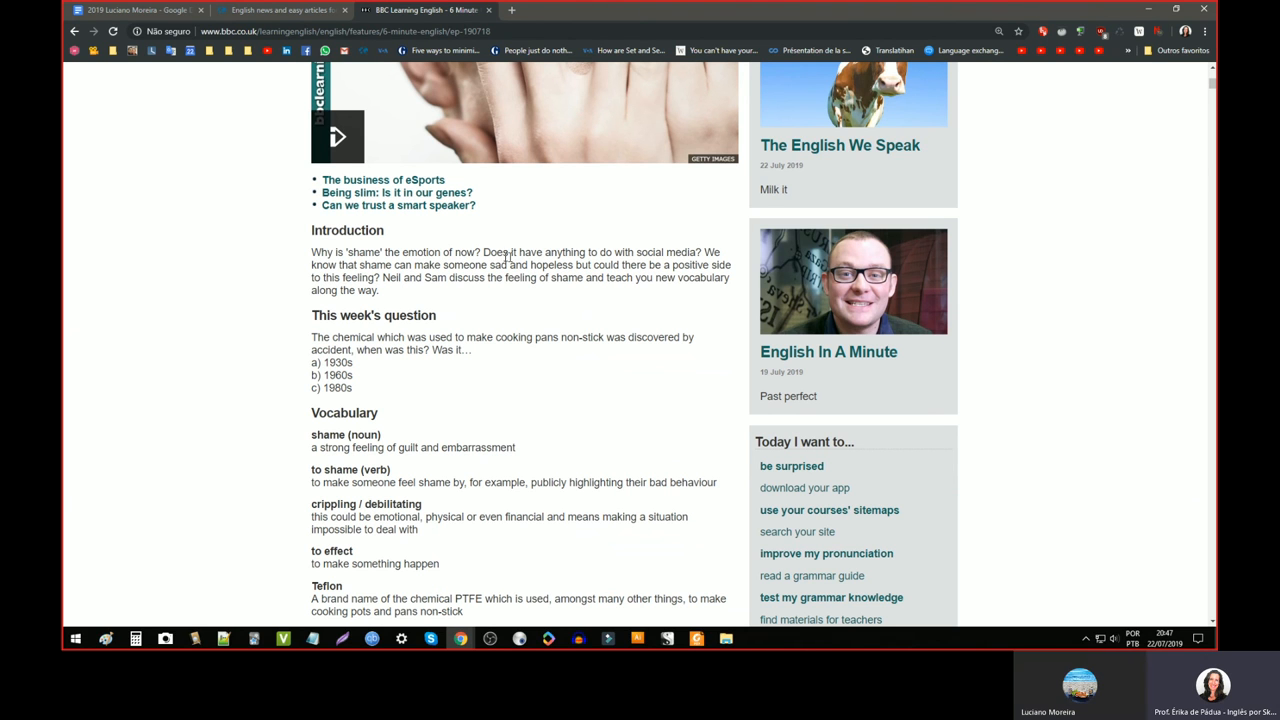
mouse_move(508, 256)
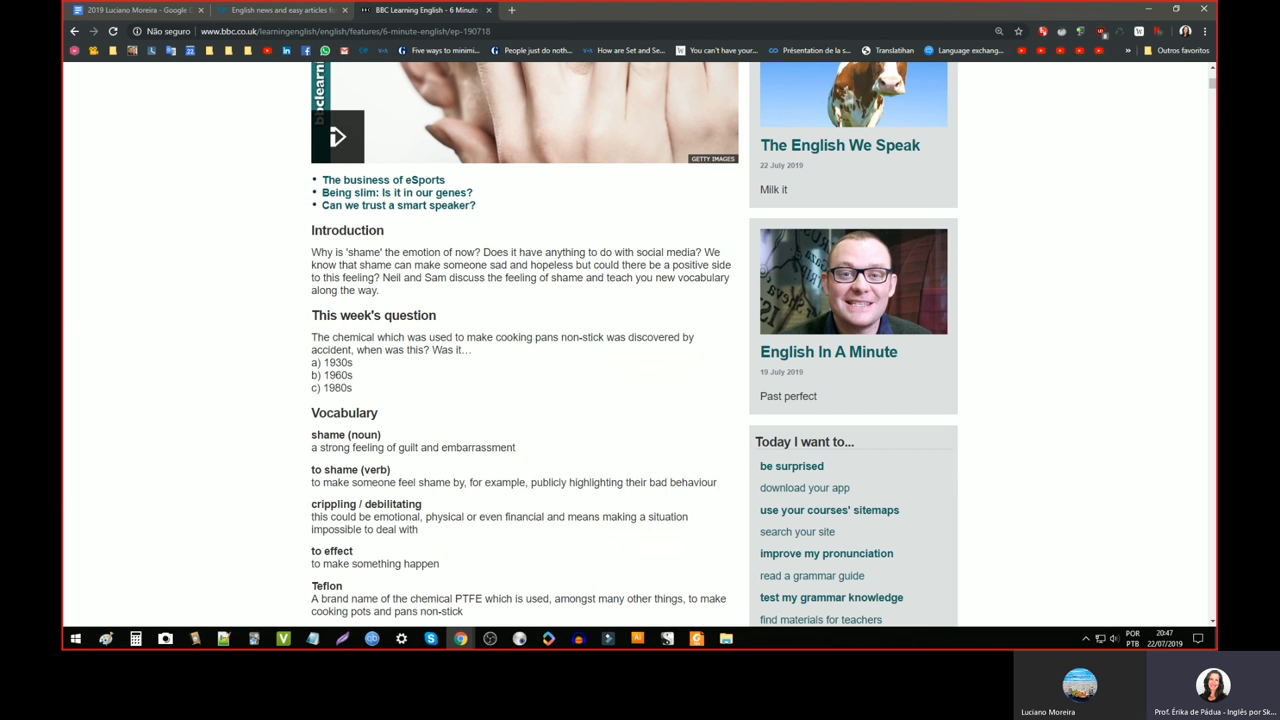
drag(484, 252, 696, 252)
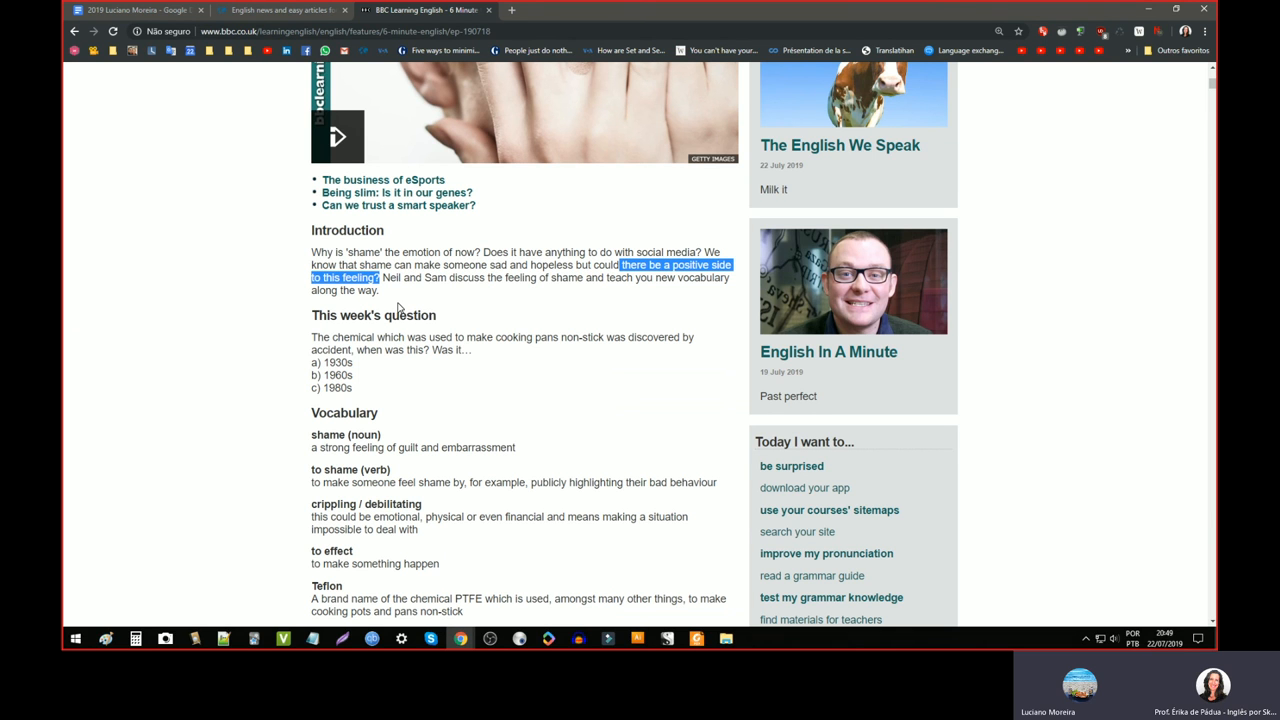
scroll(down, 3)
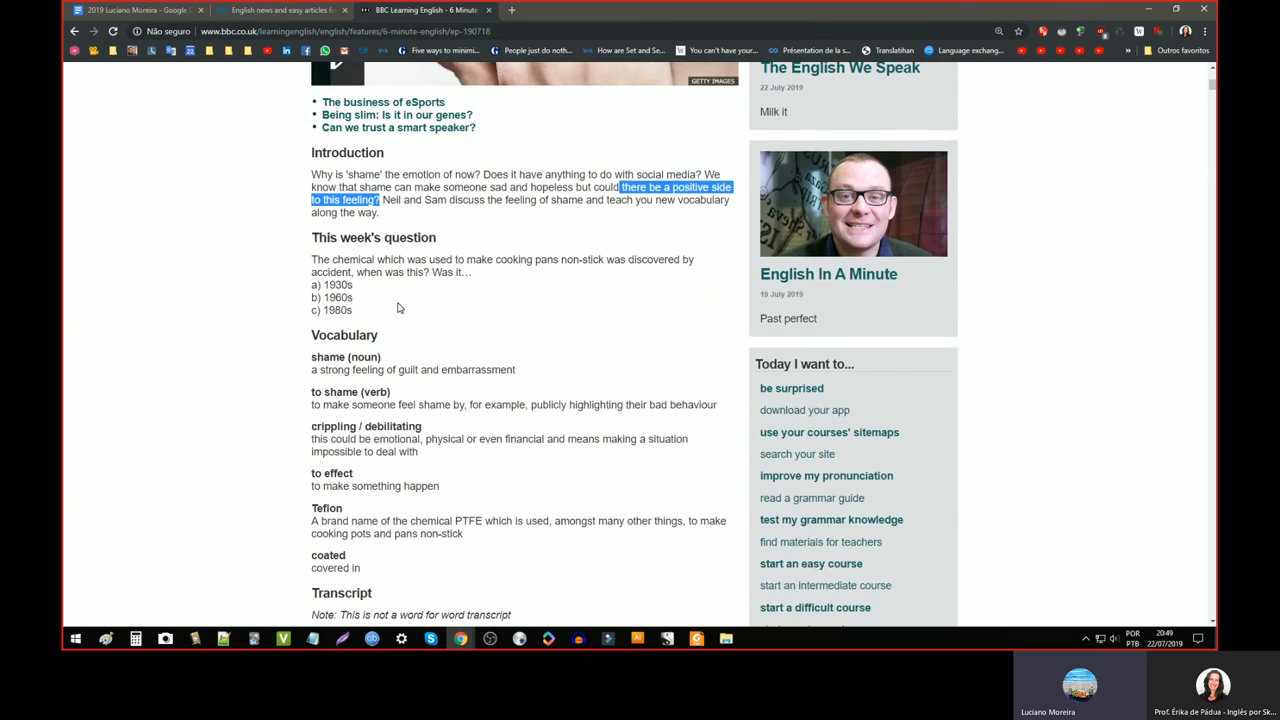
scroll(down, 3)
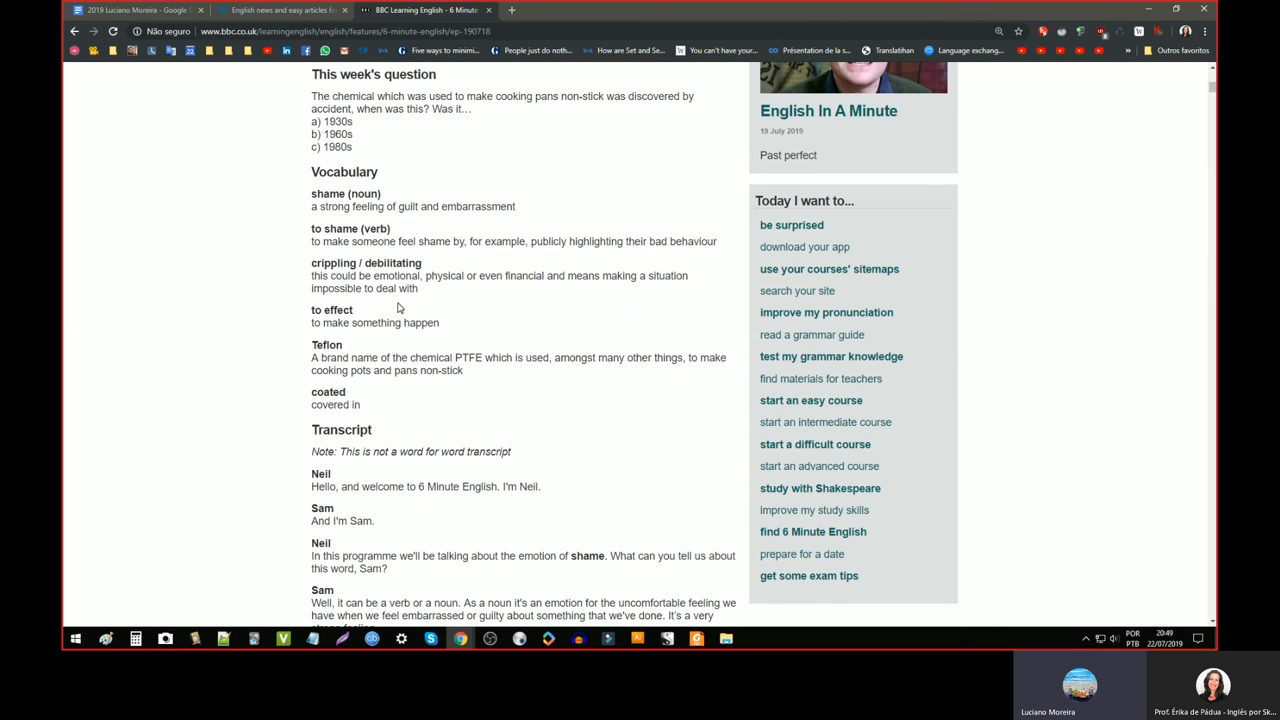
scroll(down, 3)
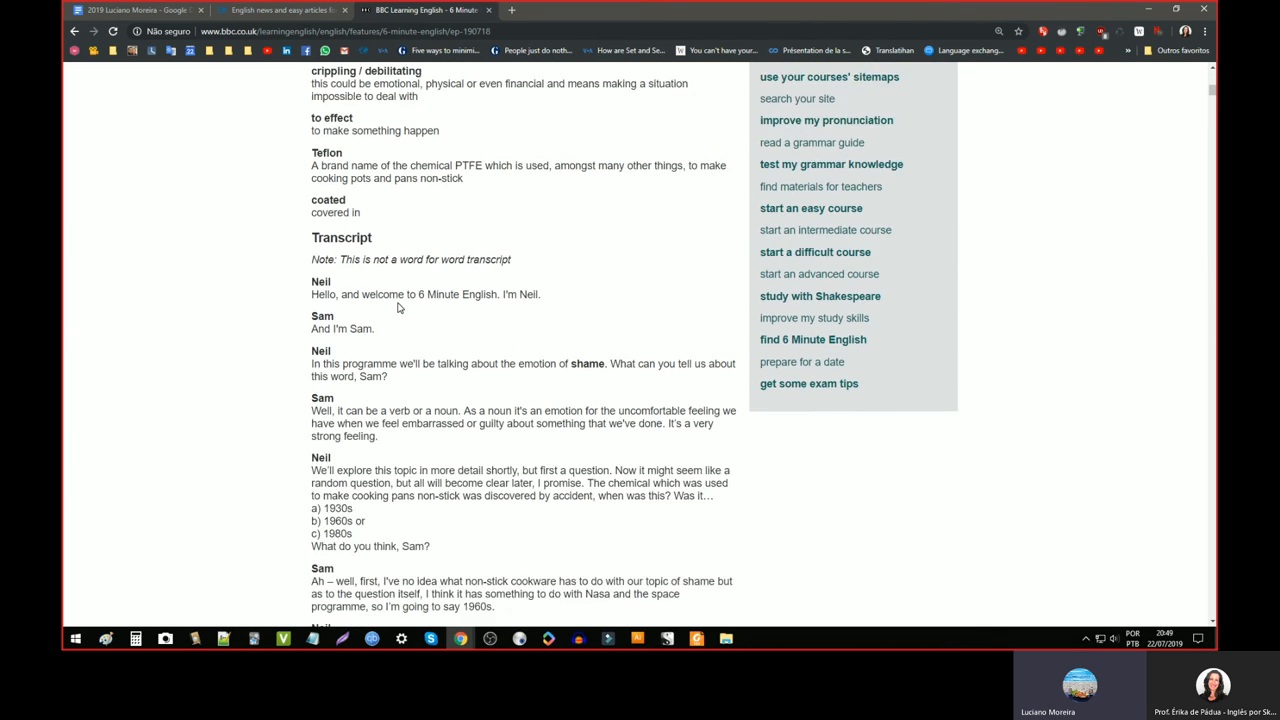
scroll(down, 3)
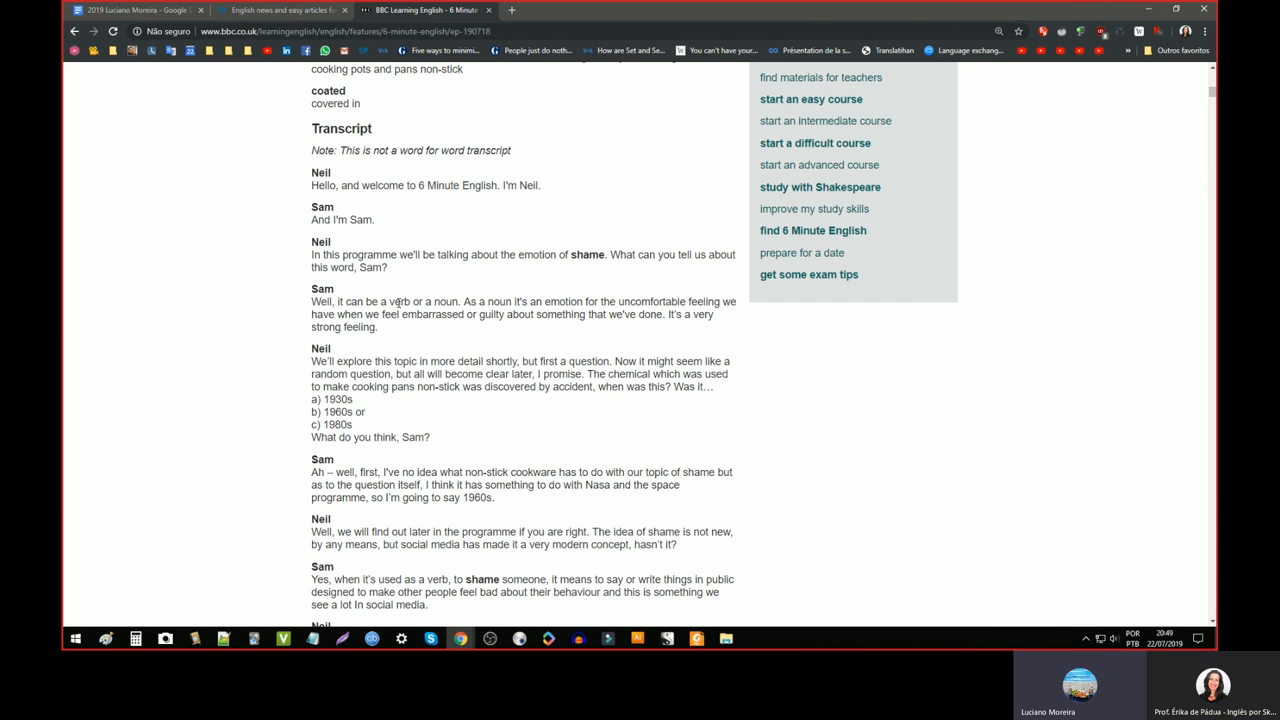
scroll(down, 3)
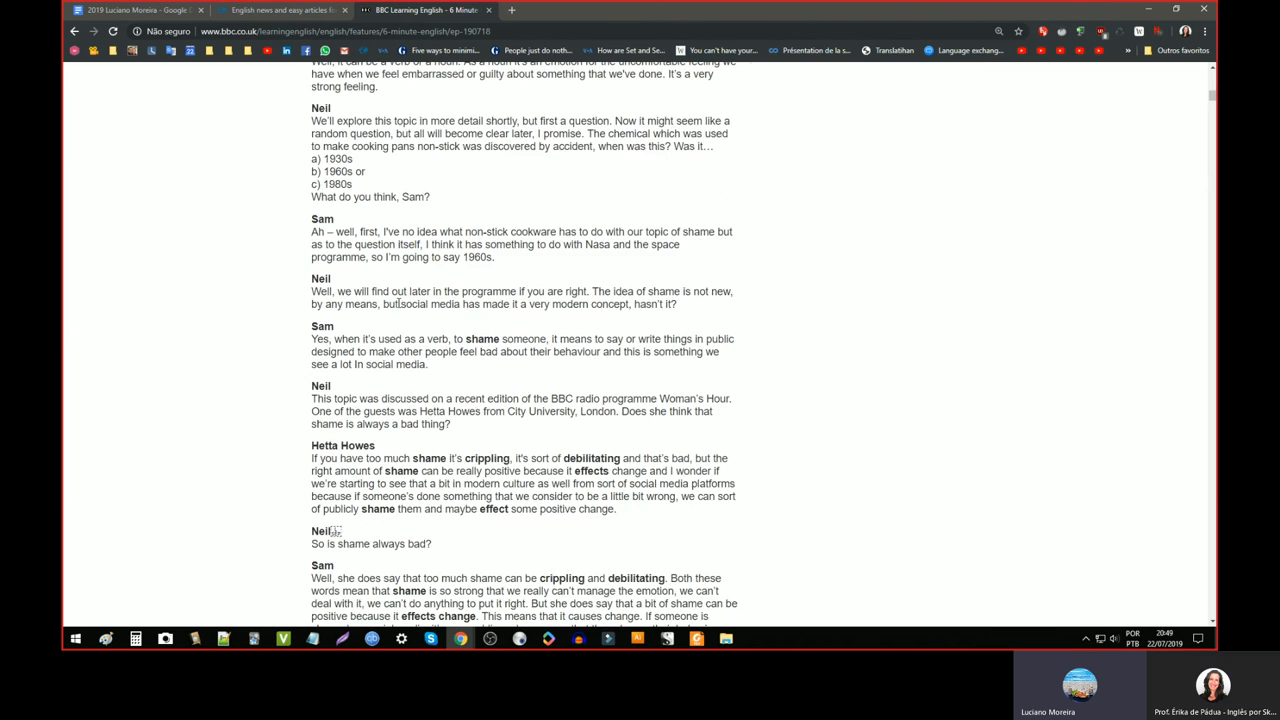
scroll(down, 3)
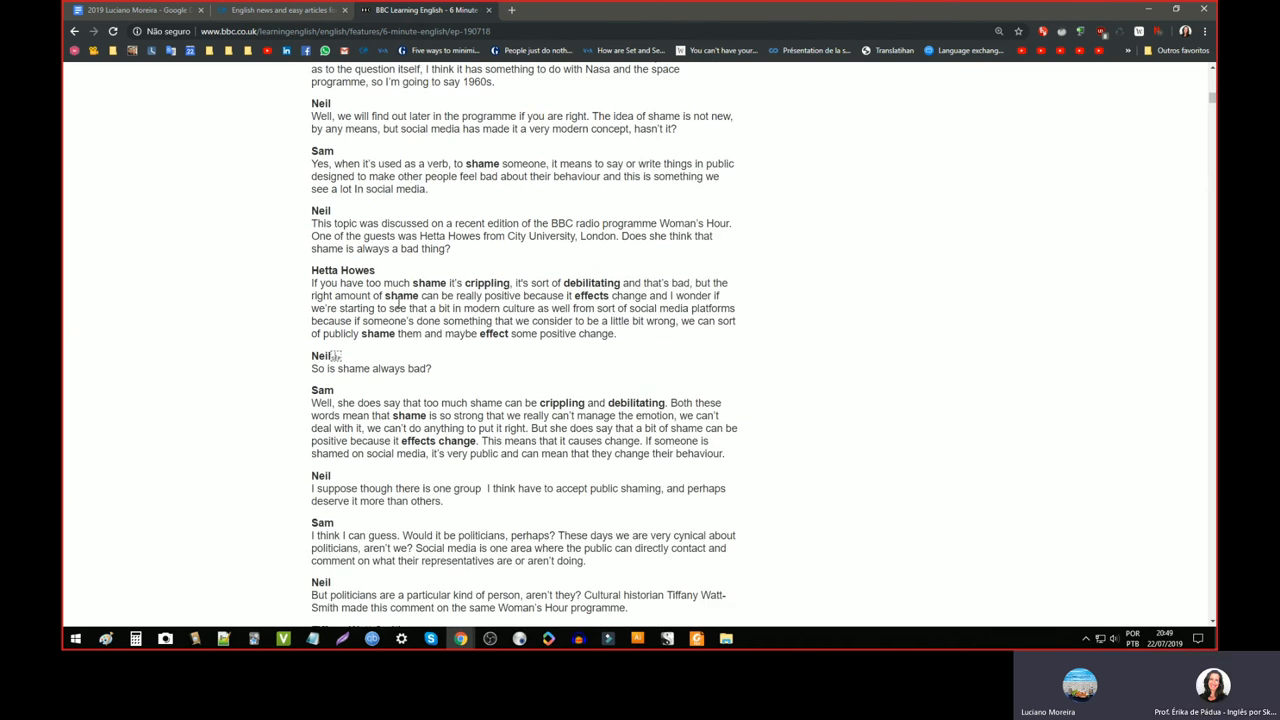
scroll(down, 3)
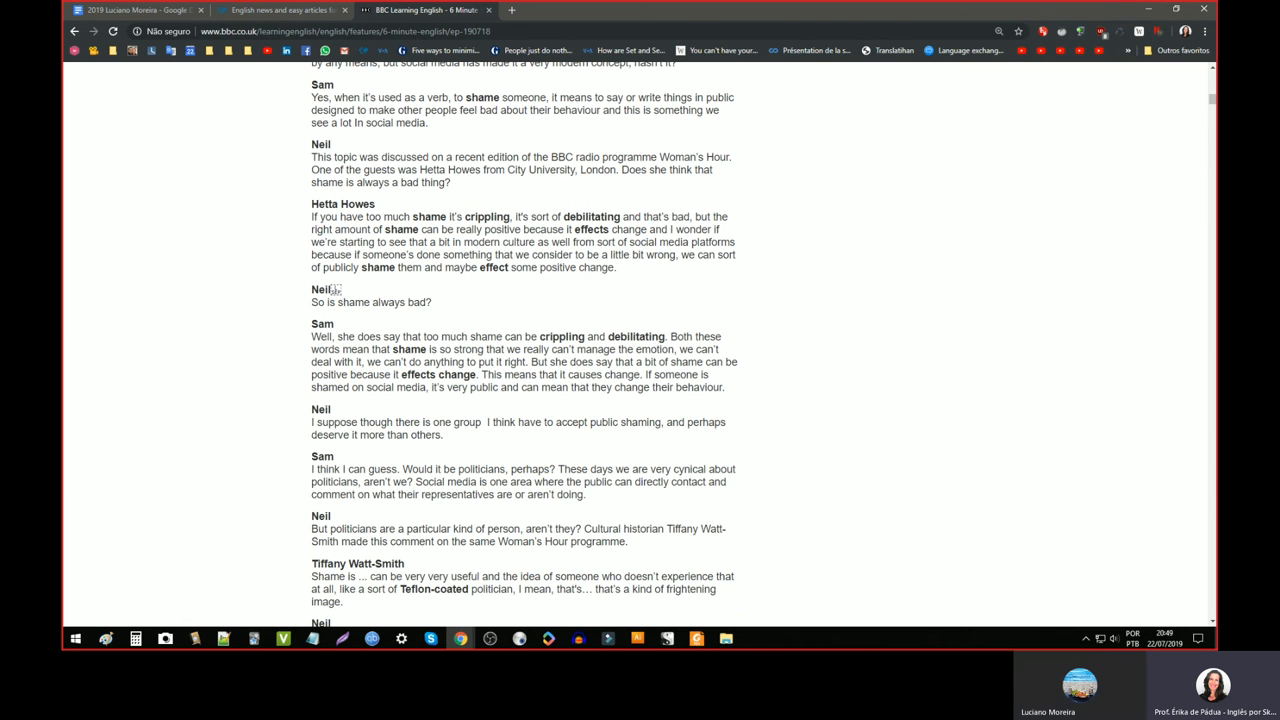
double_click(342, 204)
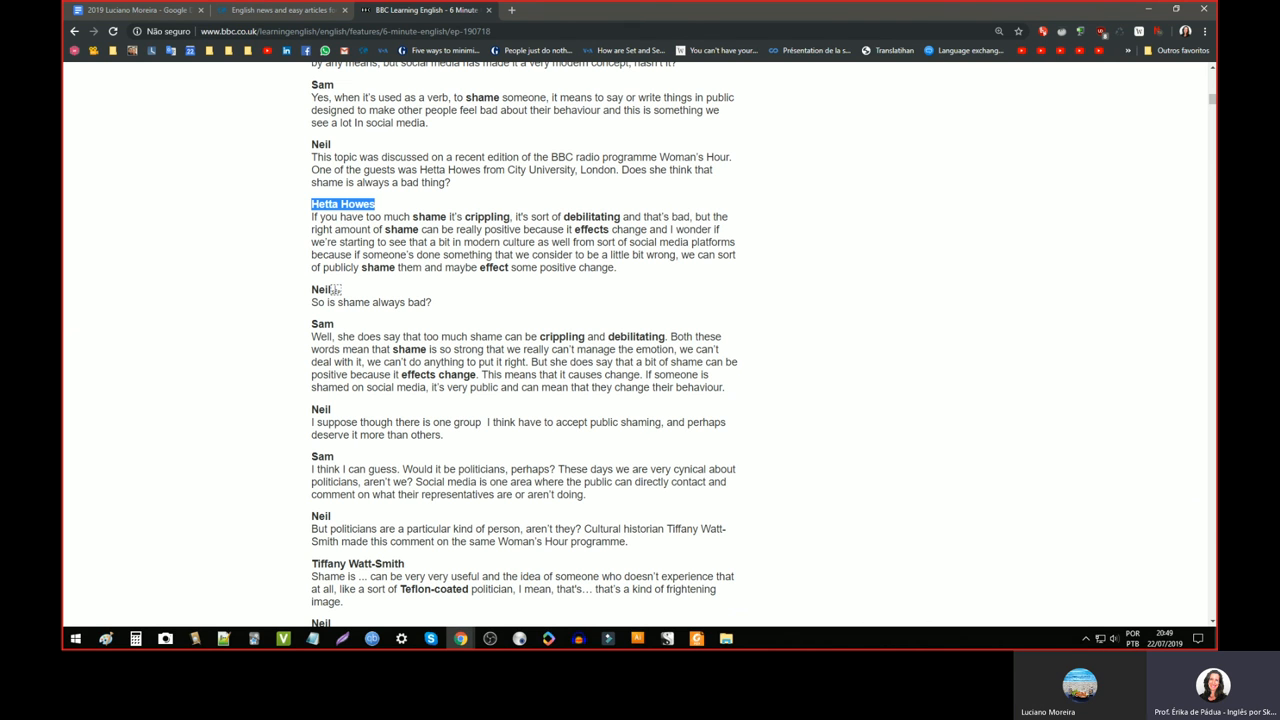
mouse_move(318, 224)
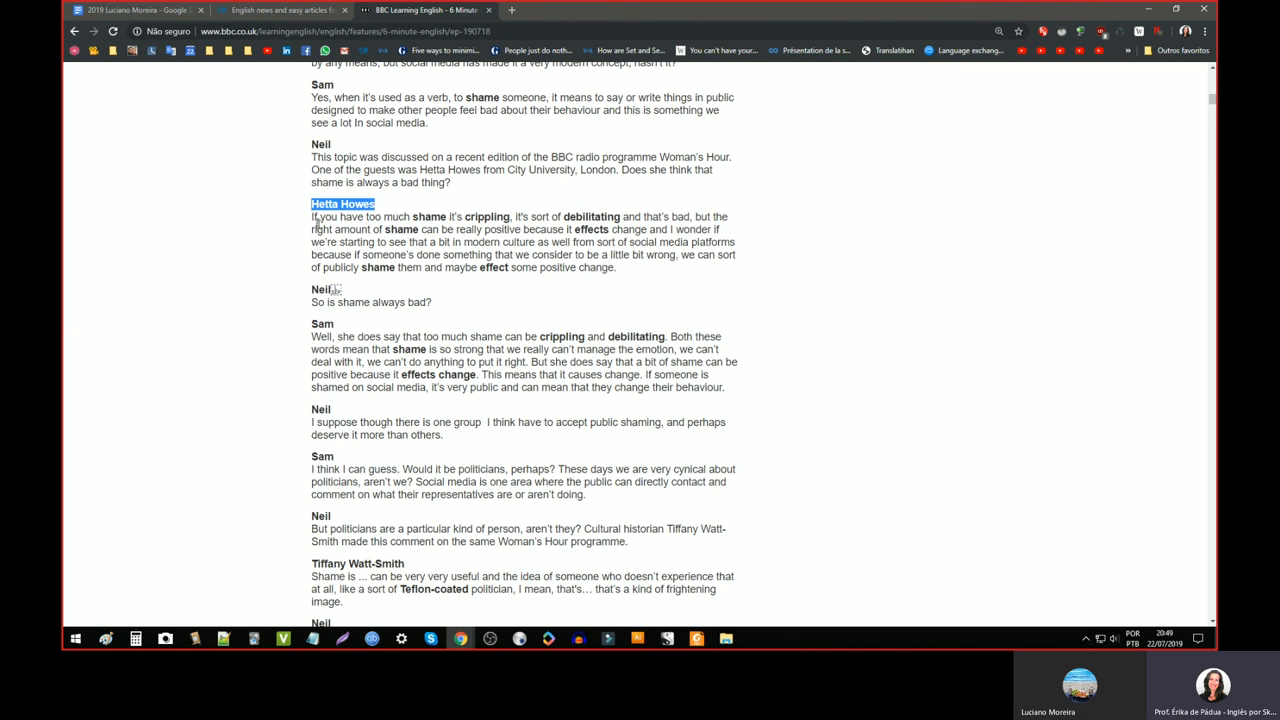
drag(312, 216, 370, 228)
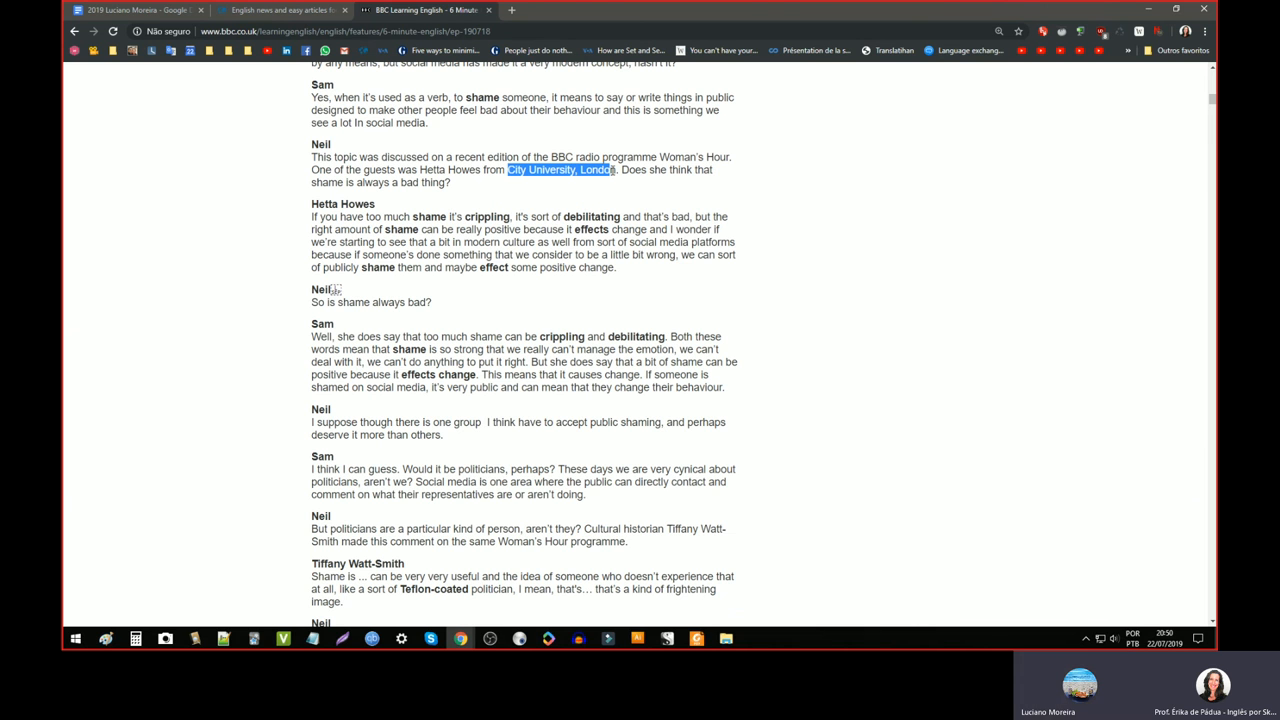
drag(312, 216, 616, 268)
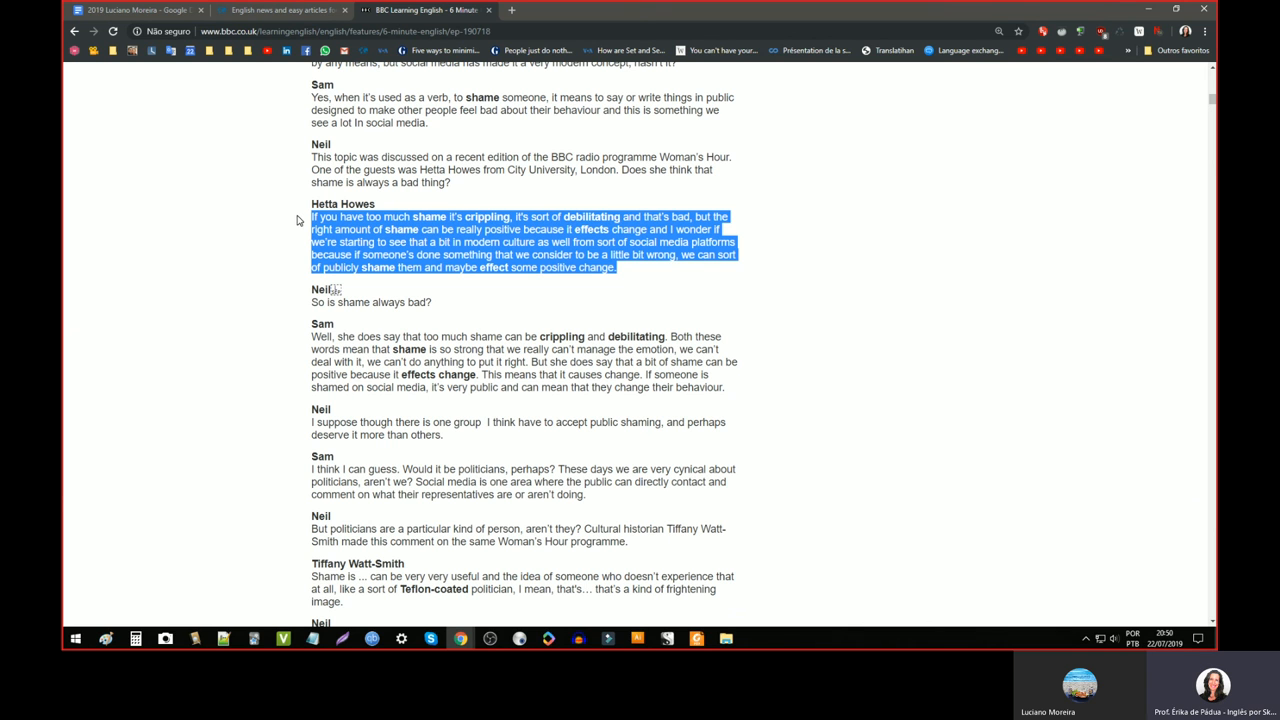
scroll(down, 3)
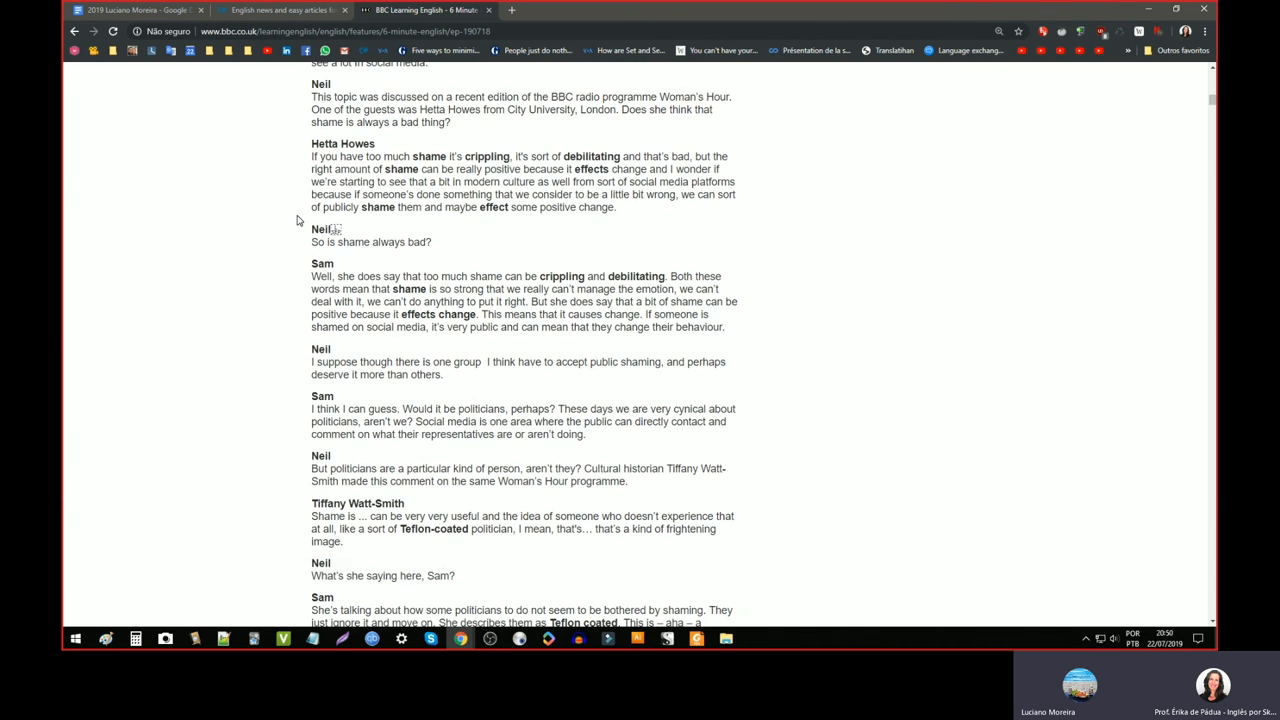
mouse_move(368, 224)
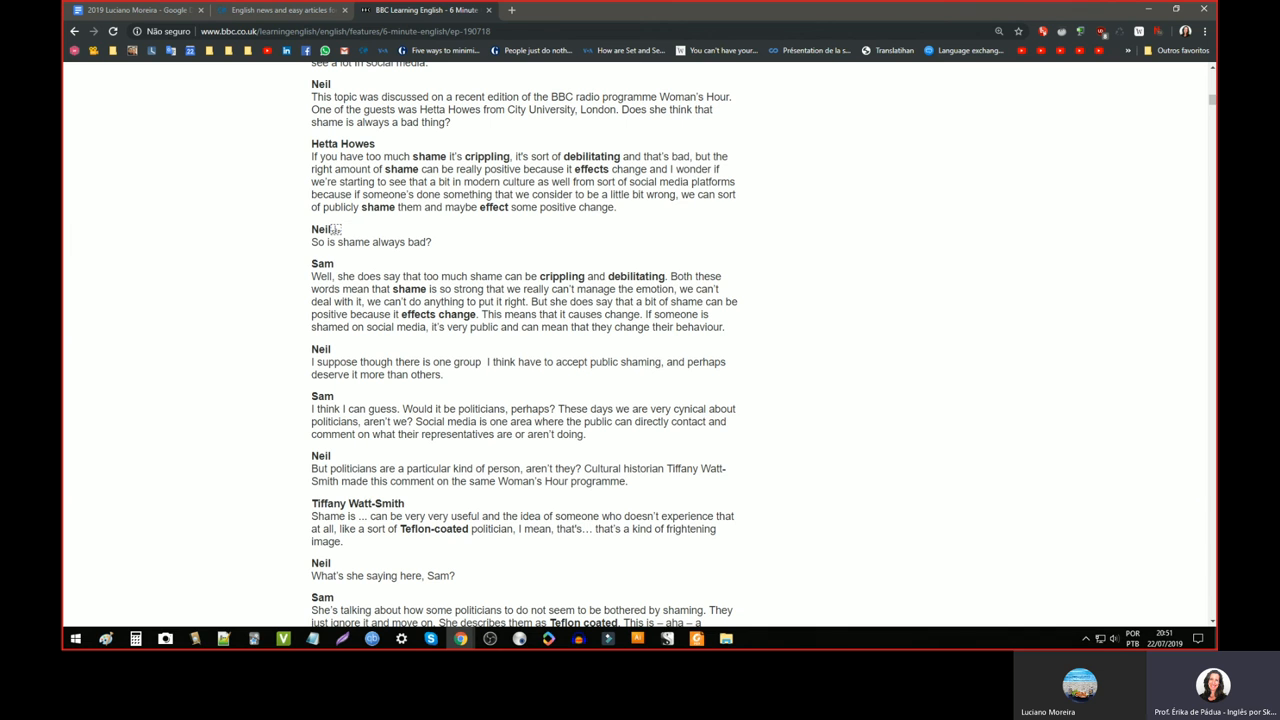
scroll(down, 3)
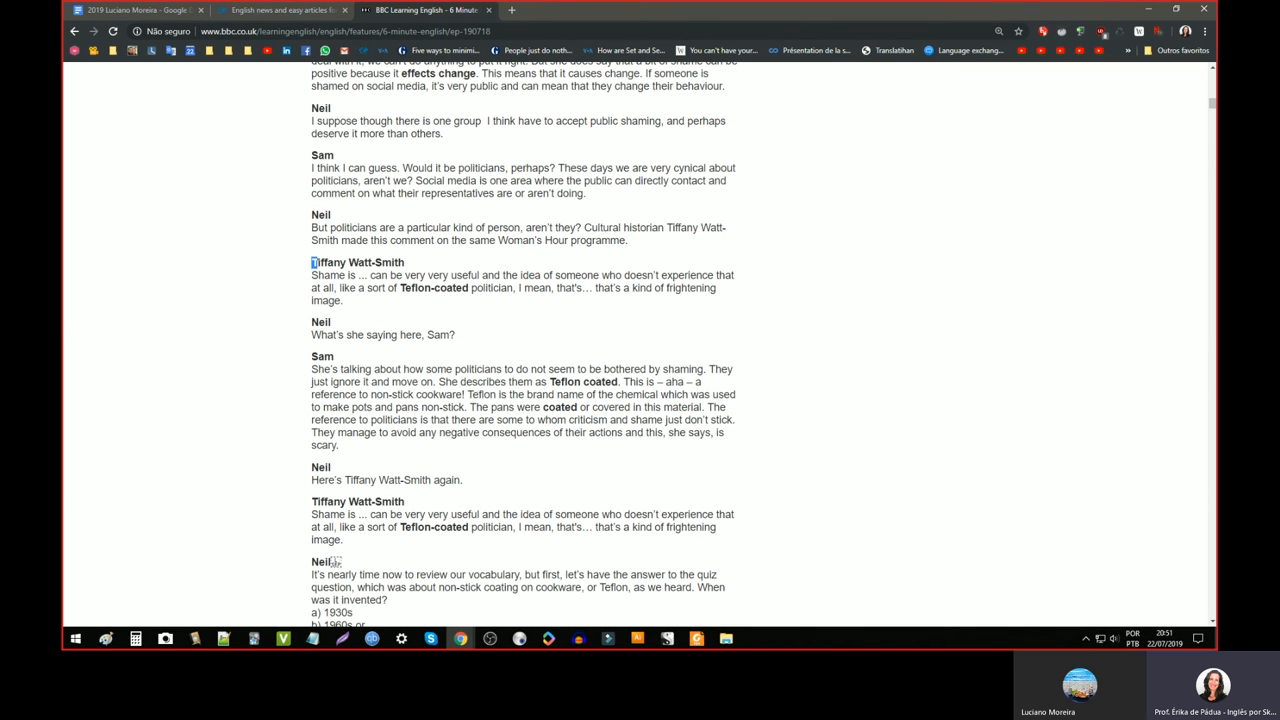
drag(312, 262, 350, 300)
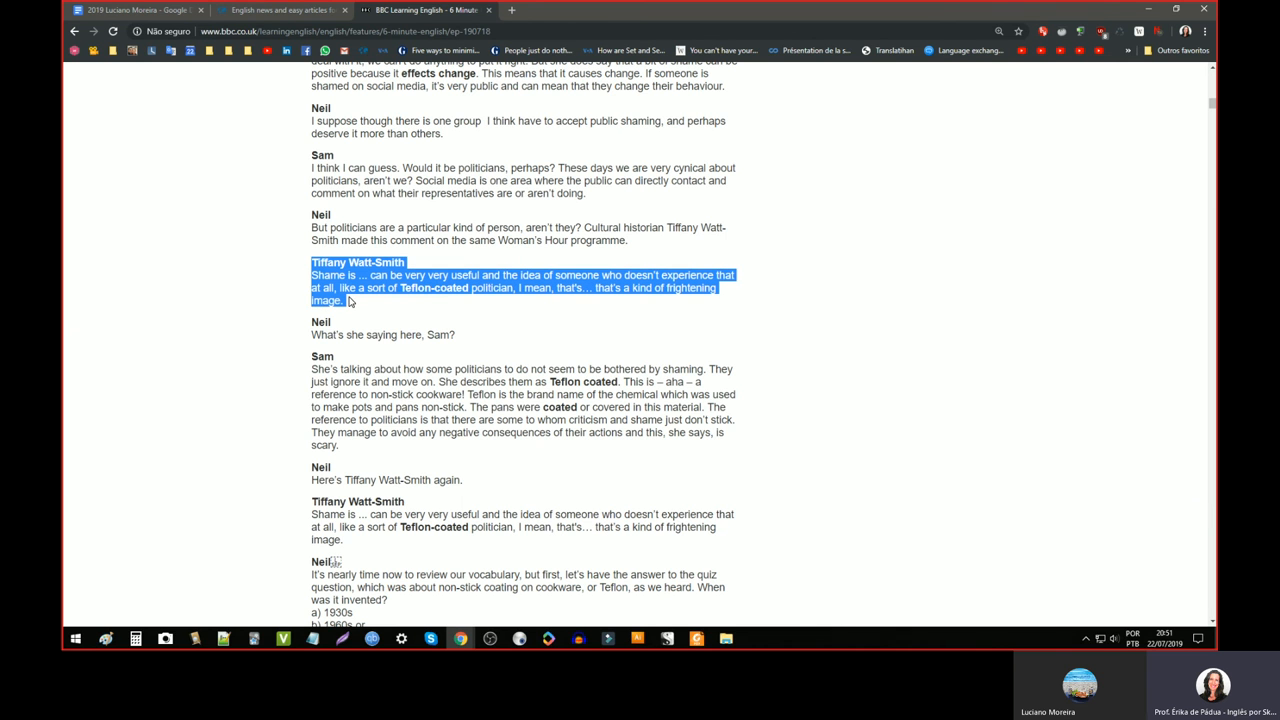
mouse_move(380, 312)
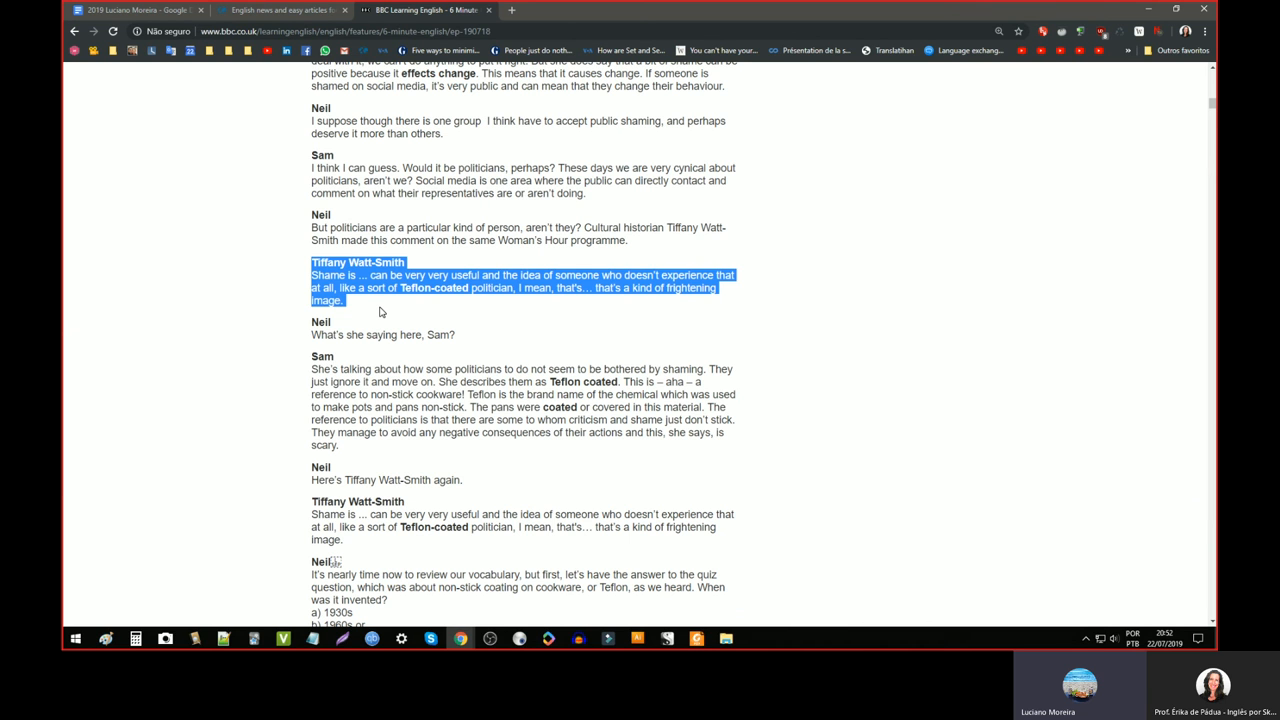
mouse_move(500, 144)
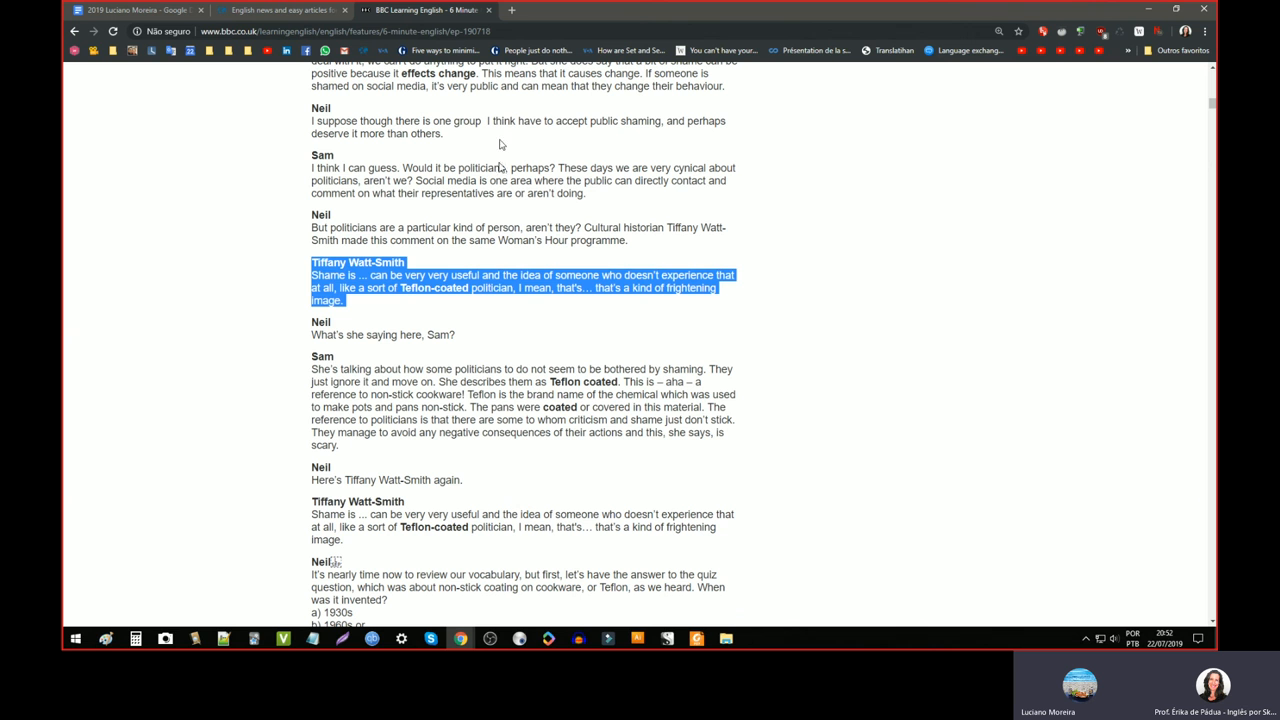
- Get the American IPA of 'frightening' in toPhonetics and return to the BBC transcript
double_click(690, 288)
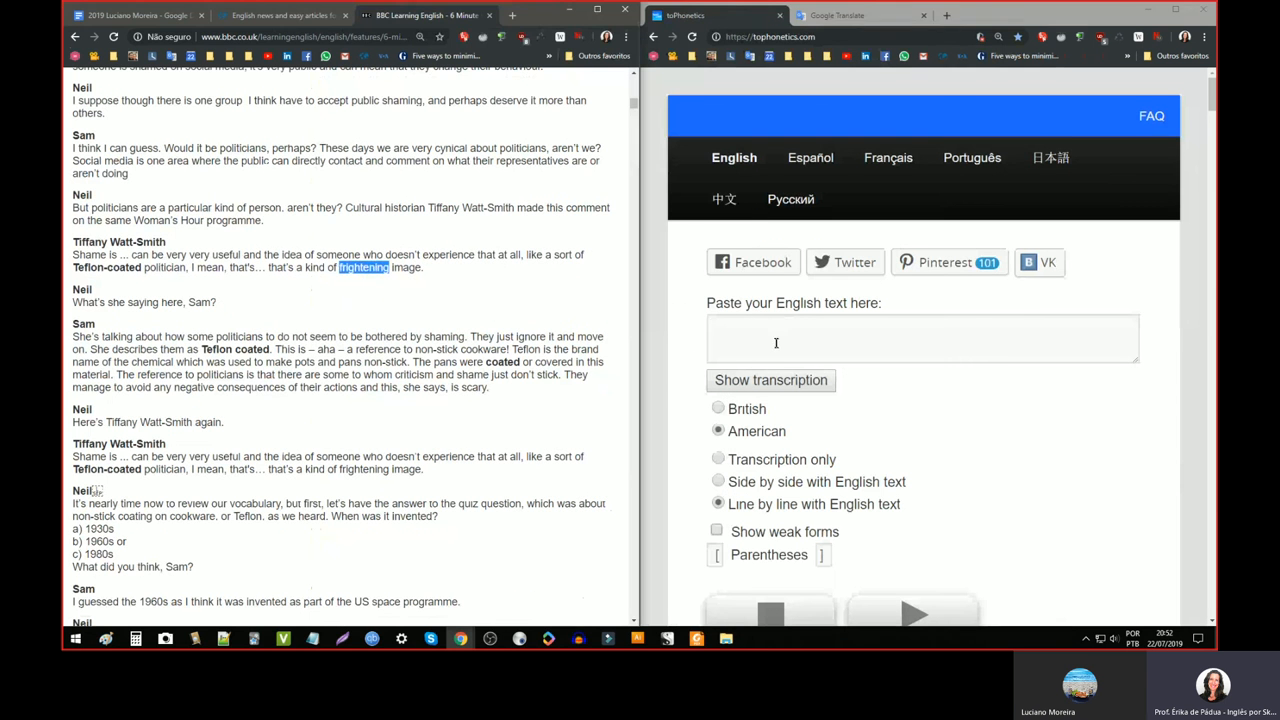
text(frightening)
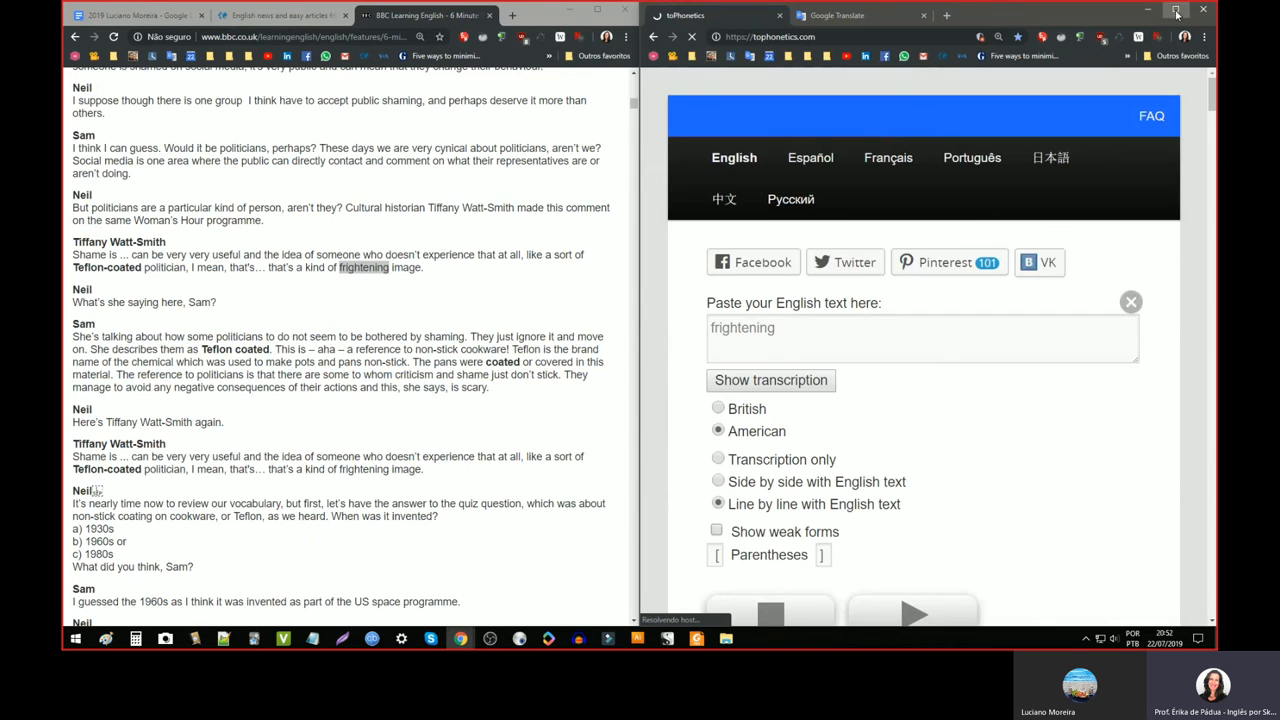
click(1176, 12)
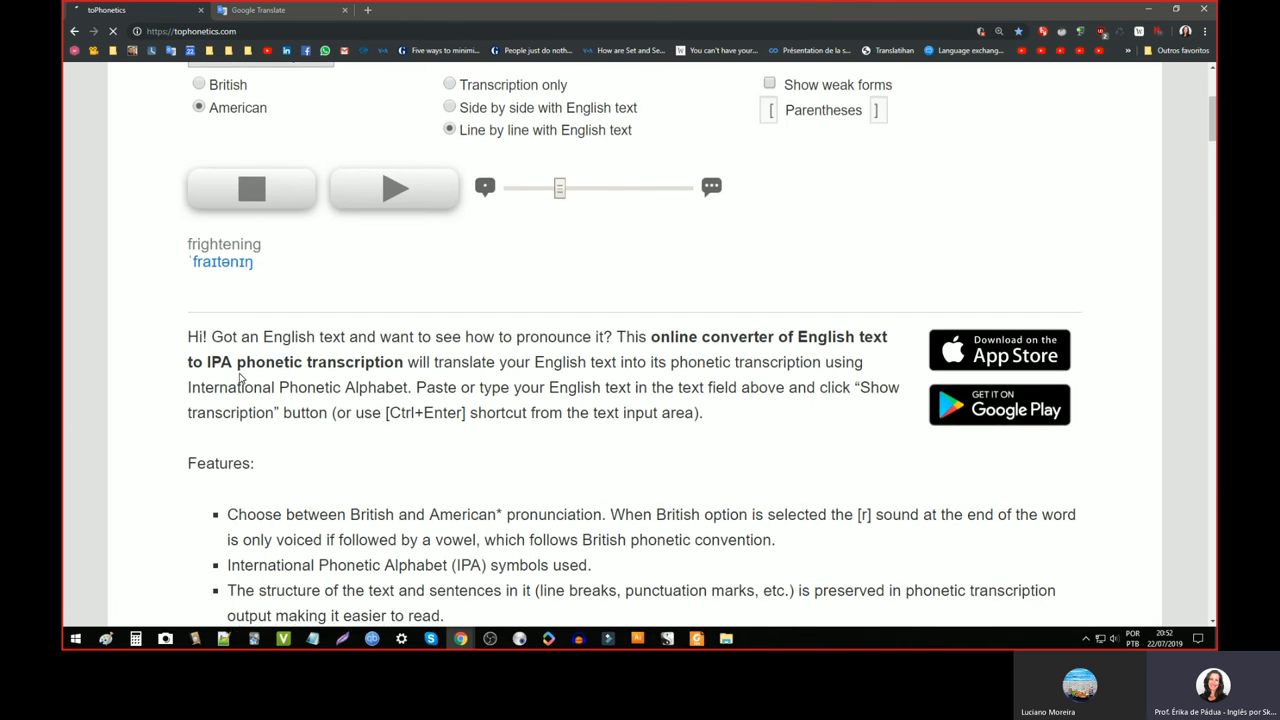
scroll(down, 3)
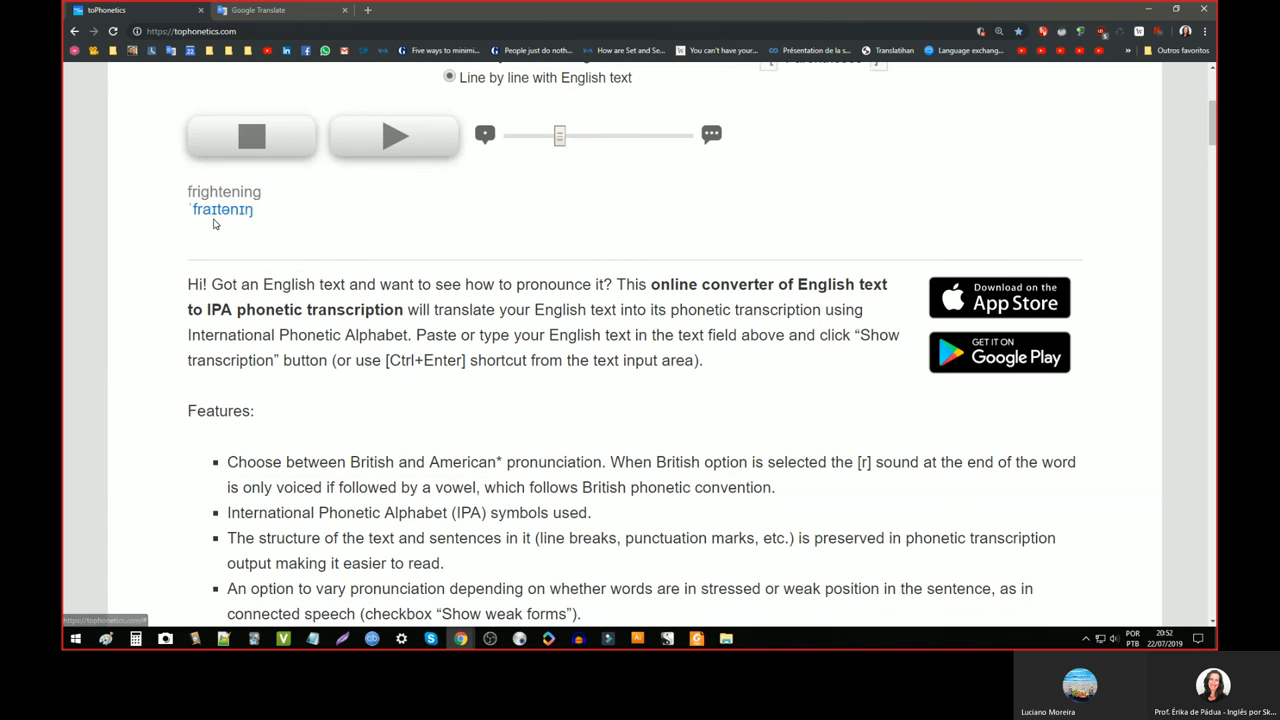
mouse_move(238, 226)
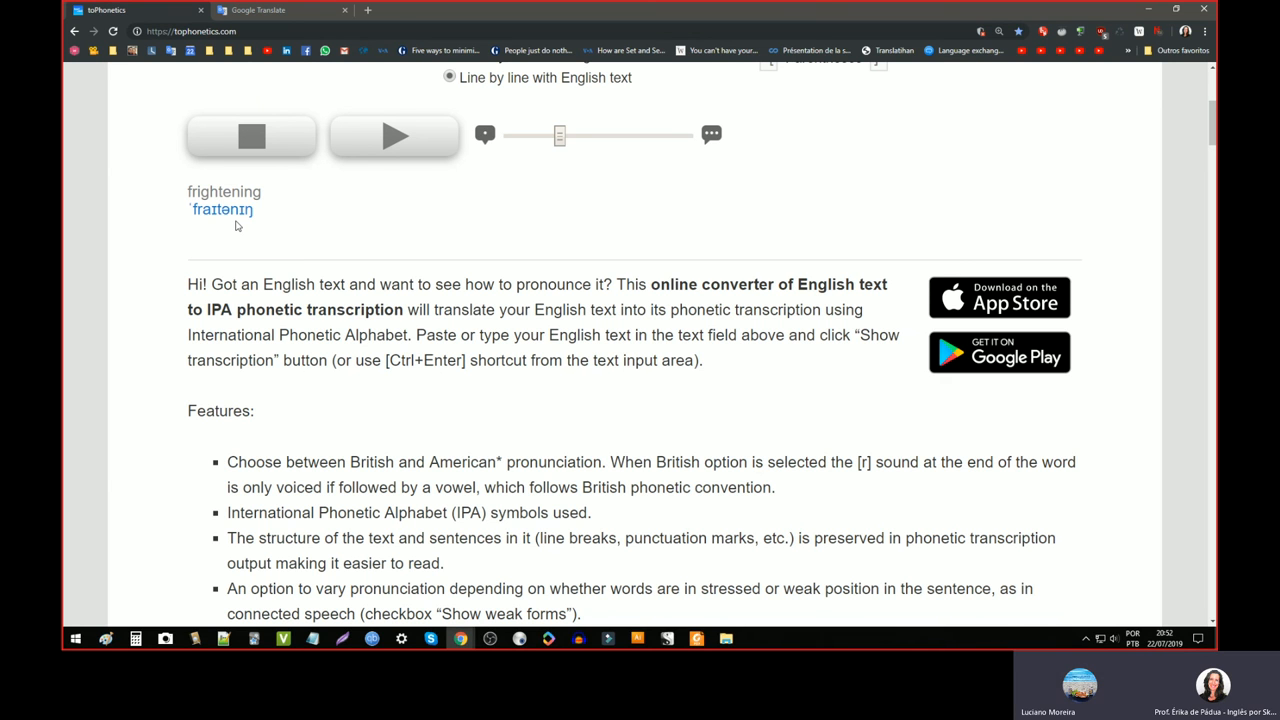
mouse_move(216, 230)
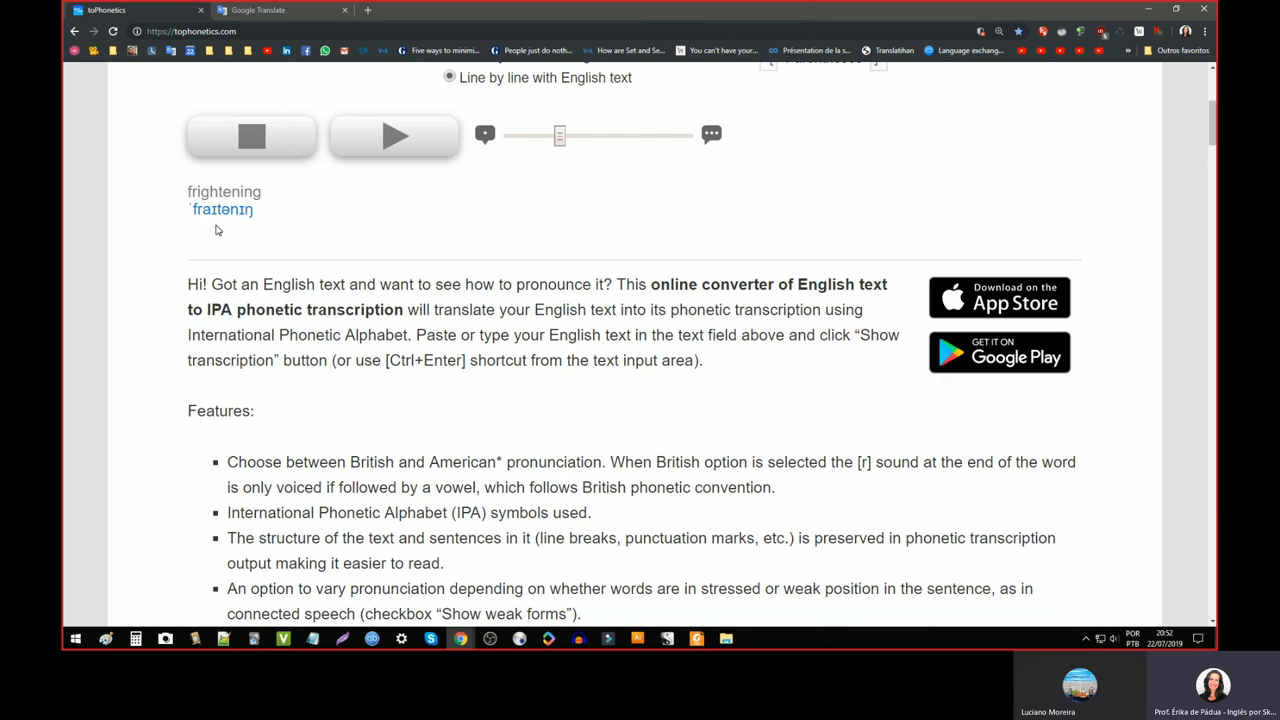
mouse_move(284, 222)
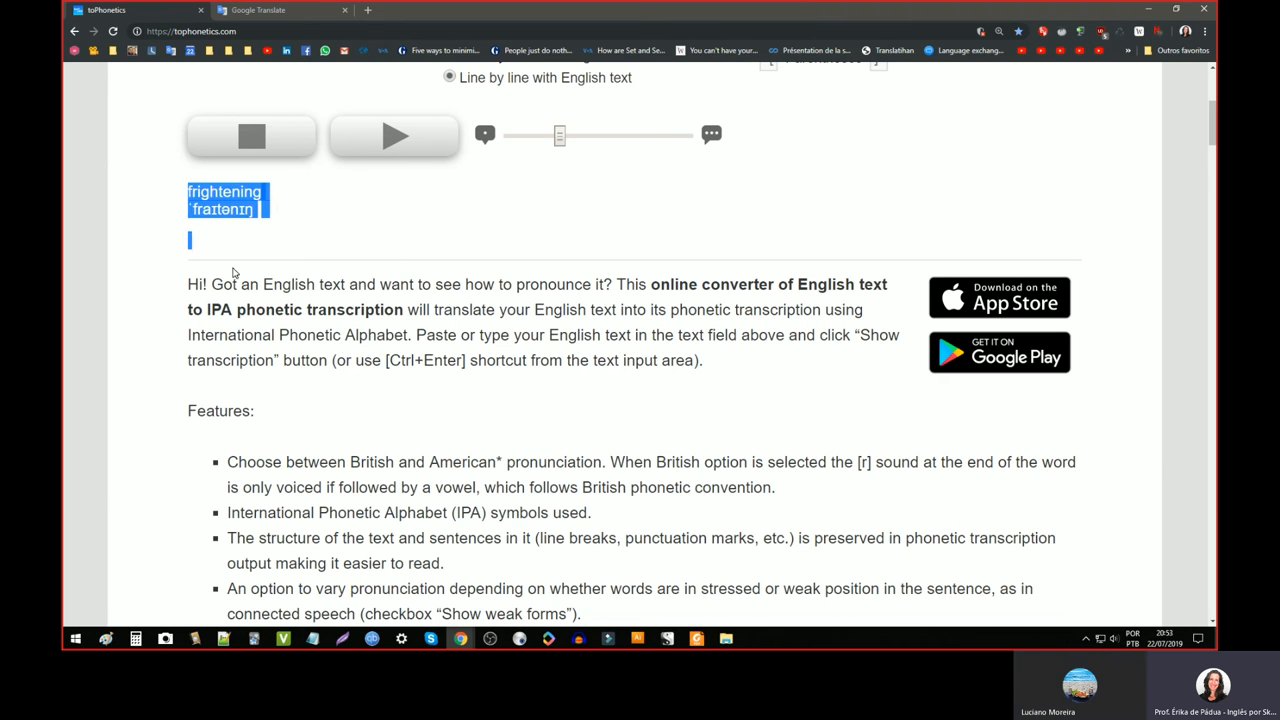
click(208, 248)
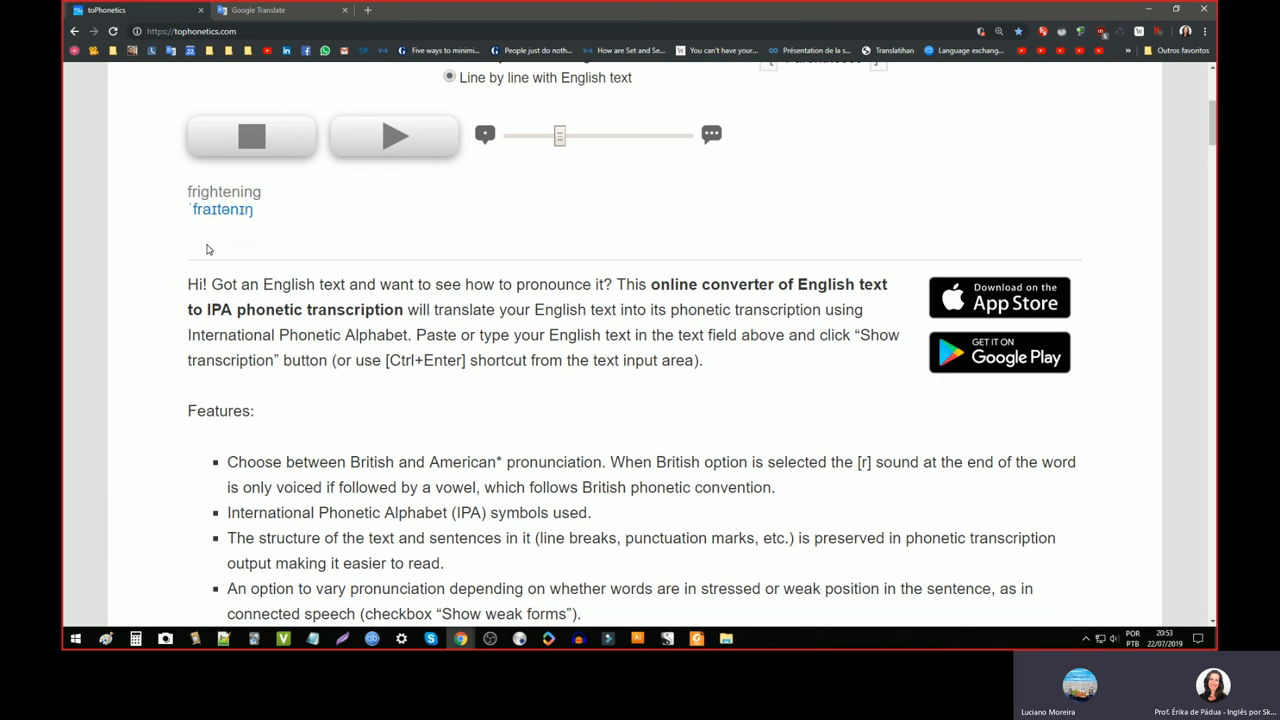
mouse_move(232, 222)
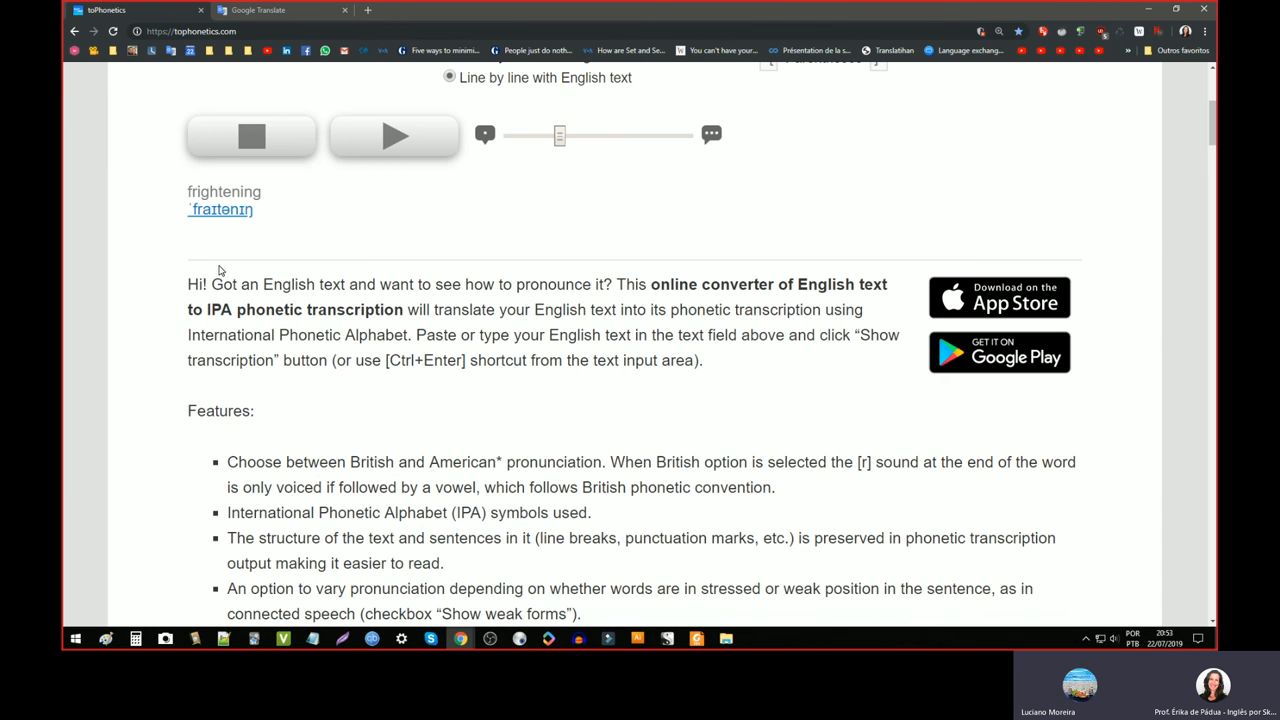
mouse_move(404, 18)
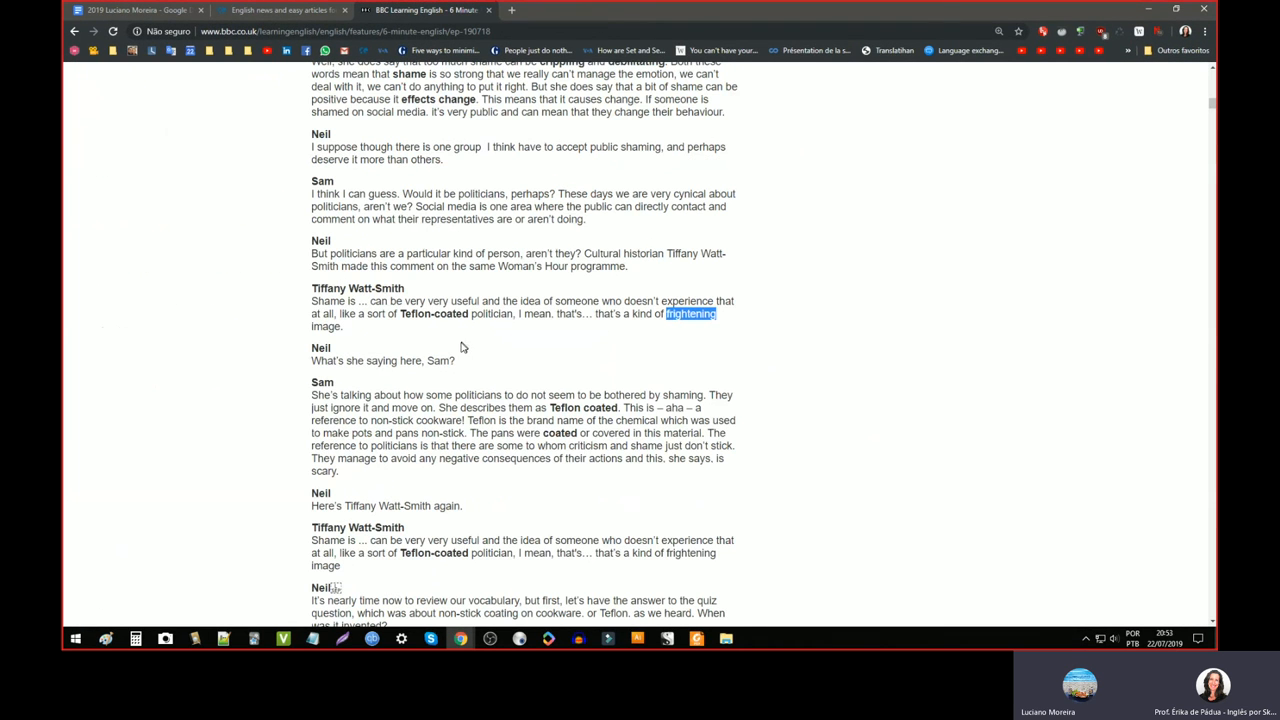
- Select 'Teflon-coated' in the transcript and transcribe it in toPhonetics
double_click(412, 312)
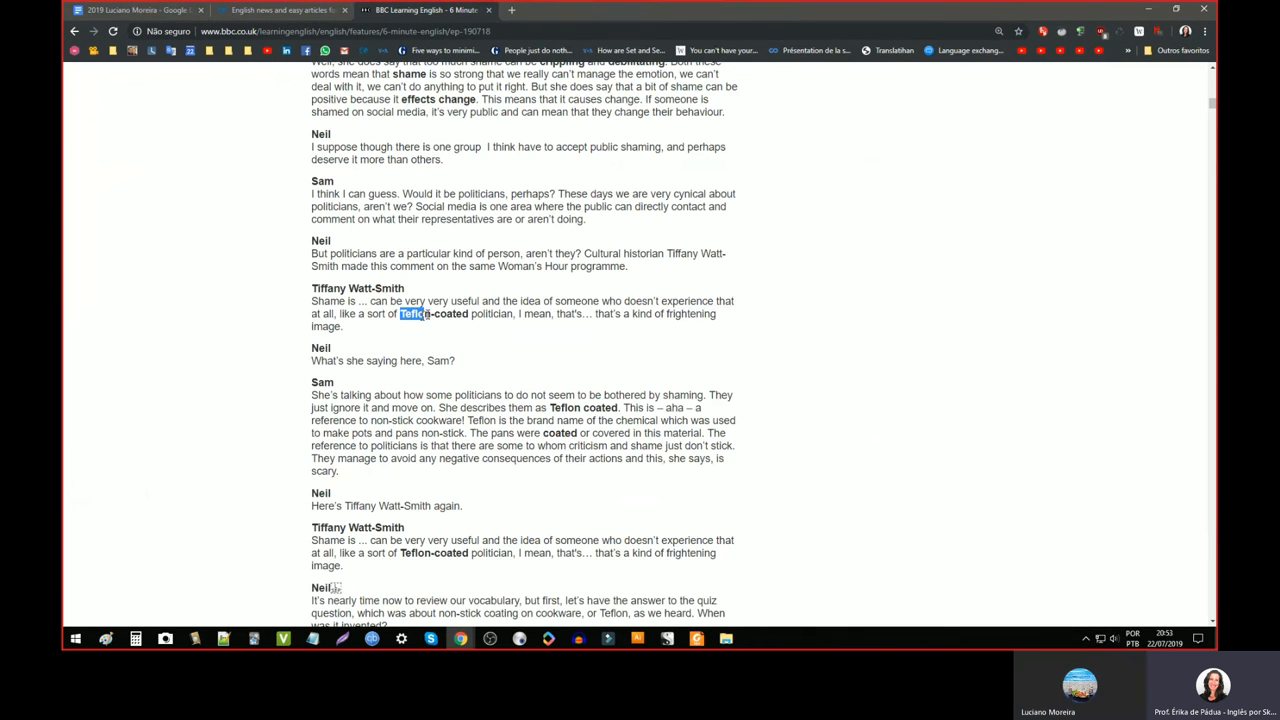
double_click(434, 312)
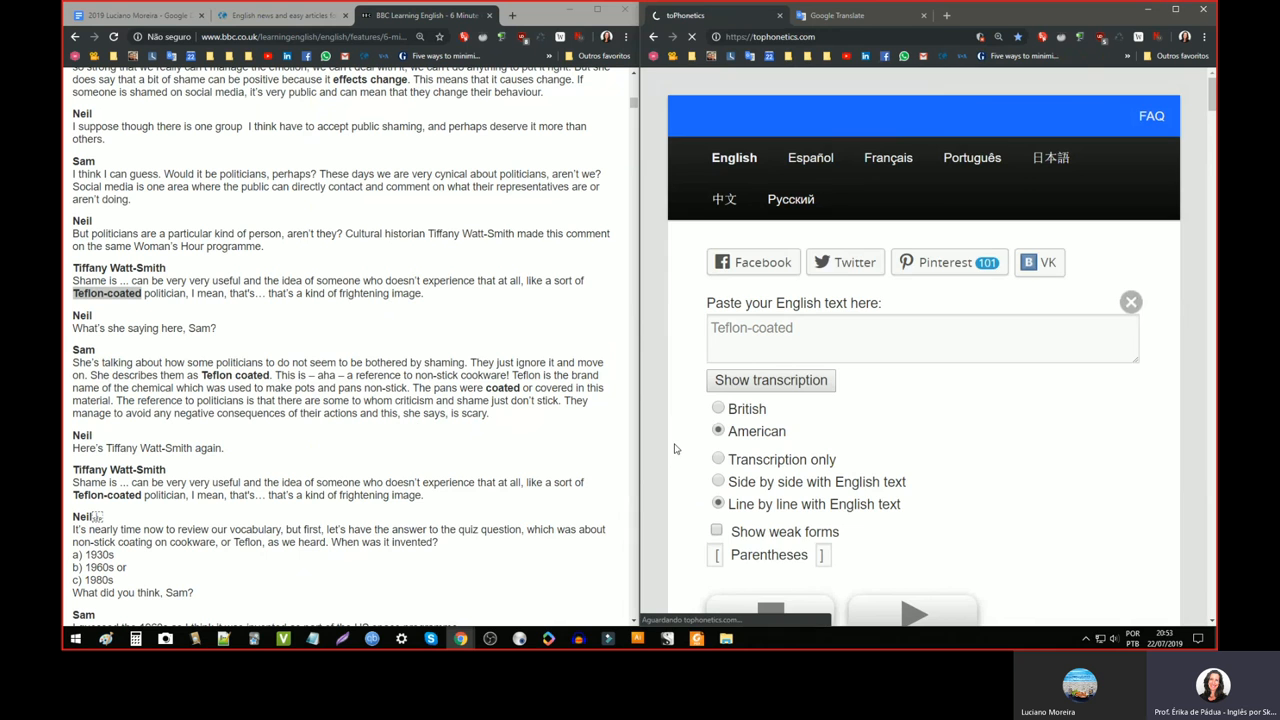
click(770, 380)
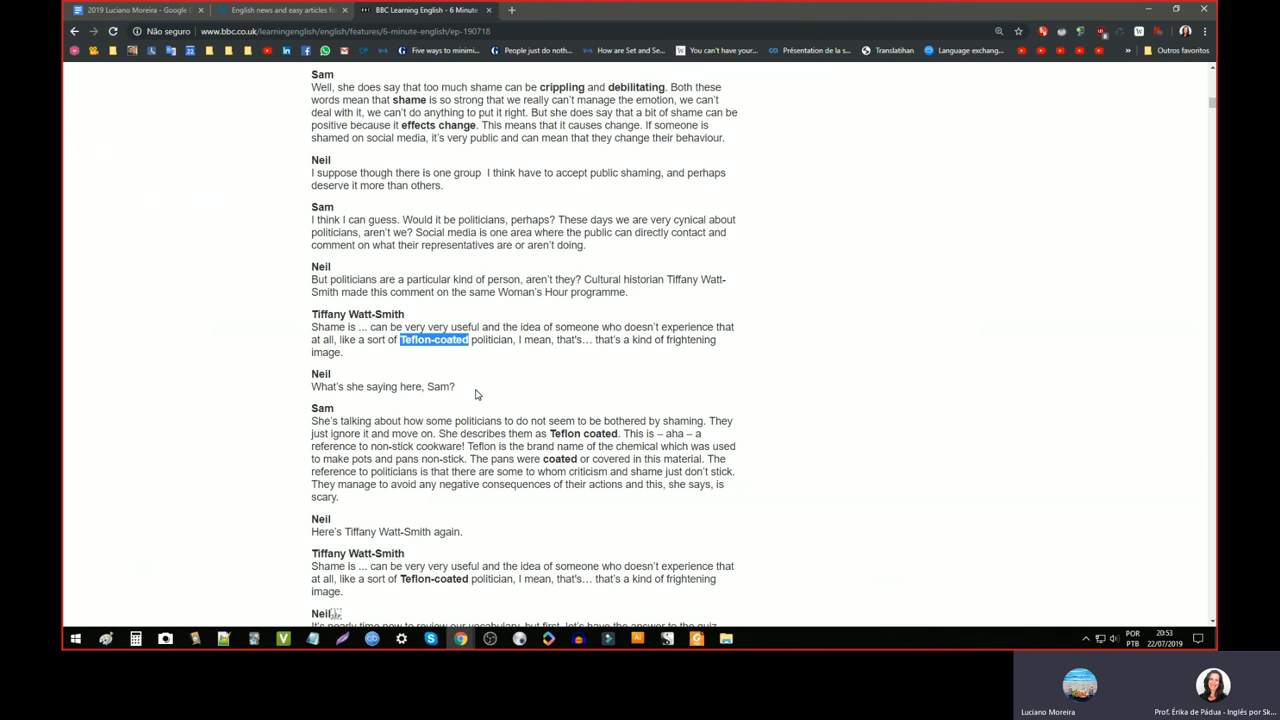
mouse_move(418, 370)
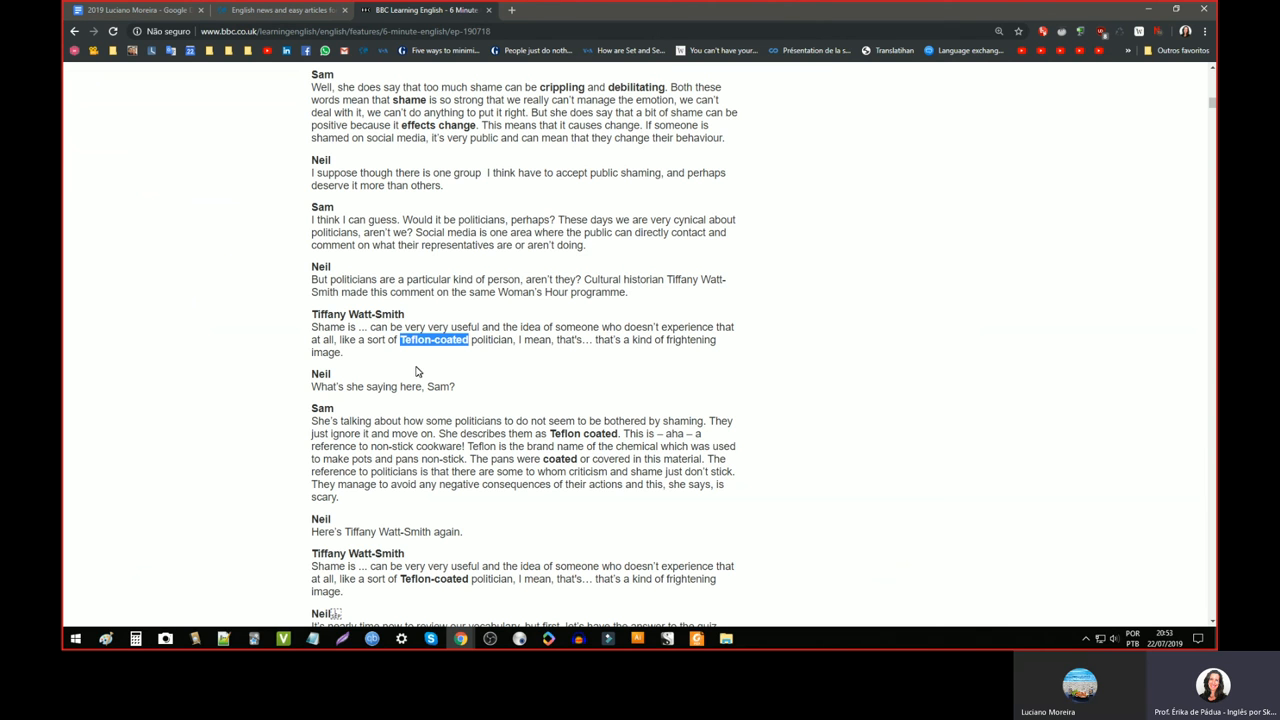
- Reread the transcript, highlighting 'Teflon-coated politician' and 'Shame' in the historian's quote
drag(434, 340, 508, 340)
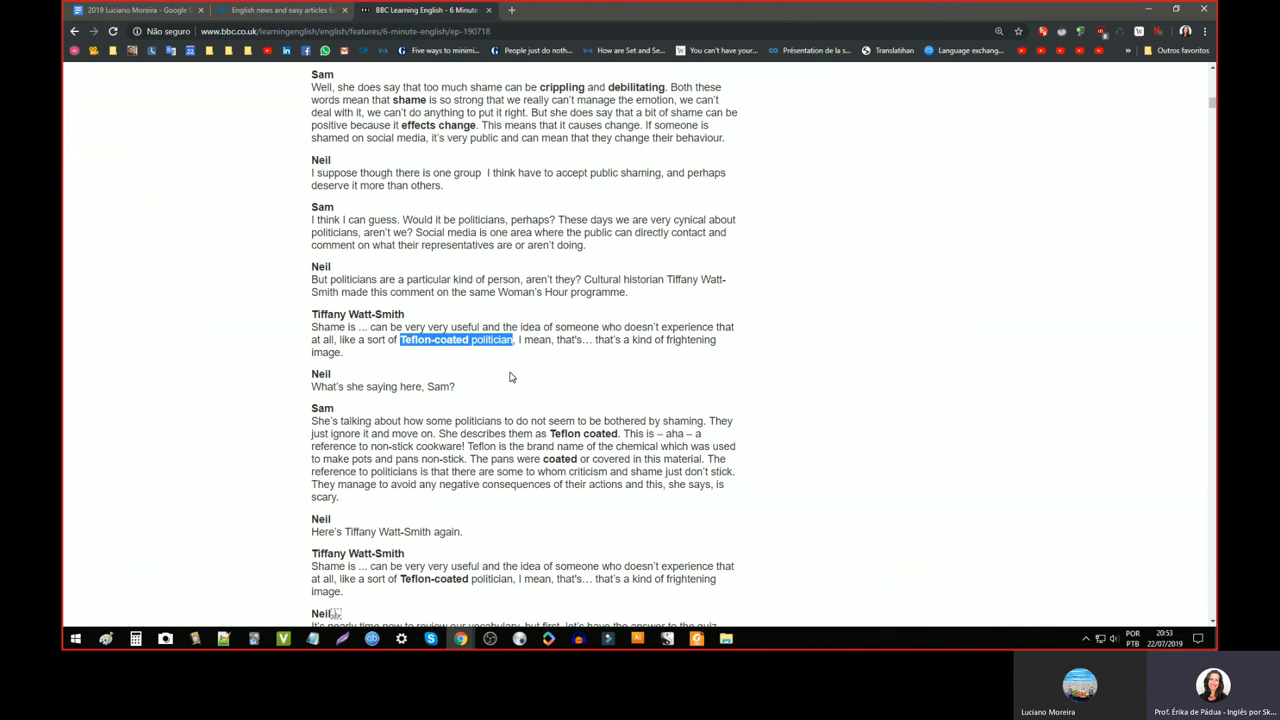
mouse_move(420, 358)
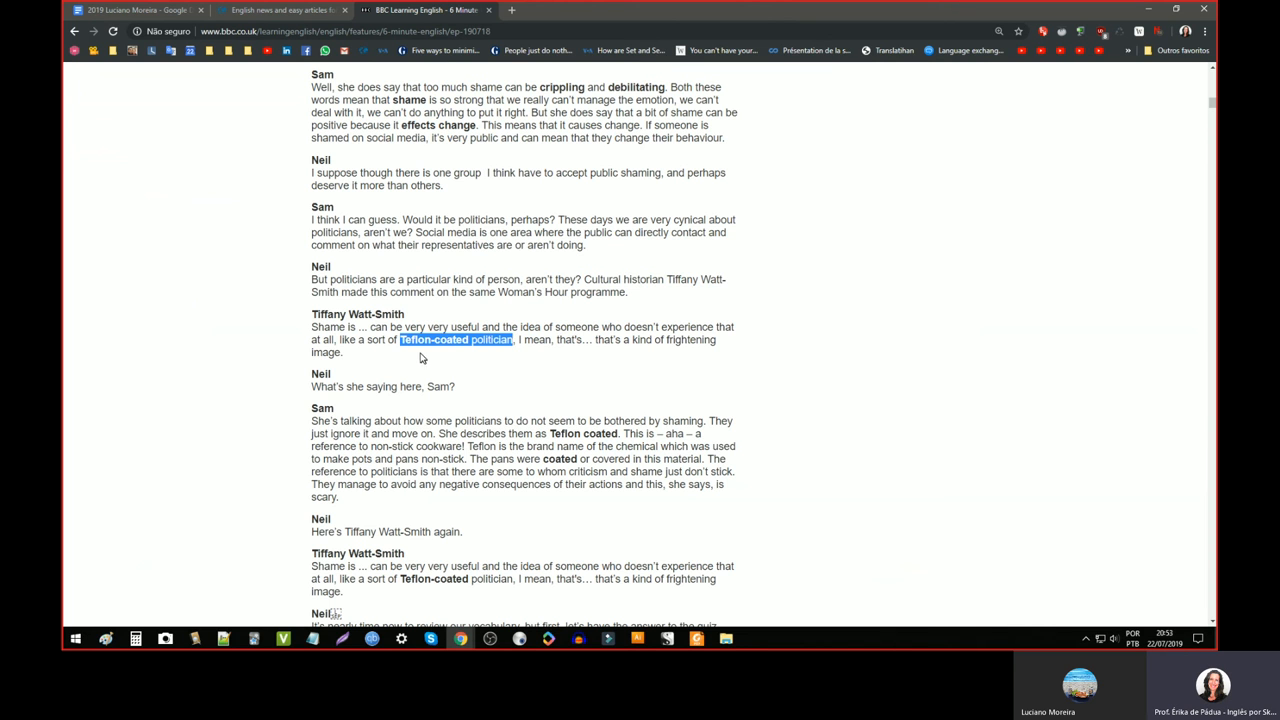
mouse_move(452, 358)
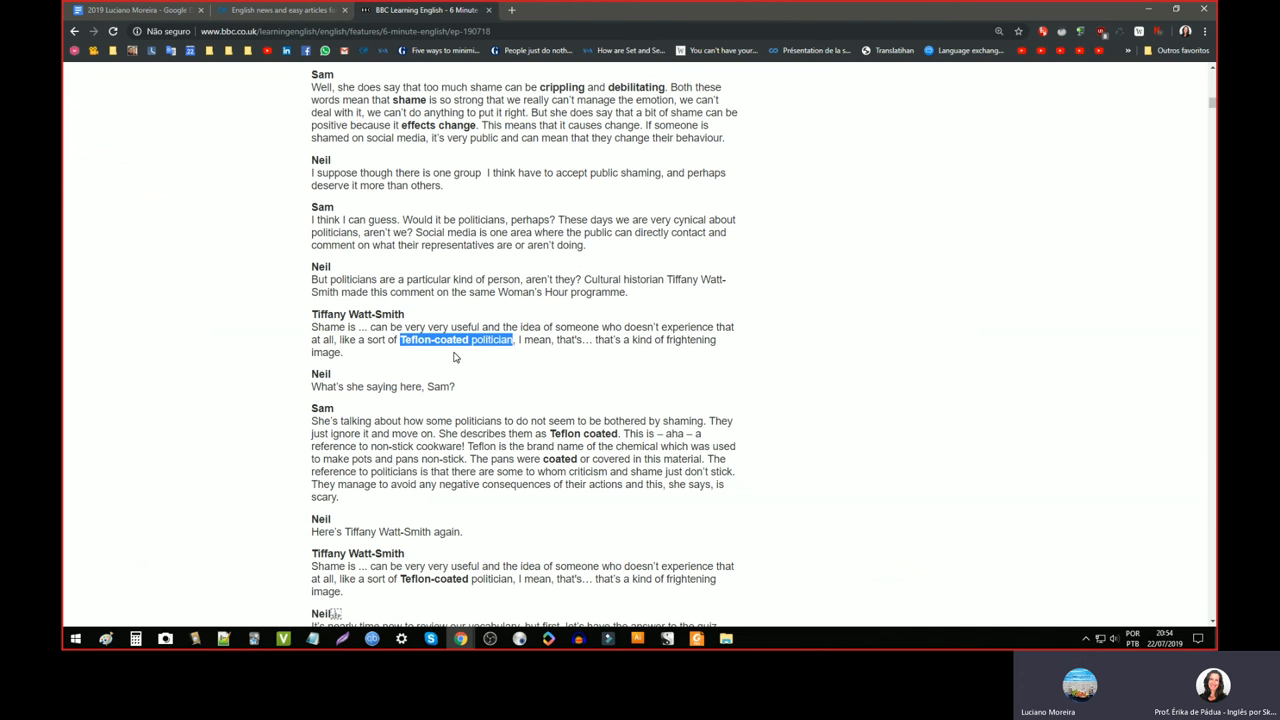
mouse_move(438, 356)
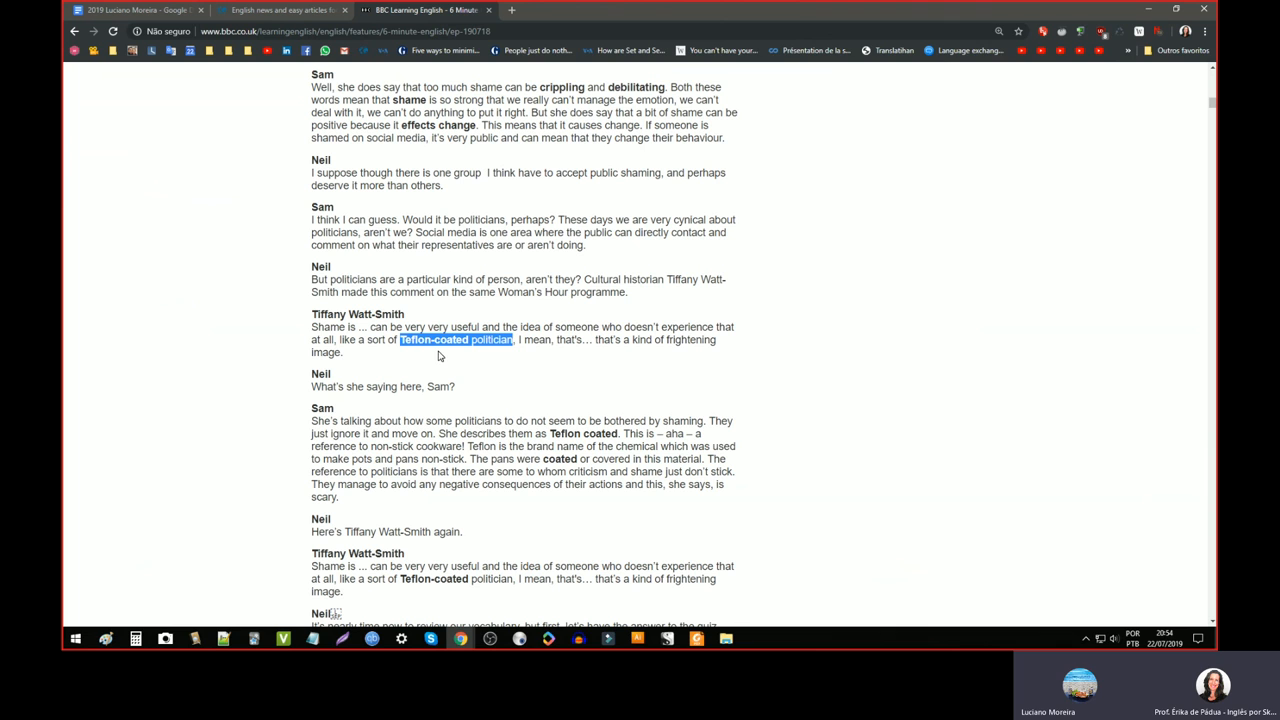
mouse_move(444, 356)
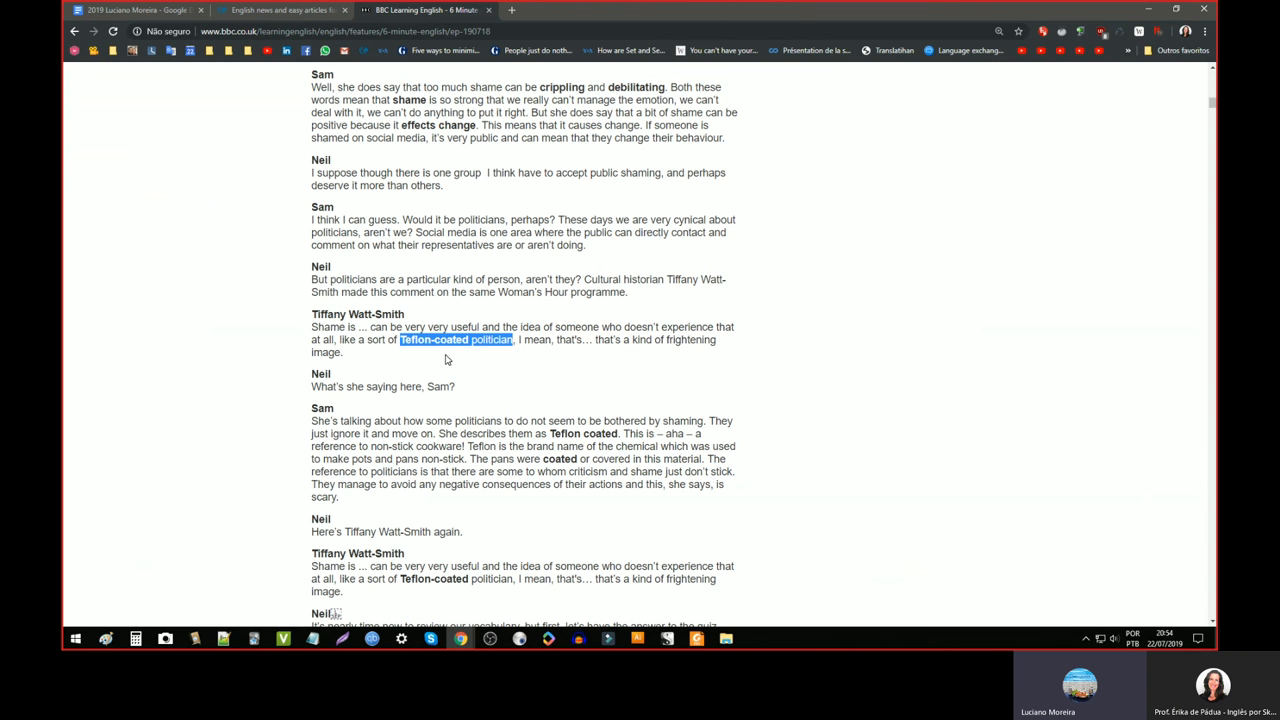
click(448, 360)
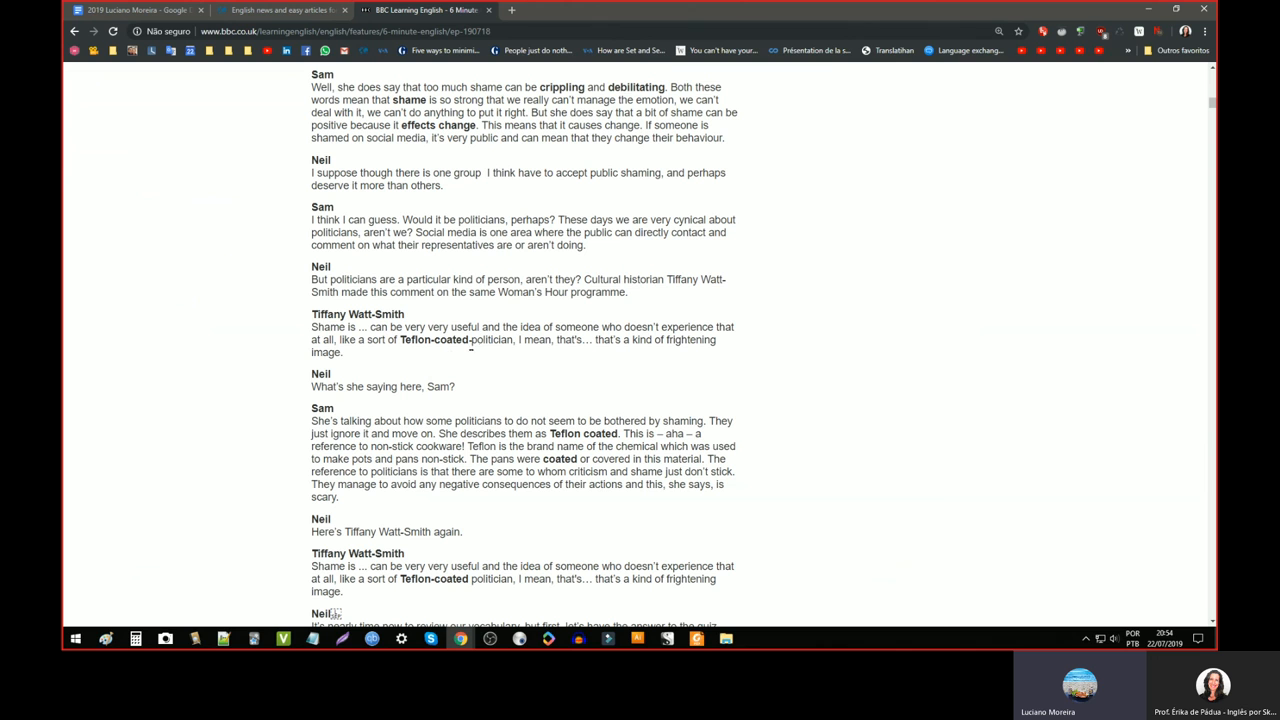
double_click(452, 340)
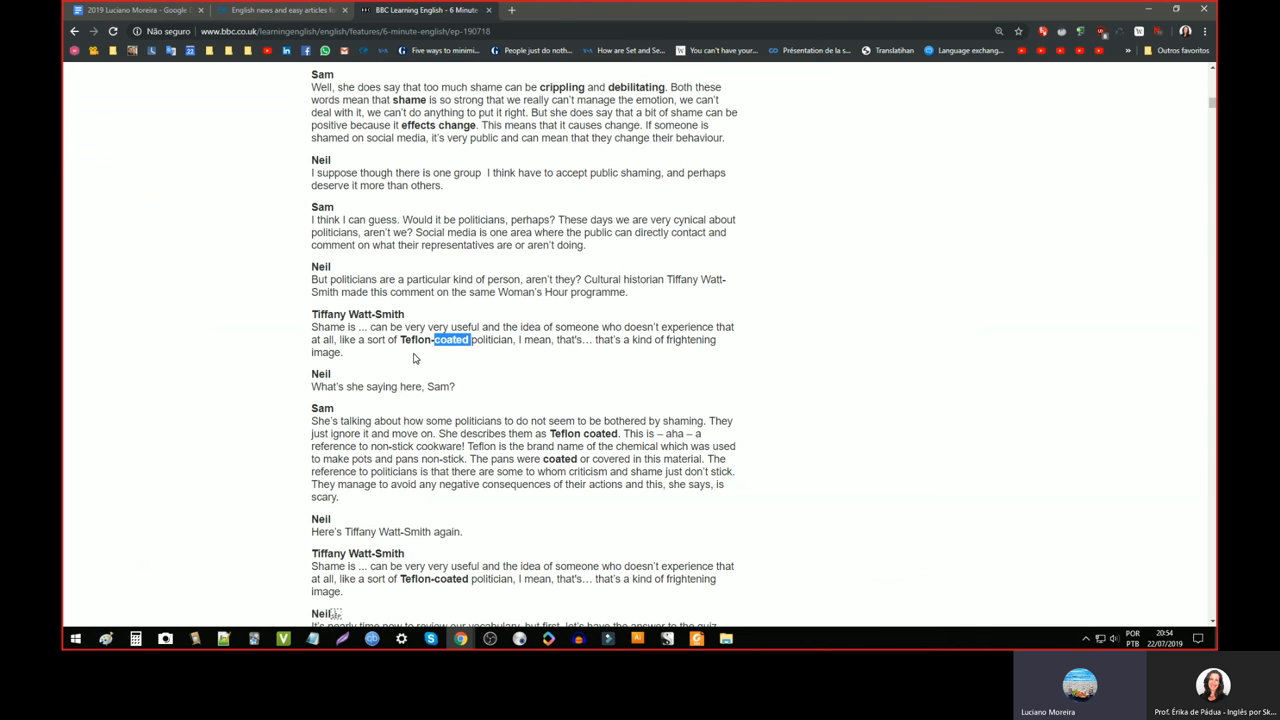
click(440, 340)
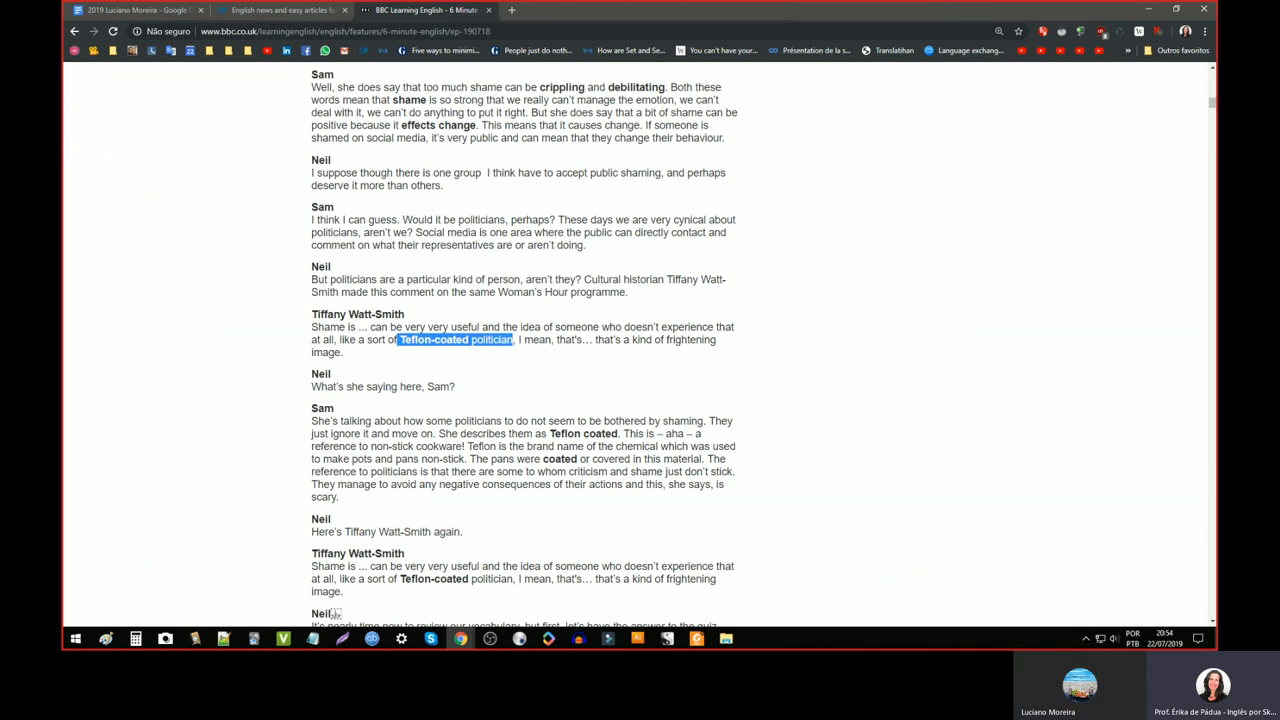
double_click(328, 328)
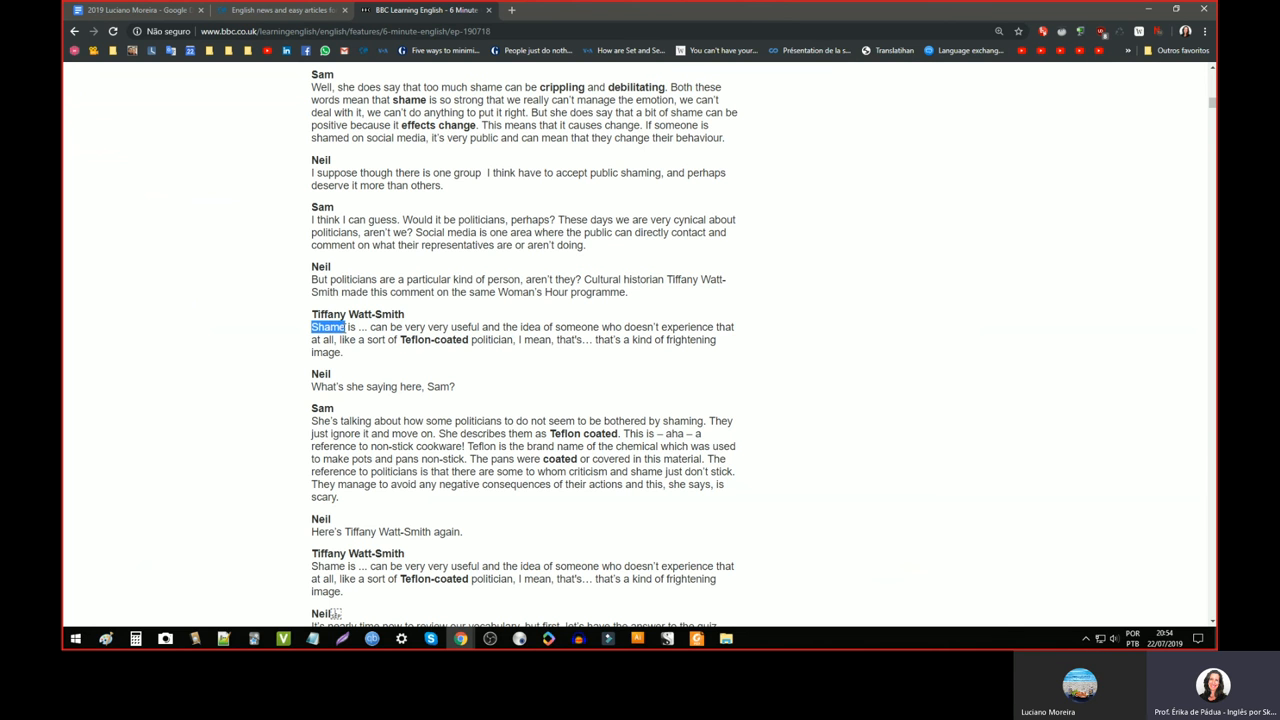
mouse_move(370, 362)
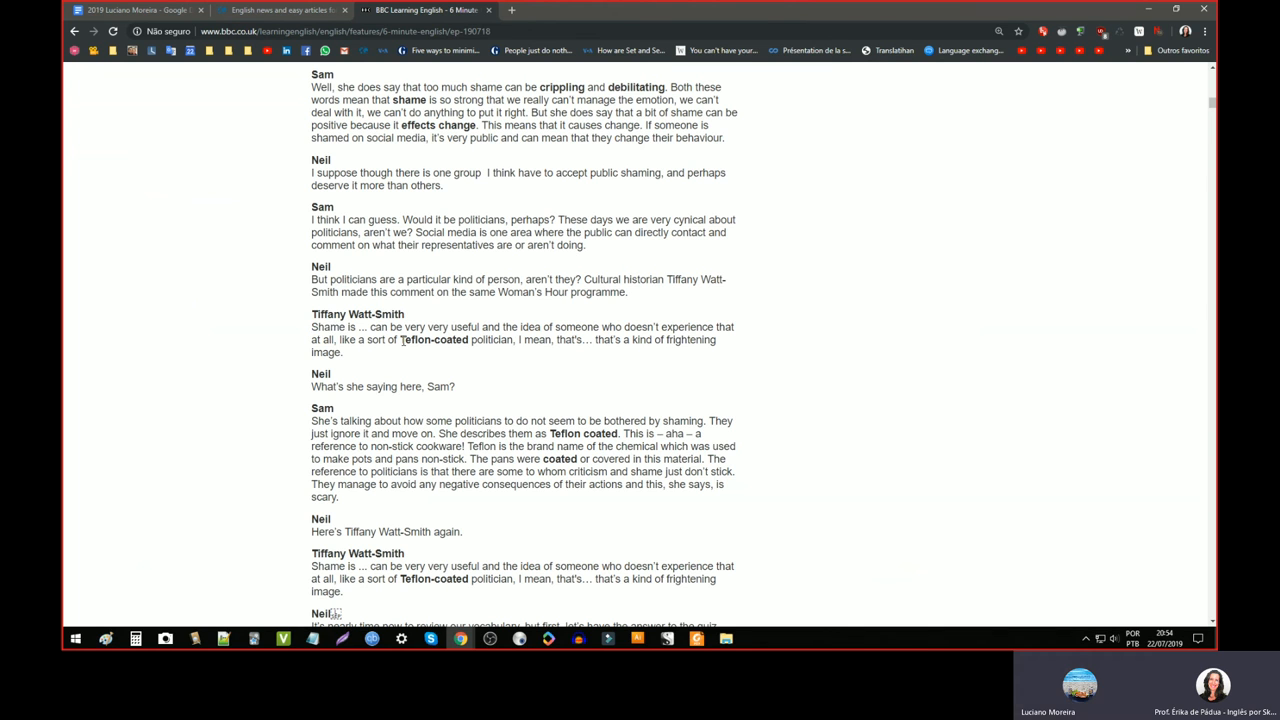
double_click(328, 328)
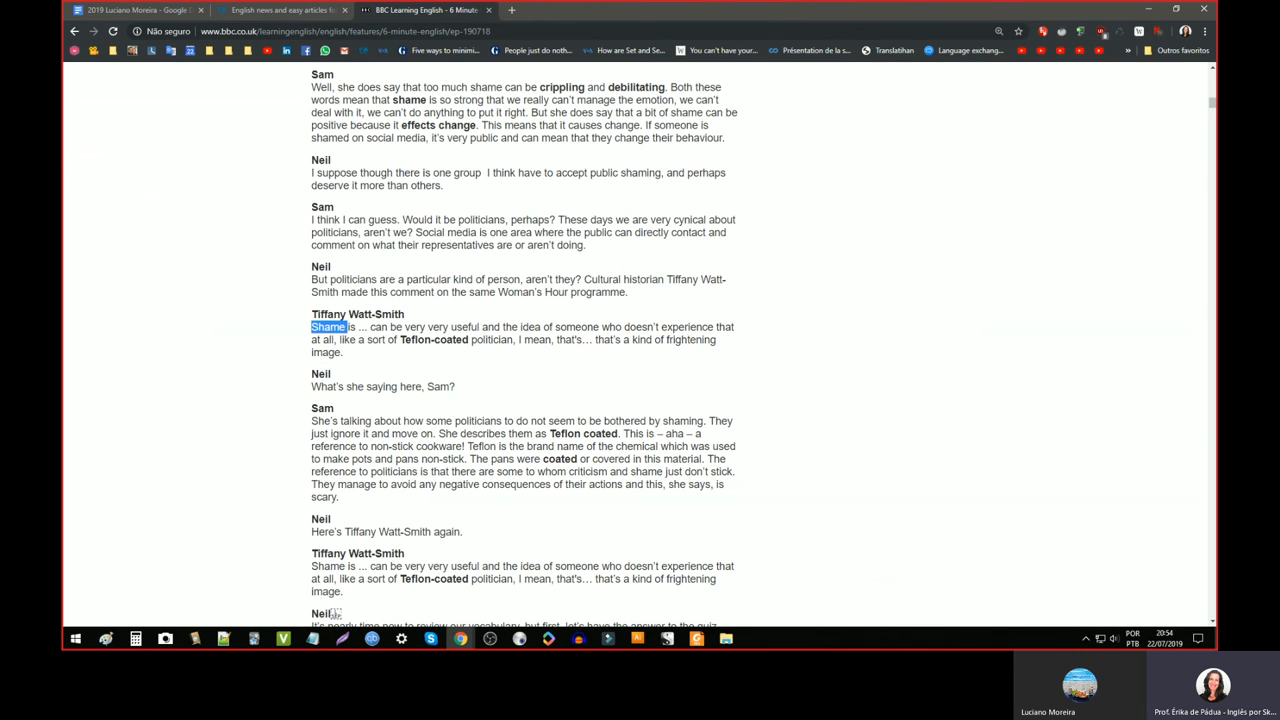
double_click(432, 340)
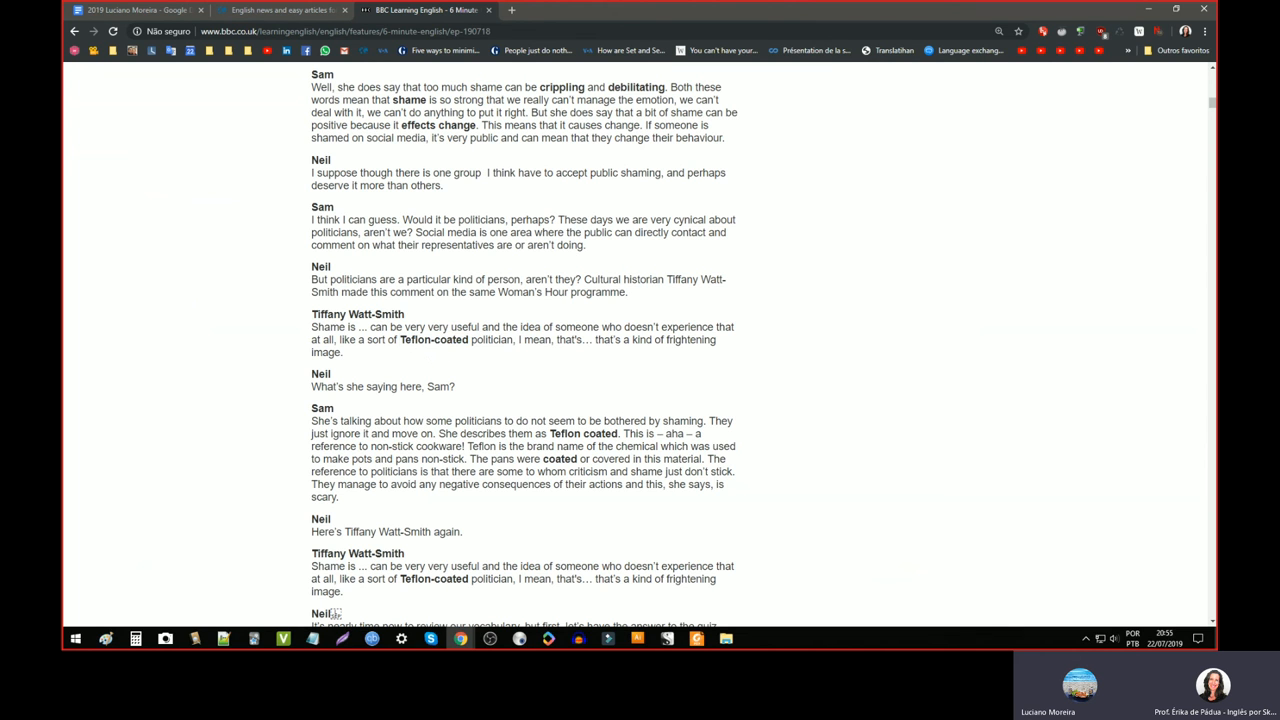
double_click(432, 340)
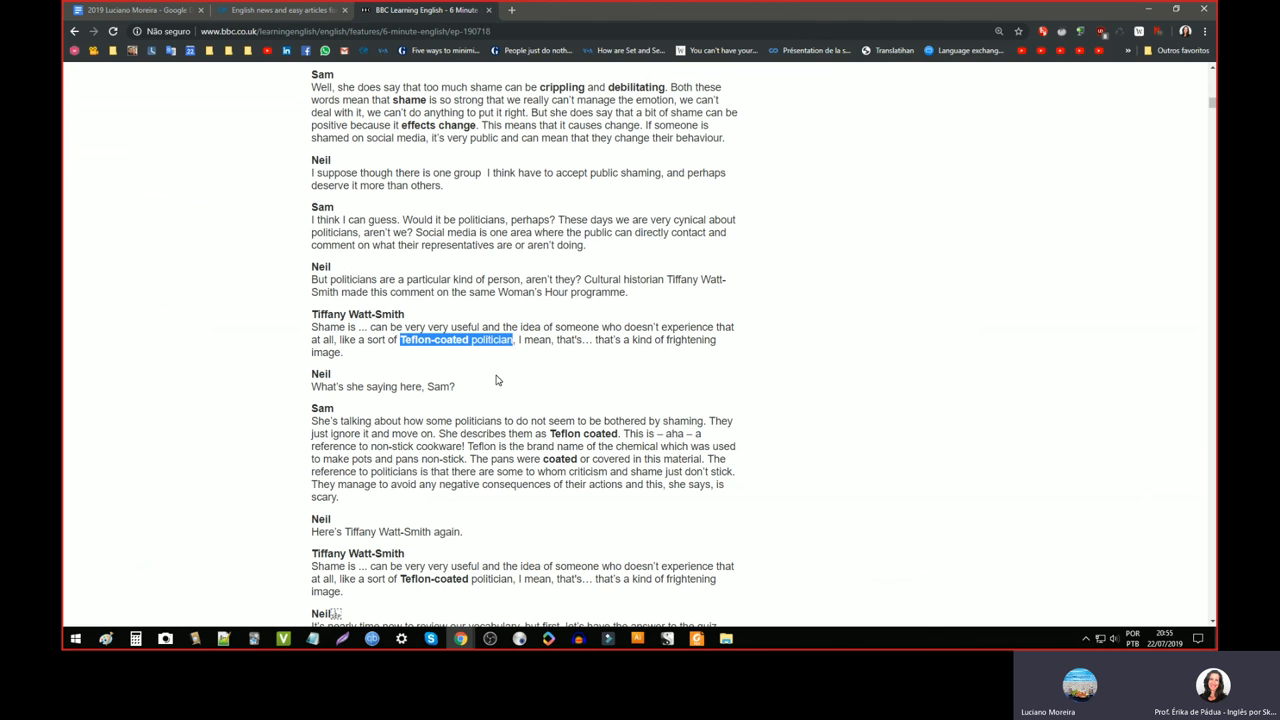
mouse_move(420, 364)
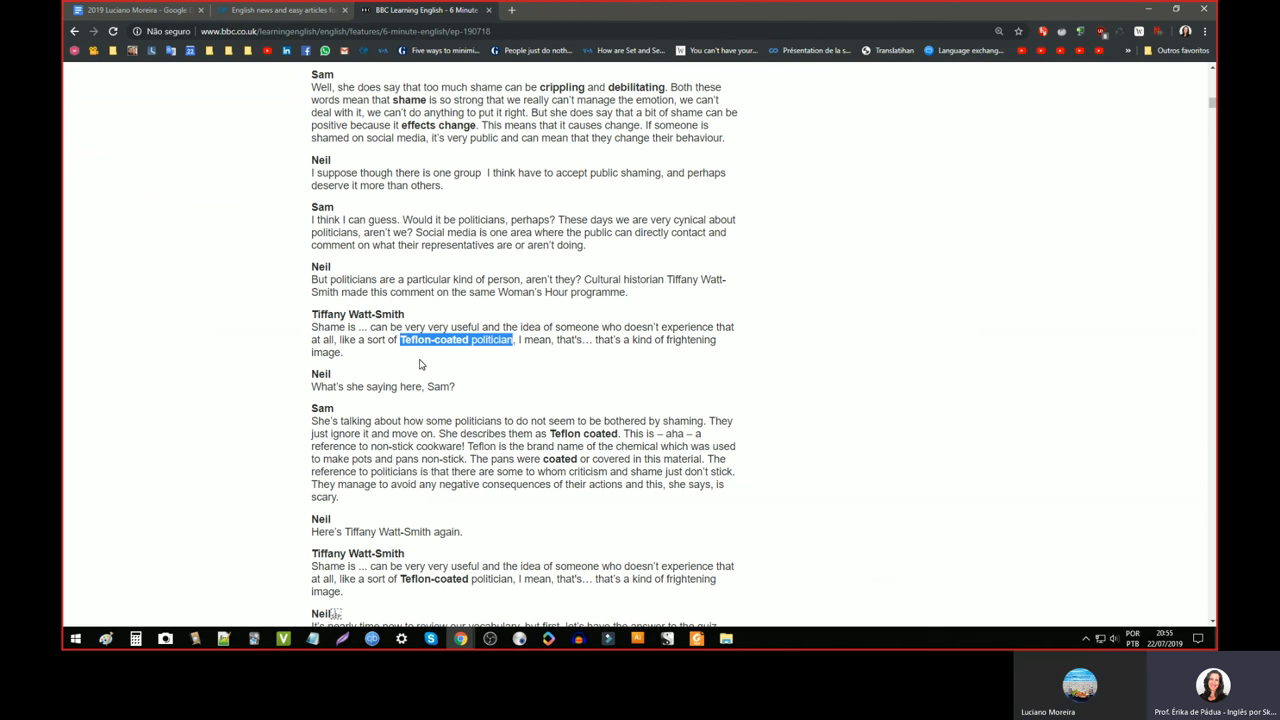
click(404, 352)
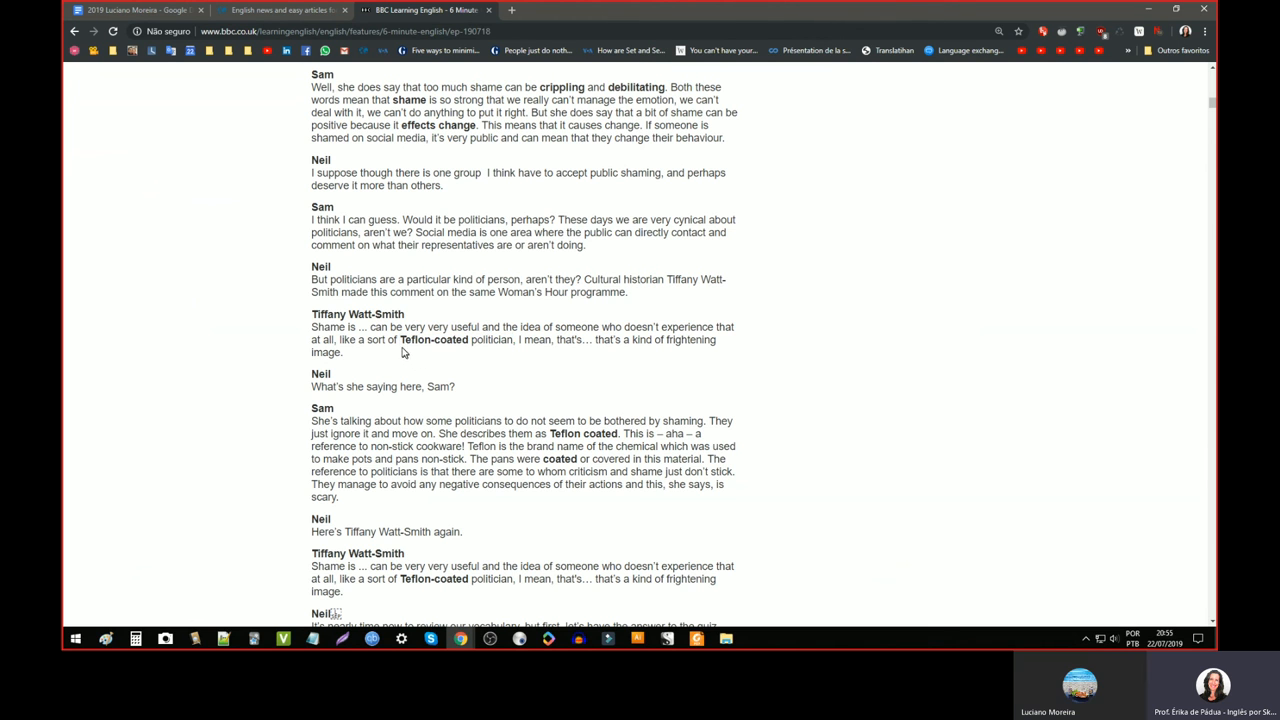
double_click(448, 340)
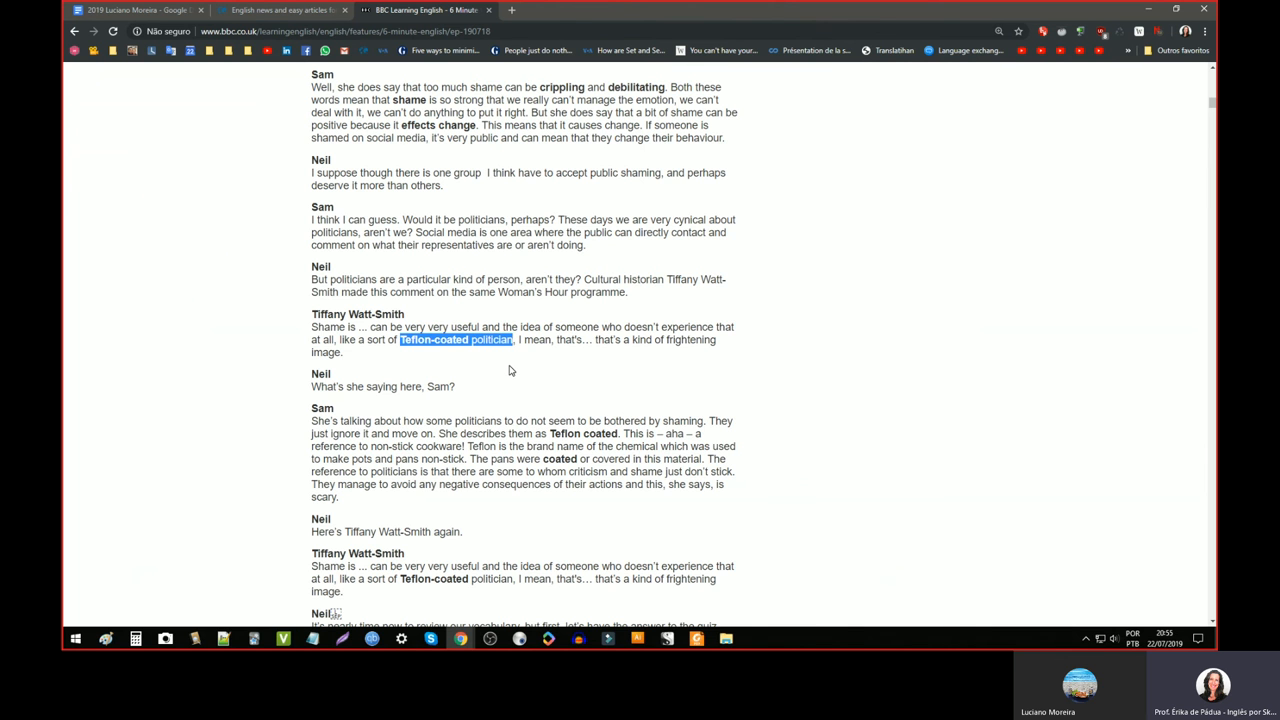
- Pick out the words 'crippling' and 'debilitating' in the transcript
scroll(up, 3)
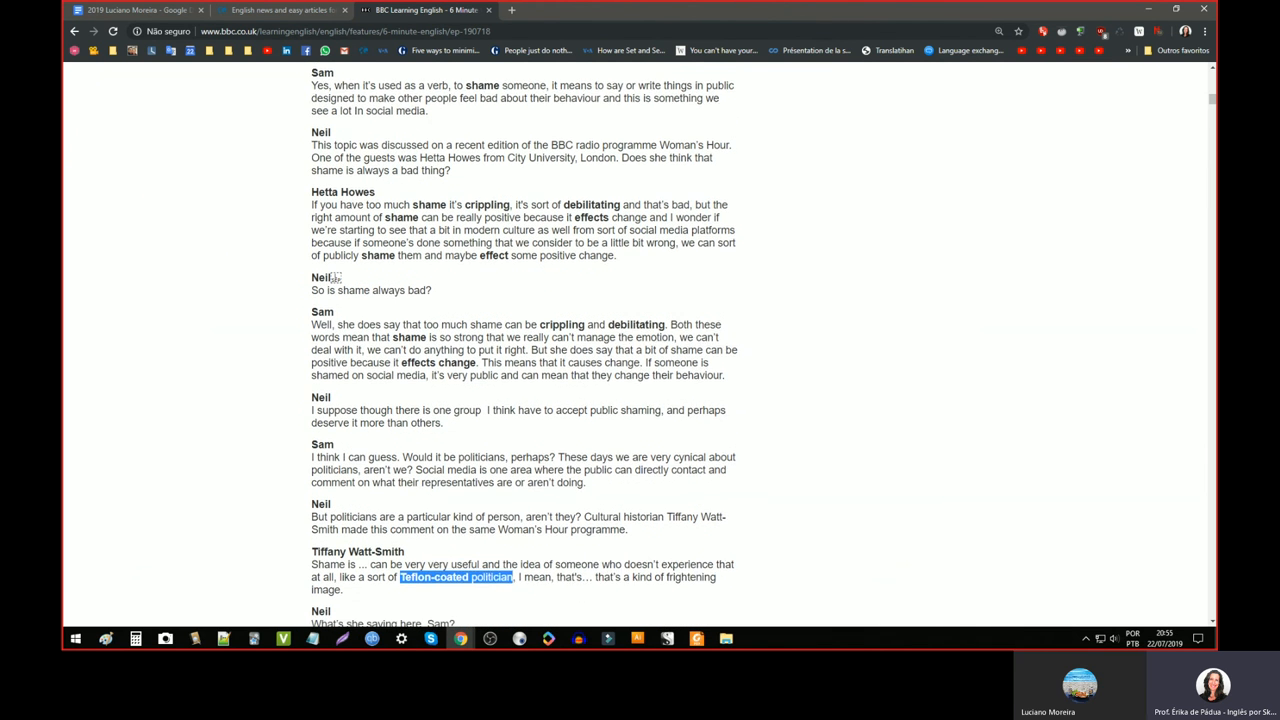
scroll(down, 3)
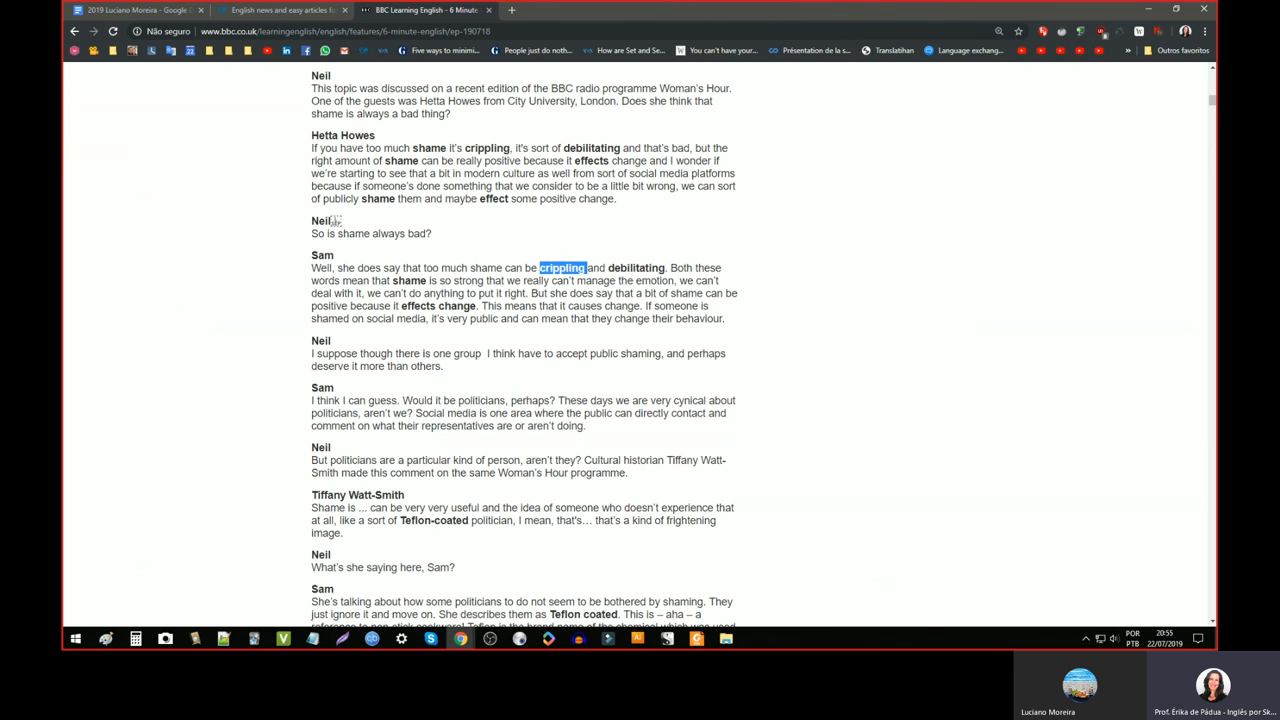
double_click(636, 268)
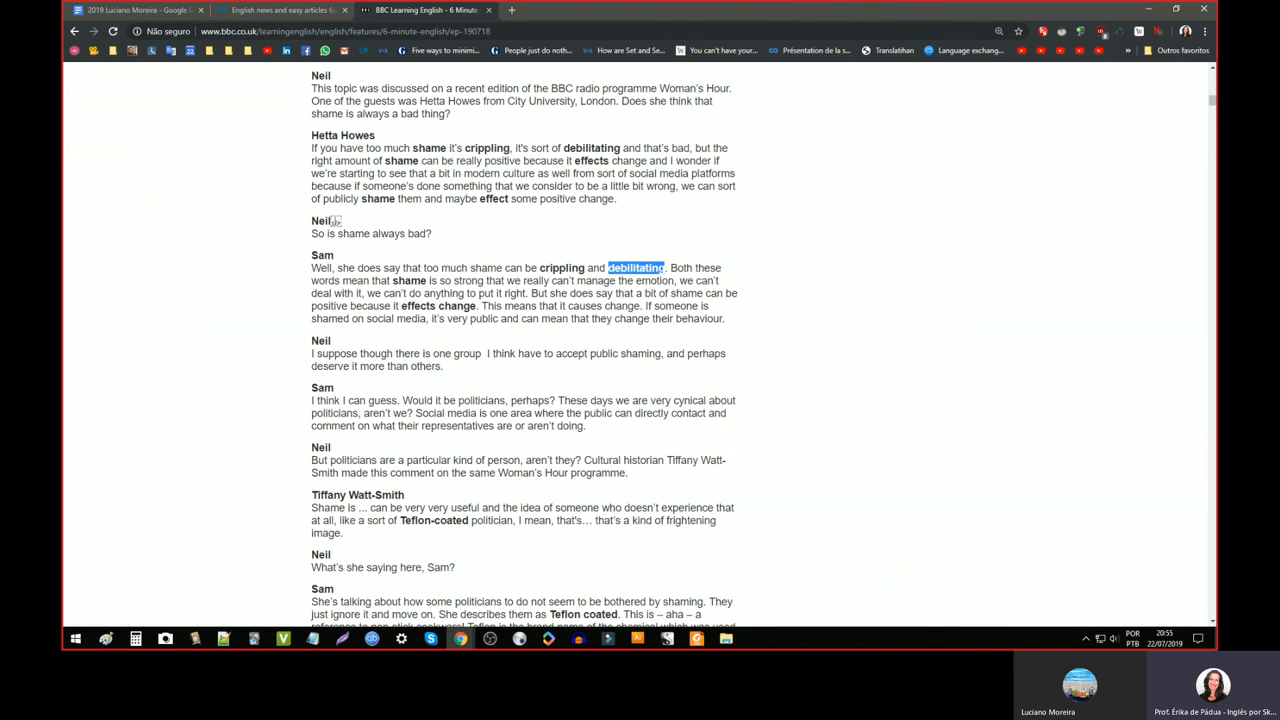
double_click(560, 268)
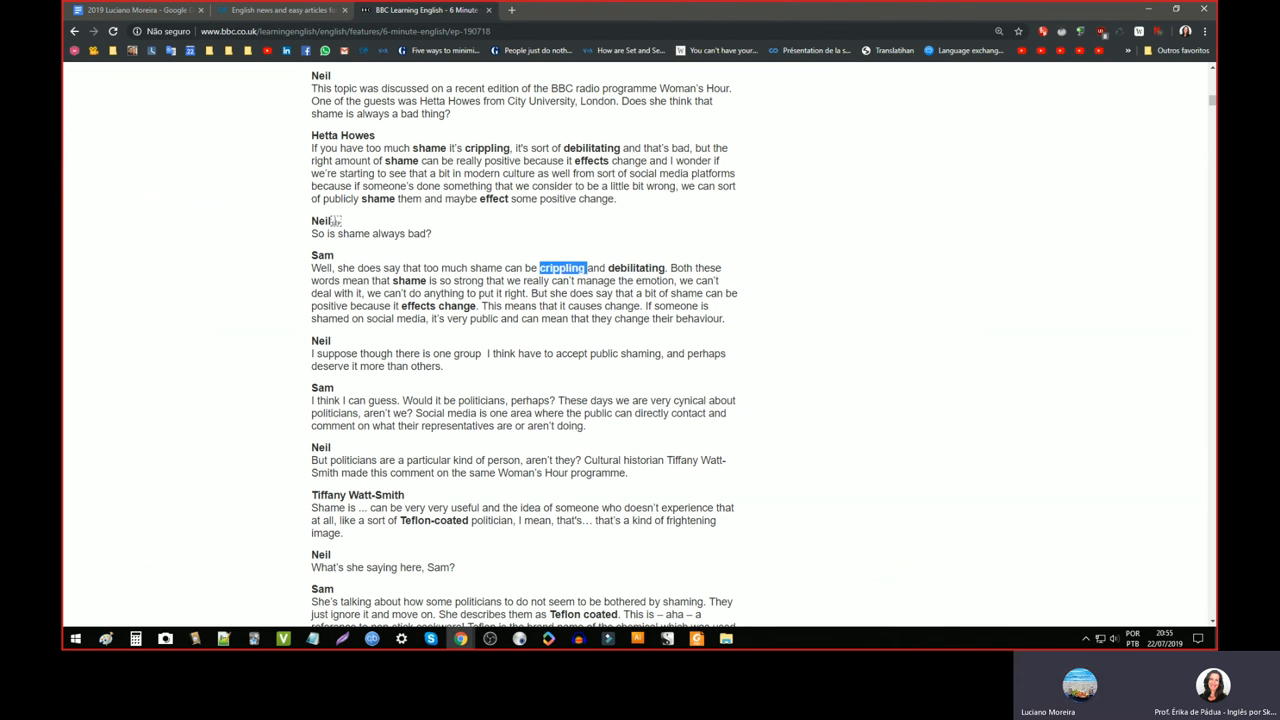
double_click(636, 268)
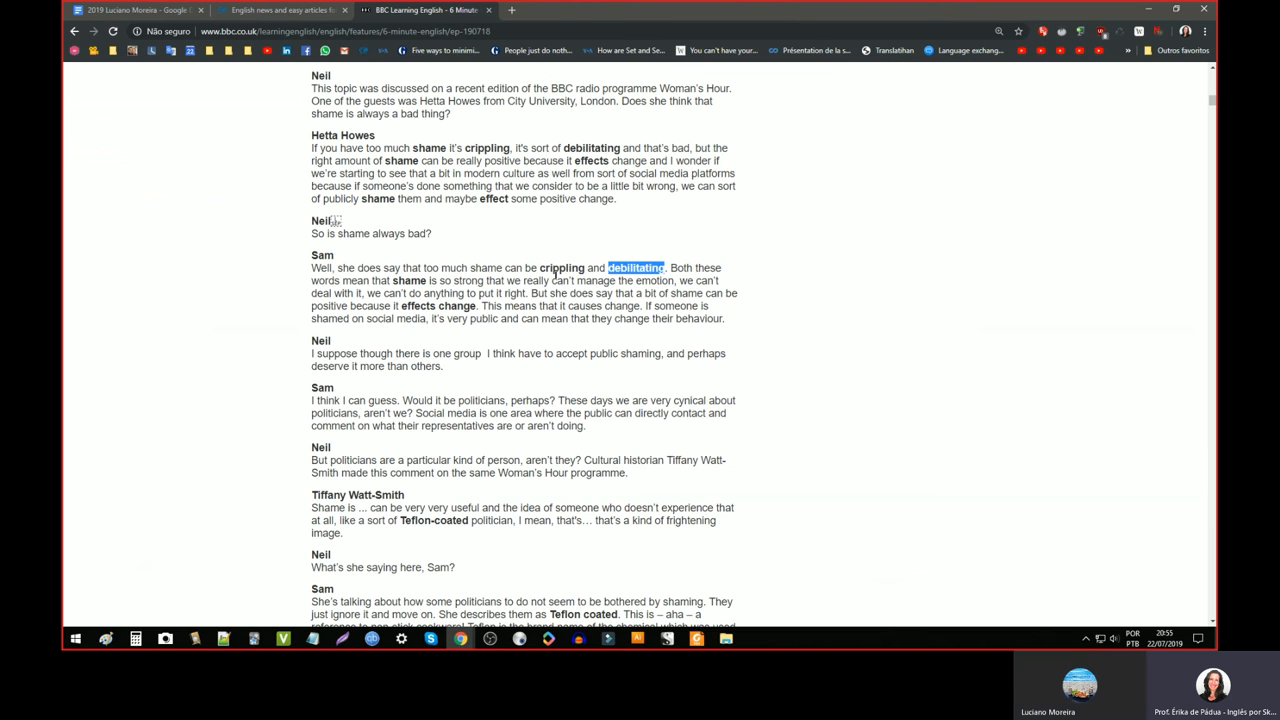
double_click(560, 268)
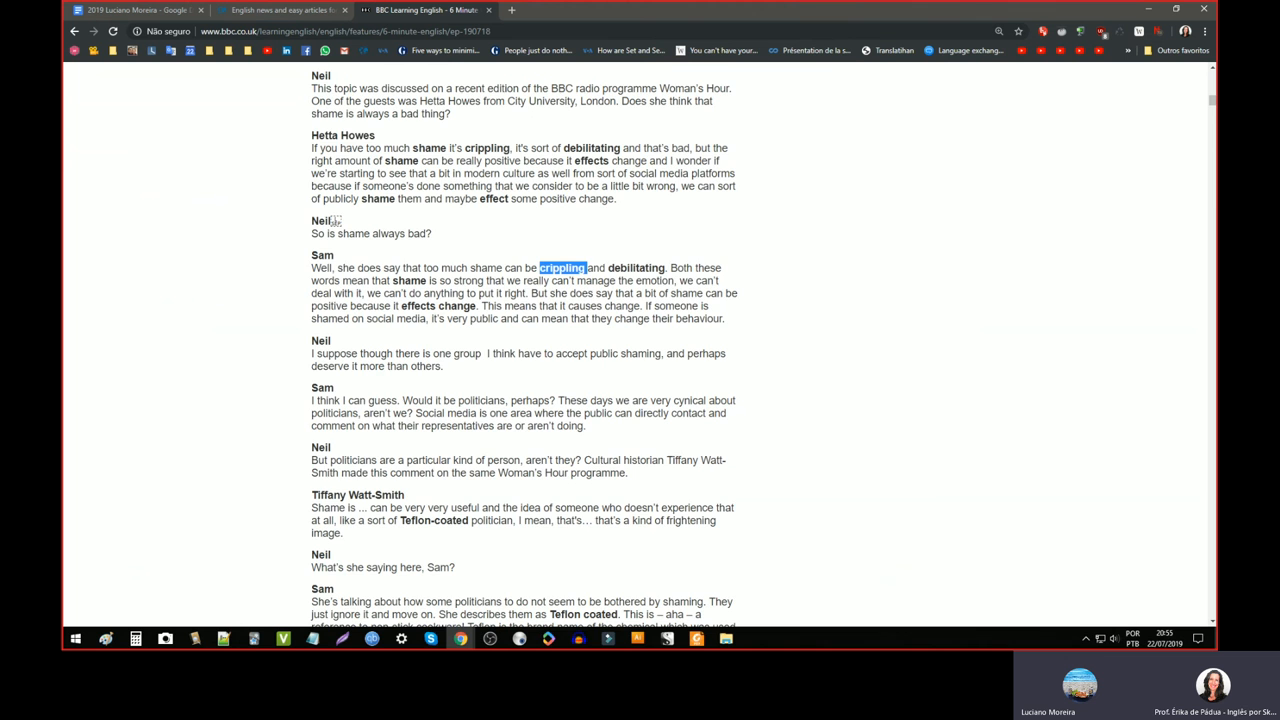
- Highlight the full crippling/debilitating definition in the Vocabulary list
scroll(up, 3)
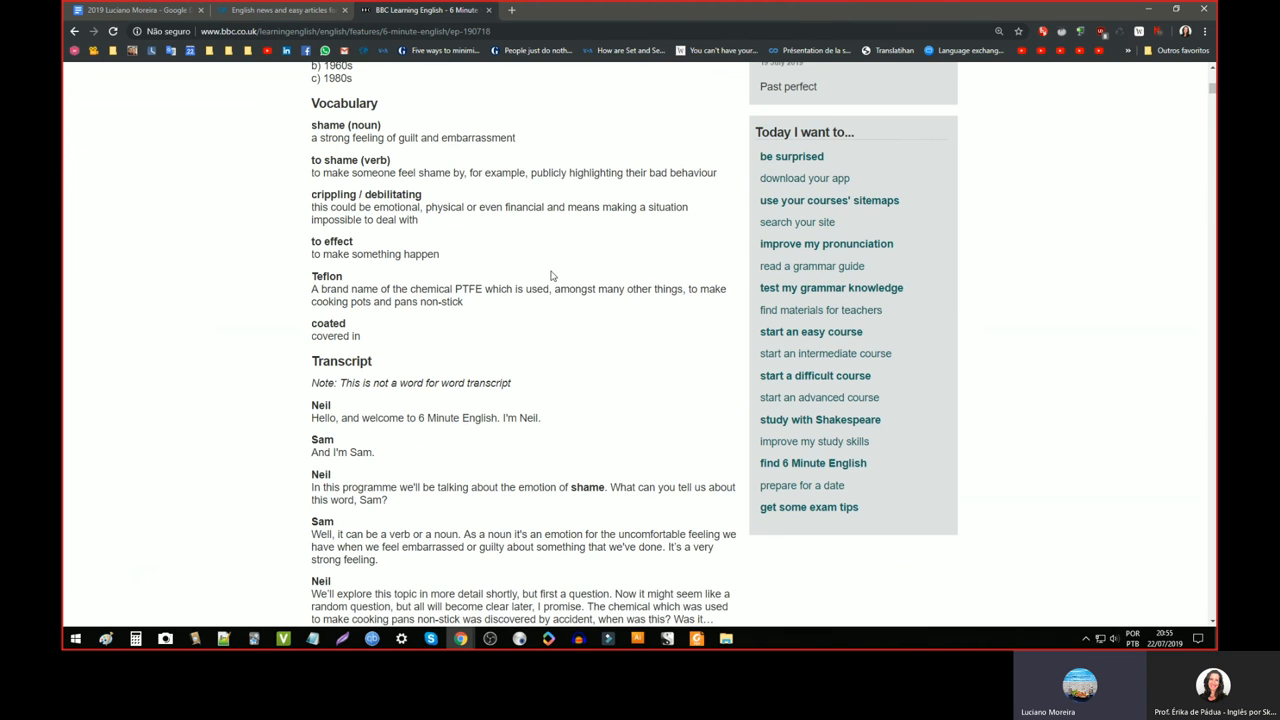
scroll(up, 3)
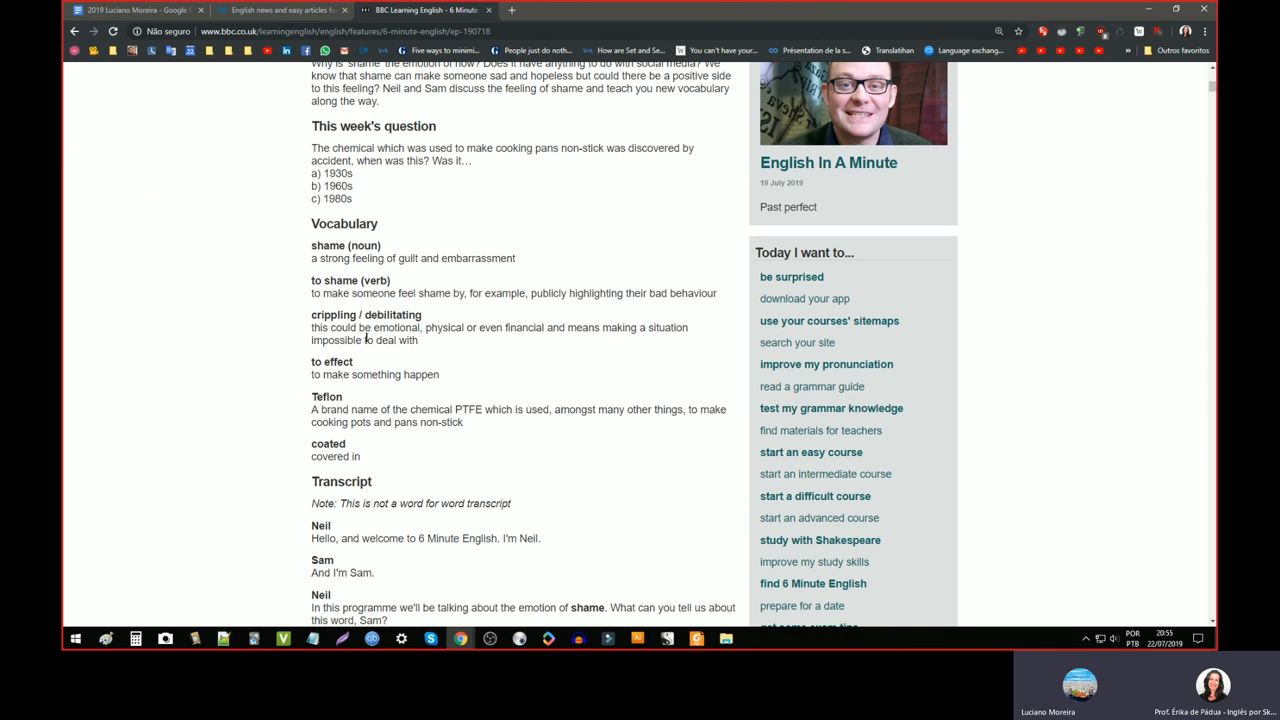
mouse_move(428, 352)
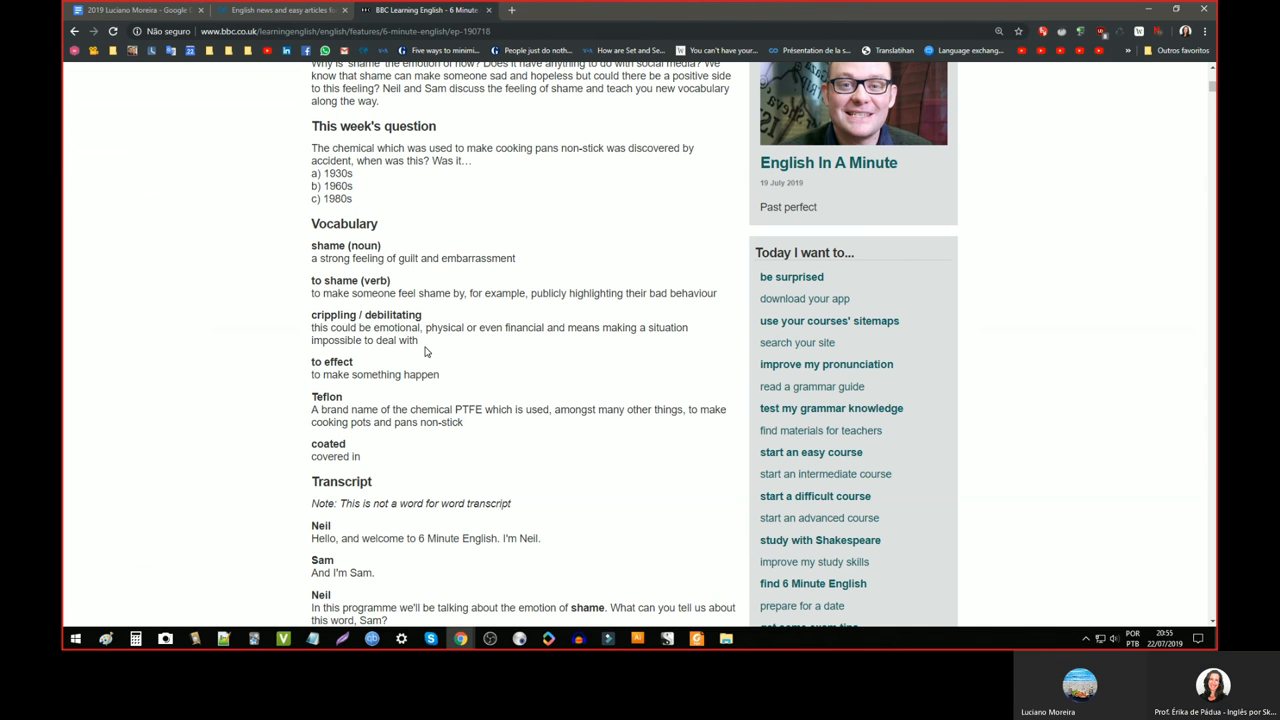
mouse_move(318, 328)
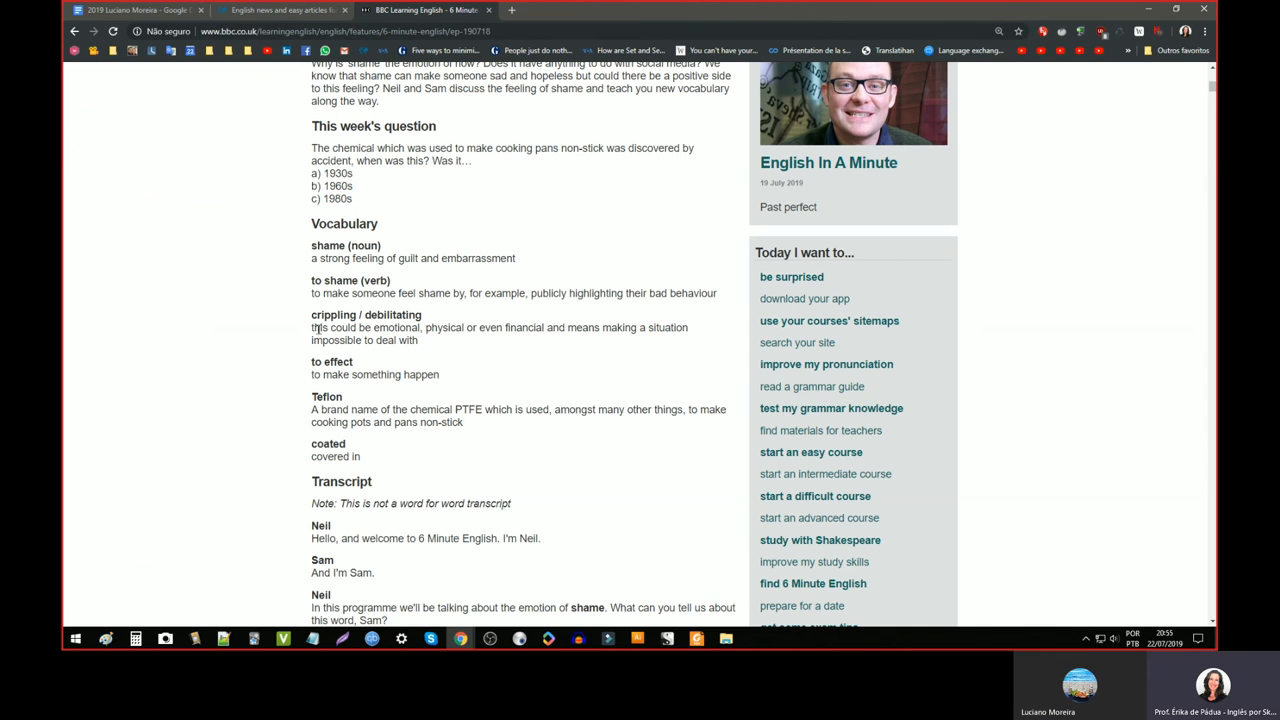
drag(312, 328, 478, 328)
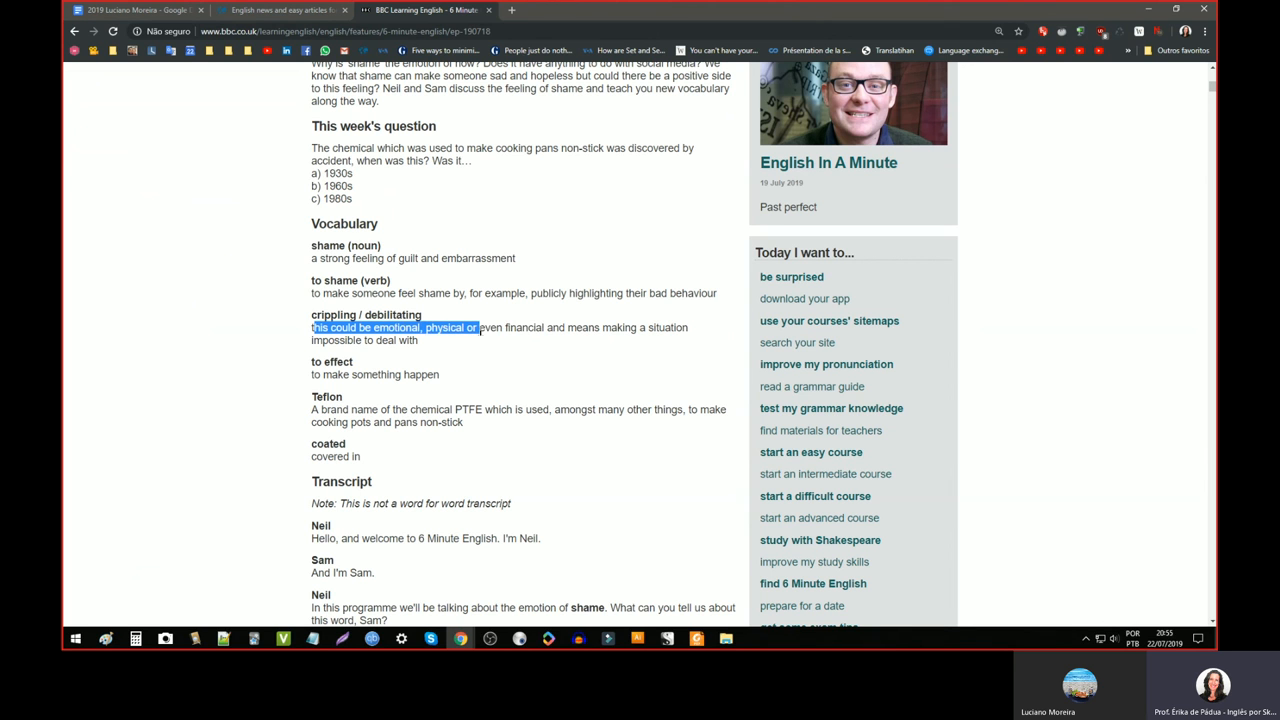
drag(478, 328, 550, 328)
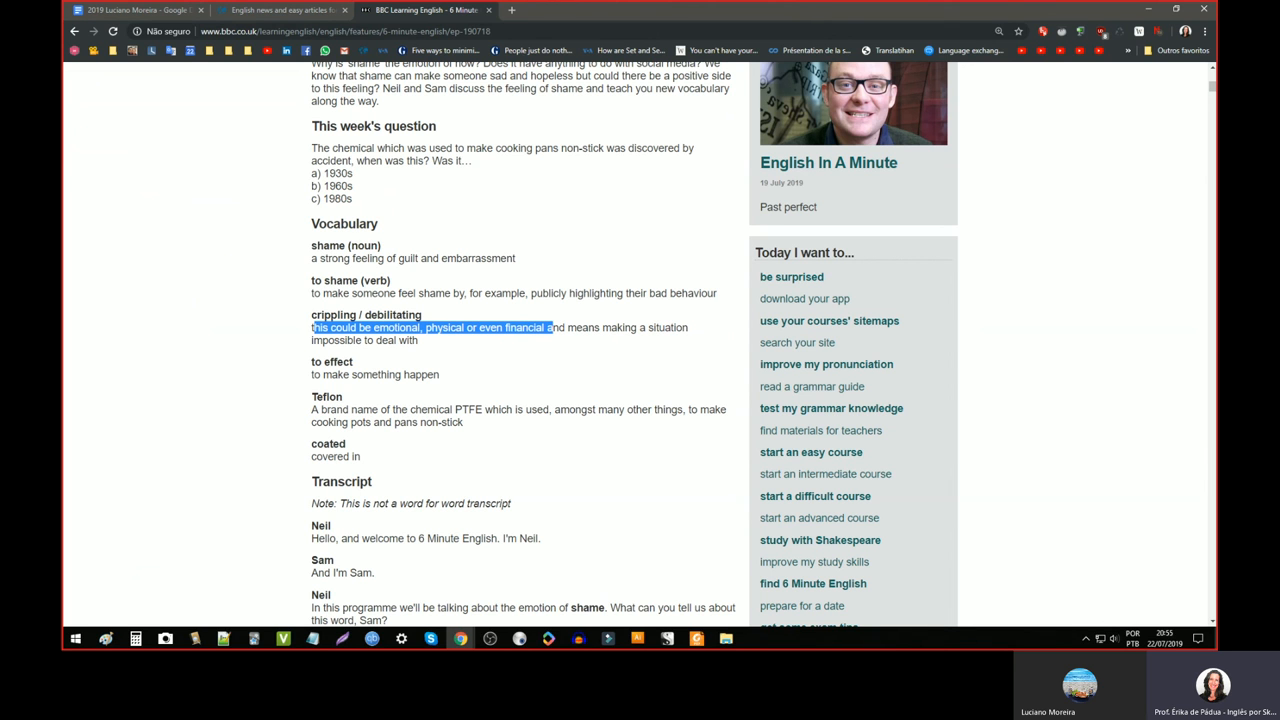
drag(548, 328, 672, 328)
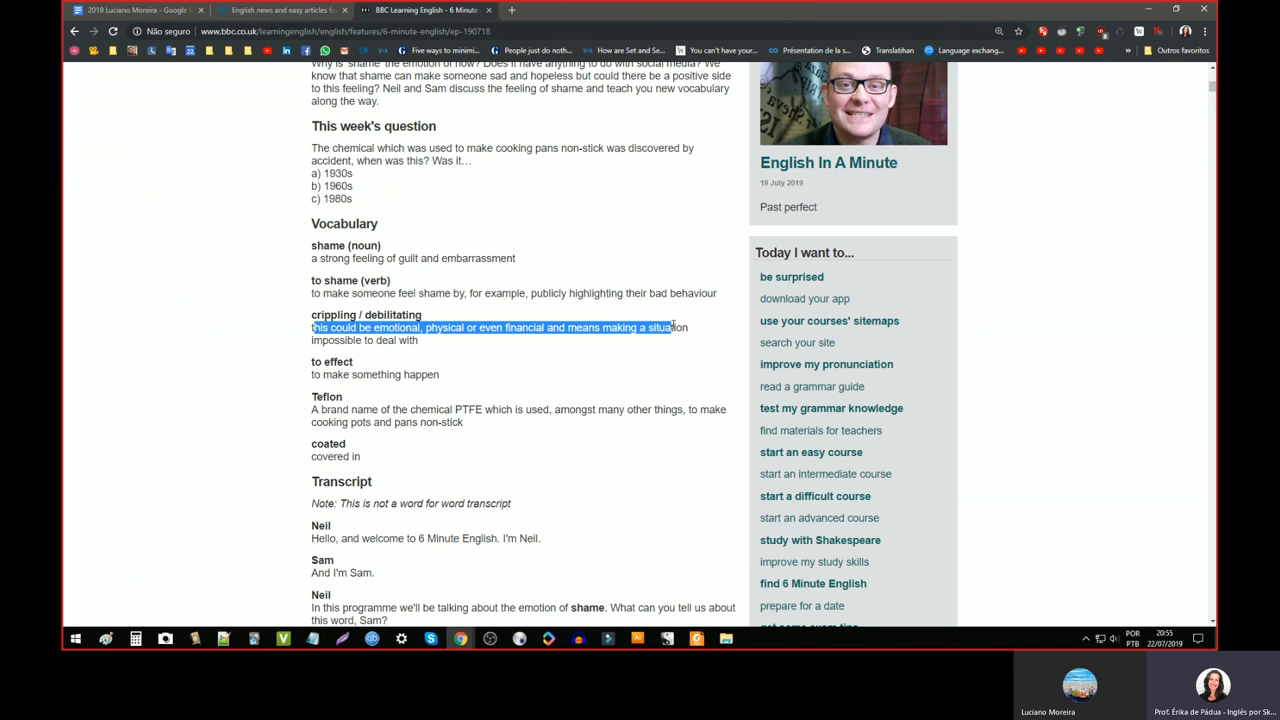
drag(672, 328, 420, 340)
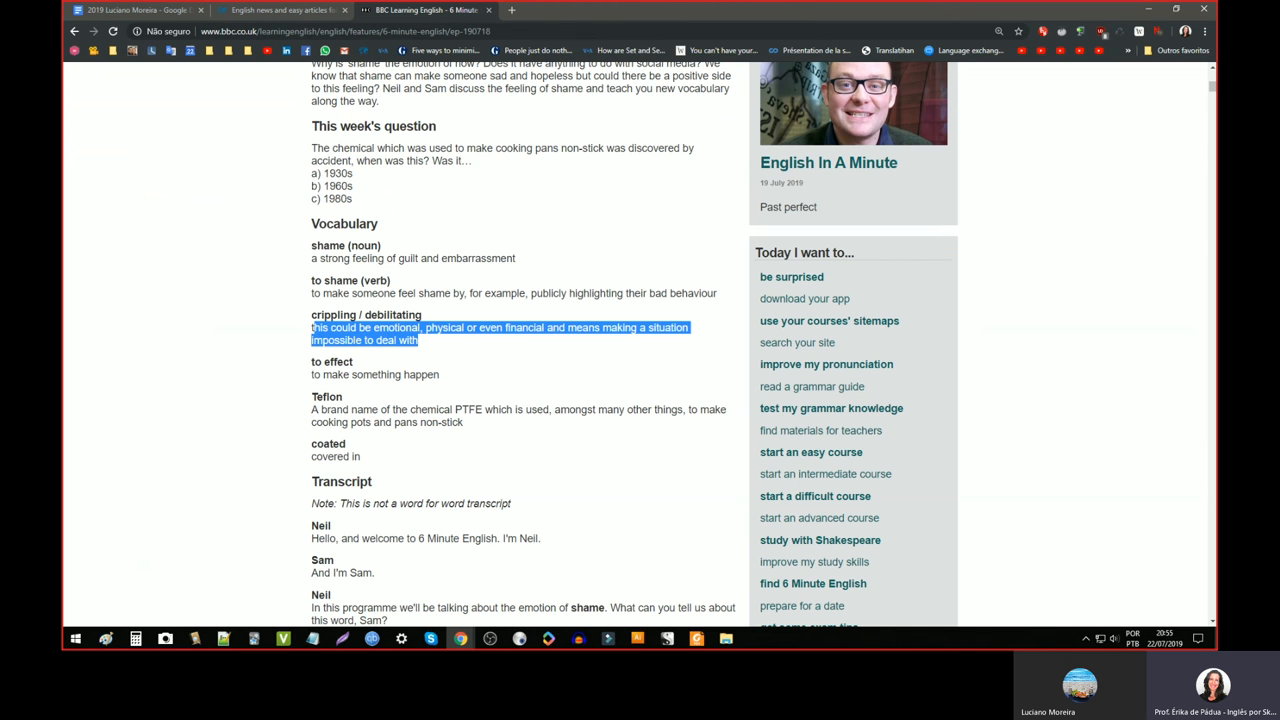
scroll(down, 3)
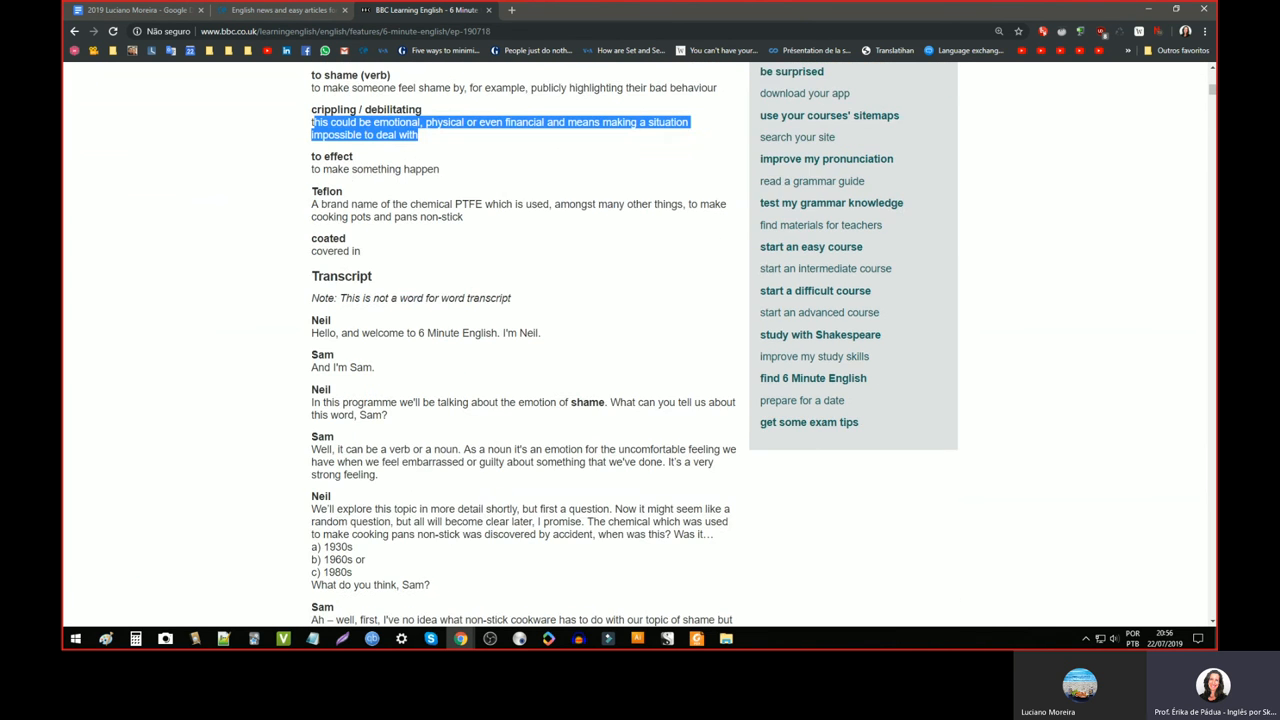
scroll(down, 3)
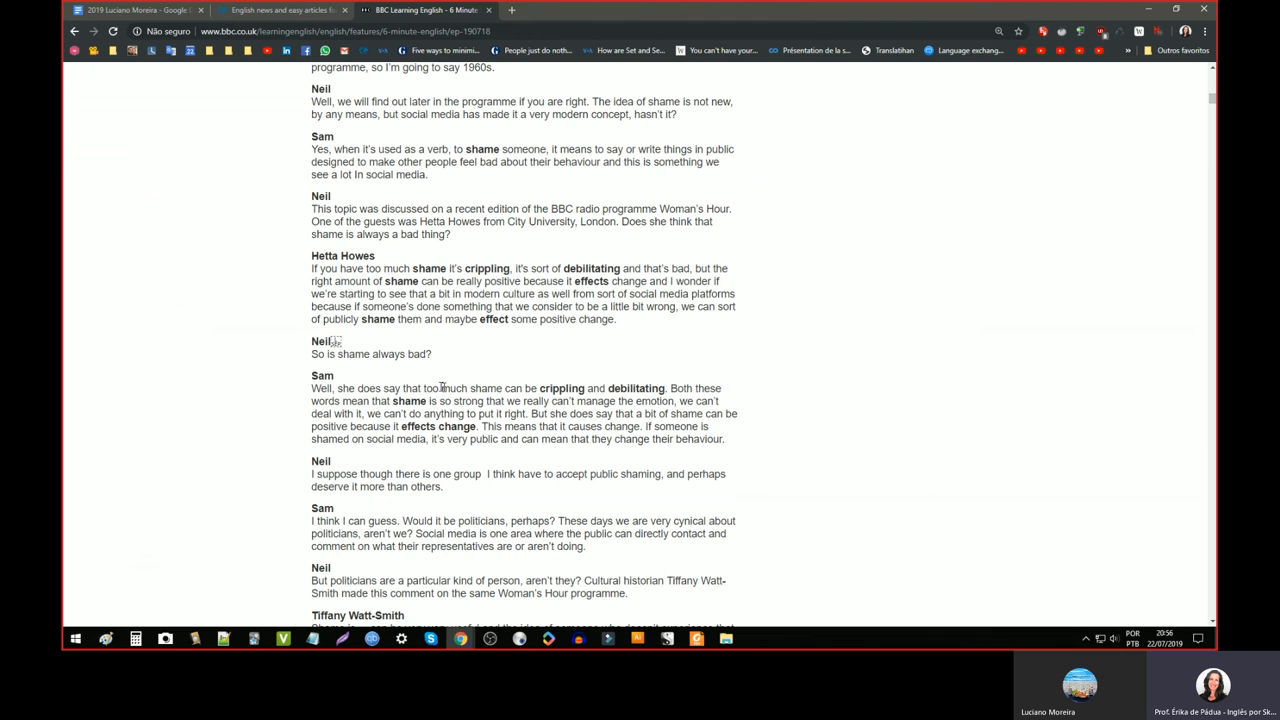
drag(312, 388, 468, 388)
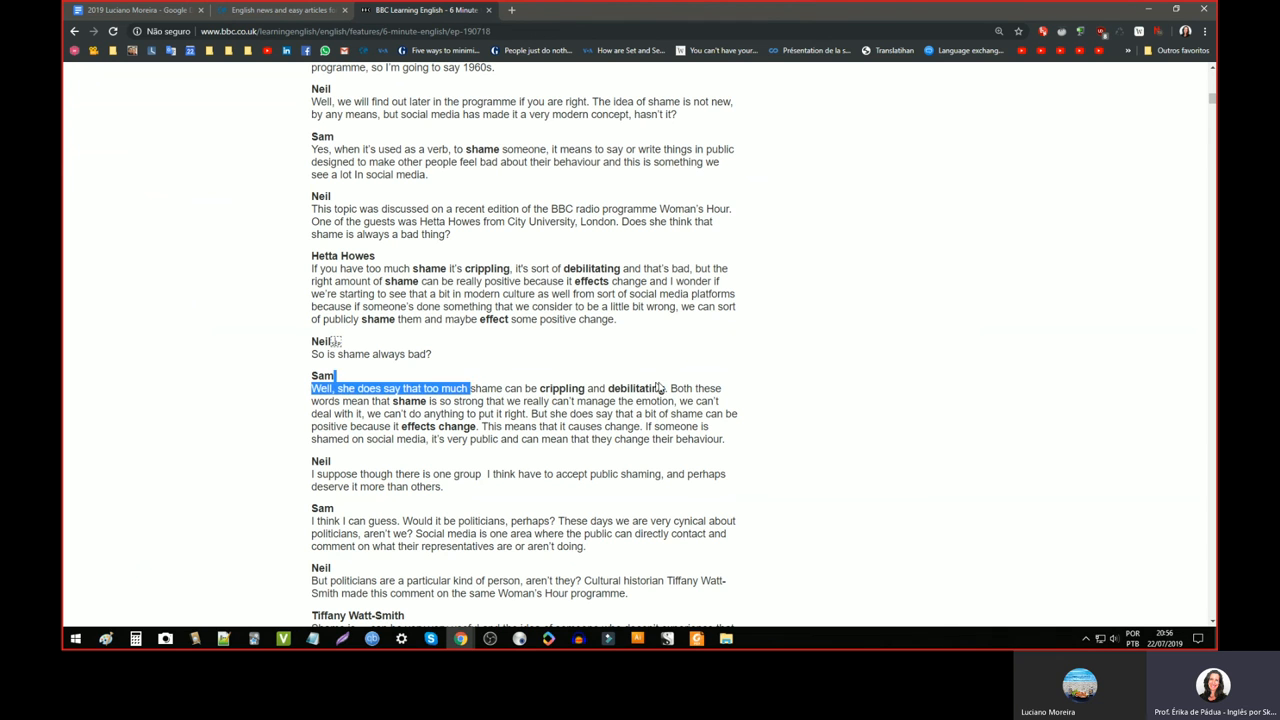
drag(312, 388, 664, 388)
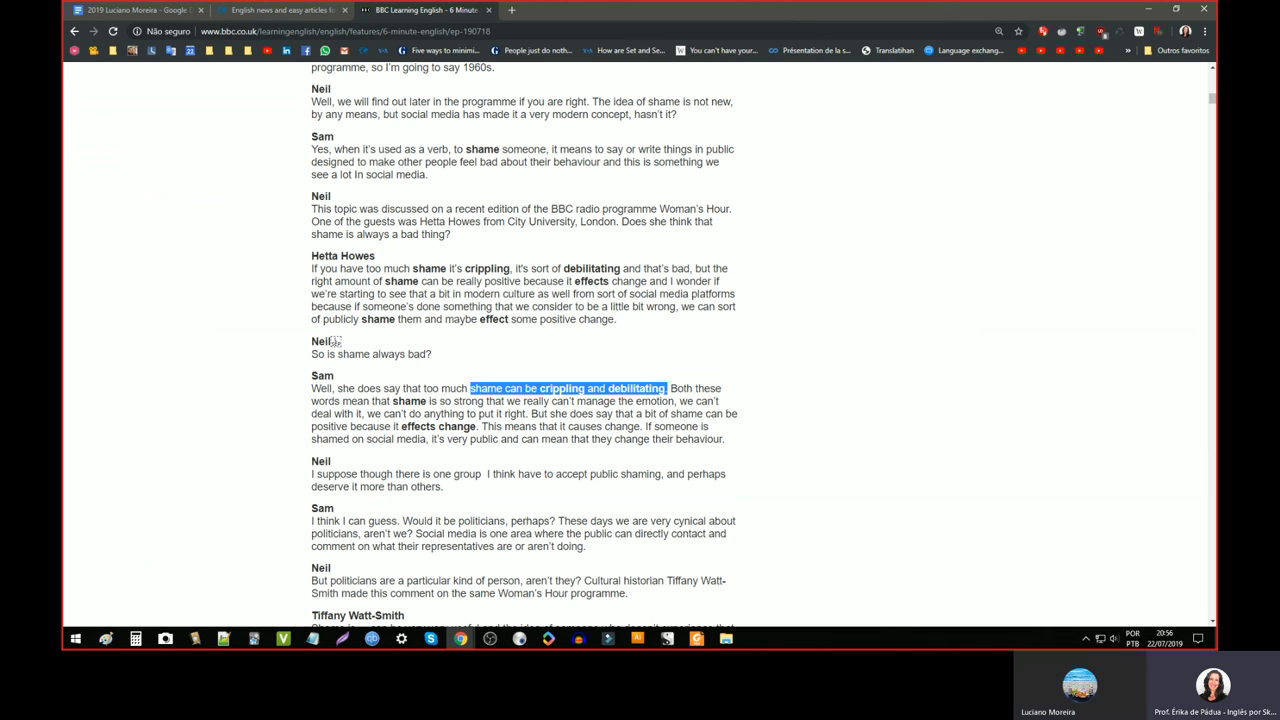
mouse_move(484, 370)
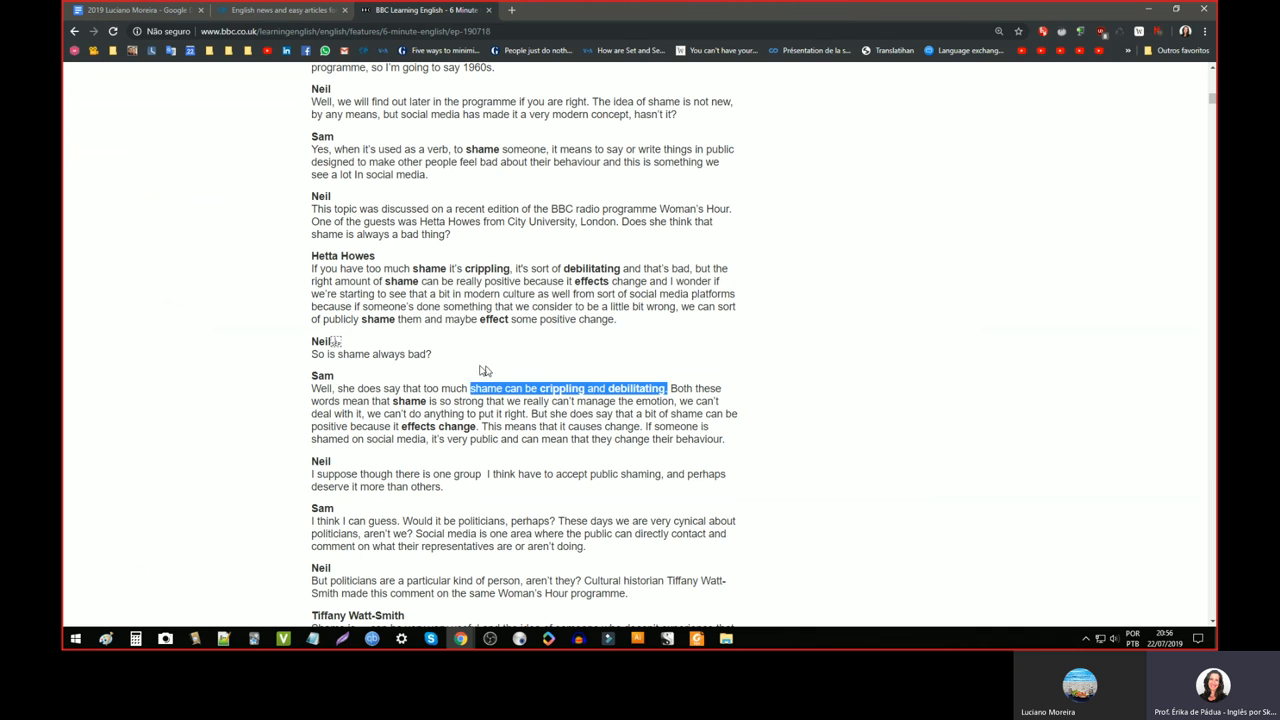
scroll(down, 3)
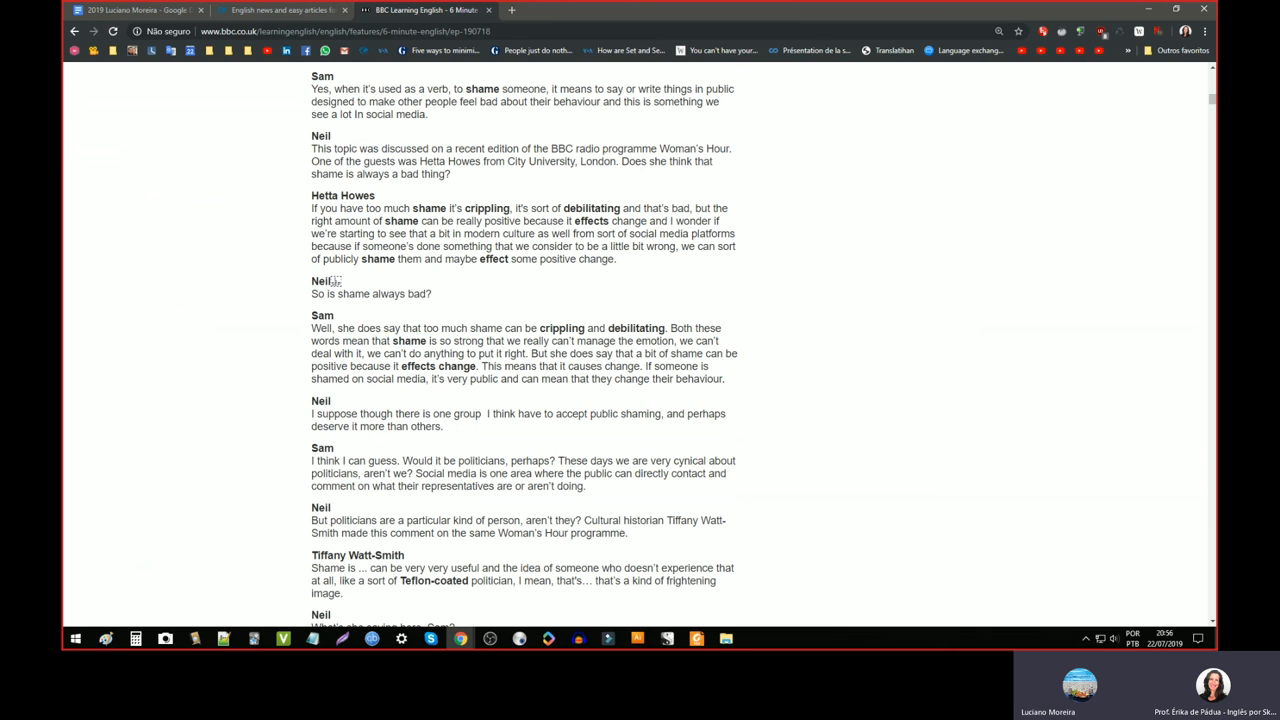
double_click(400, 220)
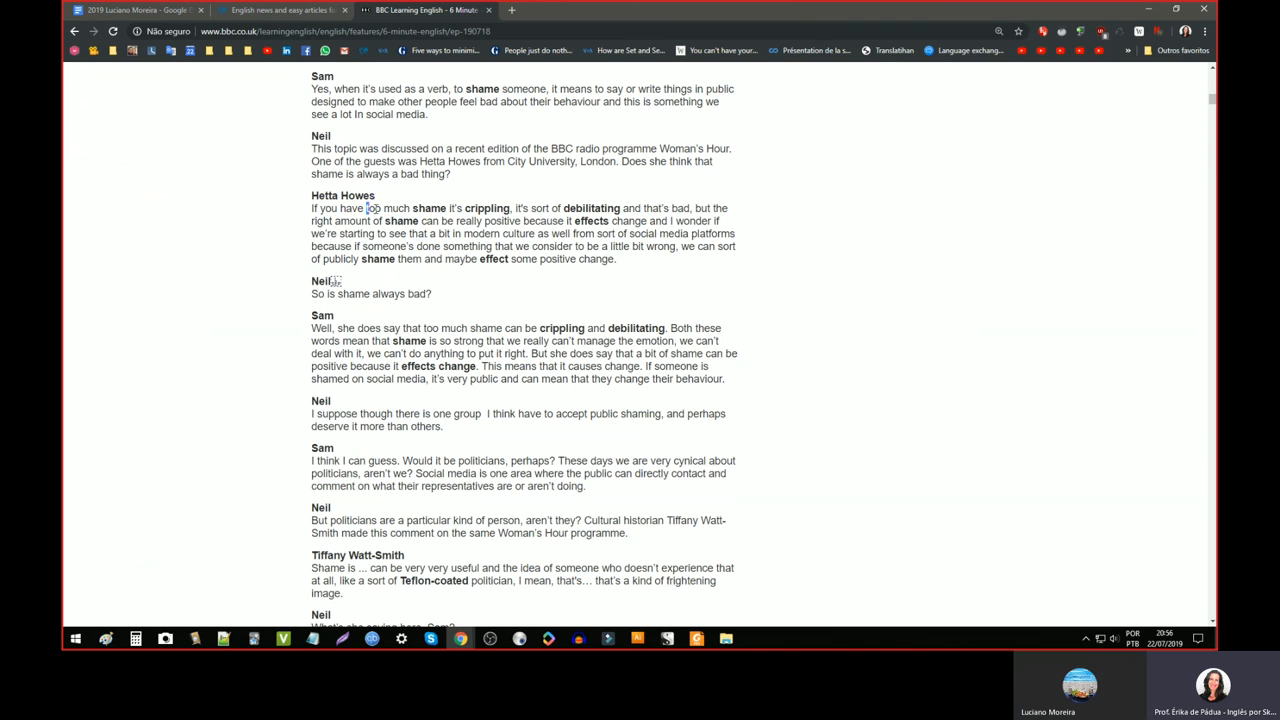
drag(368, 208, 588, 208)
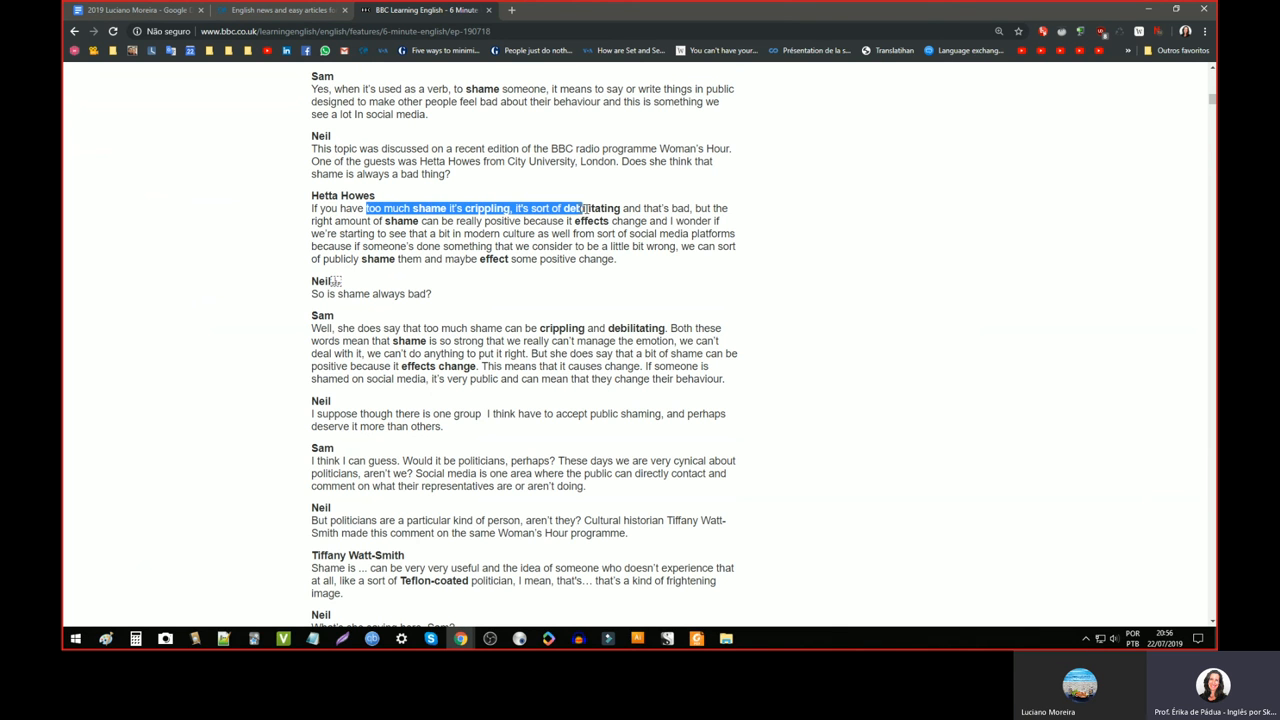
drag(582, 208, 710, 208)
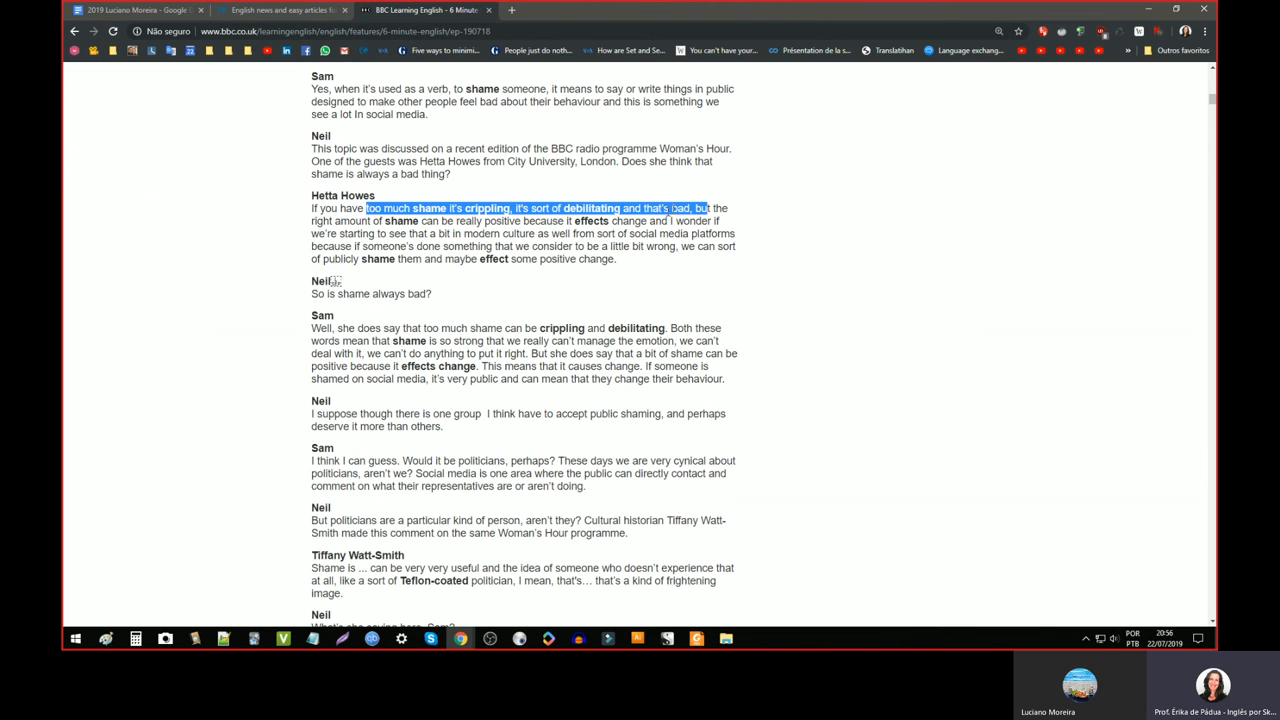
scroll(down, 3)
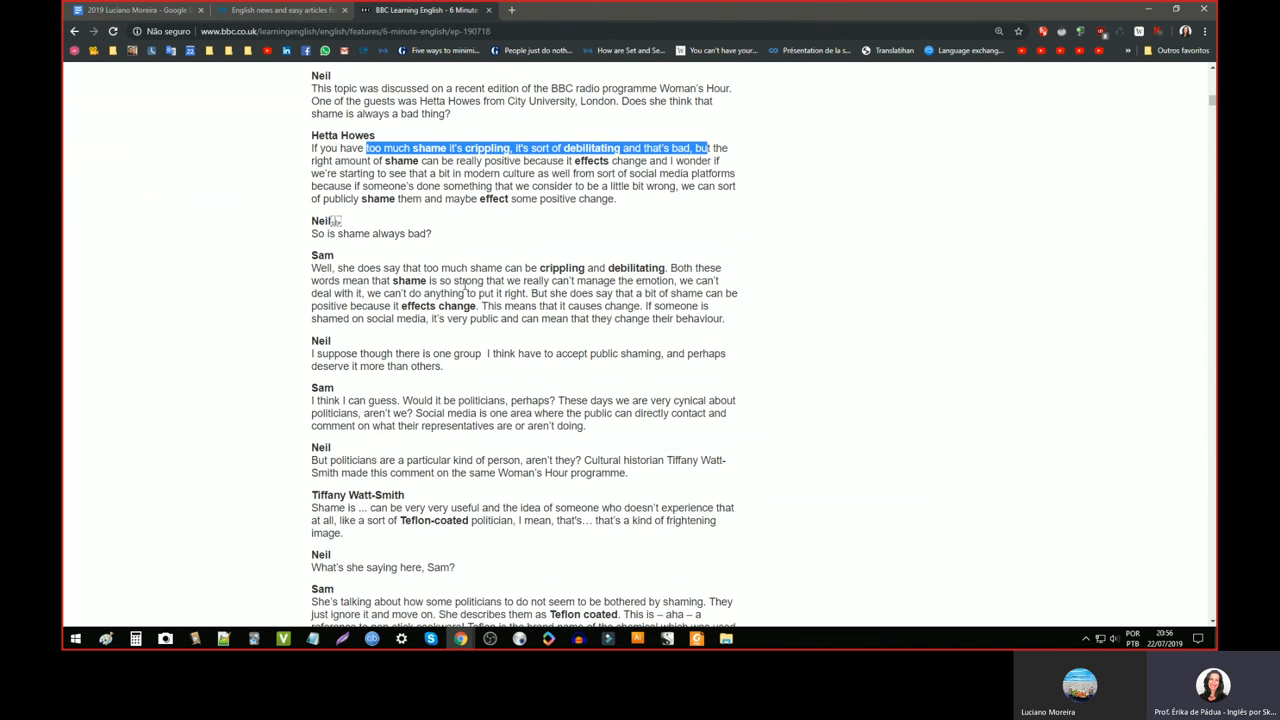
scroll(down, 3)
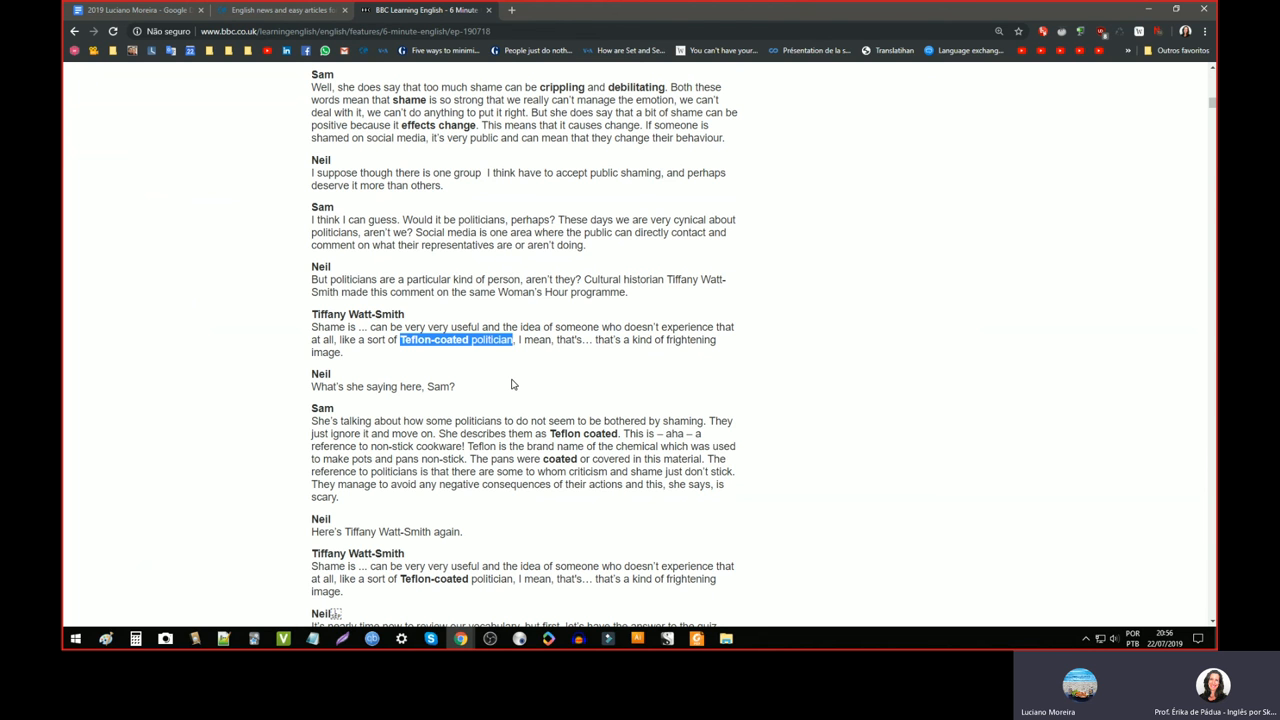
scroll(up, 3)
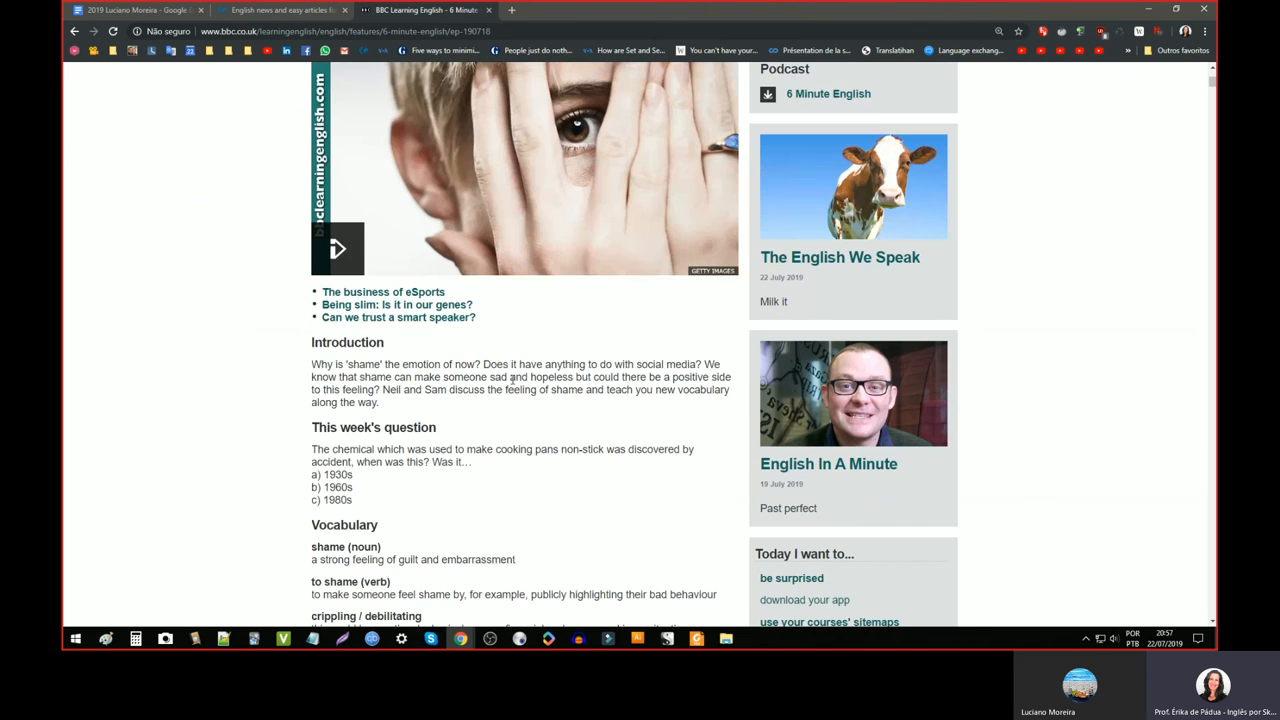
scroll(up, 3)
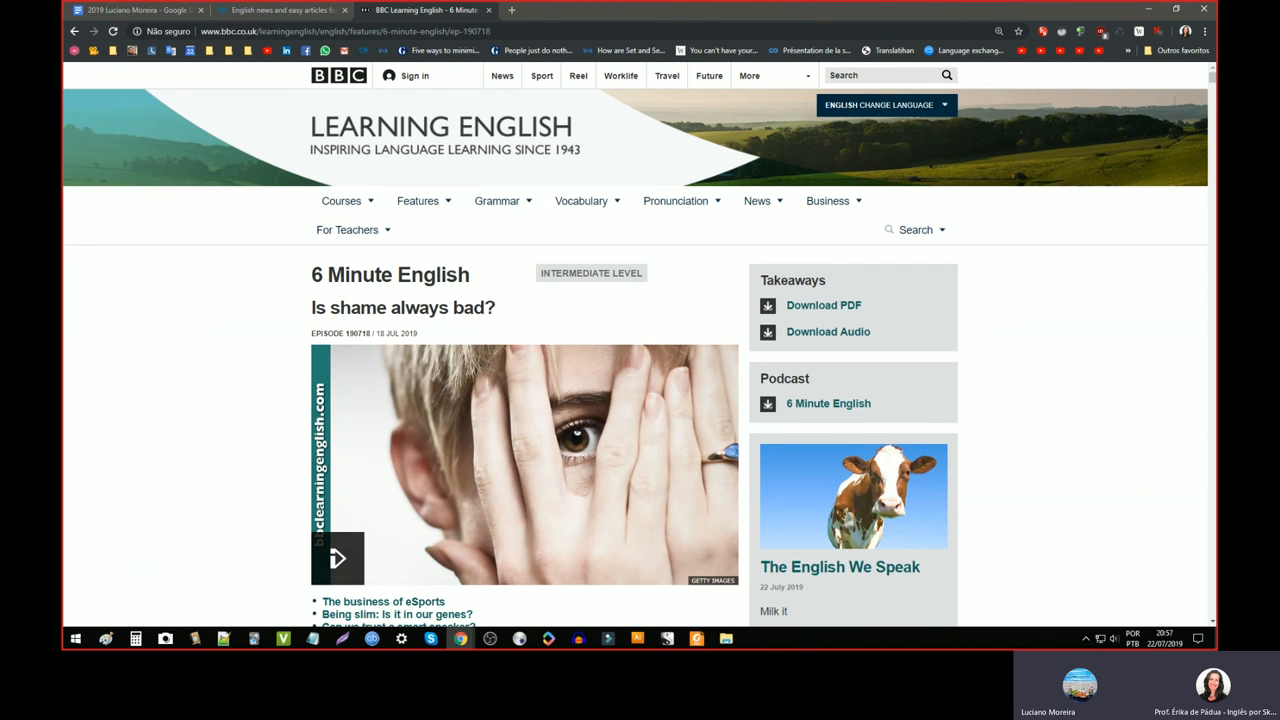
double_click(390, 274)
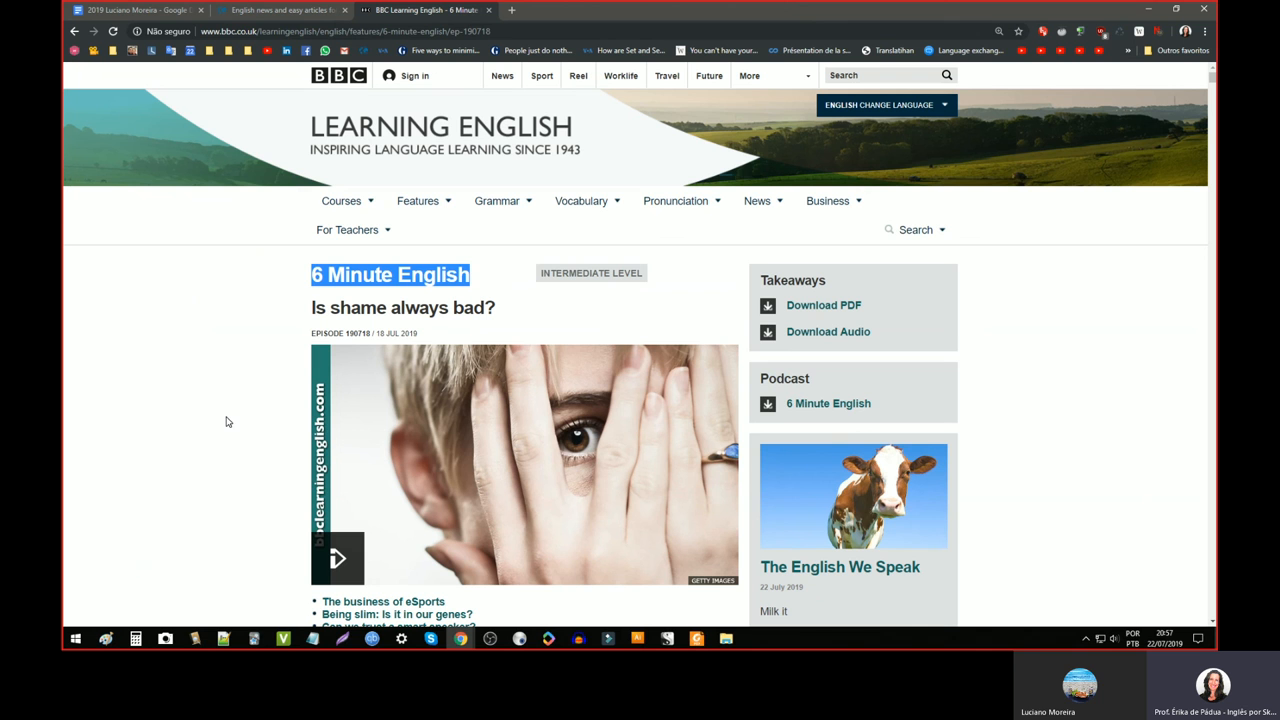
mouse_move(164, 460)
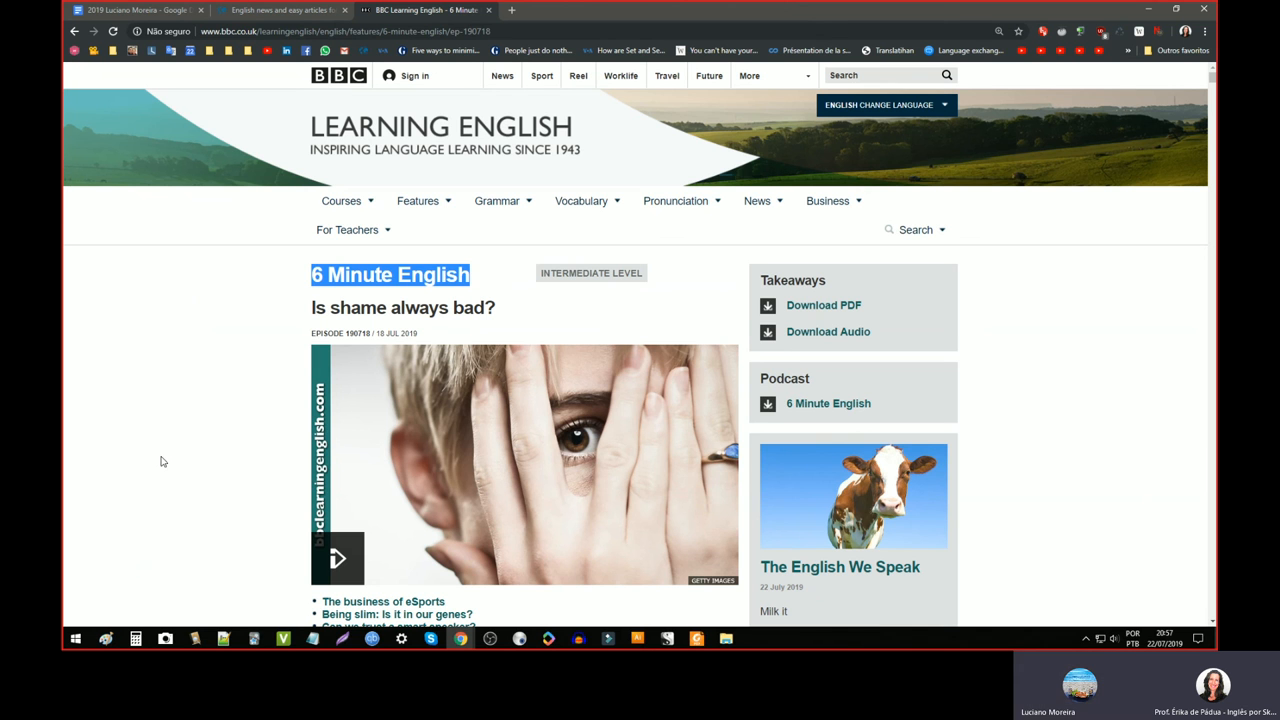
scroll(down, 3)
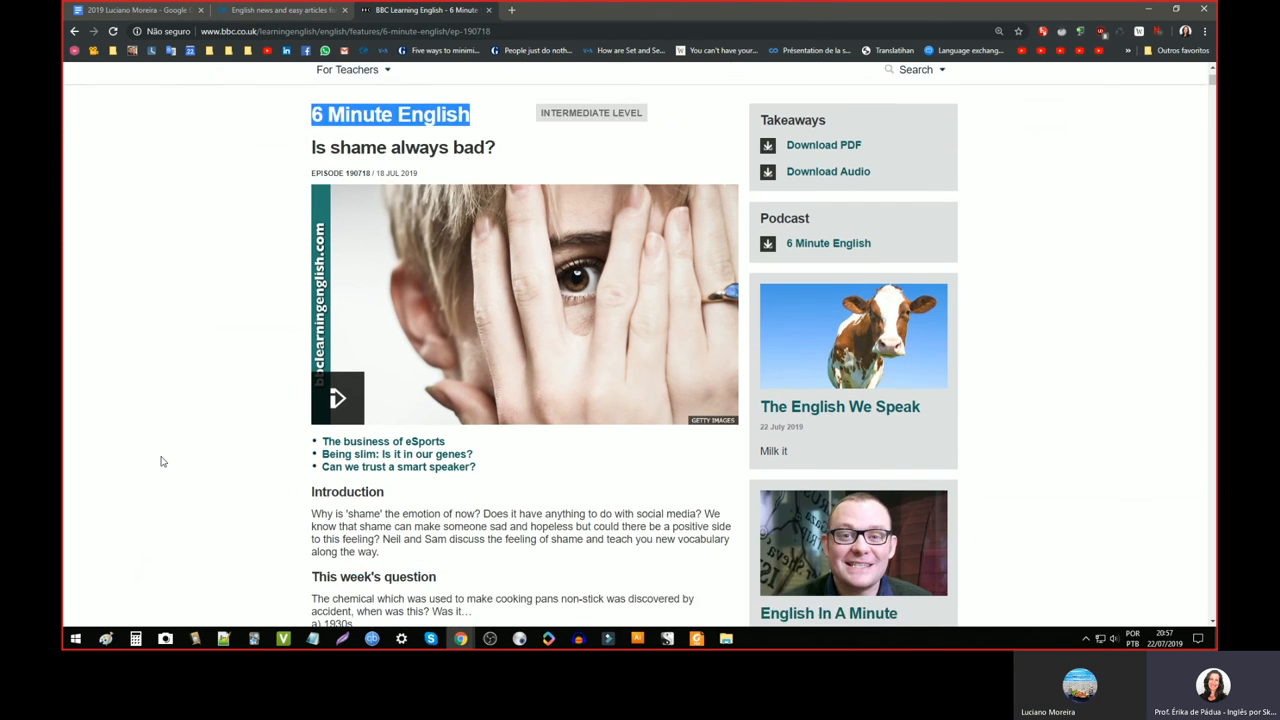
scroll(down, 3)
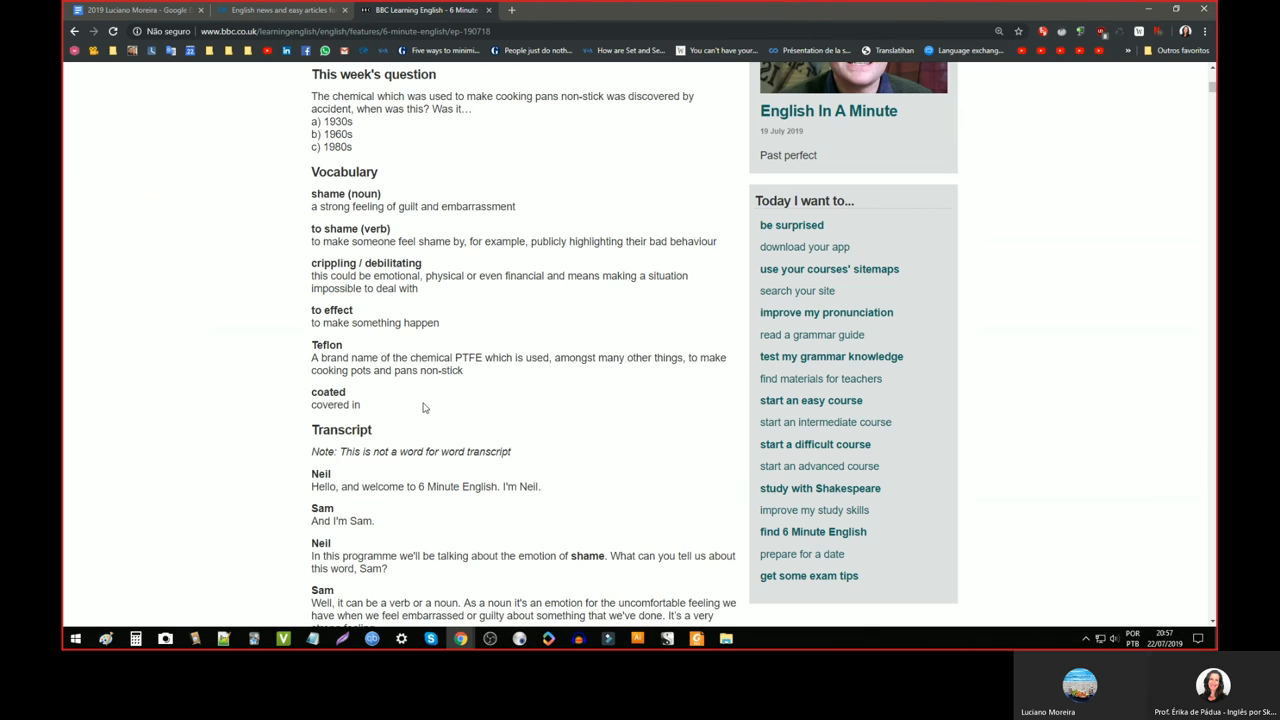
scroll(down, 3)
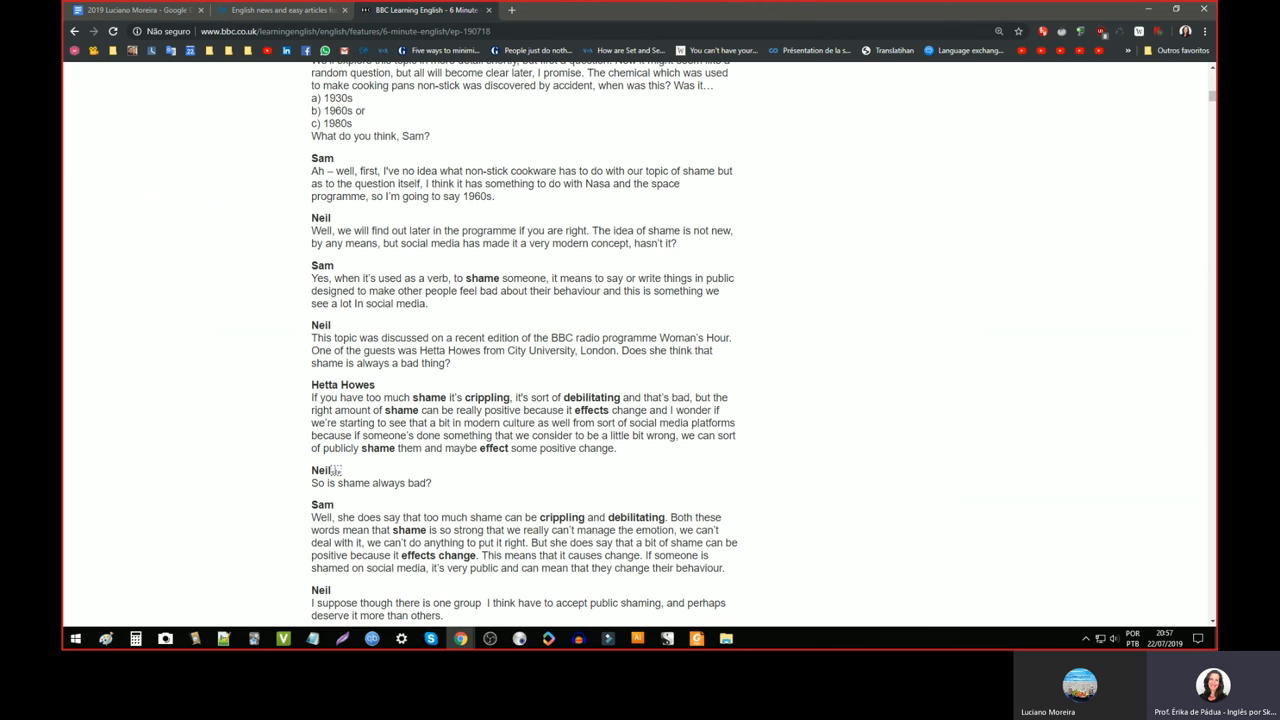
mouse_move(380, 376)
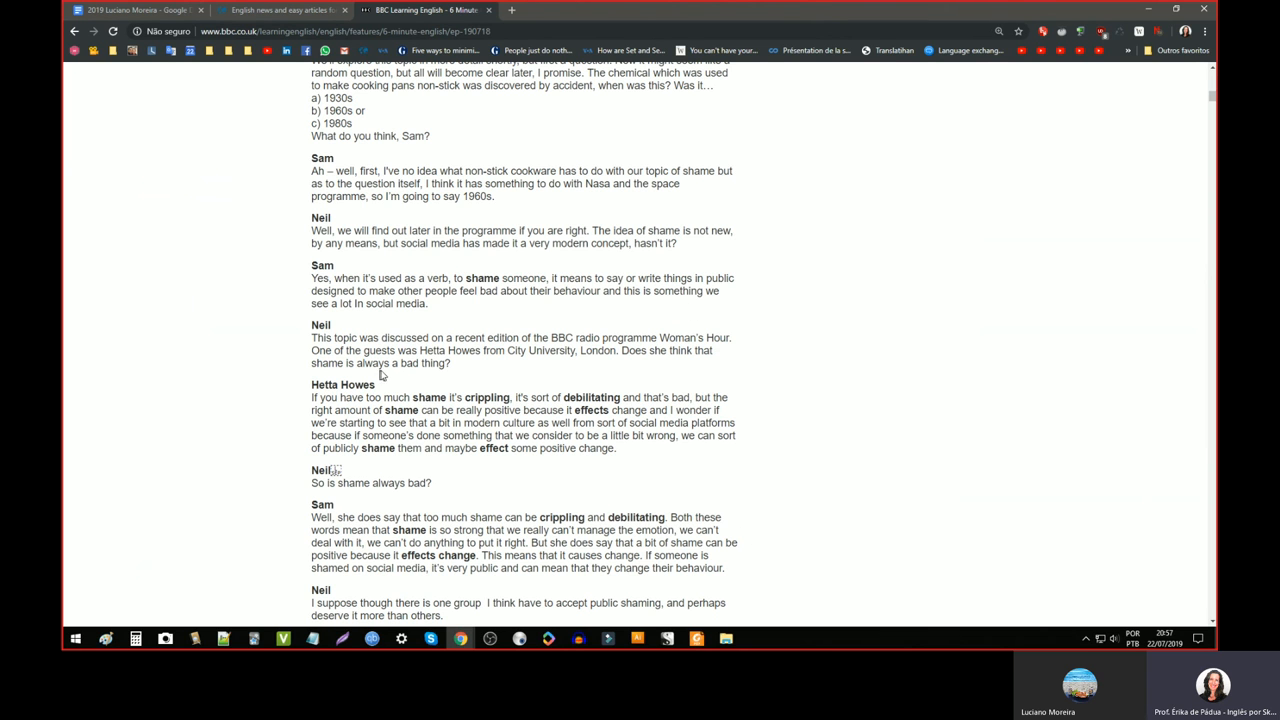
mouse_move(404, 552)
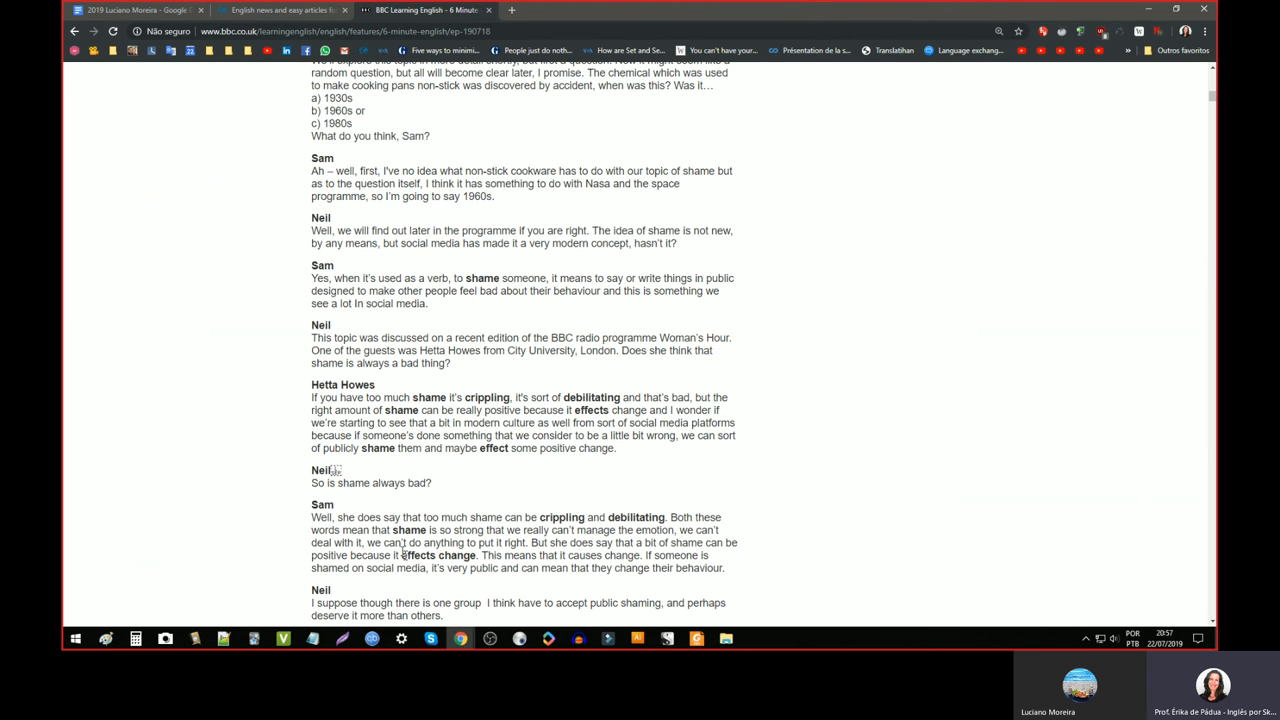
scroll(up, 3)
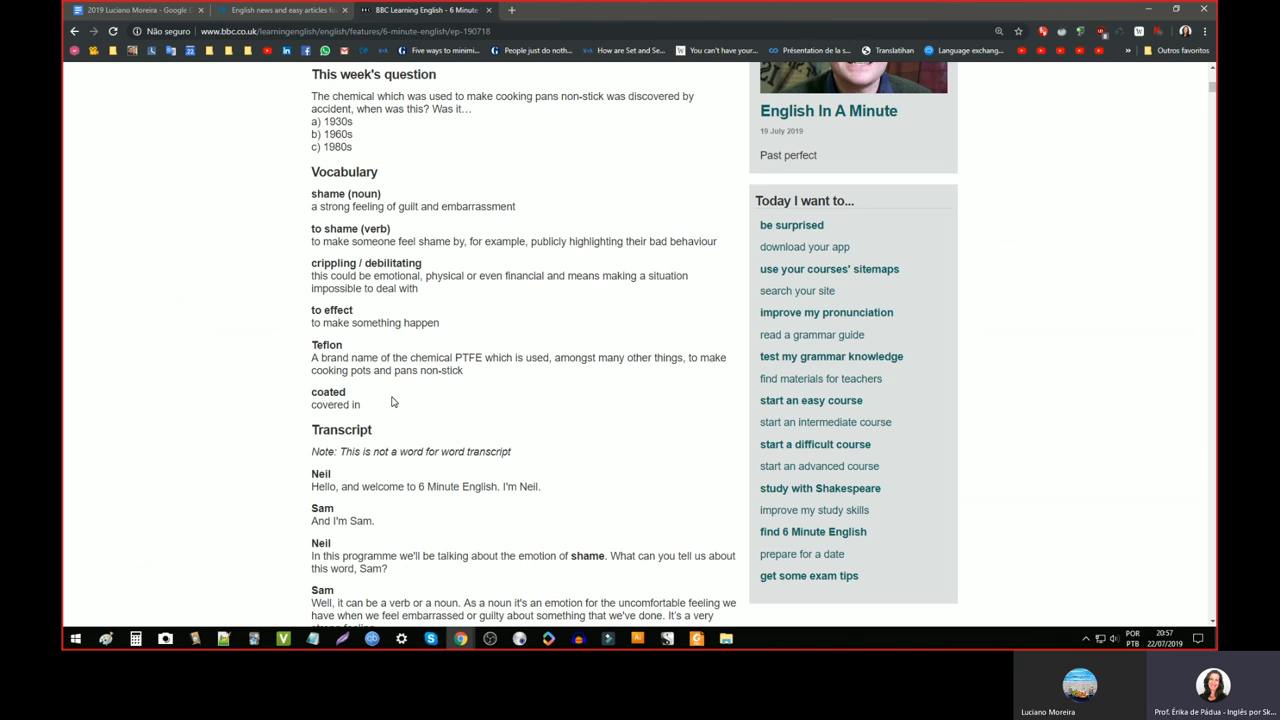
mouse_move(428, 420)
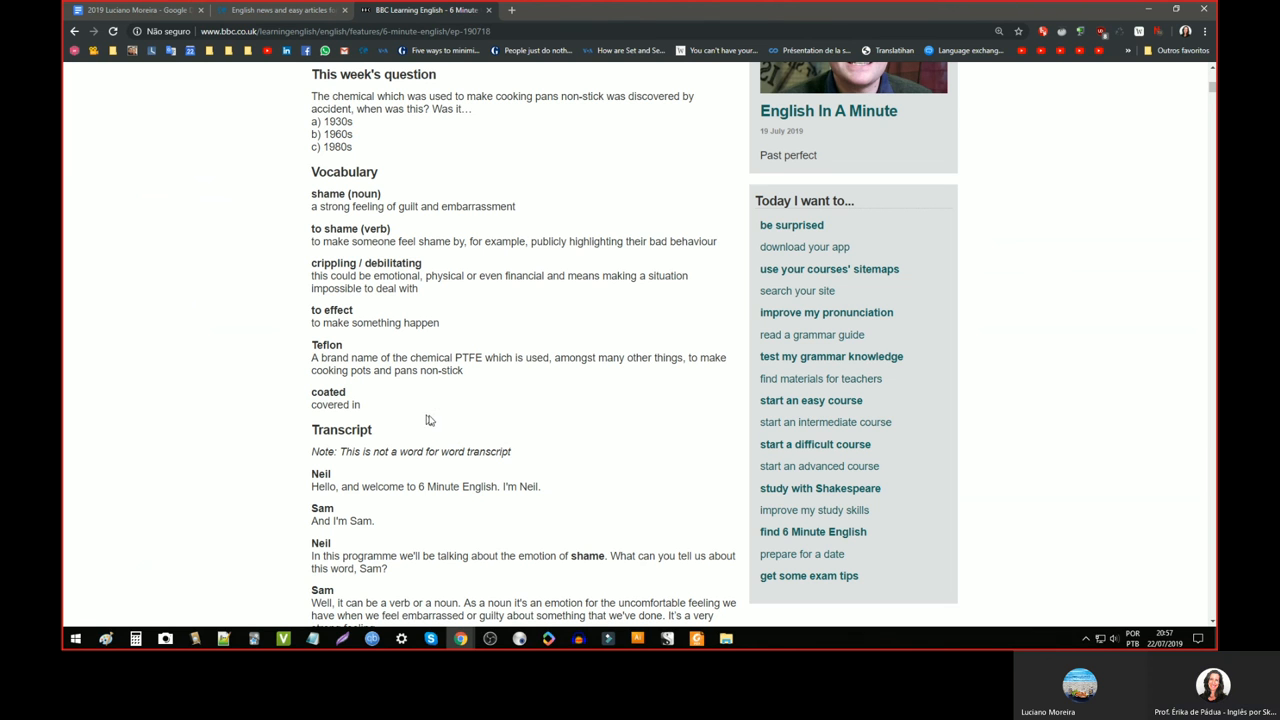
mouse_move(436, 420)
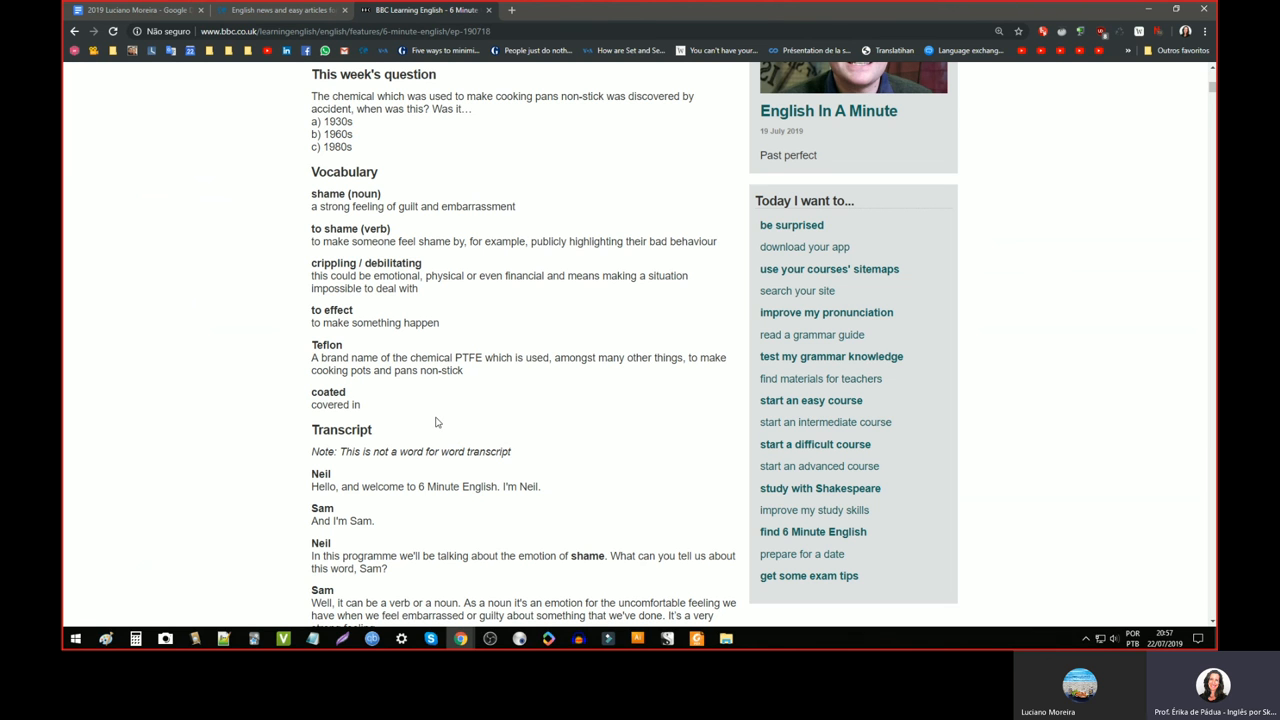
mouse_move(176, 338)
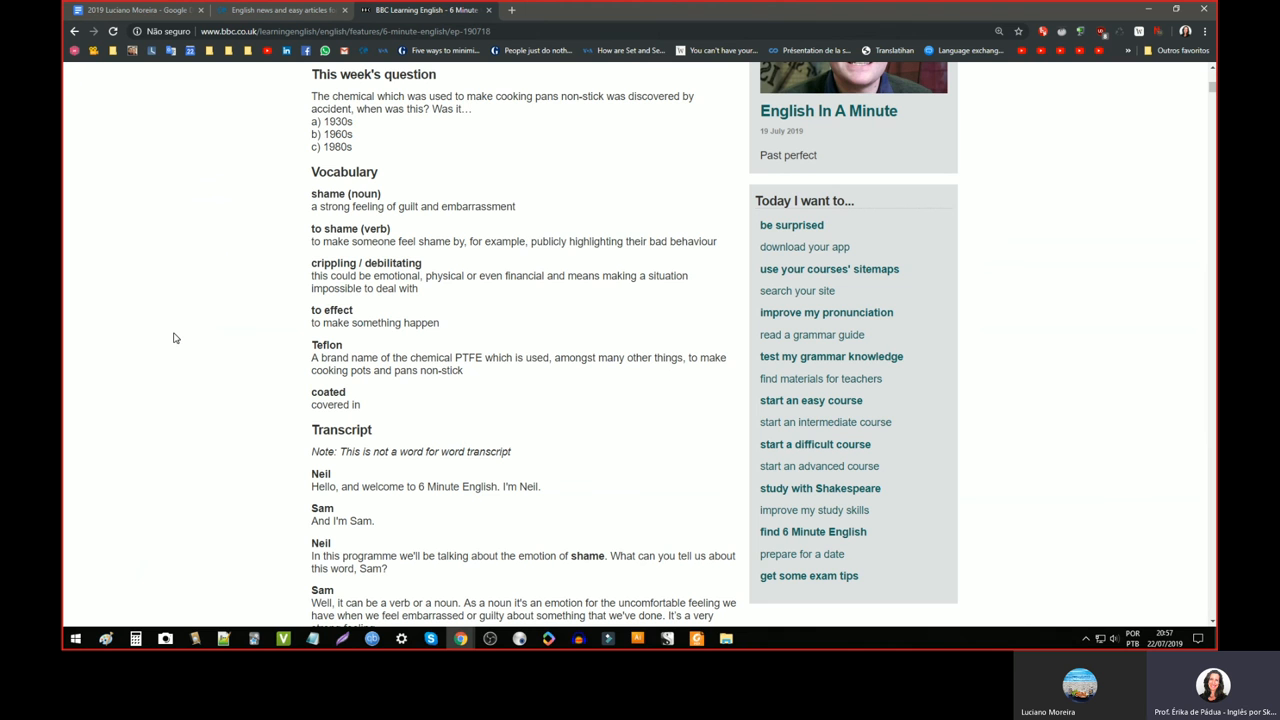
scroll(up, 3)
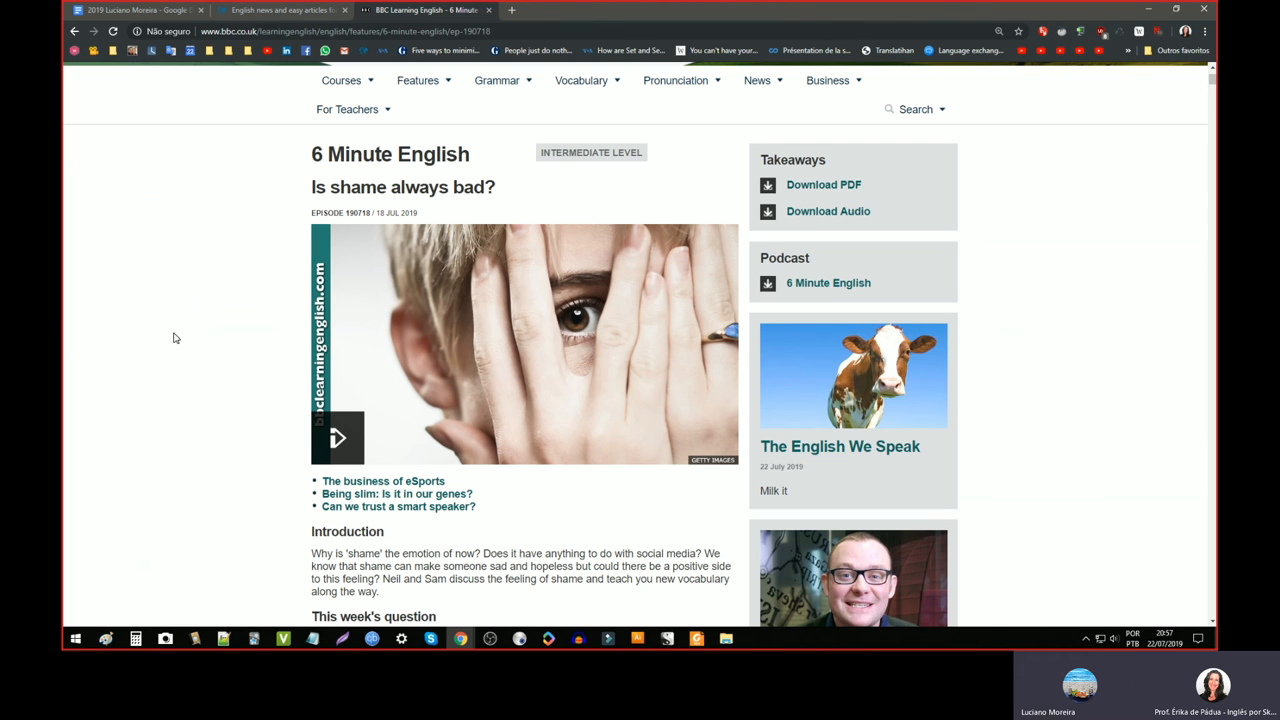
mouse_move(184, 362)
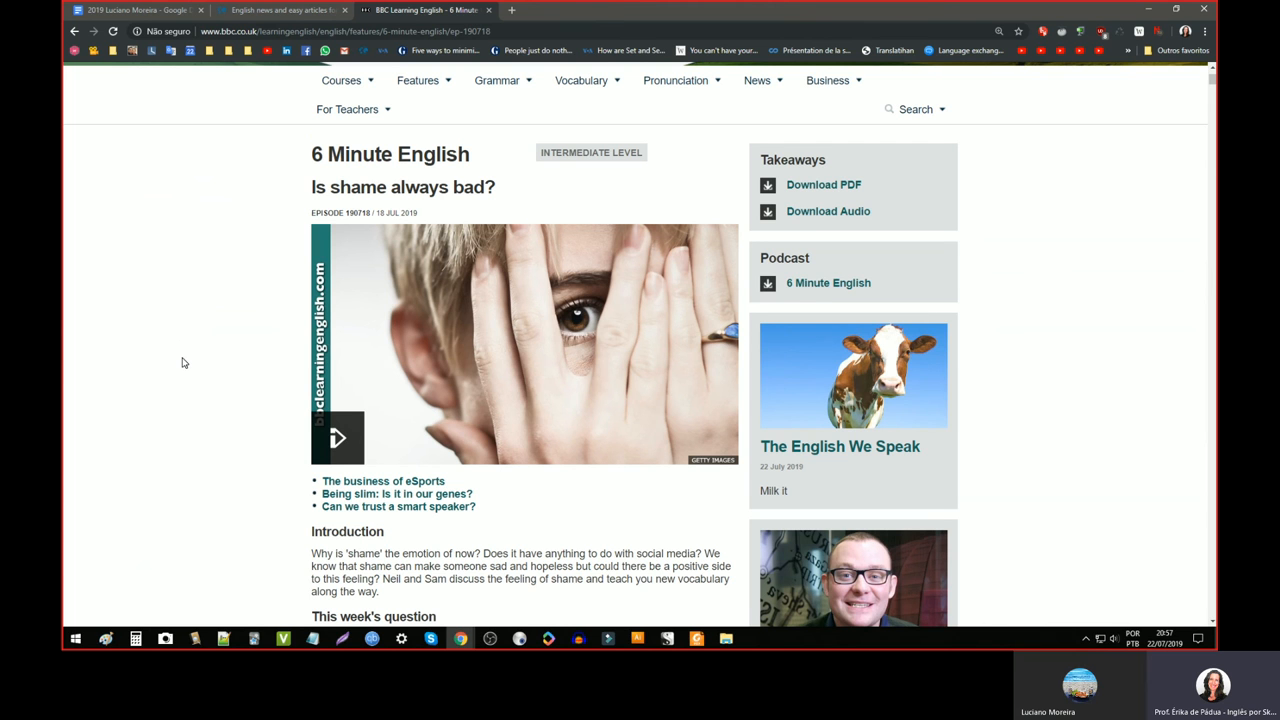